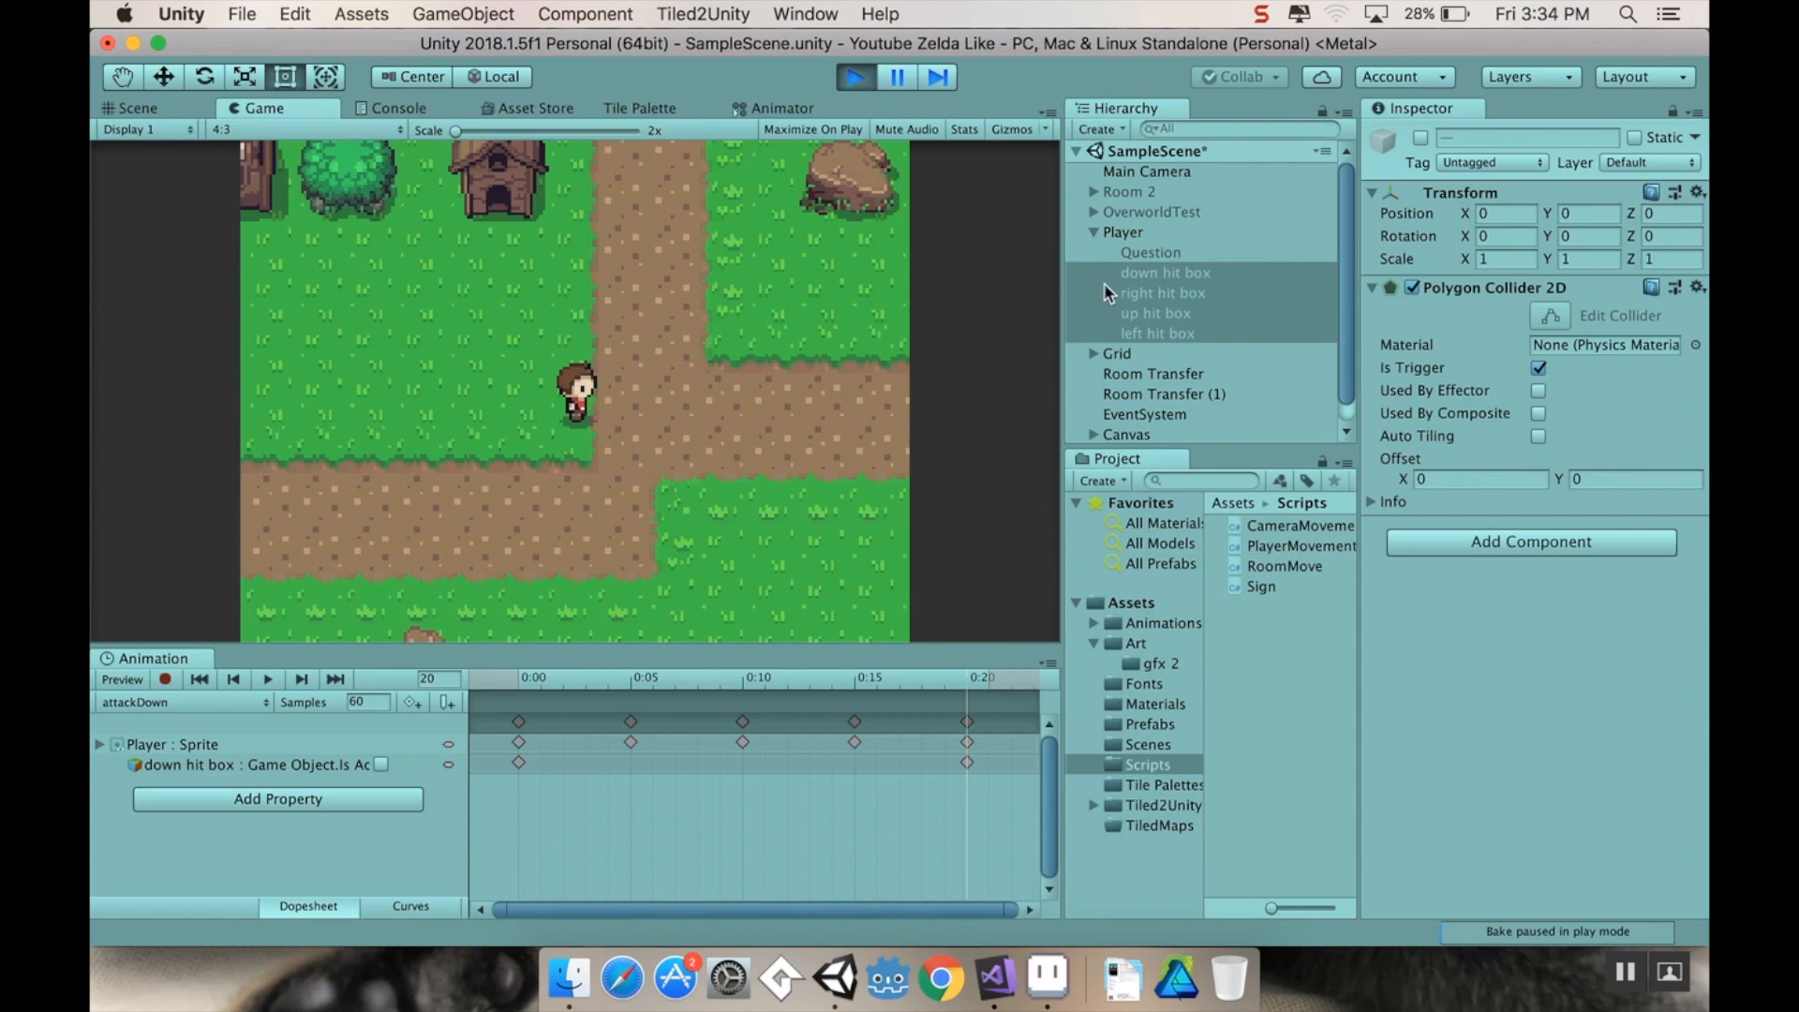
Step: Stop Play mode and show the objects sprite sheet's import settings from the gfx 2 art folder
left_click(1149, 251)
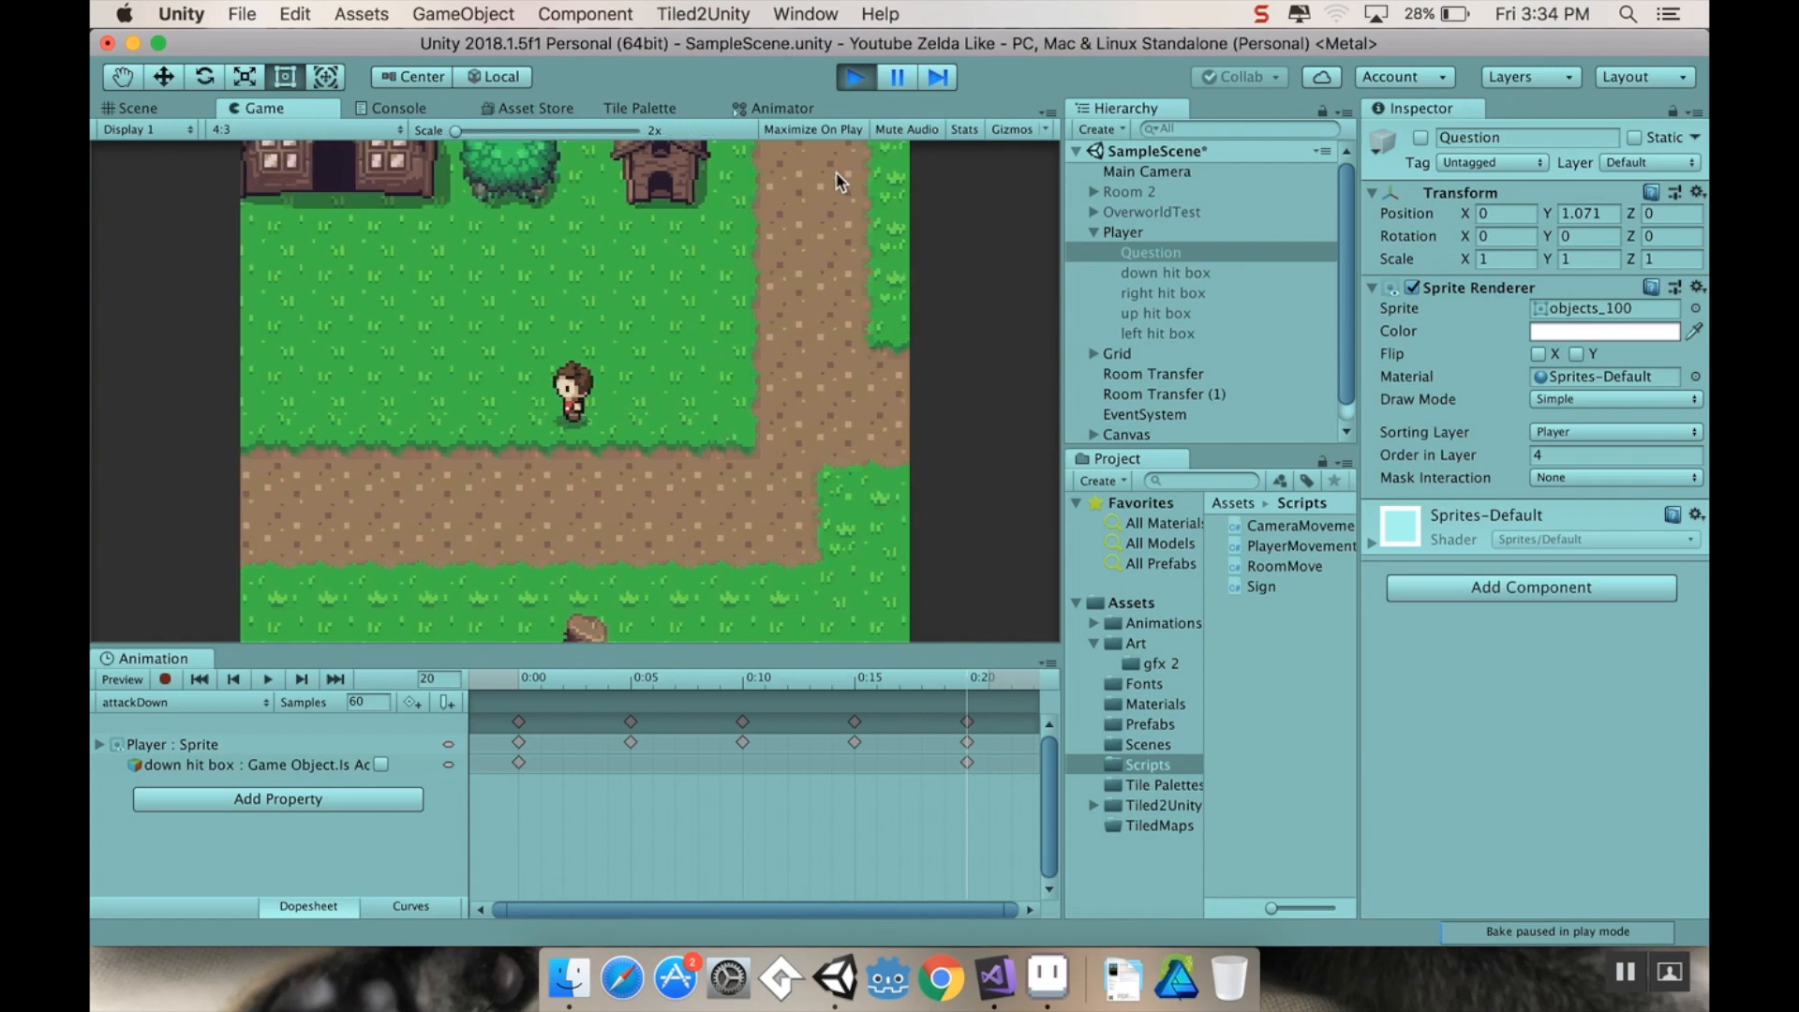
left_click(135, 108)
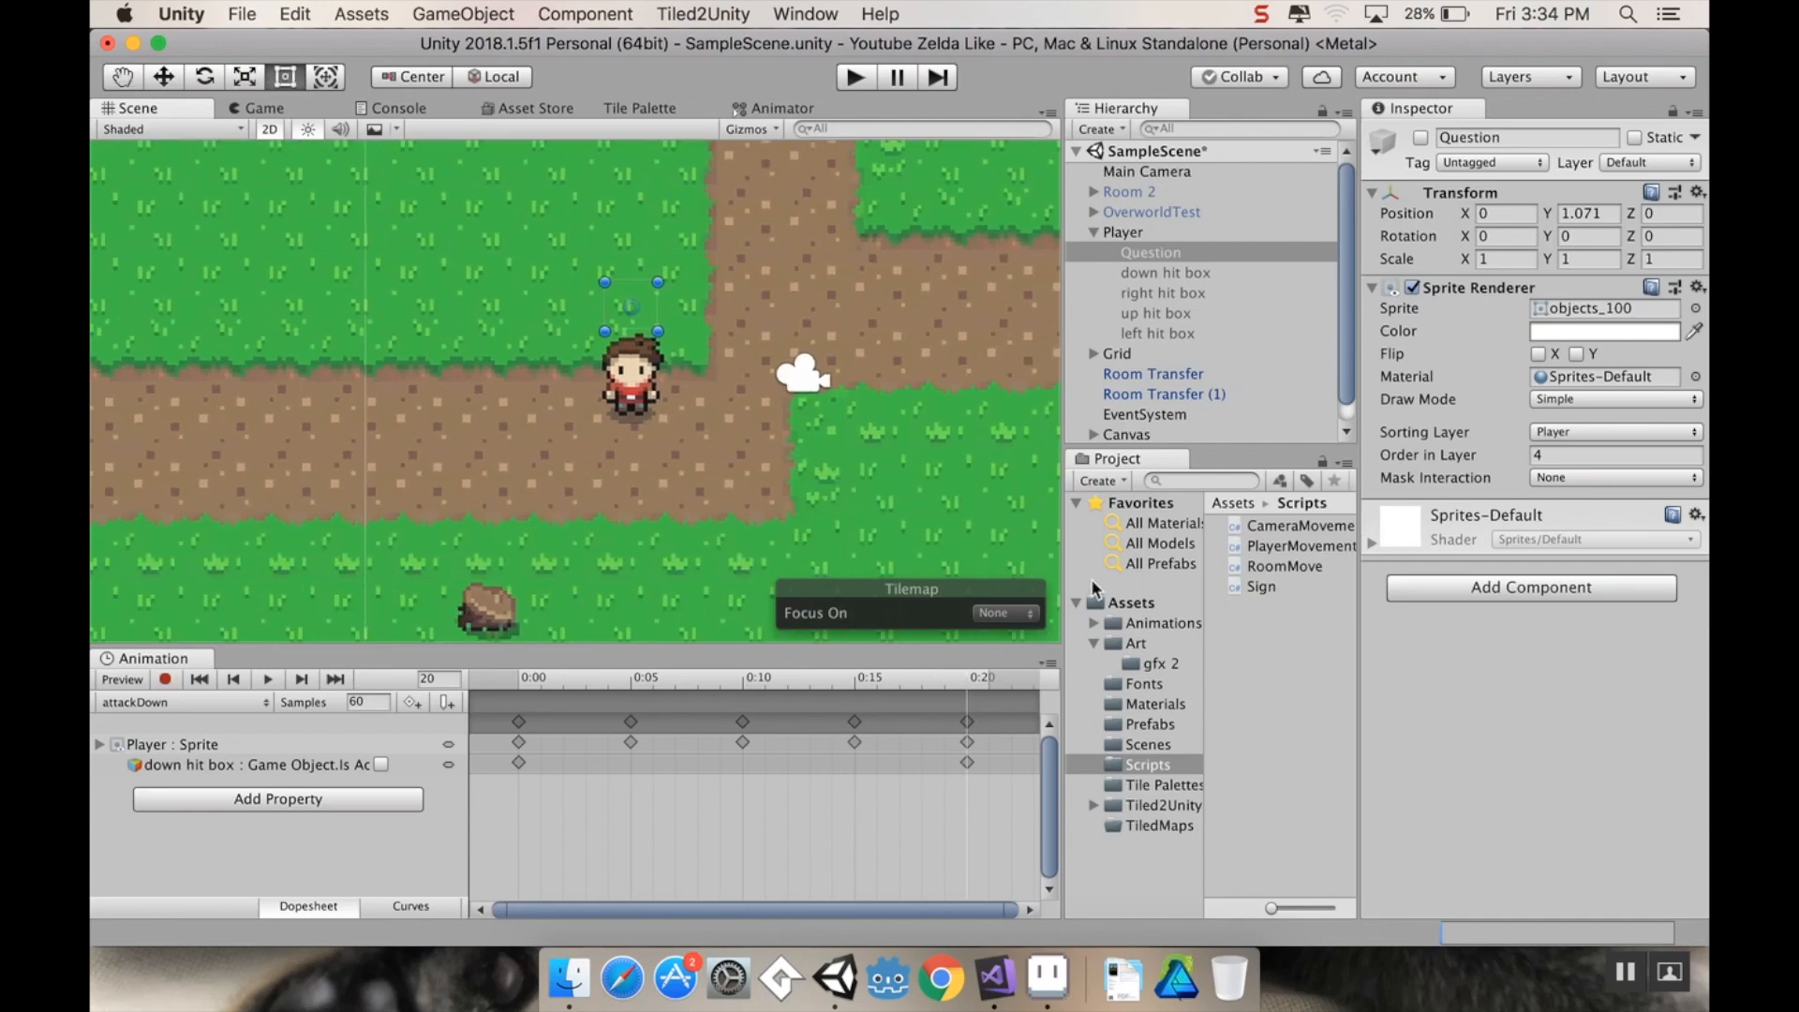
left_click(1161, 661)
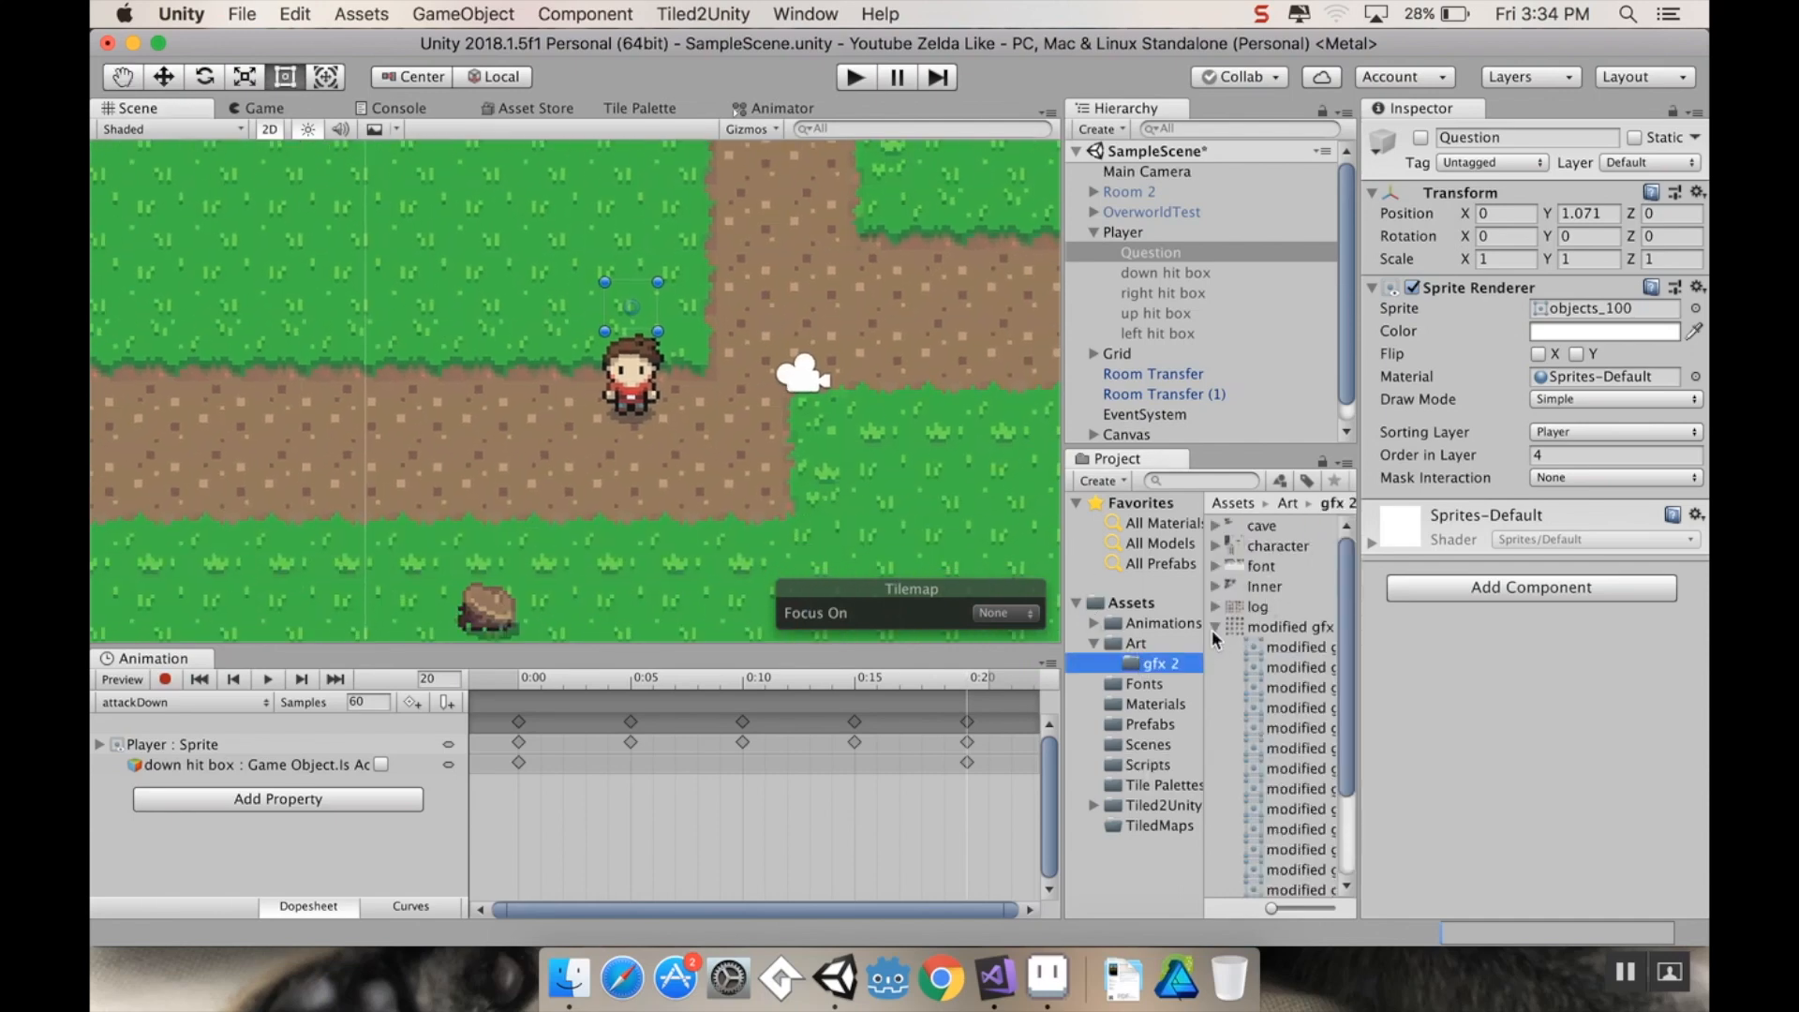
left_click(1269, 667)
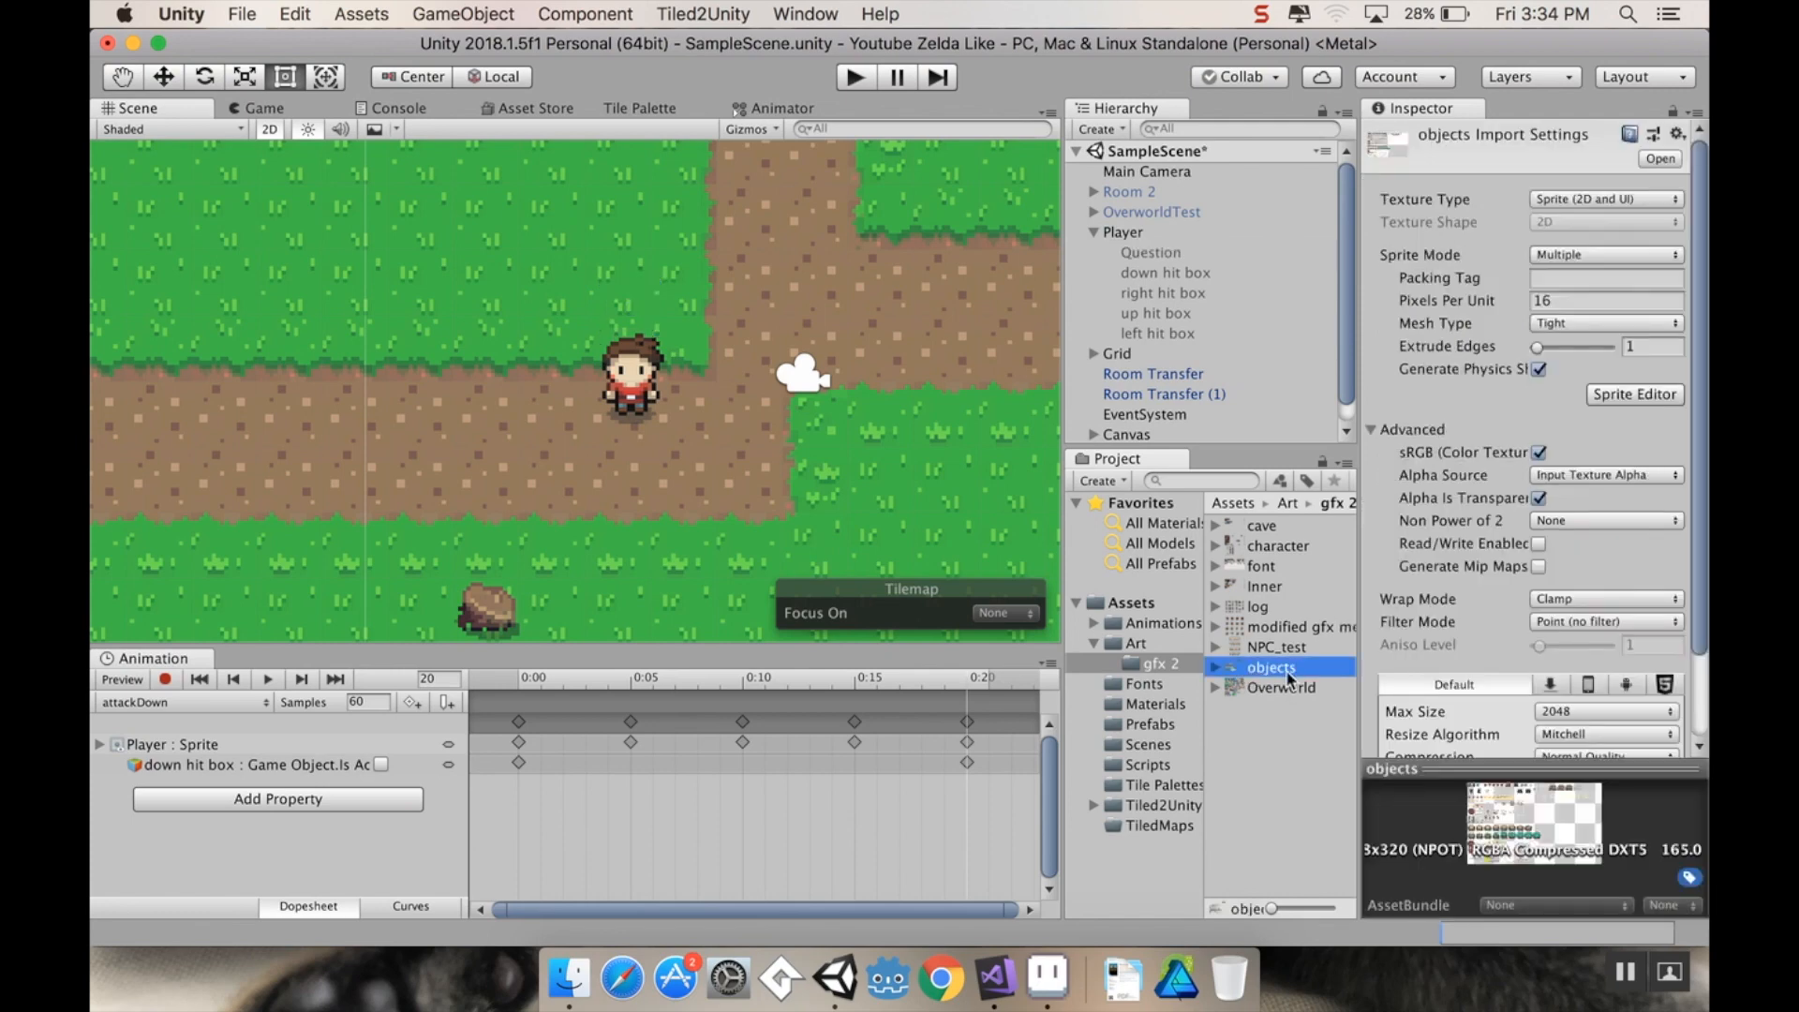
mouse_move(1319, 697)
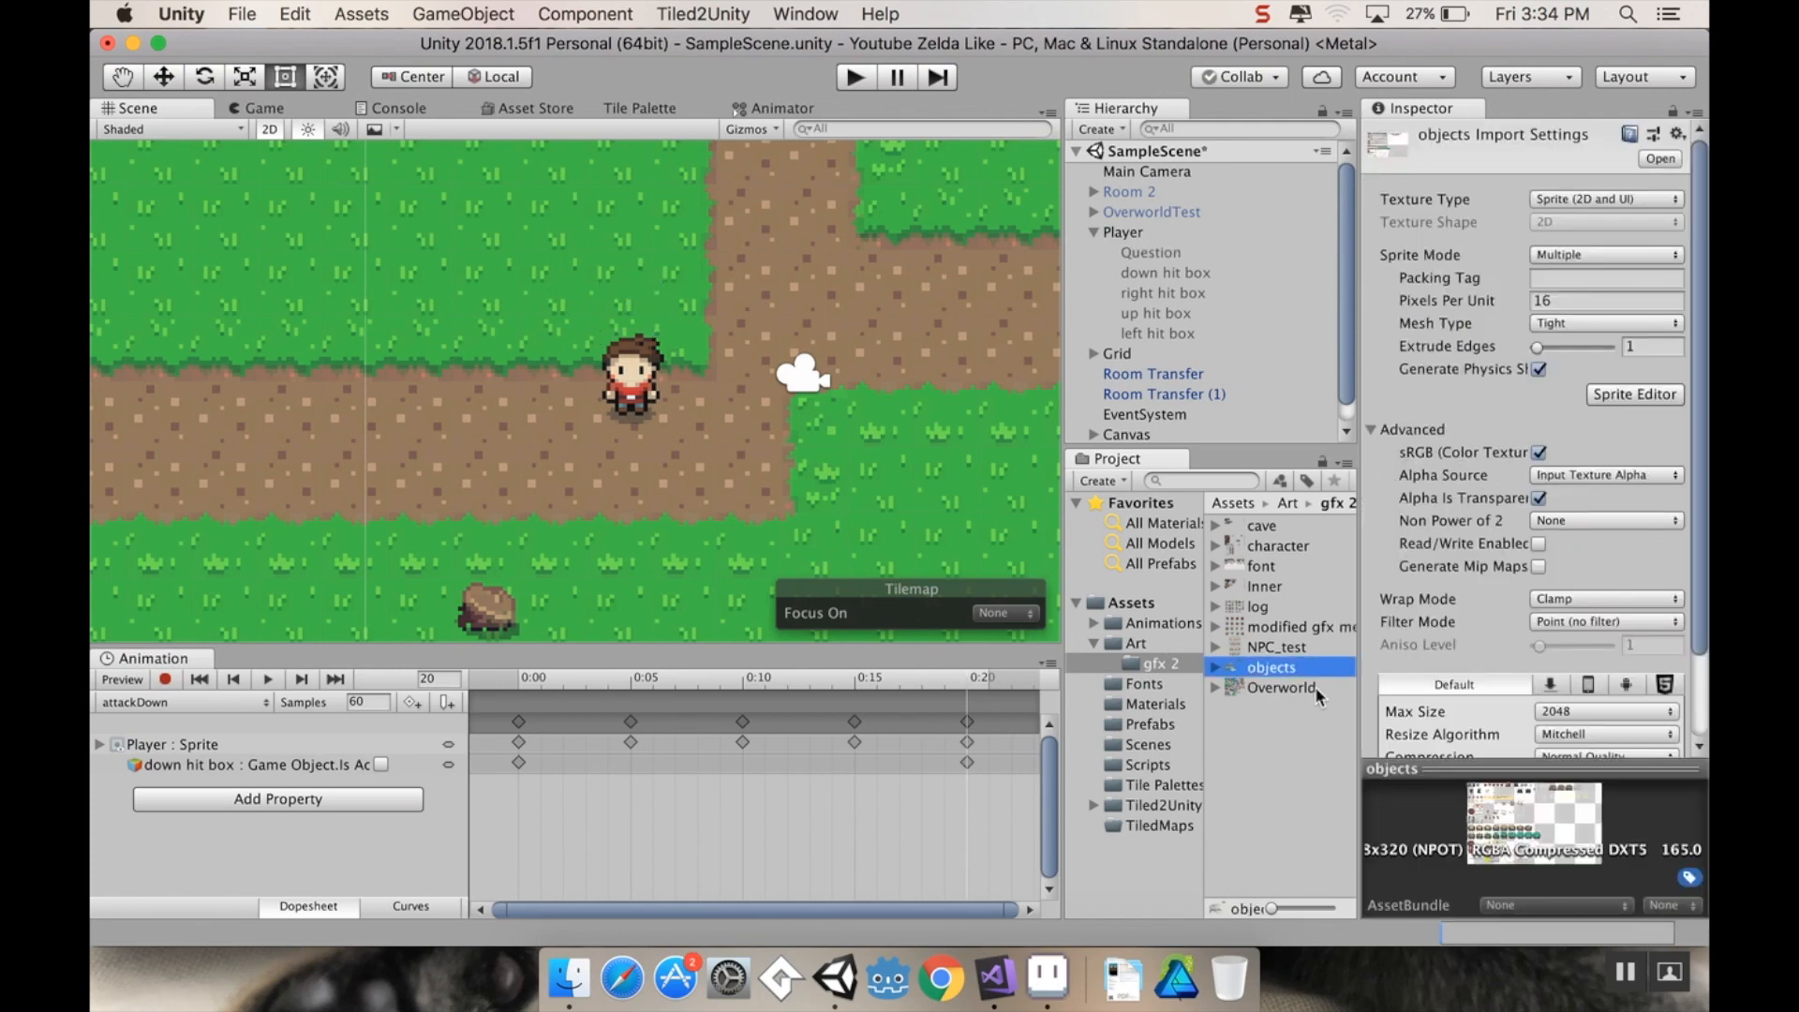
Step: Zoom into the pot and debris sprites and select the pot slice objects_81
left_click(1634, 393)
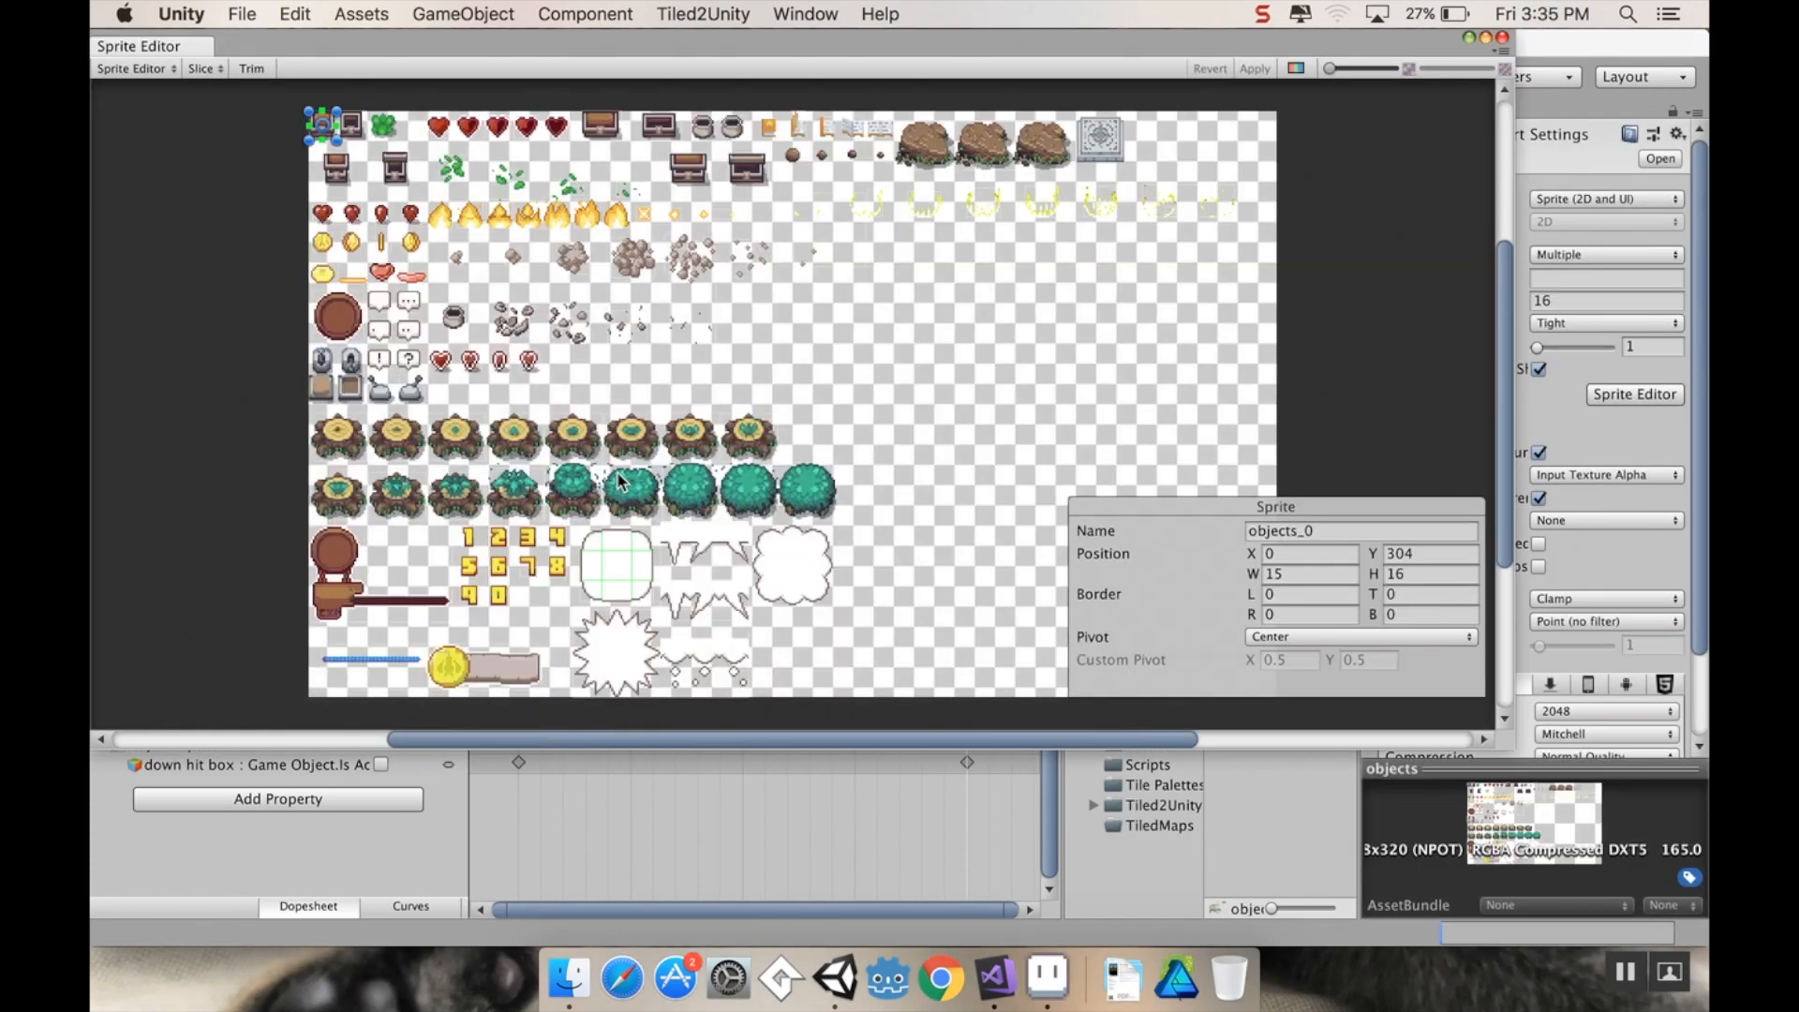
mouse_move(639, 330)
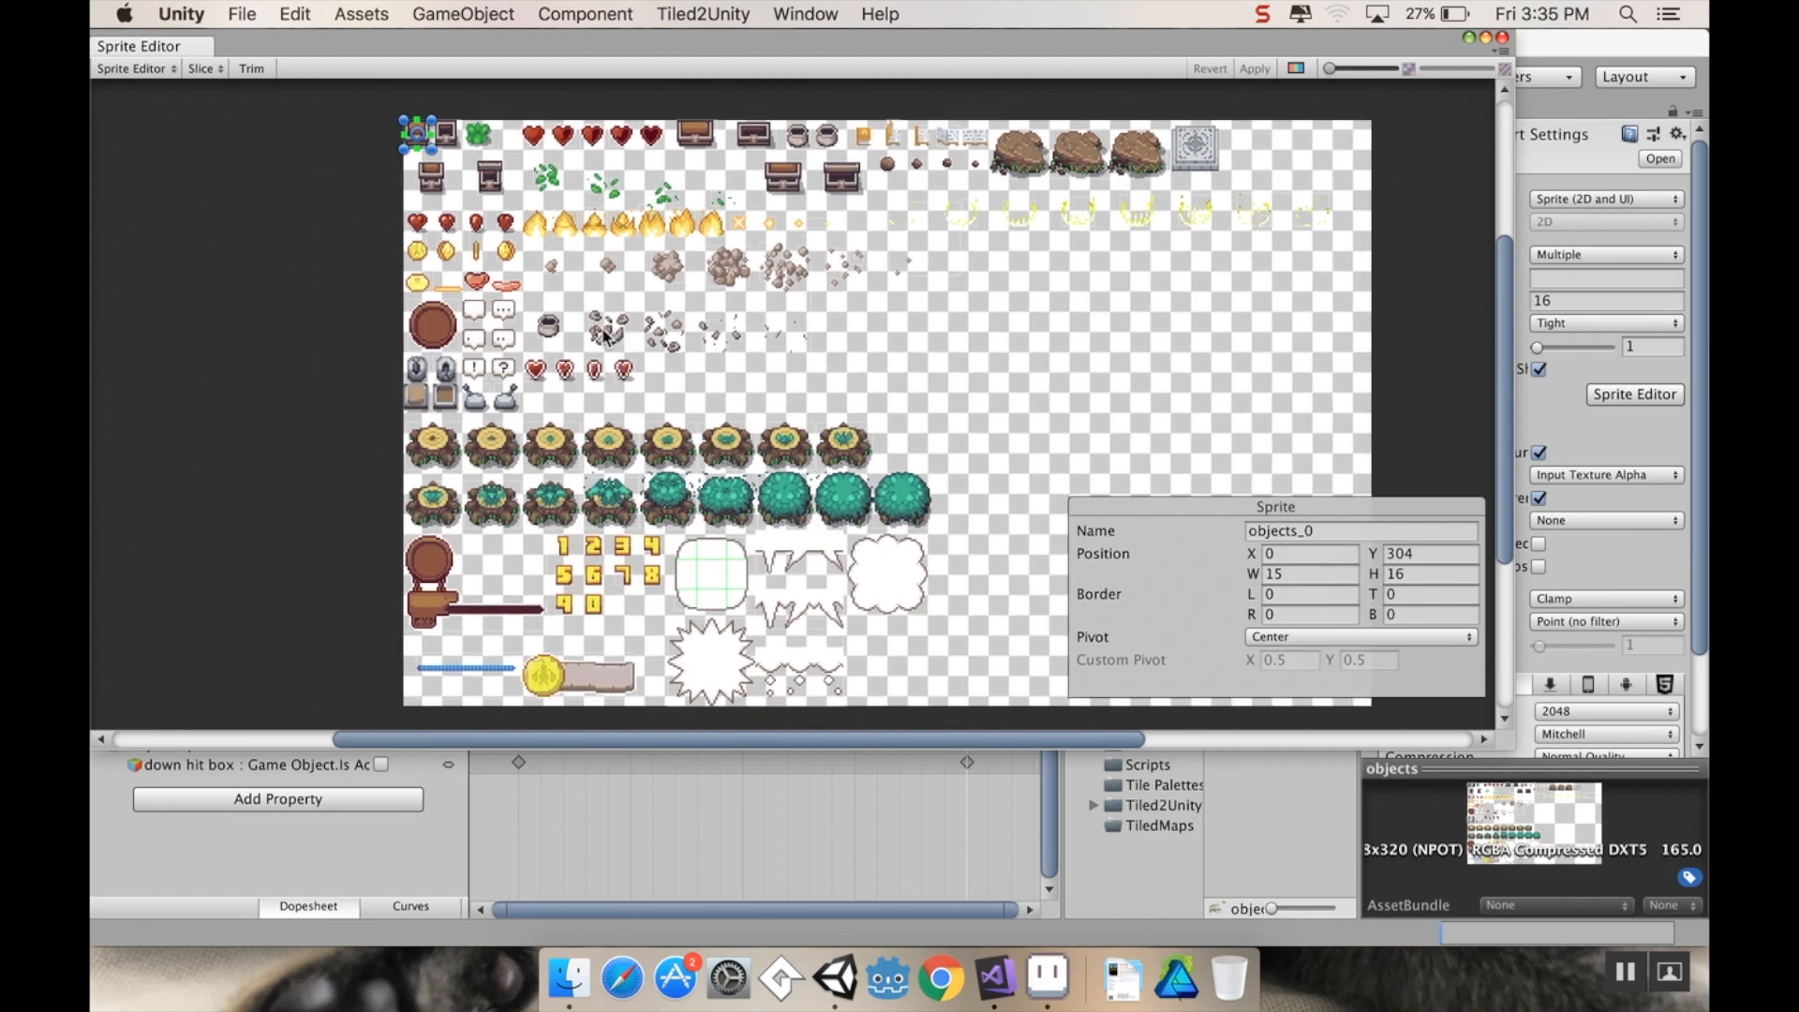
mouse_move(586, 332)
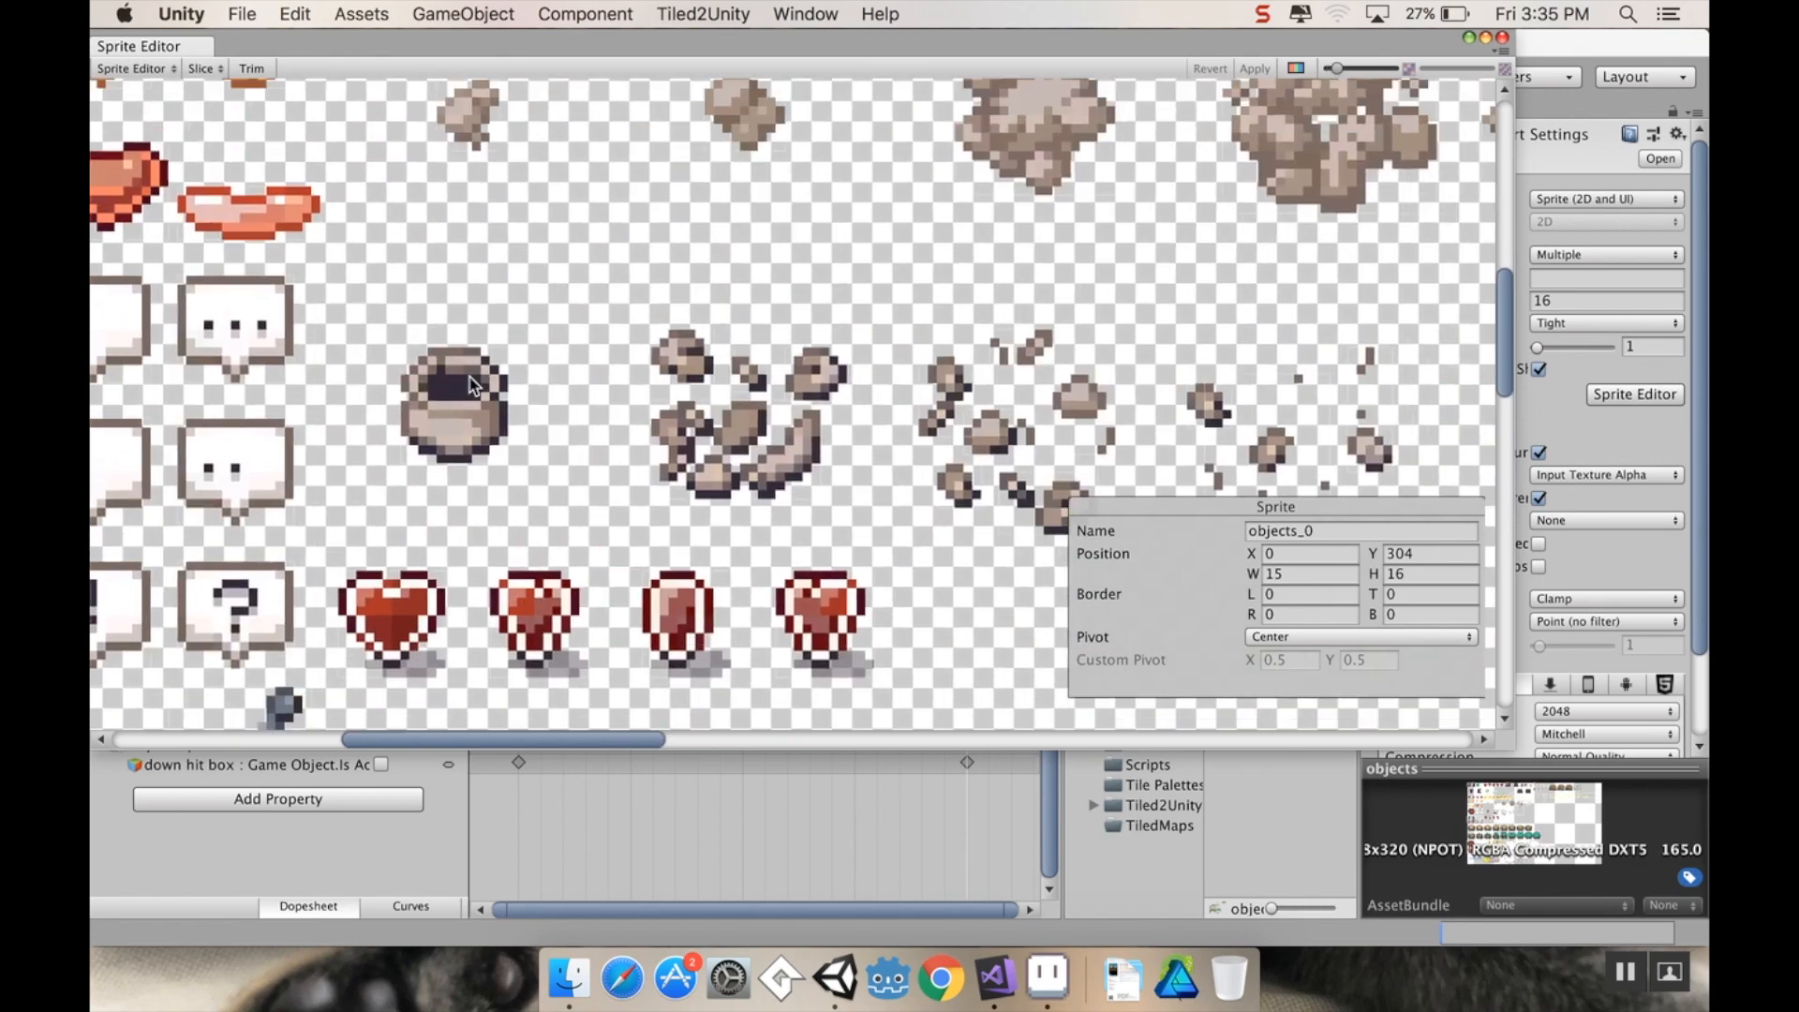
scroll("down", 3)
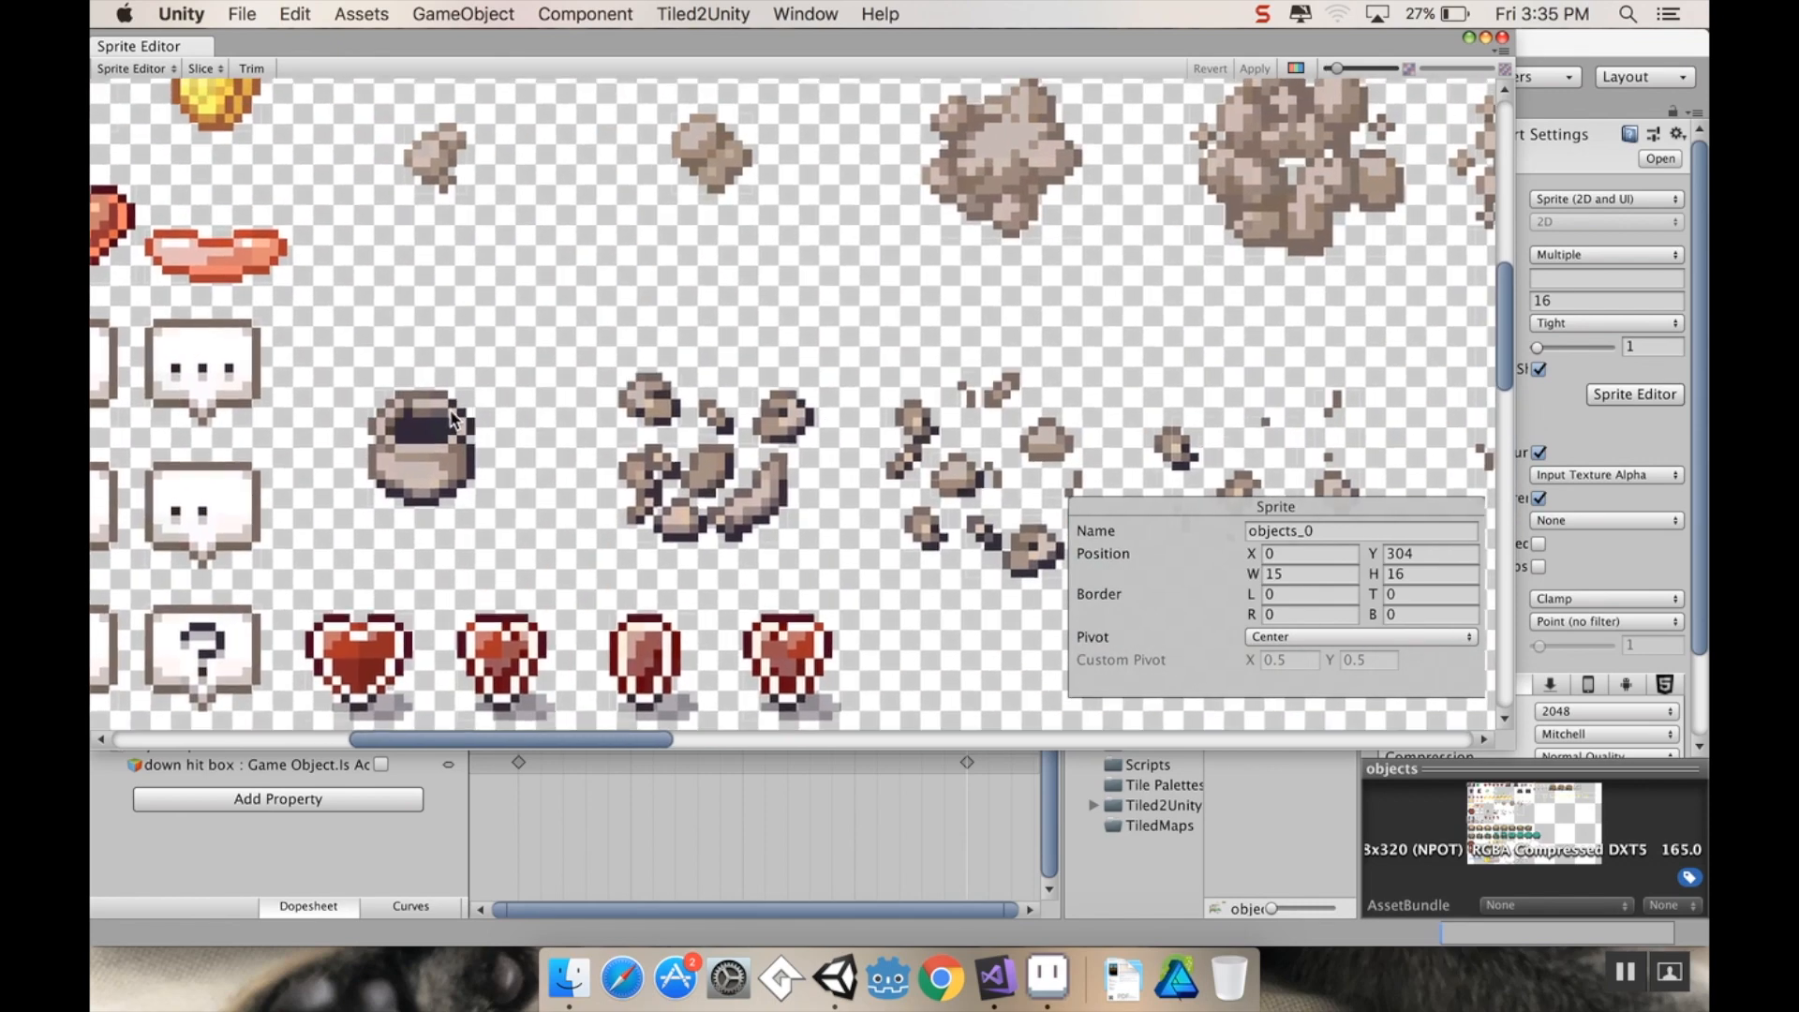
mouse_move(405, 384)
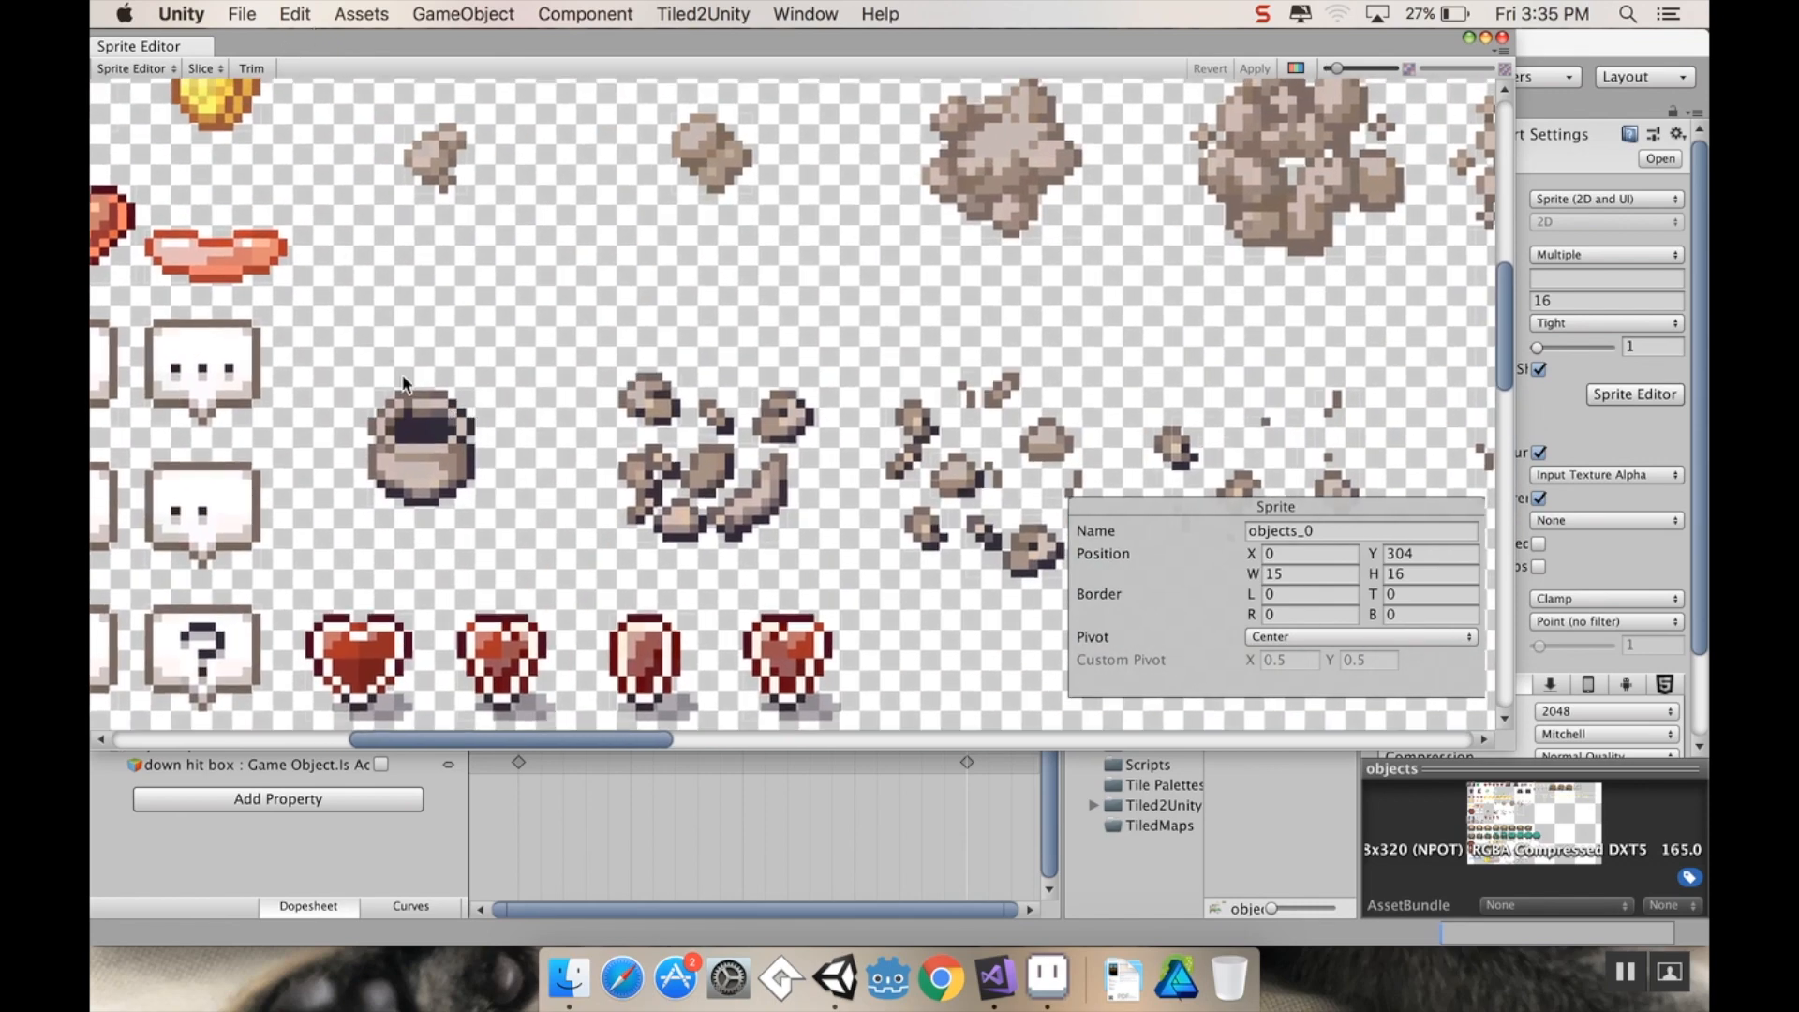
left_click(418, 448)
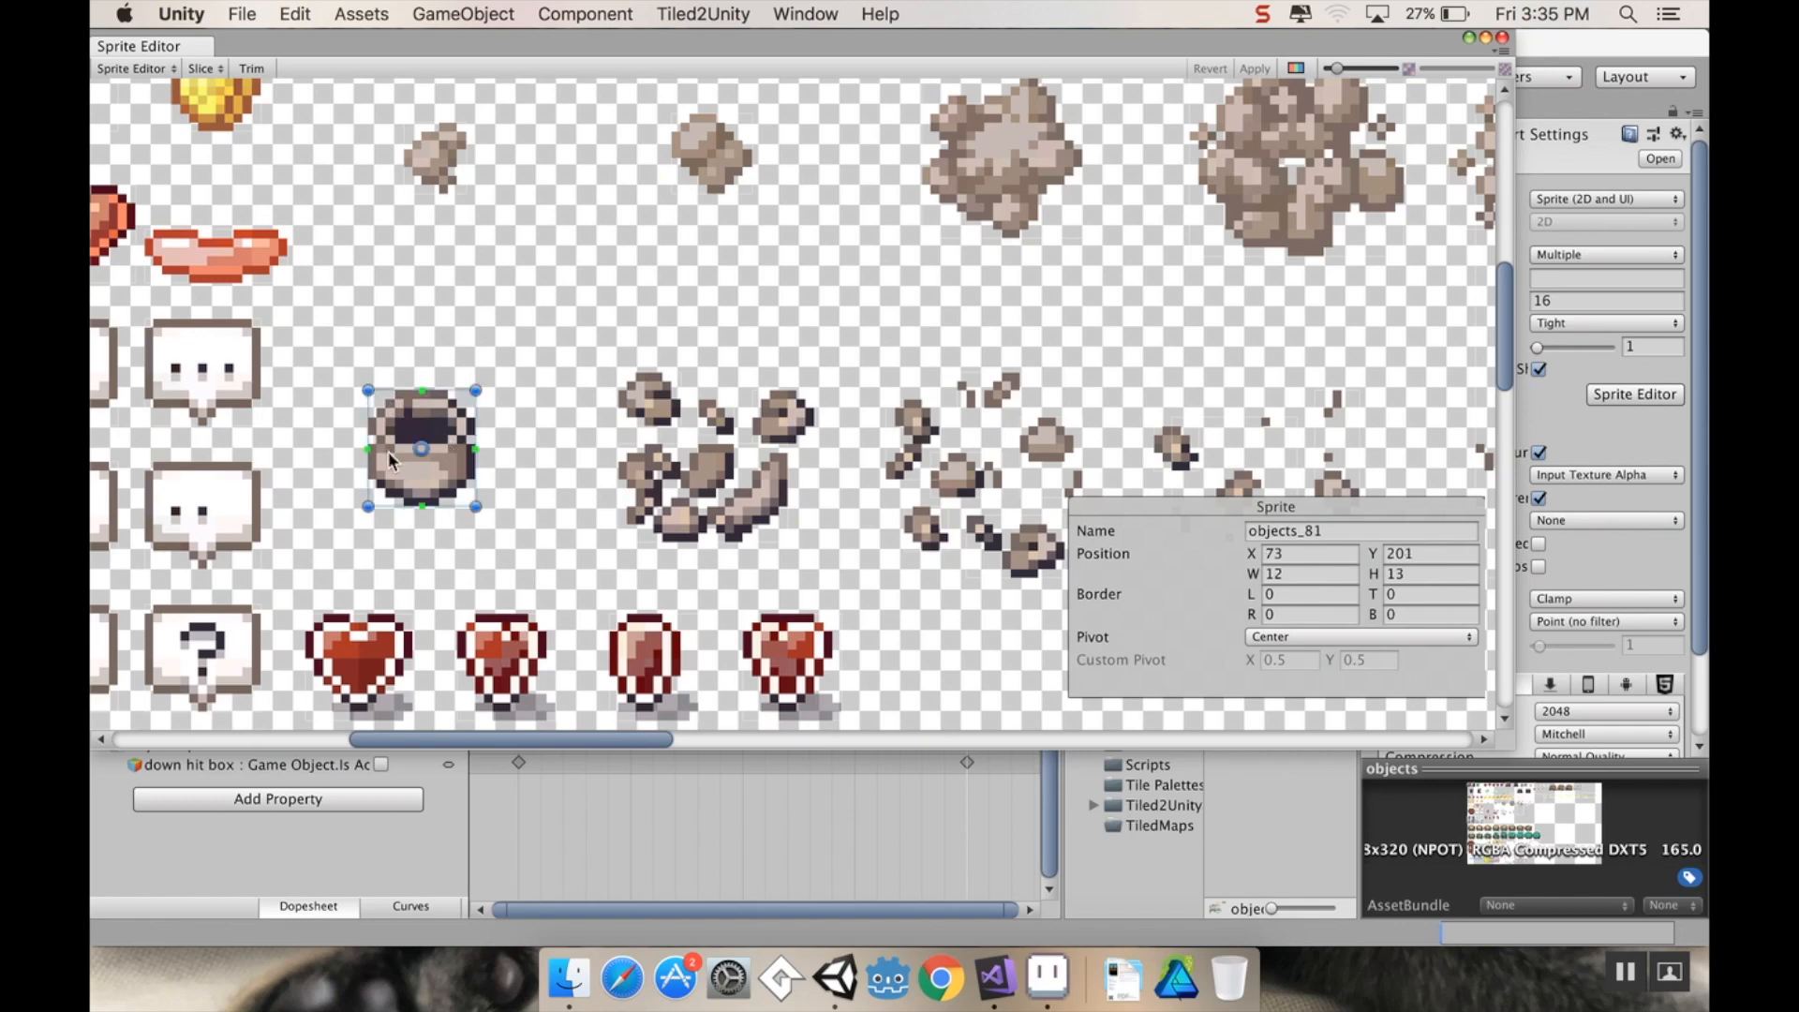
mouse_move(686, 464)
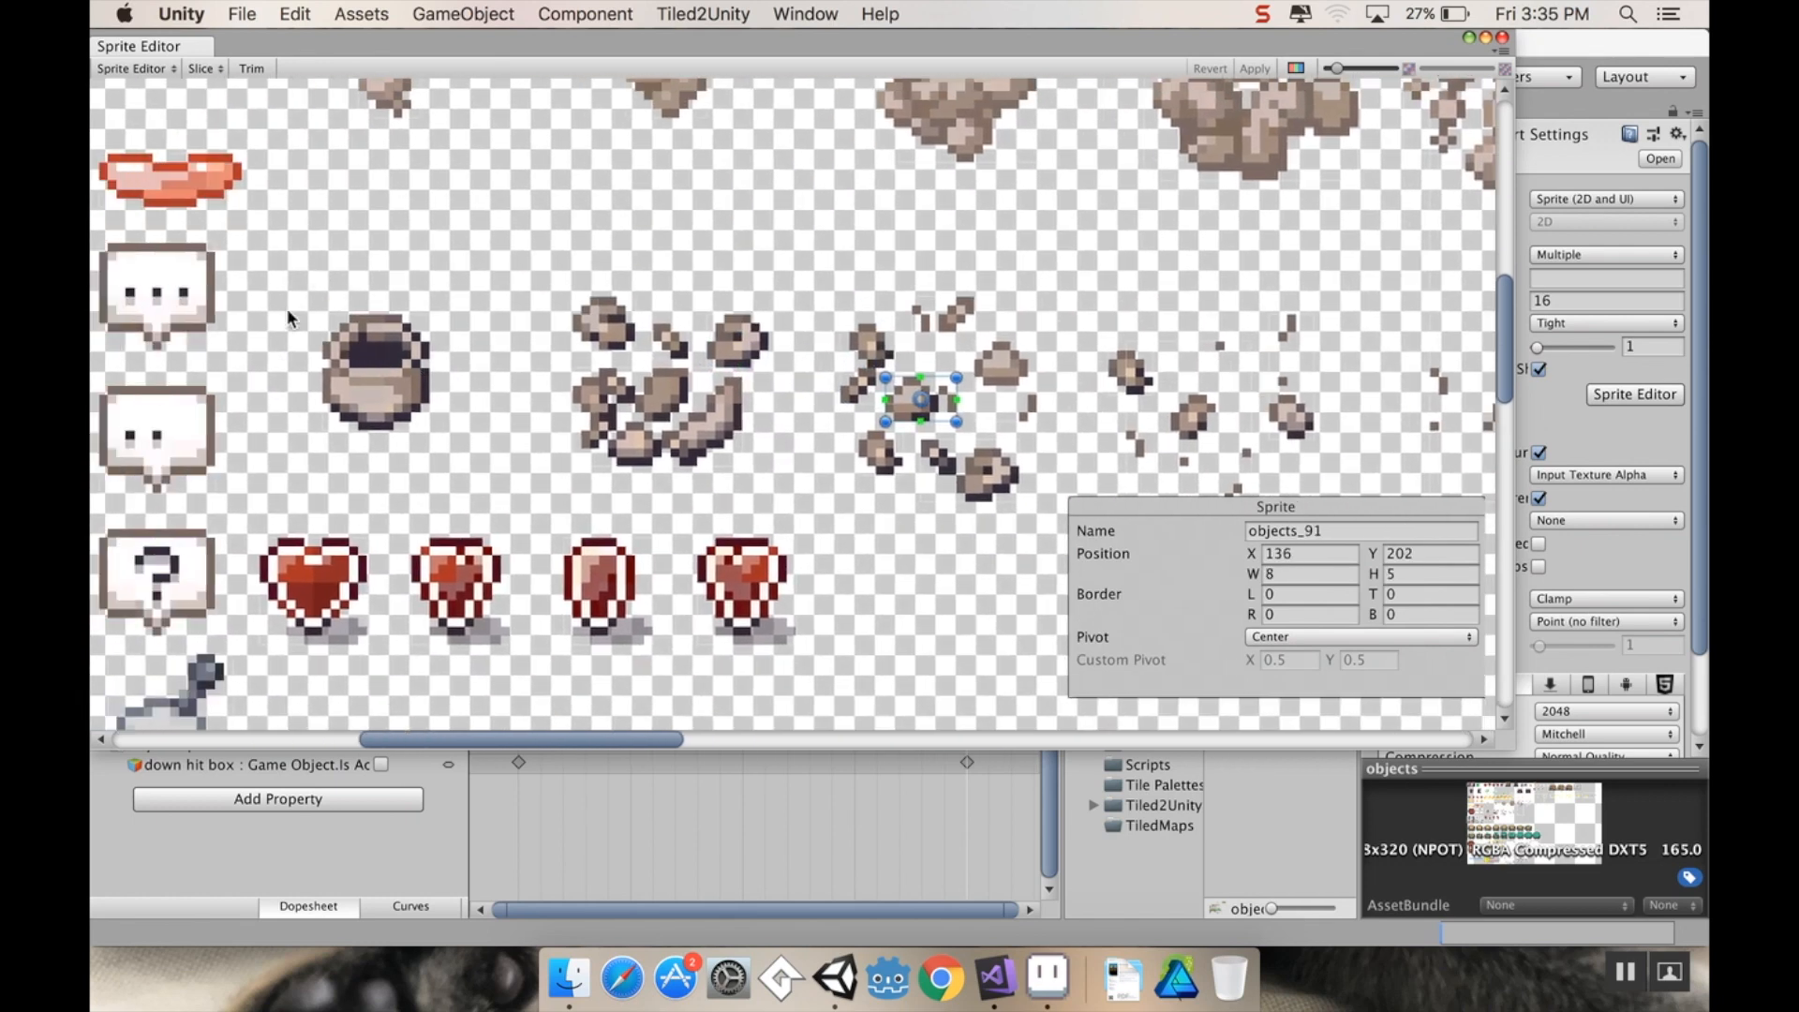
Step: Resize the pot slice objects_81 to 32×32 at position X 64, Y 192
left_click(373, 369)
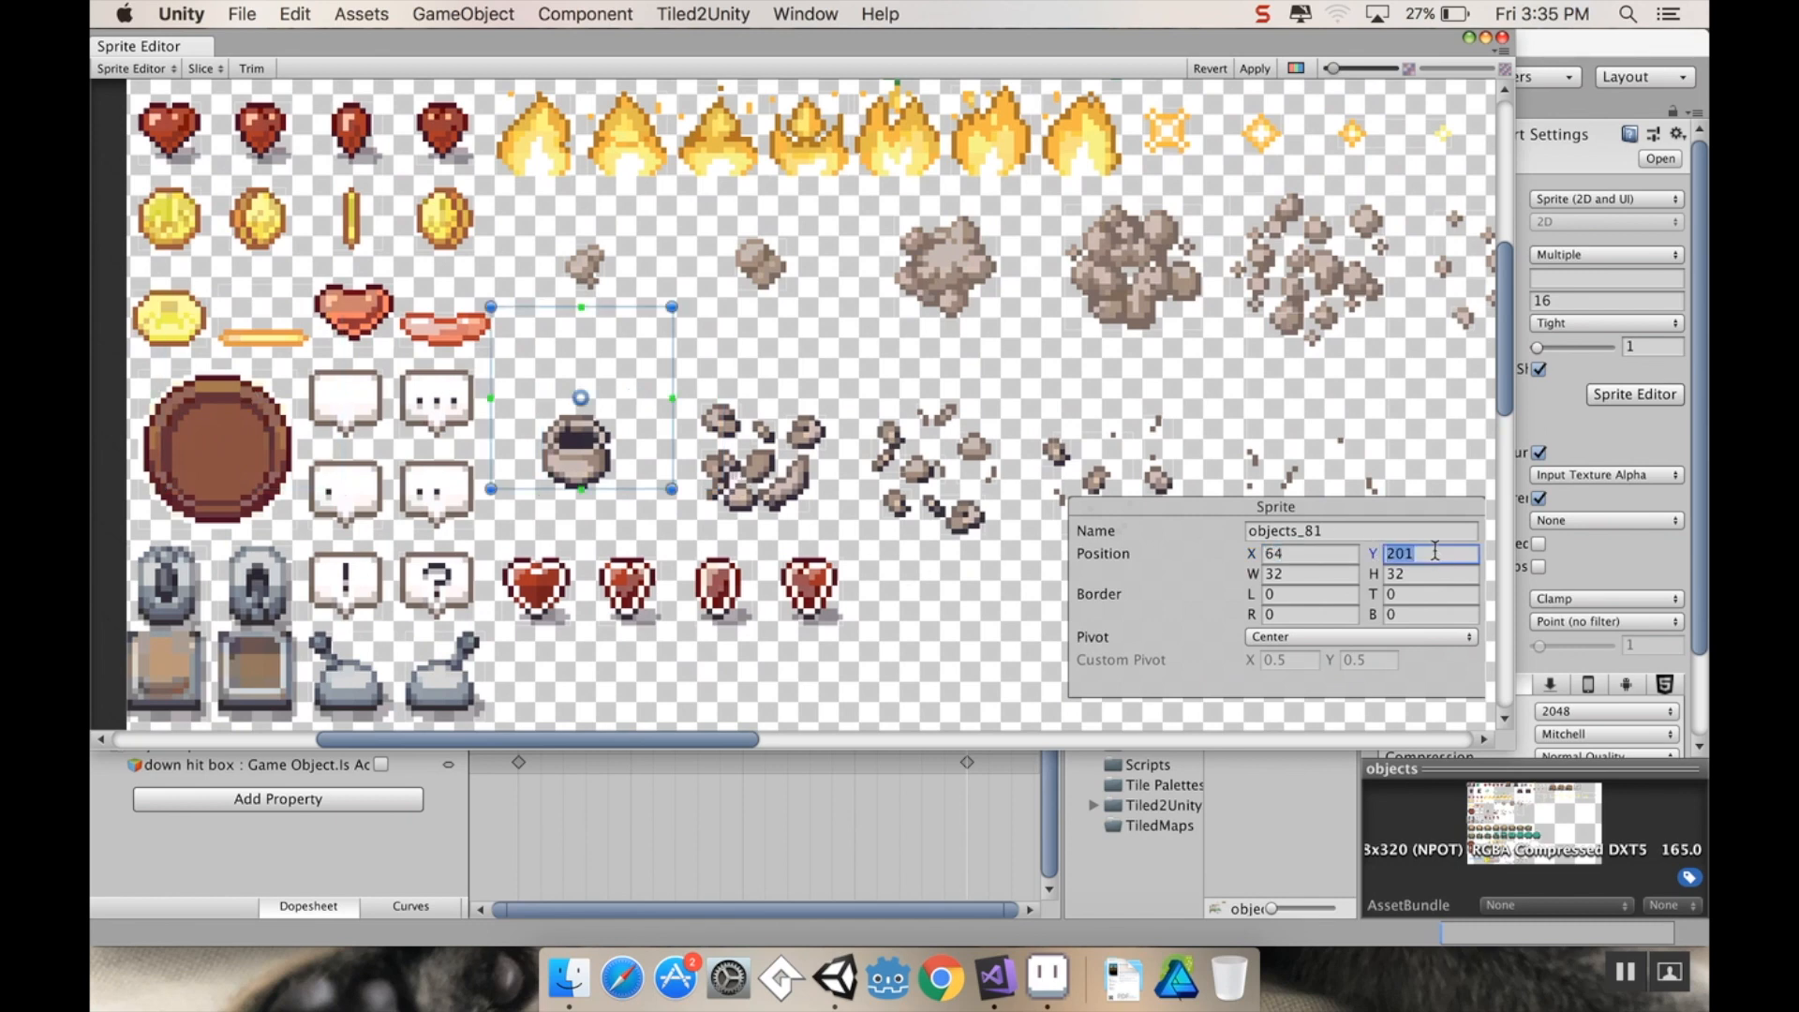
type("192")
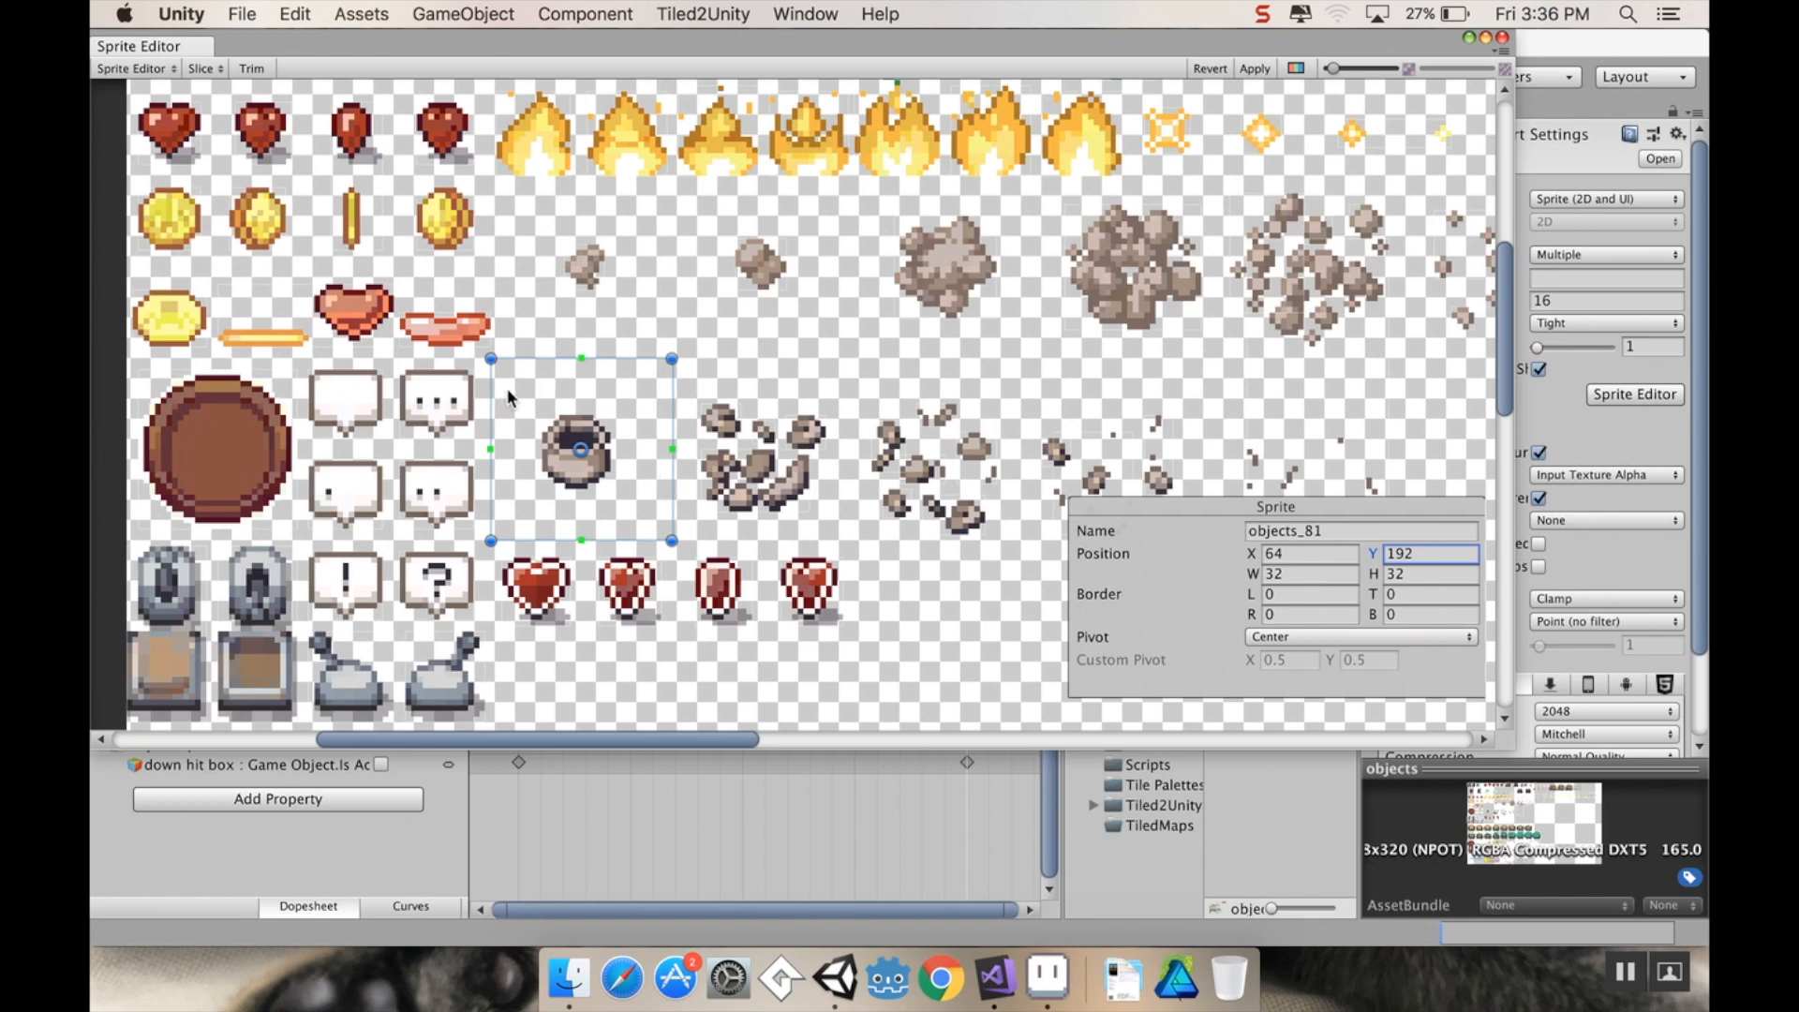
mouse_move(804, 487)
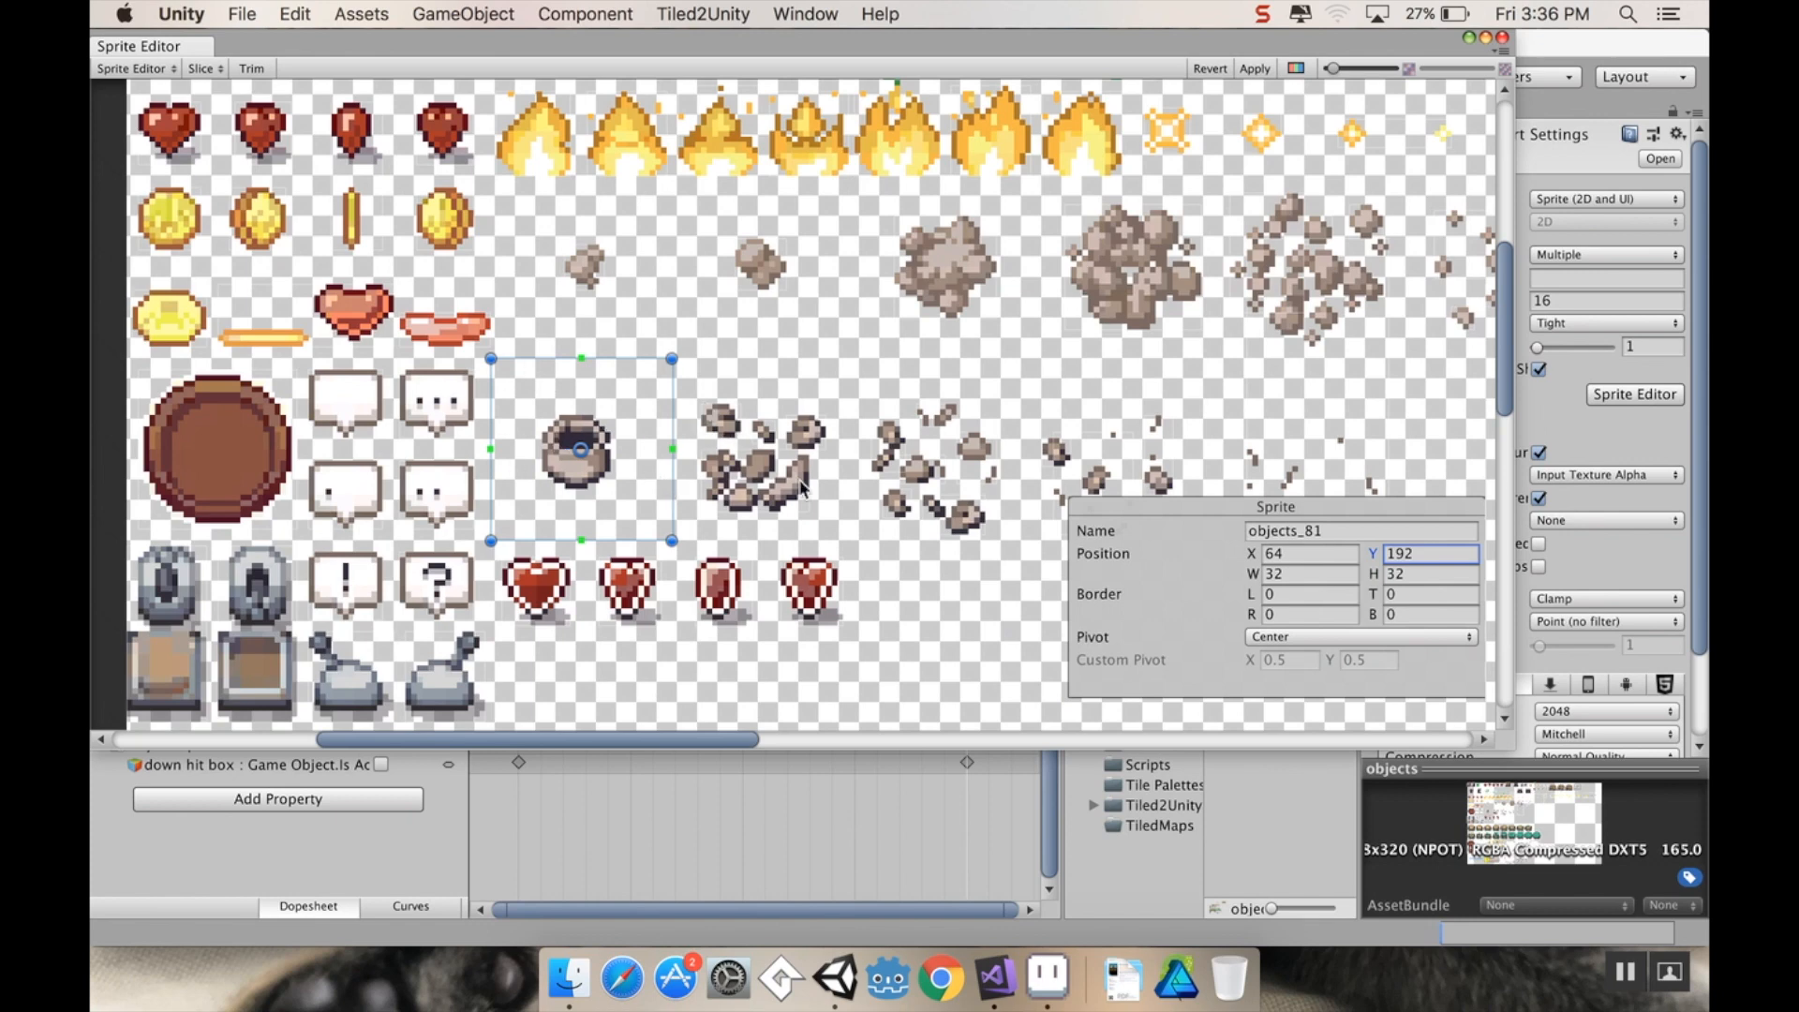
Step: Resize the first debris slice objects_140 to 32×32 at X 96, Y 192
left_click(785, 443)
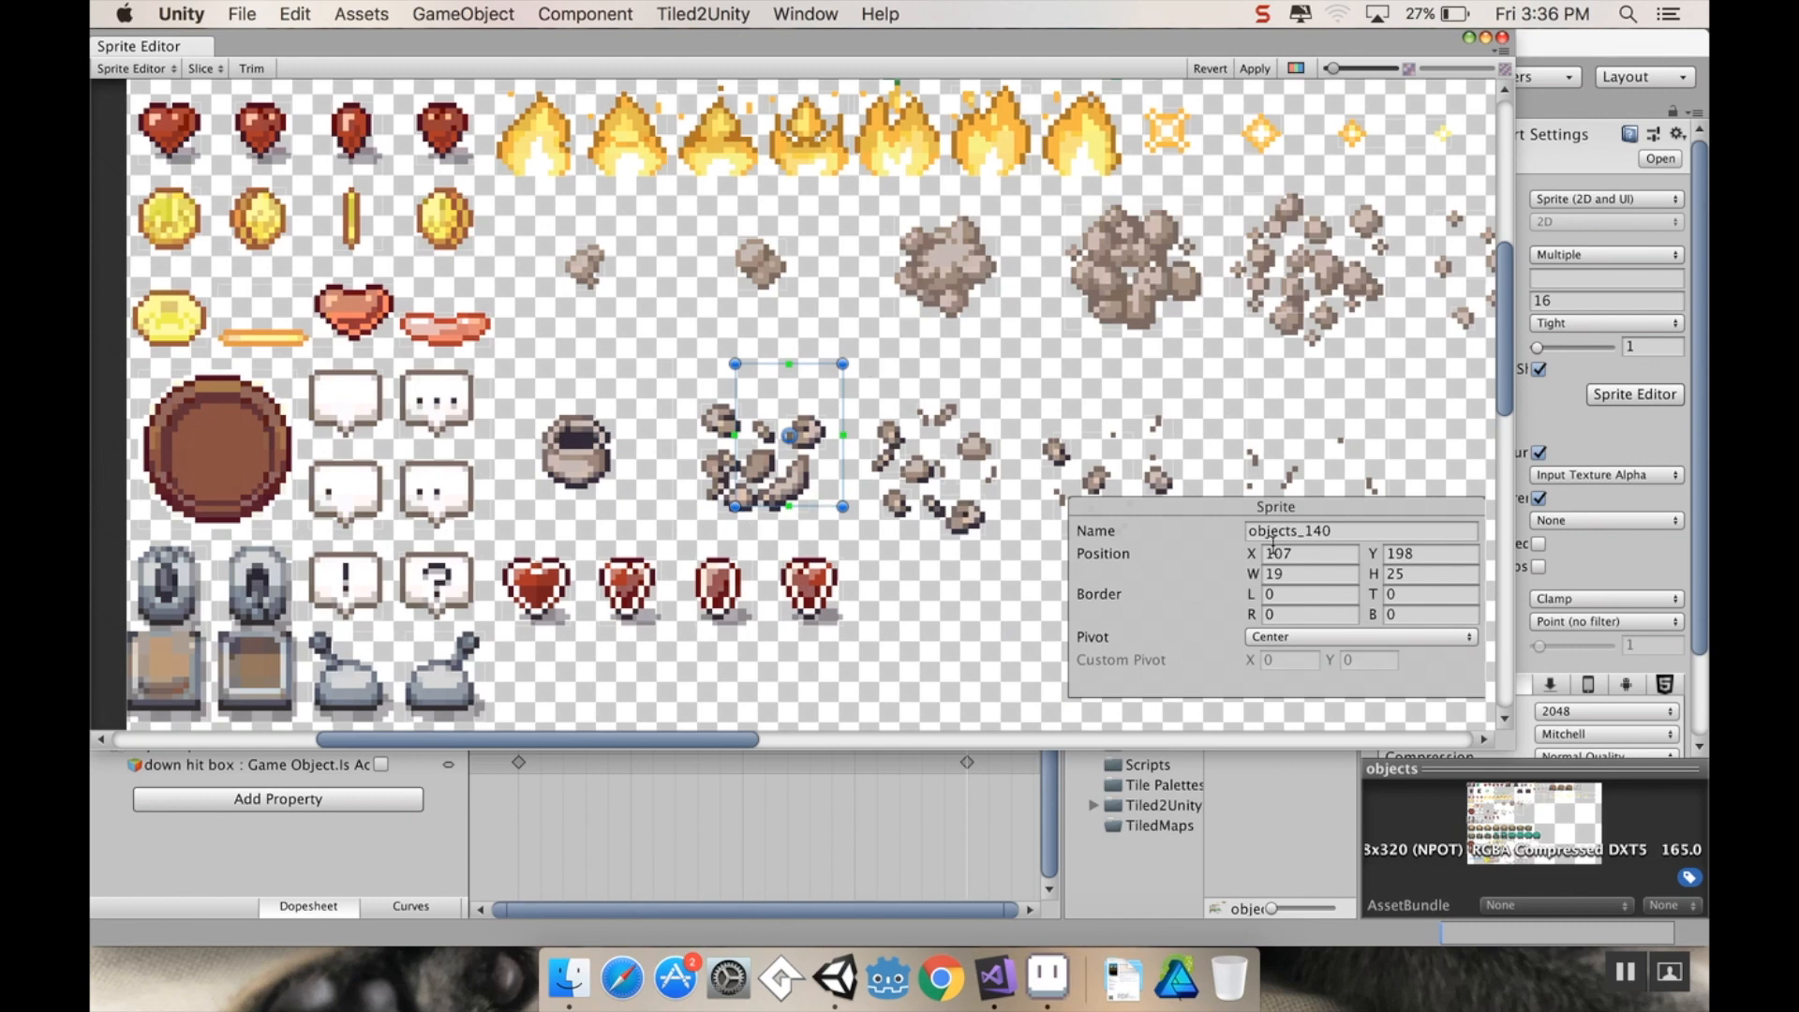
left_click(1308, 573)
type("32")
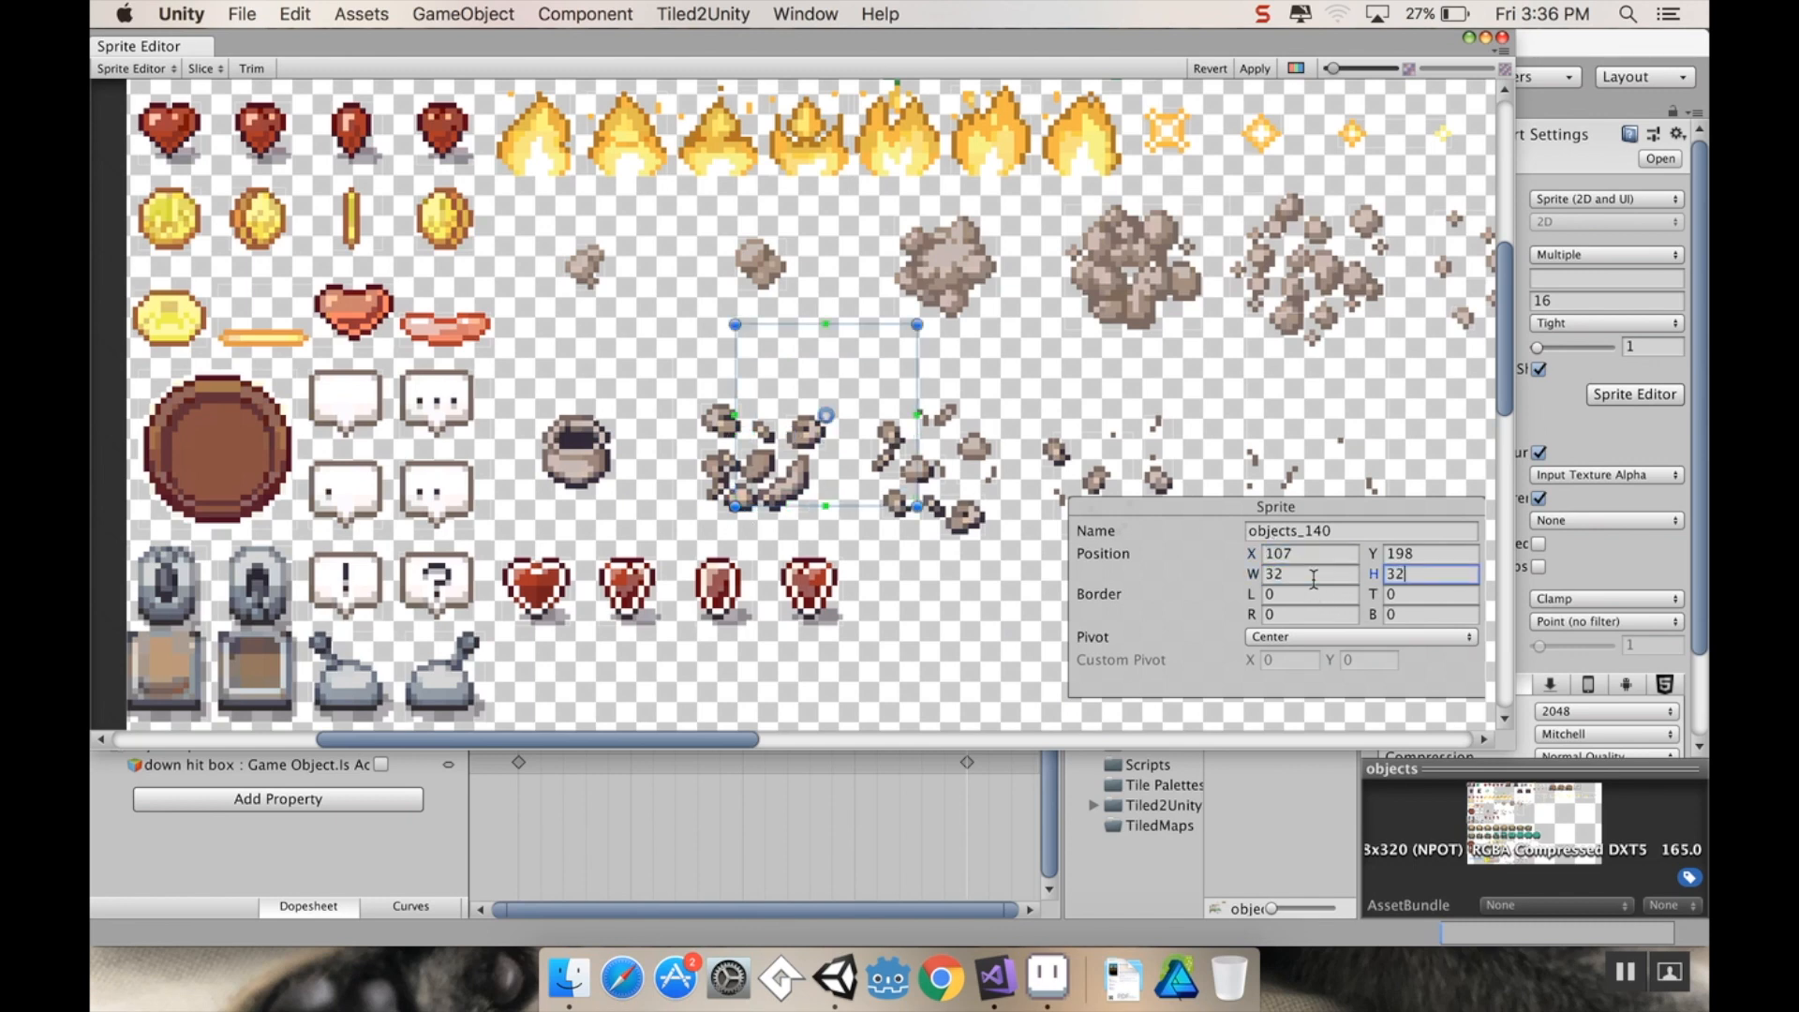
left_click(1308, 553)
type("96")
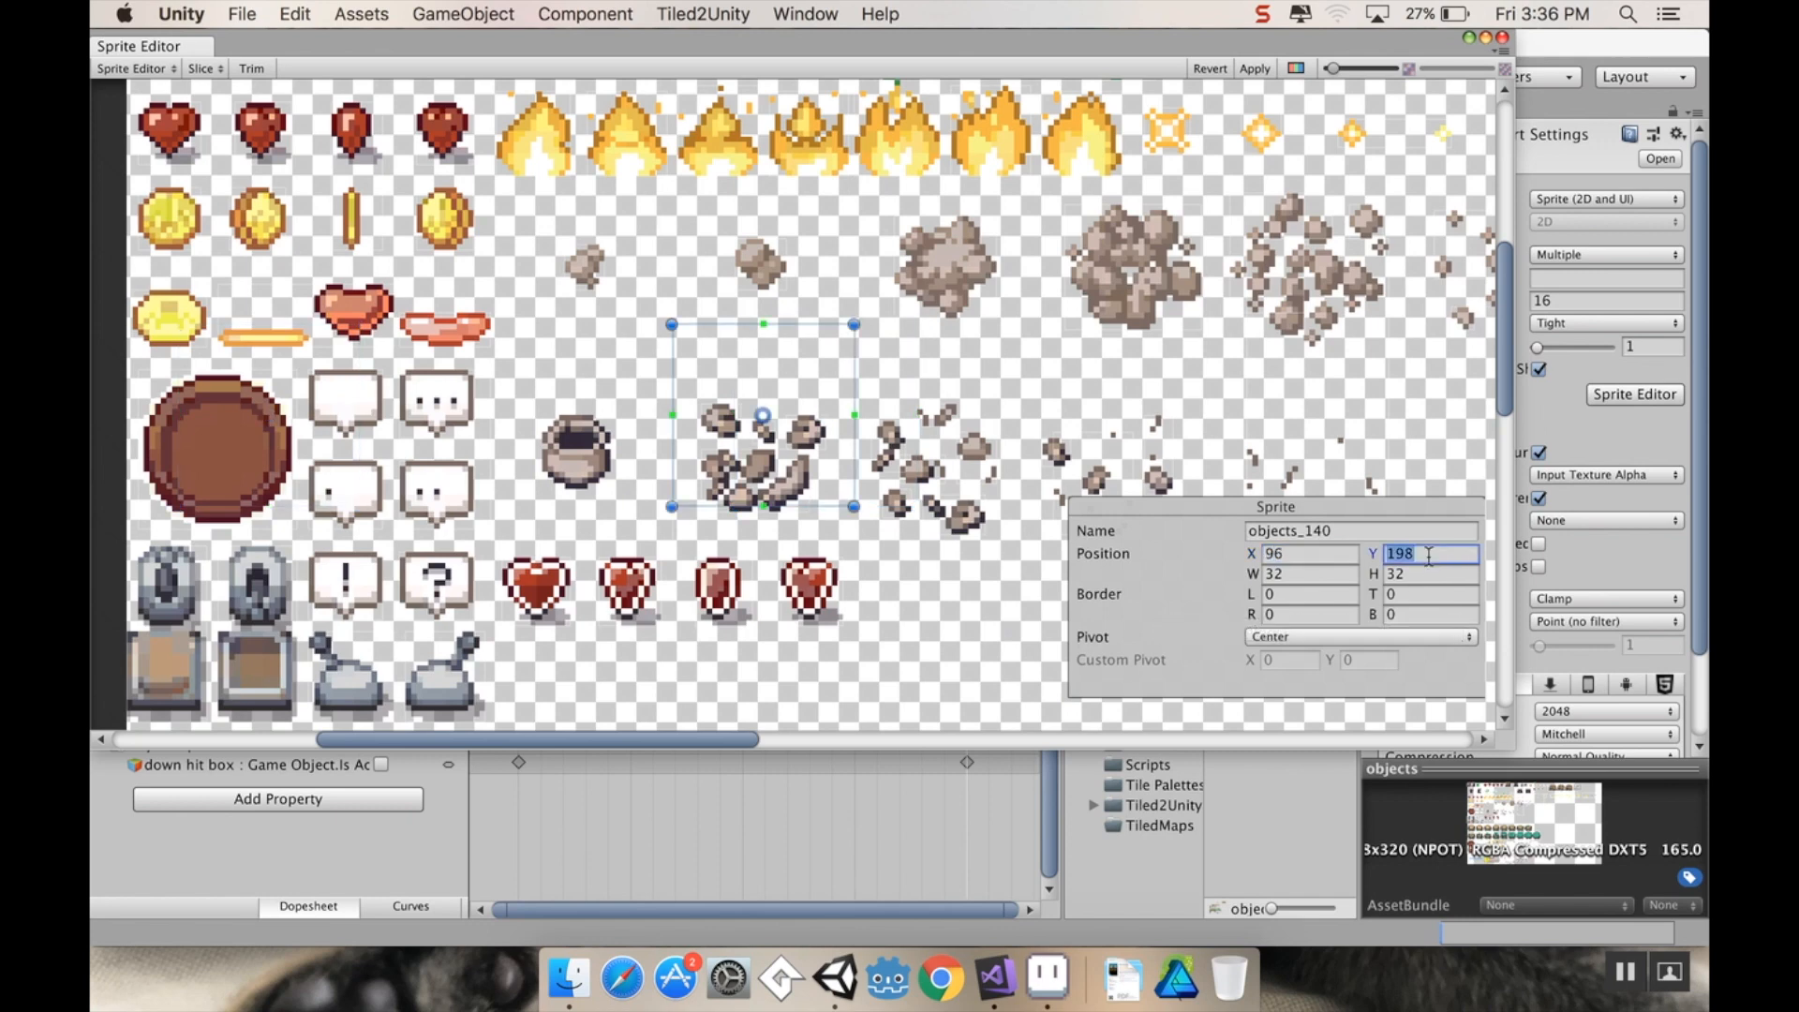
type("192")
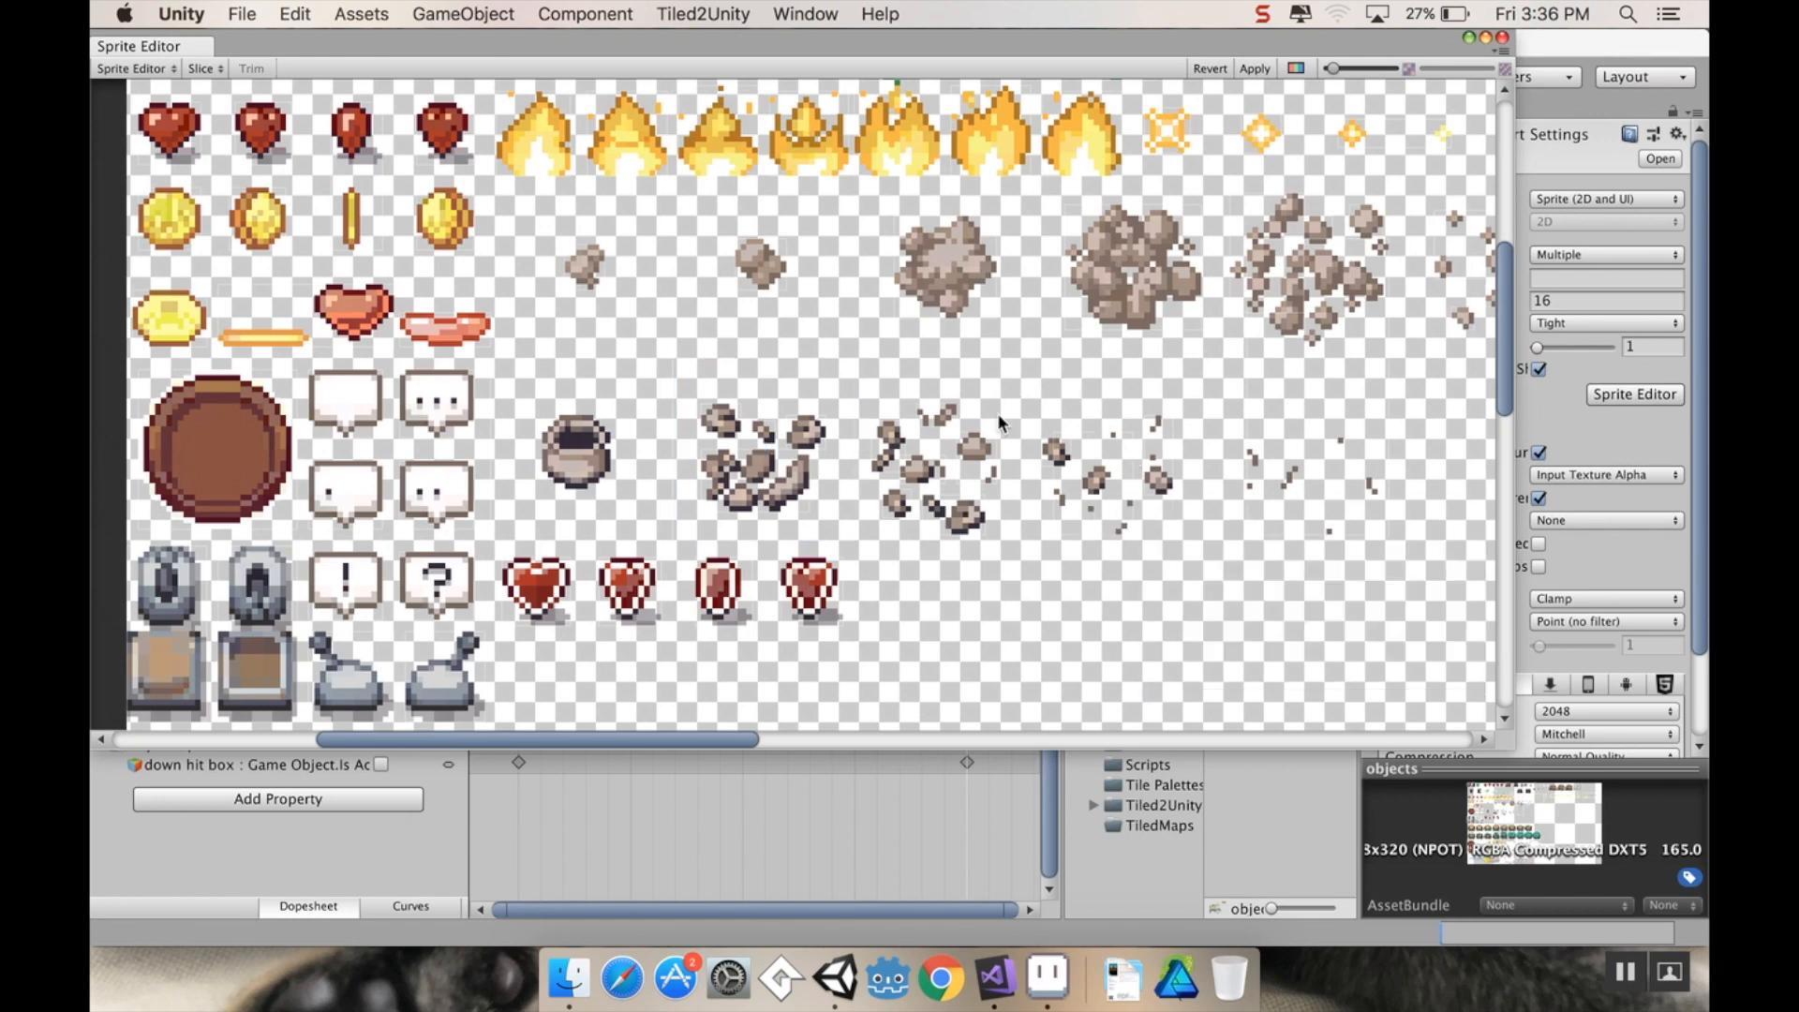
left_click(929, 465)
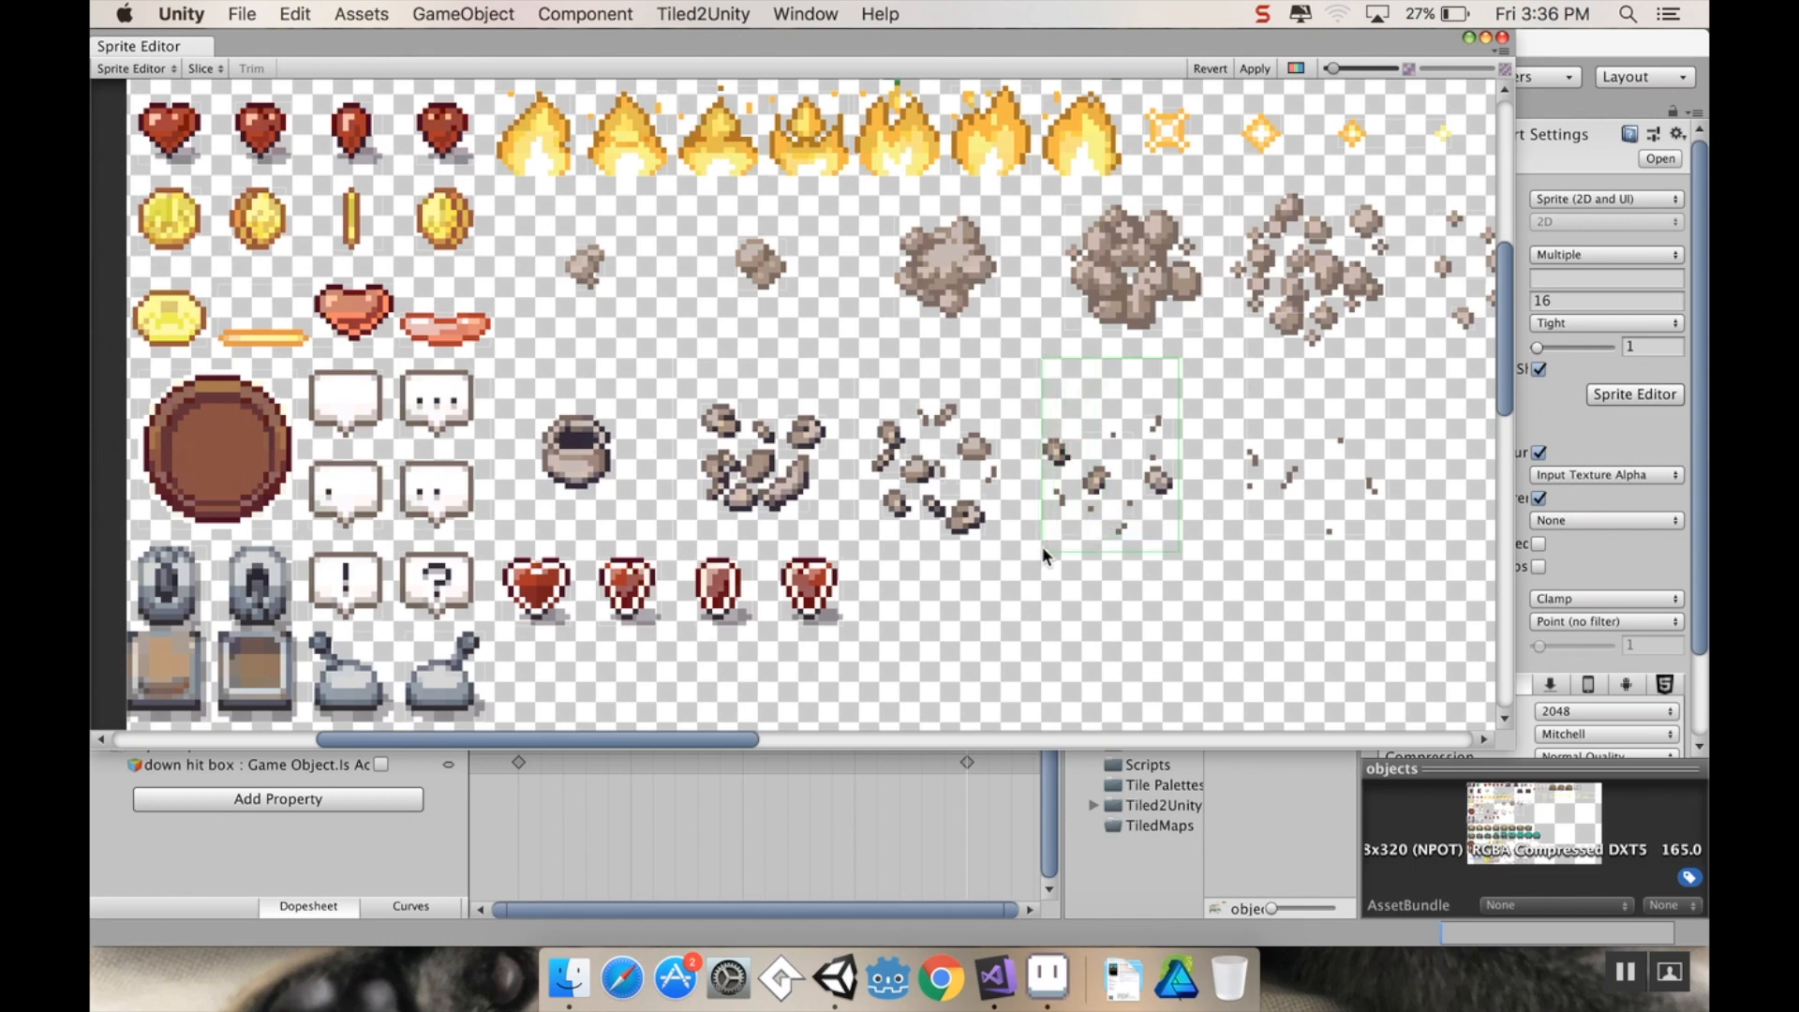
Step: Resize the remaining debris slices objects_141 to 143 to 32×32 squares at Y 192
left_click(1107, 453)
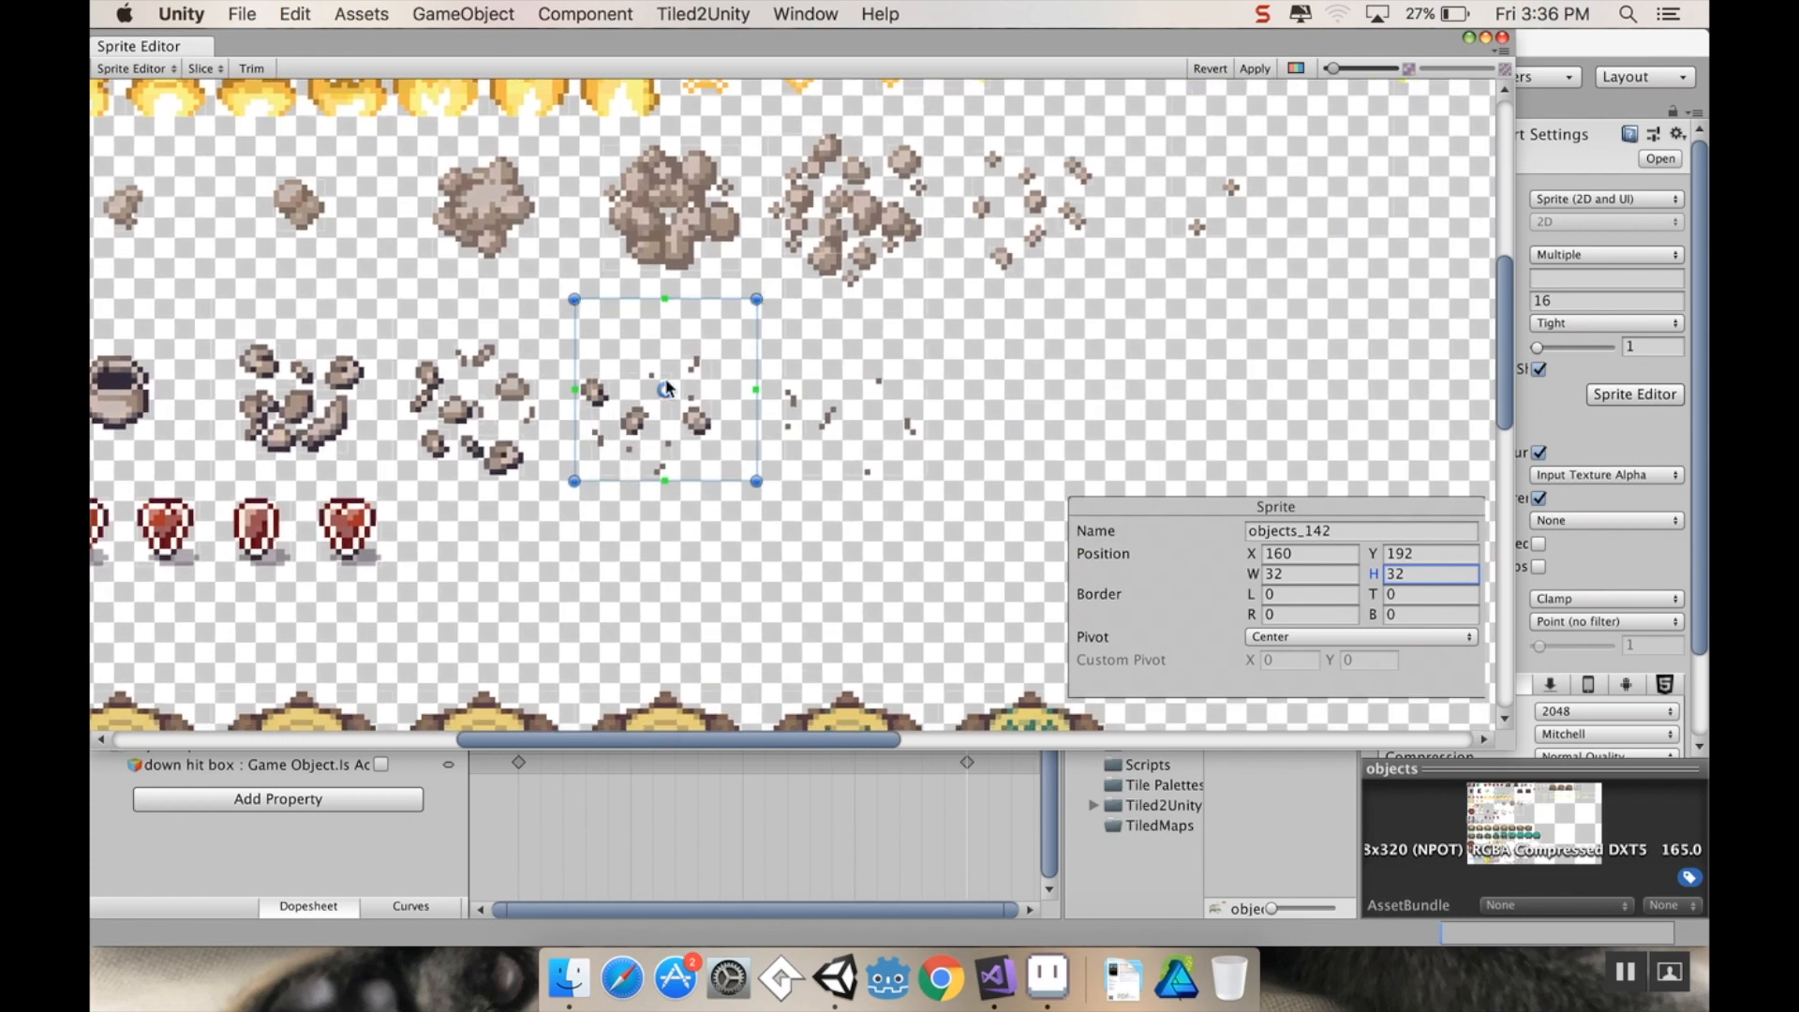
mouse_move(934, 341)
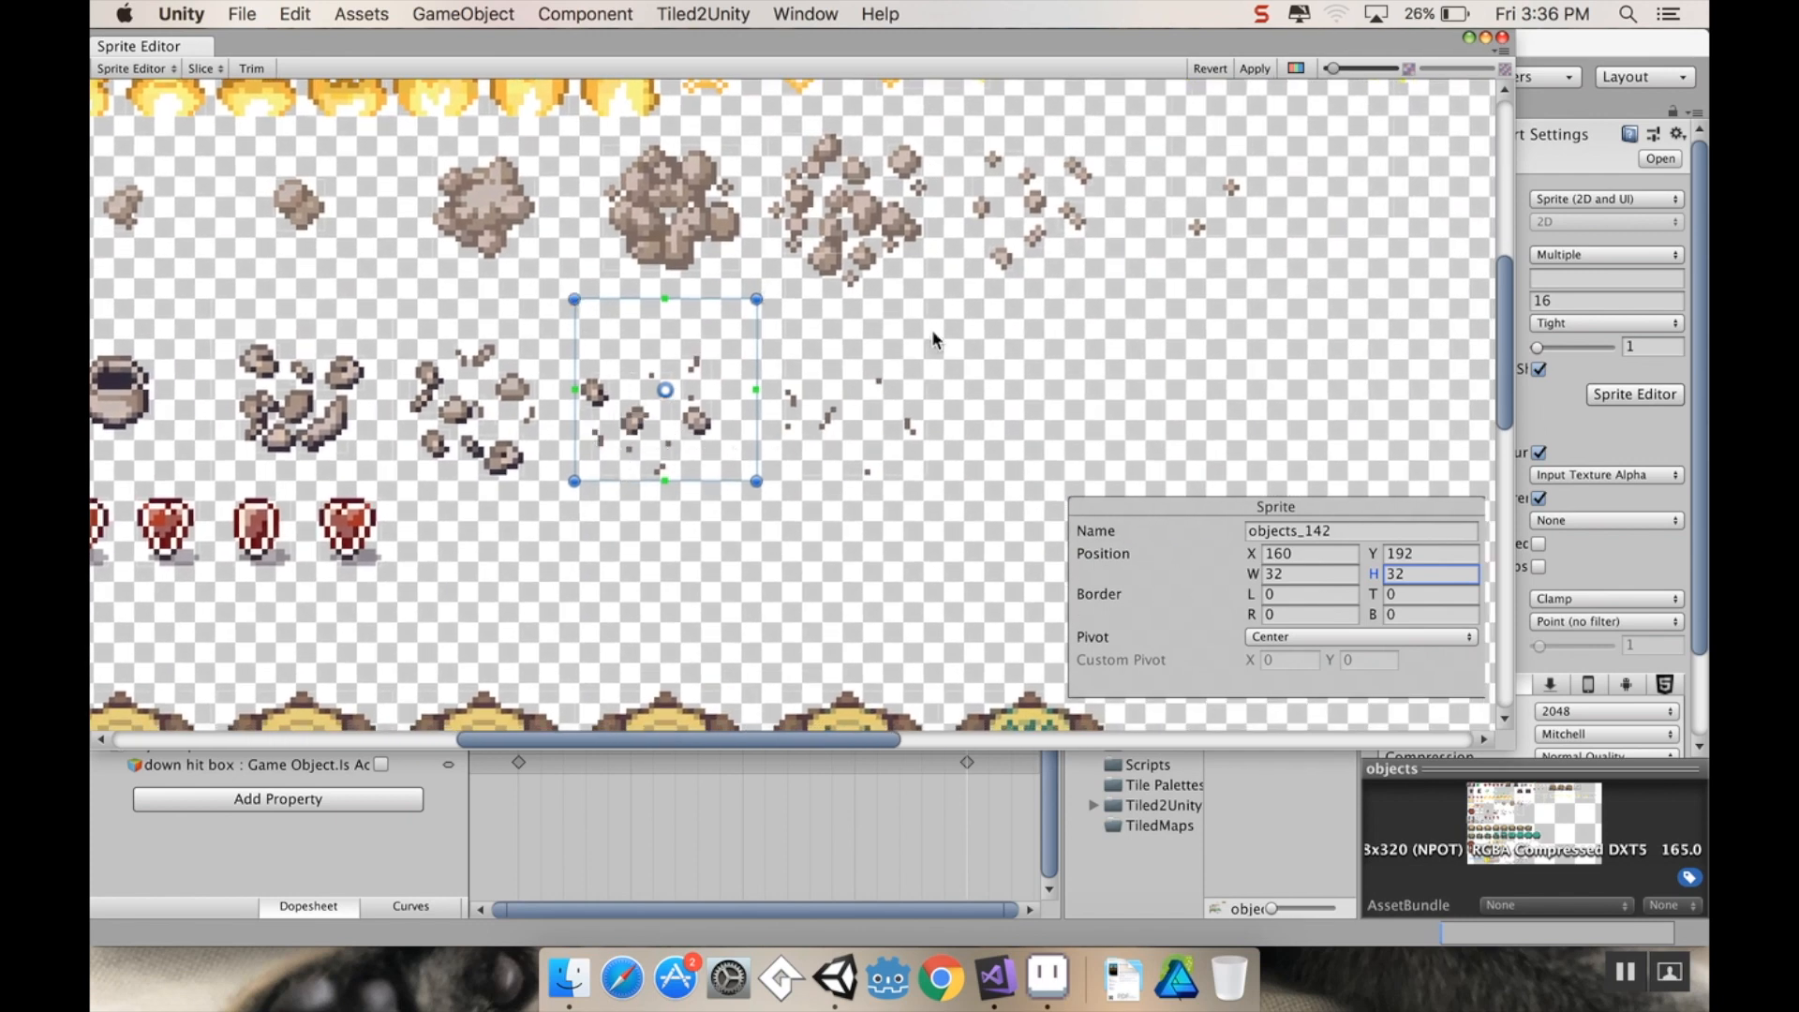
left_click(845, 395)
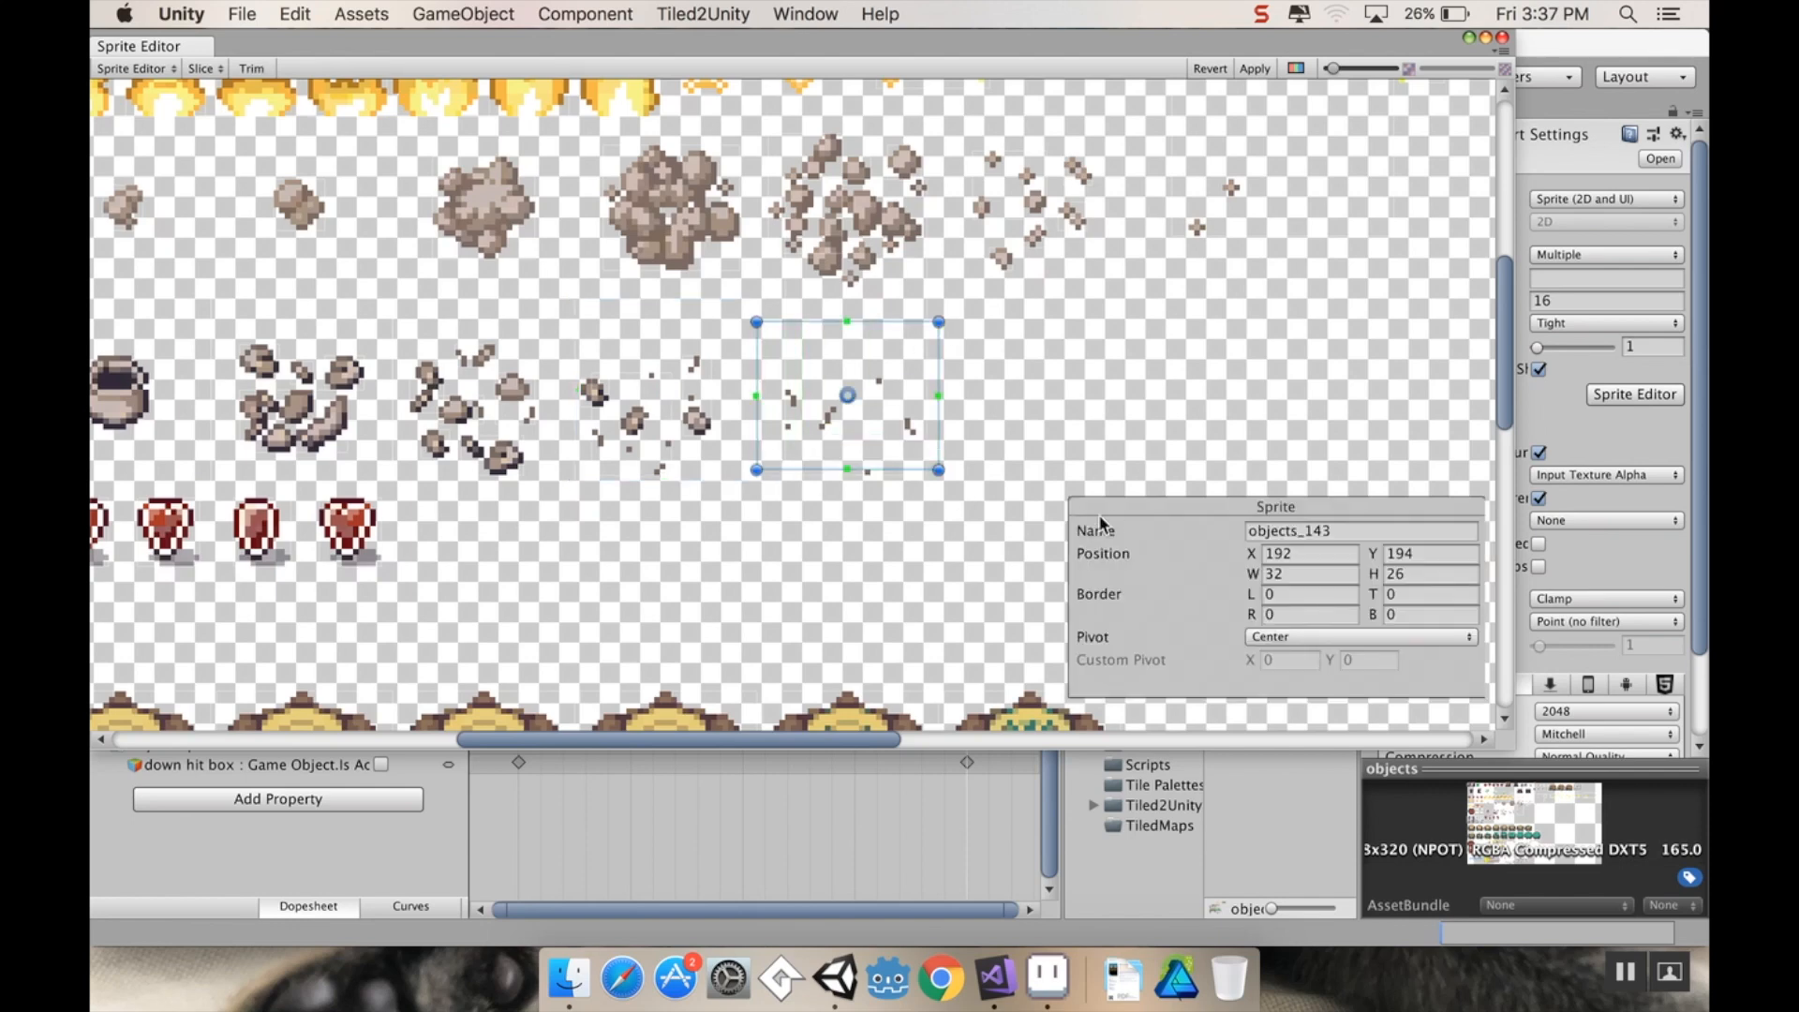
left_click(1308, 553)
type("32")
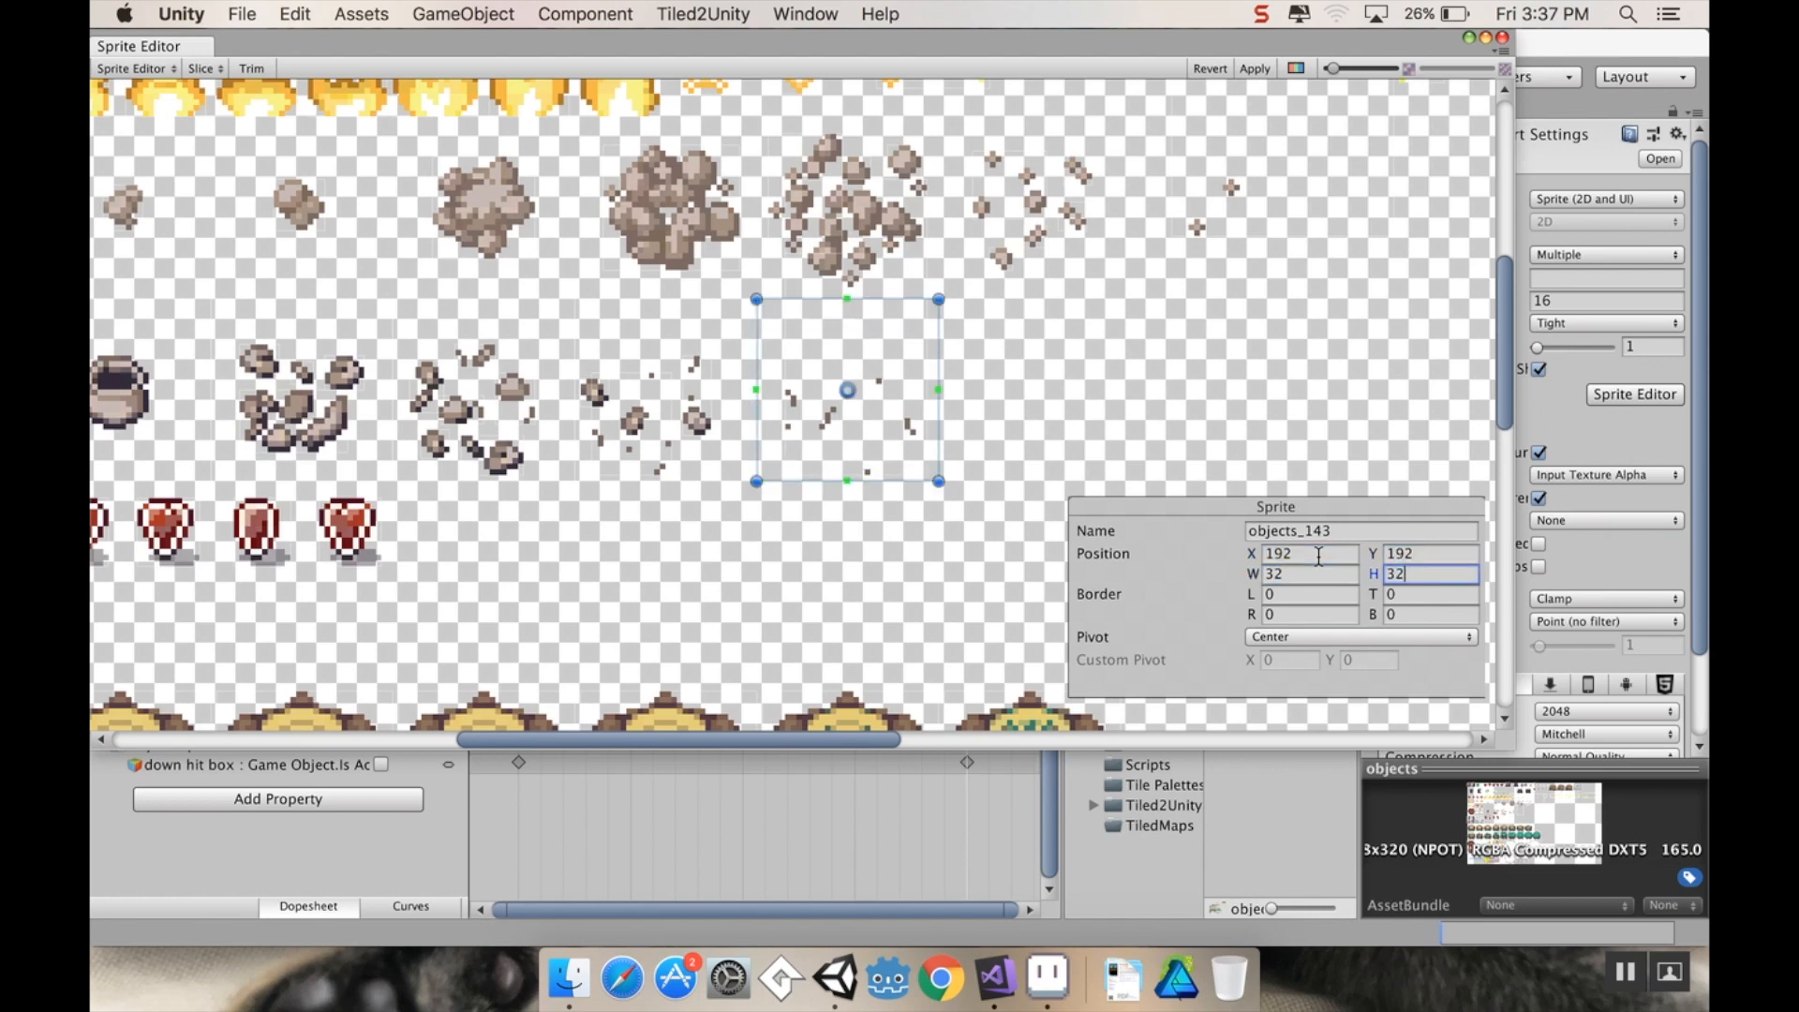
mouse_move(918, 370)
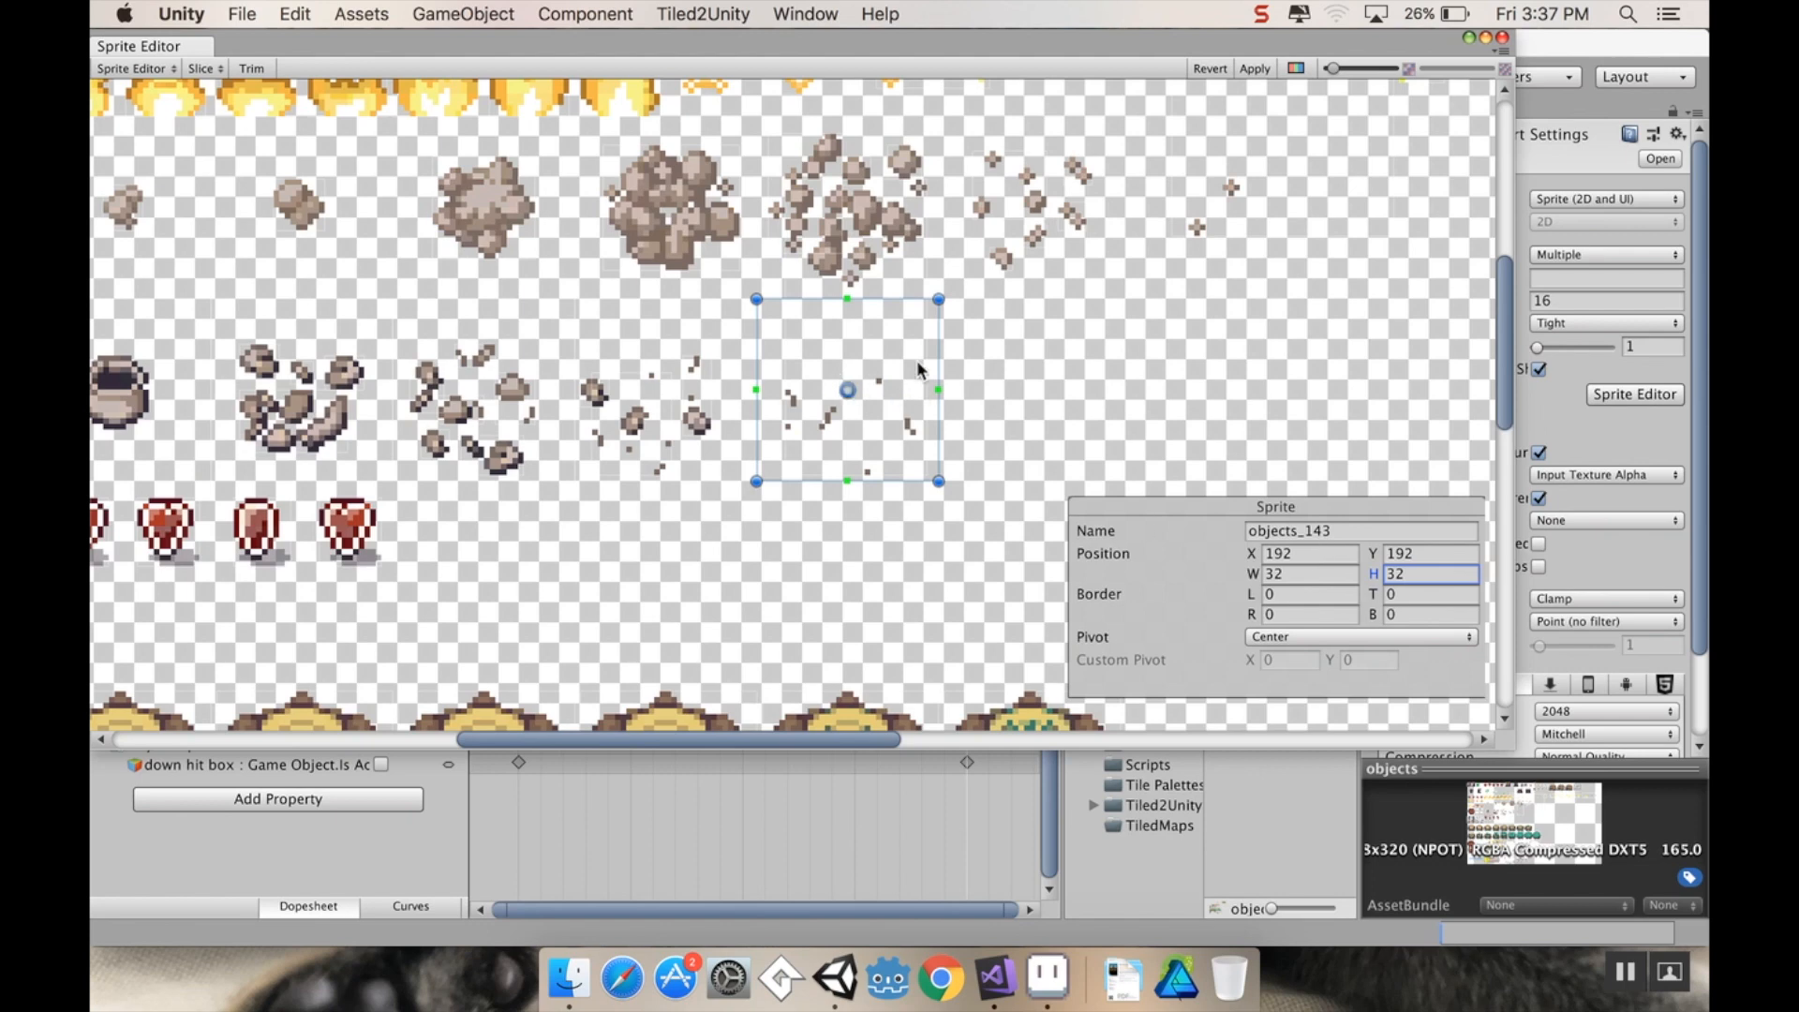
left_click(1417, 553)
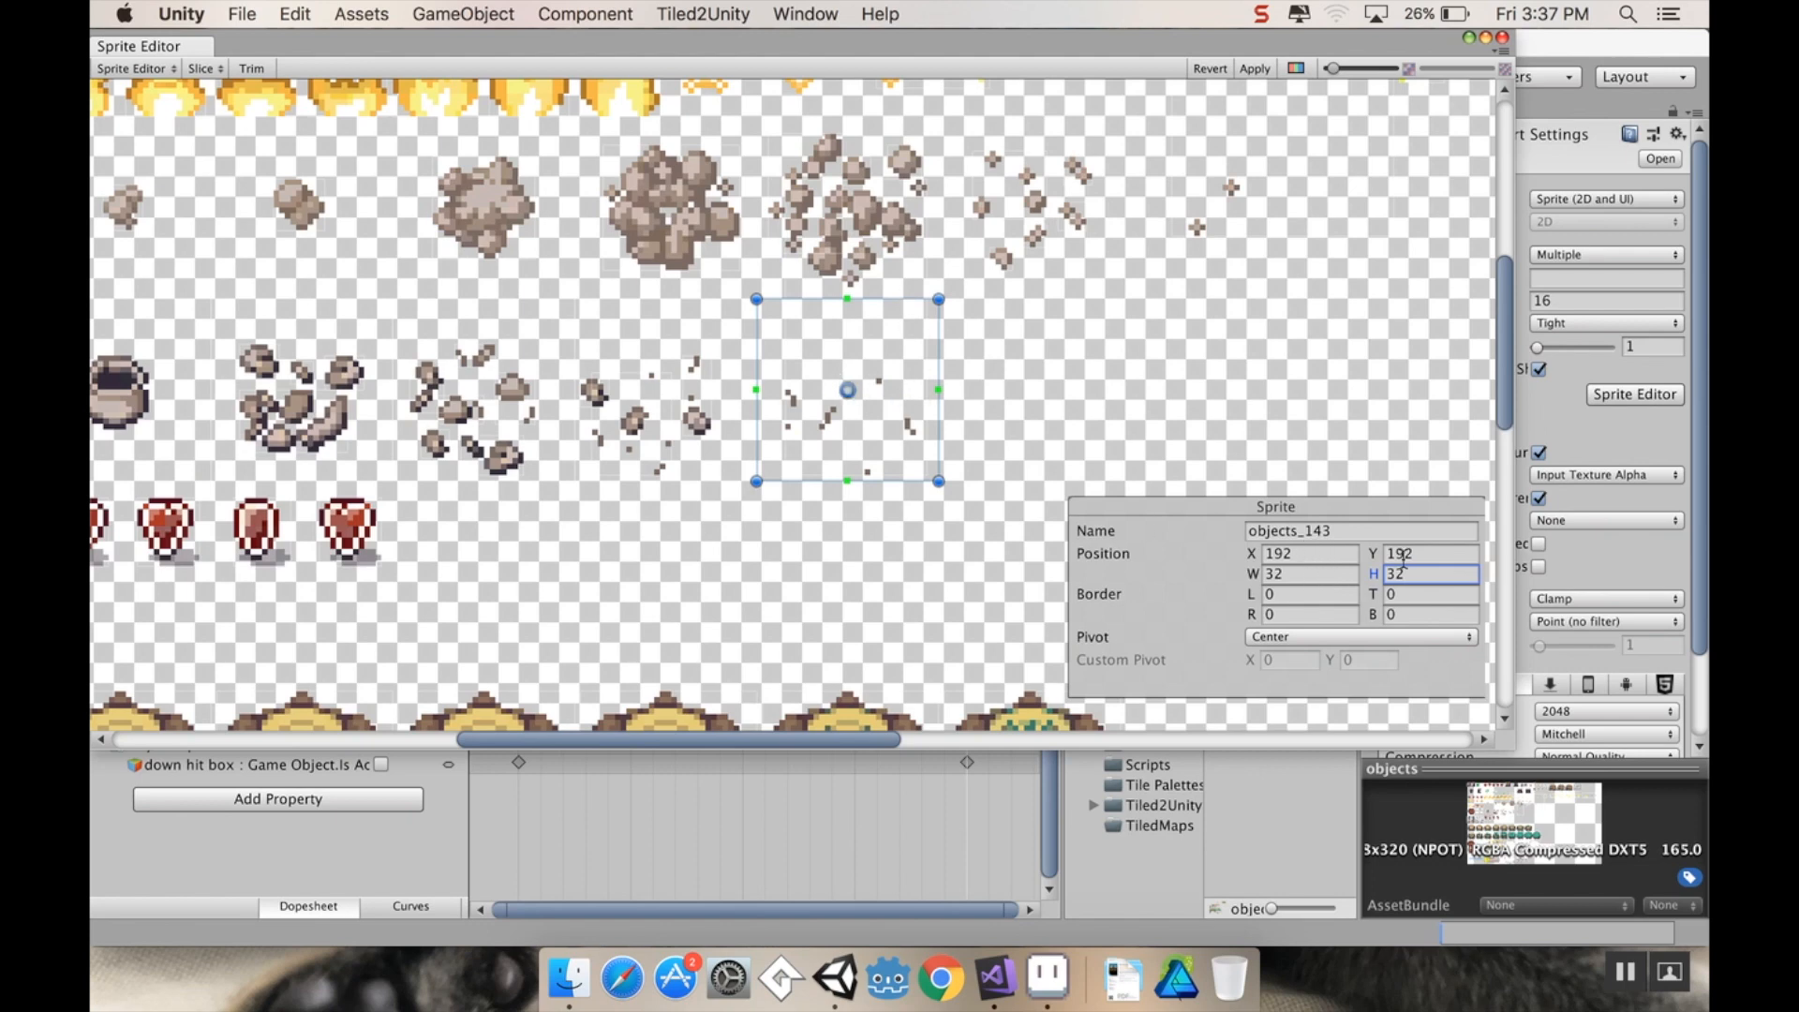
mouse_move(685, 341)
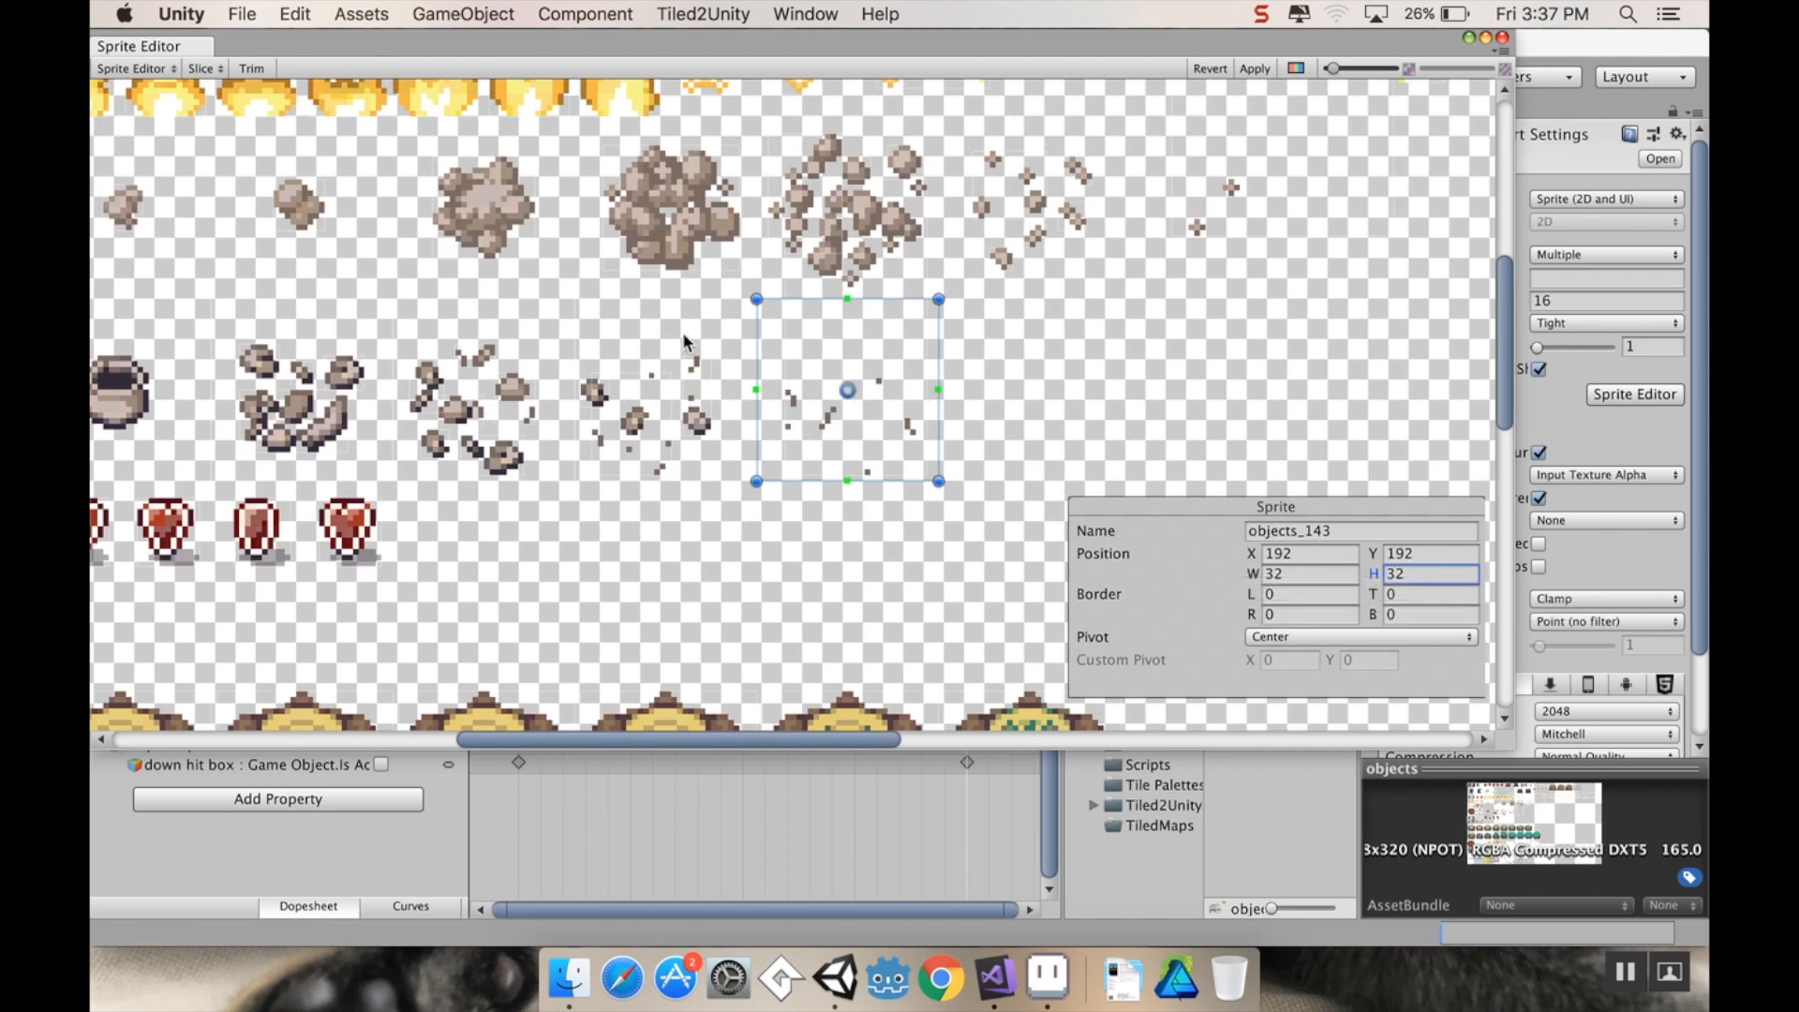
Step: Check back through the earlier debris slices and the pot slice objects_81
left_click(663, 389)
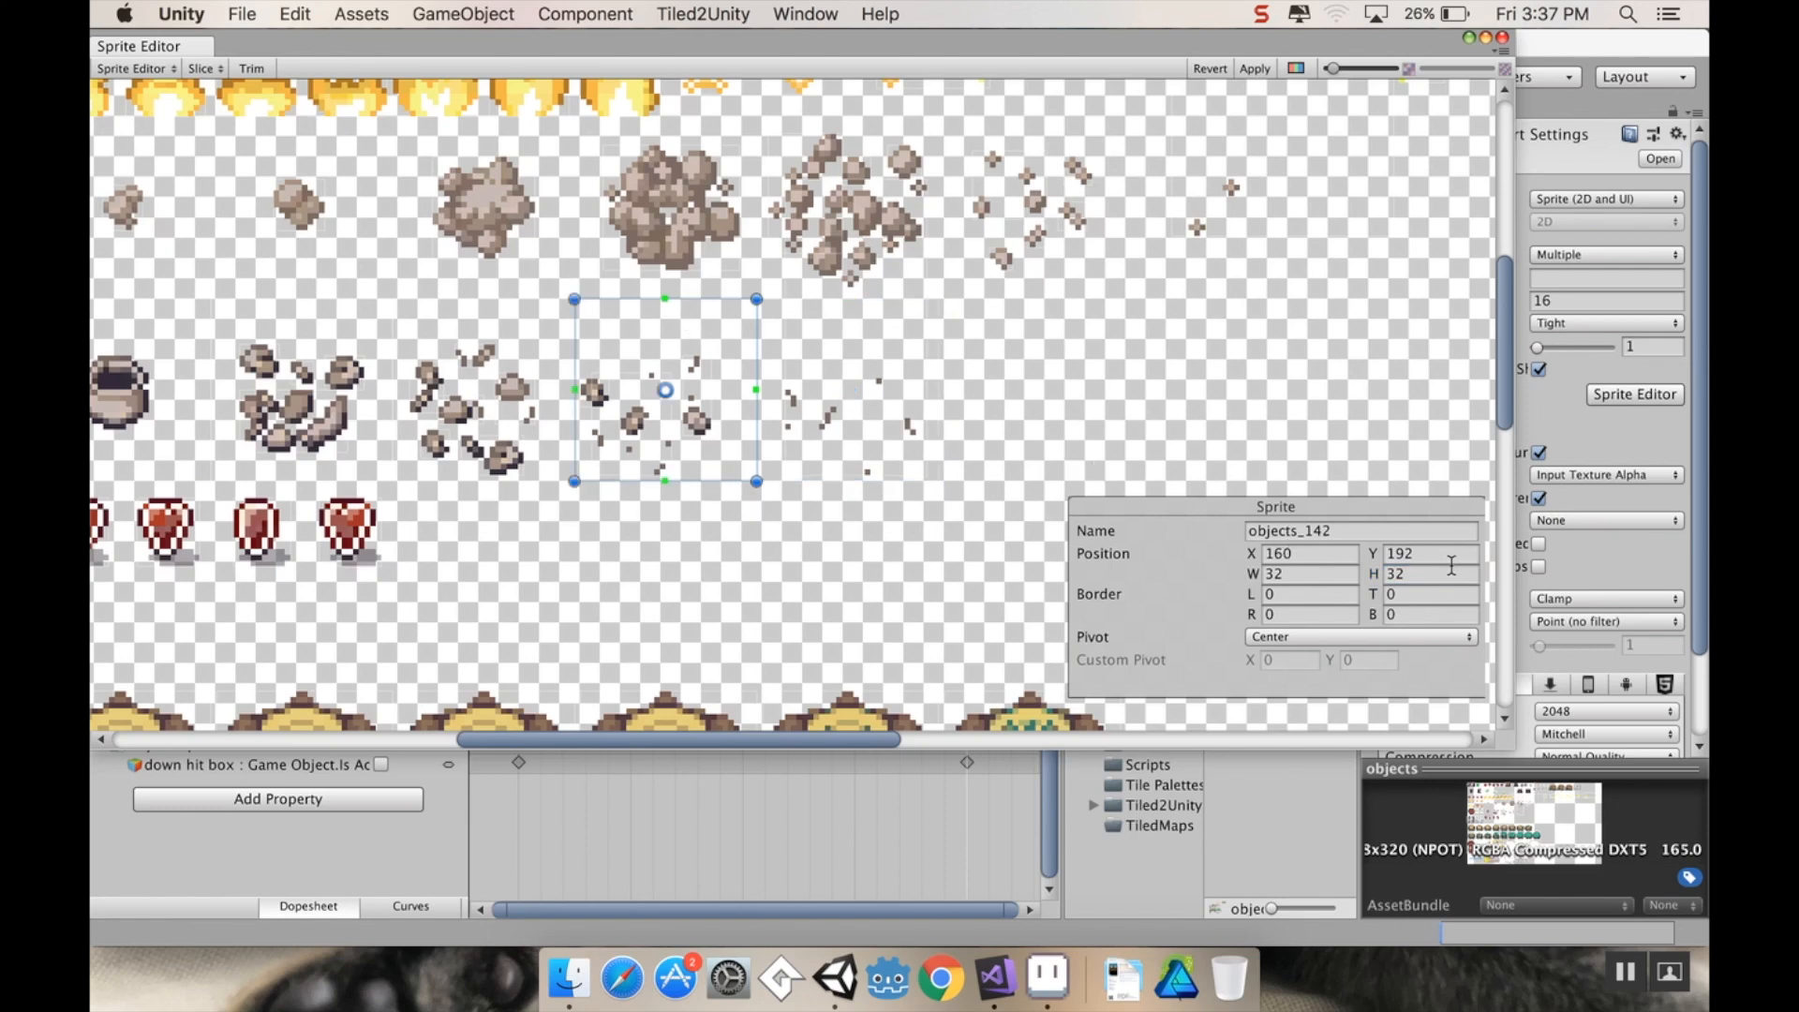
left_click(481, 390)
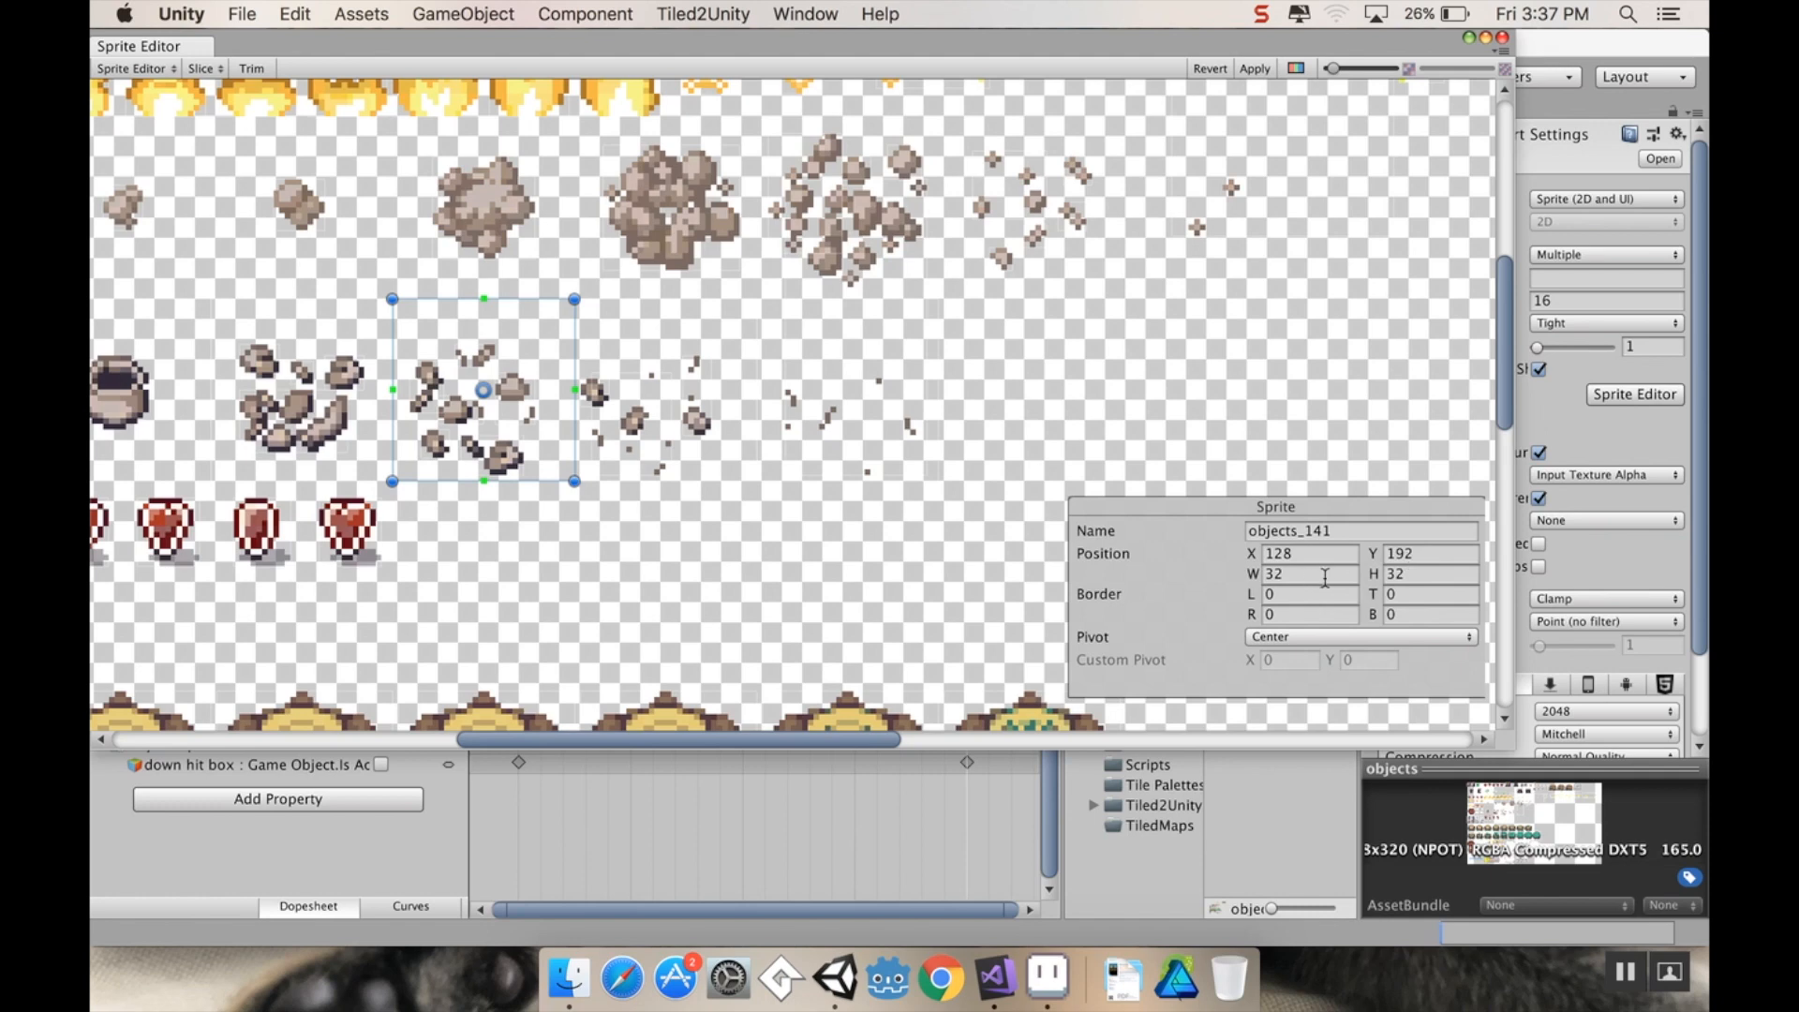
left_click(298, 390)
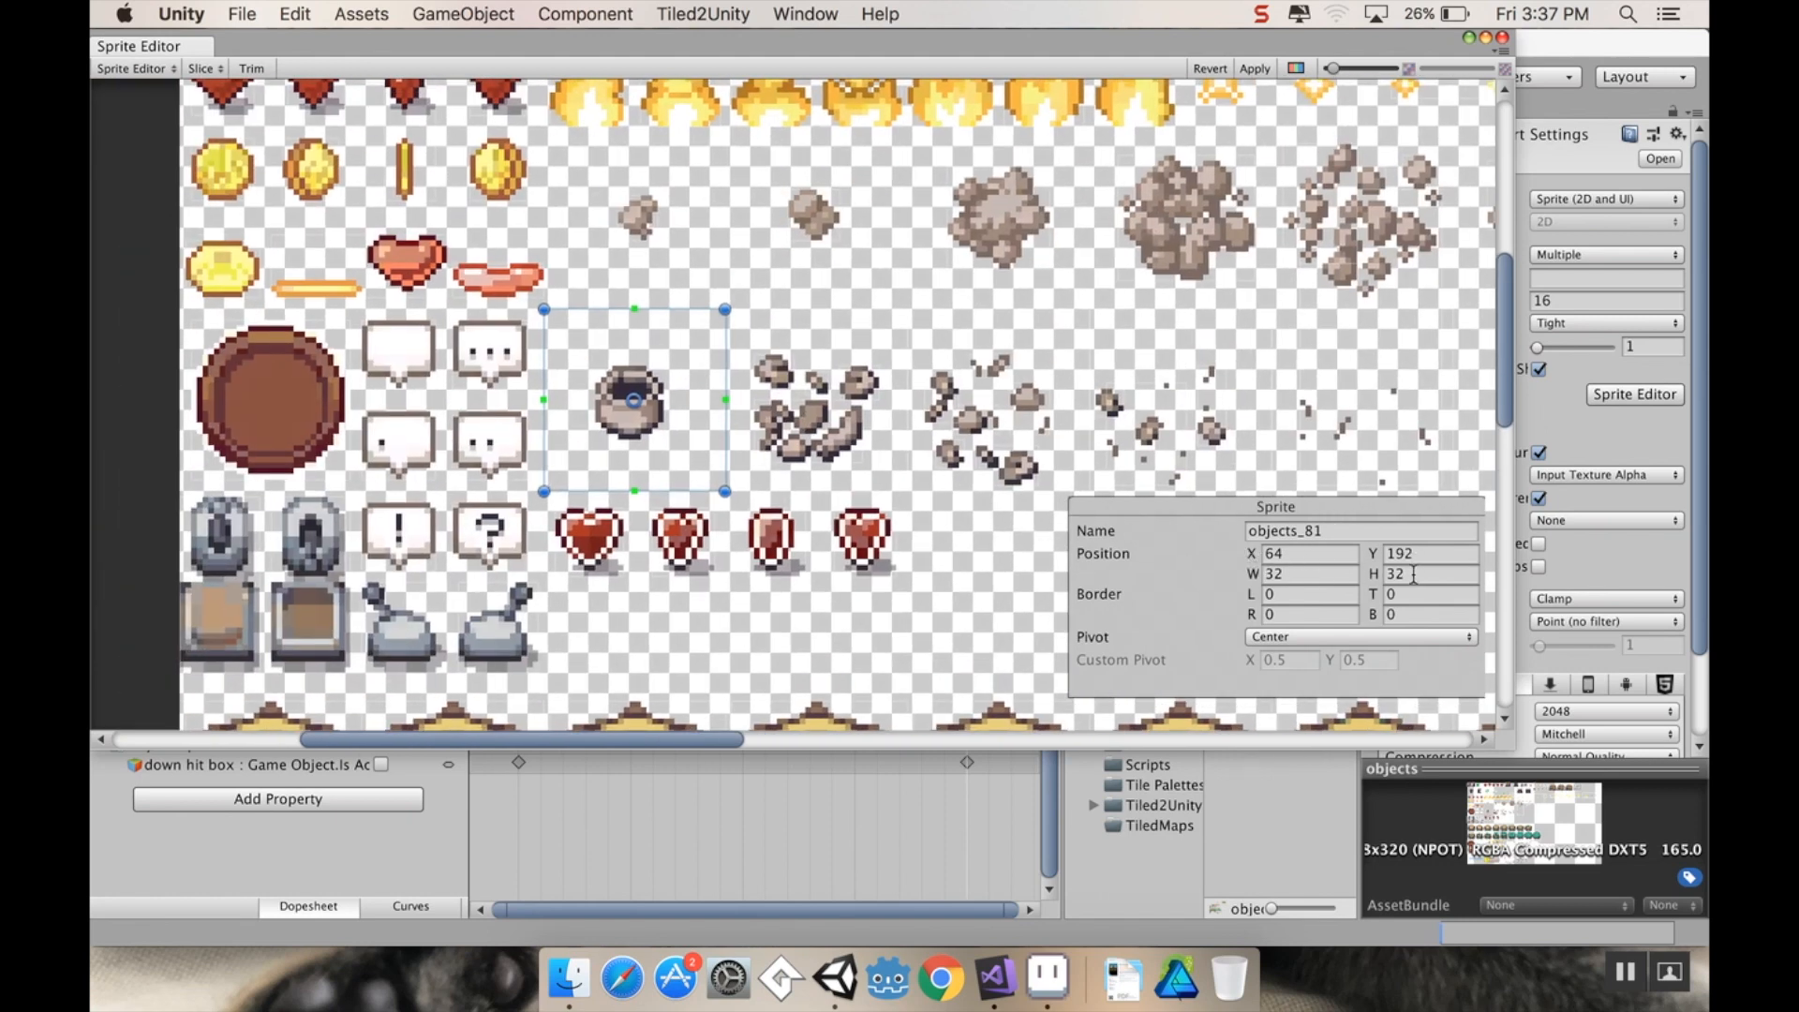
mouse_move(1013, 291)
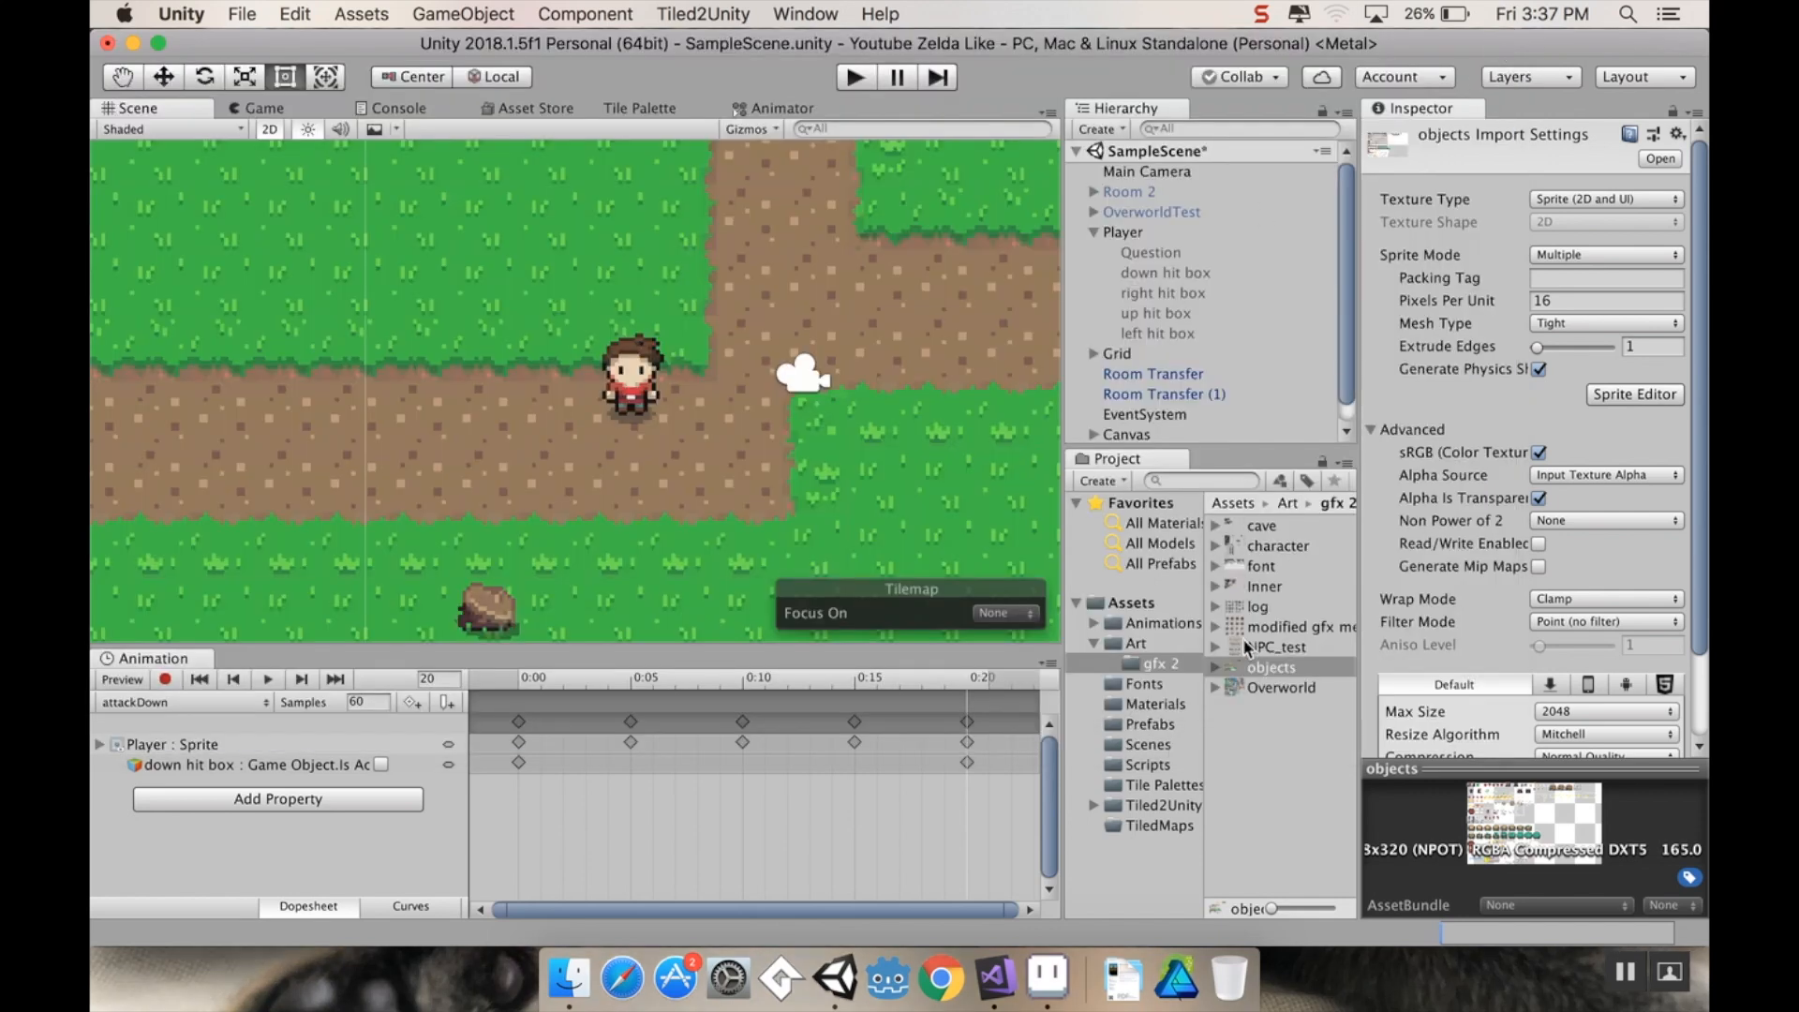
Step: Expand the objects sheet and preview the resliced debris sprites objects_140 and 143
left_click(1218, 667)
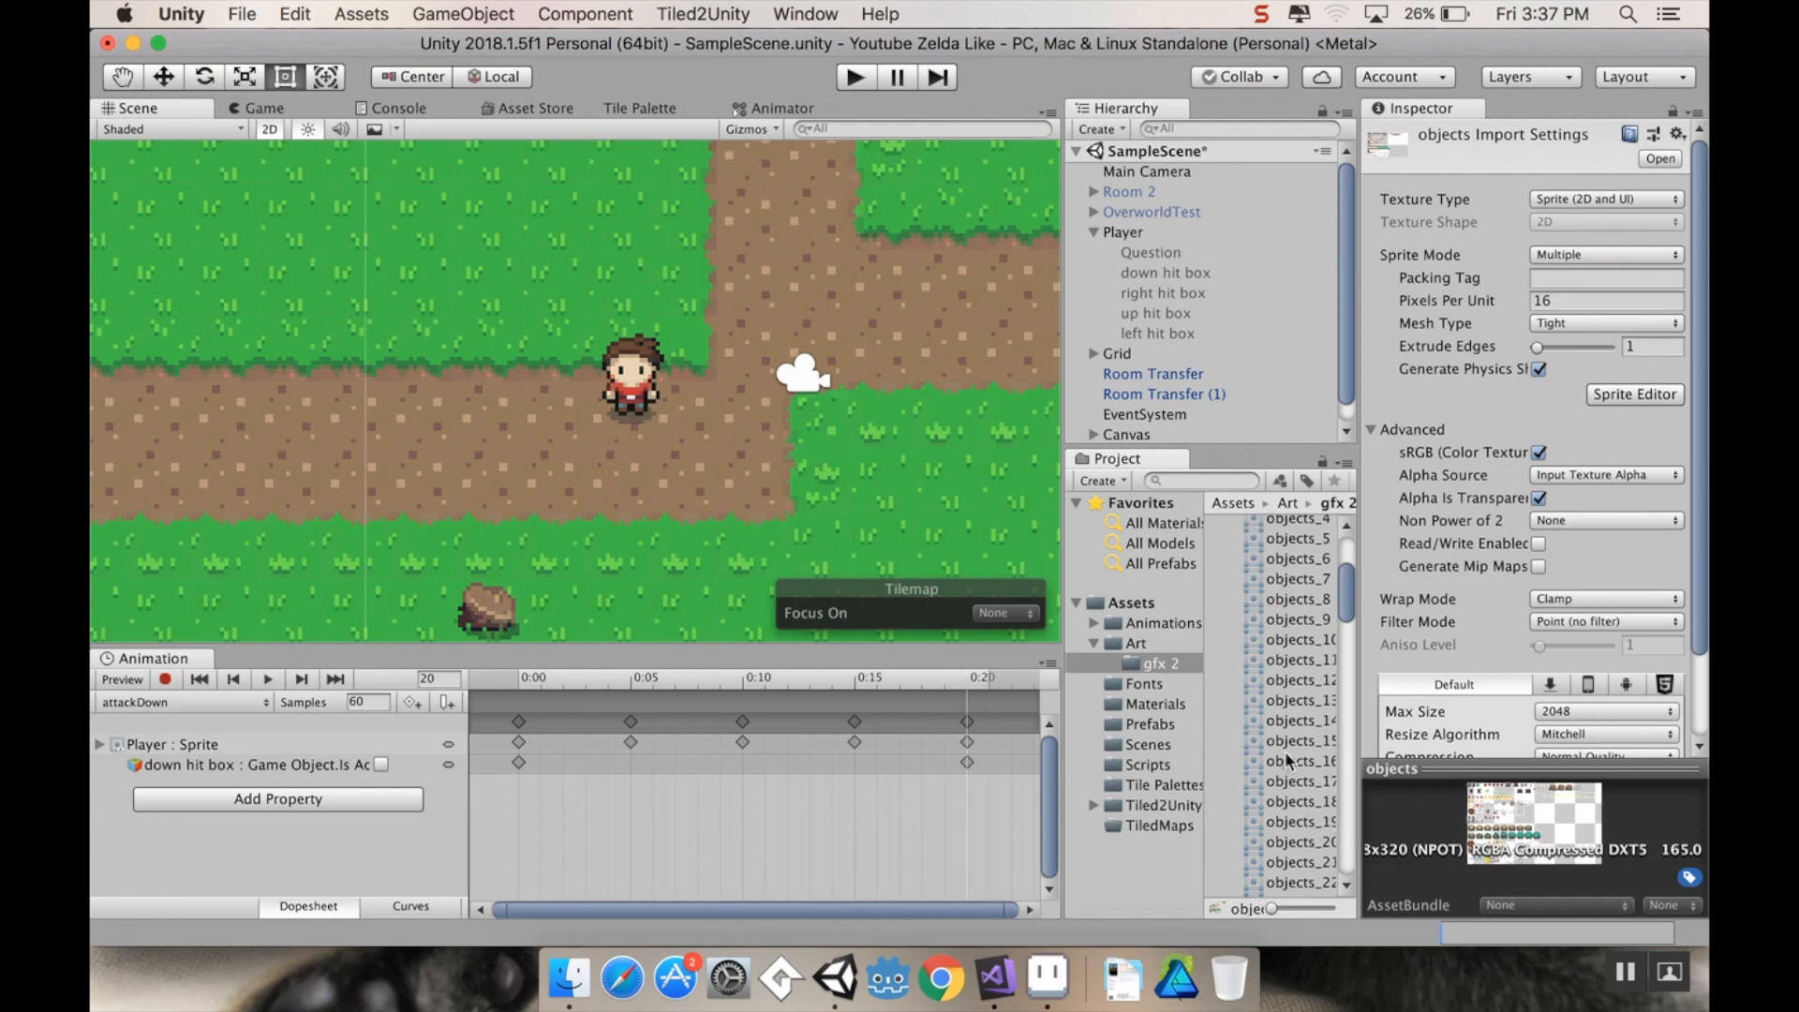
left_click(1296, 708)
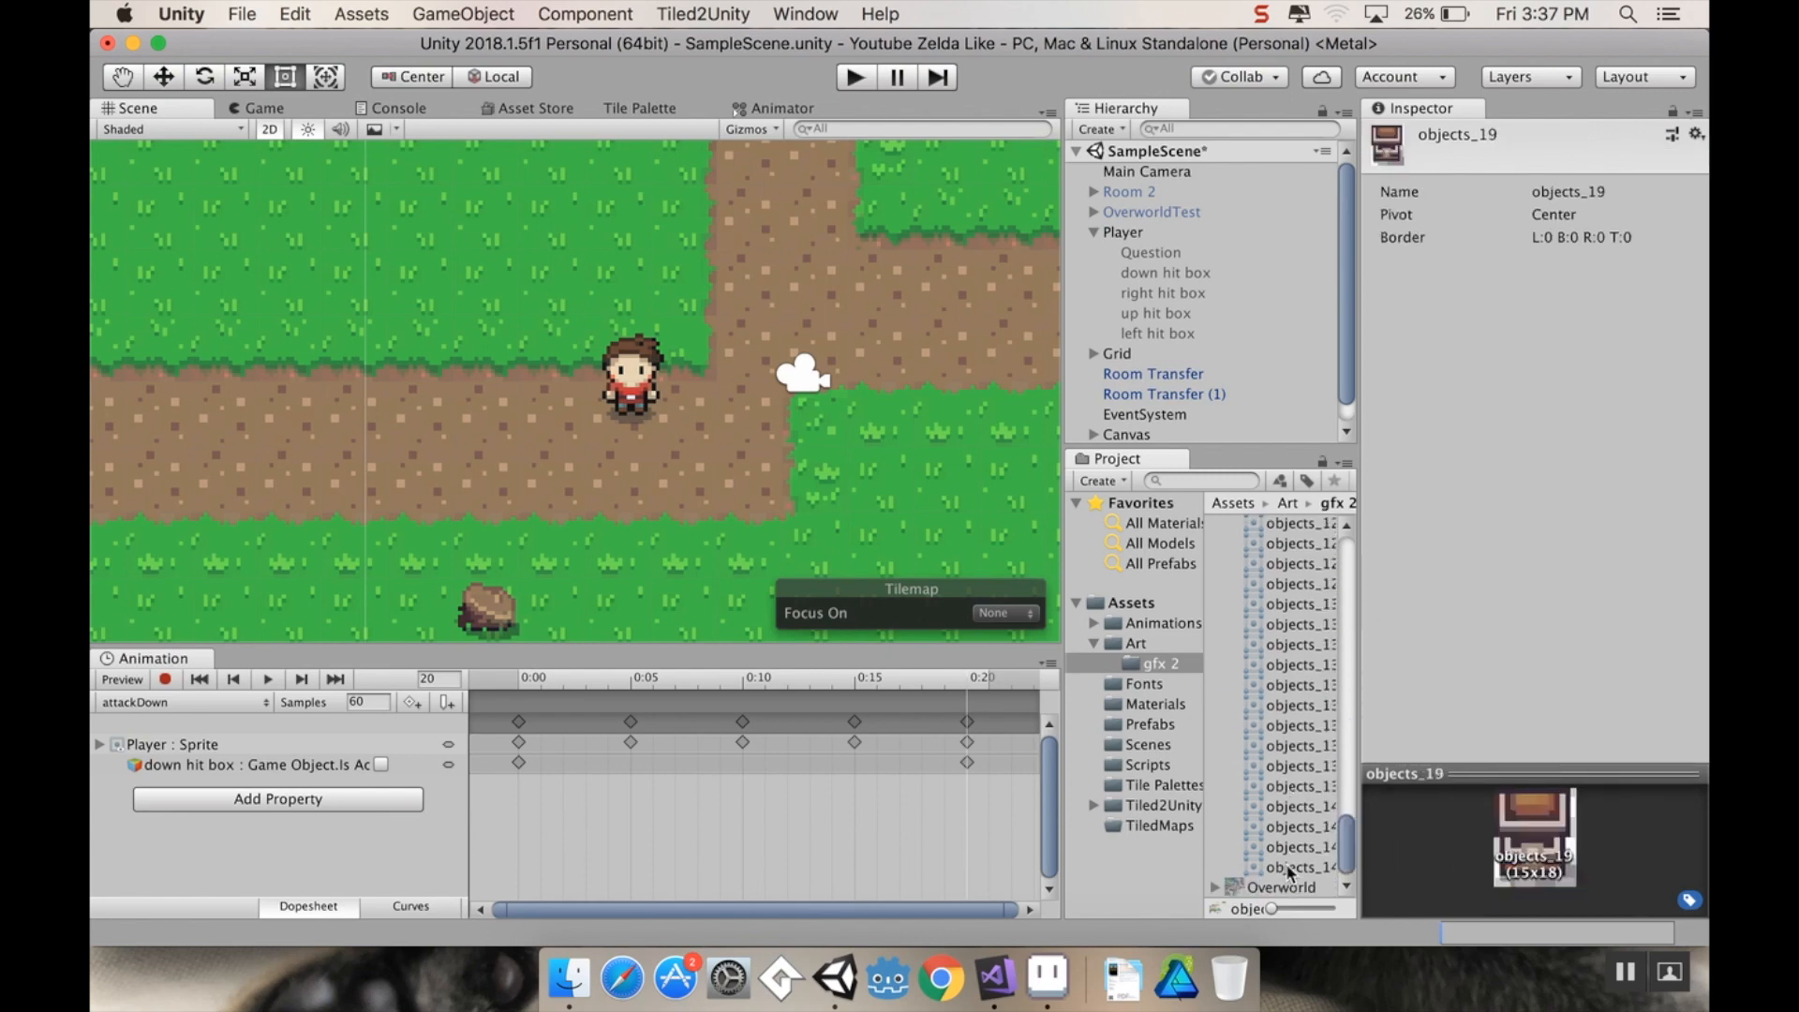
left_click(1300, 806)
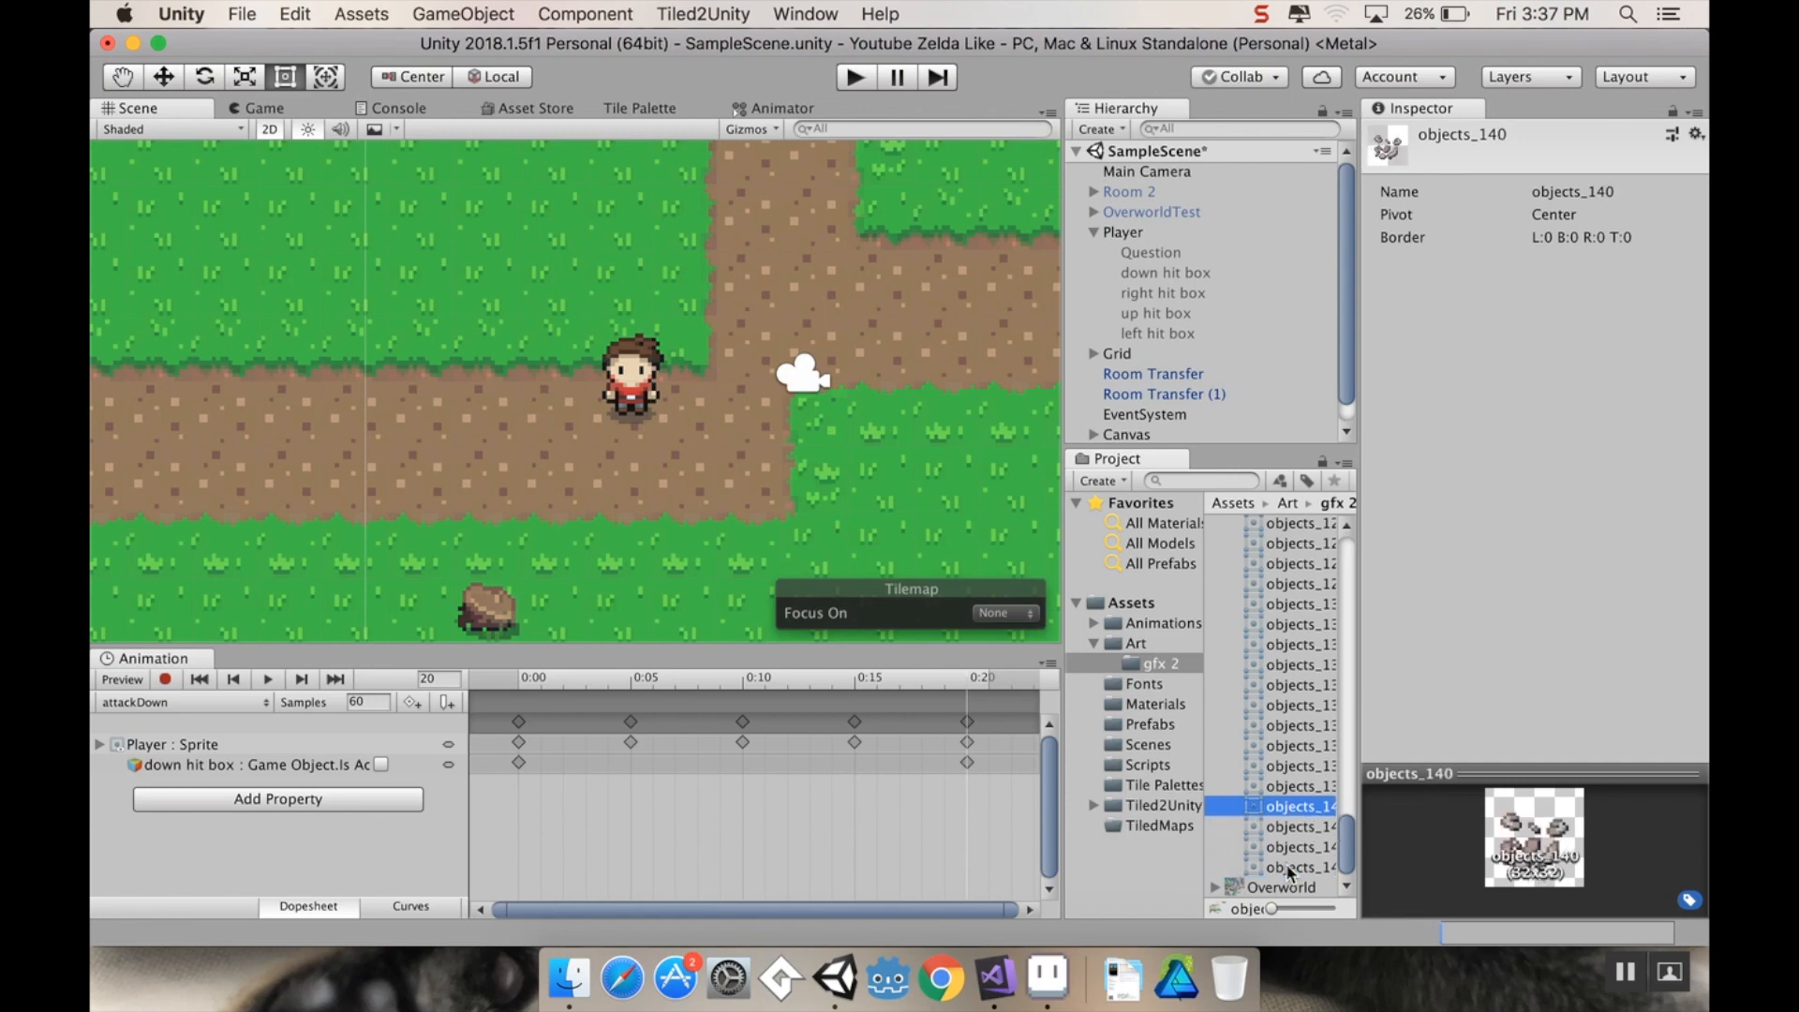
left_click(1300, 866)
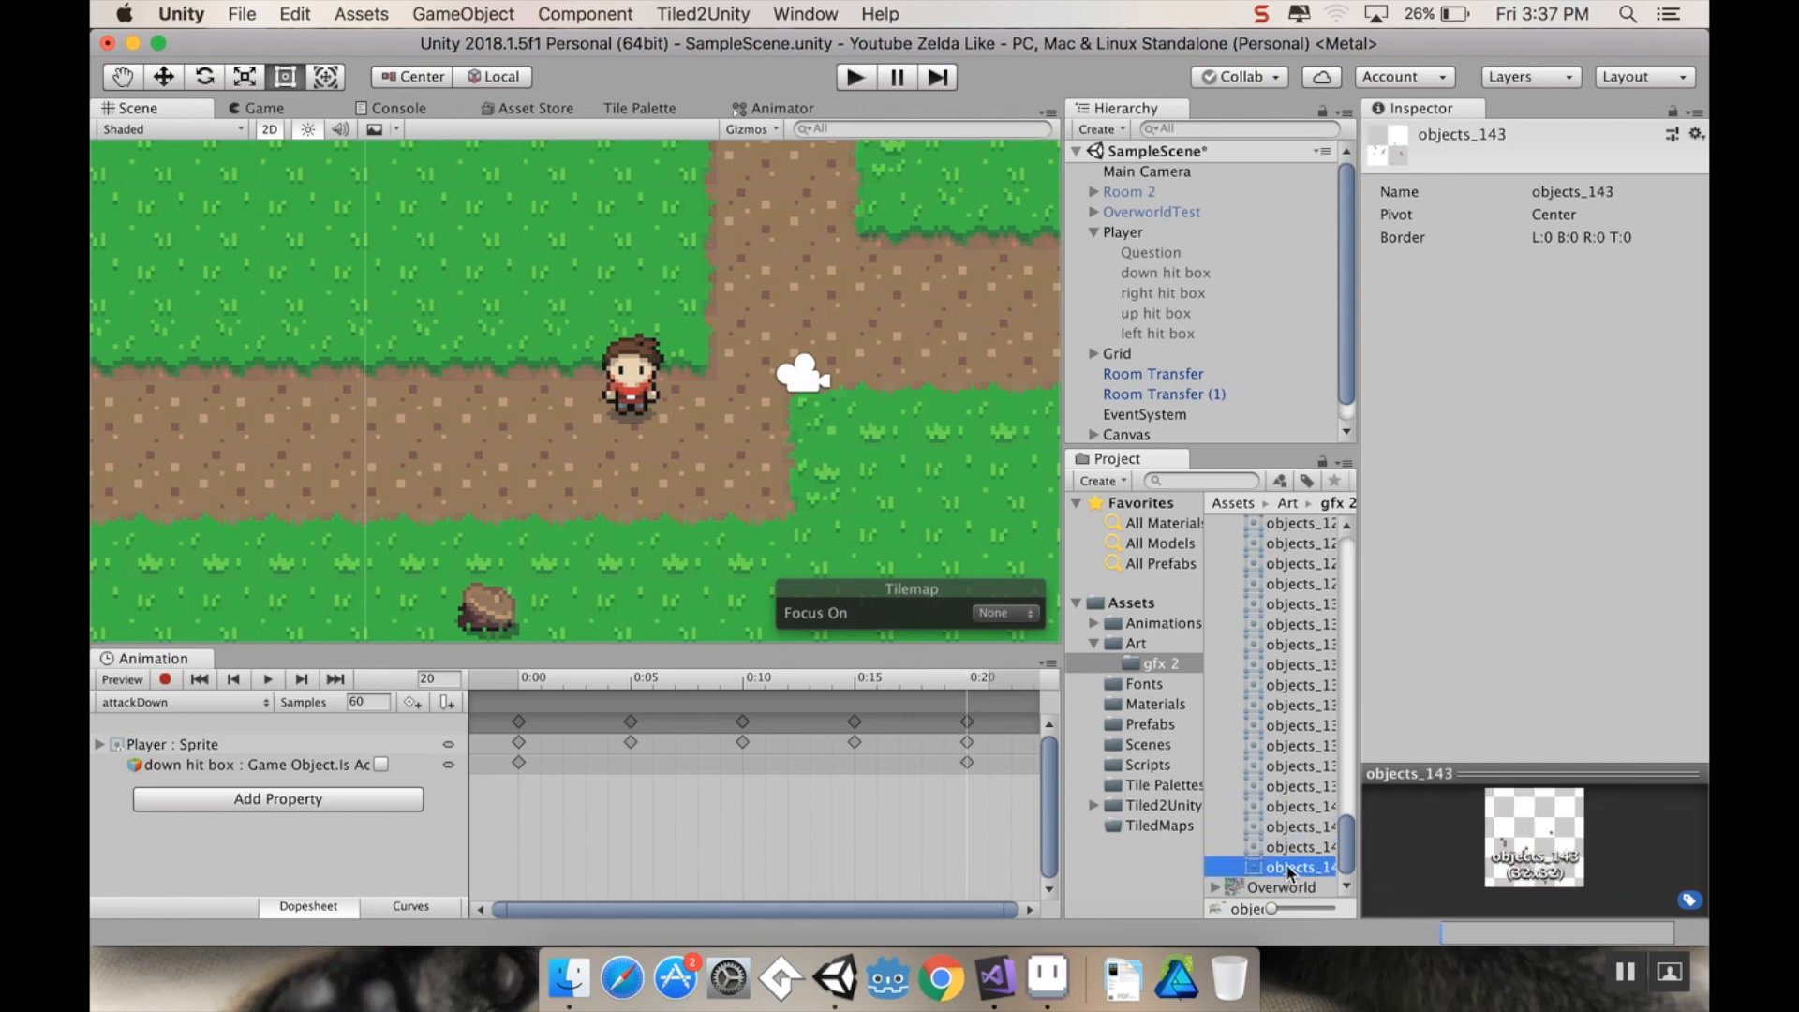
left_click(1300, 785)
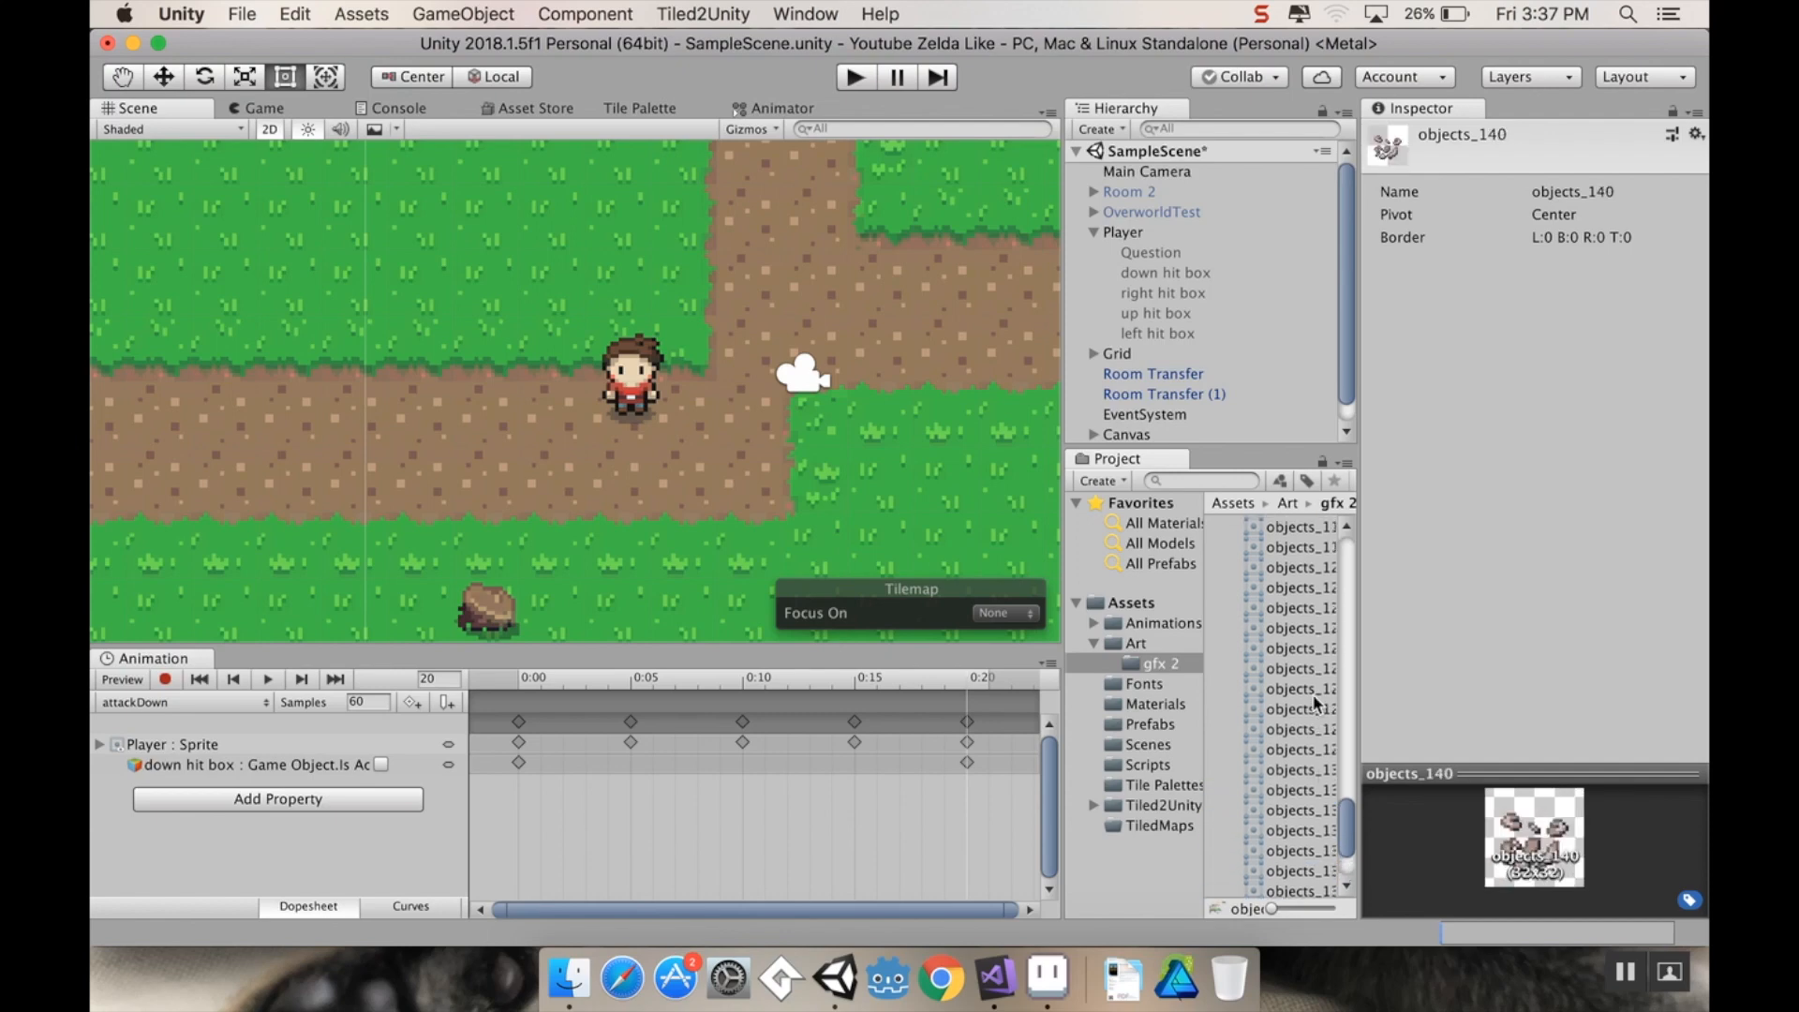
Step: Preview the stump, objects_95 and bush sprites, then reopen the sheet for slice editing
left_click(1301, 593)
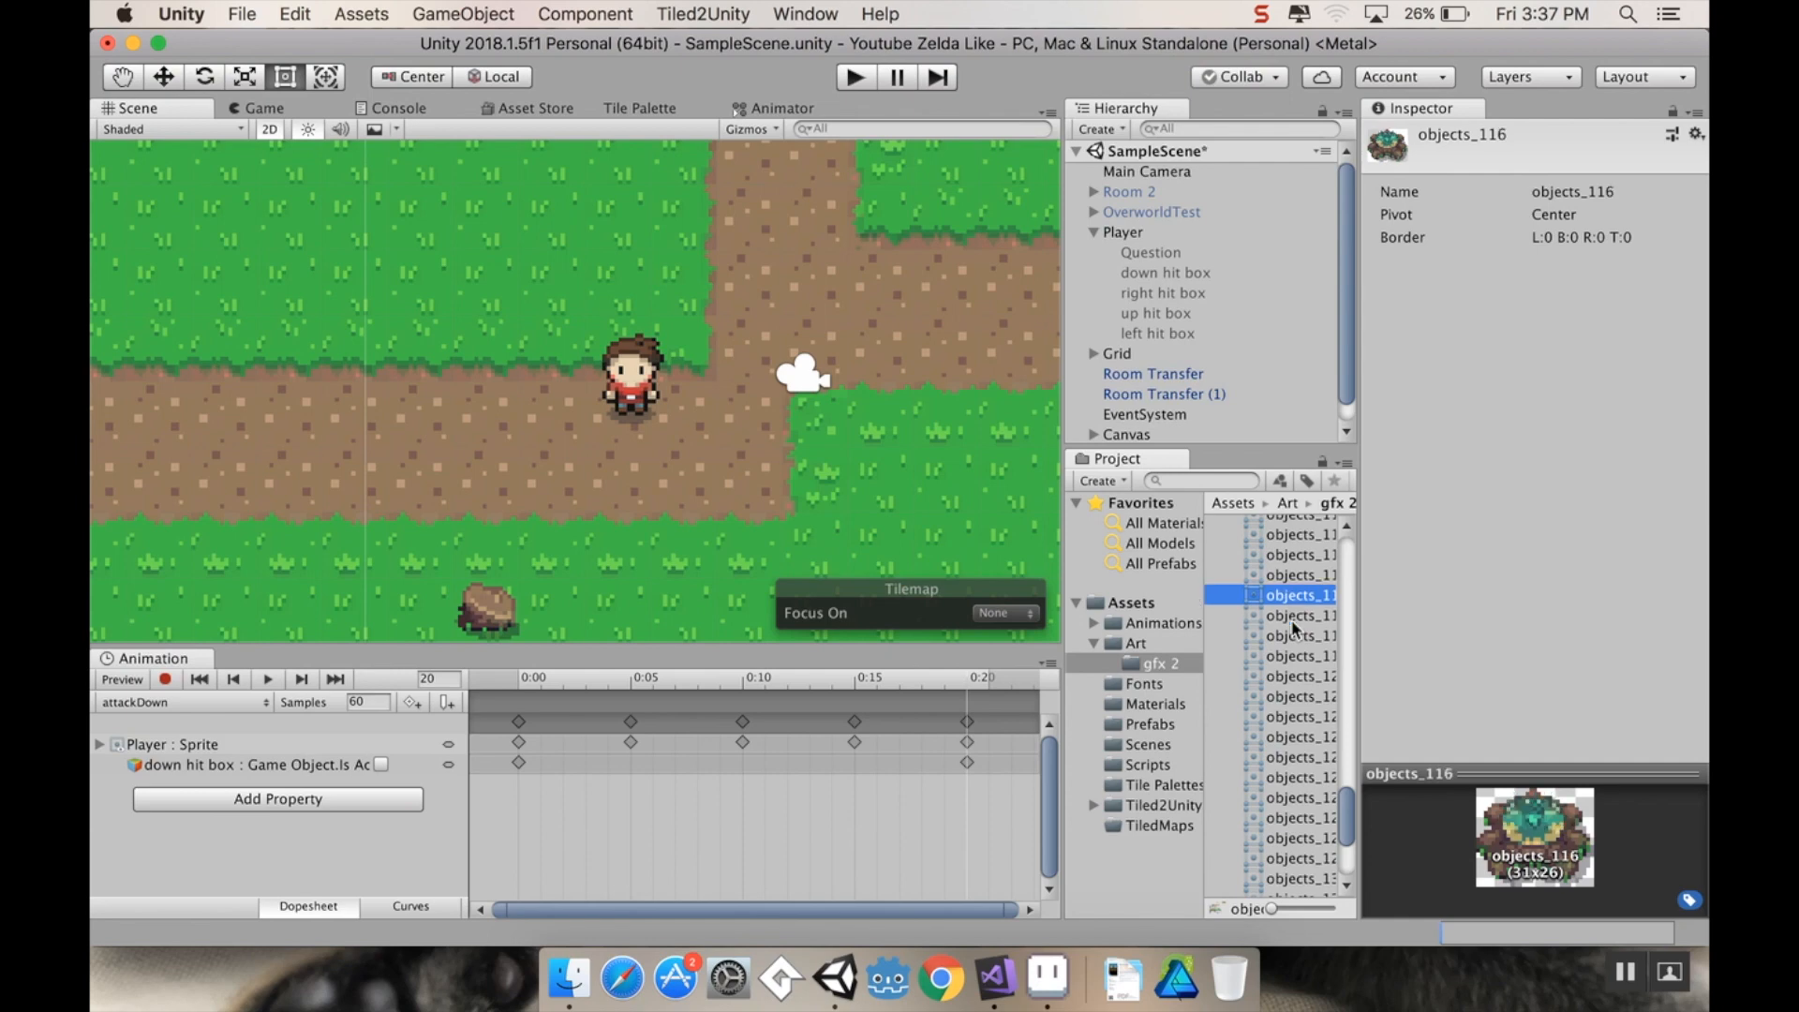
left_click(1300, 543)
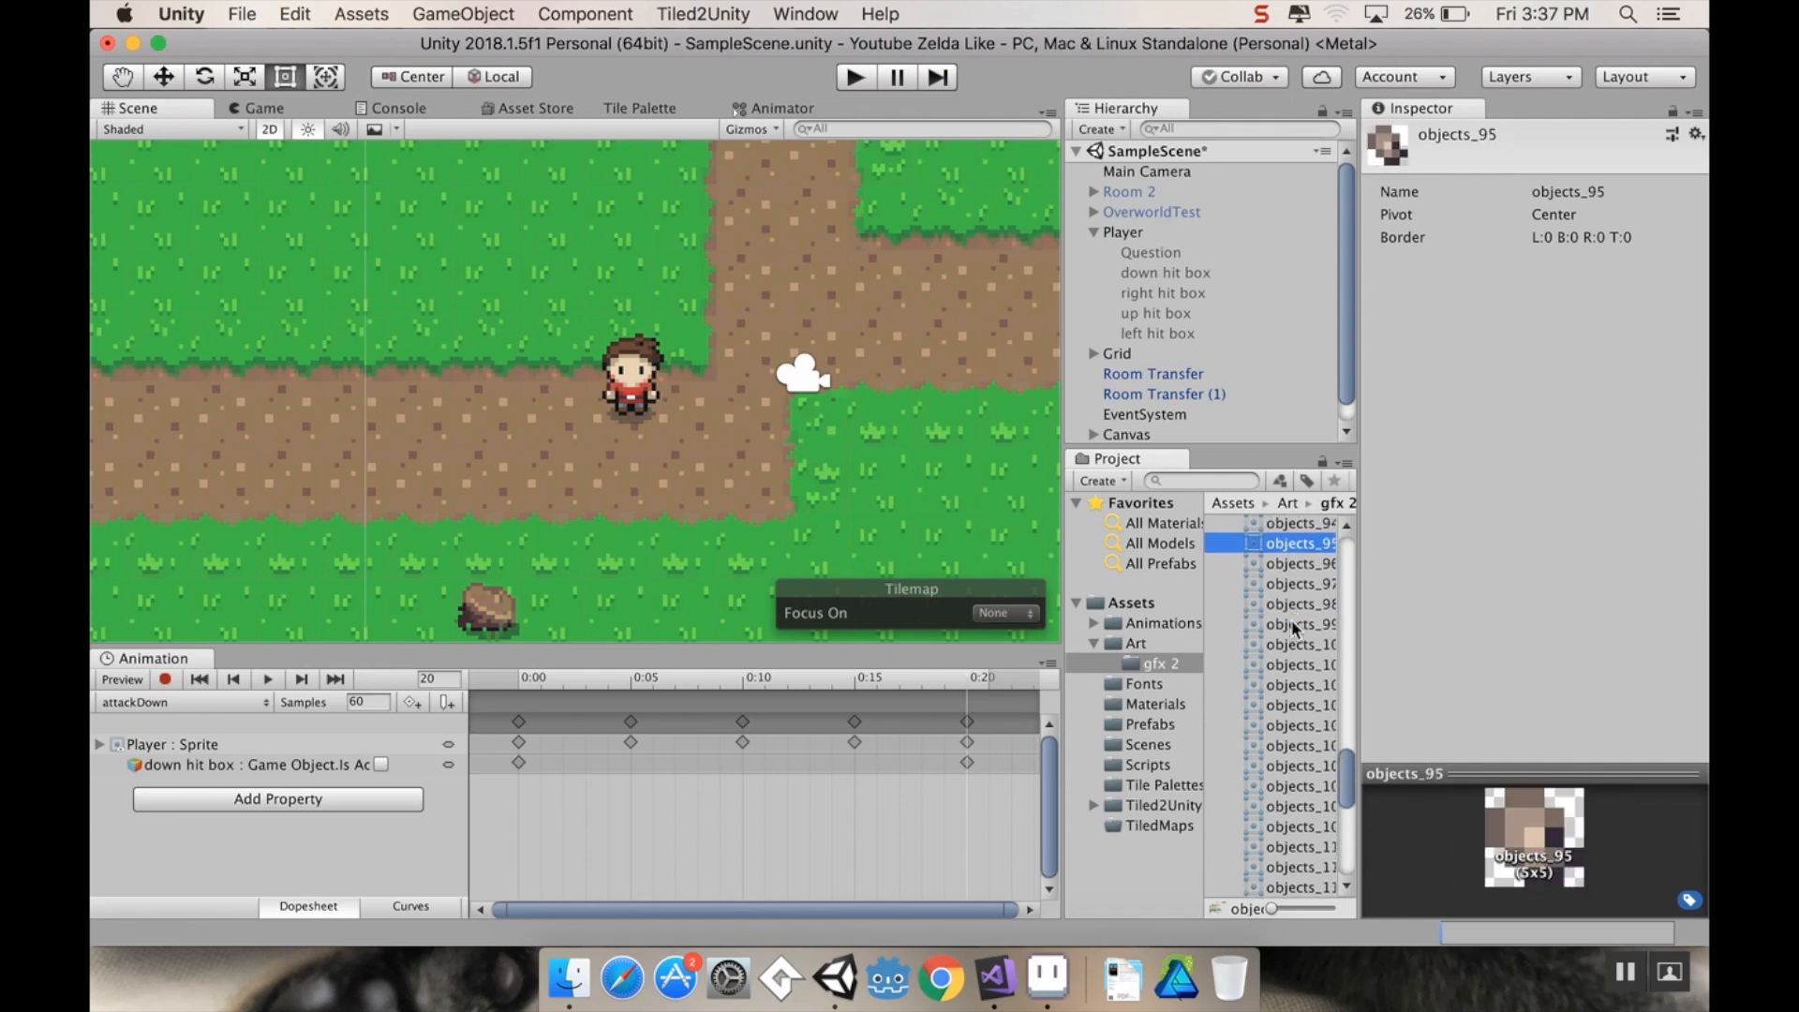
left_click(1300, 765)
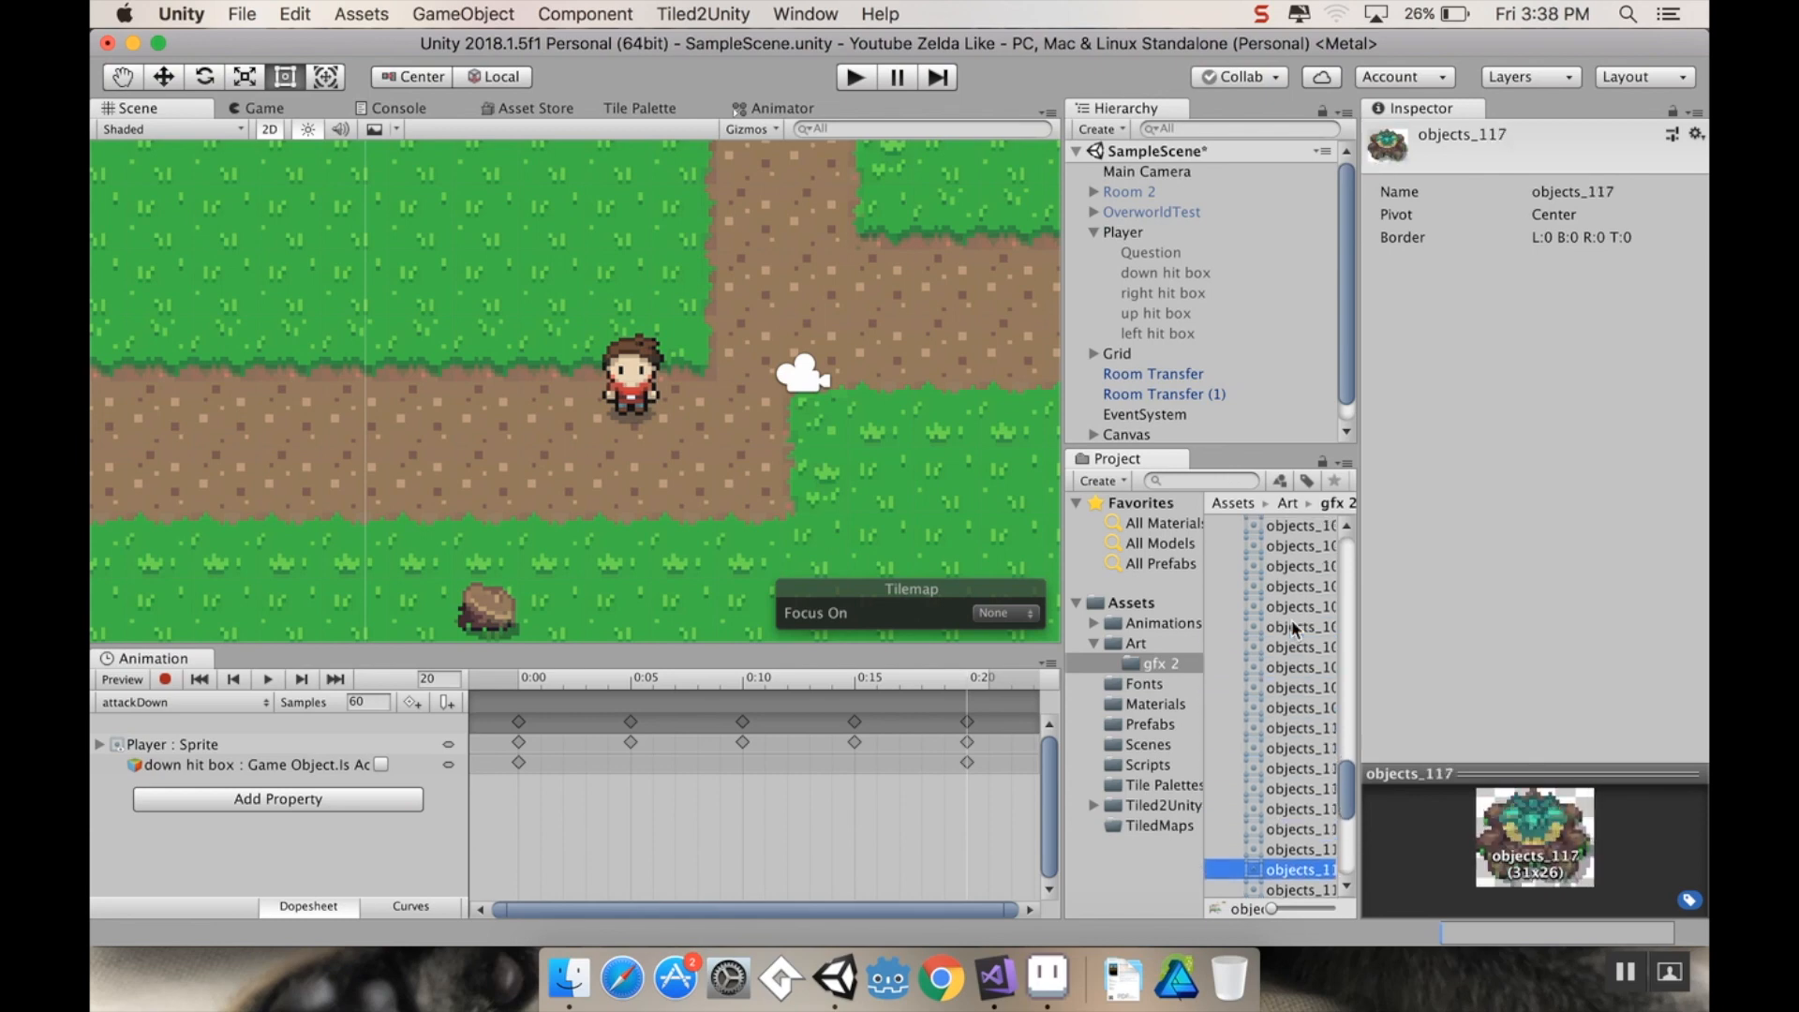
left_click(1300, 867)
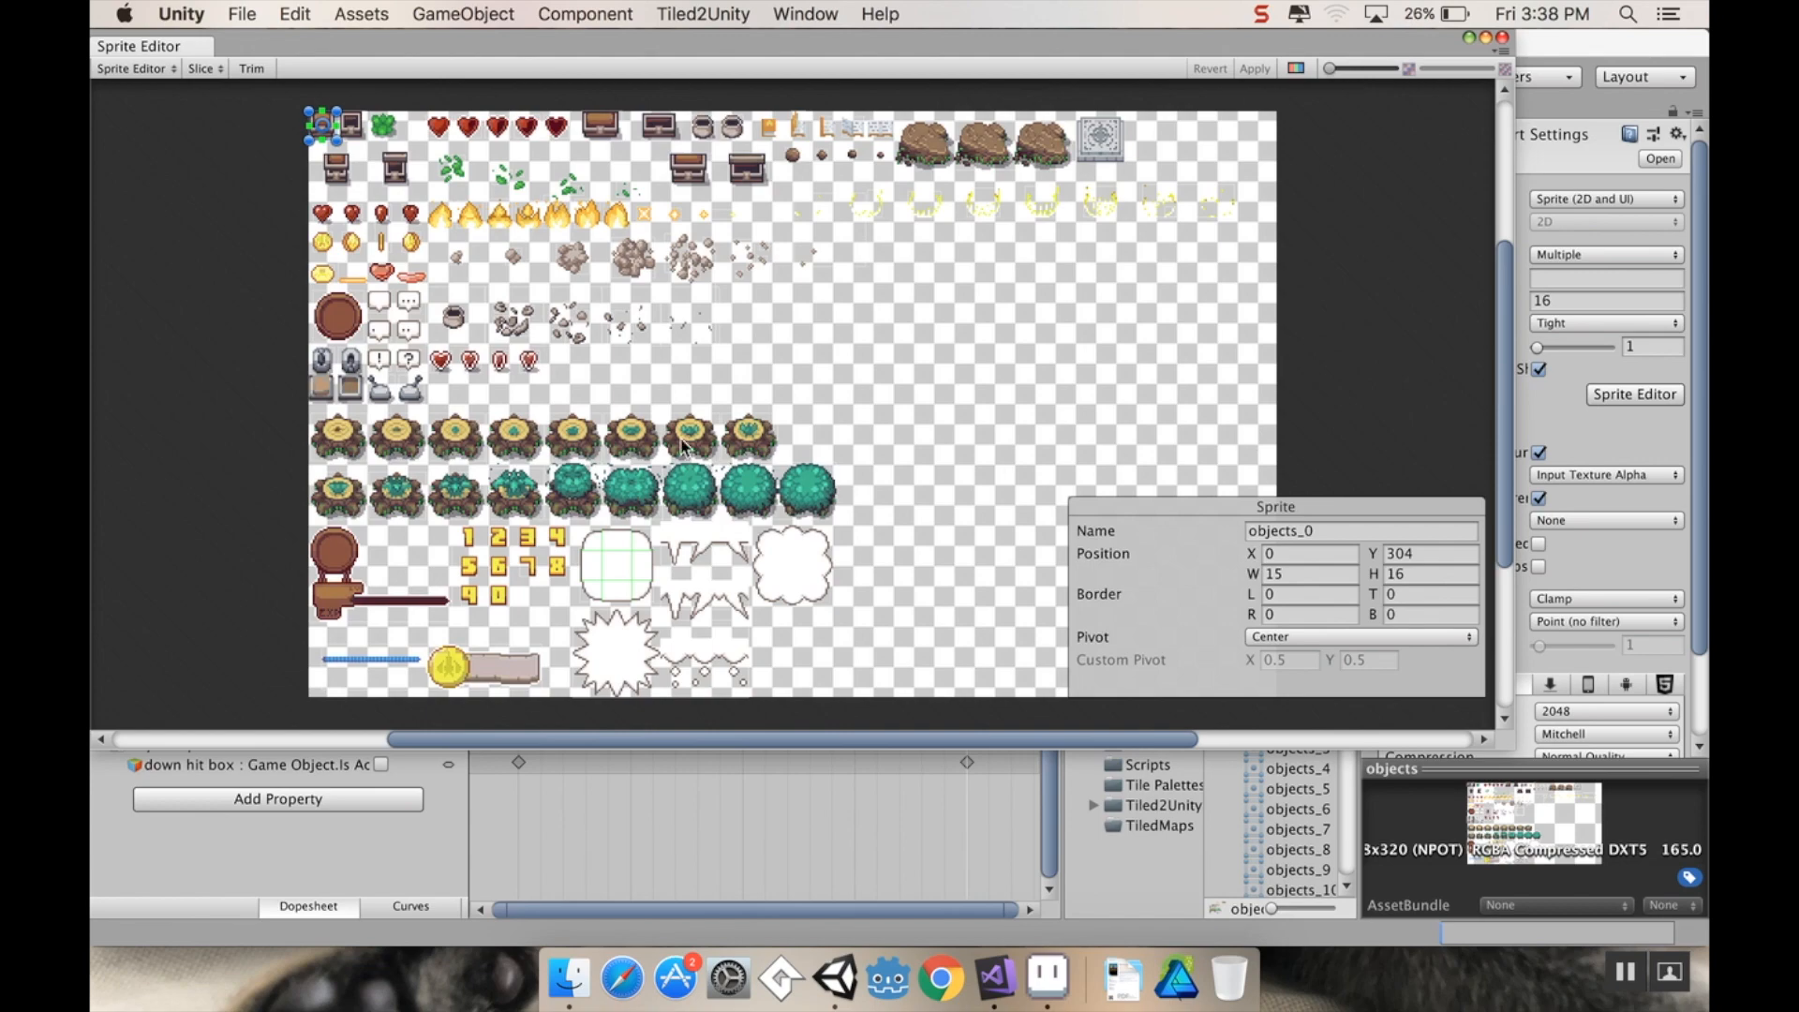
Step: Close the Sprite Editor and drag the objects_81 pot sprite into the scene
left_click(453, 318)
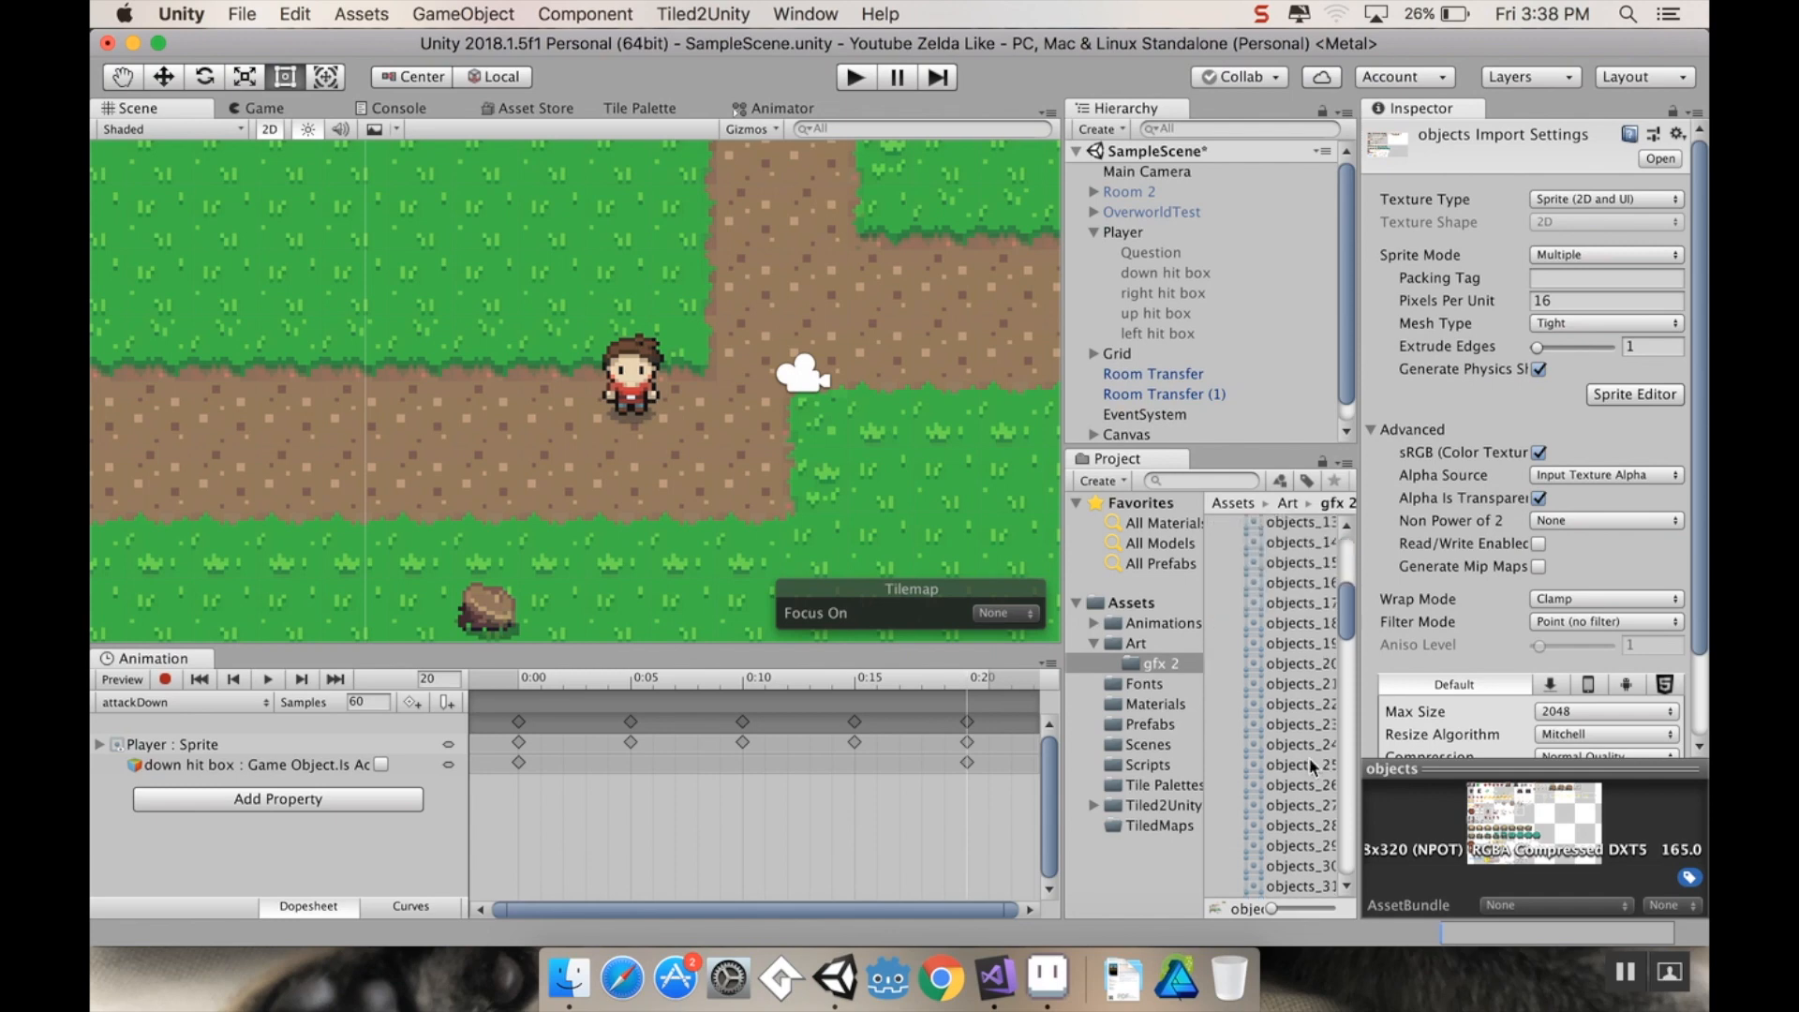
scroll("down", 3)
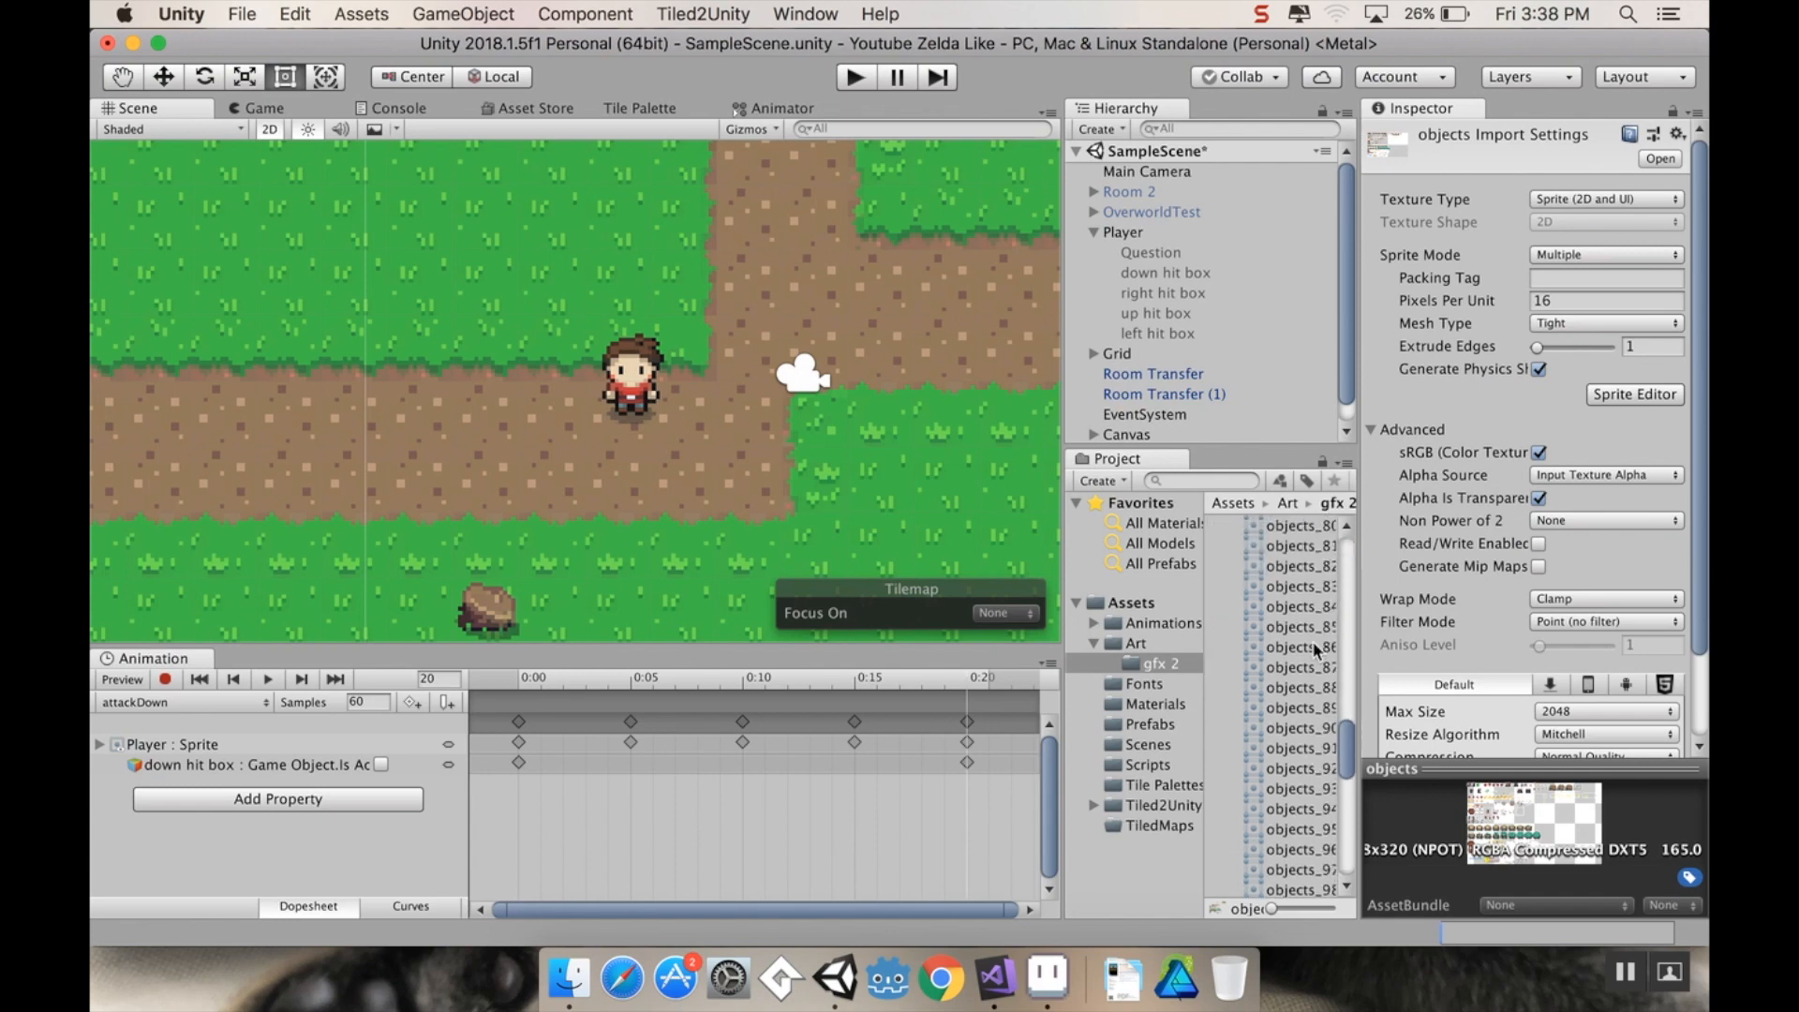
left_click(1300, 602)
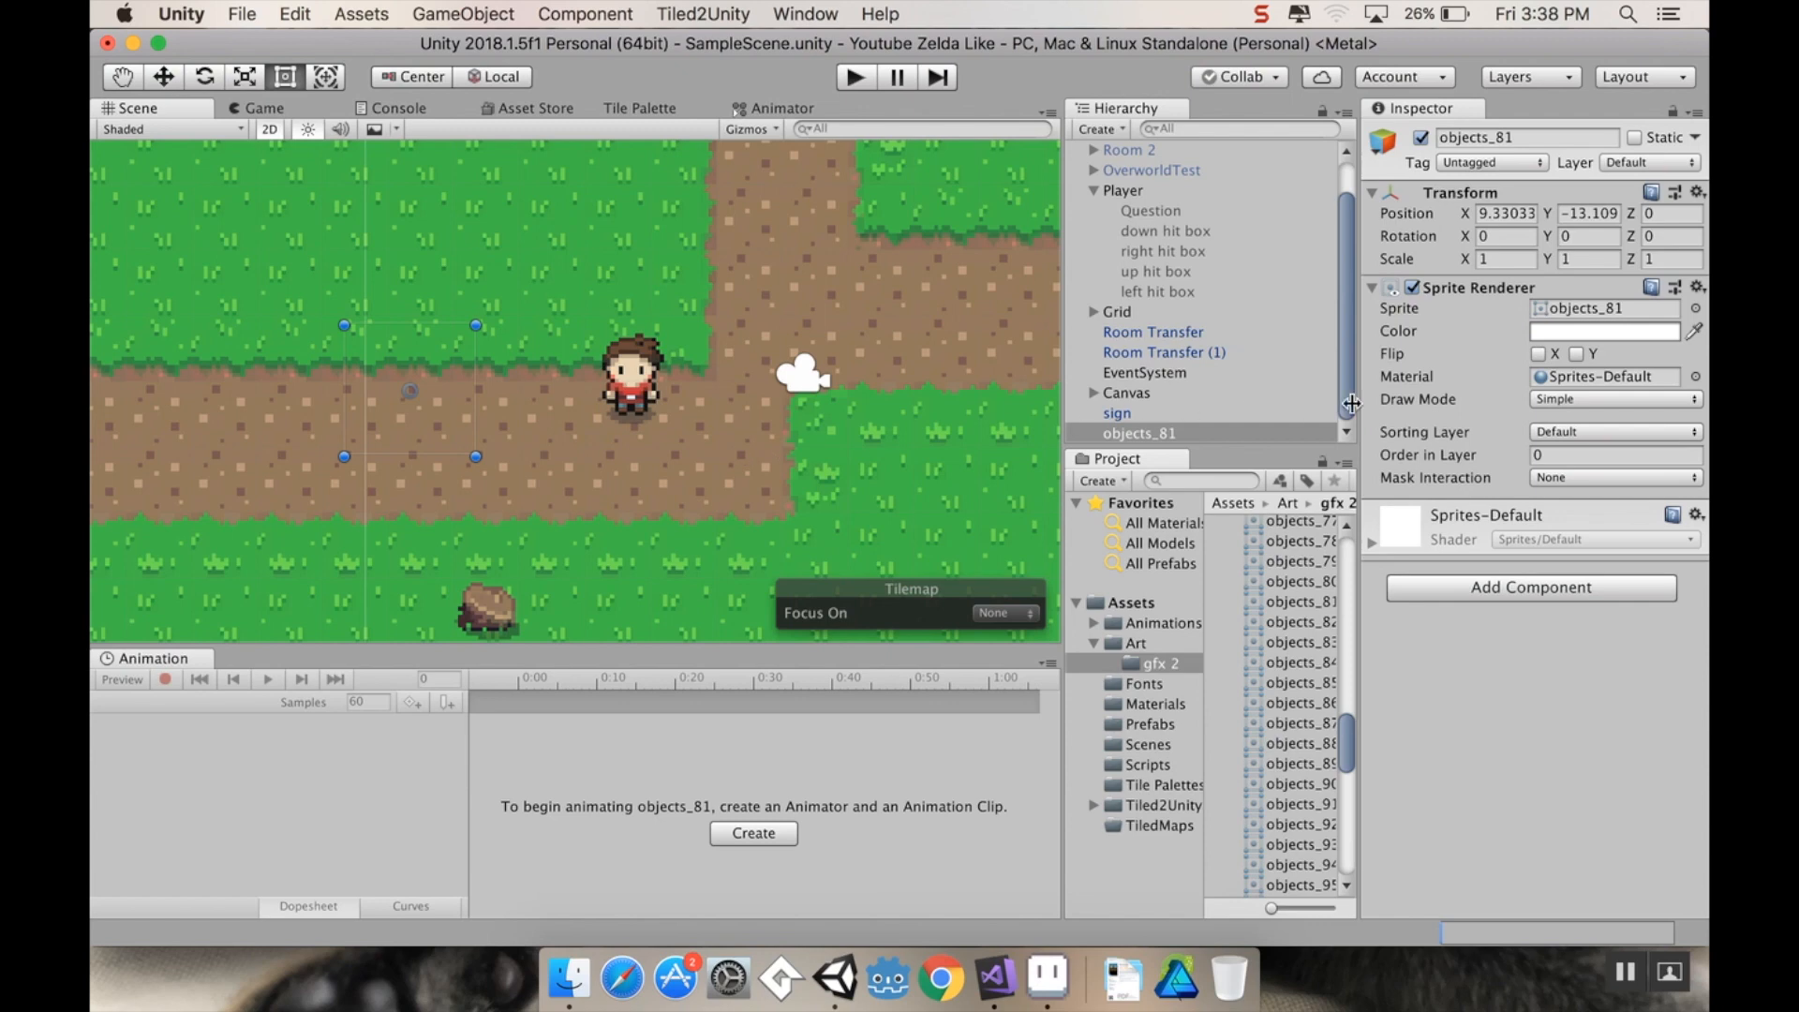
Step: Put the pot on the Signs sorting layer at position X 7.5, Y -12 on the grass
left_click(1611, 431)
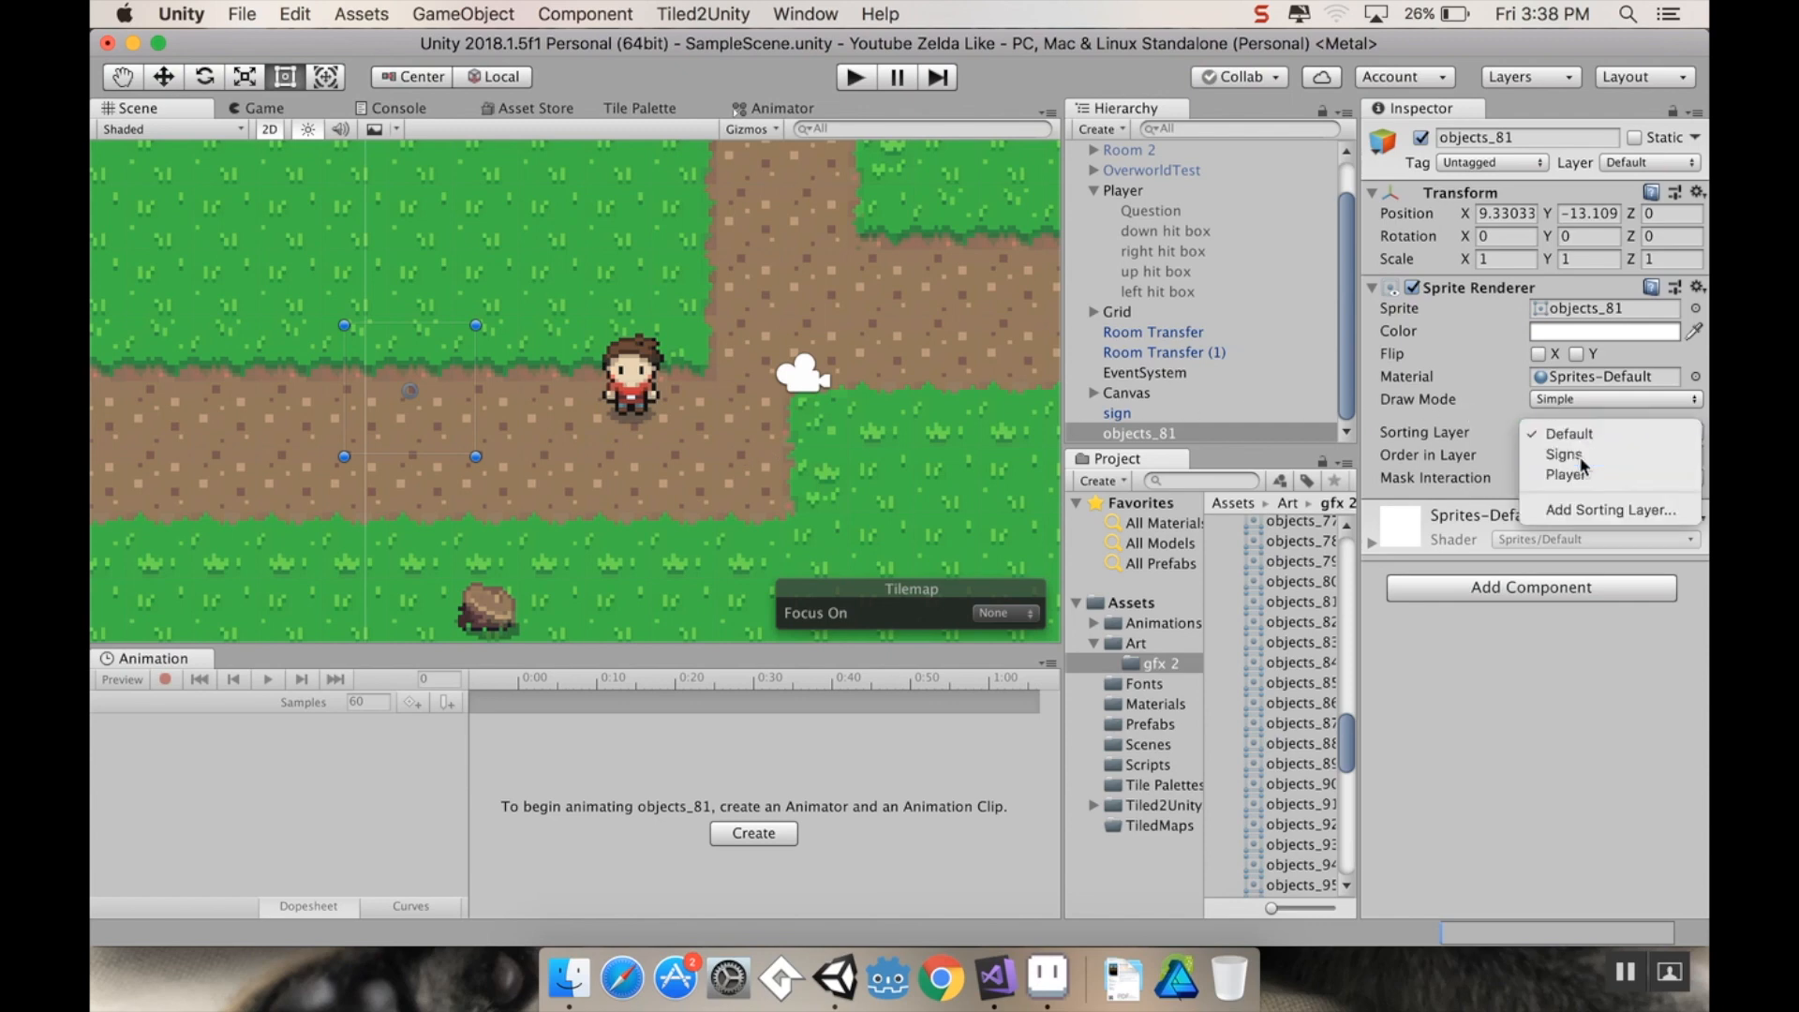
left_click(1563, 453)
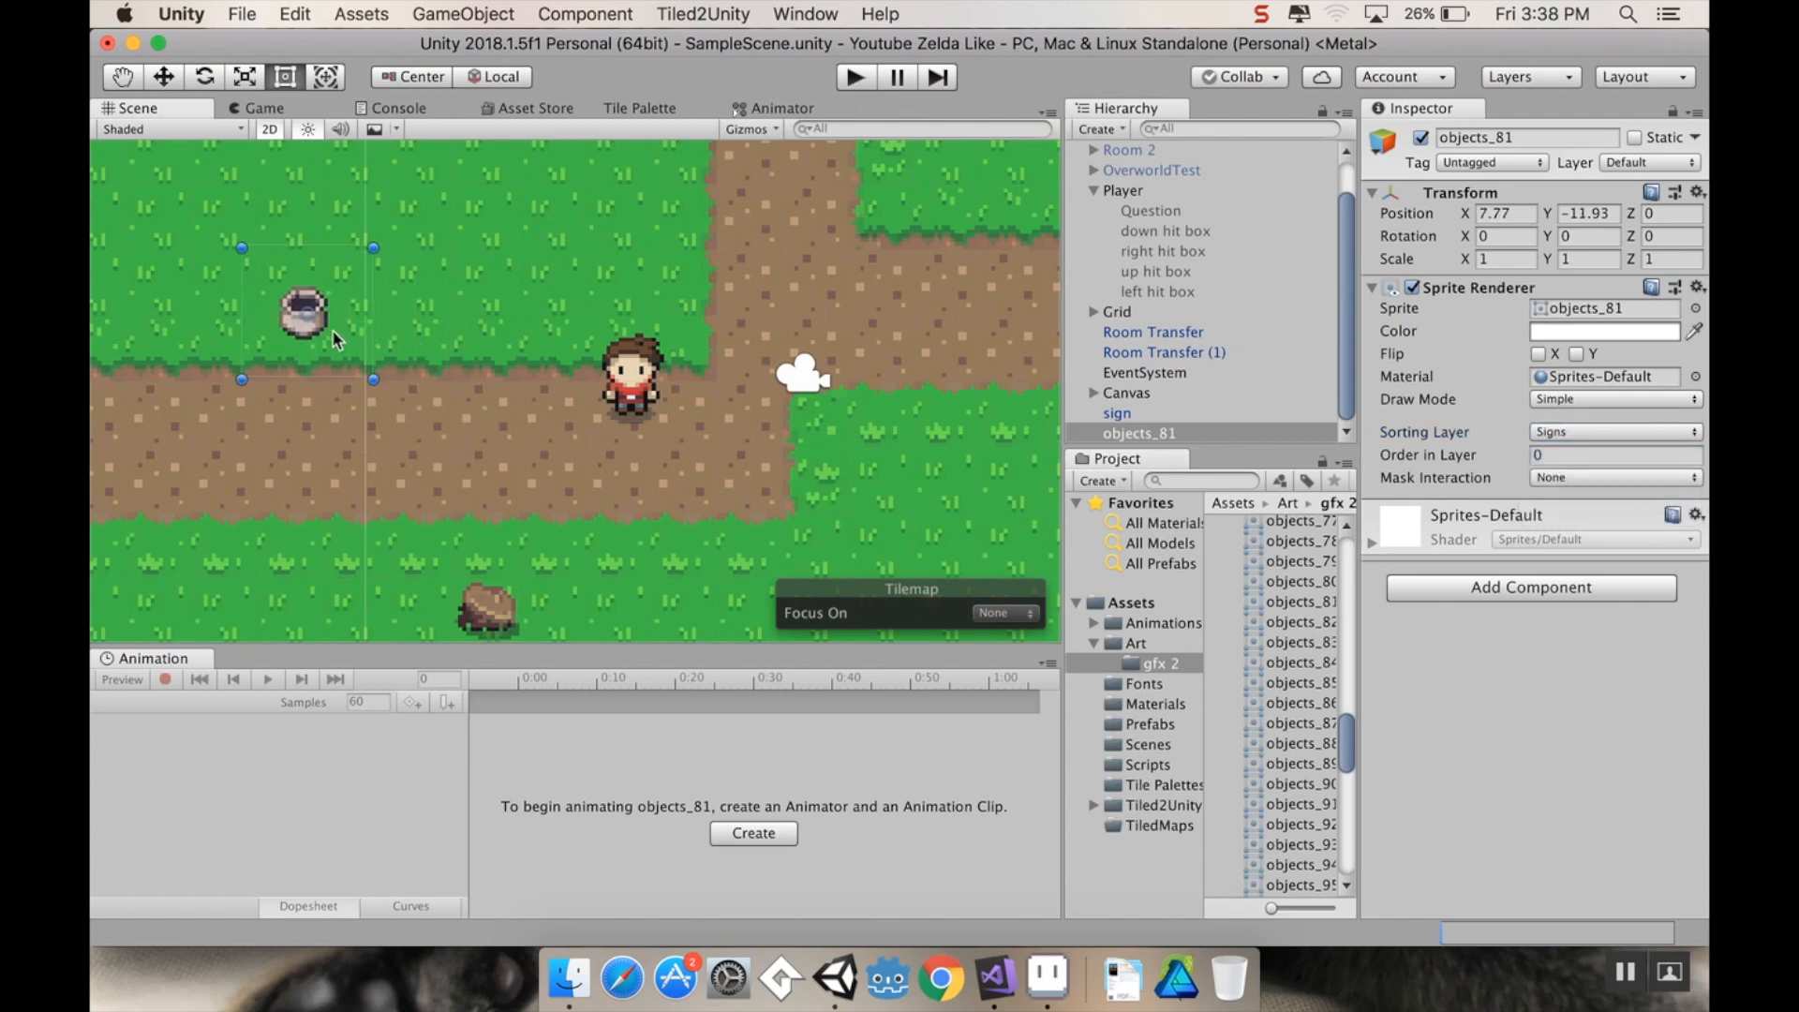
left_click_drag(302, 312, 287, 302)
type("1.5")
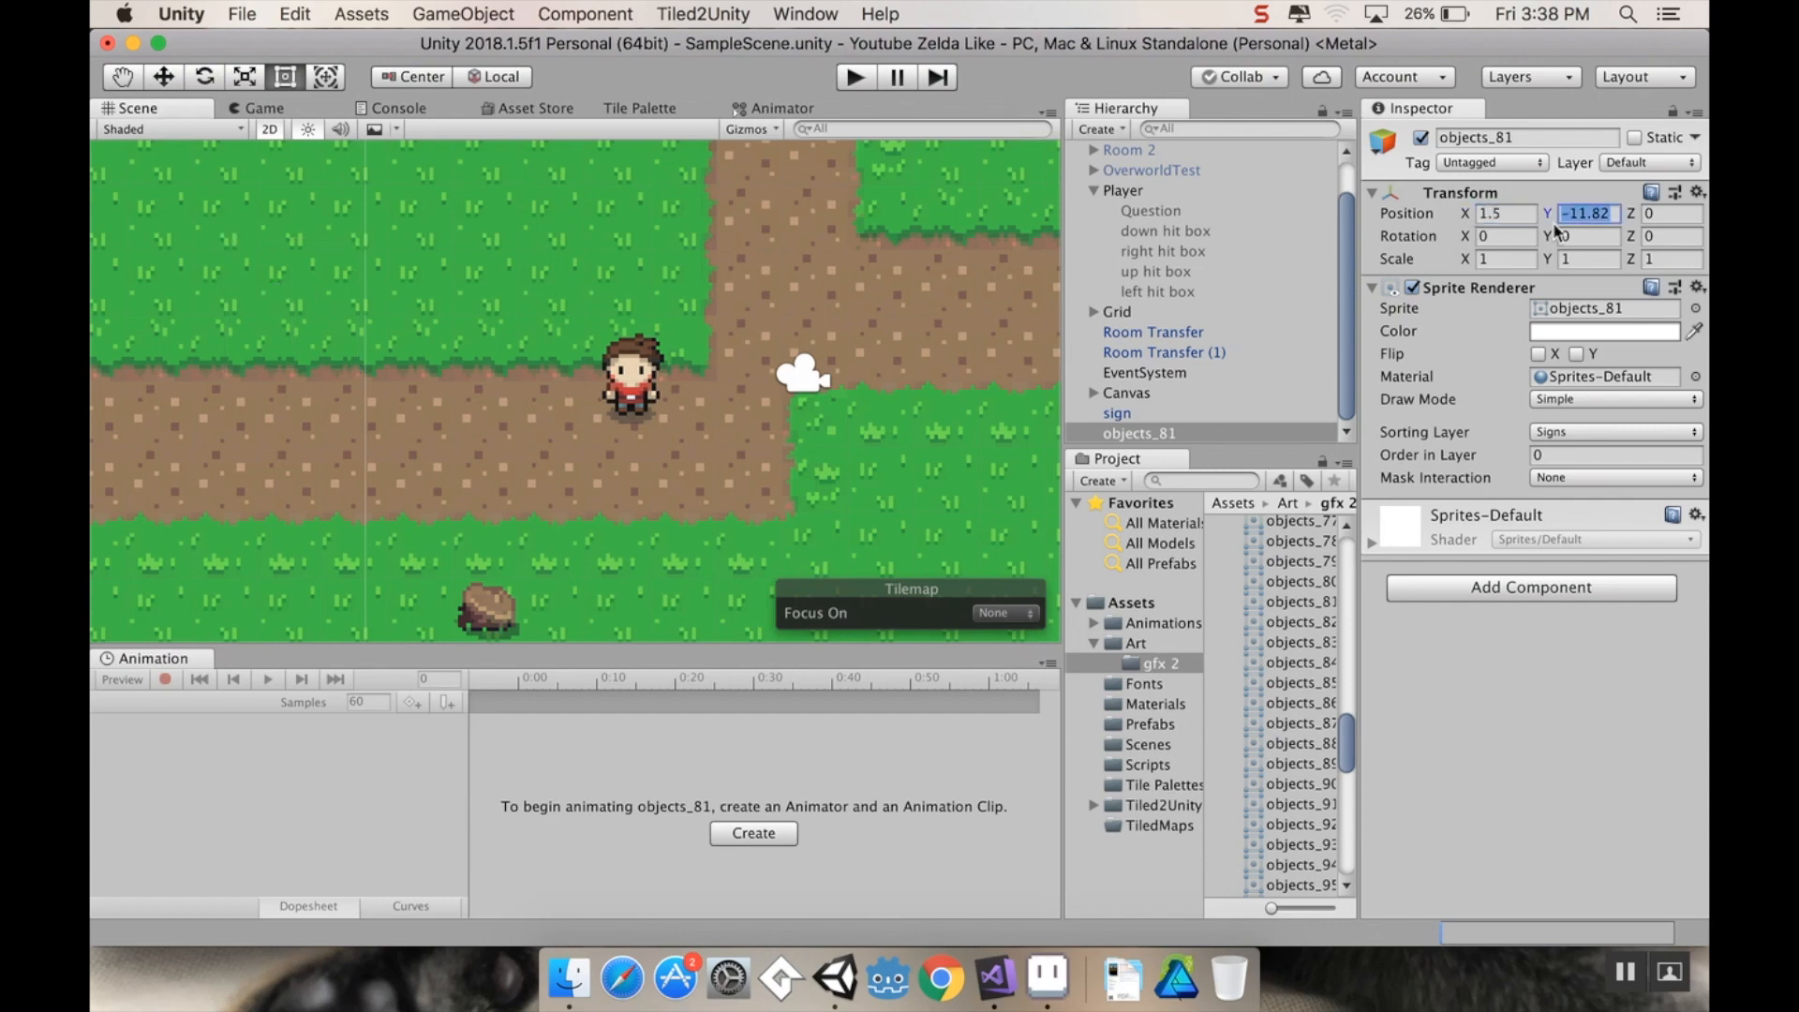
type("-12")
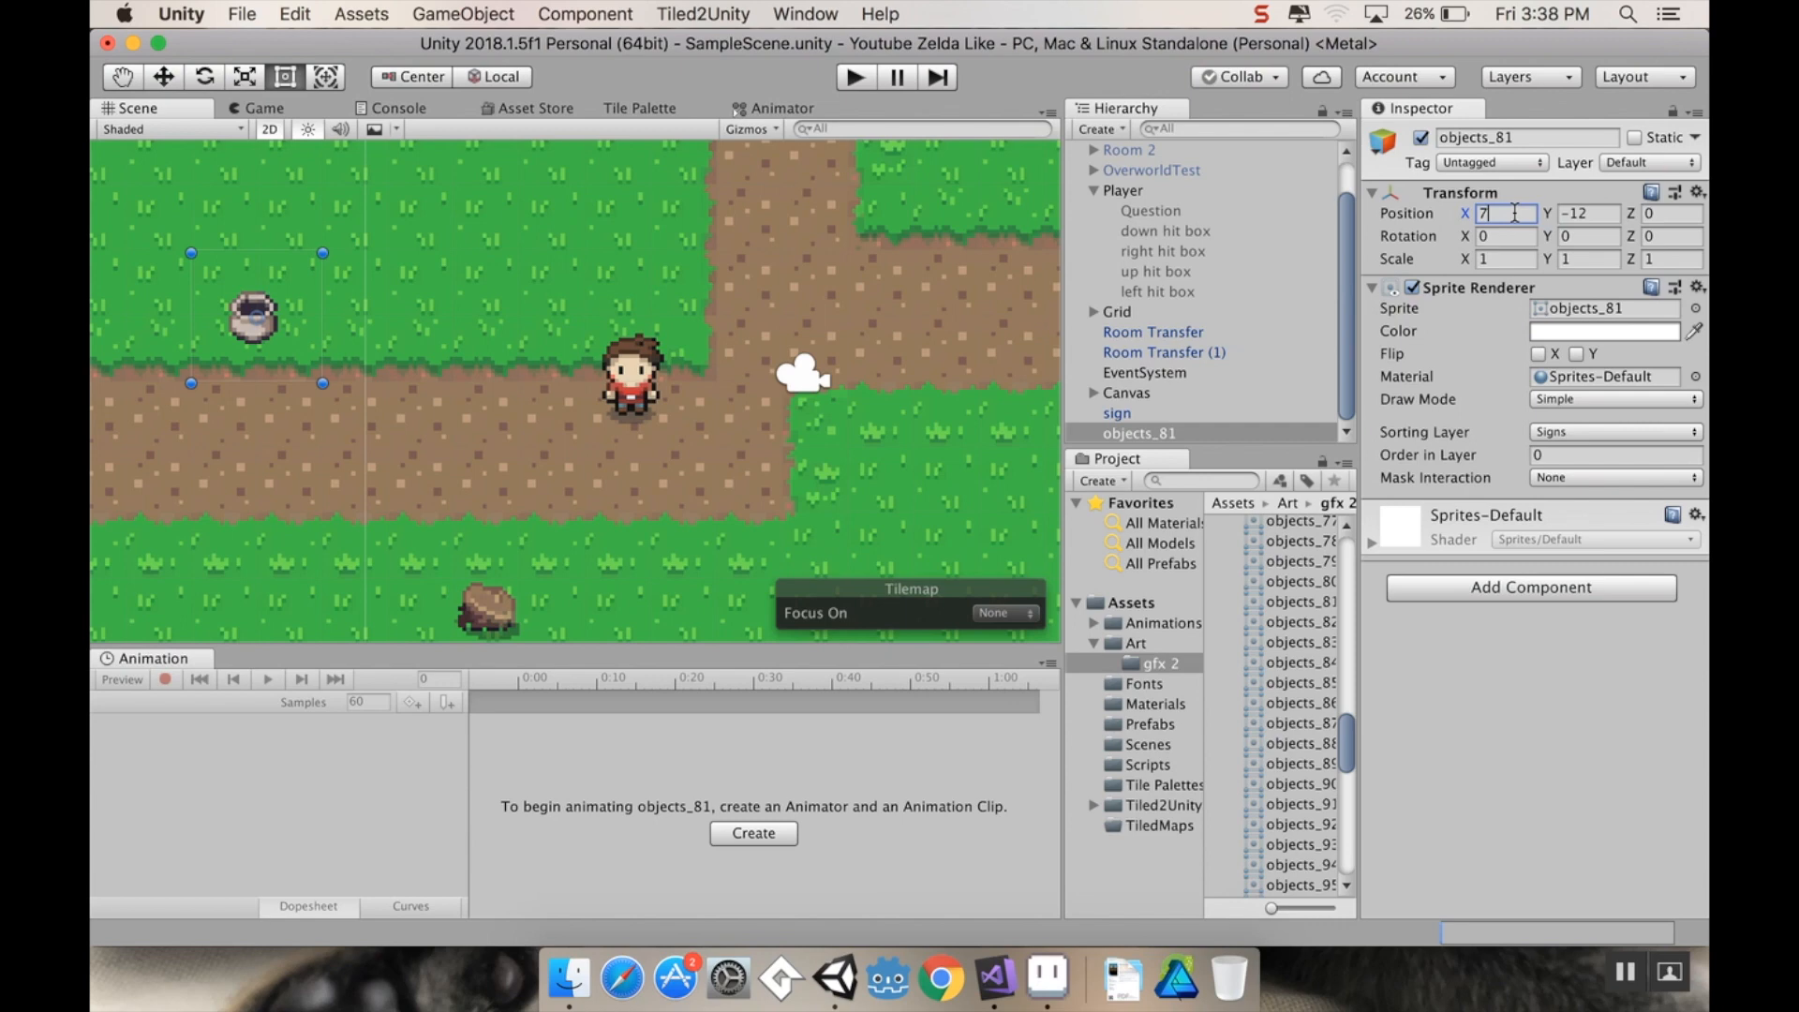
type("7.5")
type("box")
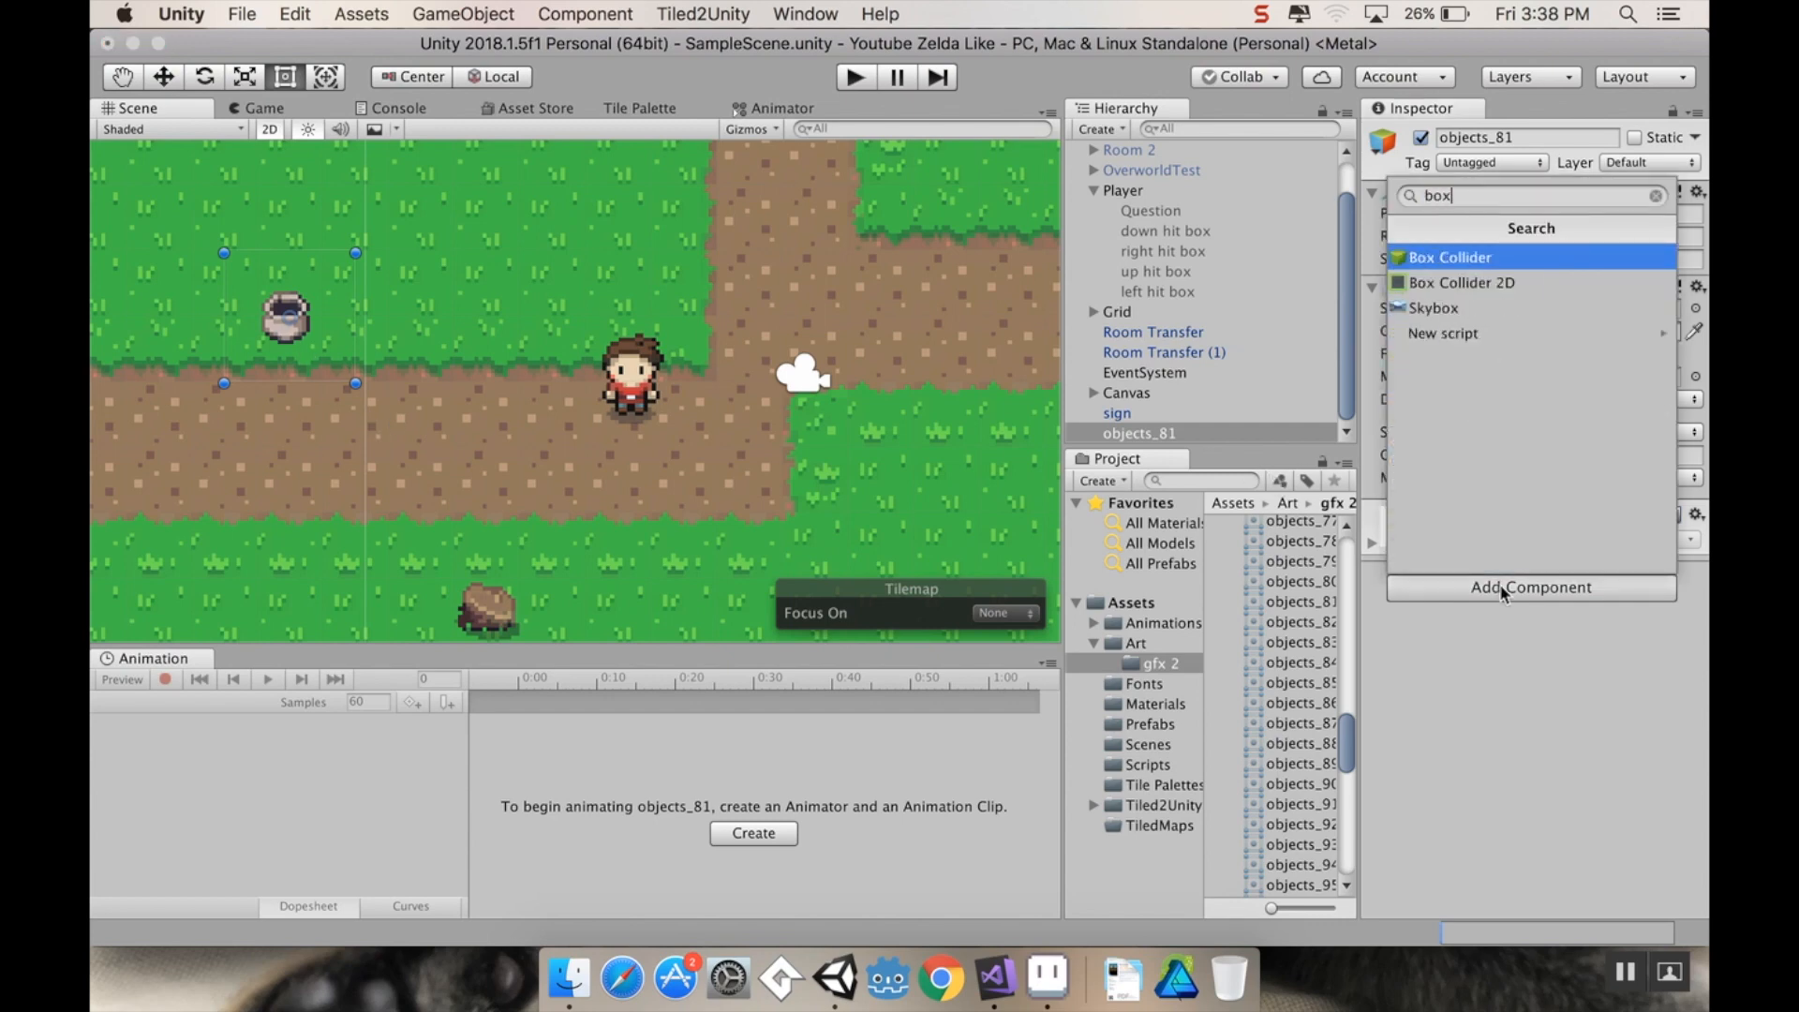
Step: Add a Box Collider 2D to the pot and play-test the player bumping against it
left_click(1464, 283)
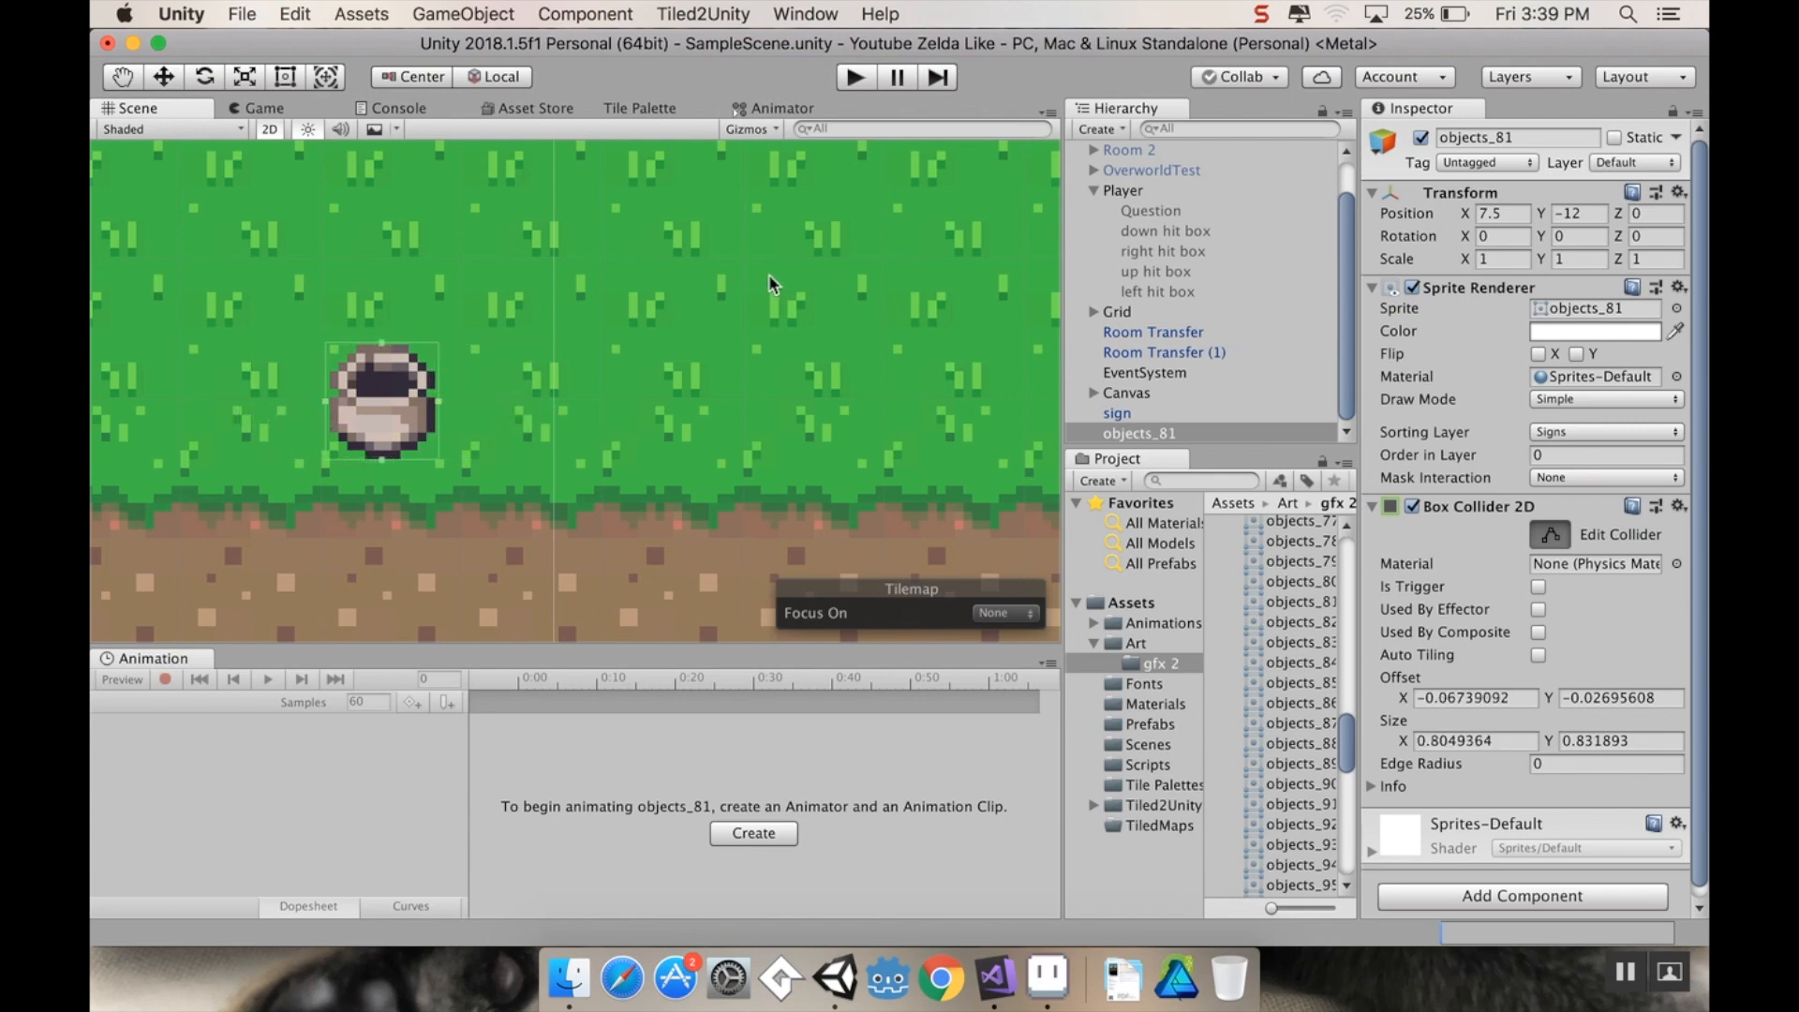
left_click(854, 77)
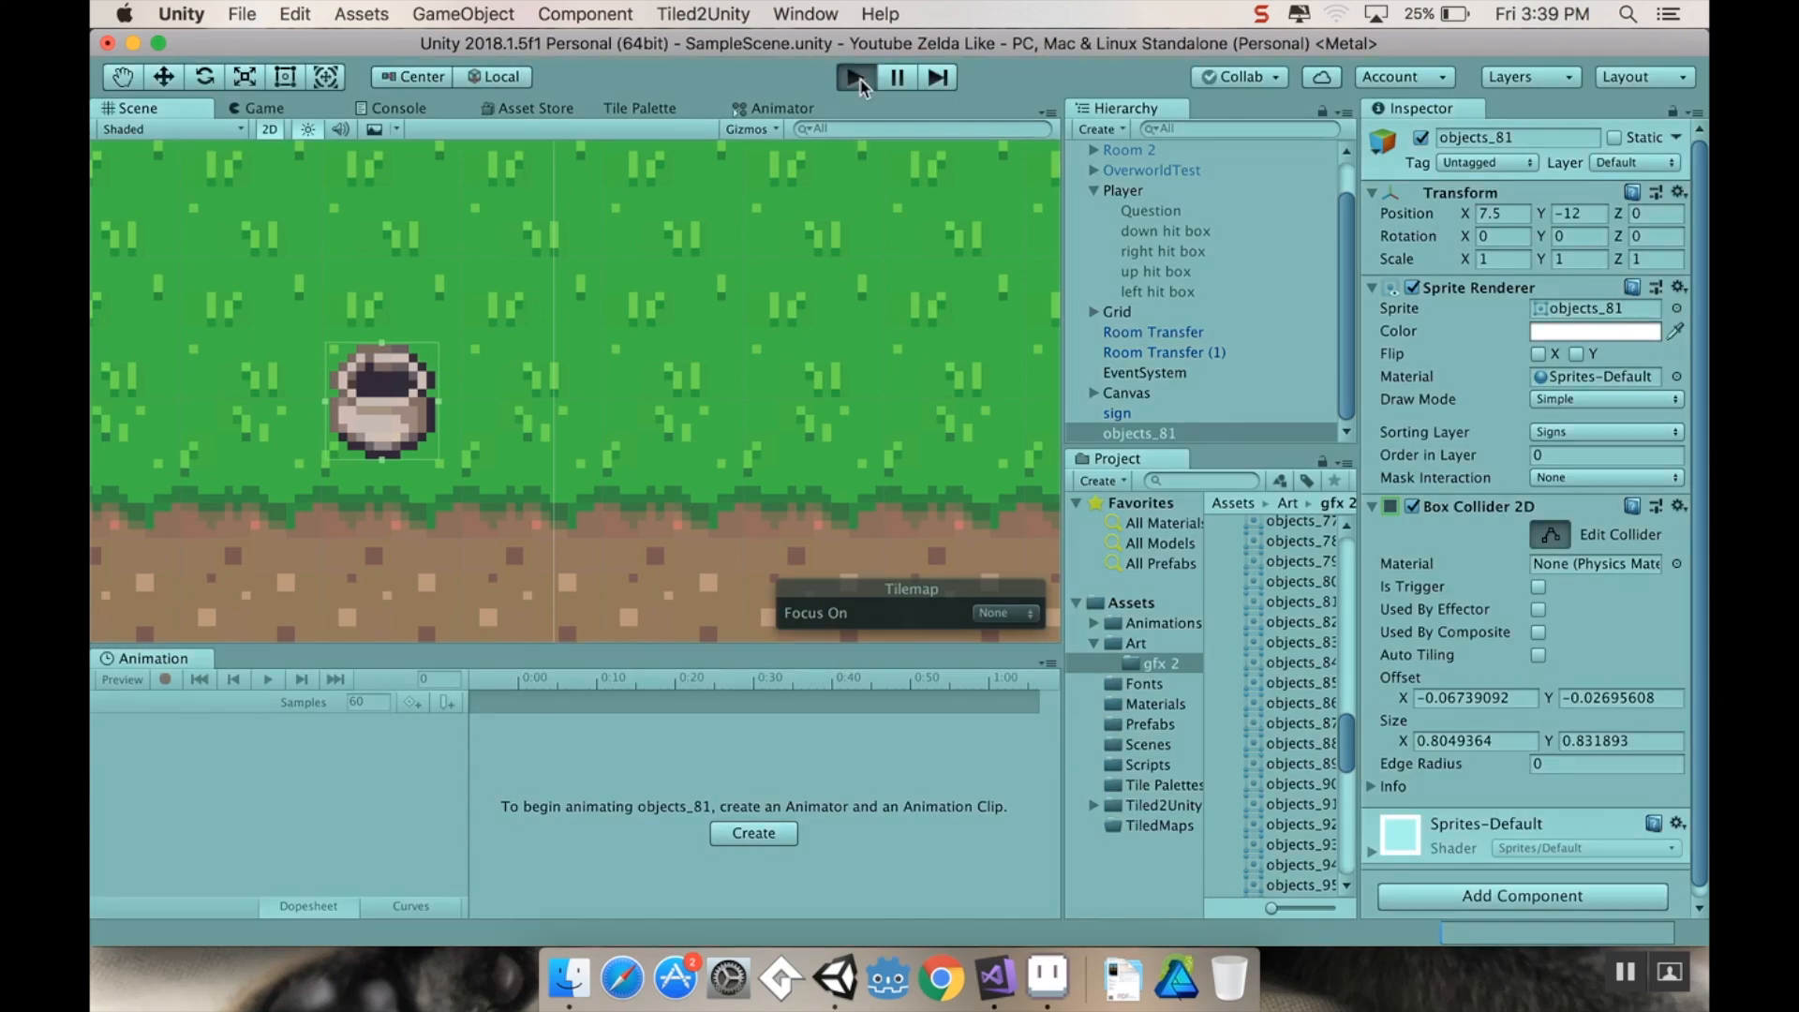
left_click(854, 77)
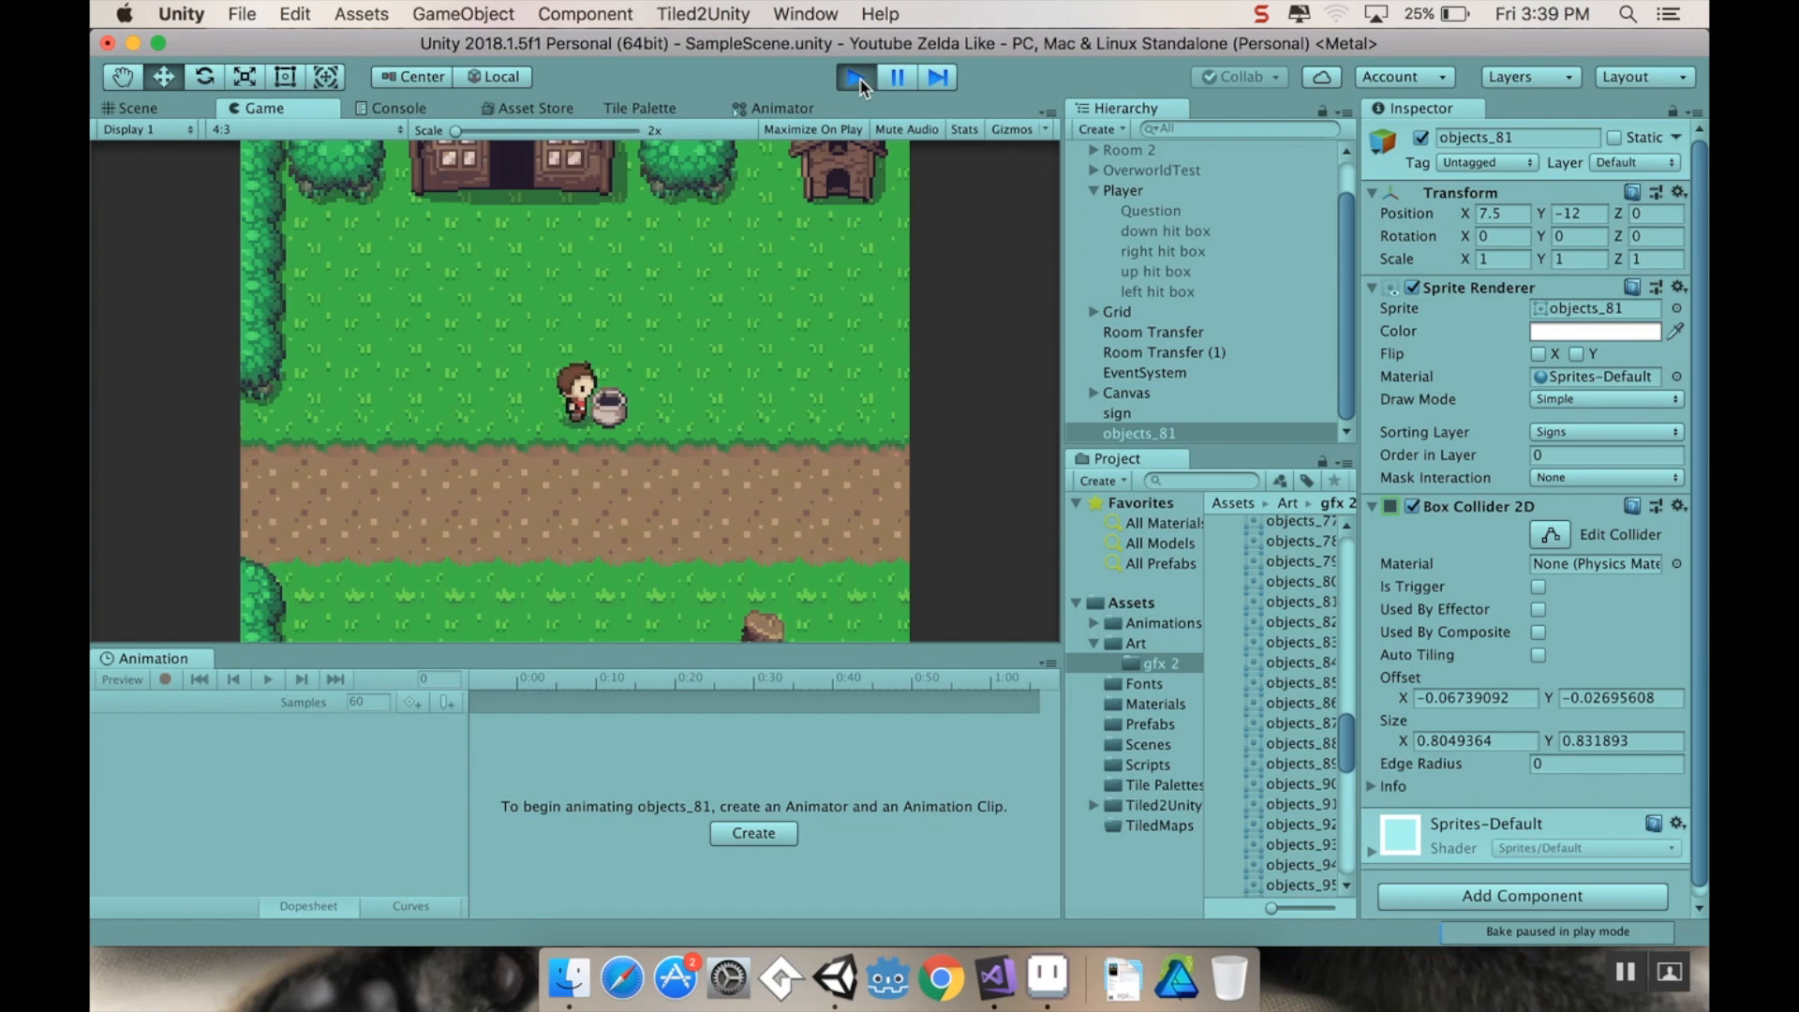
left_click(135, 109)
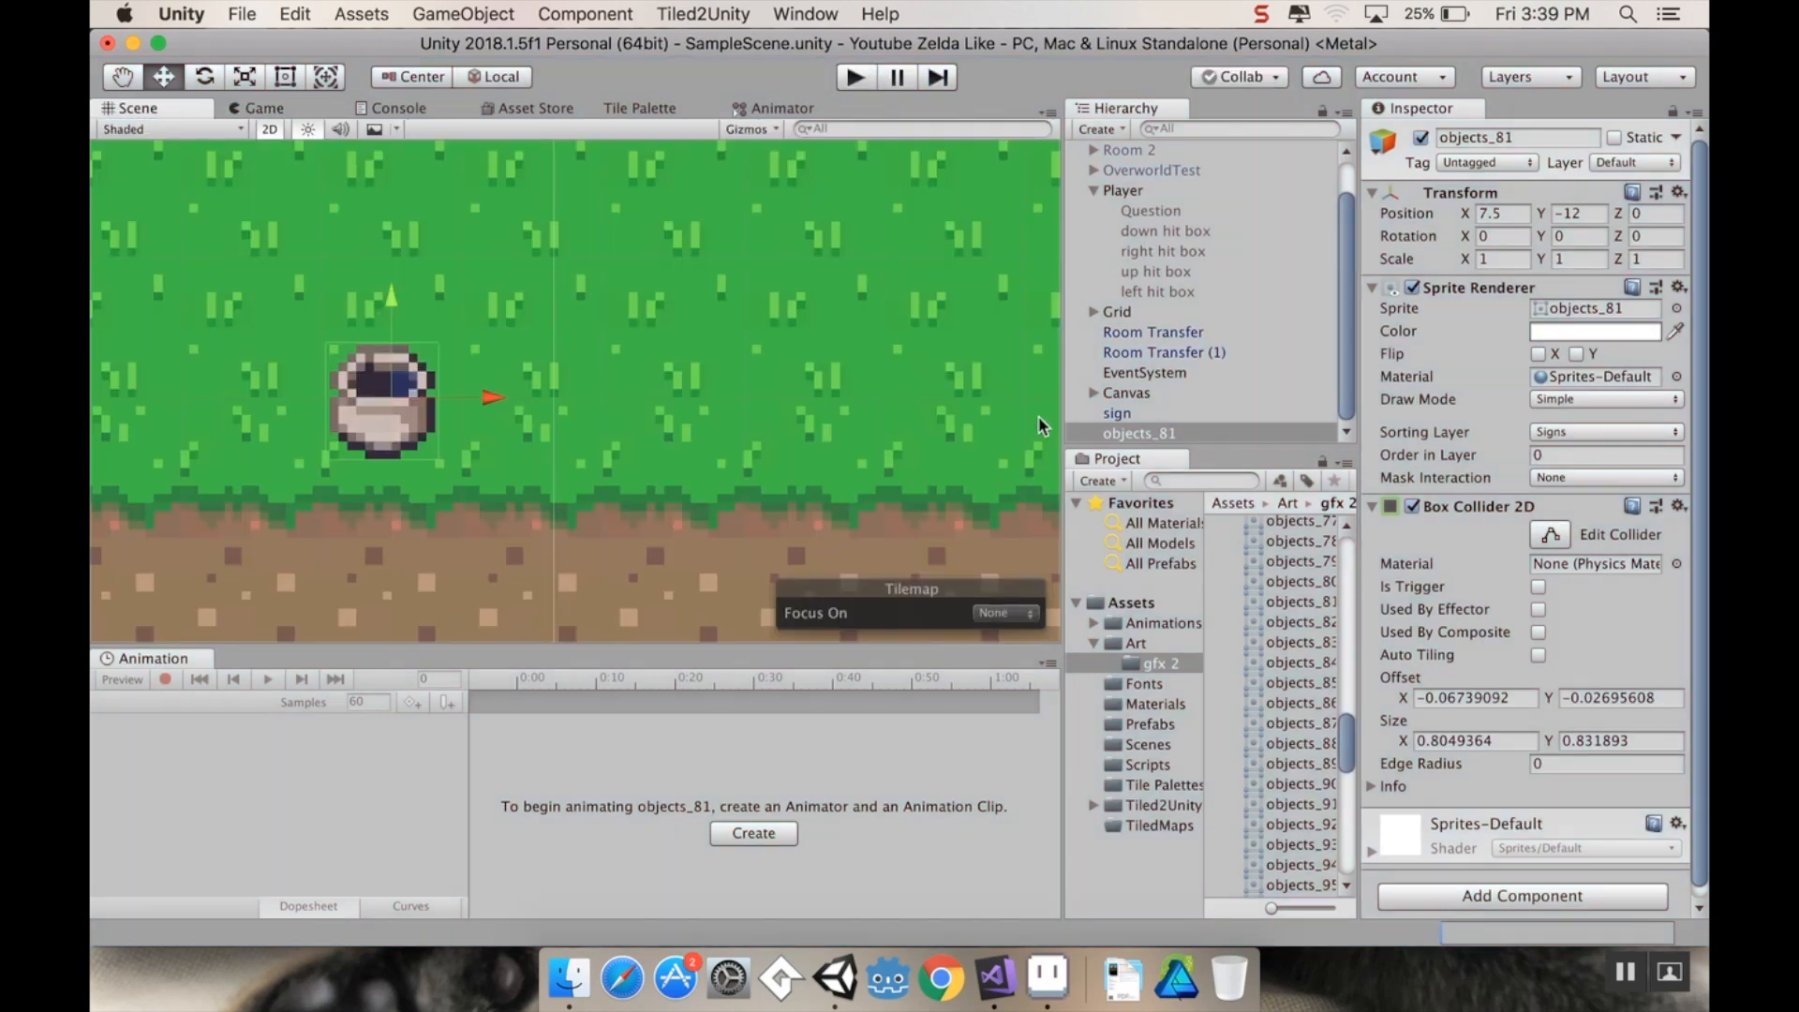
mouse_move(569, 433)
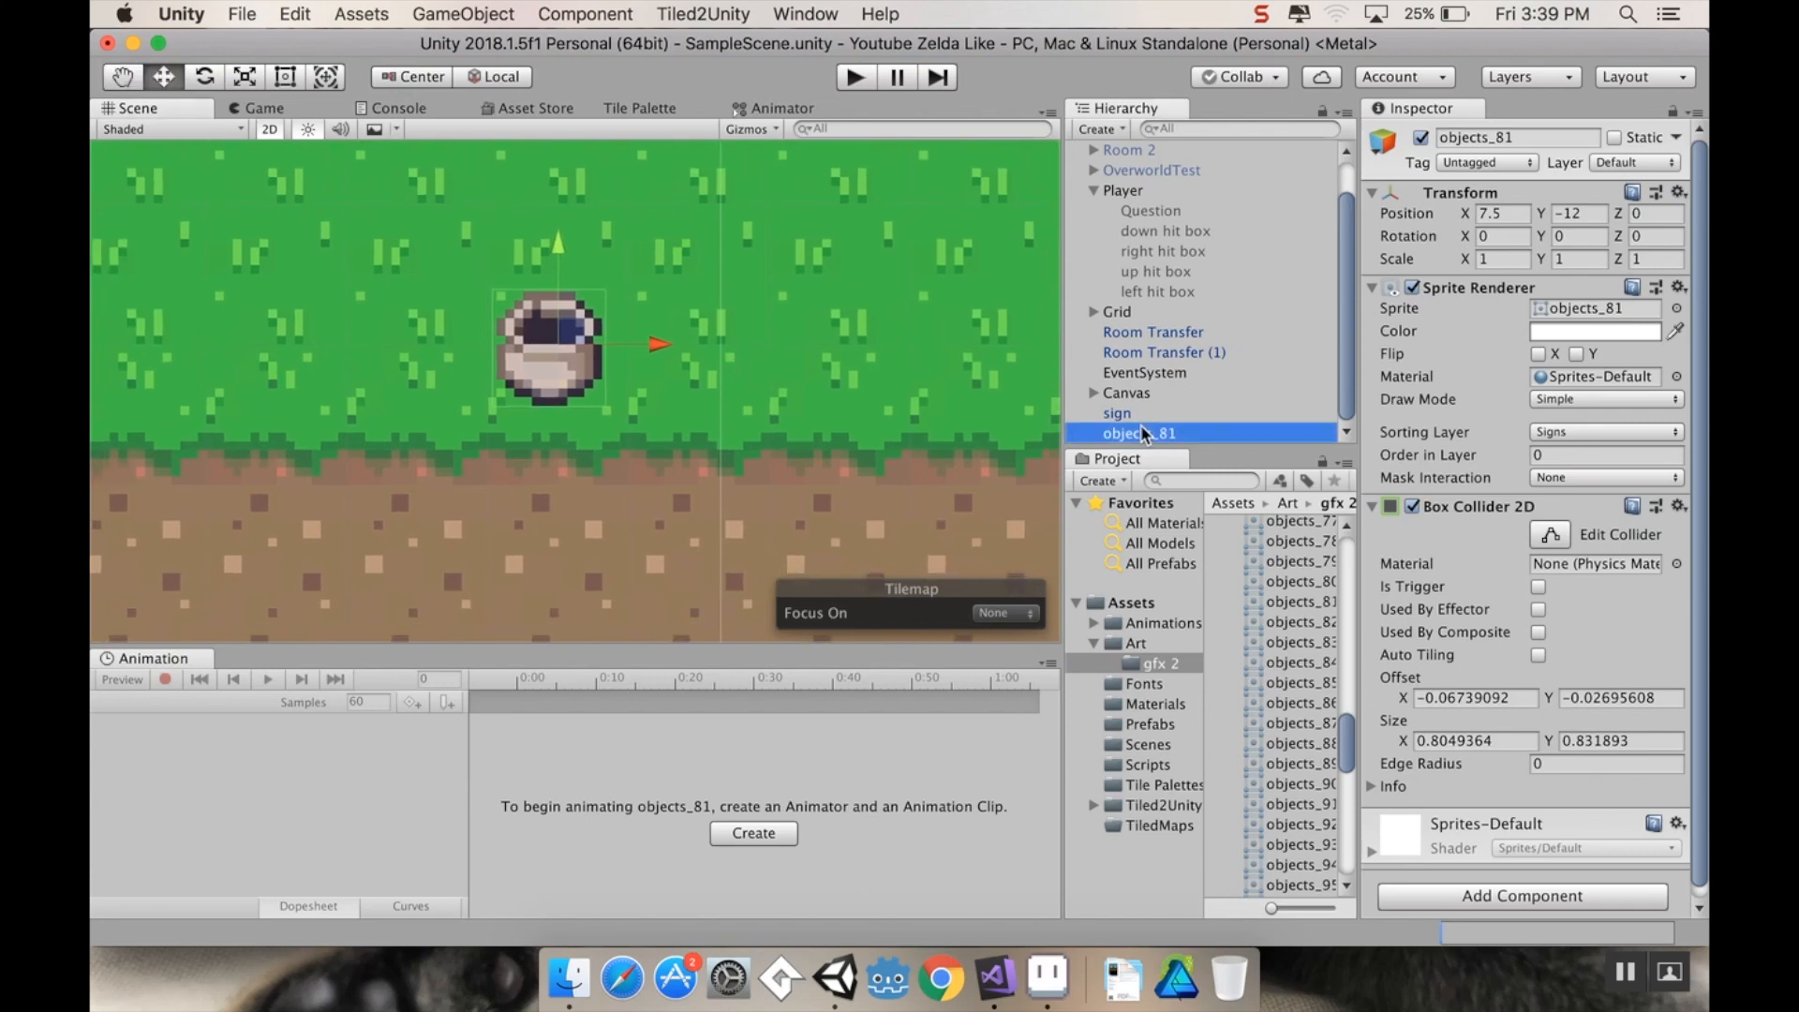
Step: Rename objects_81 to pot and add an Animator, starting a new animation clip
double_click(1139, 433)
type("ani")
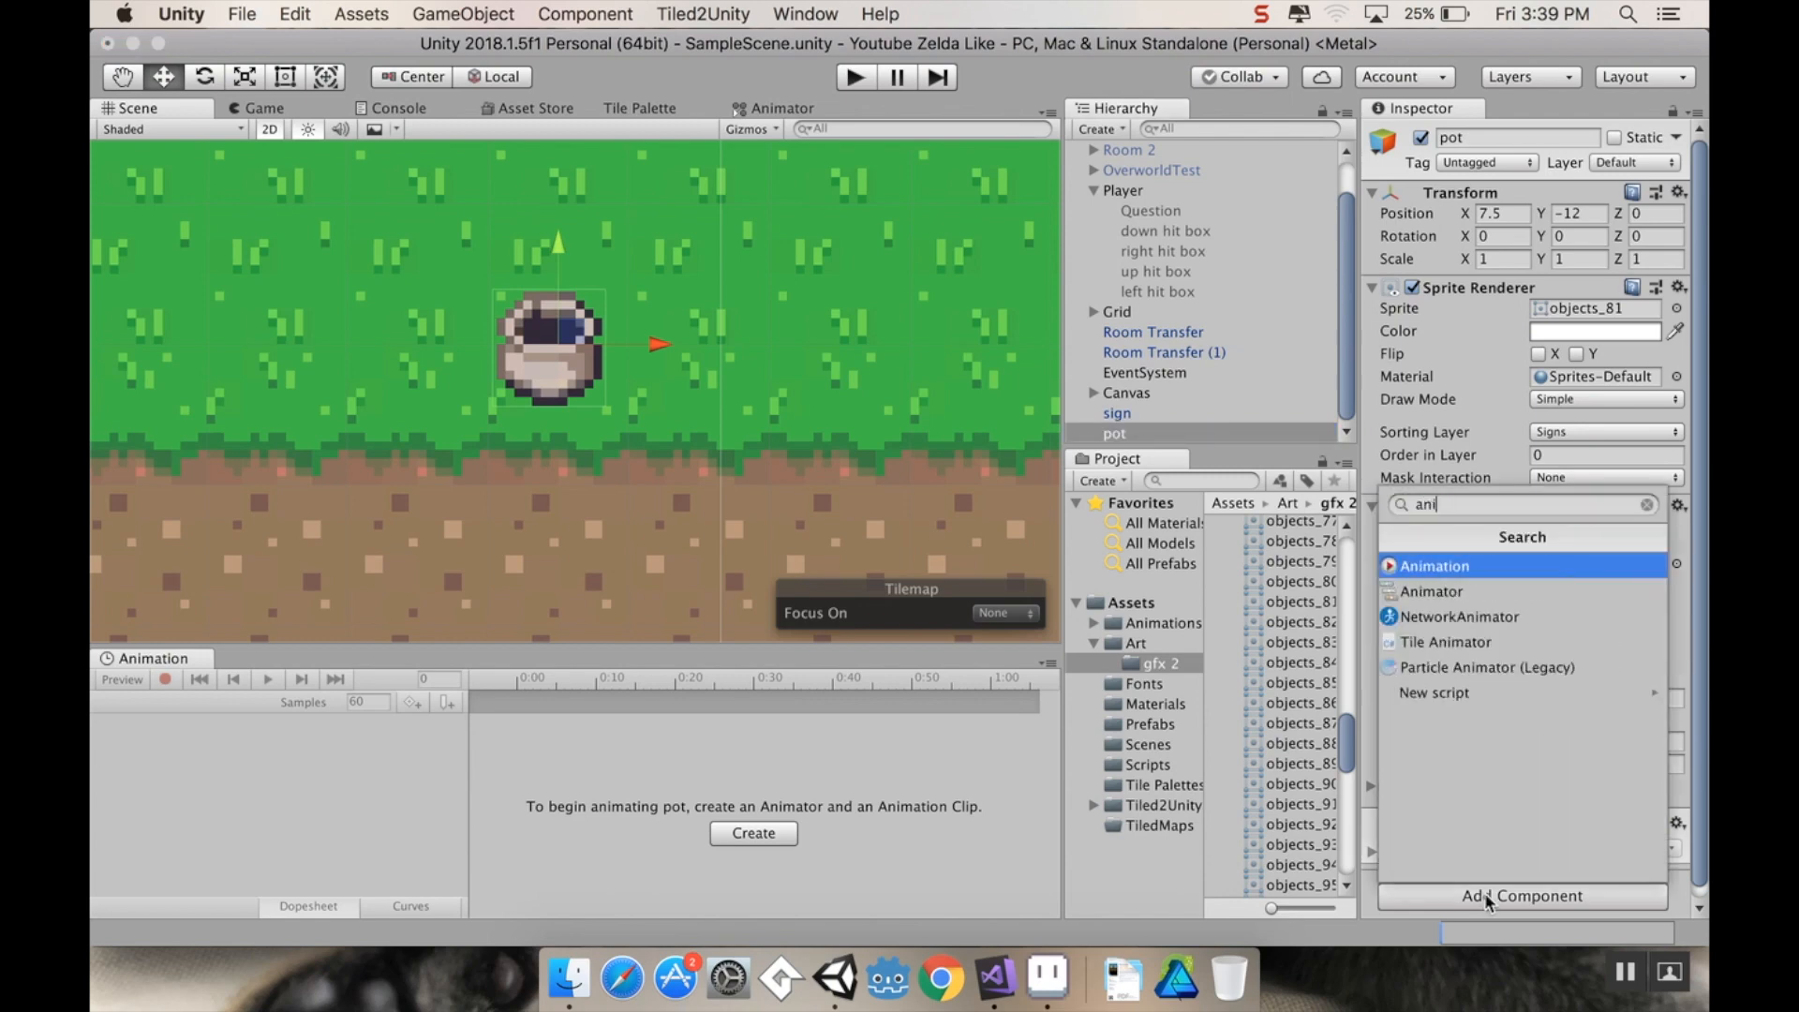
left_click(1430, 590)
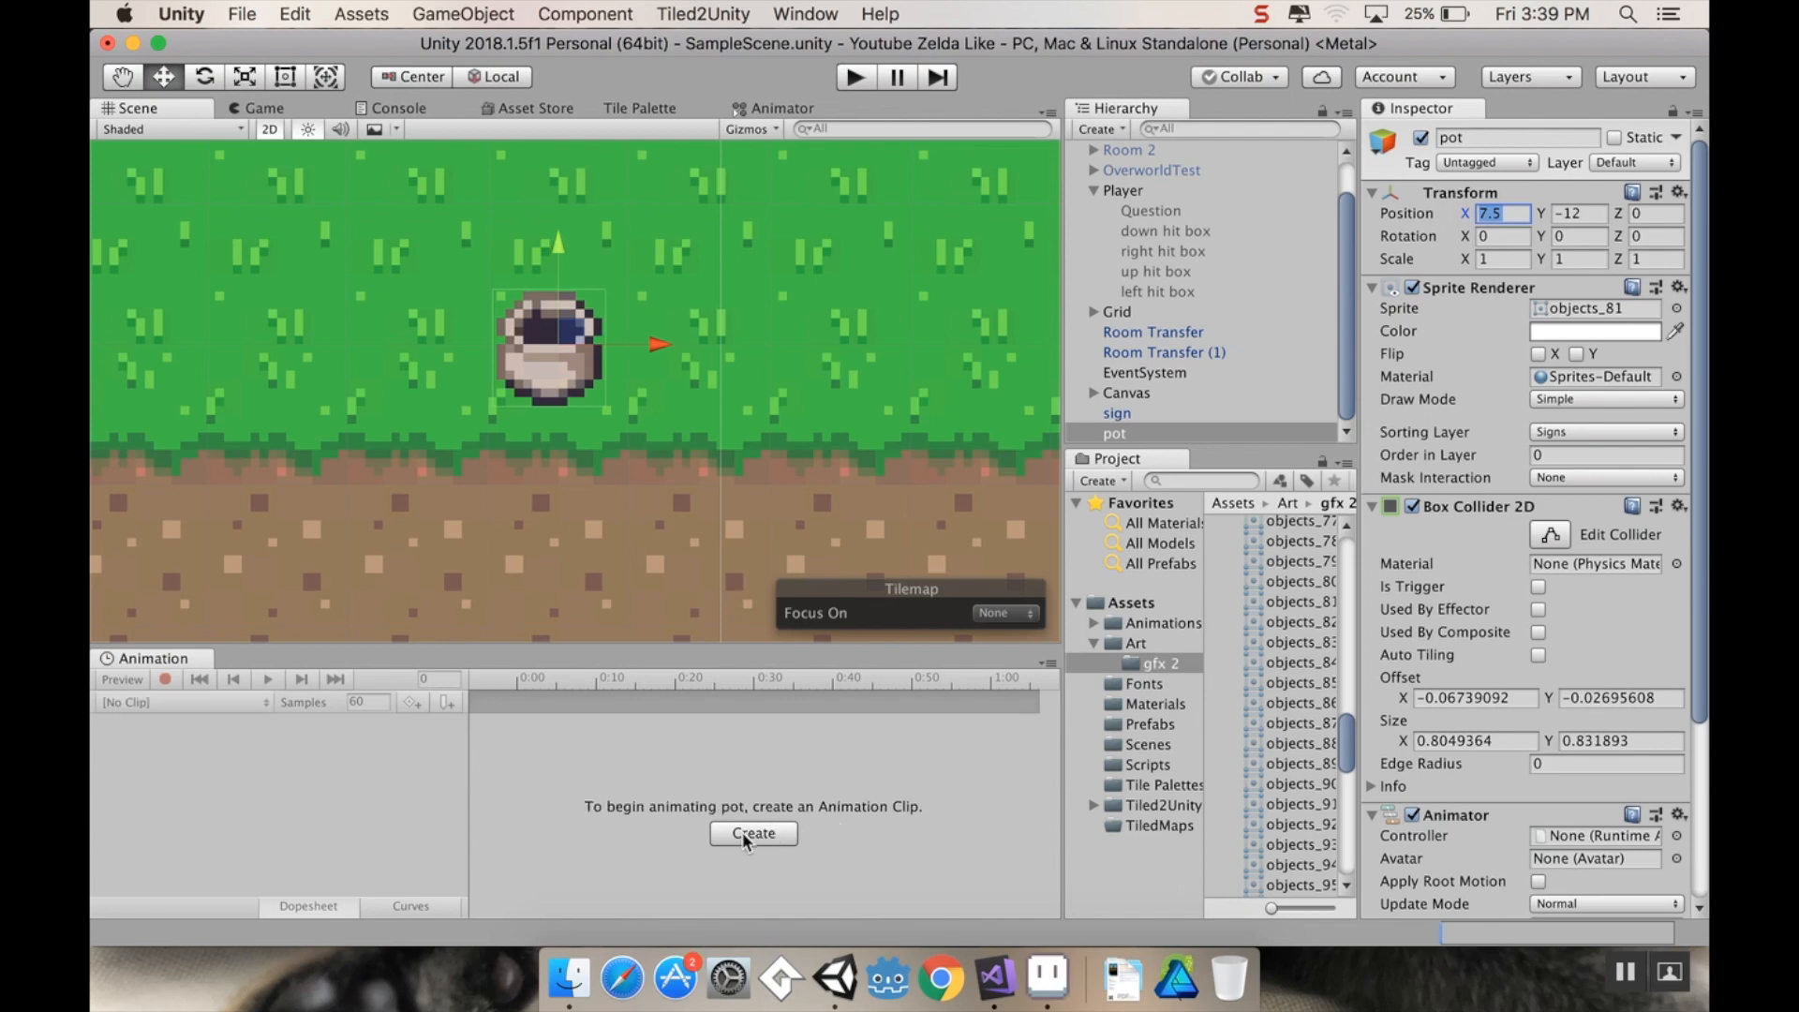
left_click(753, 832)
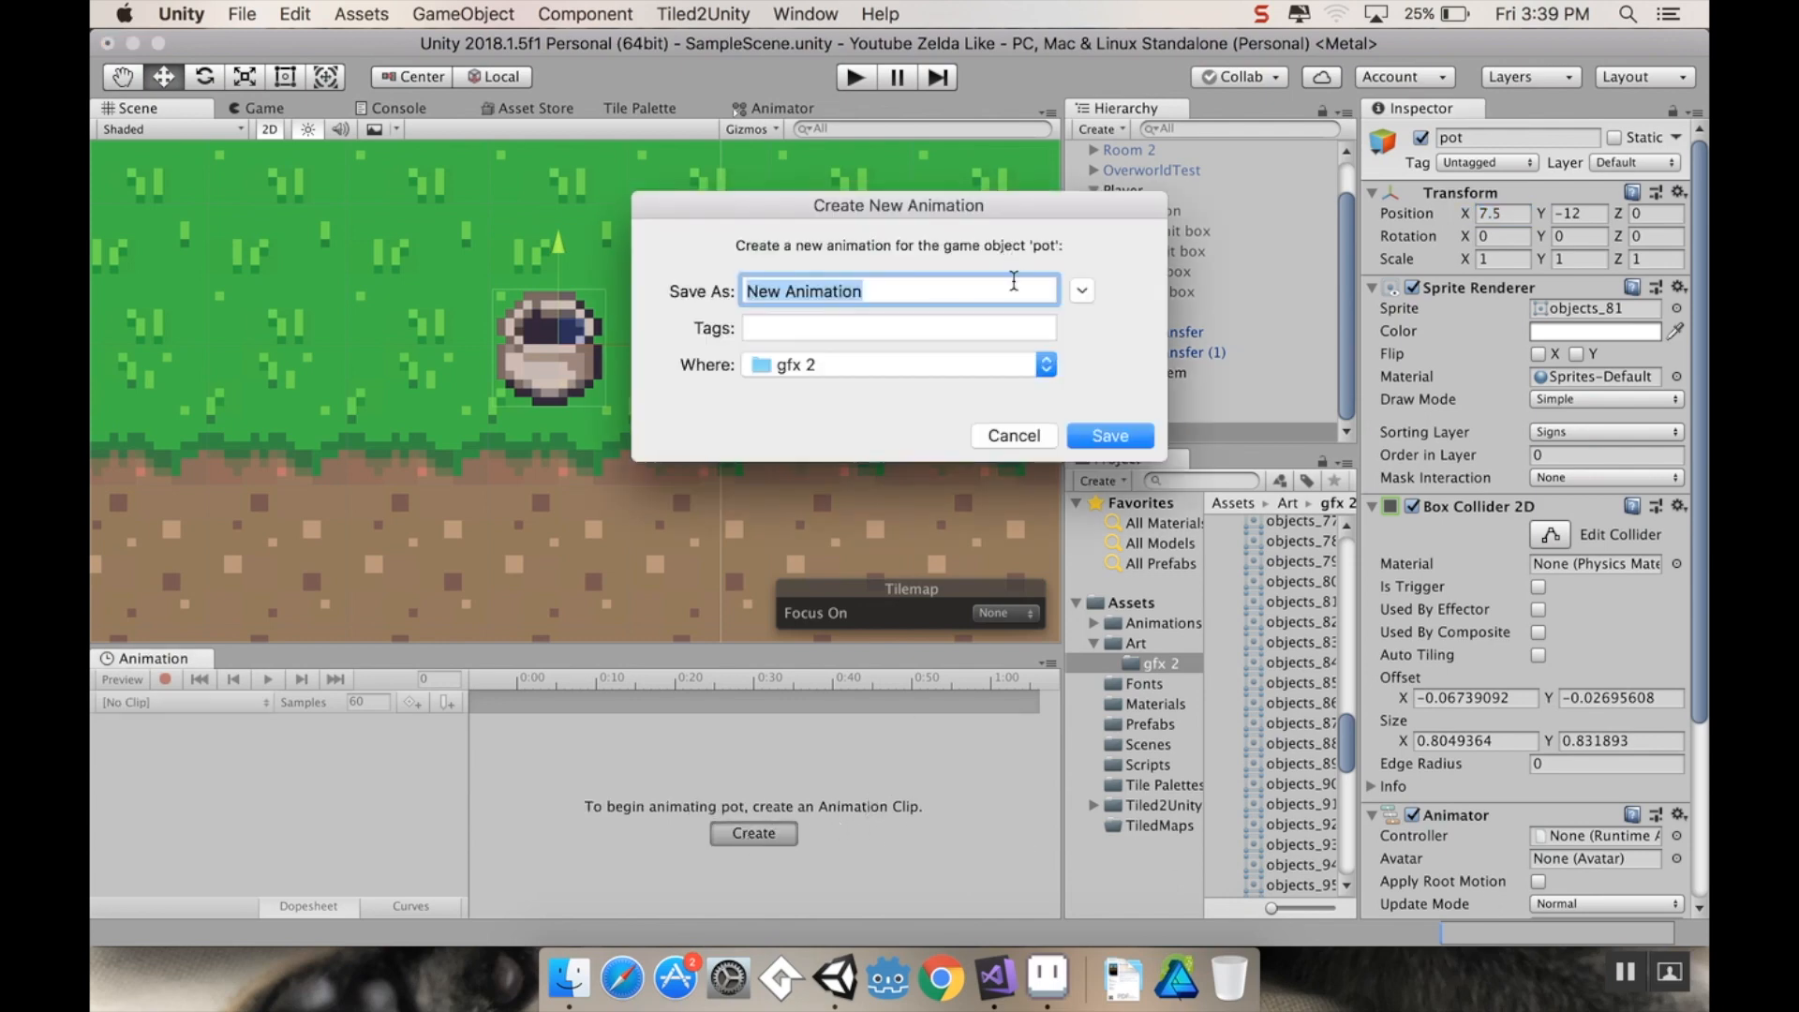
left_click(1077, 288)
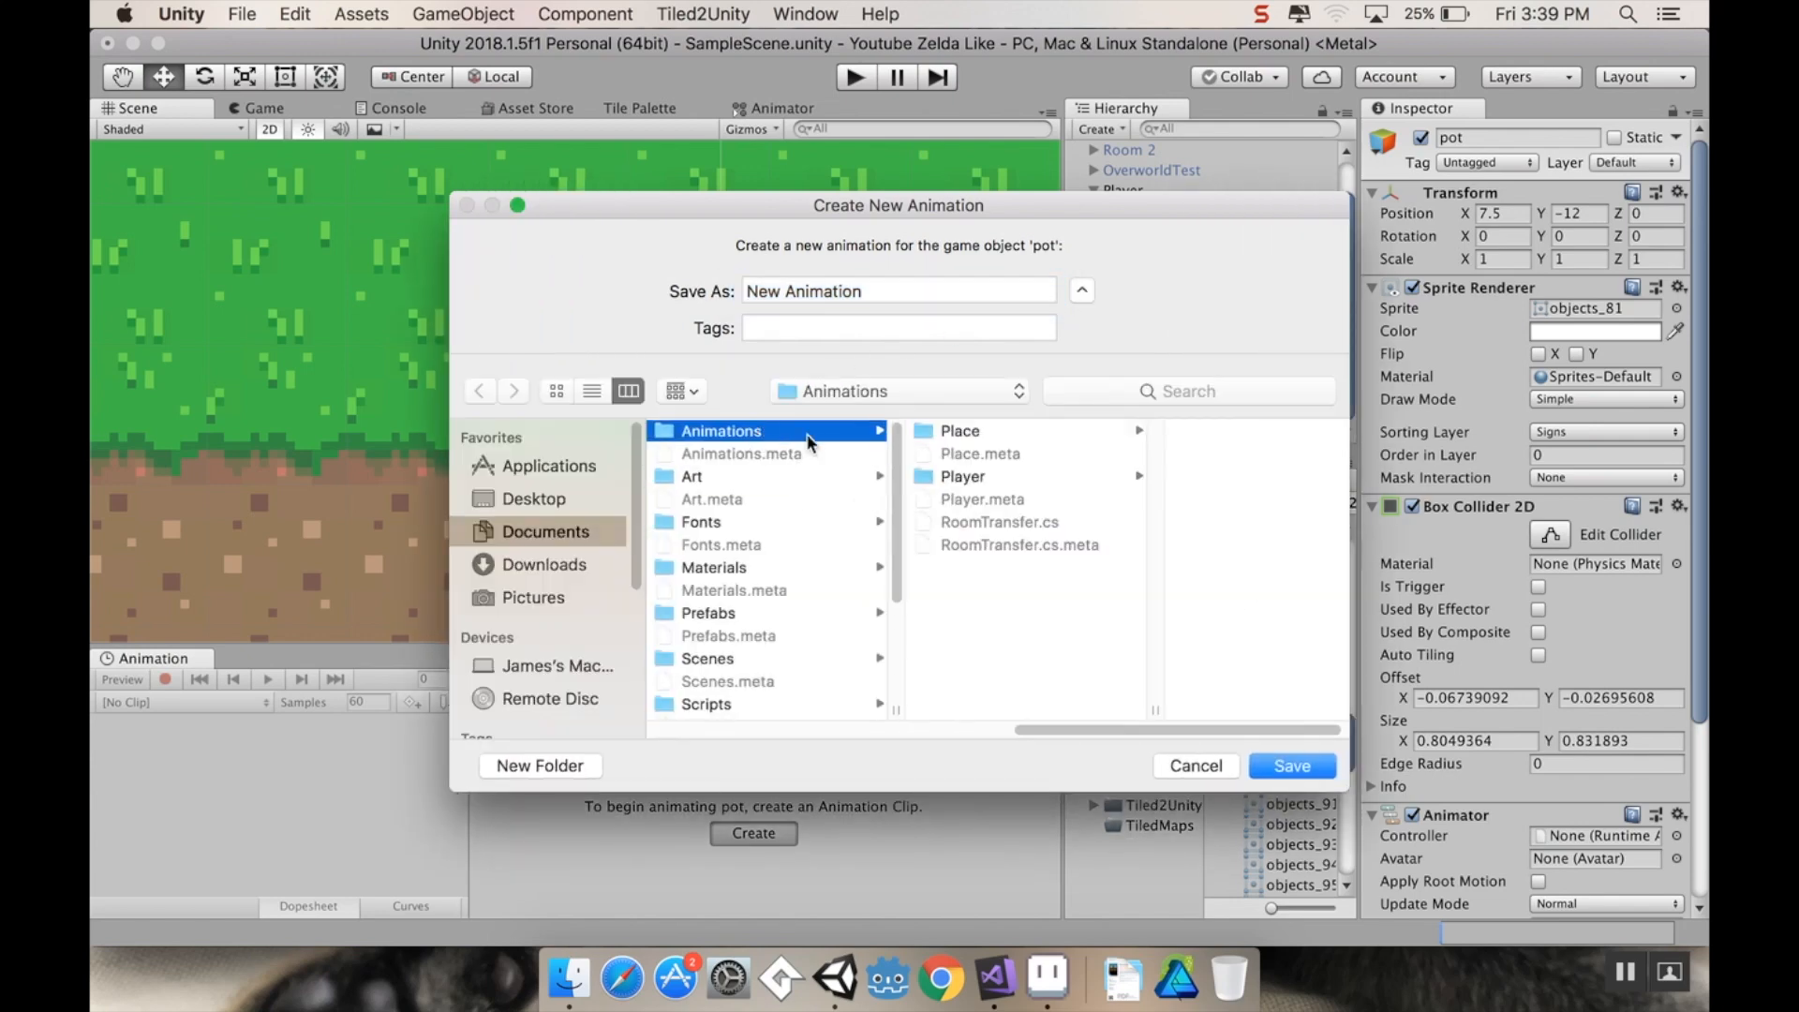
mouse_move(999, 607)
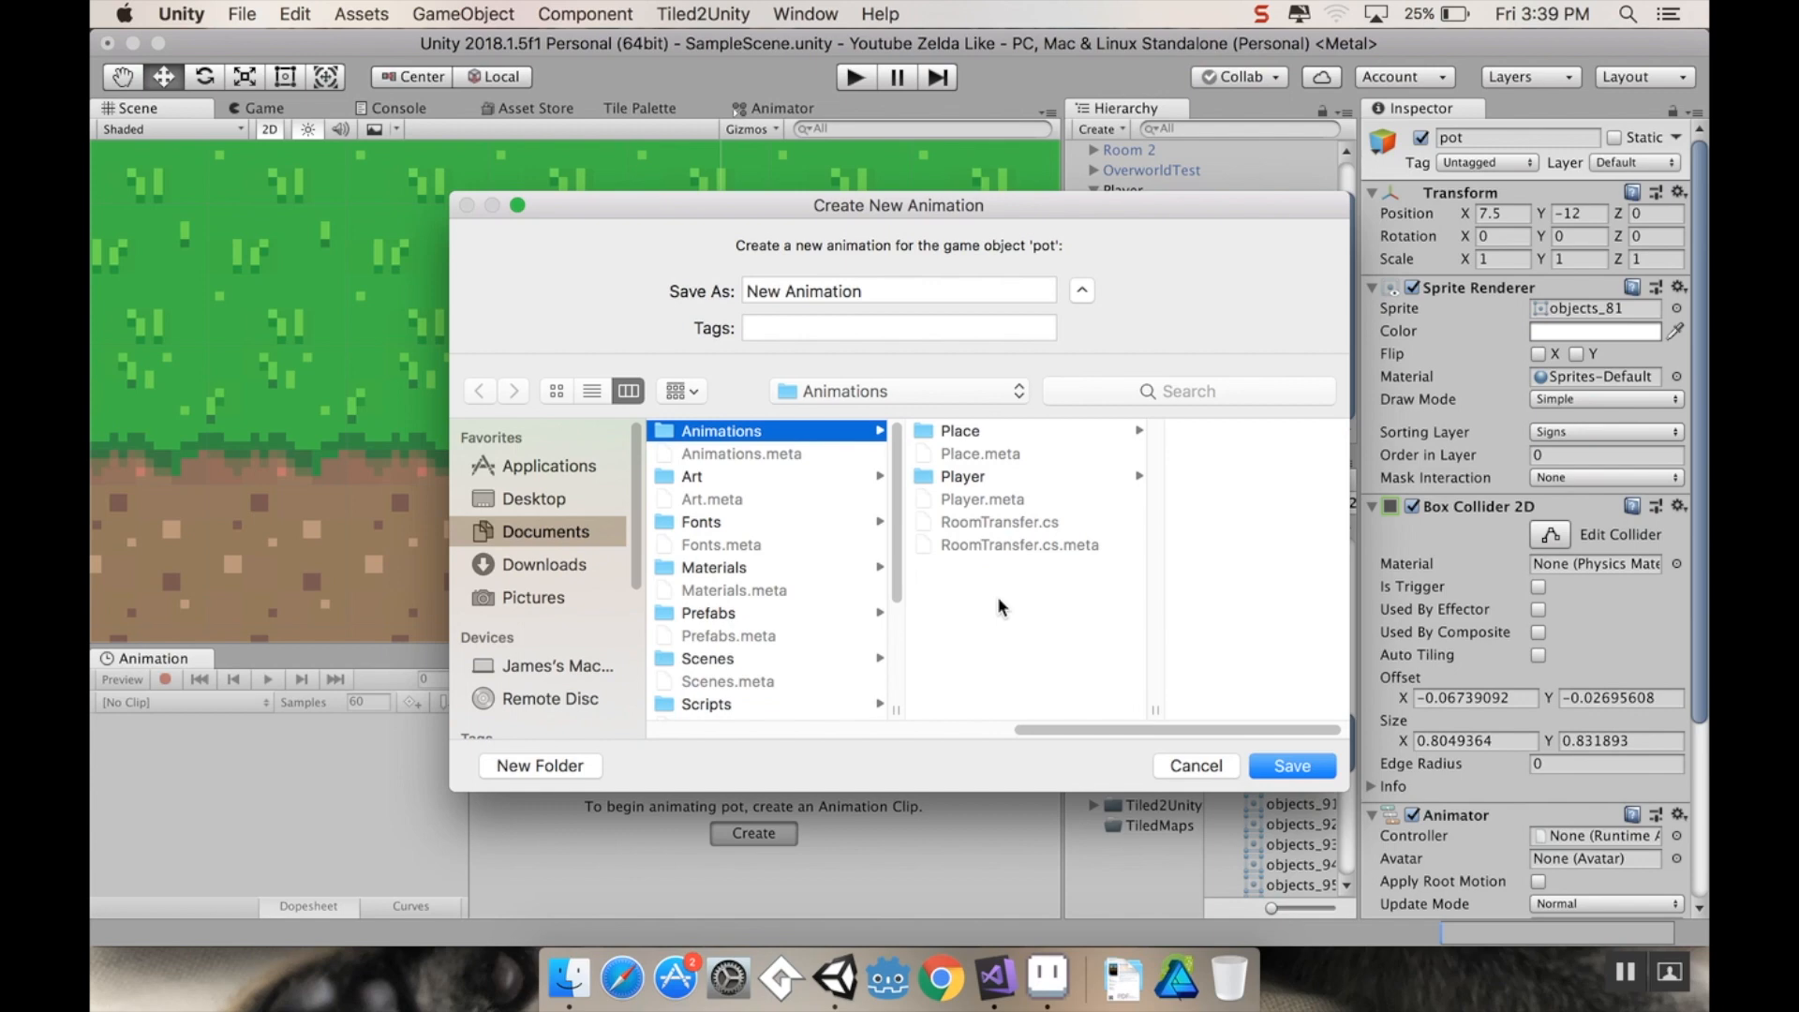
Step: Save the potIdle clip in a new objects folder under Animations
left_click(539, 764)
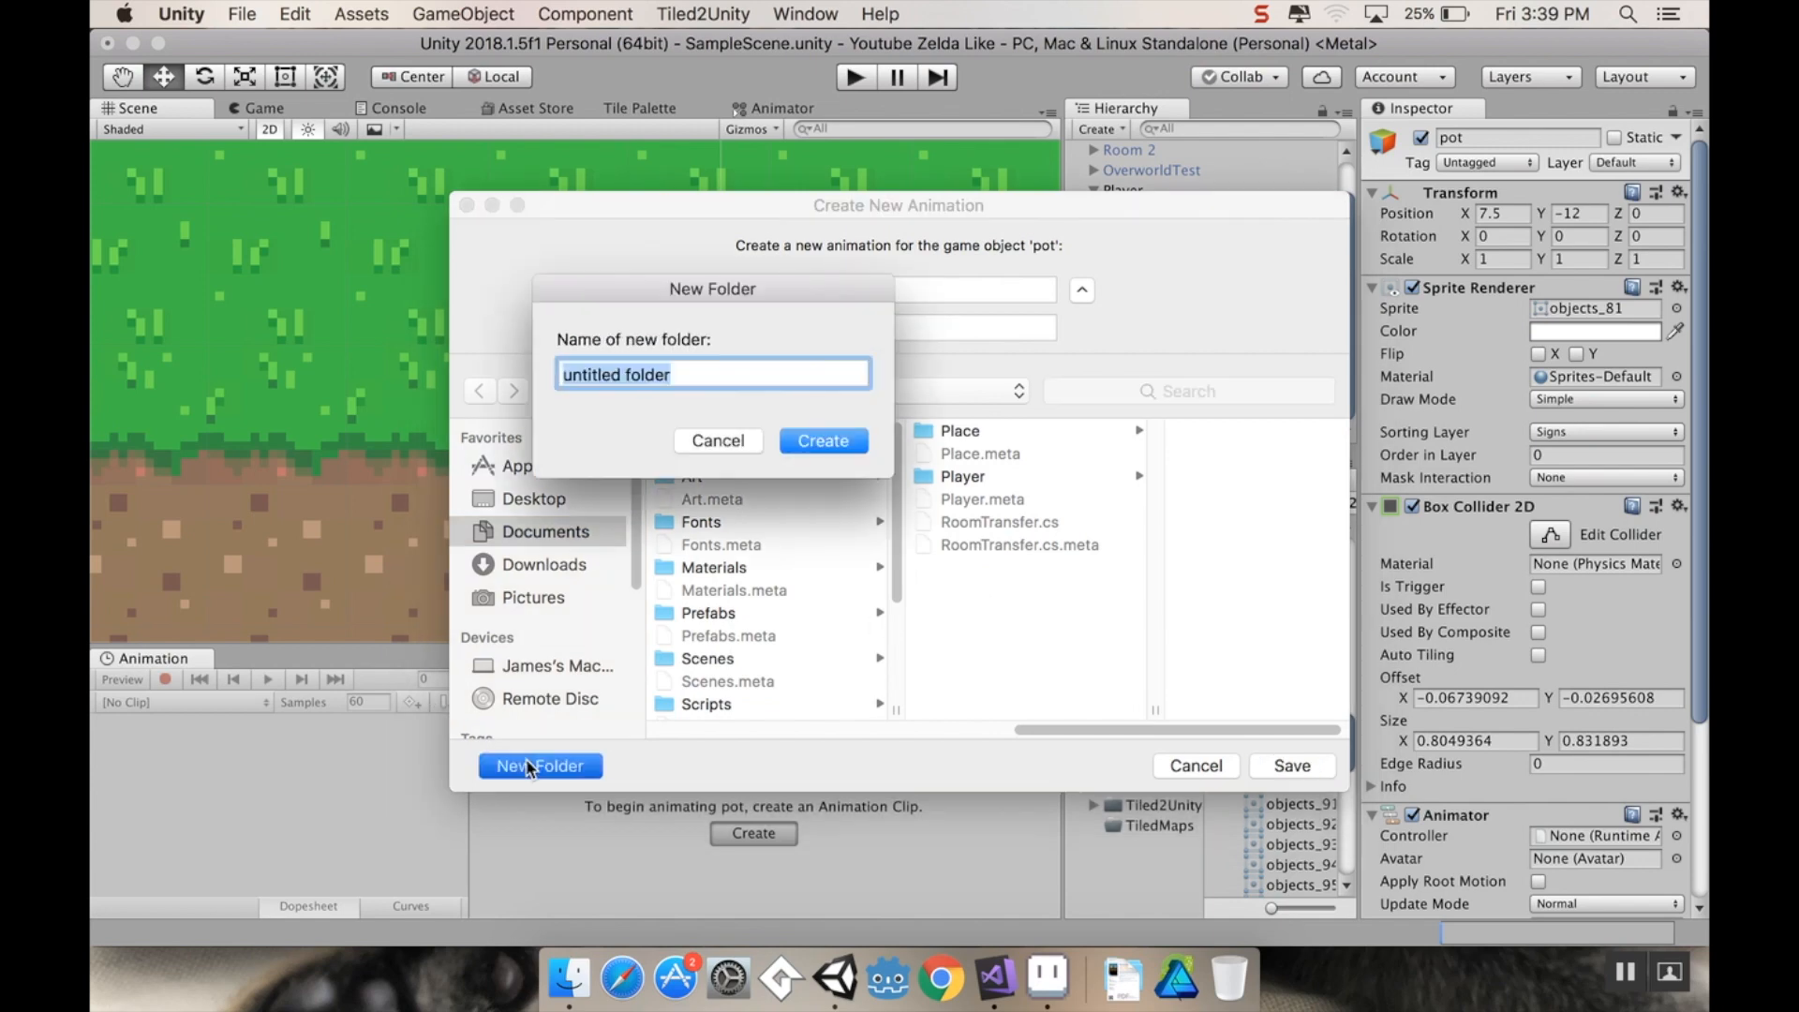
type("objects")
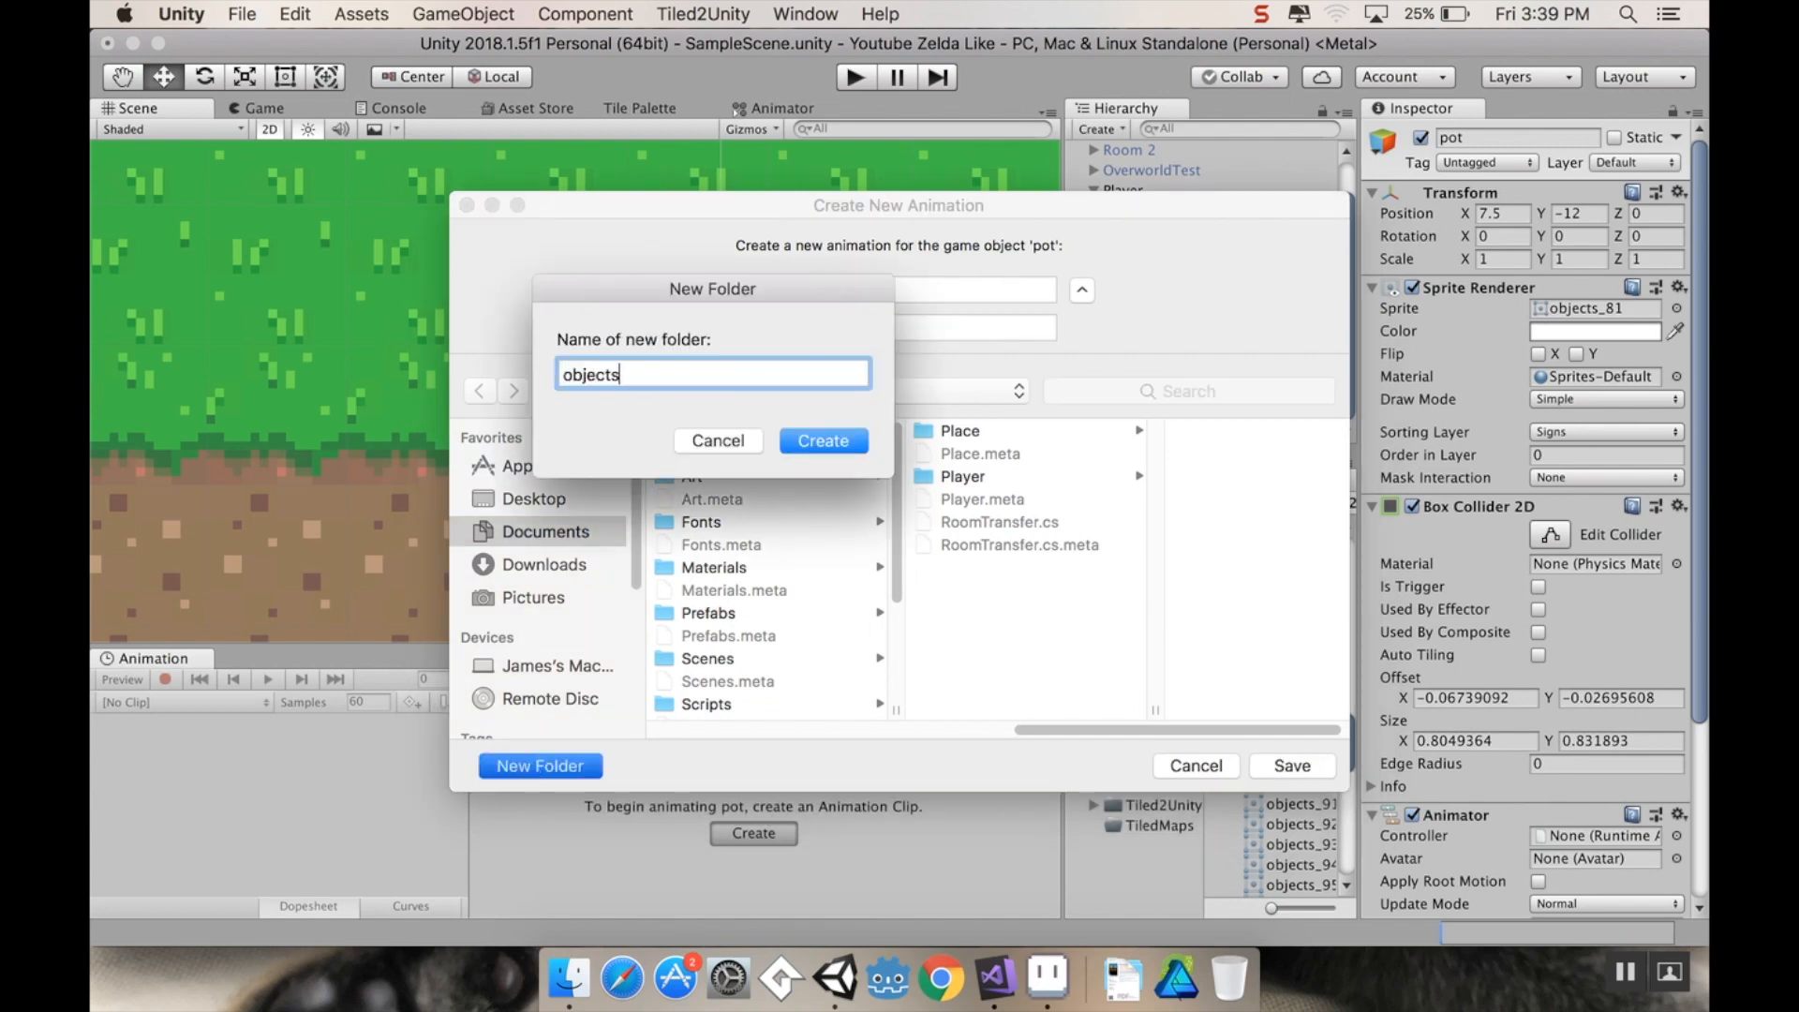
left_click(822, 441)
type("p")
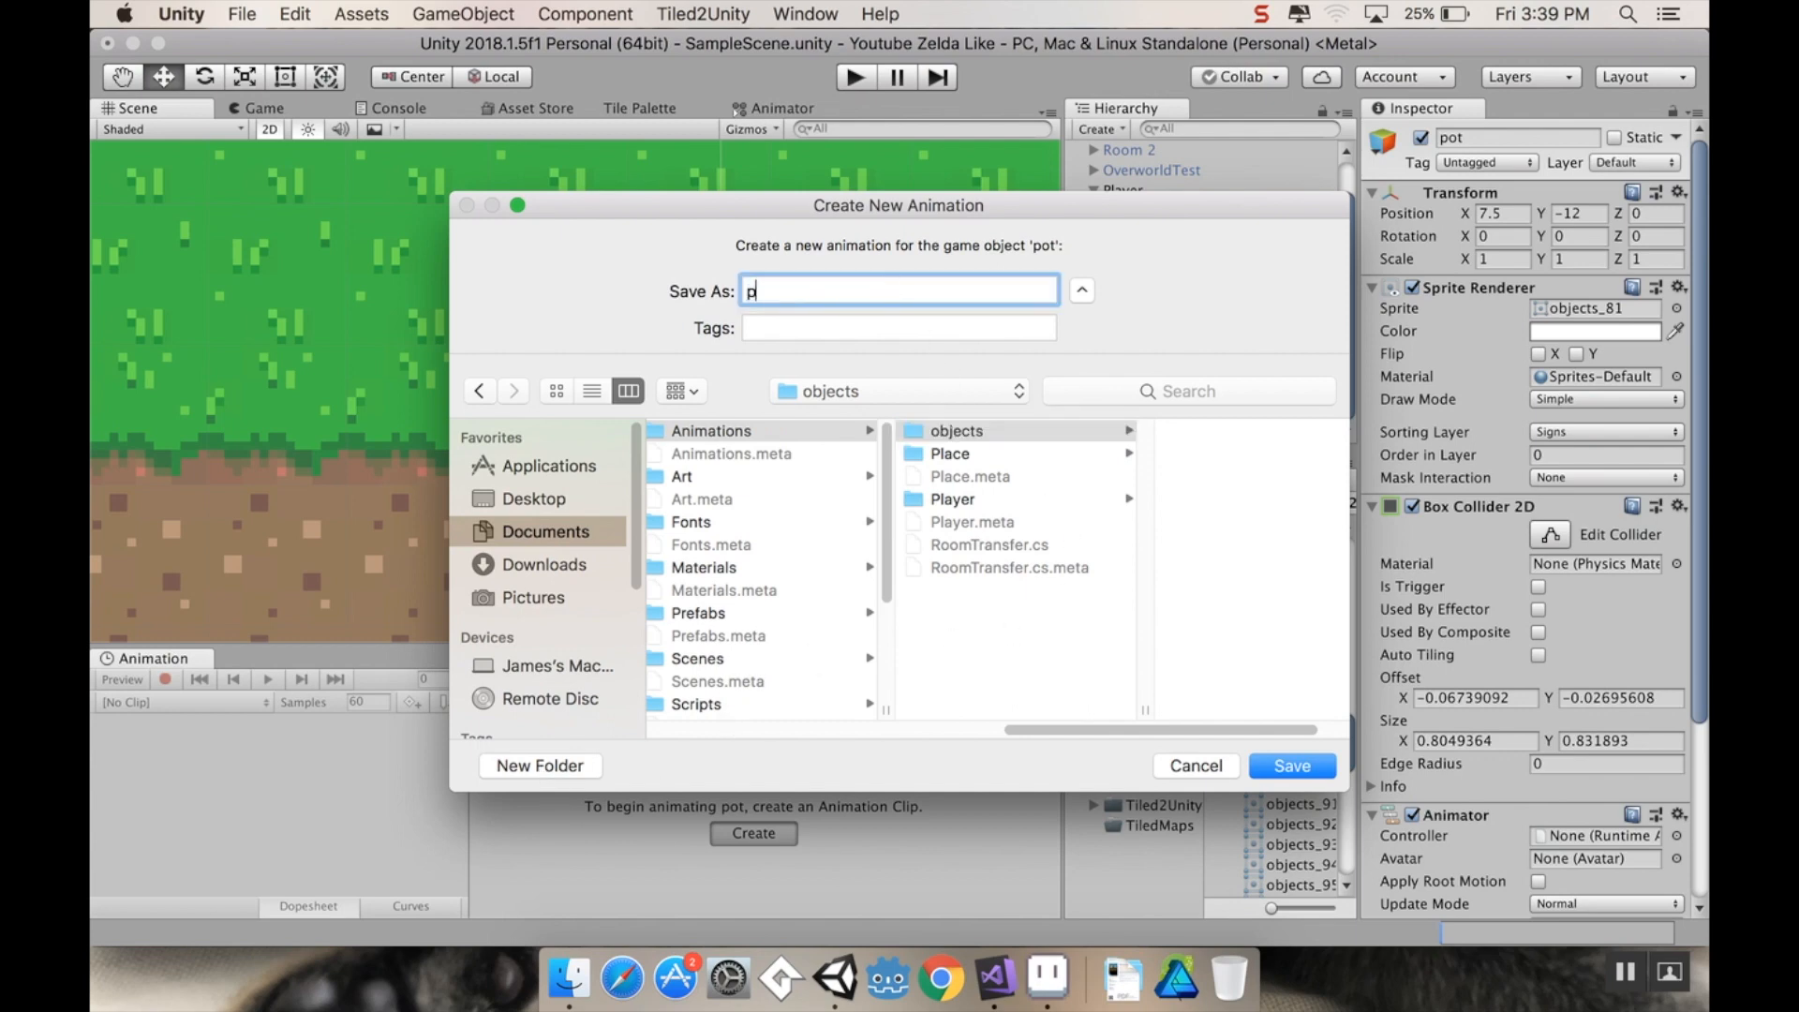
type("ot")
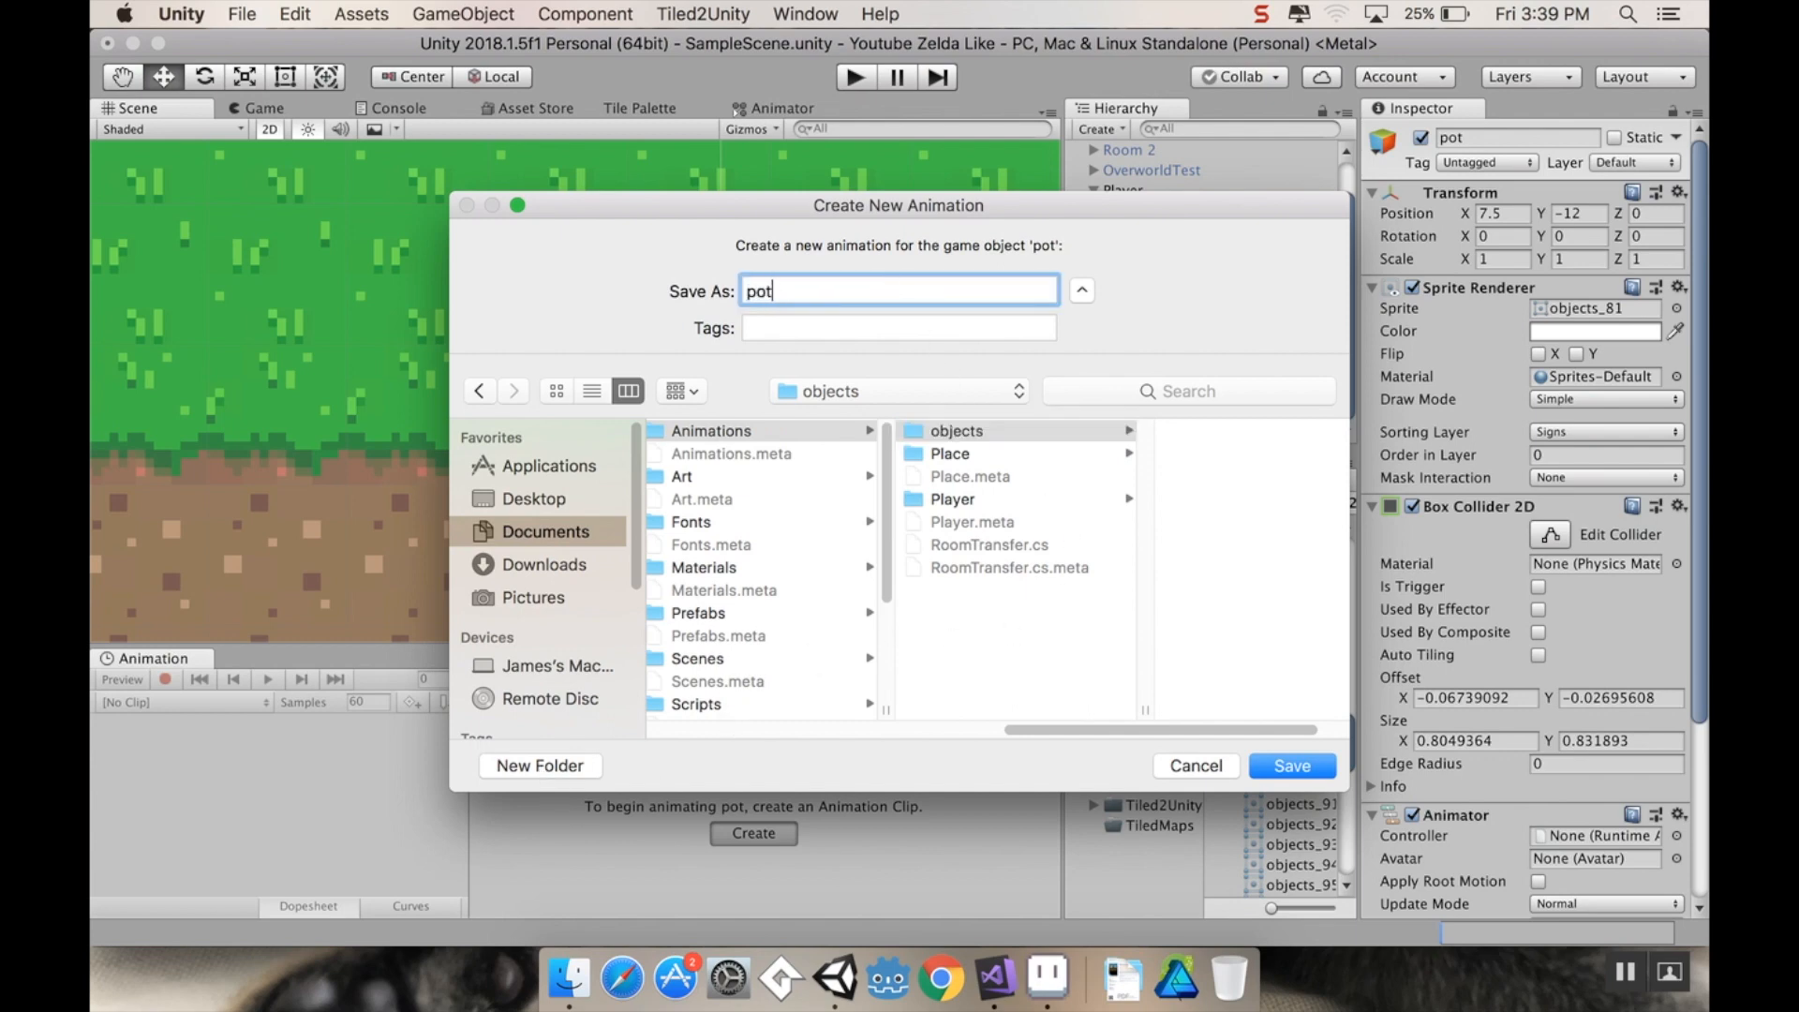
left_click(1291, 764)
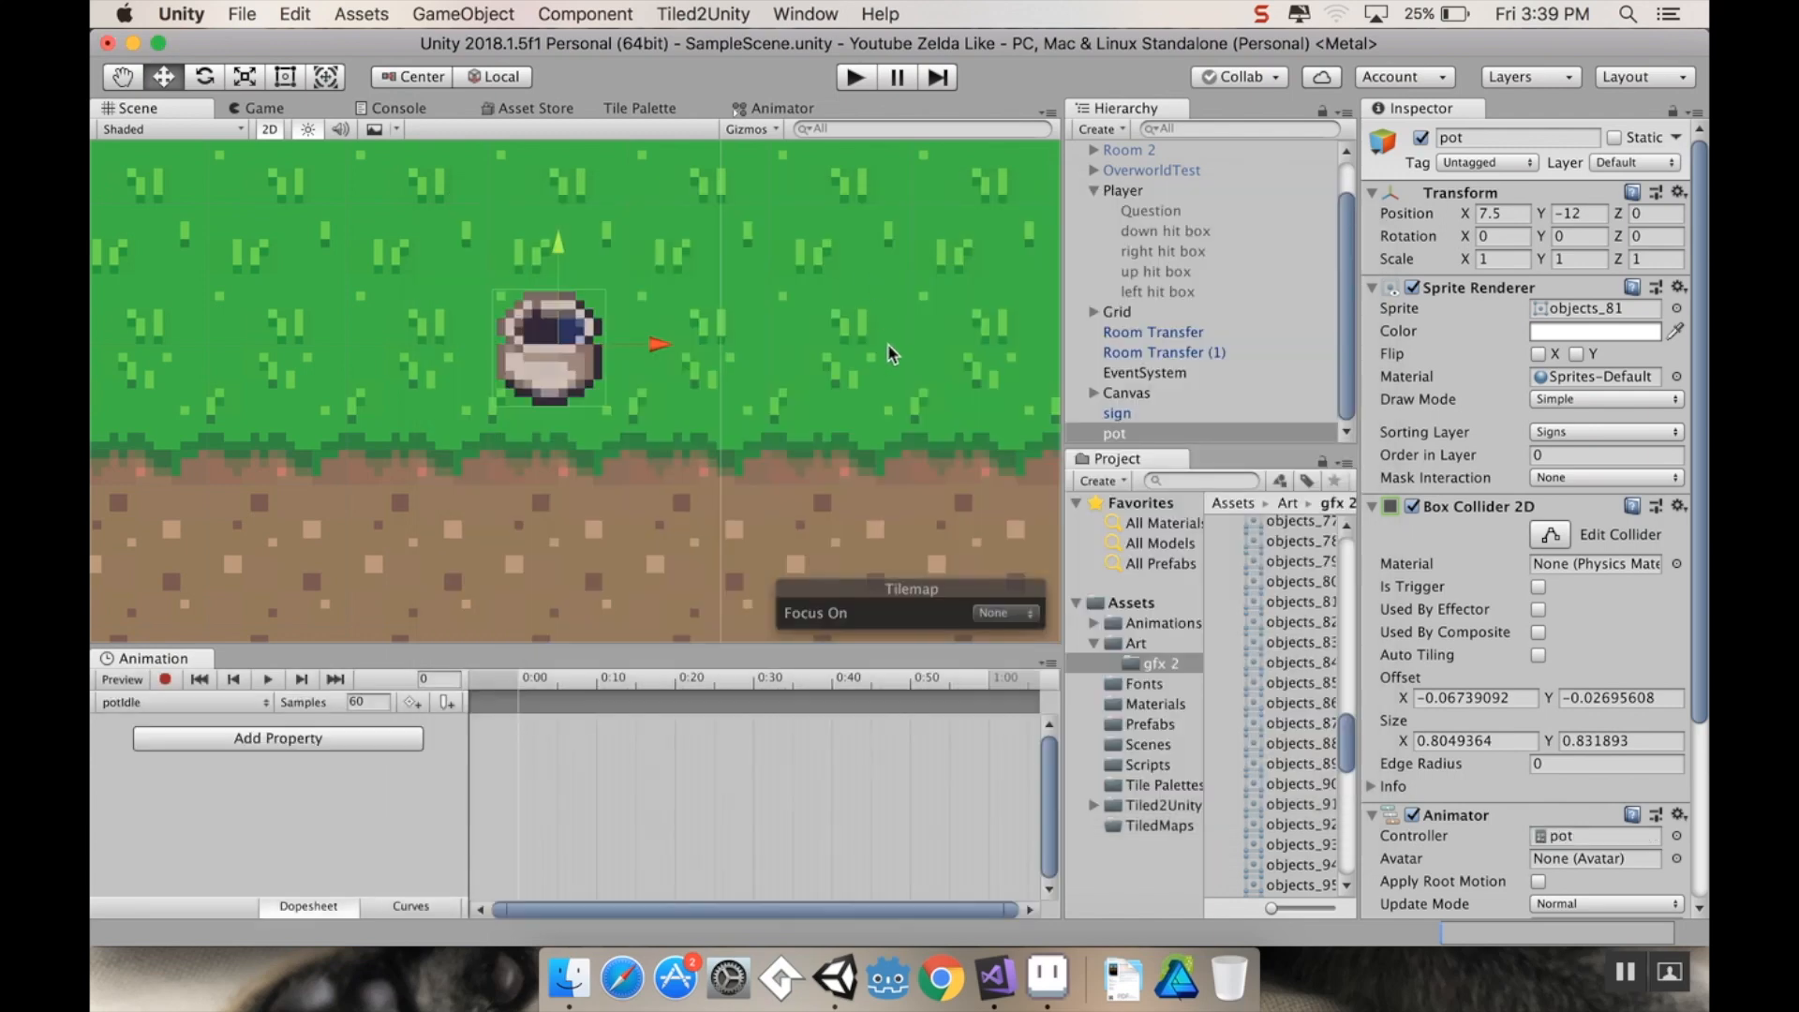
mouse_move(1347, 720)
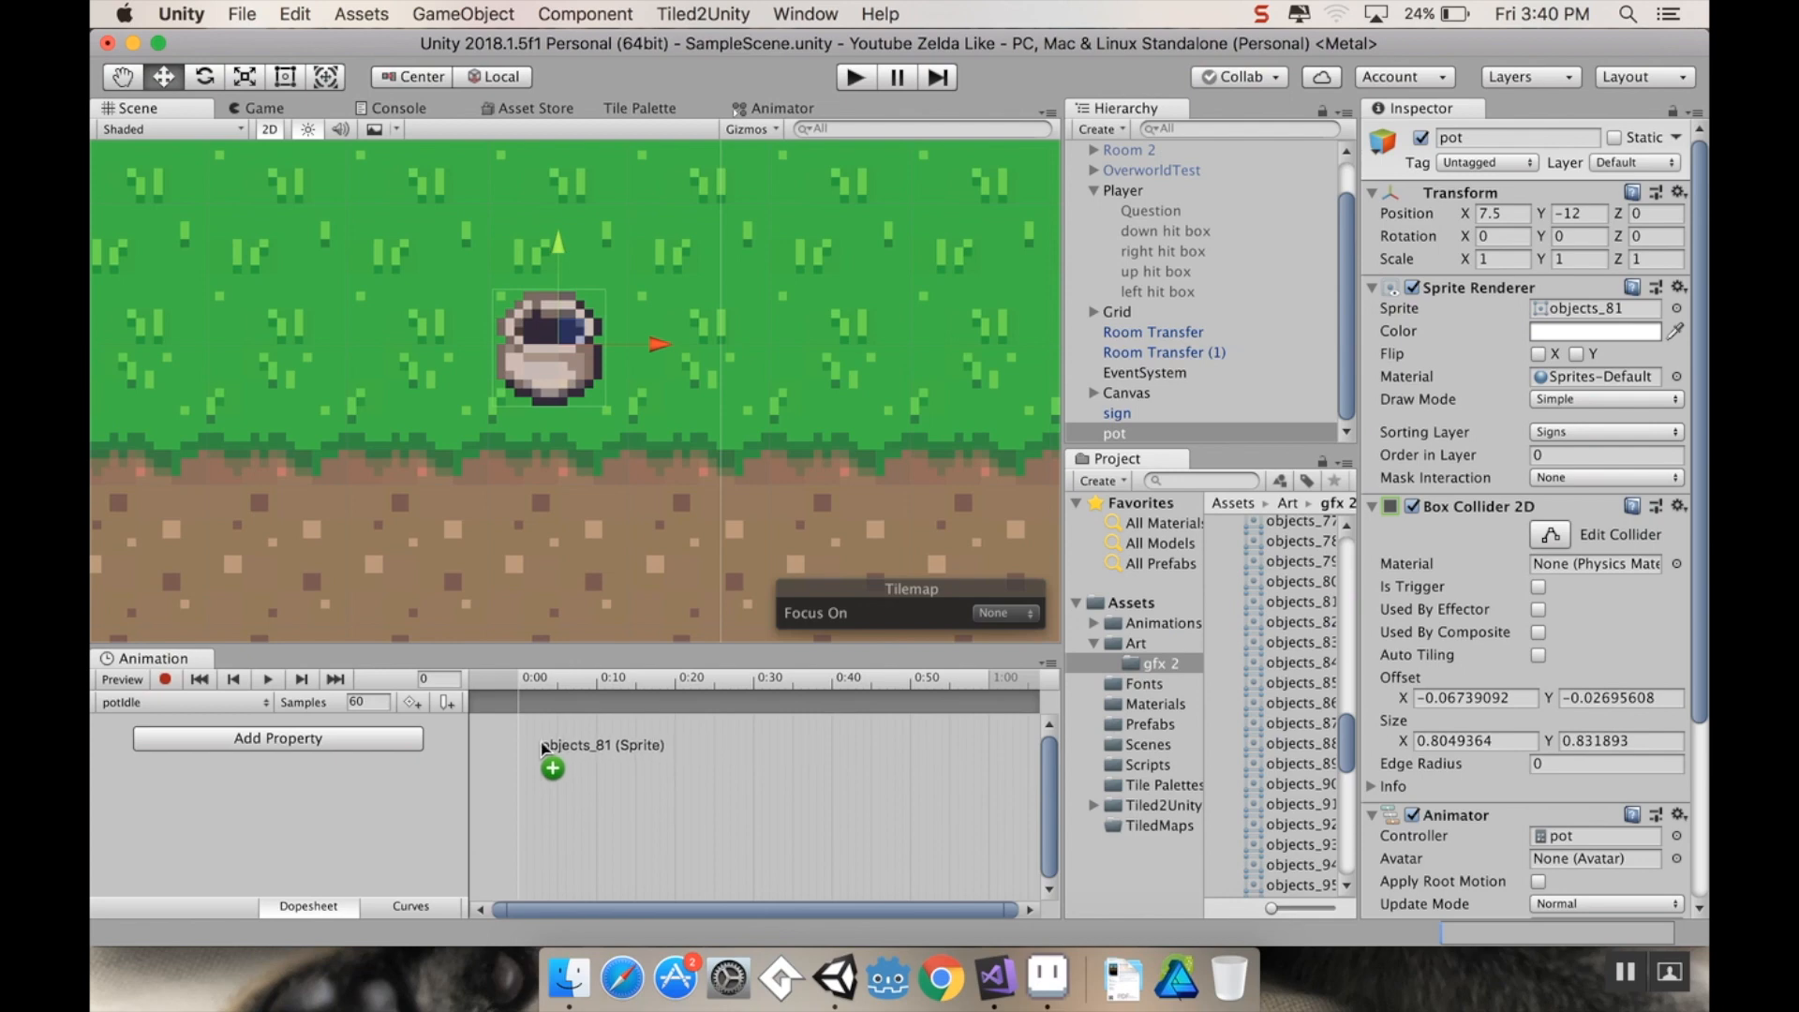
Step: Create a second pot animation clip named potDestroy and save it
left_click(551, 768)
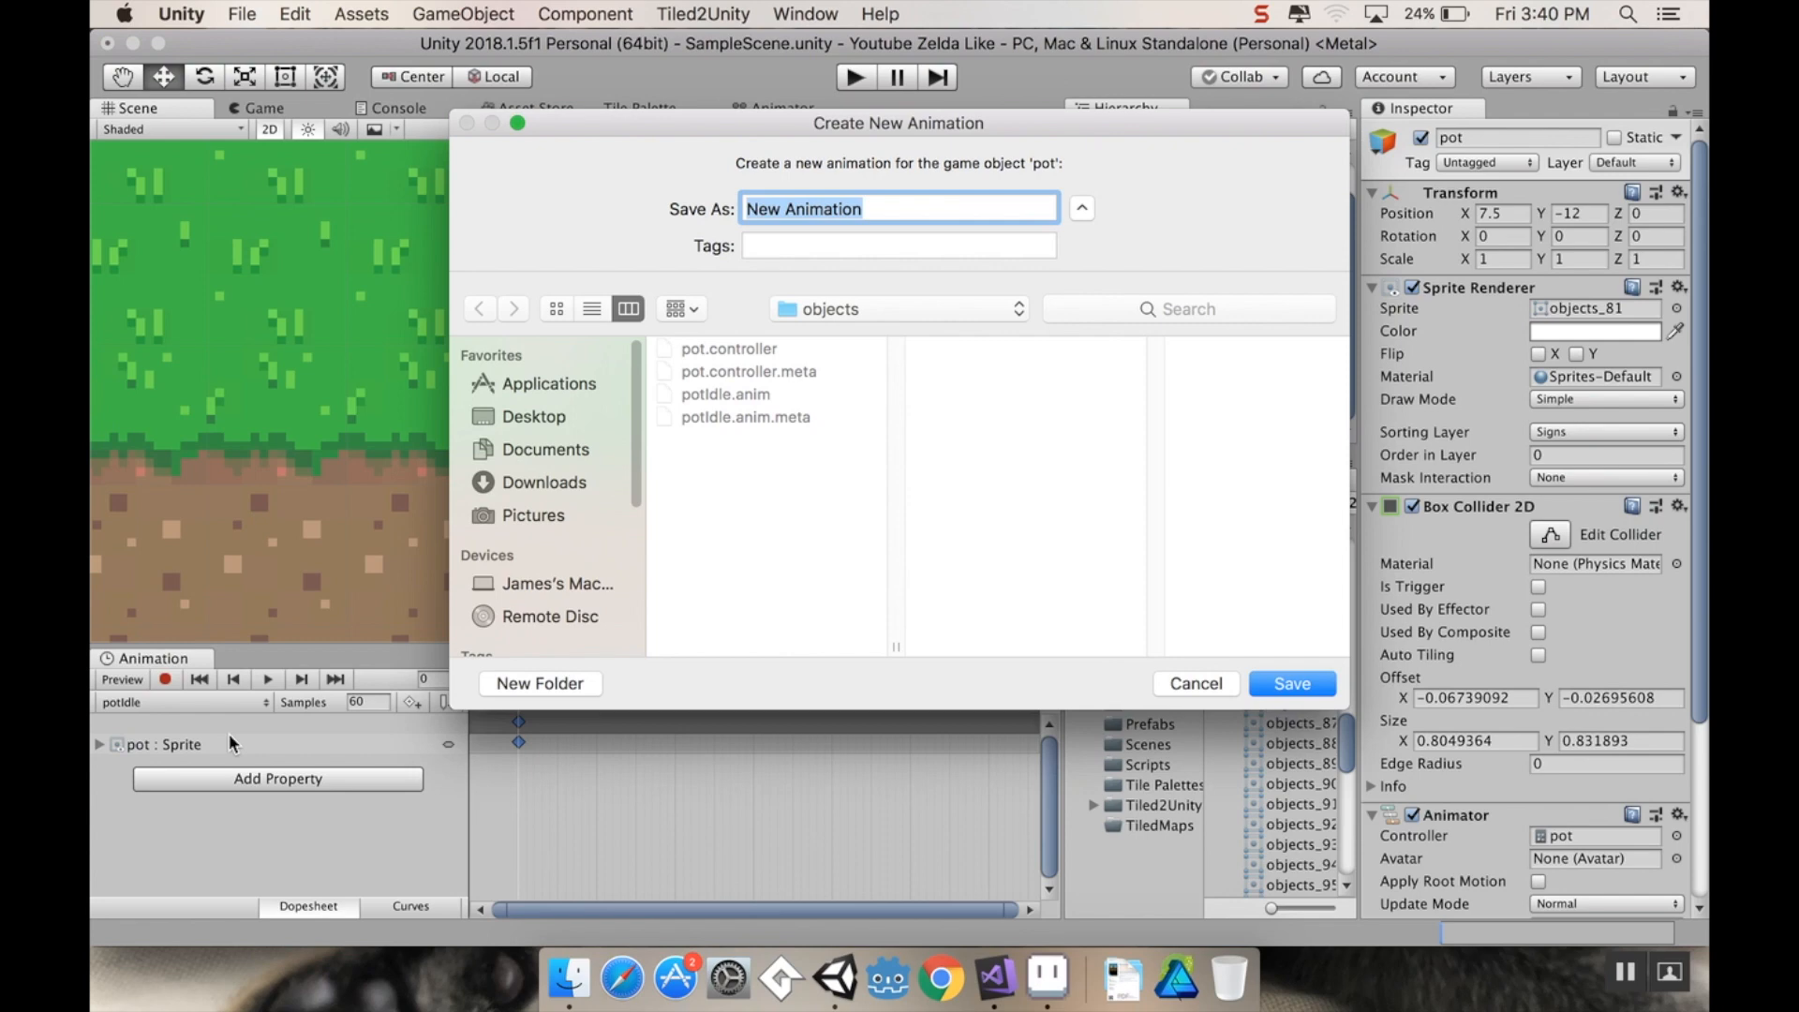
type("potDestroy")
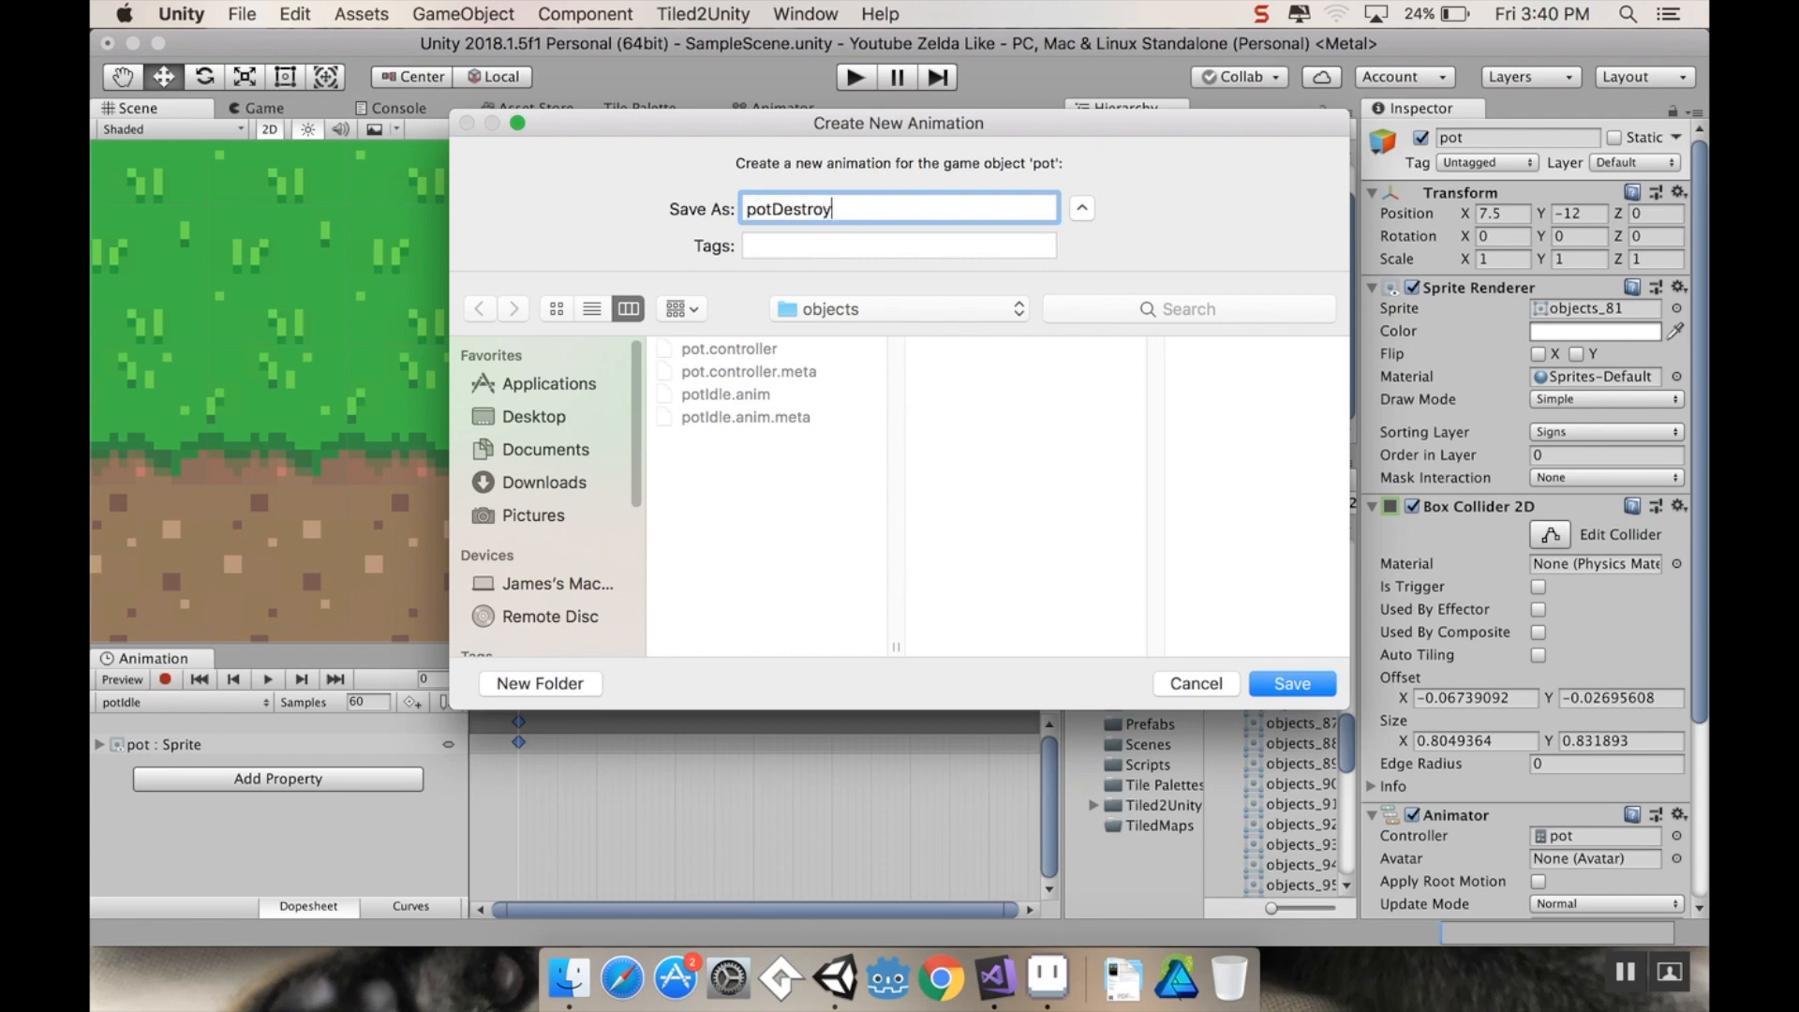
left_click(1289, 682)
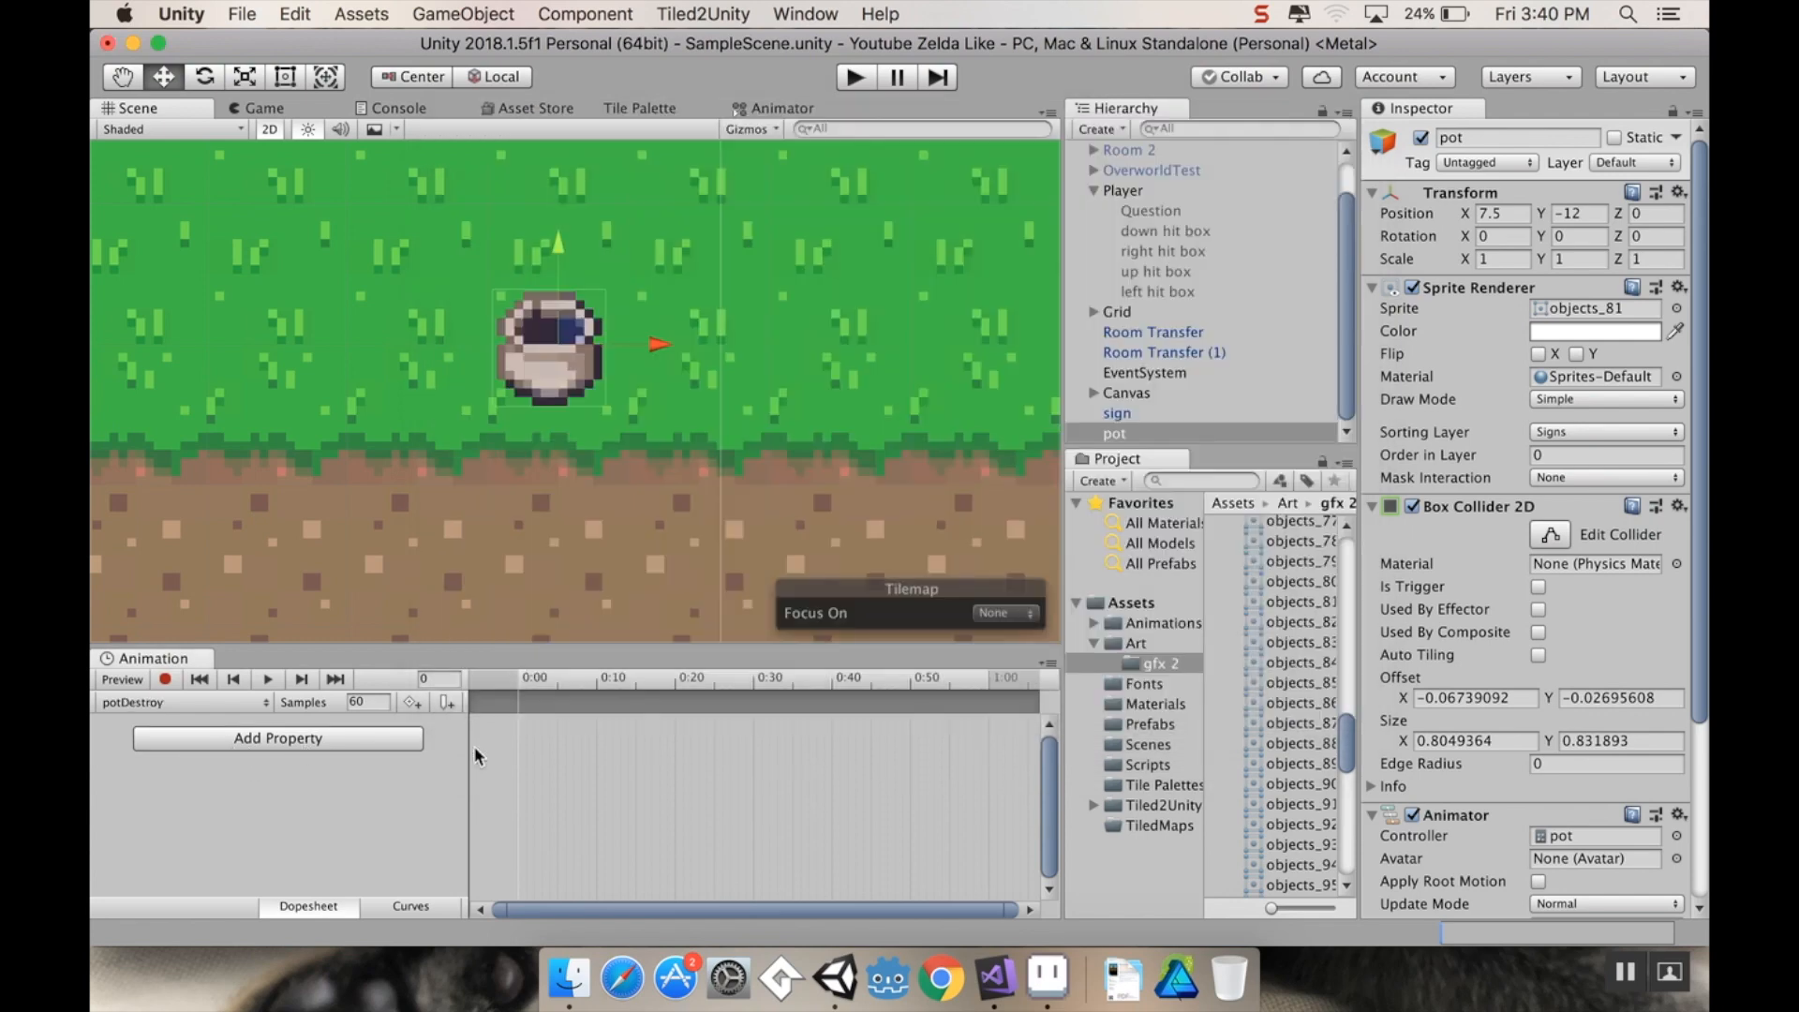
Step: Key the shattering sprites objects_140 through objects_143 onto successive potDestroy frames
scroll("down", 3)
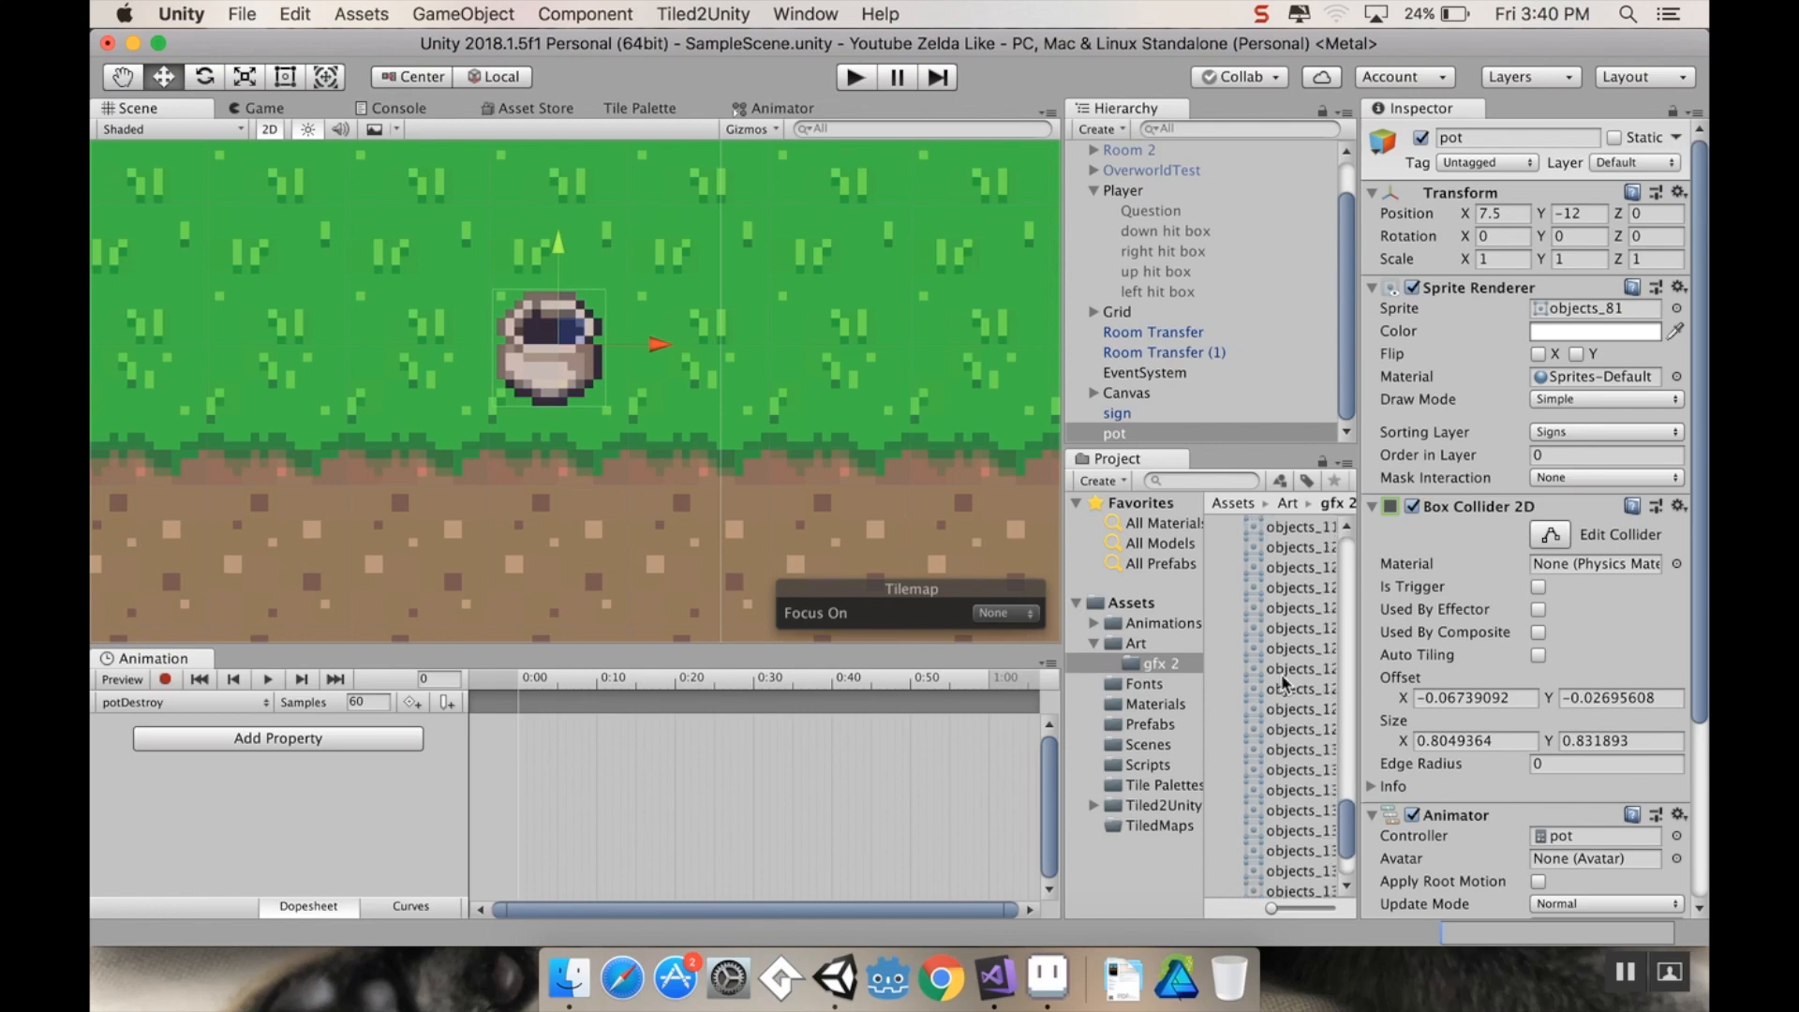
left_click(1302, 805)
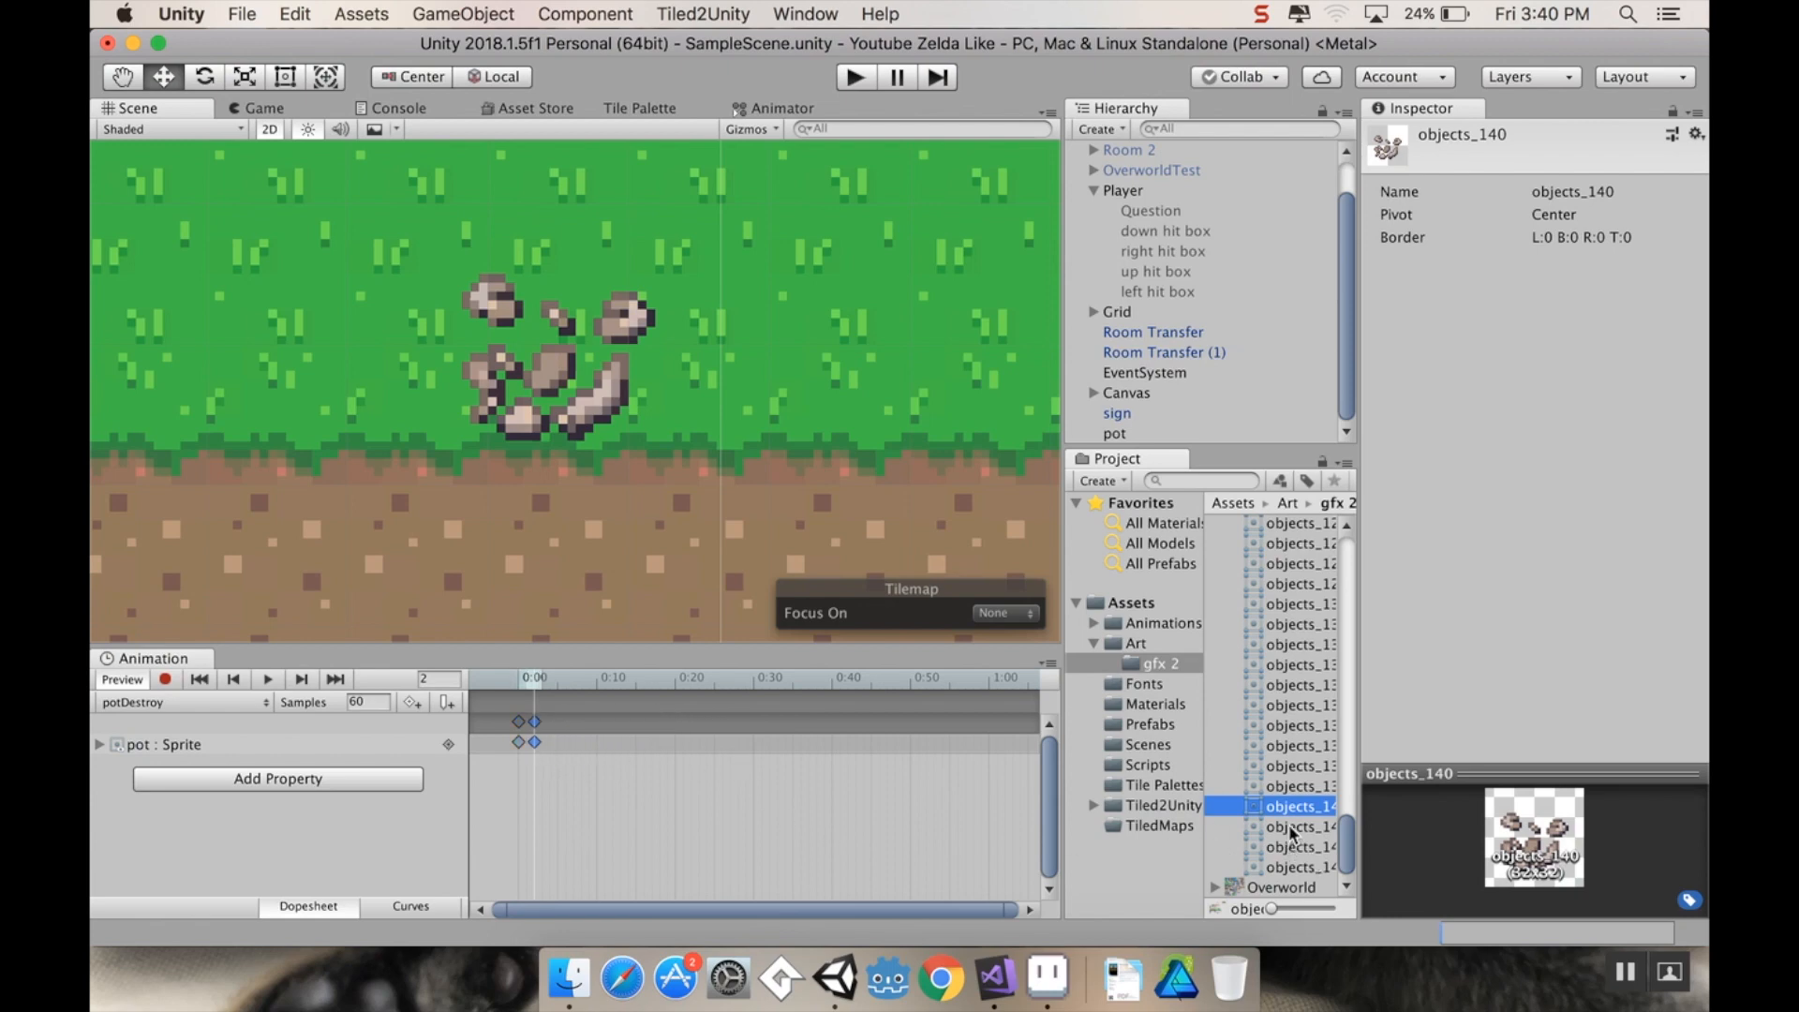
mouse_move(1289, 811)
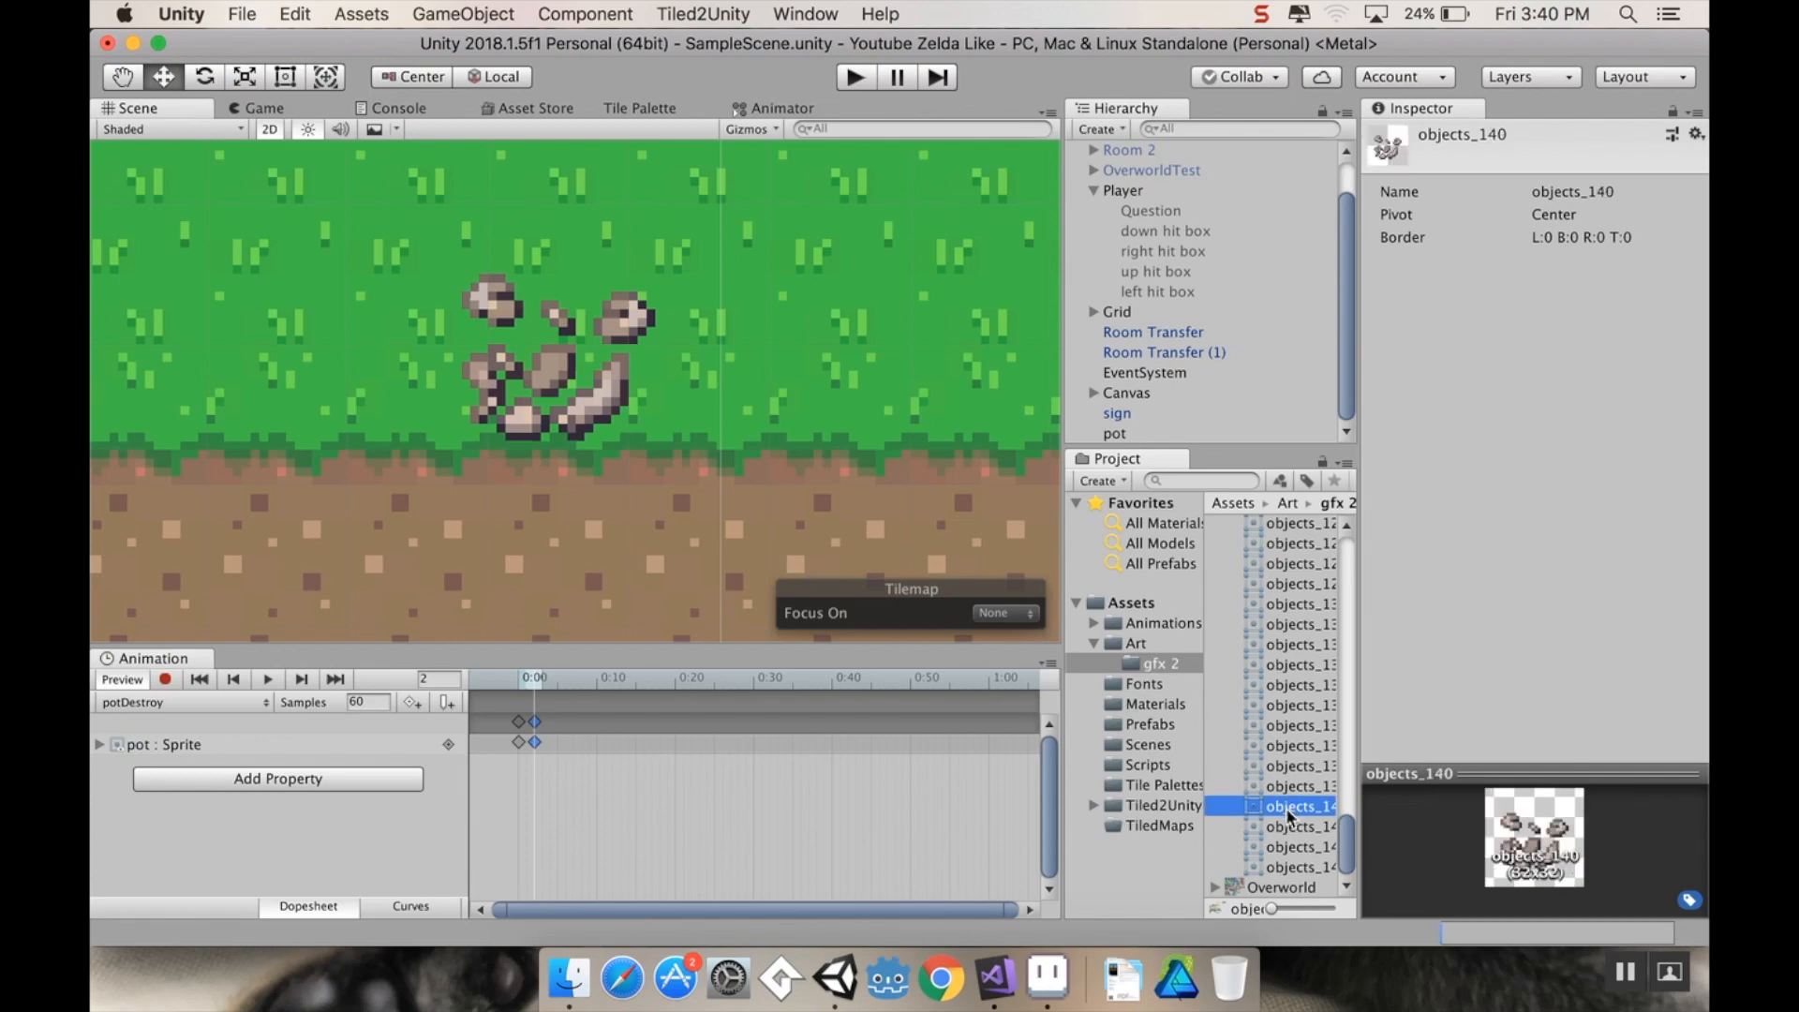
left_click(1301, 826)
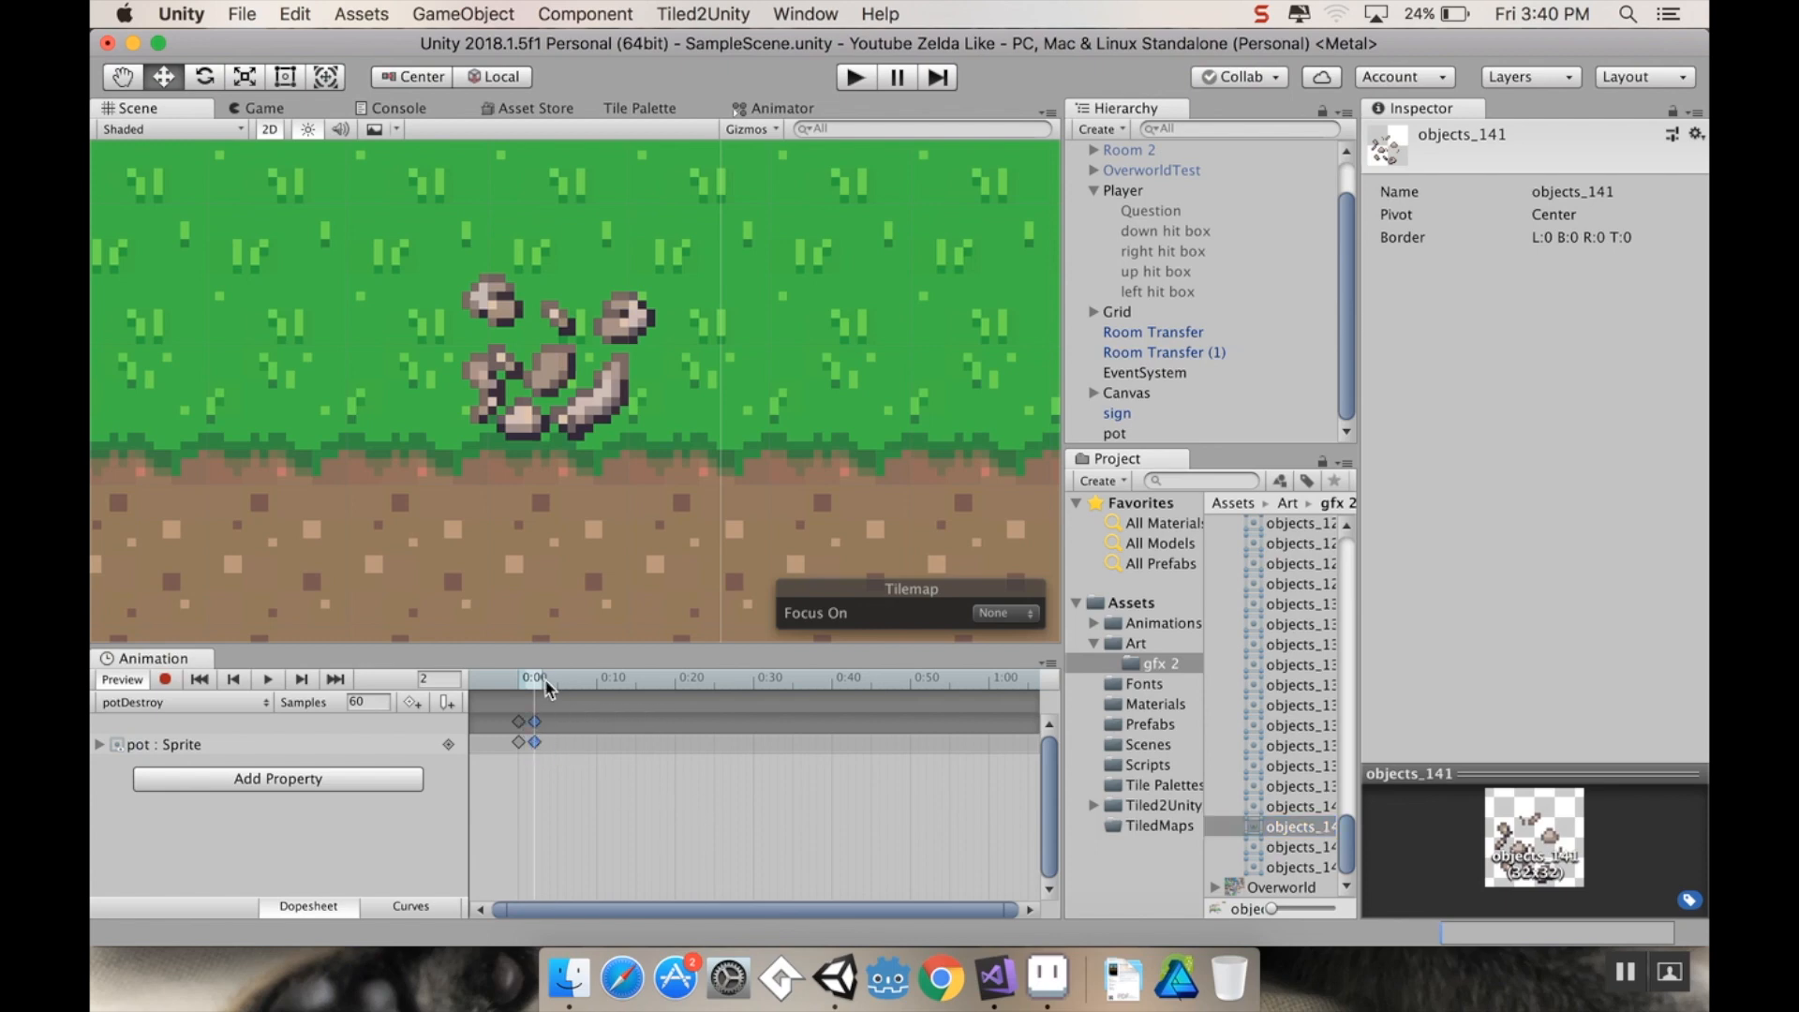
left_click(1301, 845)
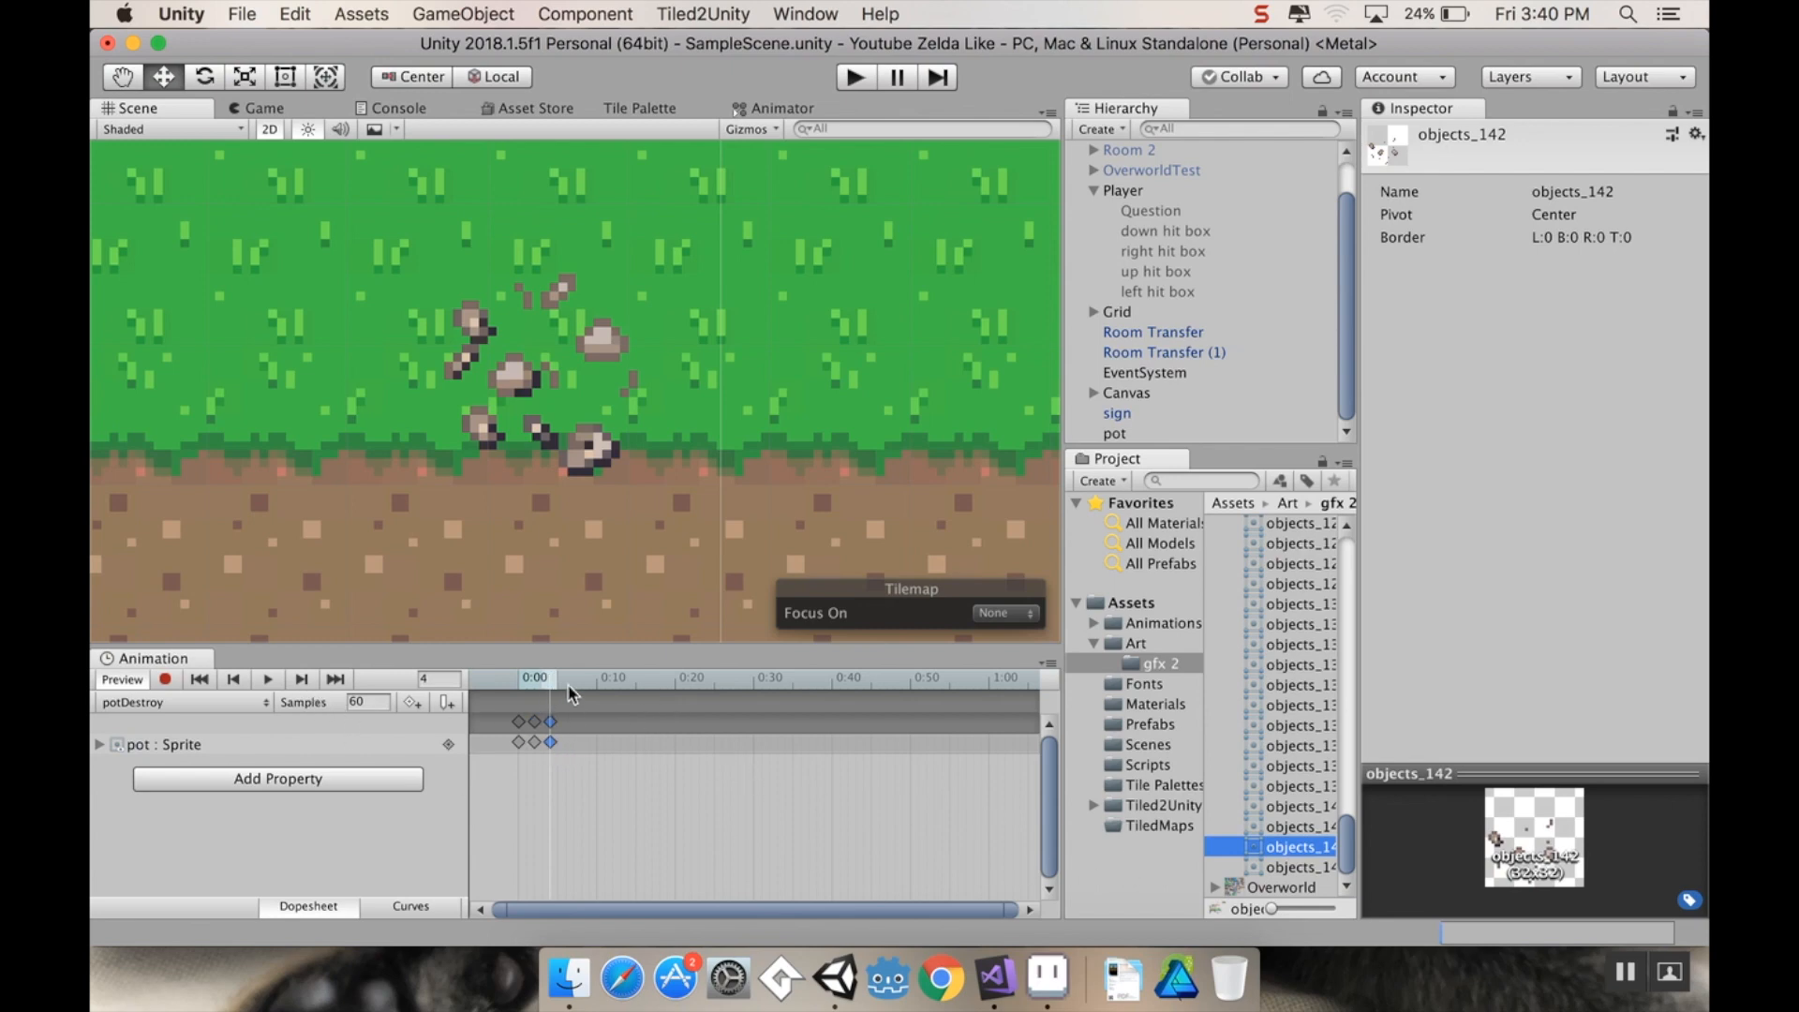
left_click(1302, 867)
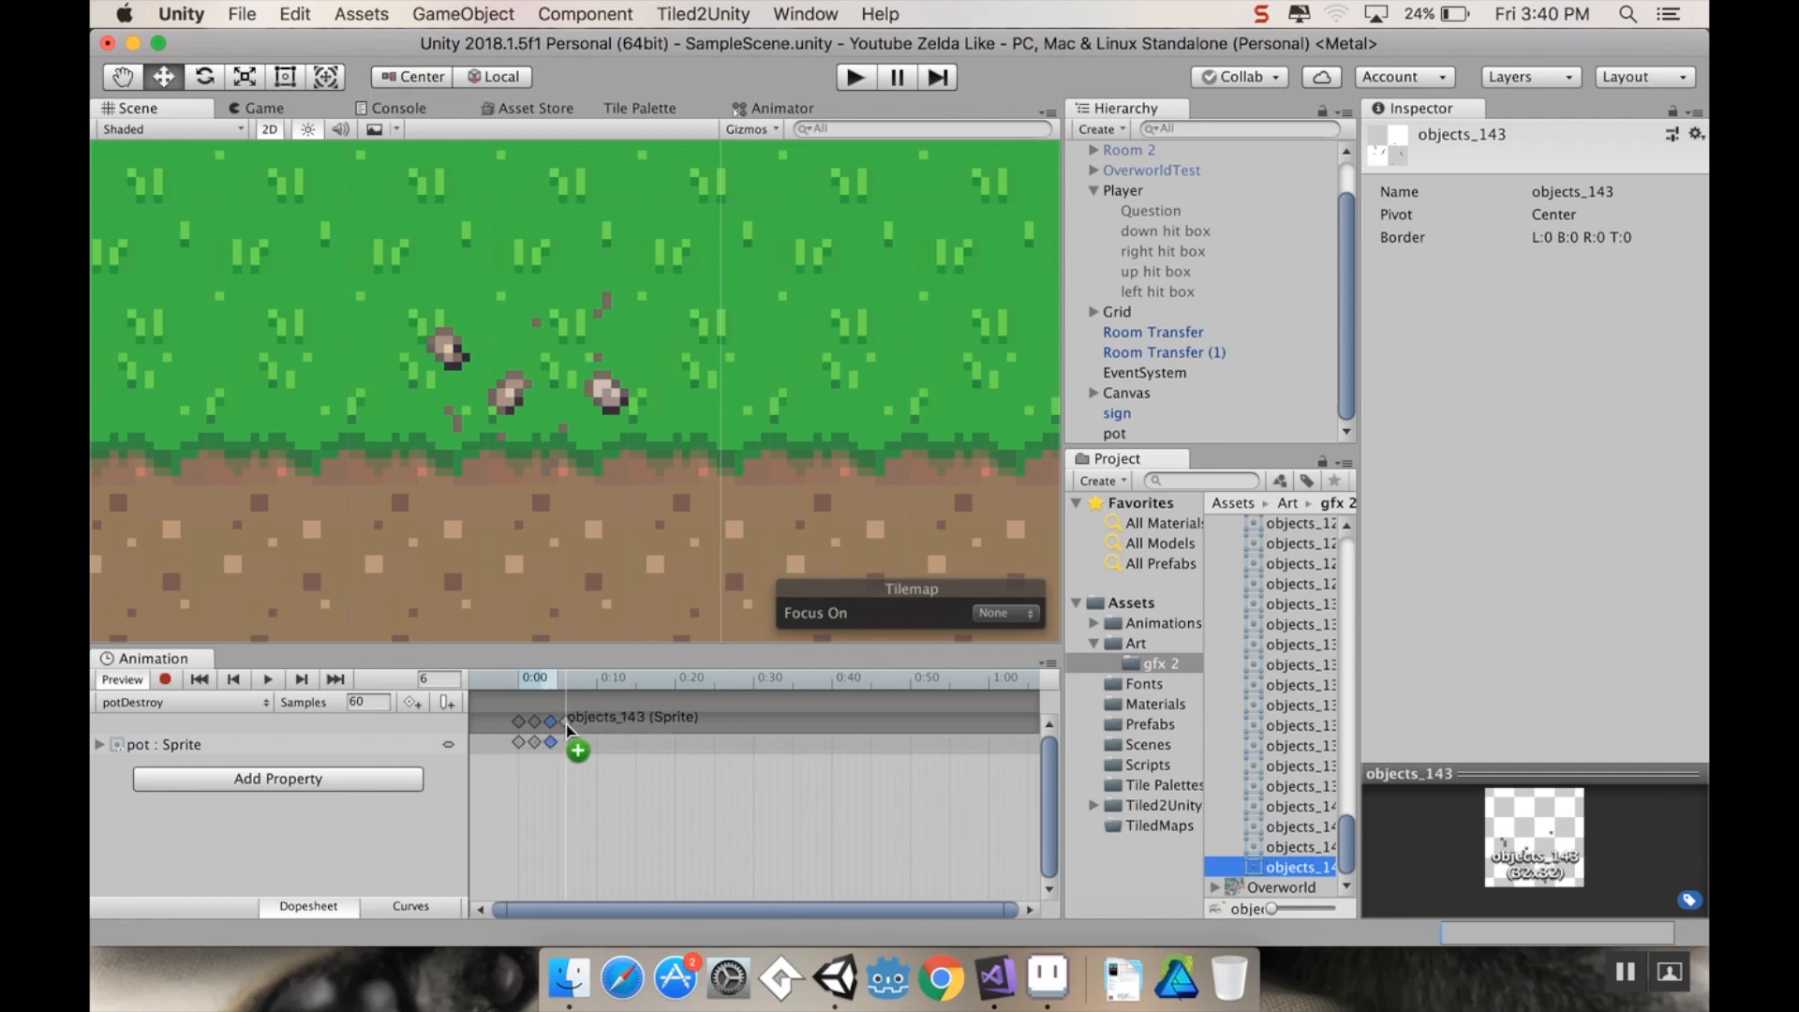
left_click(563, 677)
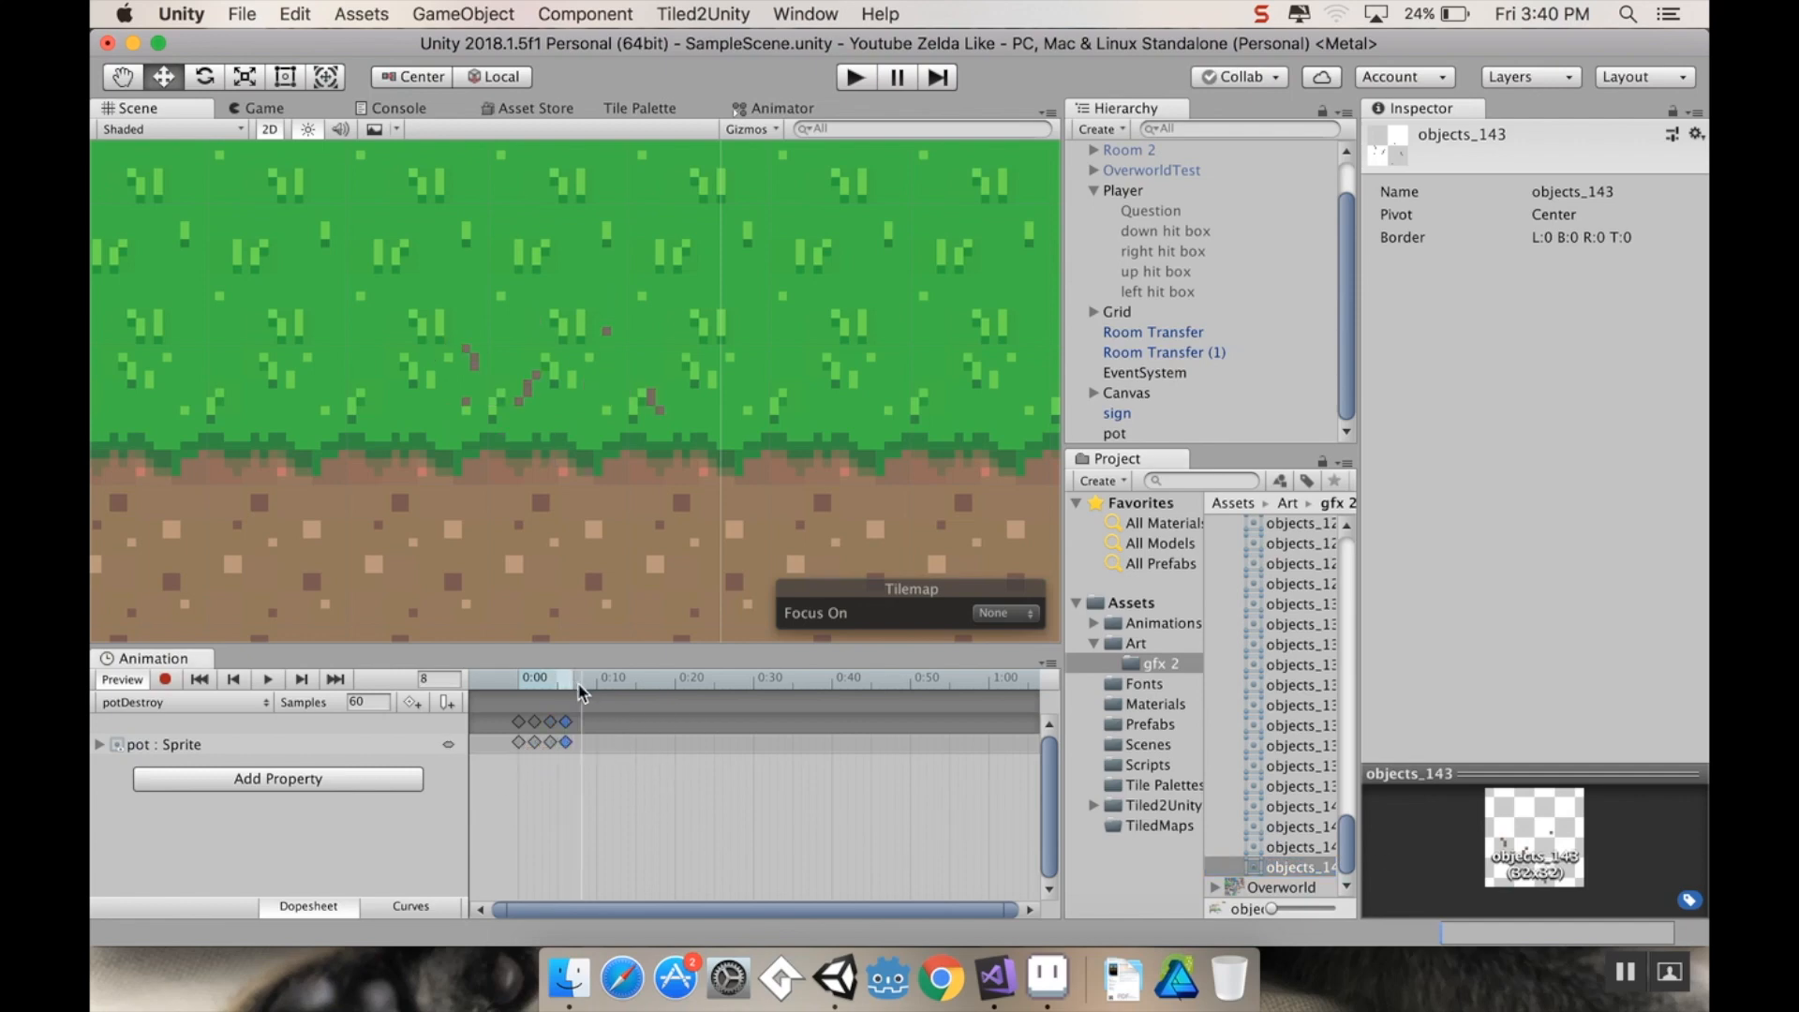
left_click(1300, 865)
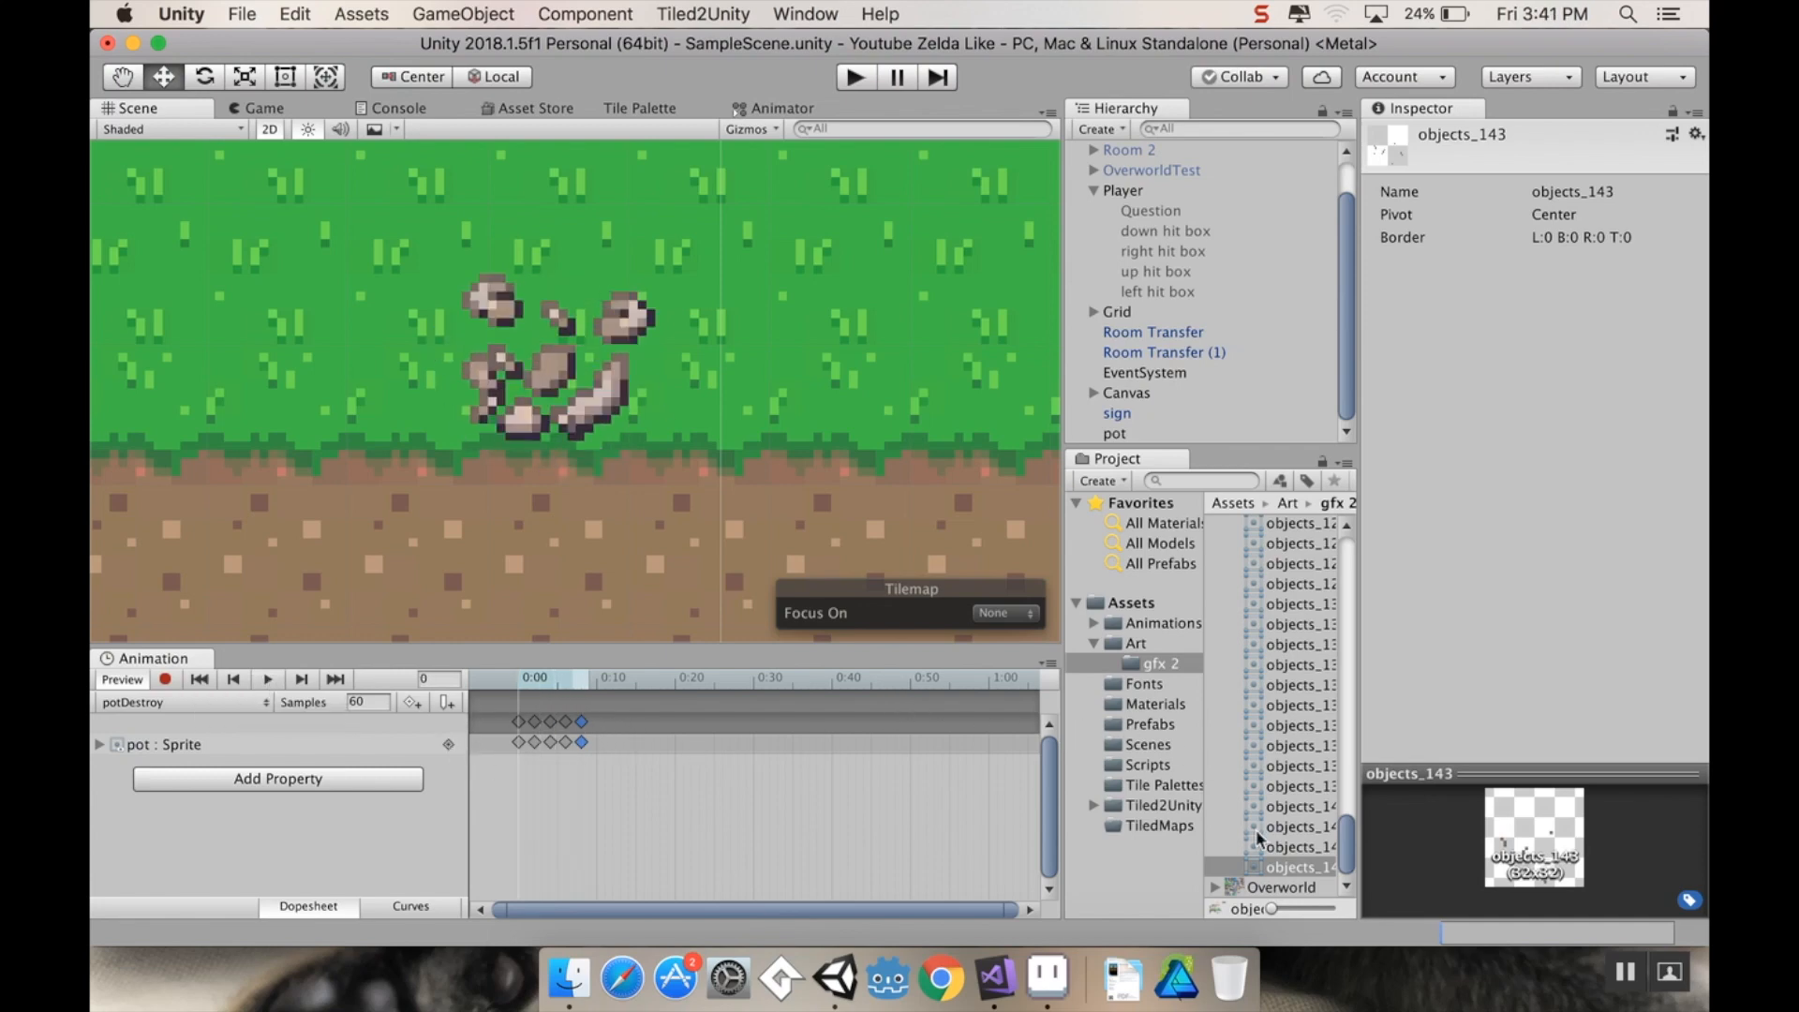
Step: Rewind and preview the pot smash animation playing
left_click(268, 679)
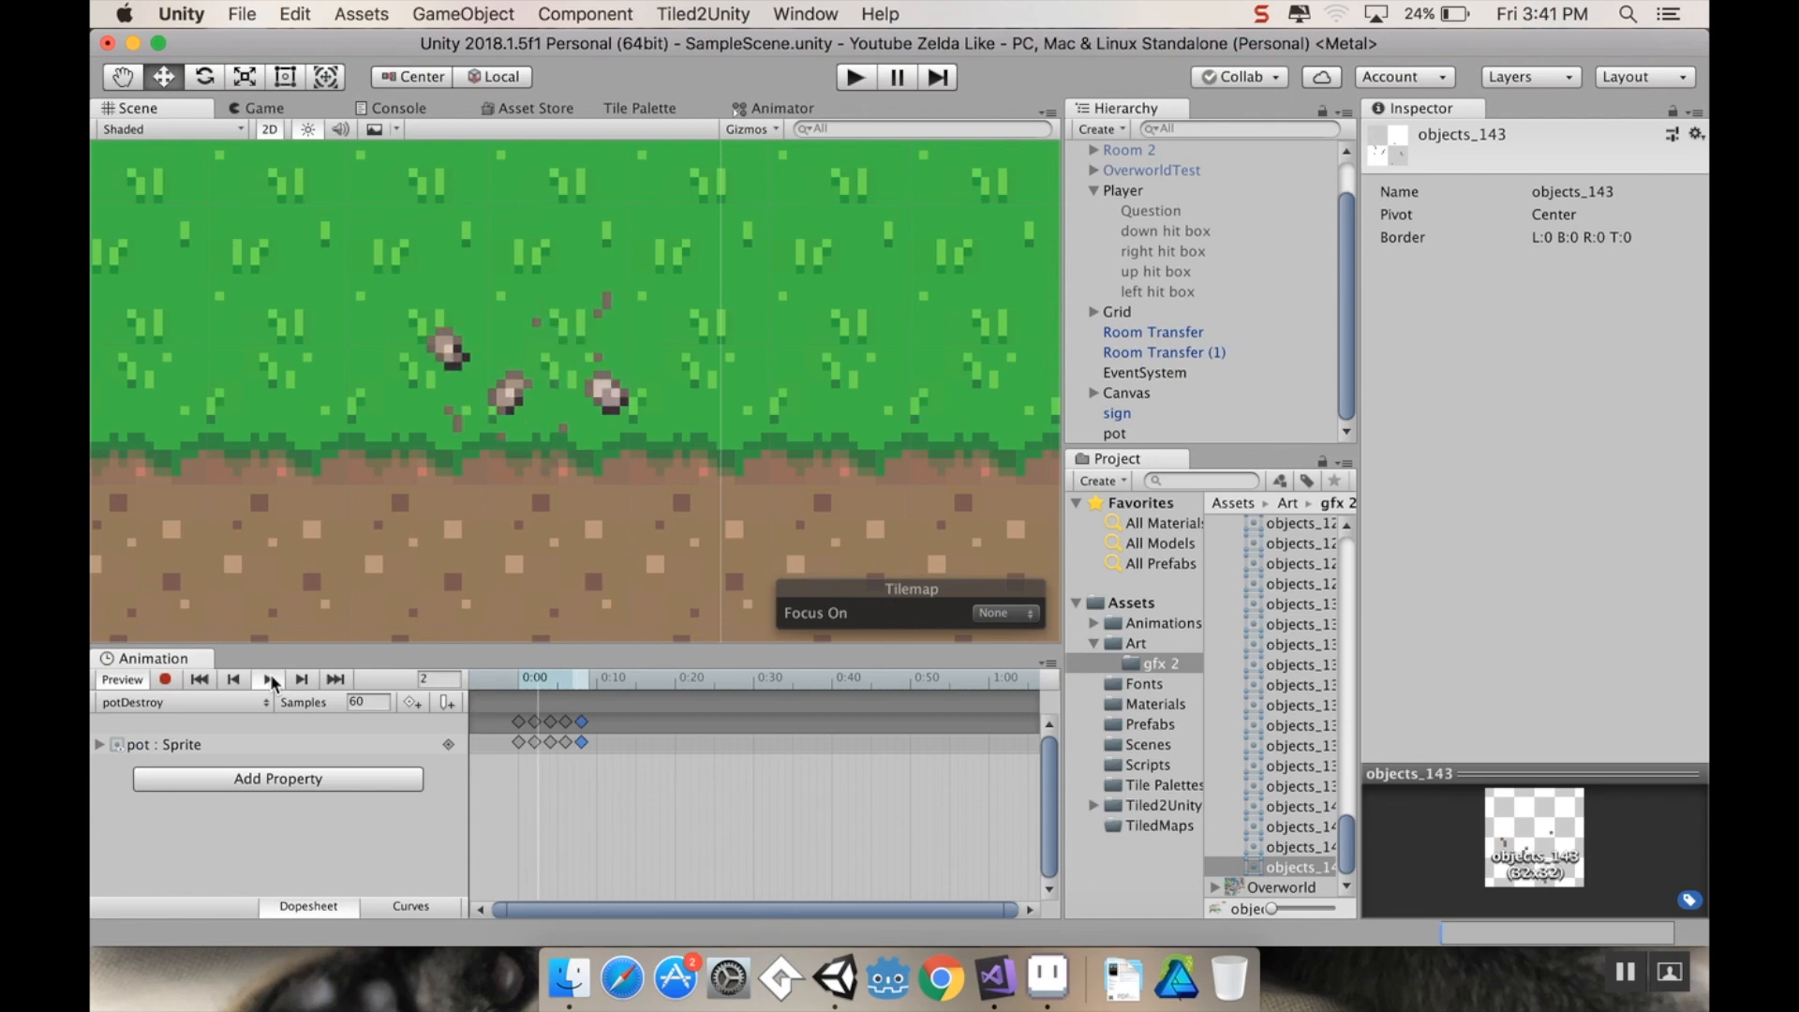
left_click(267, 678)
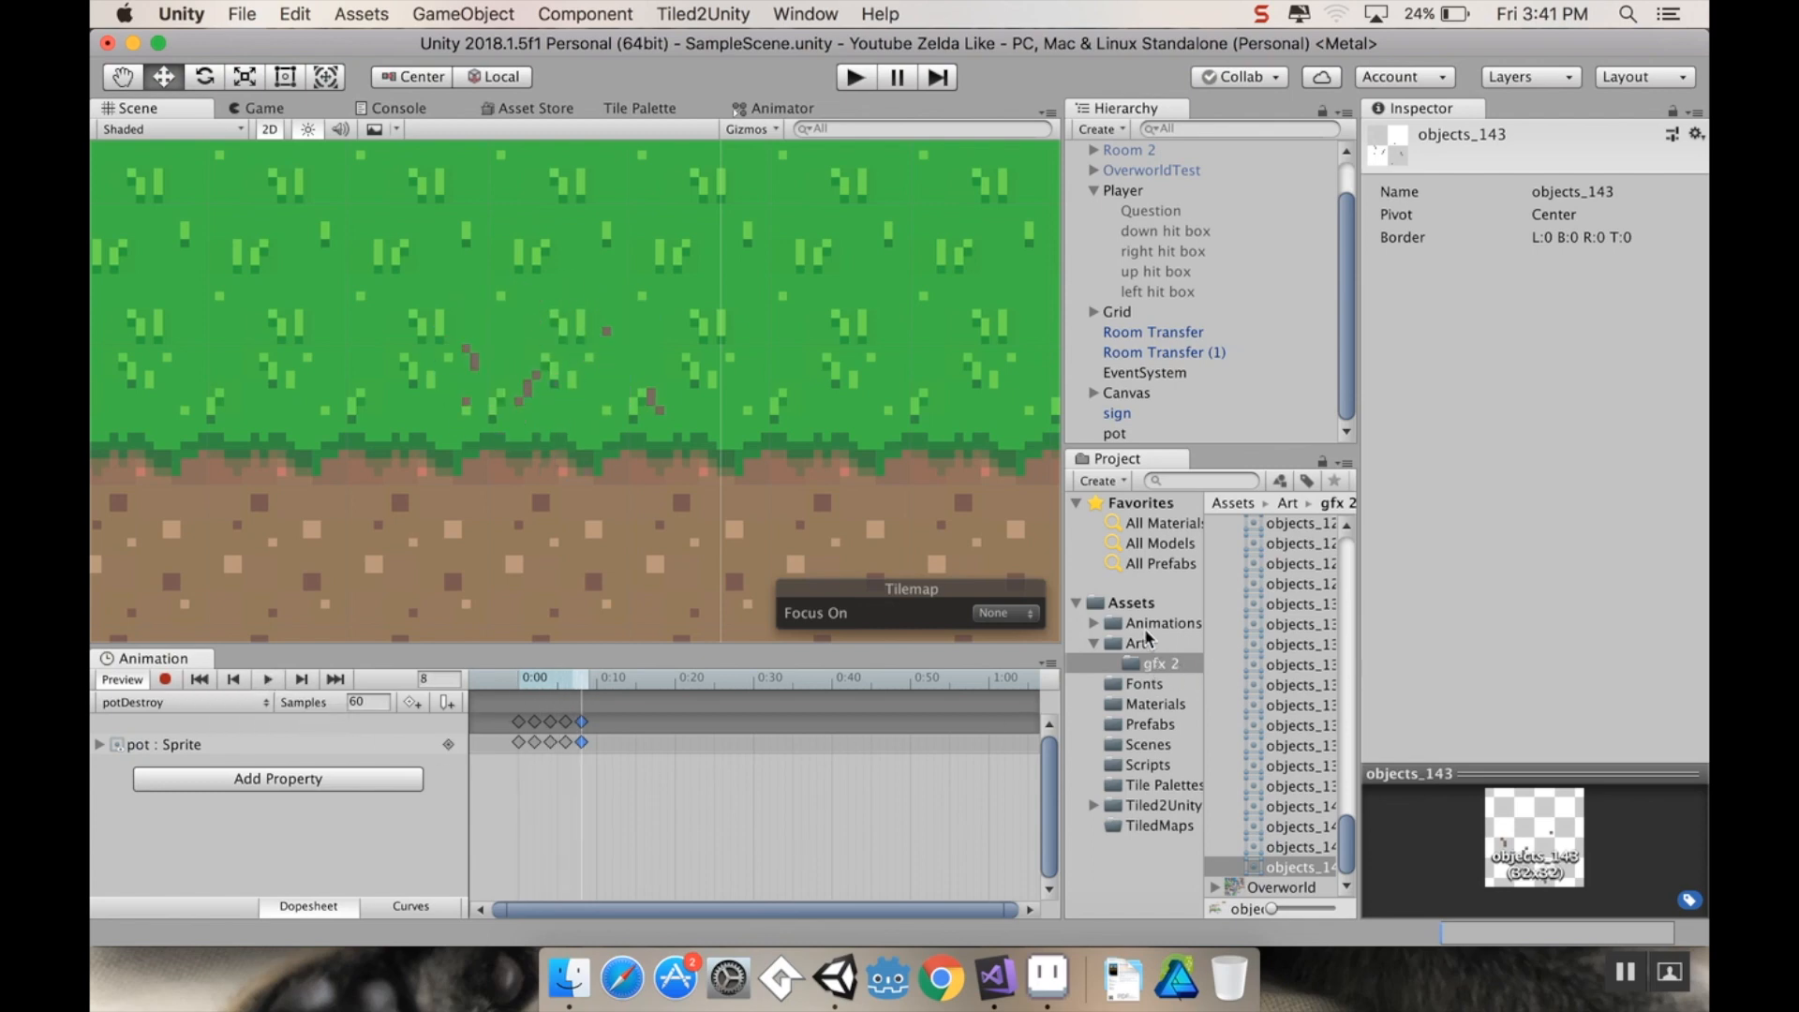
left_click(1161, 622)
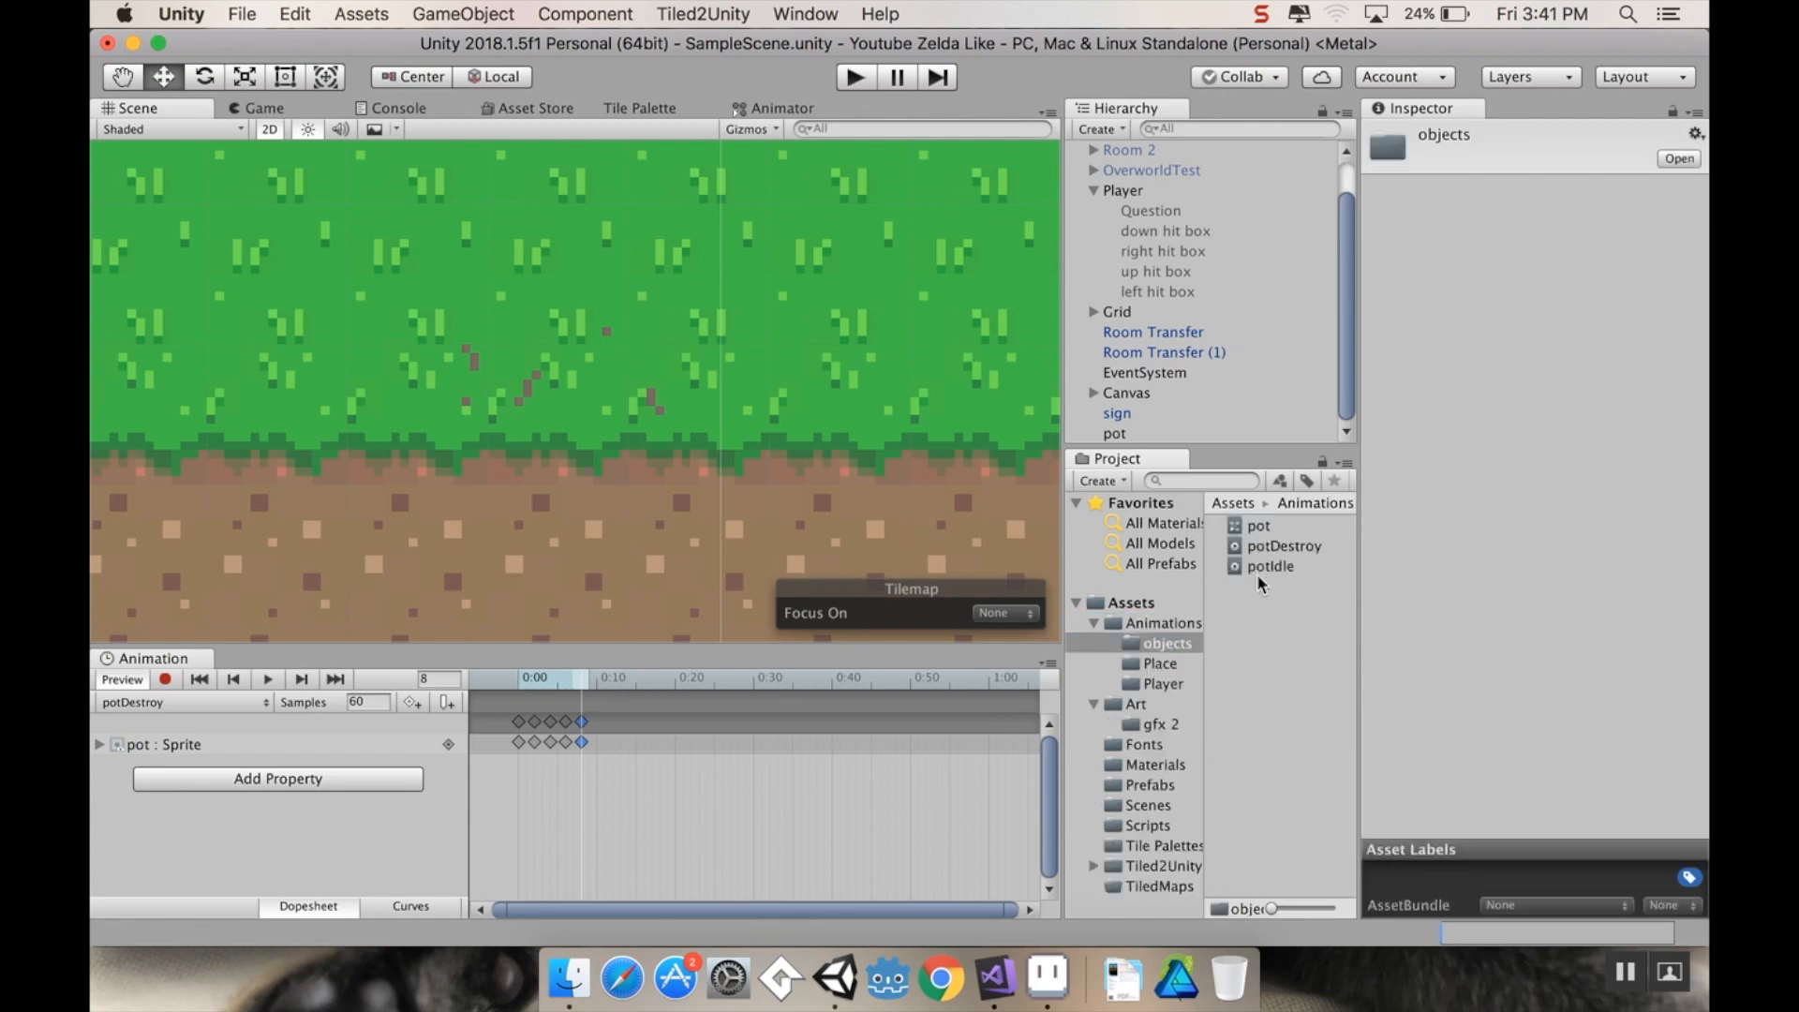
Step: Disable Loop Time on the potDestroy clip and show the pot's Animator graph
left_click(1281, 546)
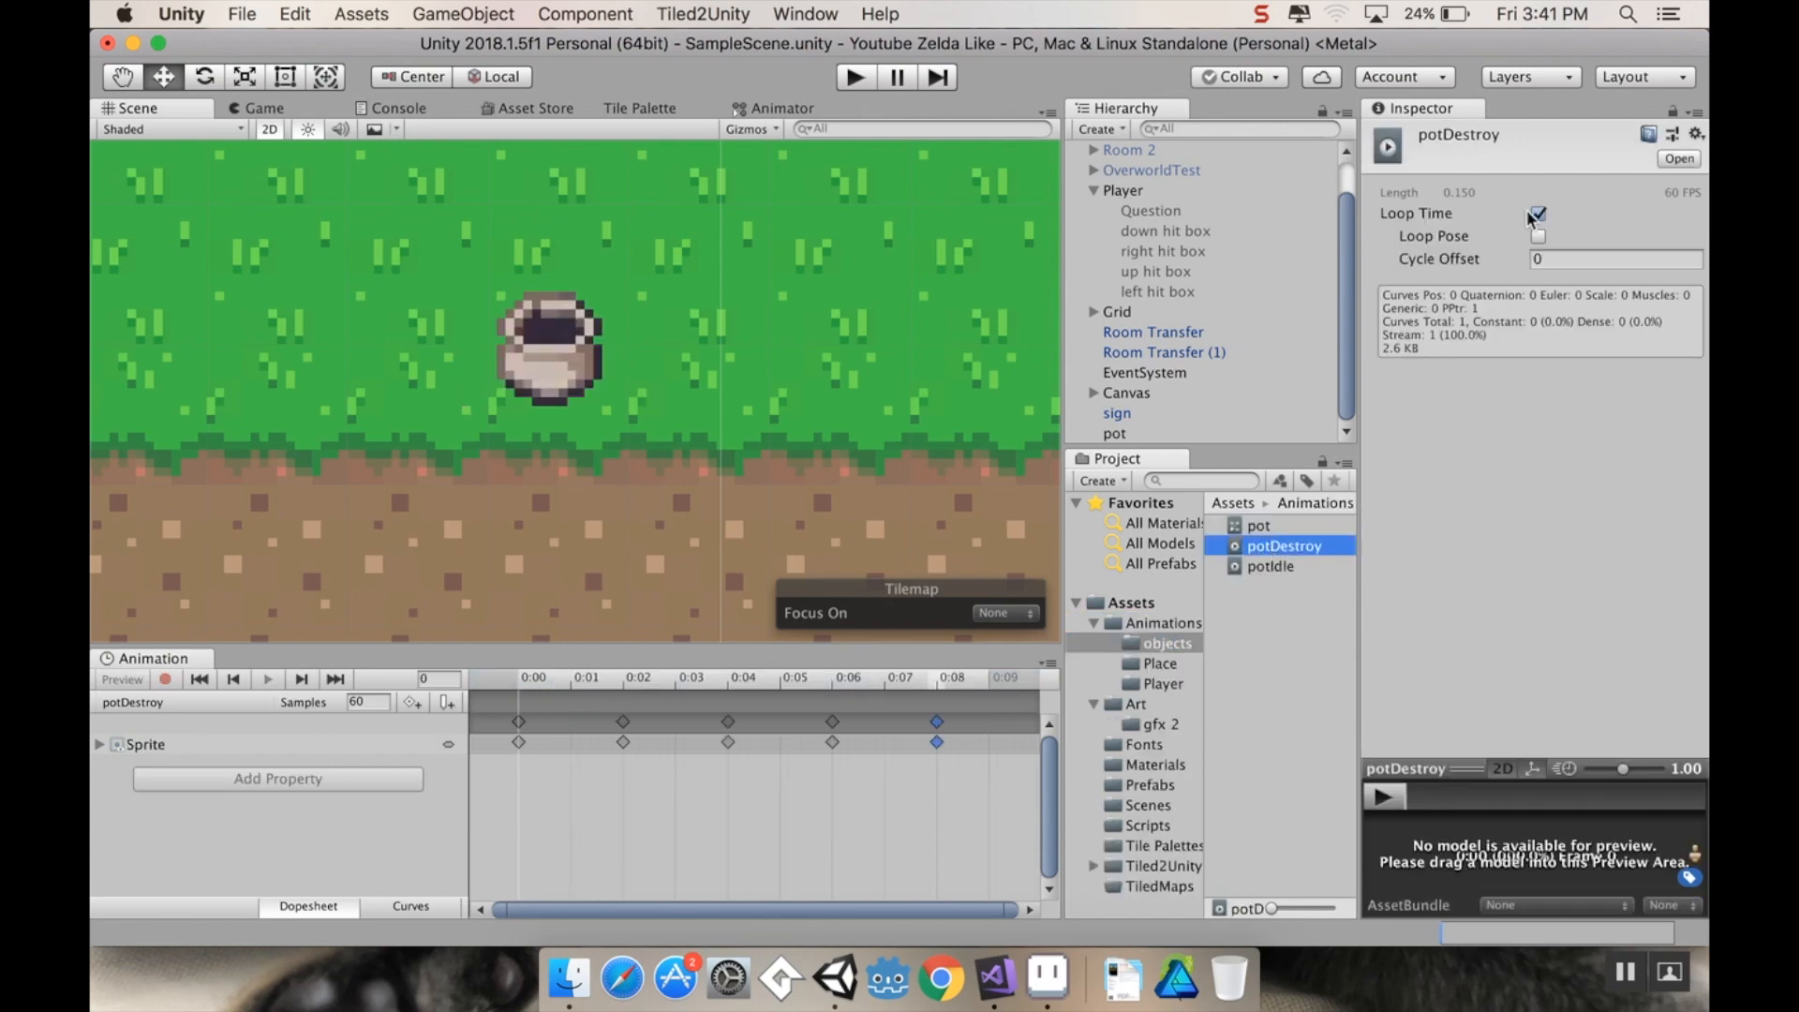
left_click(1536, 213)
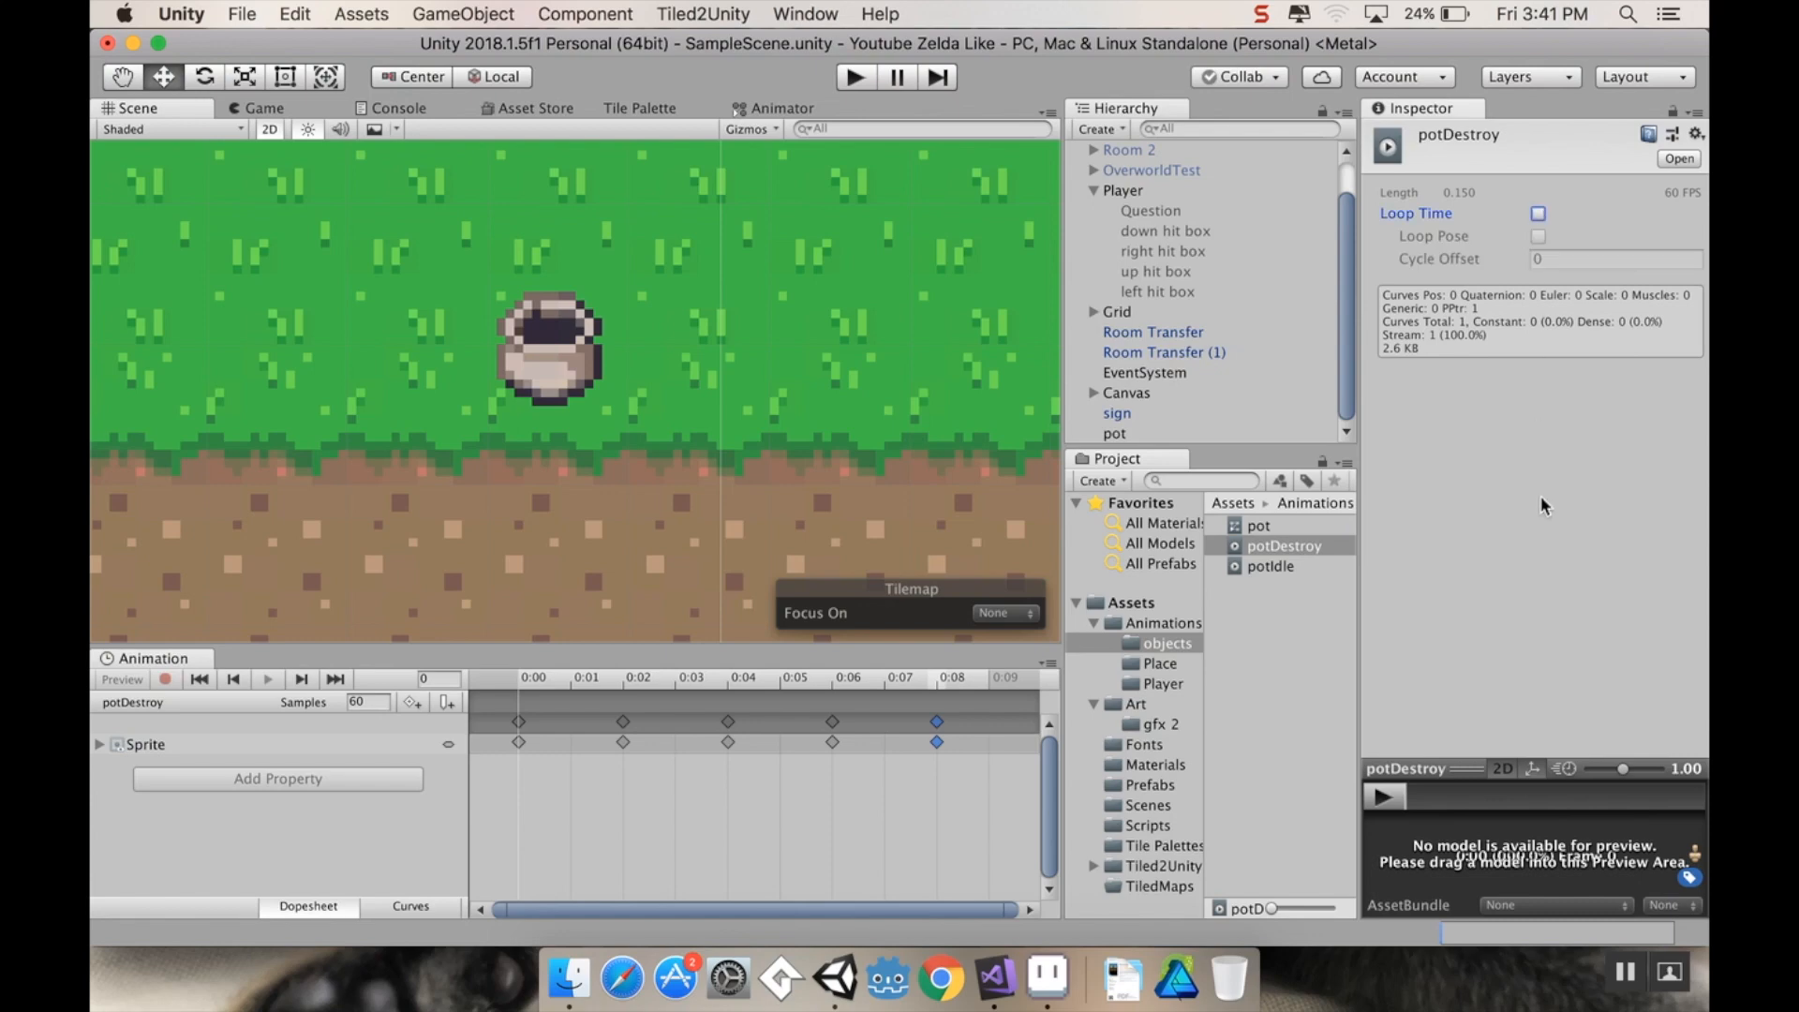
mouse_move(751, 137)
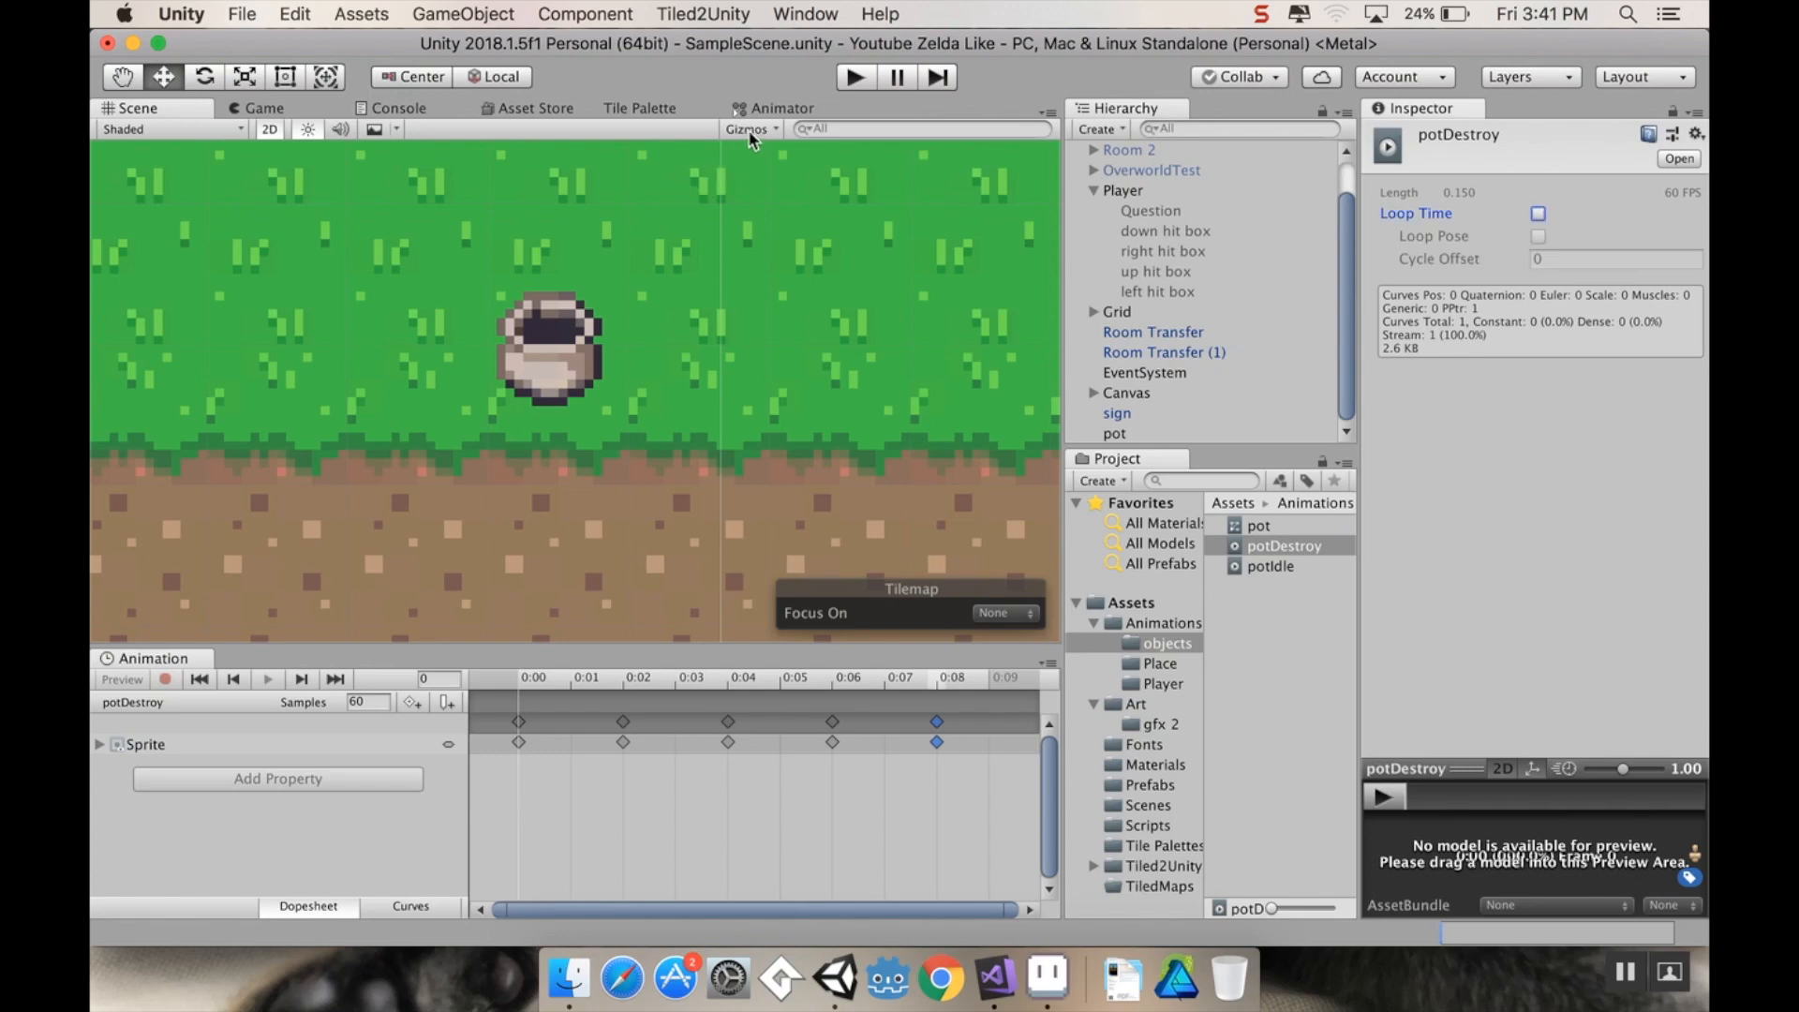
left_click(784, 109)
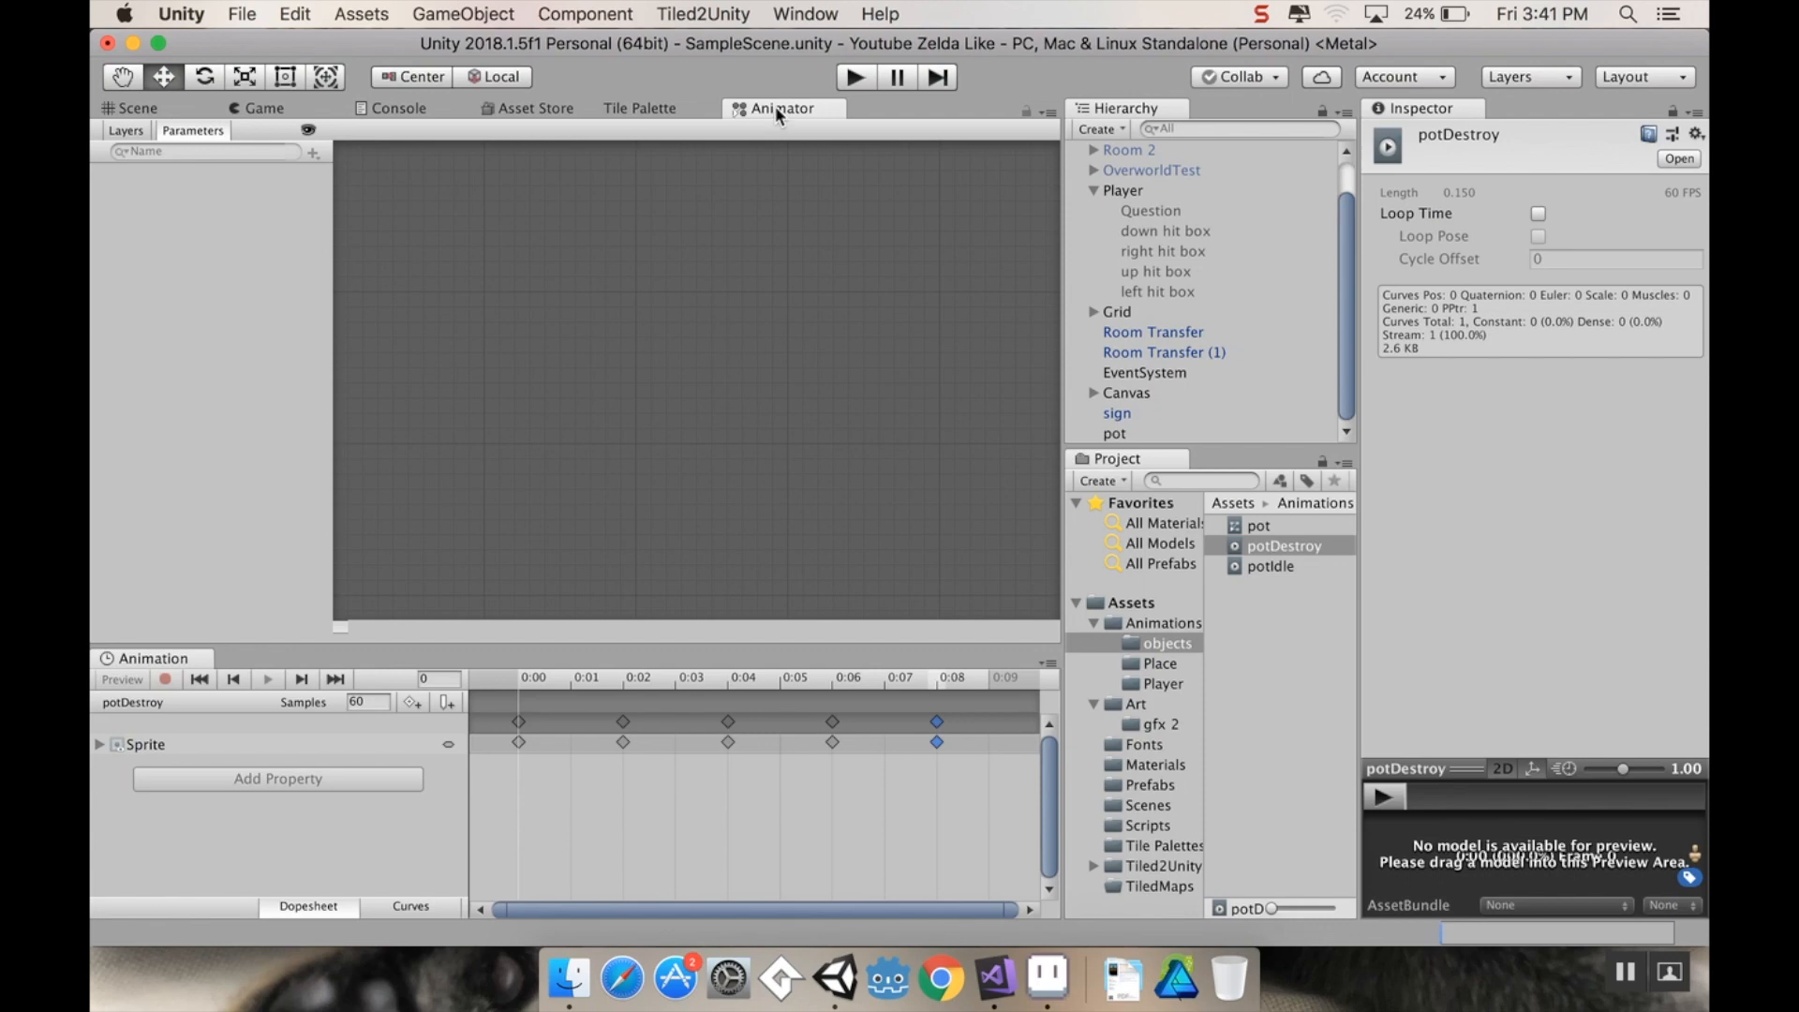
Step: Add a transition from potIdle to potDestroy in the pot's animator graph
left_click(133, 109)
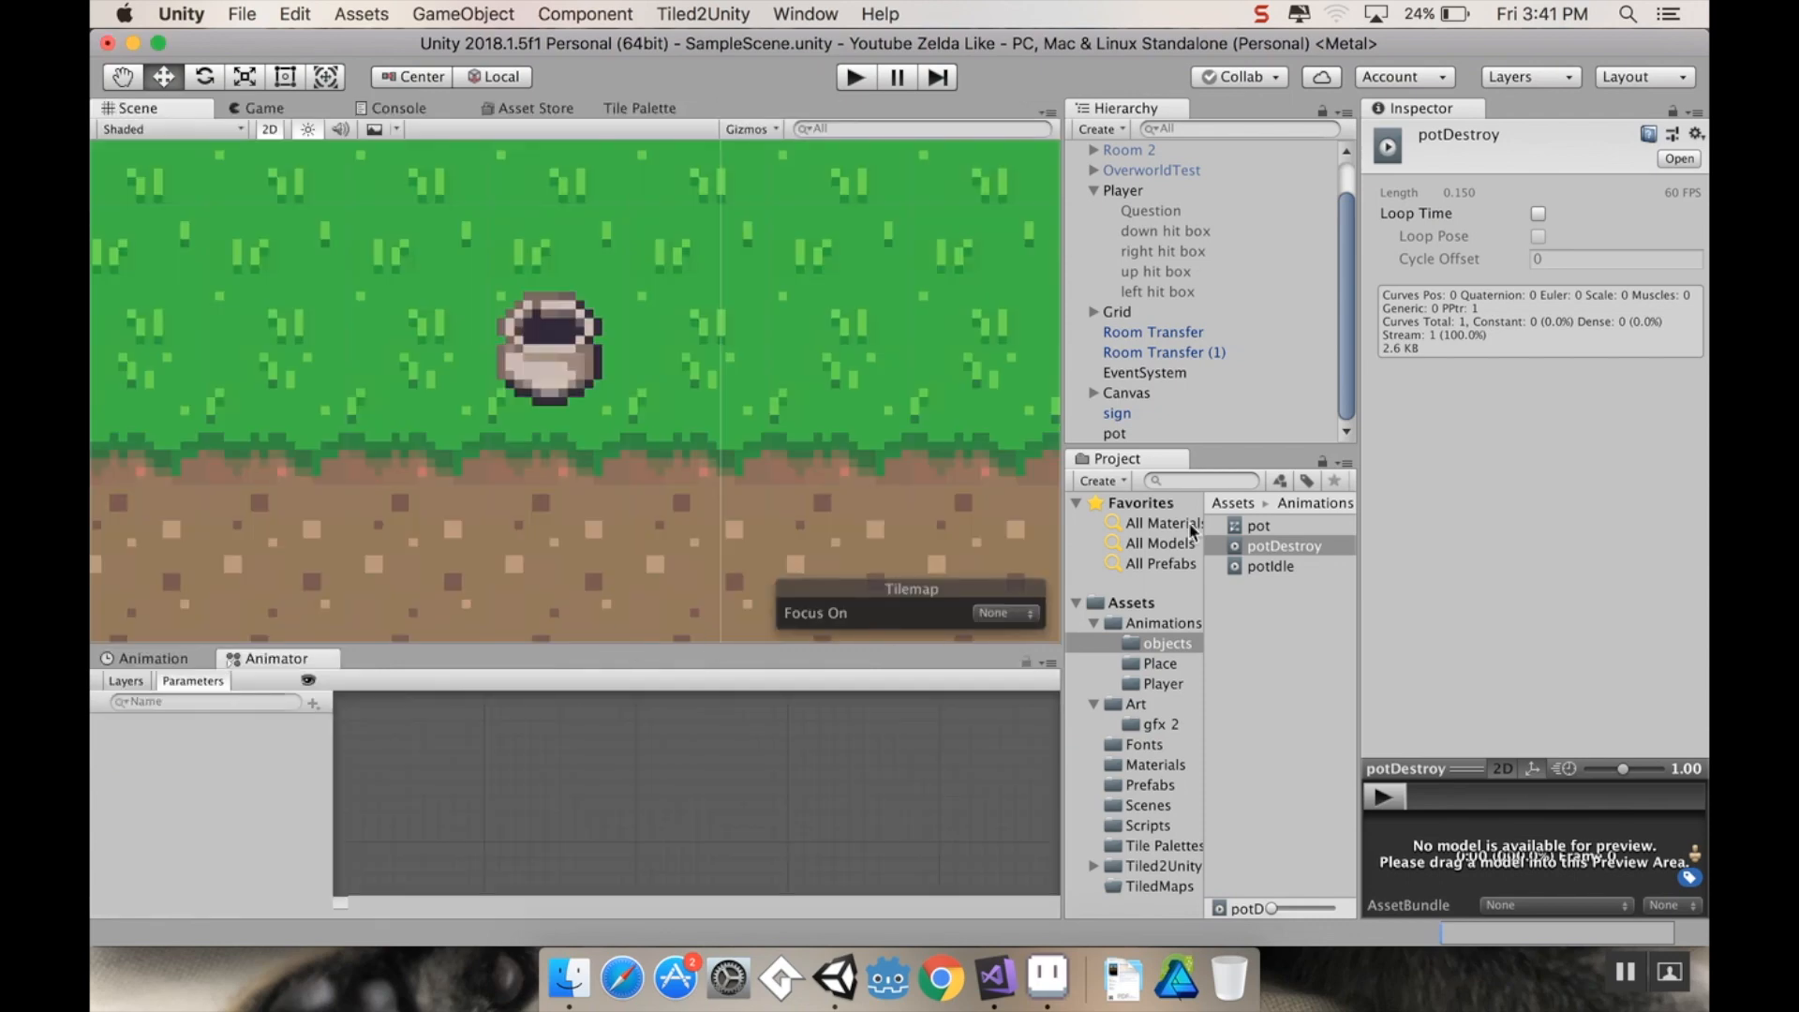
left_click(1113, 433)
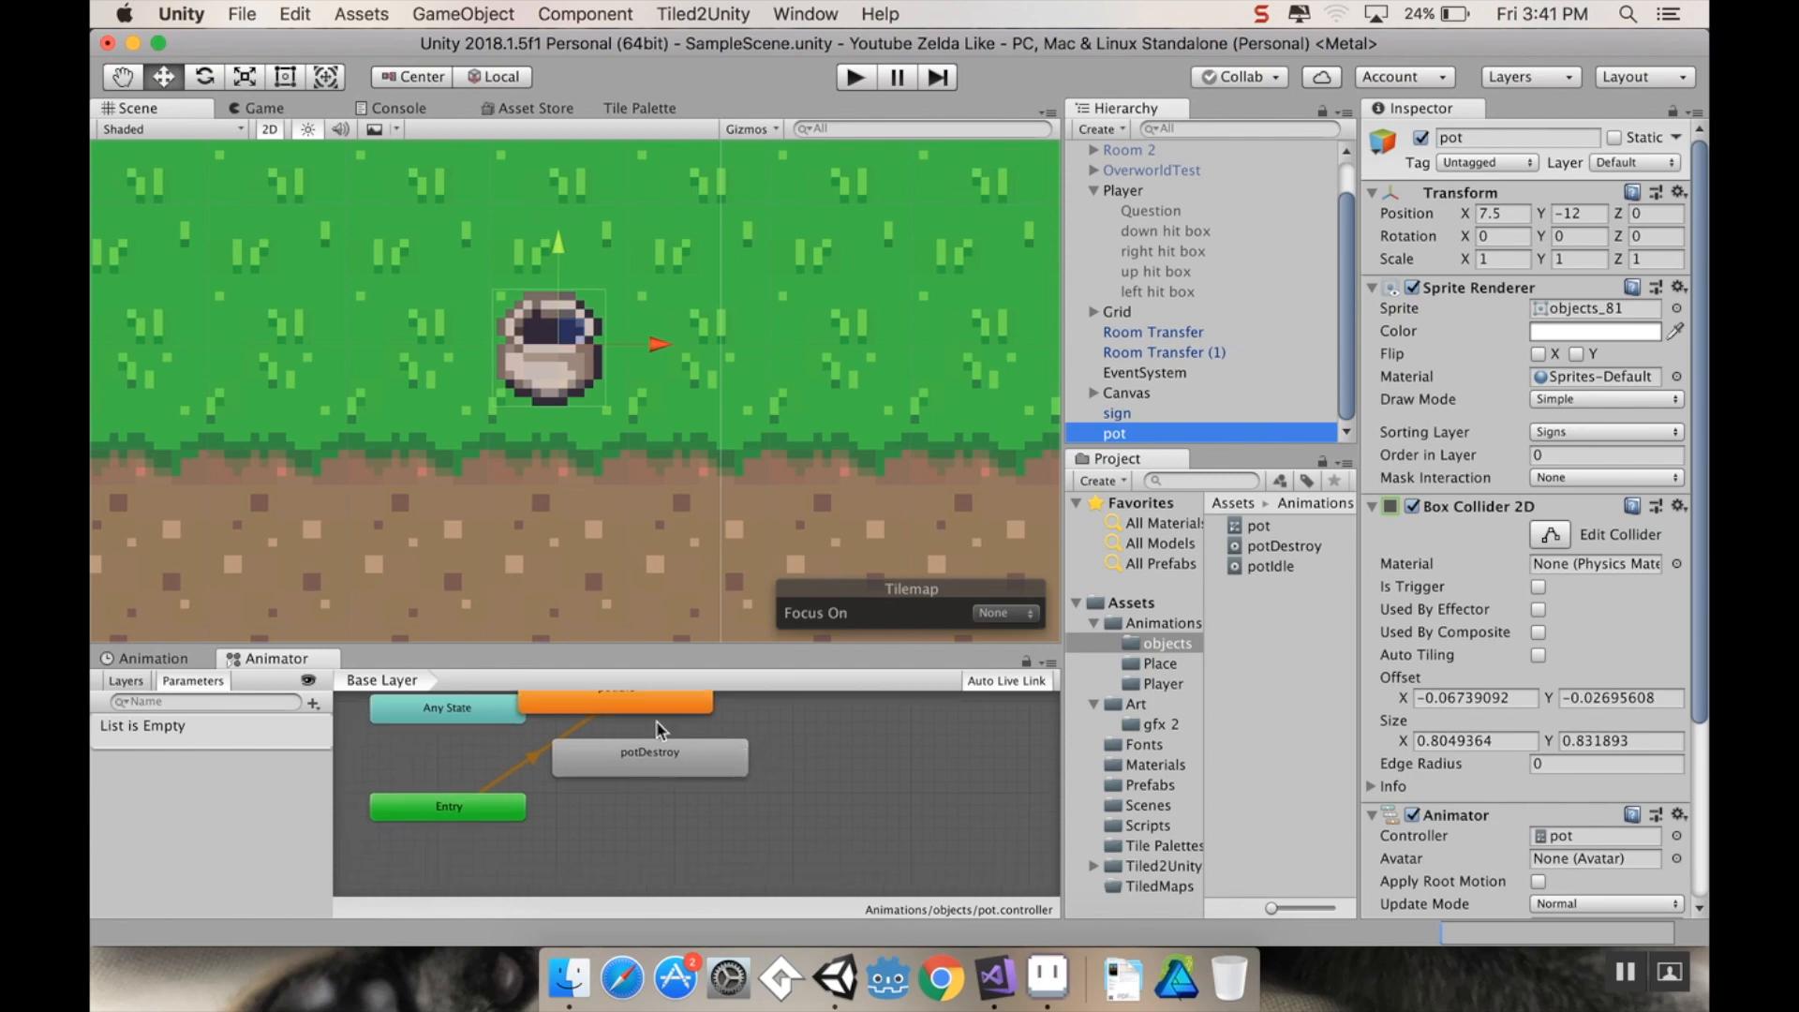
left_click(676, 805)
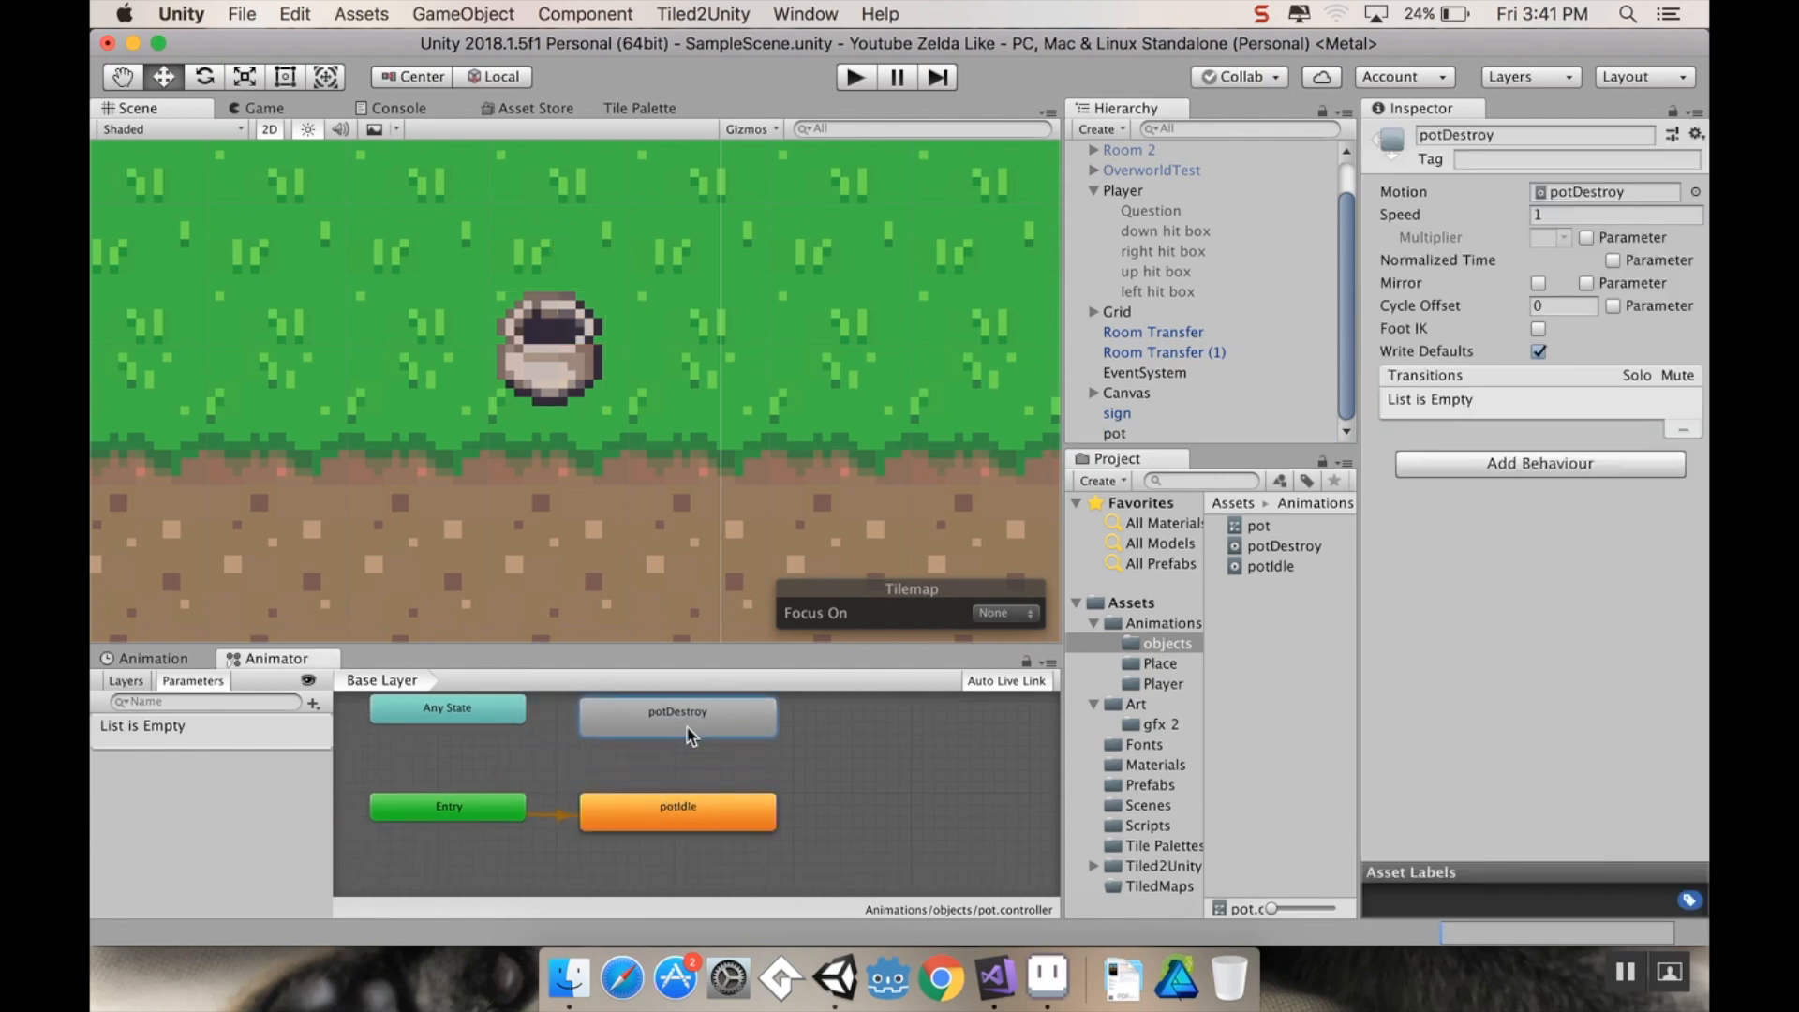
right_click(677, 805)
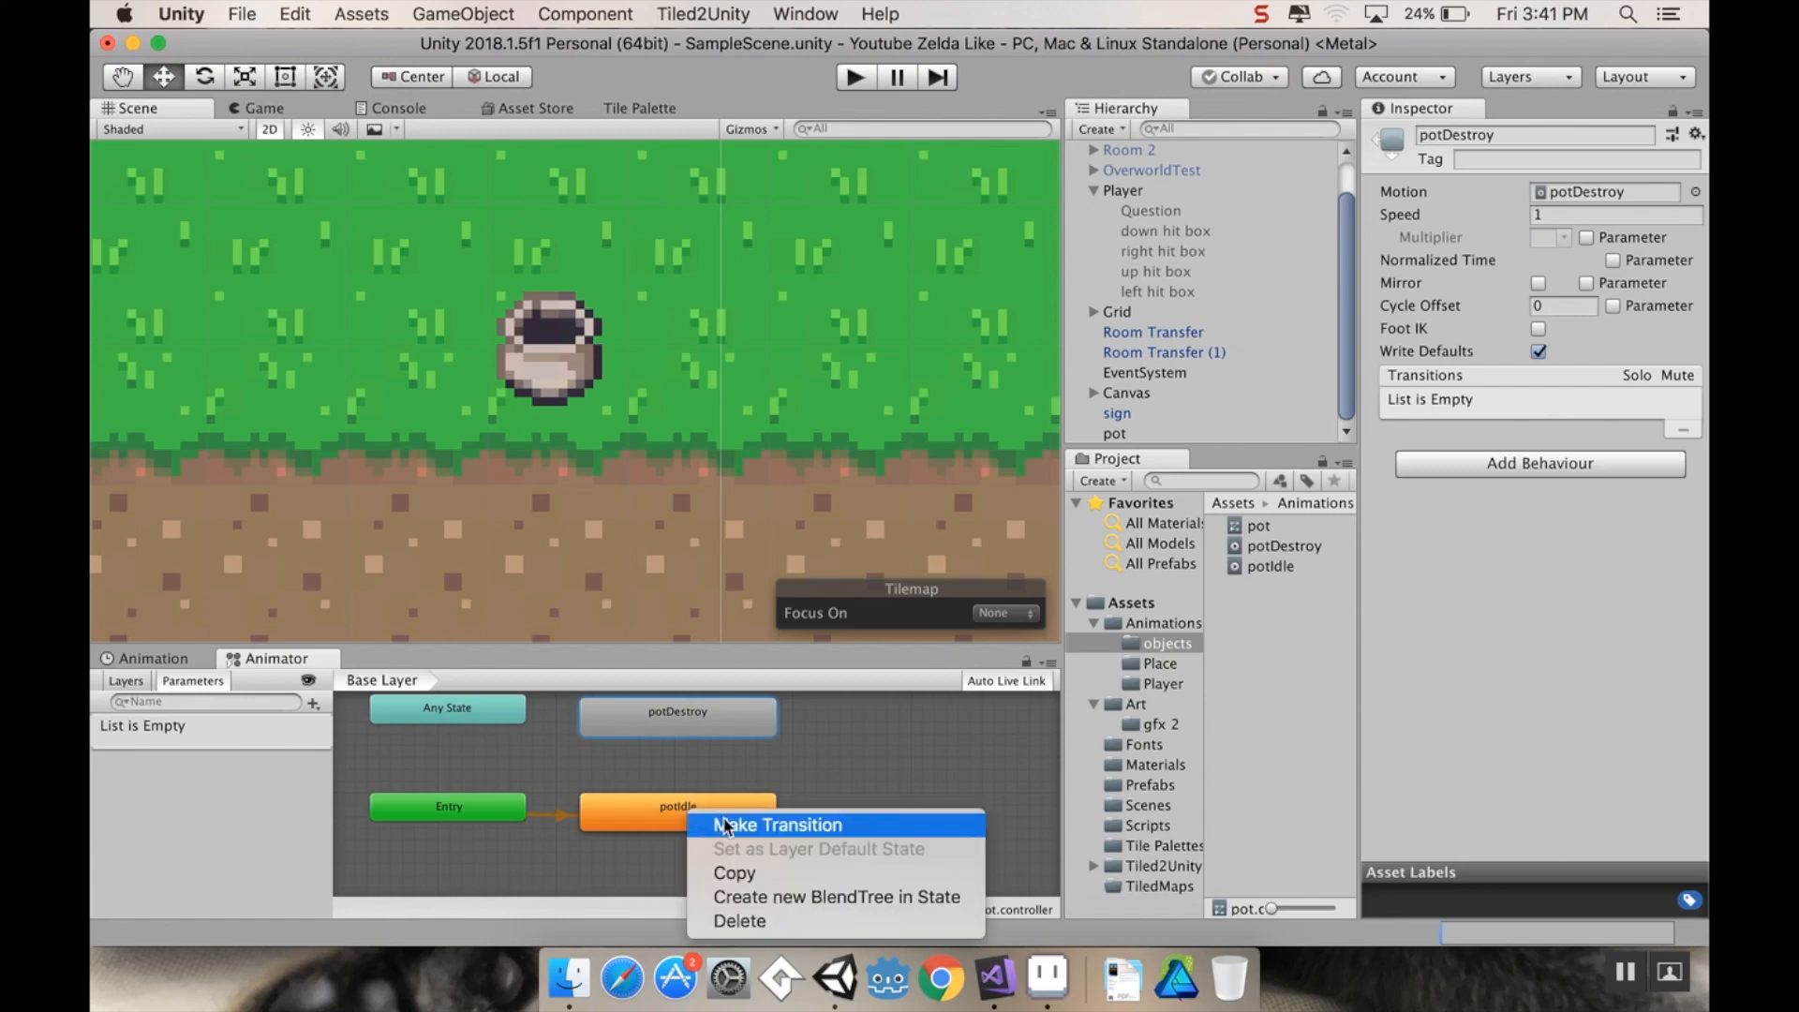
left_click(776, 825)
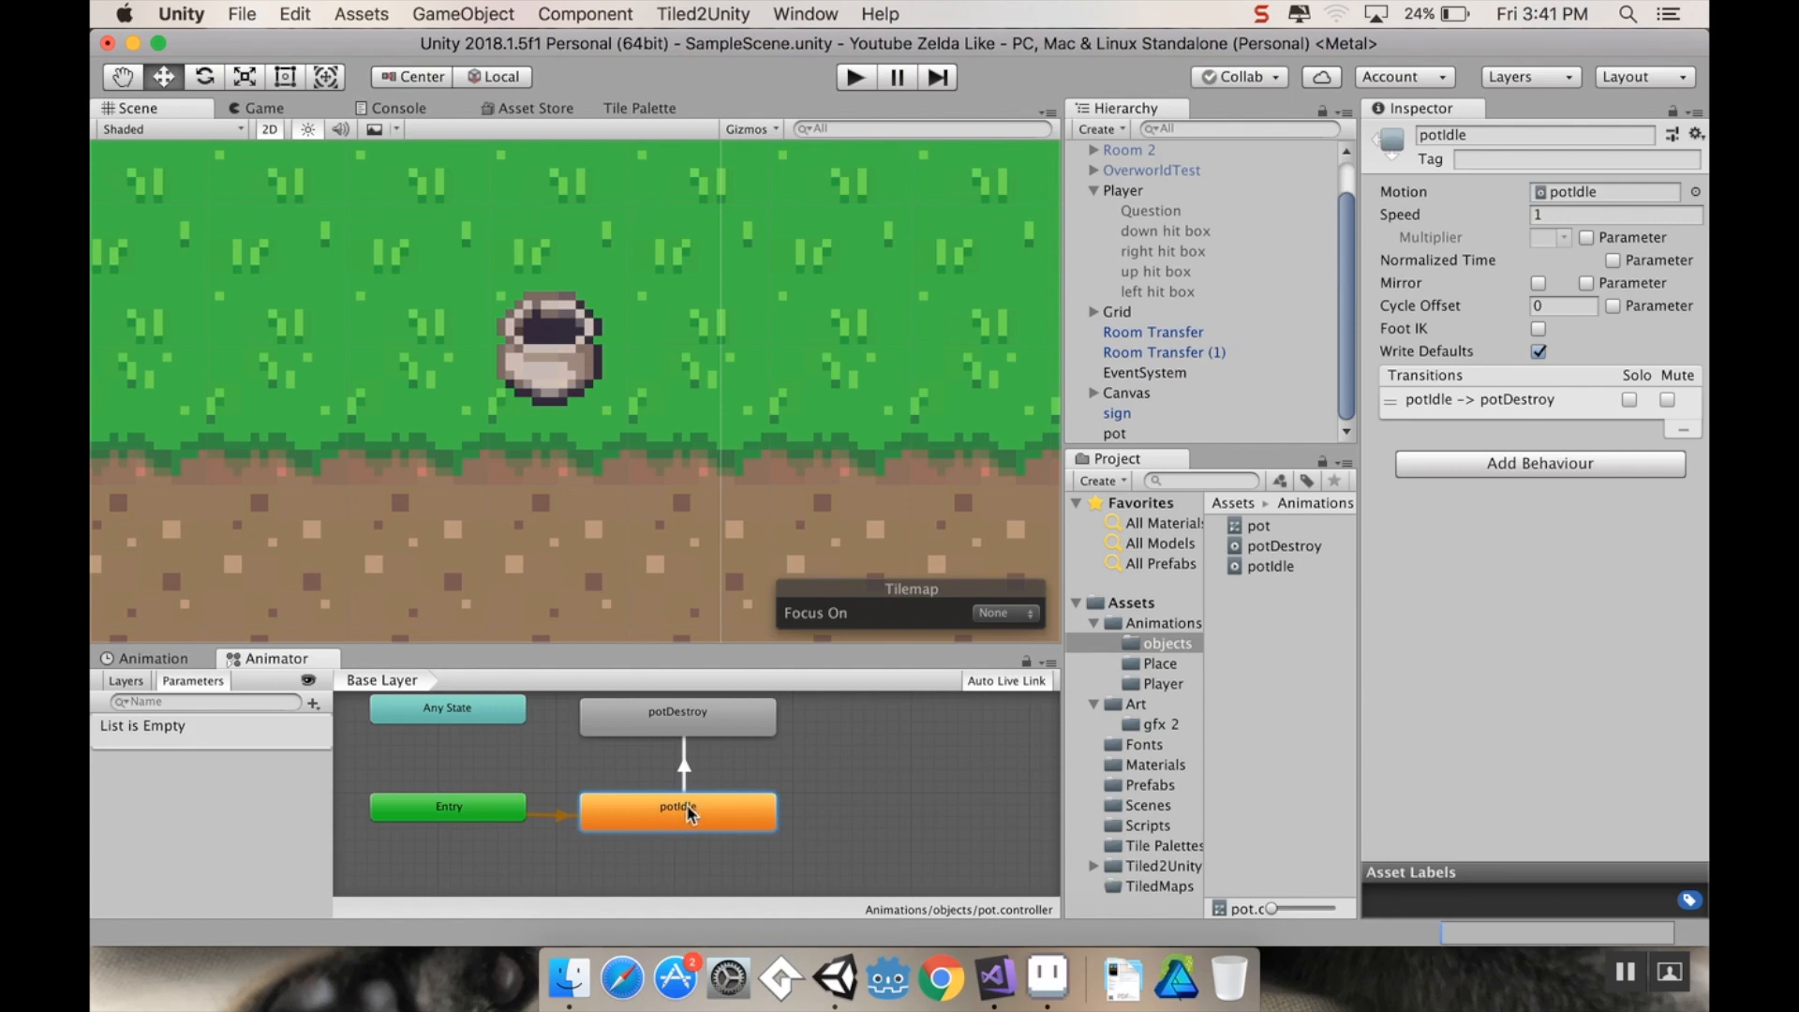
mouse_move(309, 688)
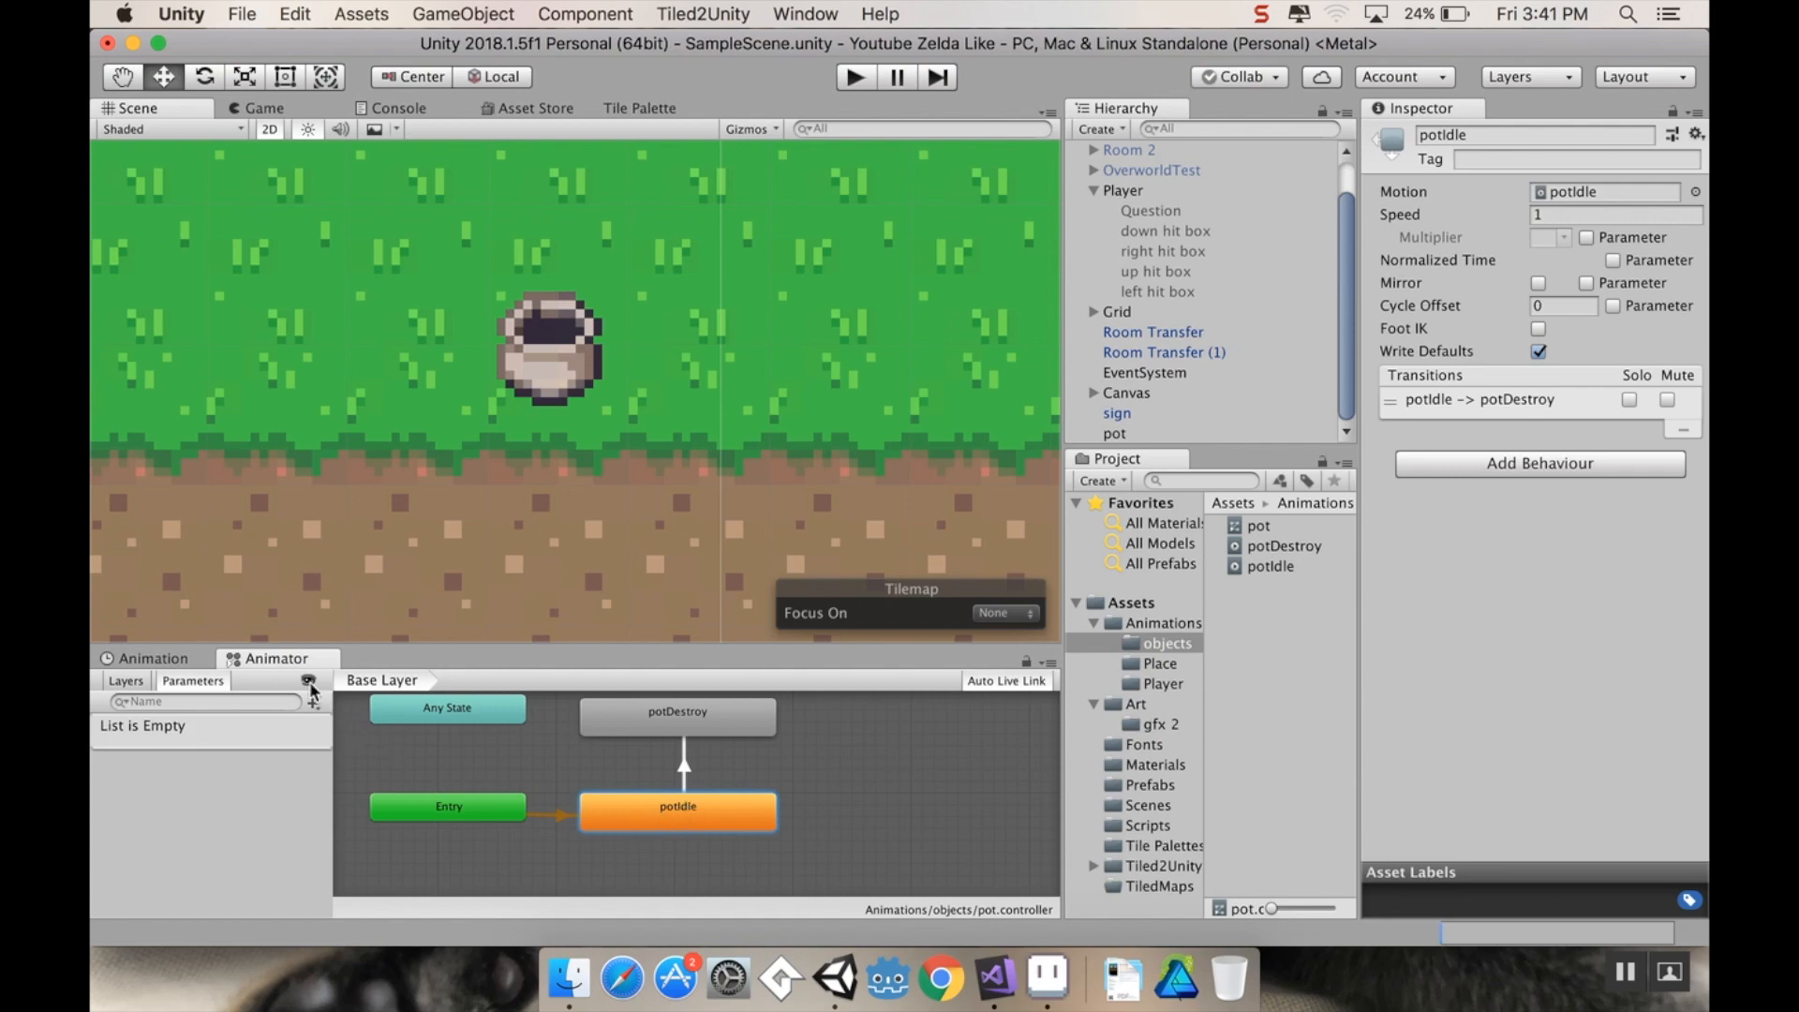
mouse_move(193, 680)
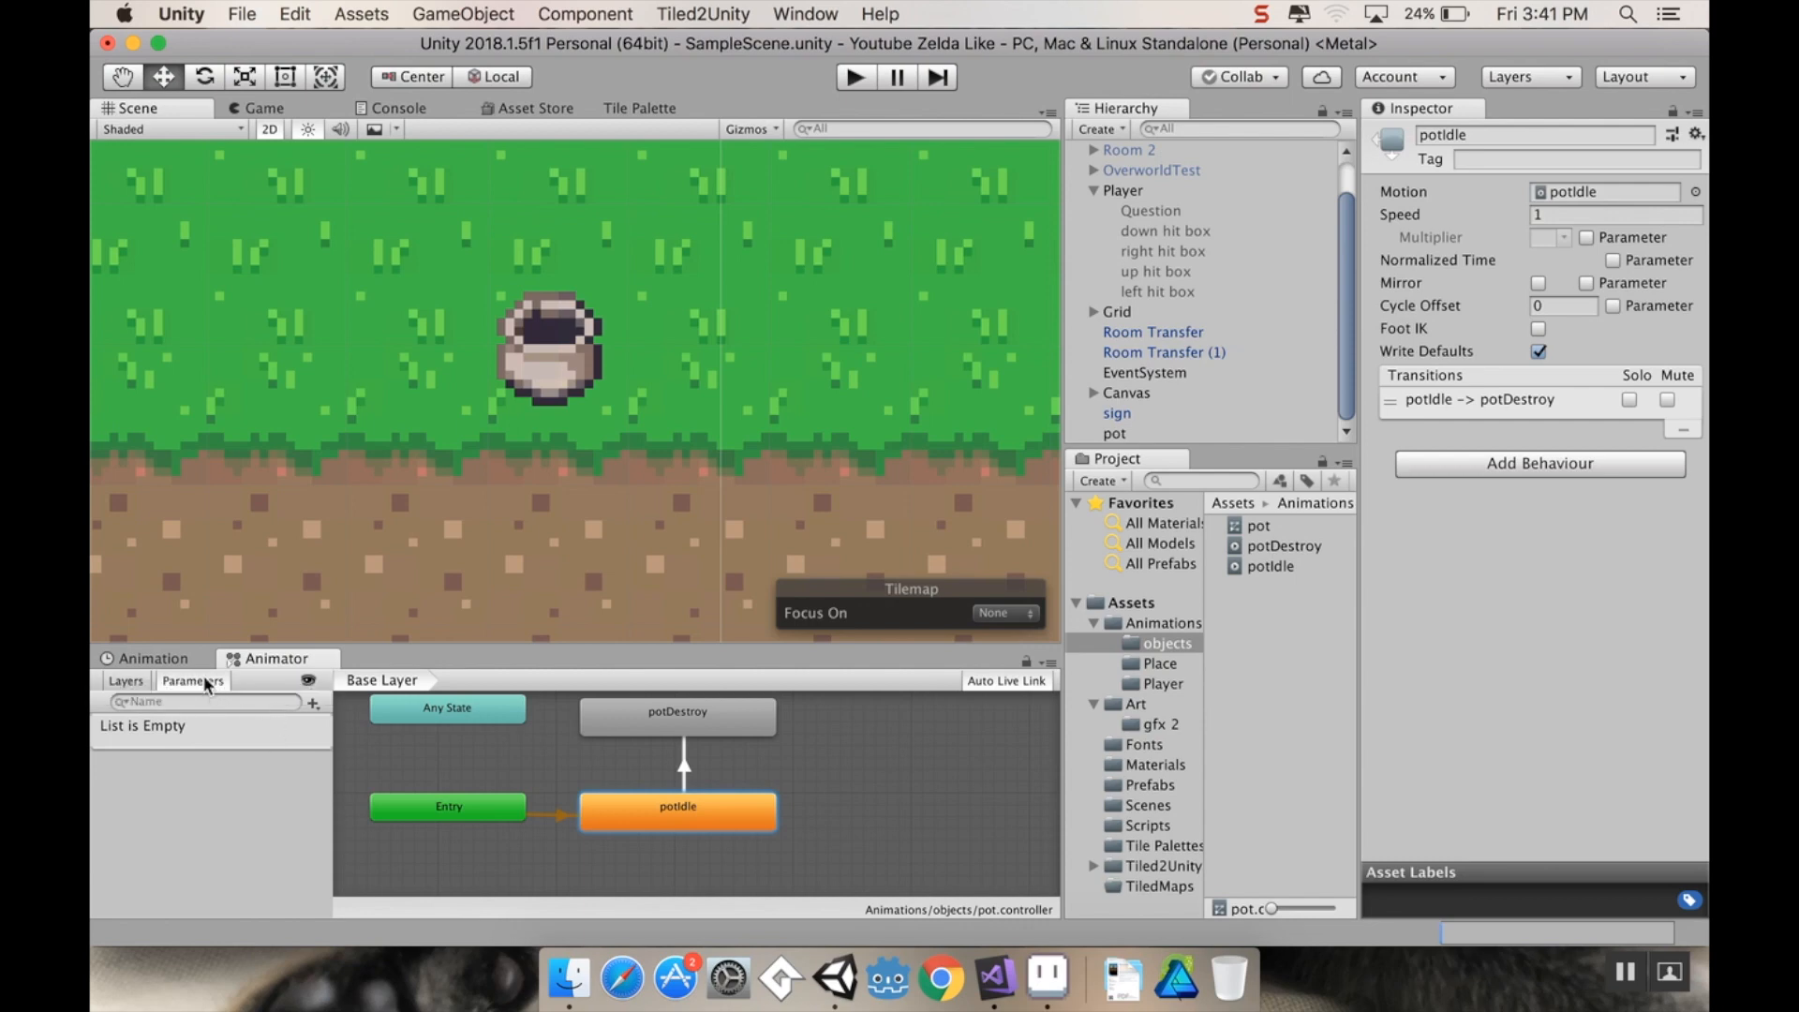
Step: Add a Bool parameter named smash to the pot animator
left_click(311, 700)
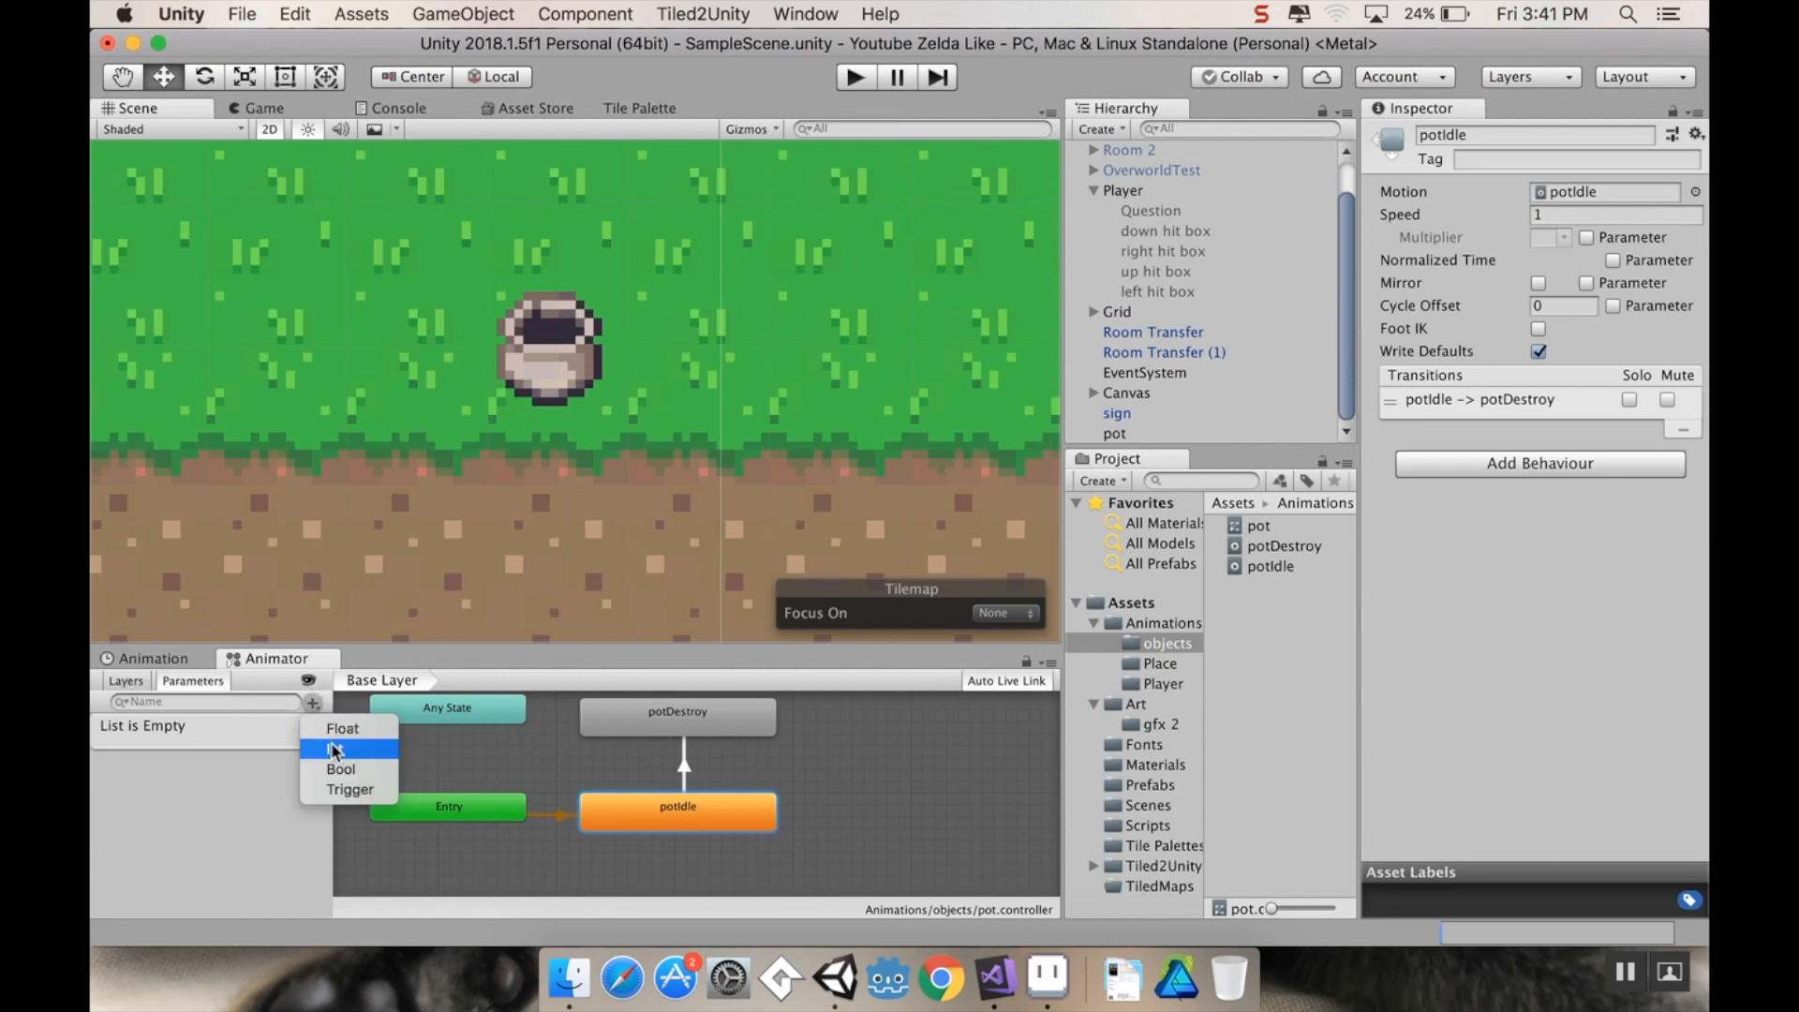
left_click(341, 749)
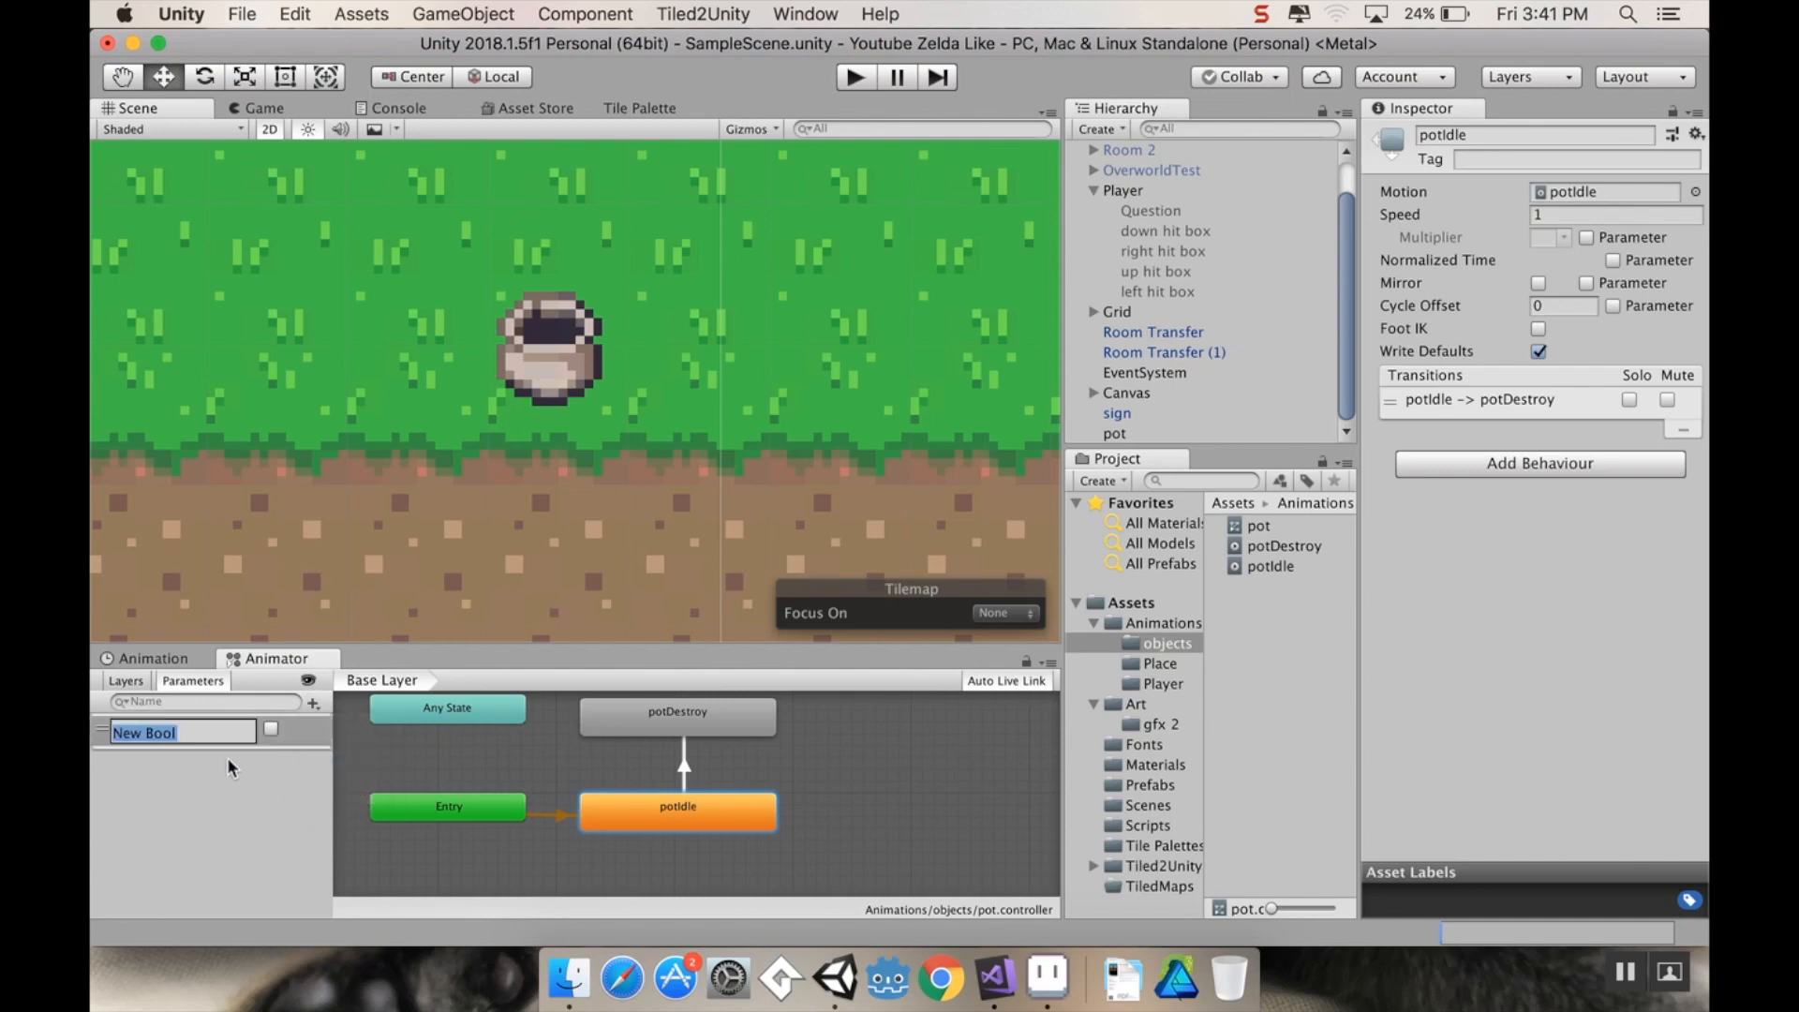
type("smash")
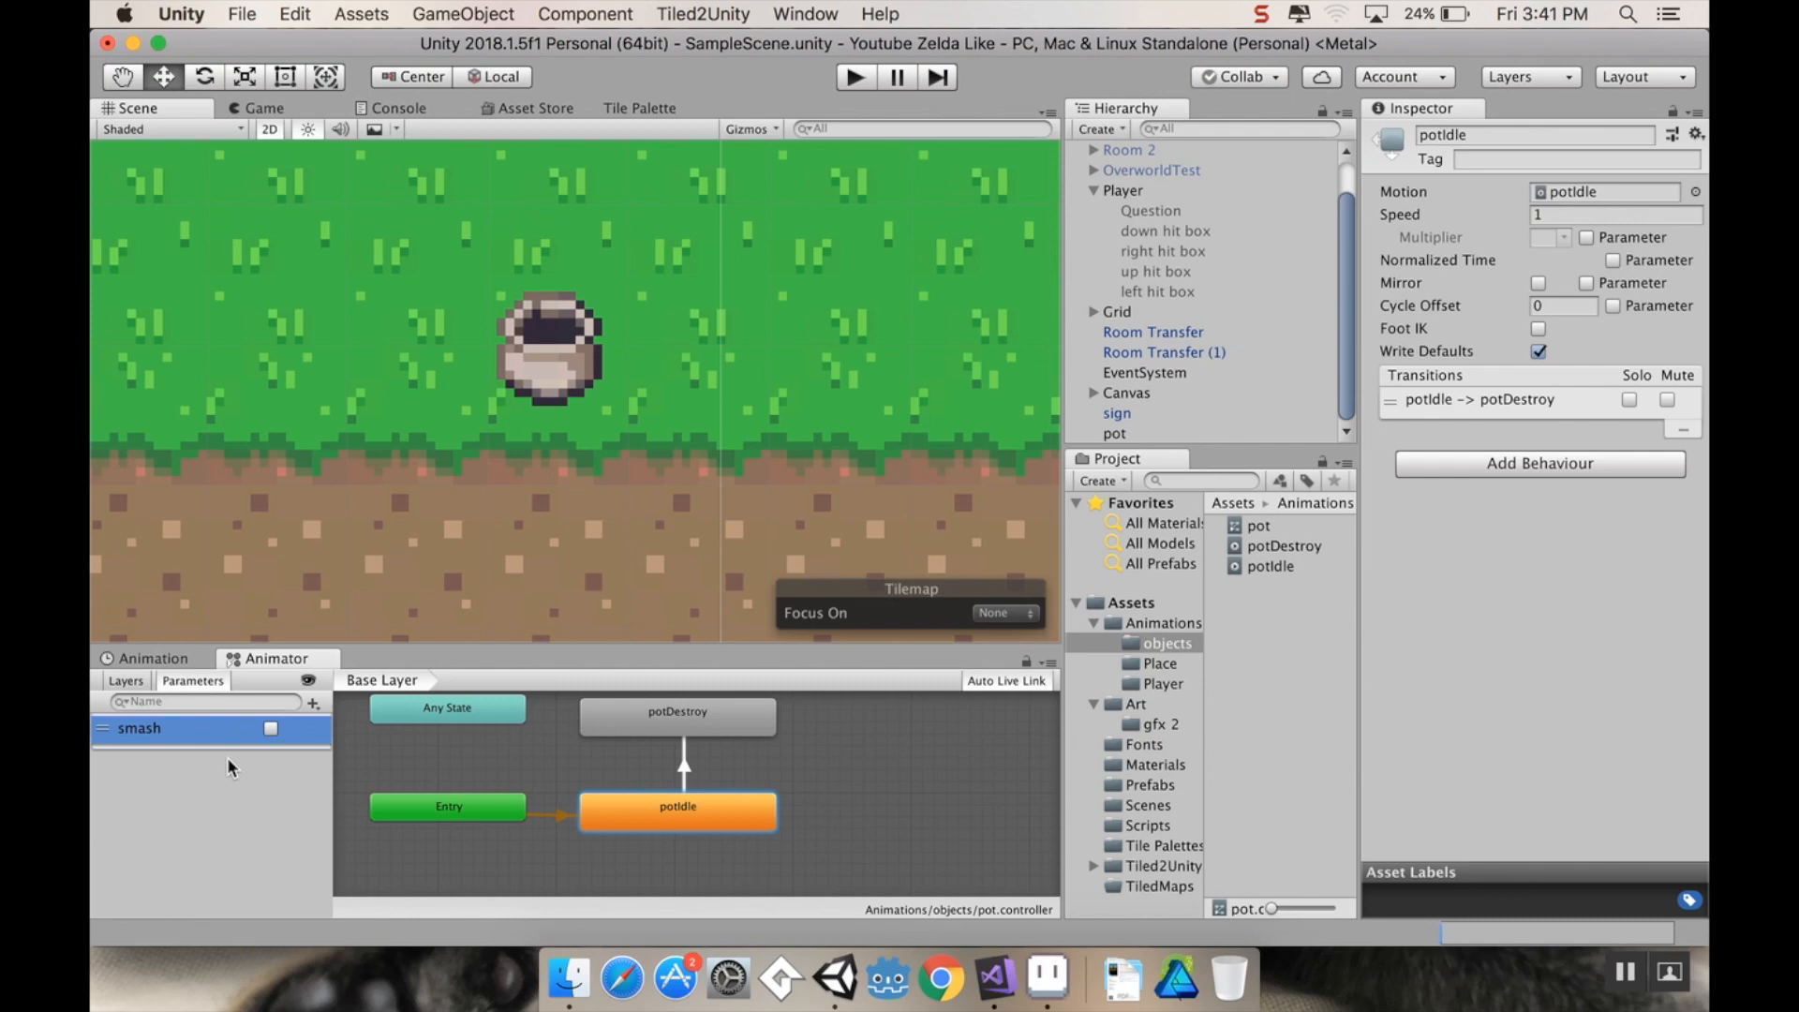
mouse_move(686, 815)
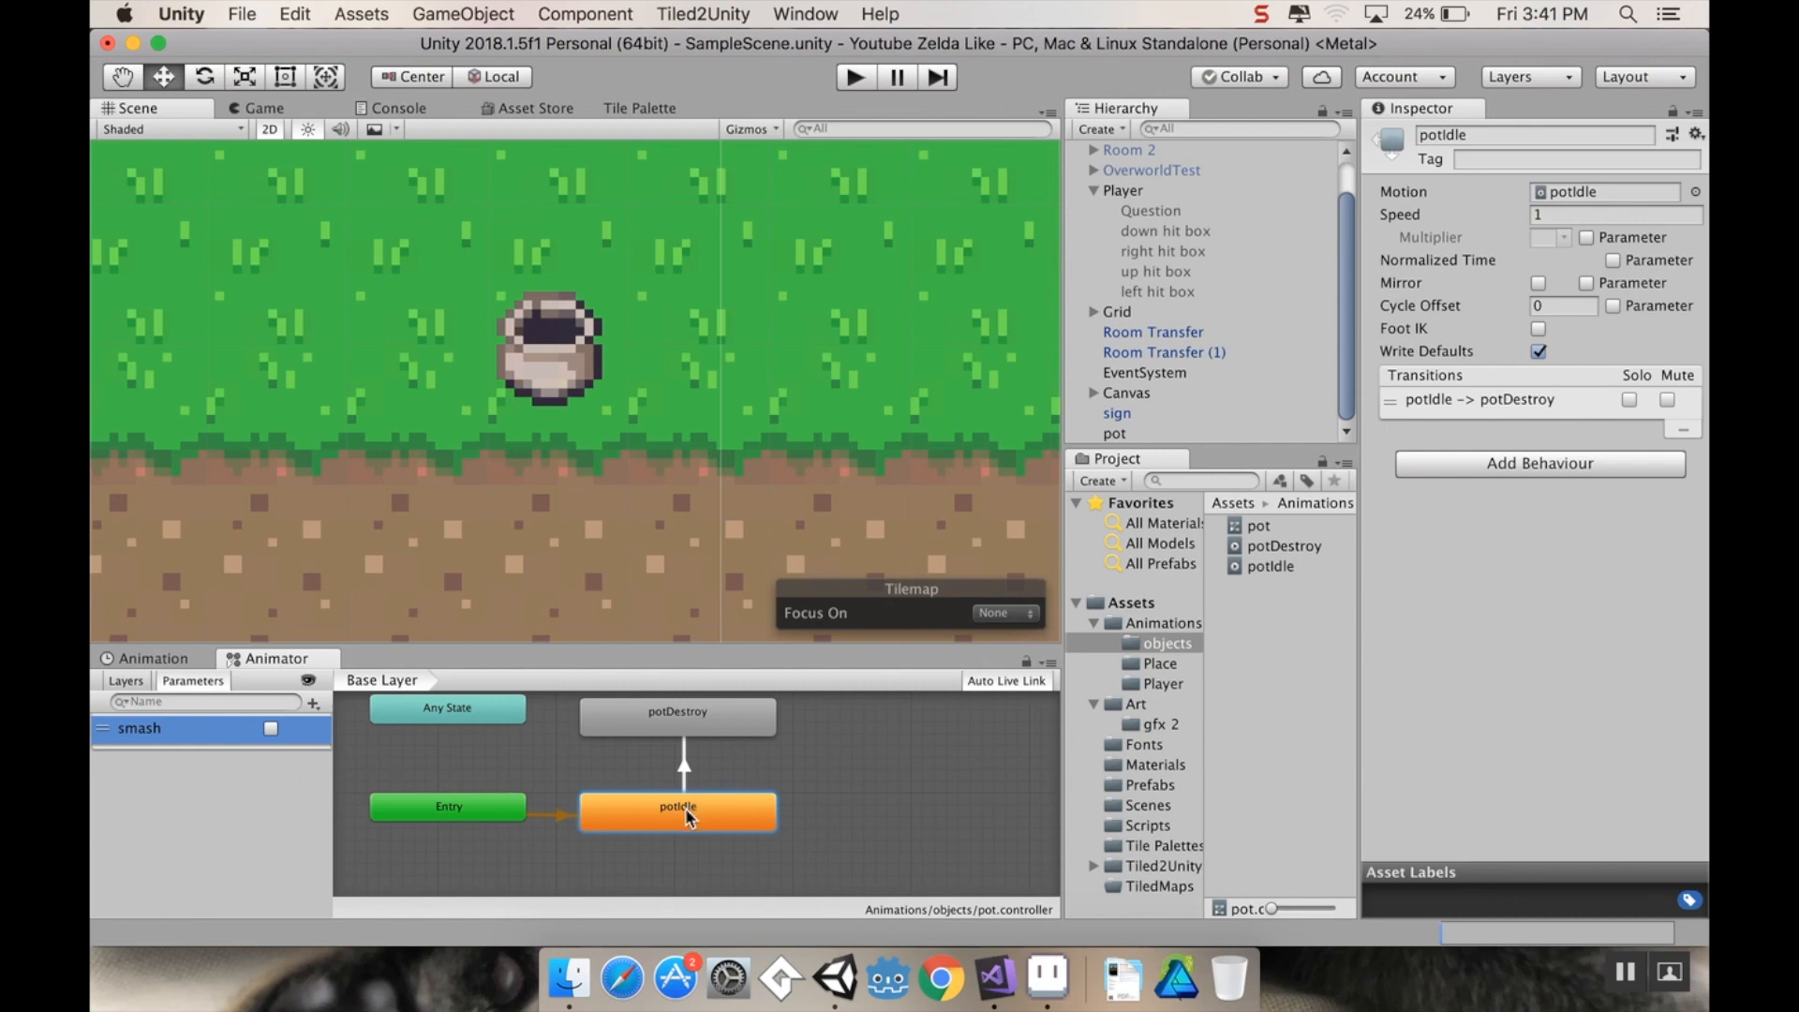
left_click(682, 762)
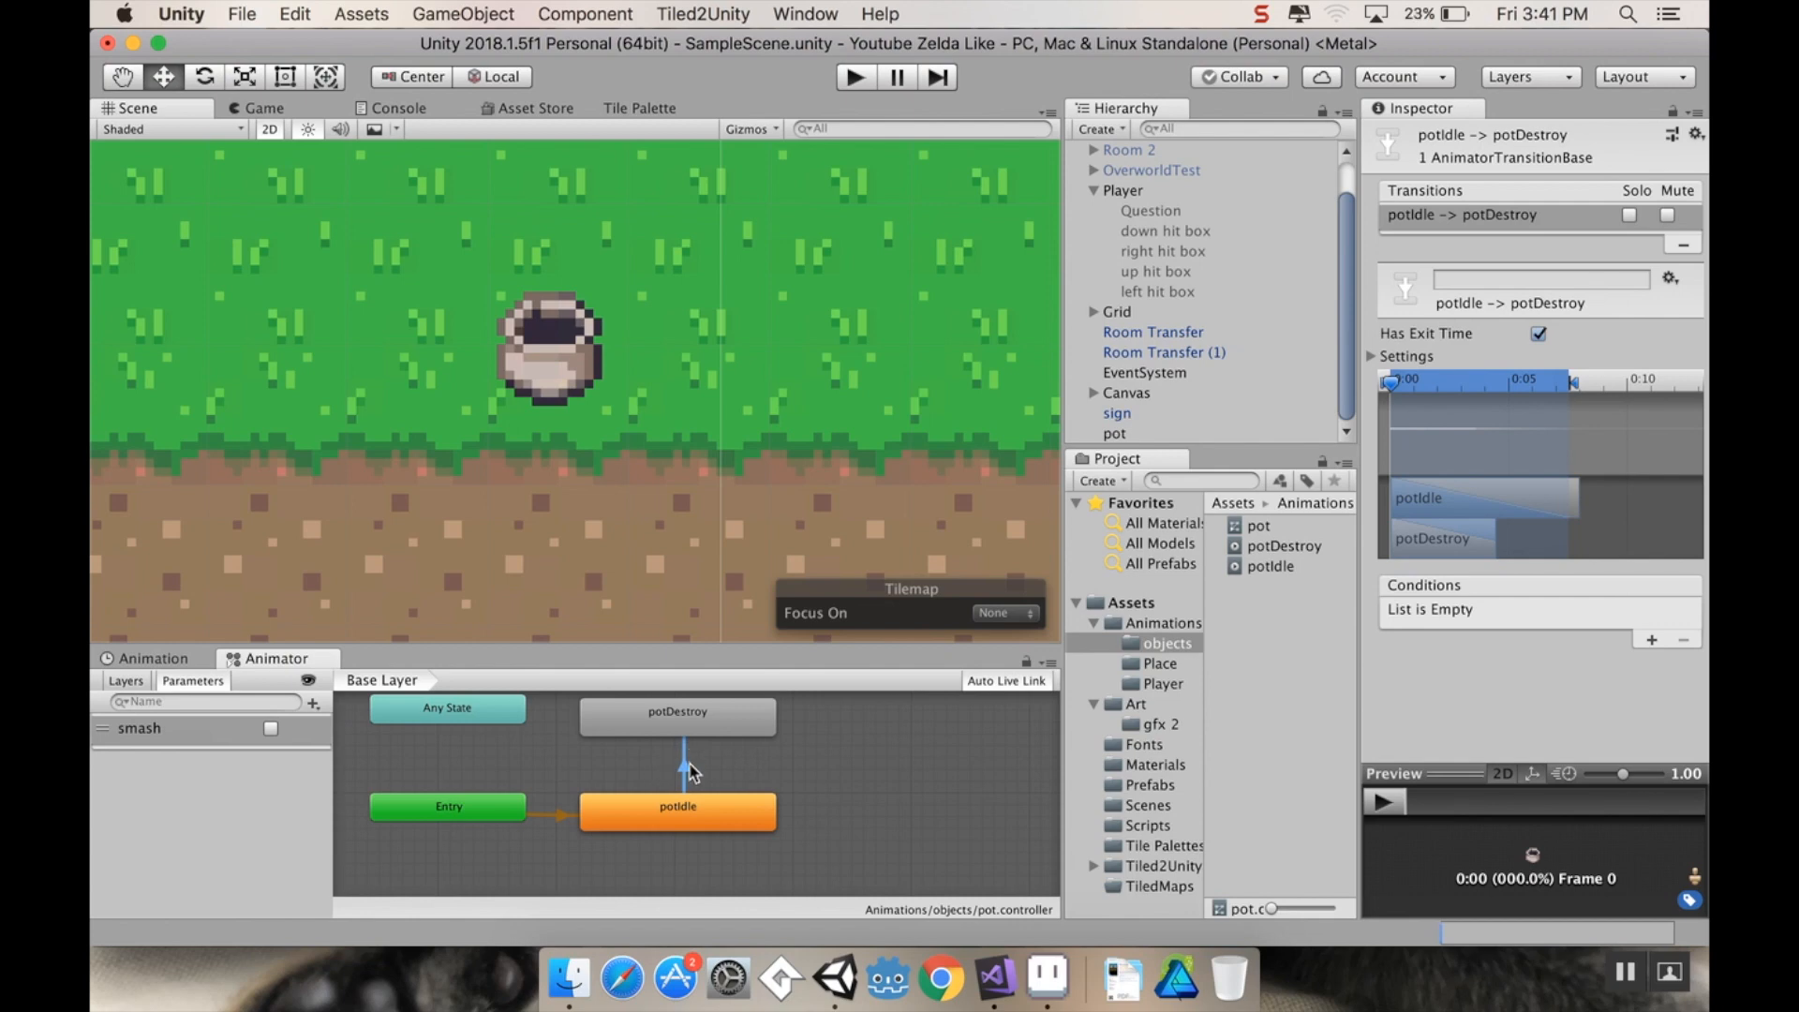
mouse_move(1482, 643)
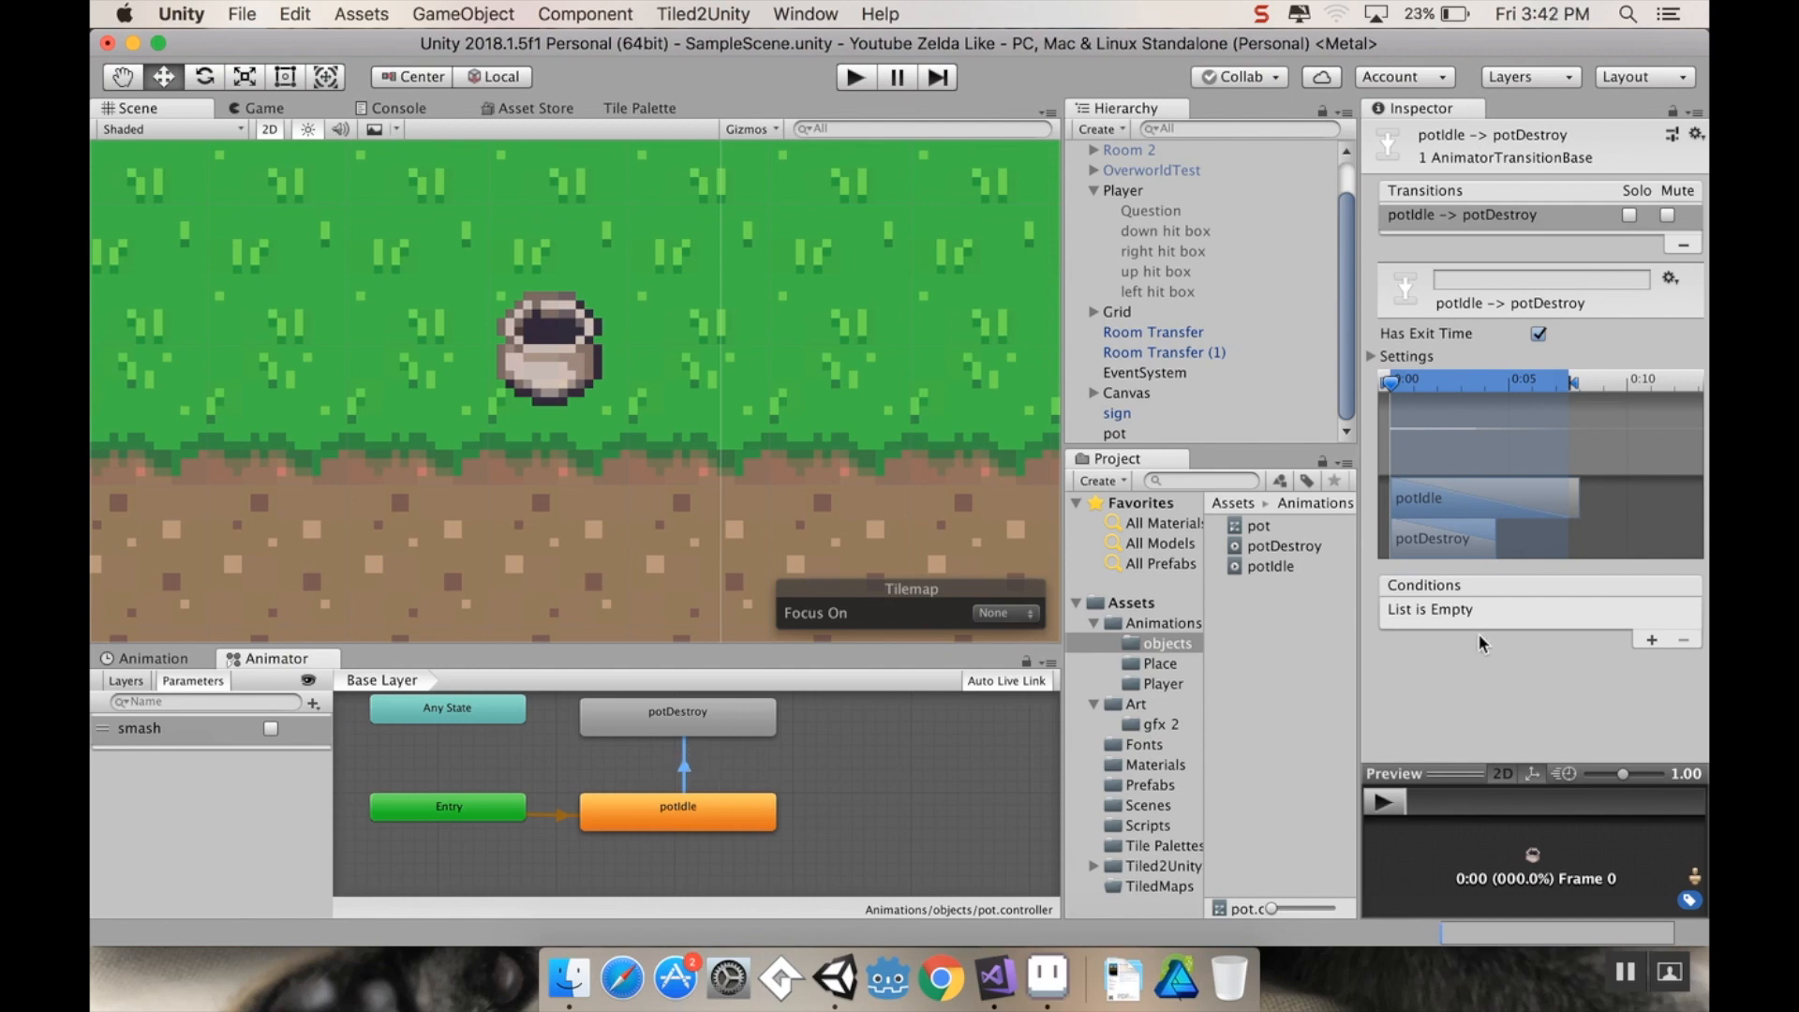
mouse_move(1593, 628)
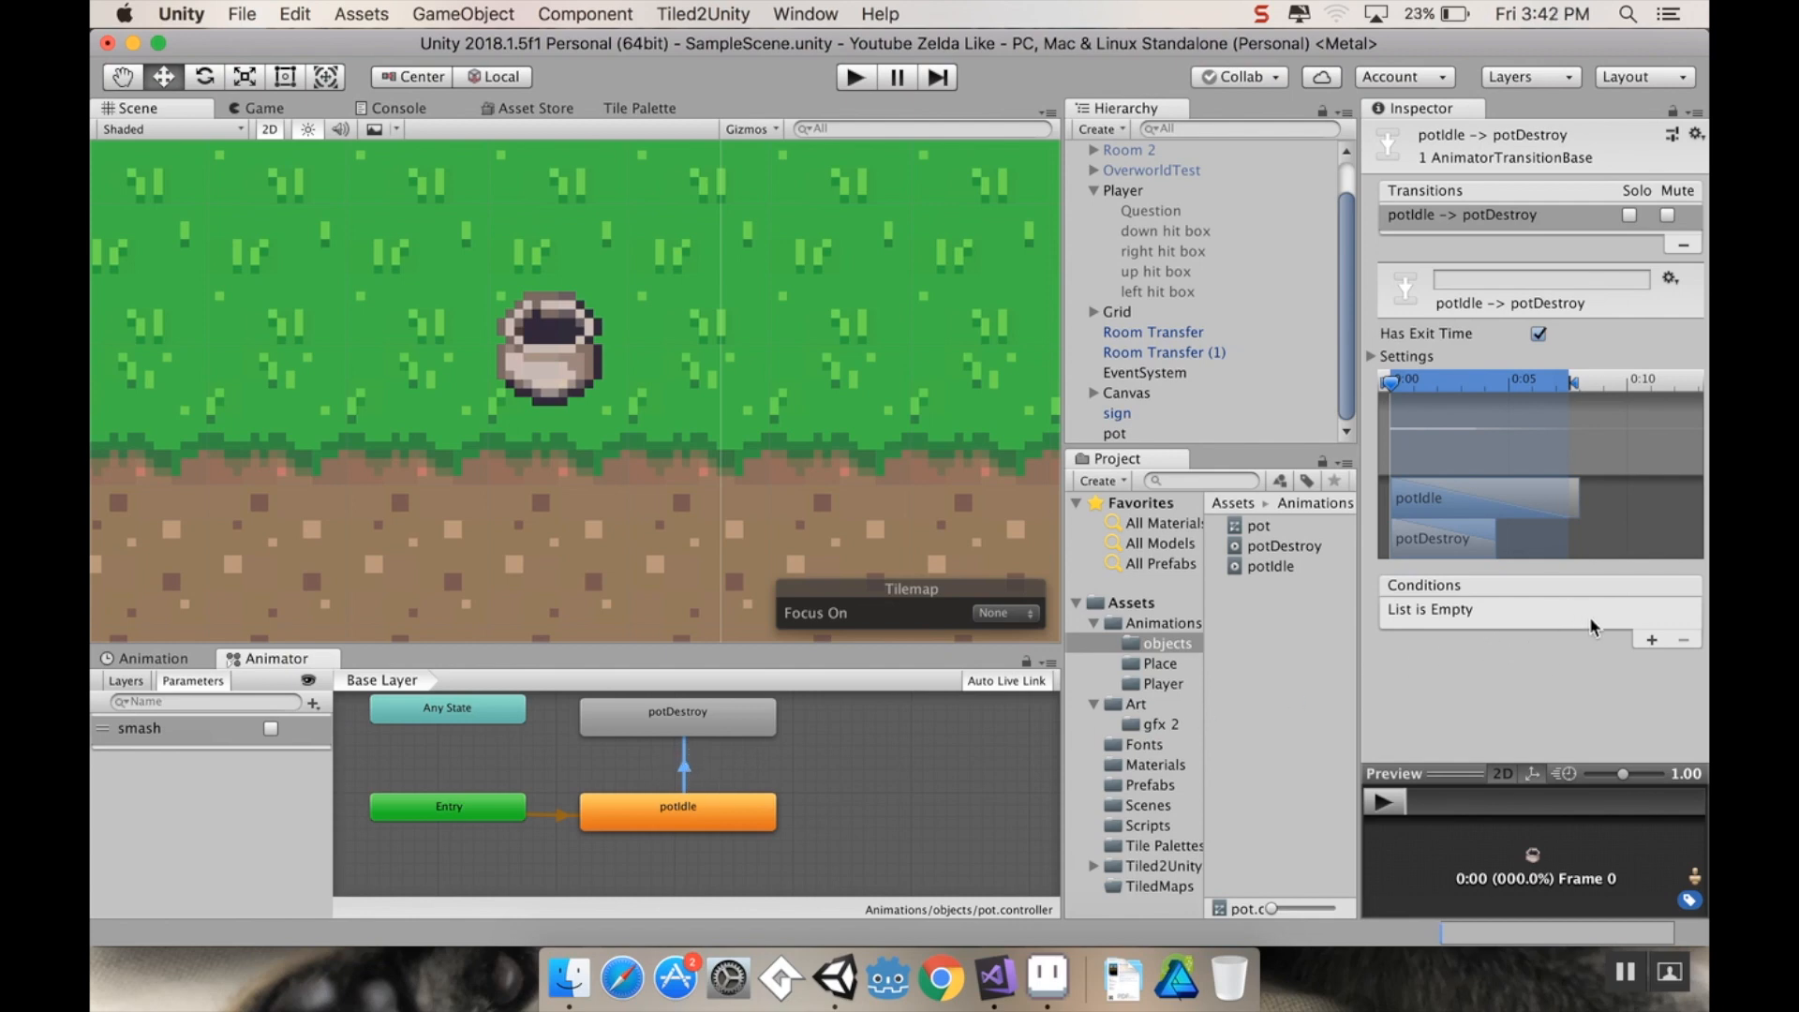
Step: Condition the potIdle→potDestroy transition on smash = true with Has Exit Time off
left_click(1648, 639)
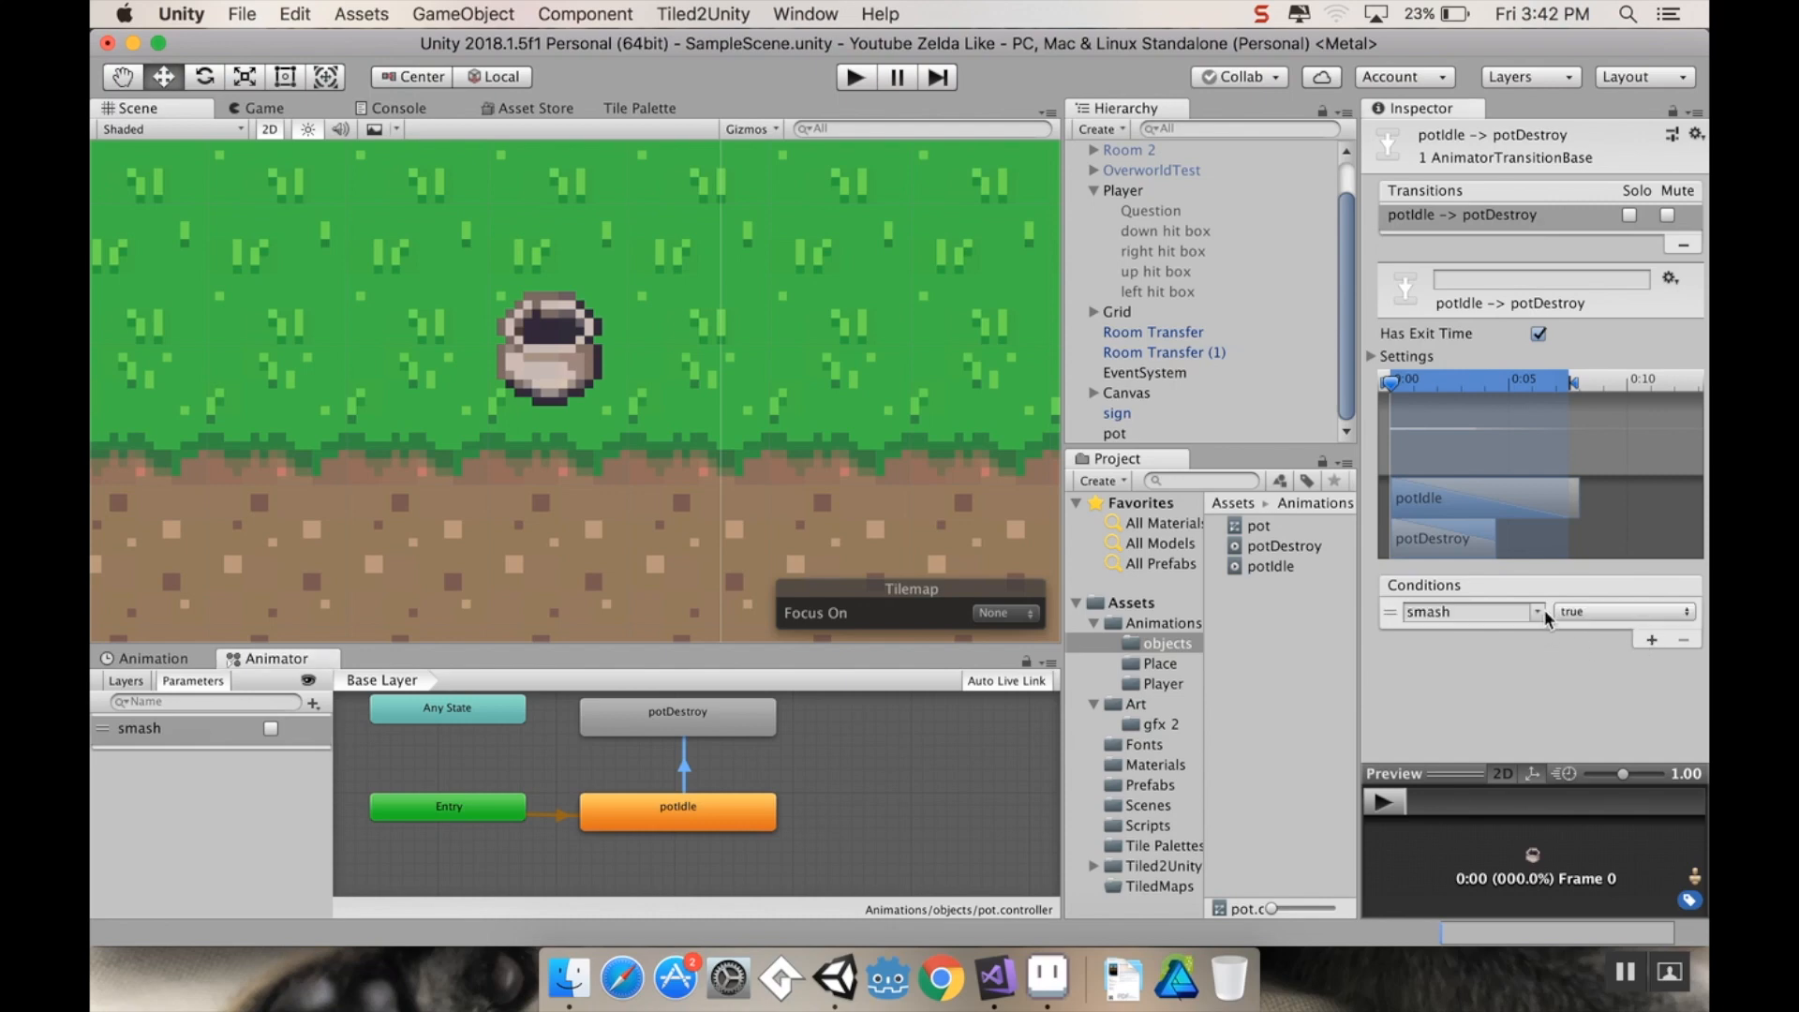
mouse_move(1637, 691)
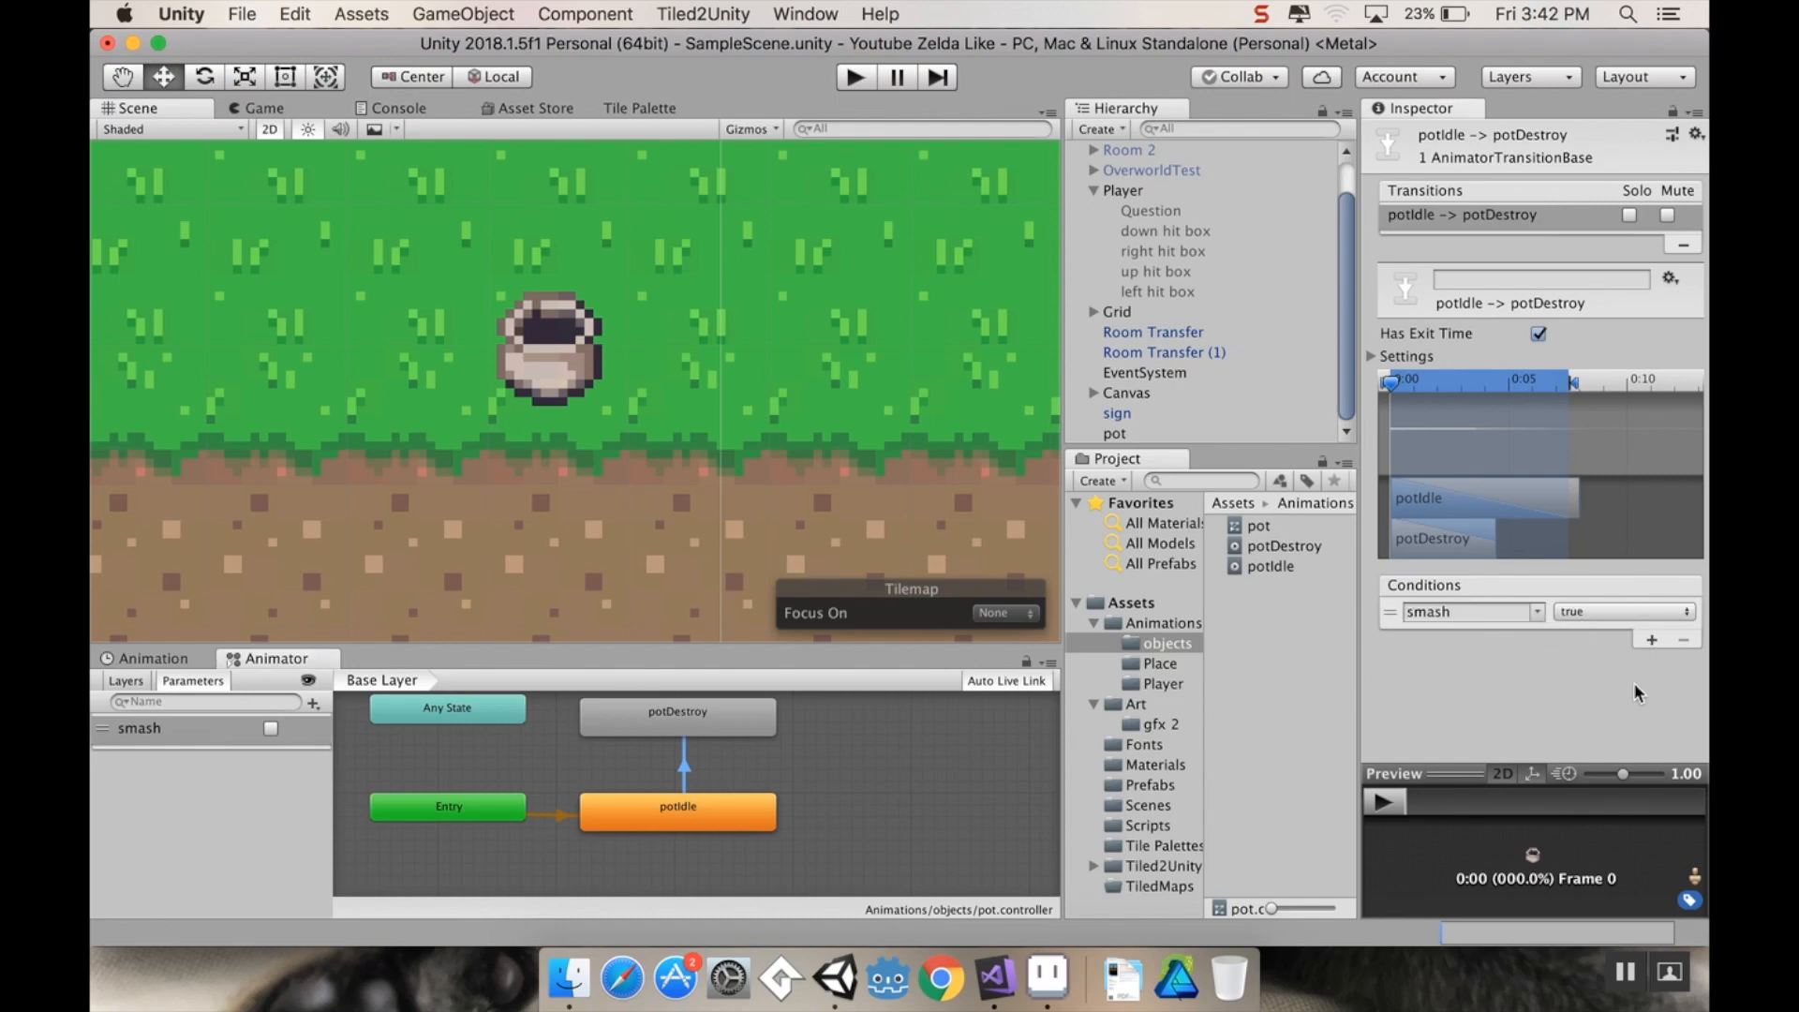
left_click(1539, 333)
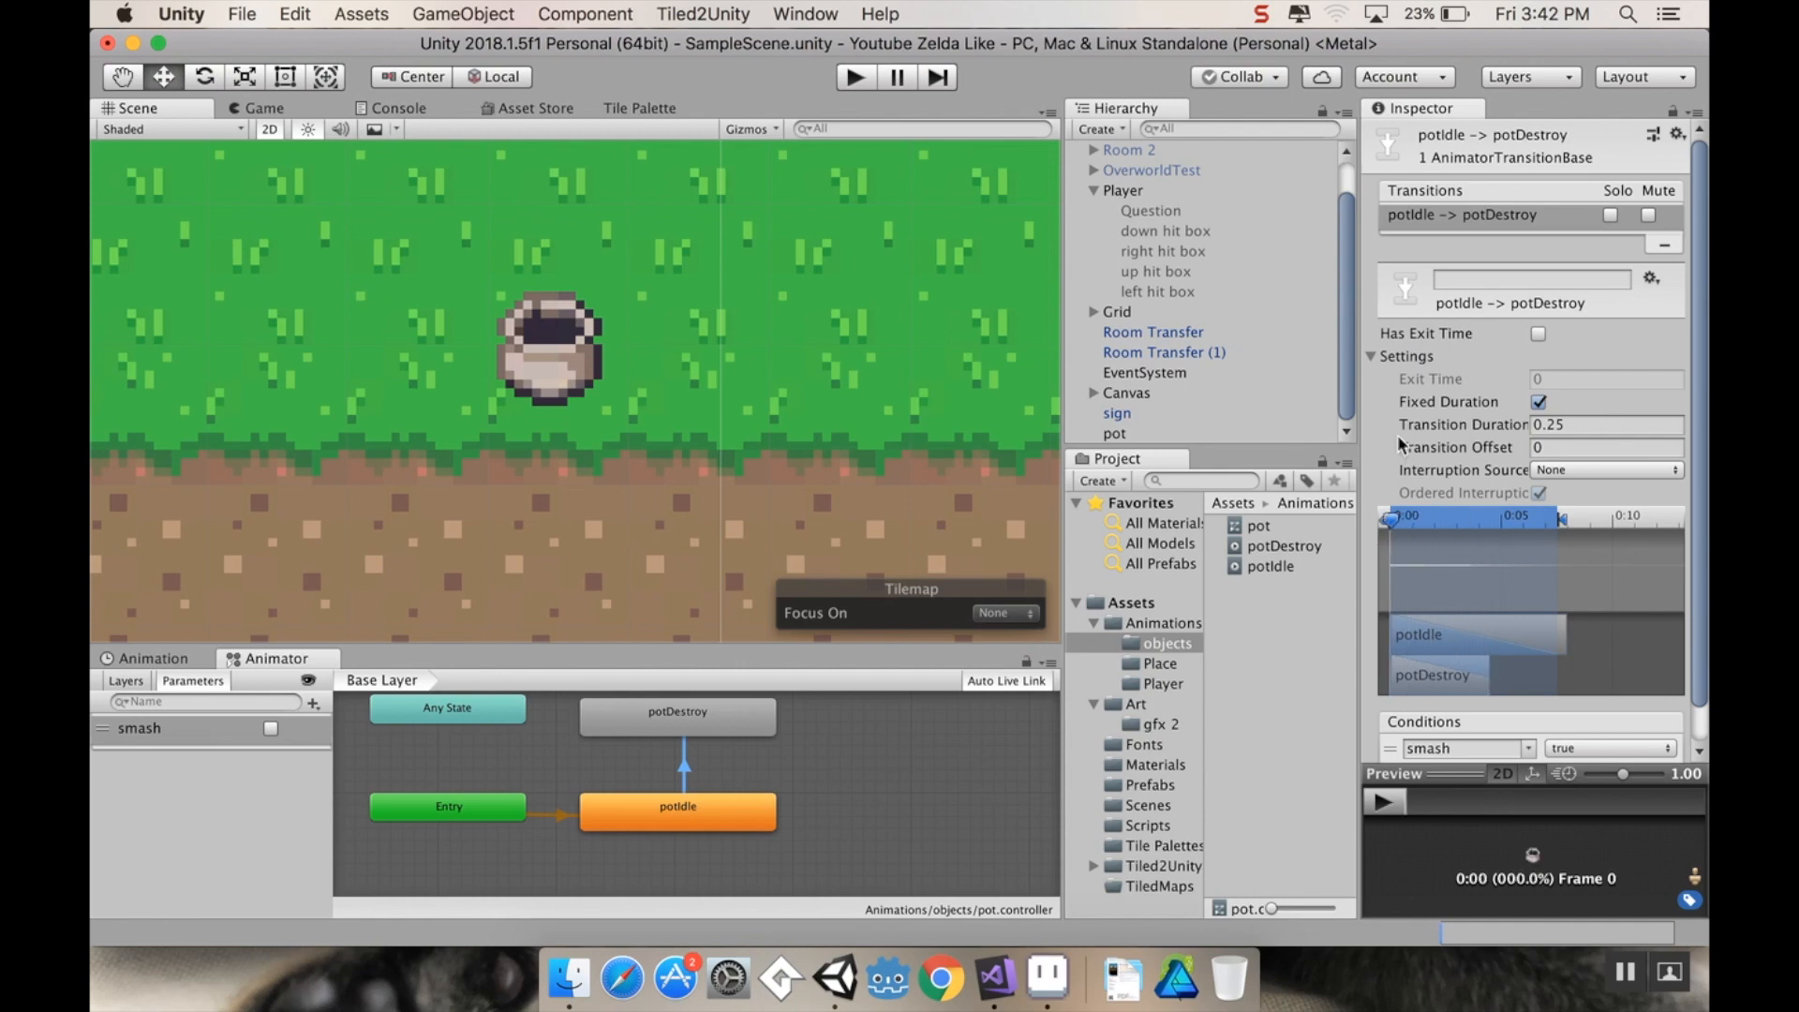
mouse_move(821, 673)
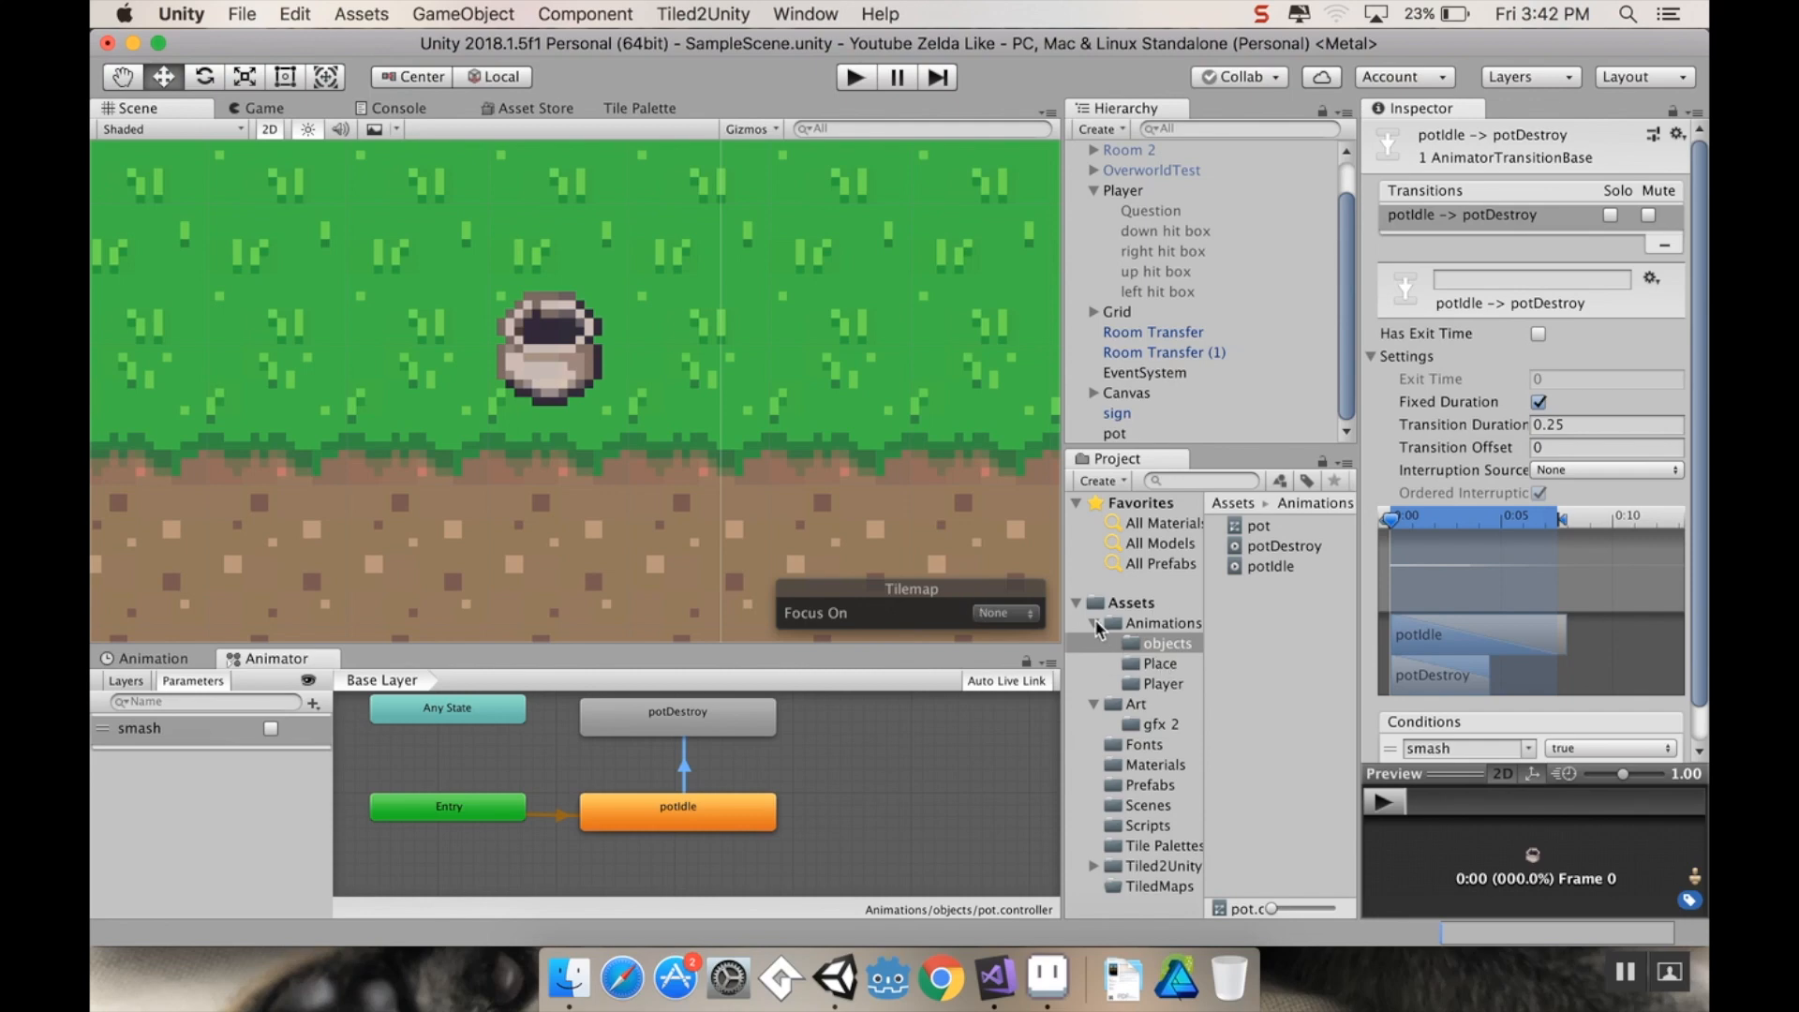
Step: Create a C# script named pot in the Scripts folder and open it in Visual Studio
left_click(1146, 744)
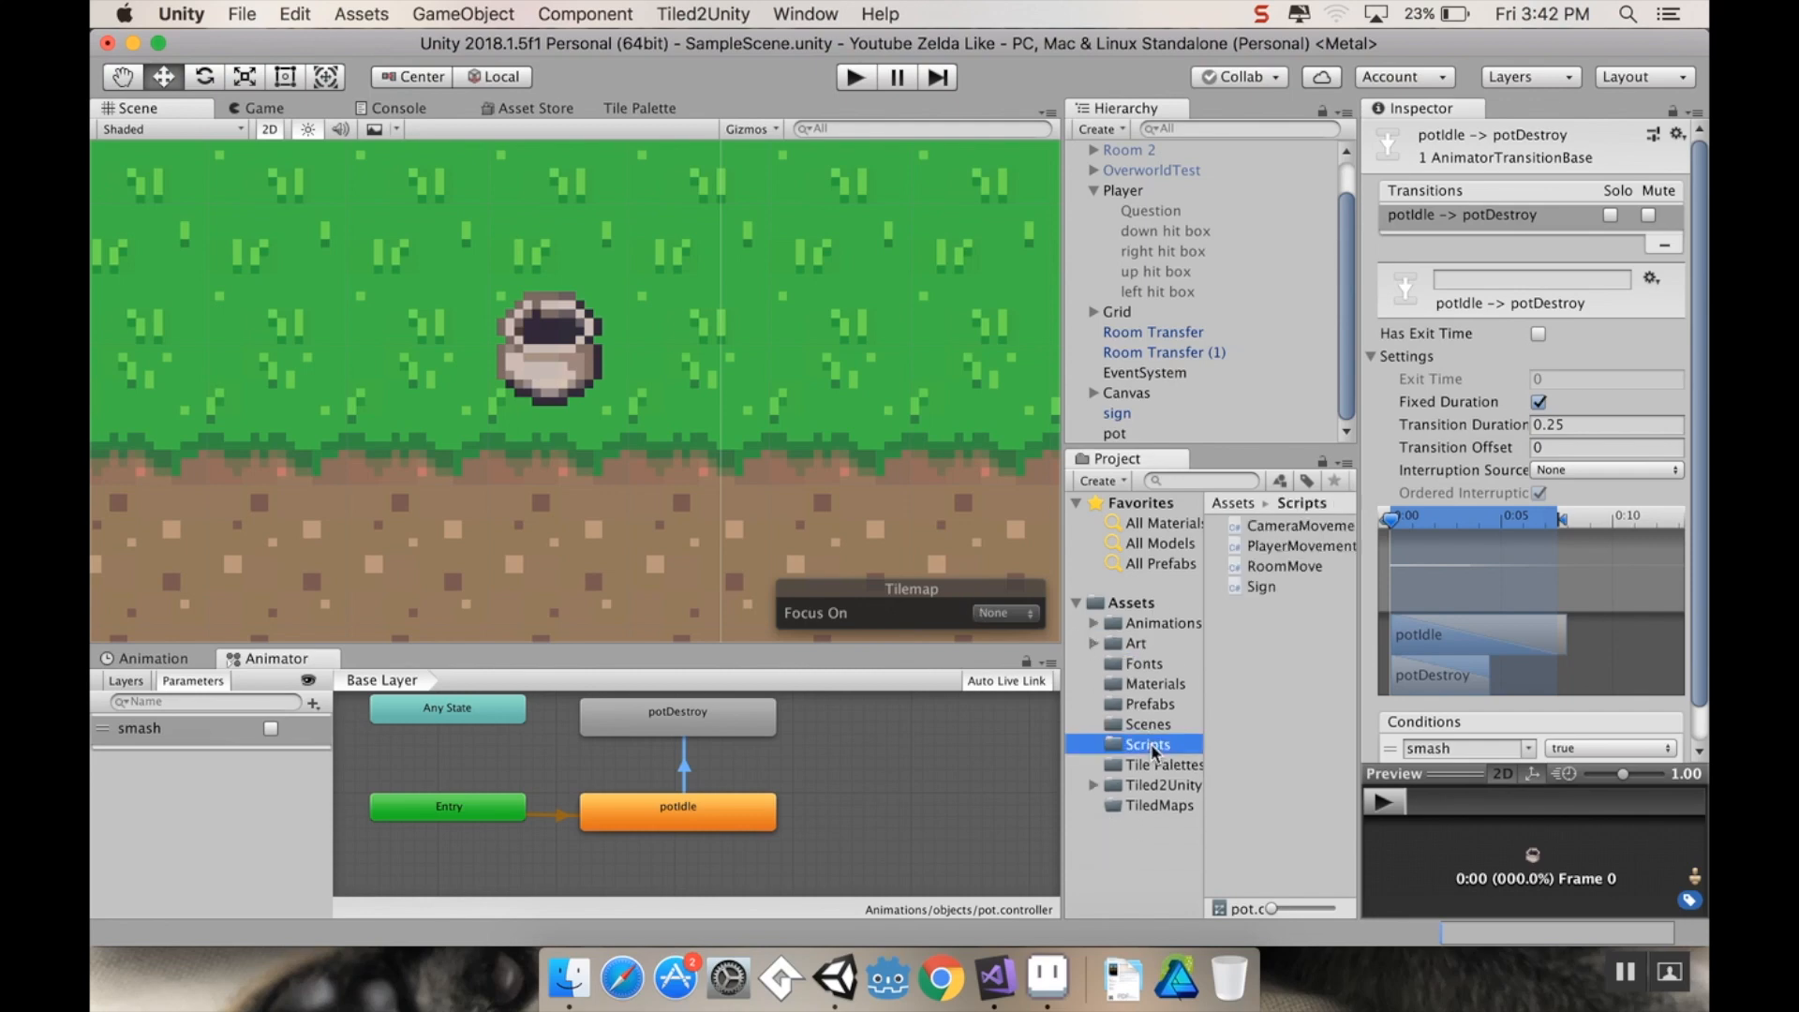
right_click(1147, 744)
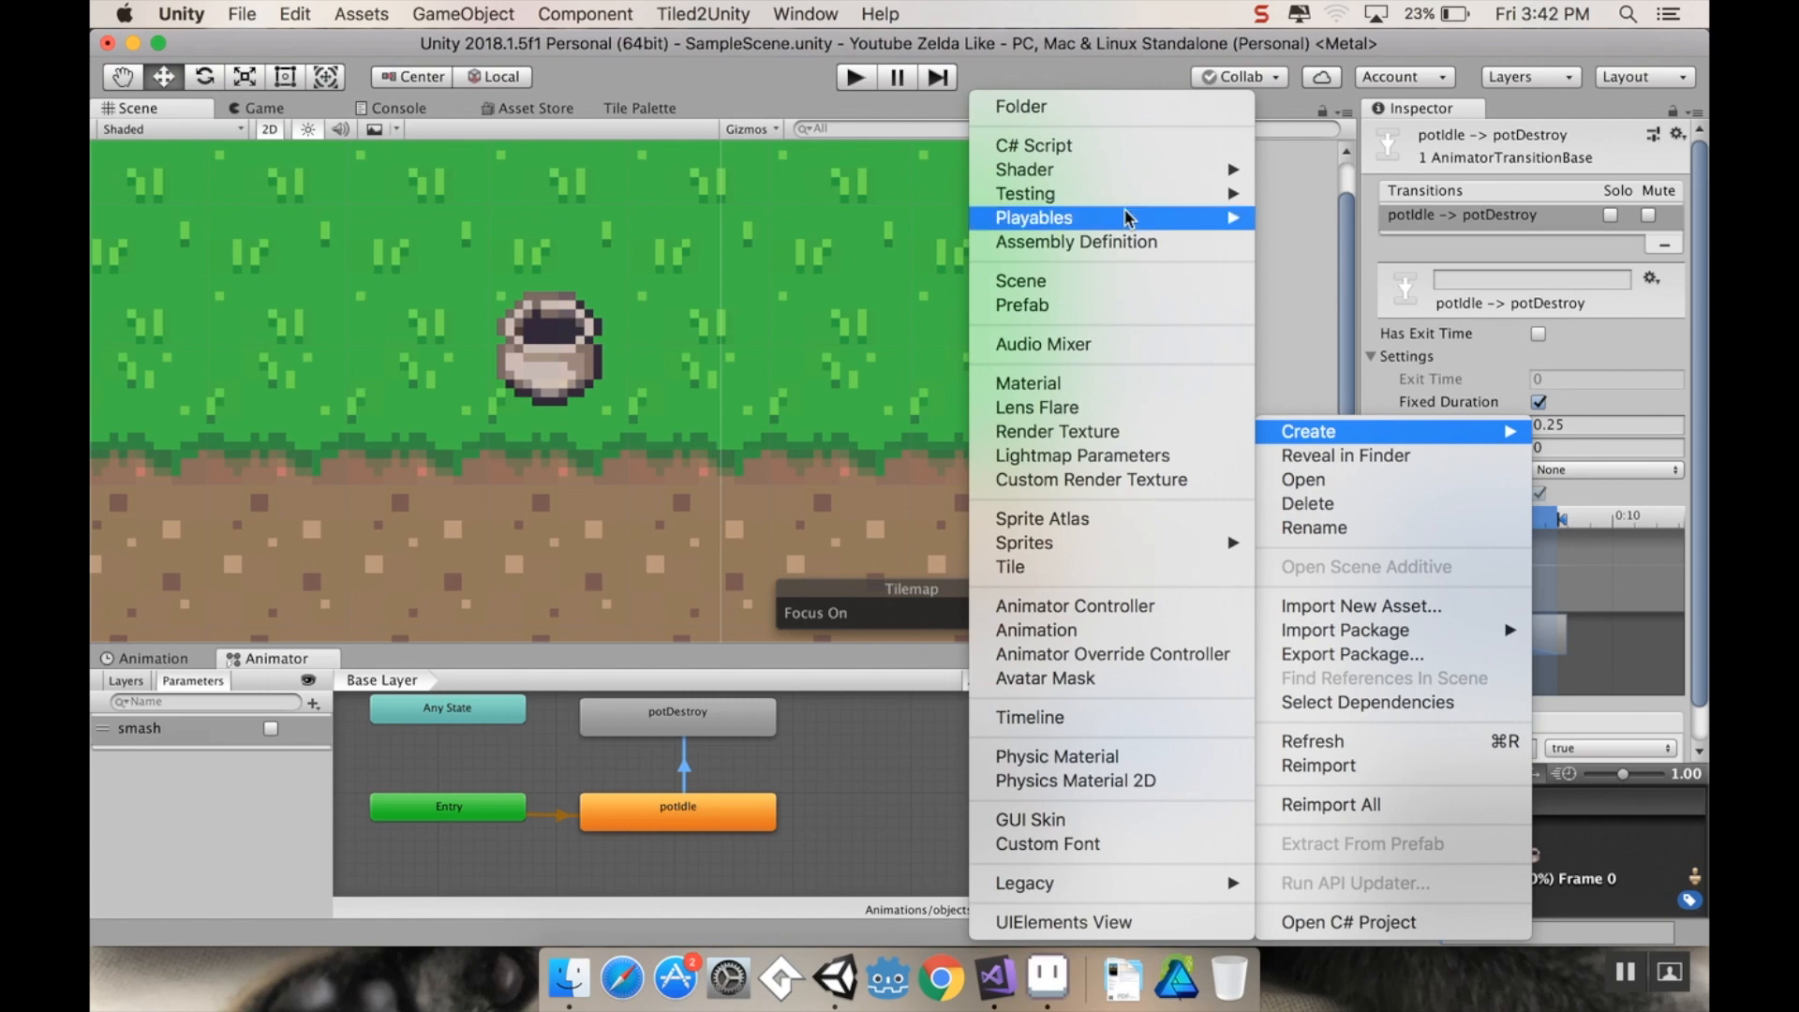
left_click(1033, 145)
type("pot")
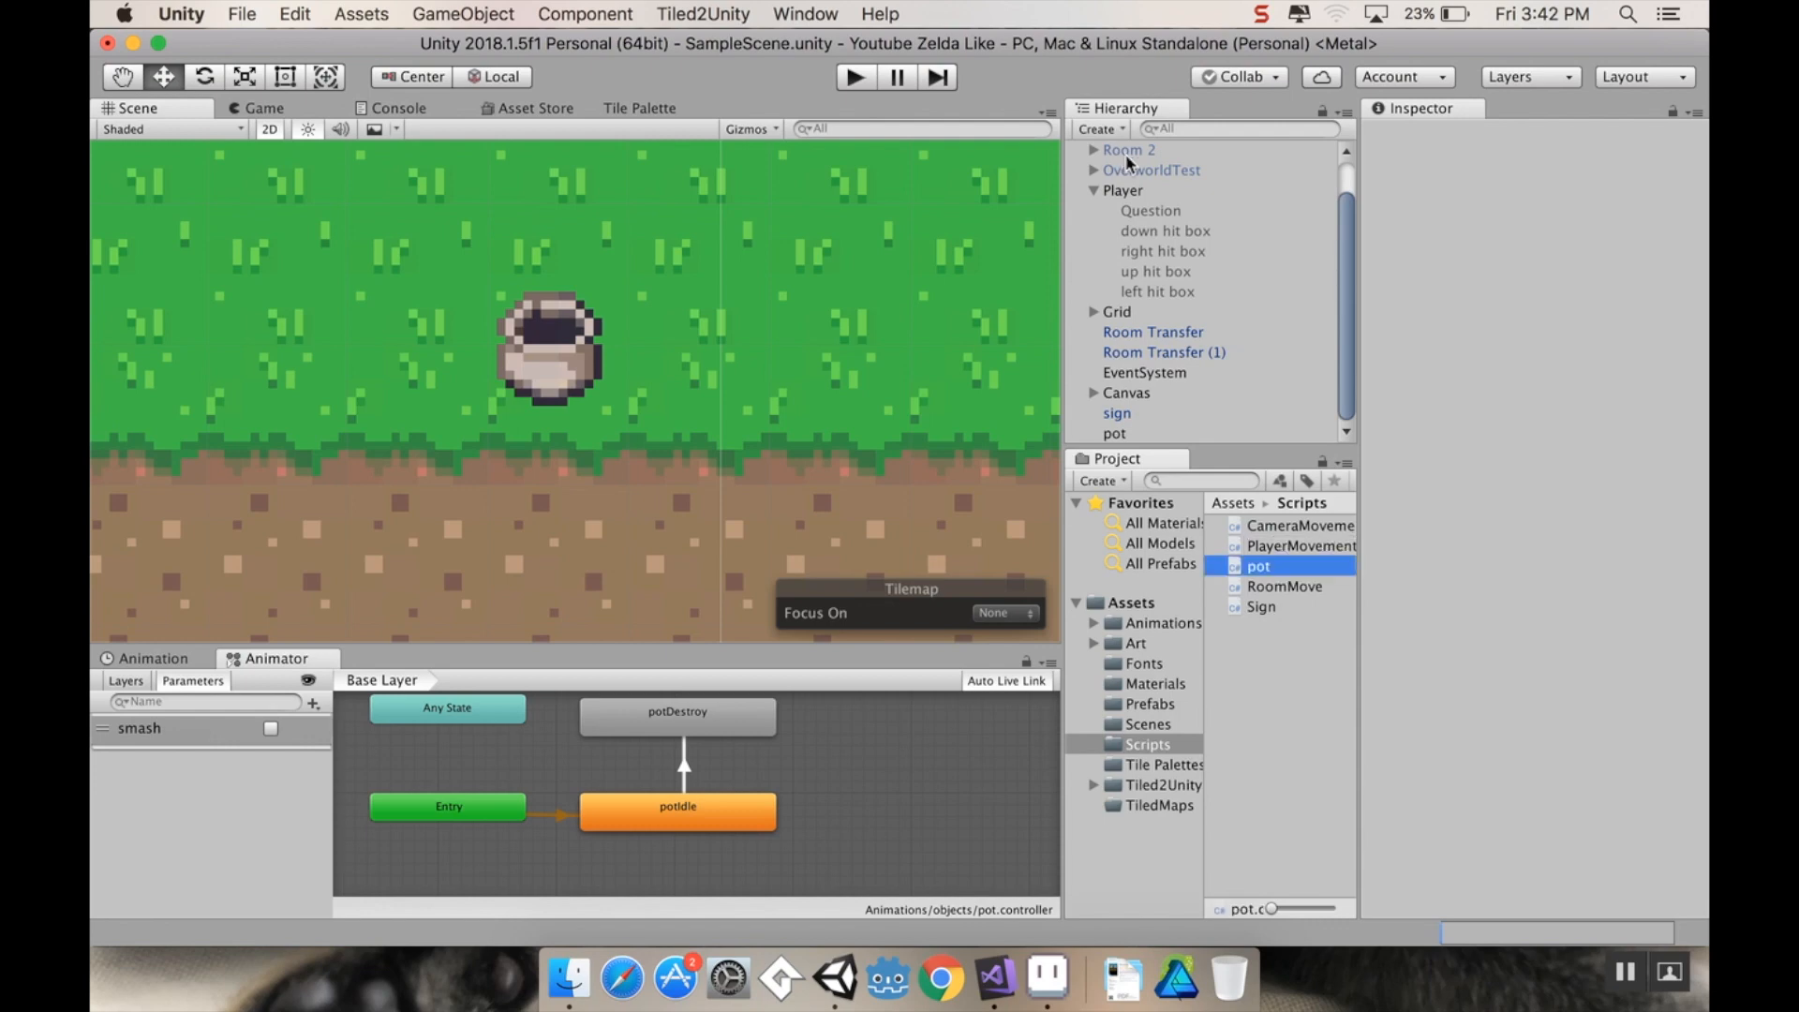
left_click(1259, 563)
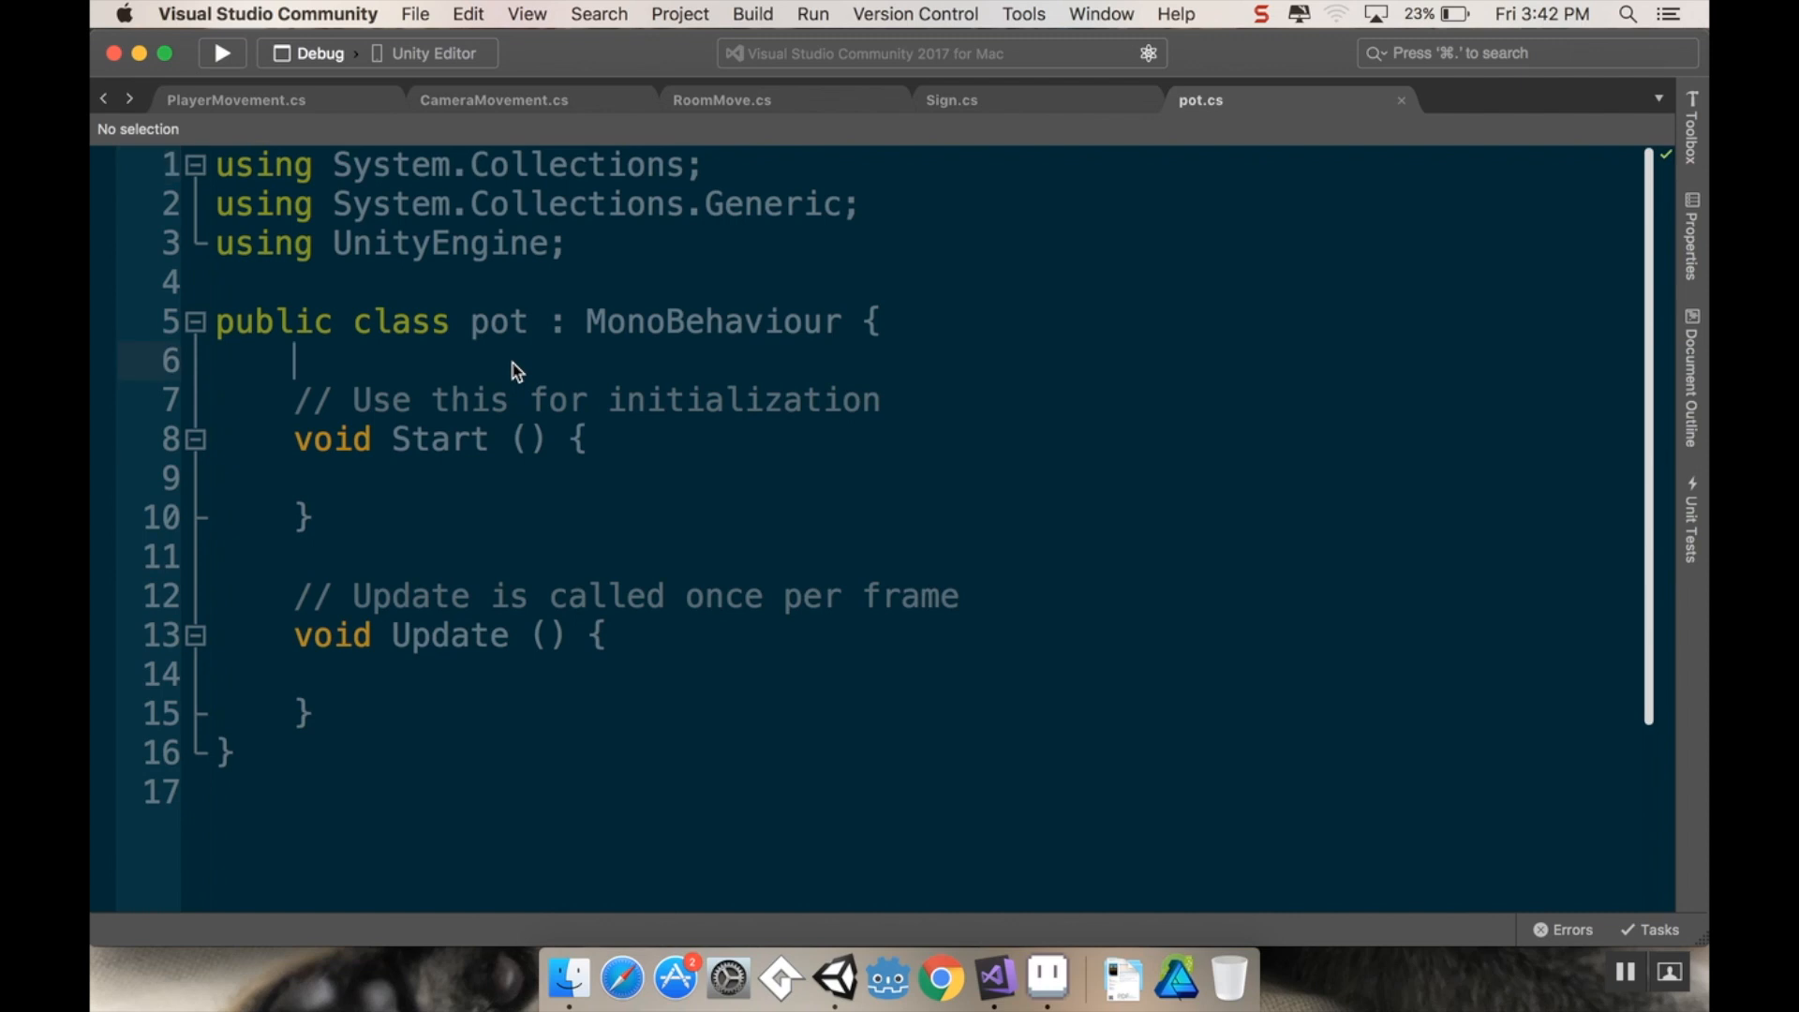
Step: Declare 'private Animator anim;' in the pot class
key("Return")
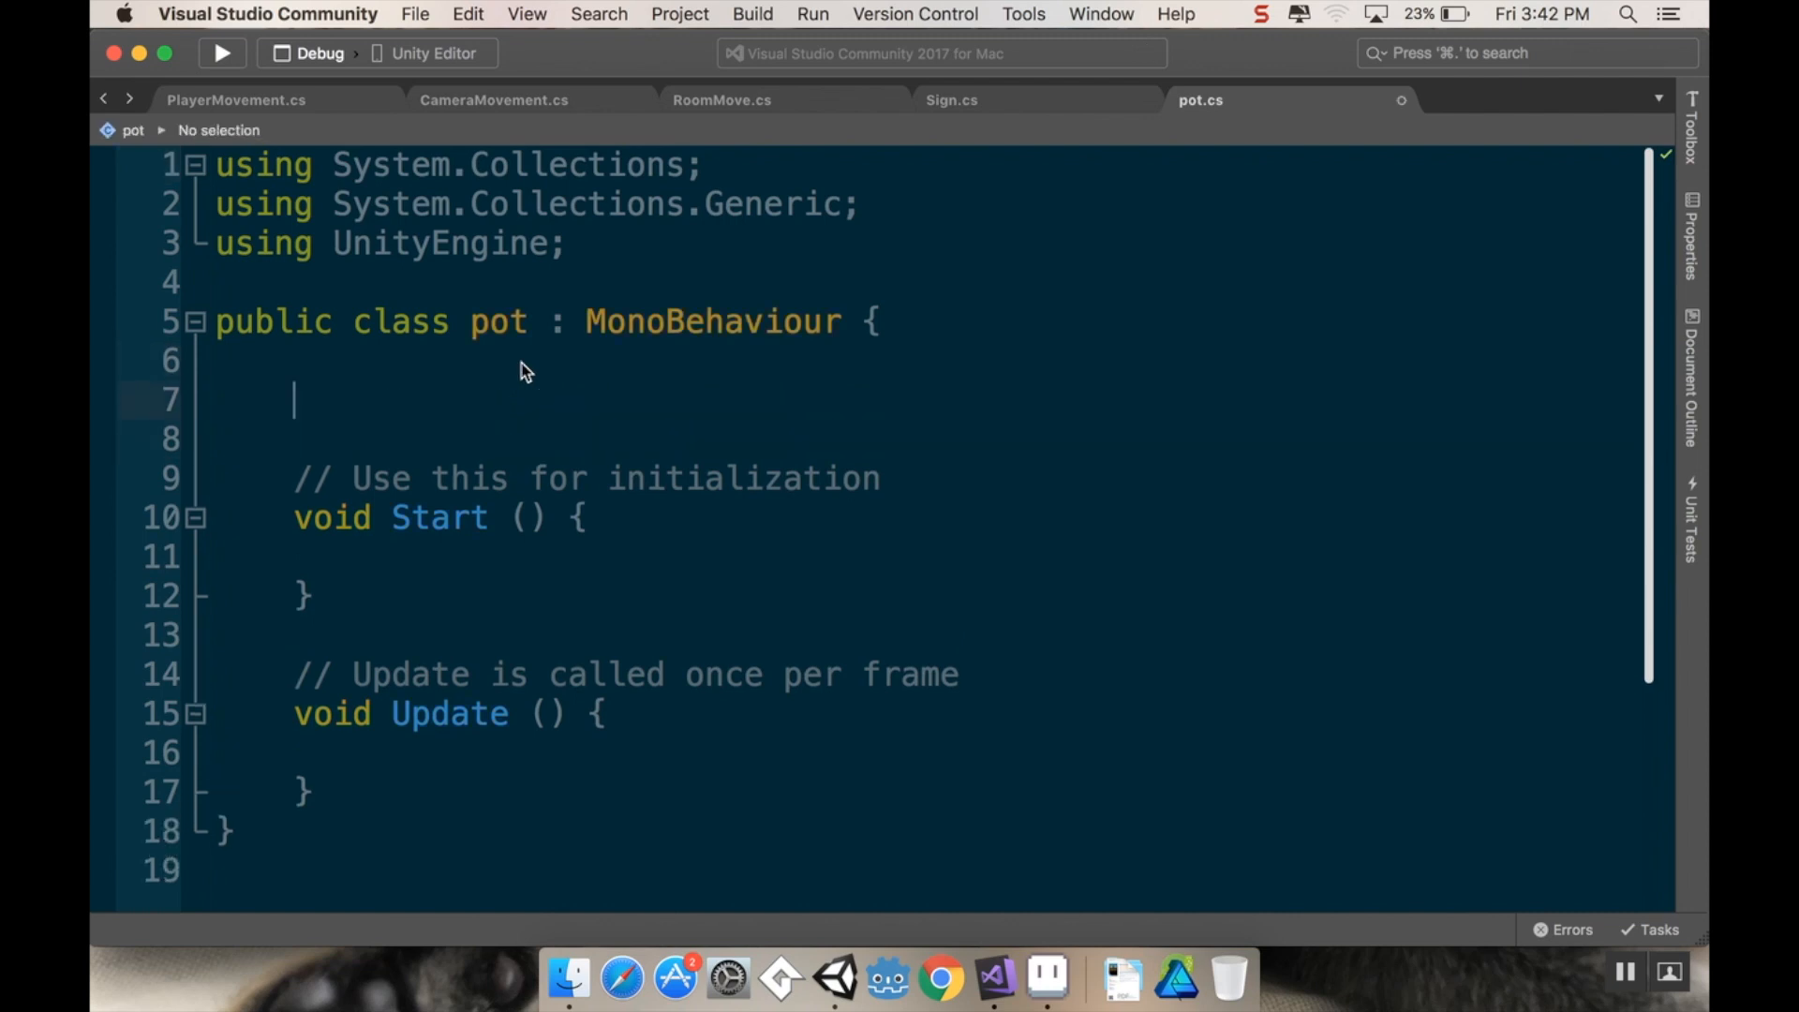
type("priva")
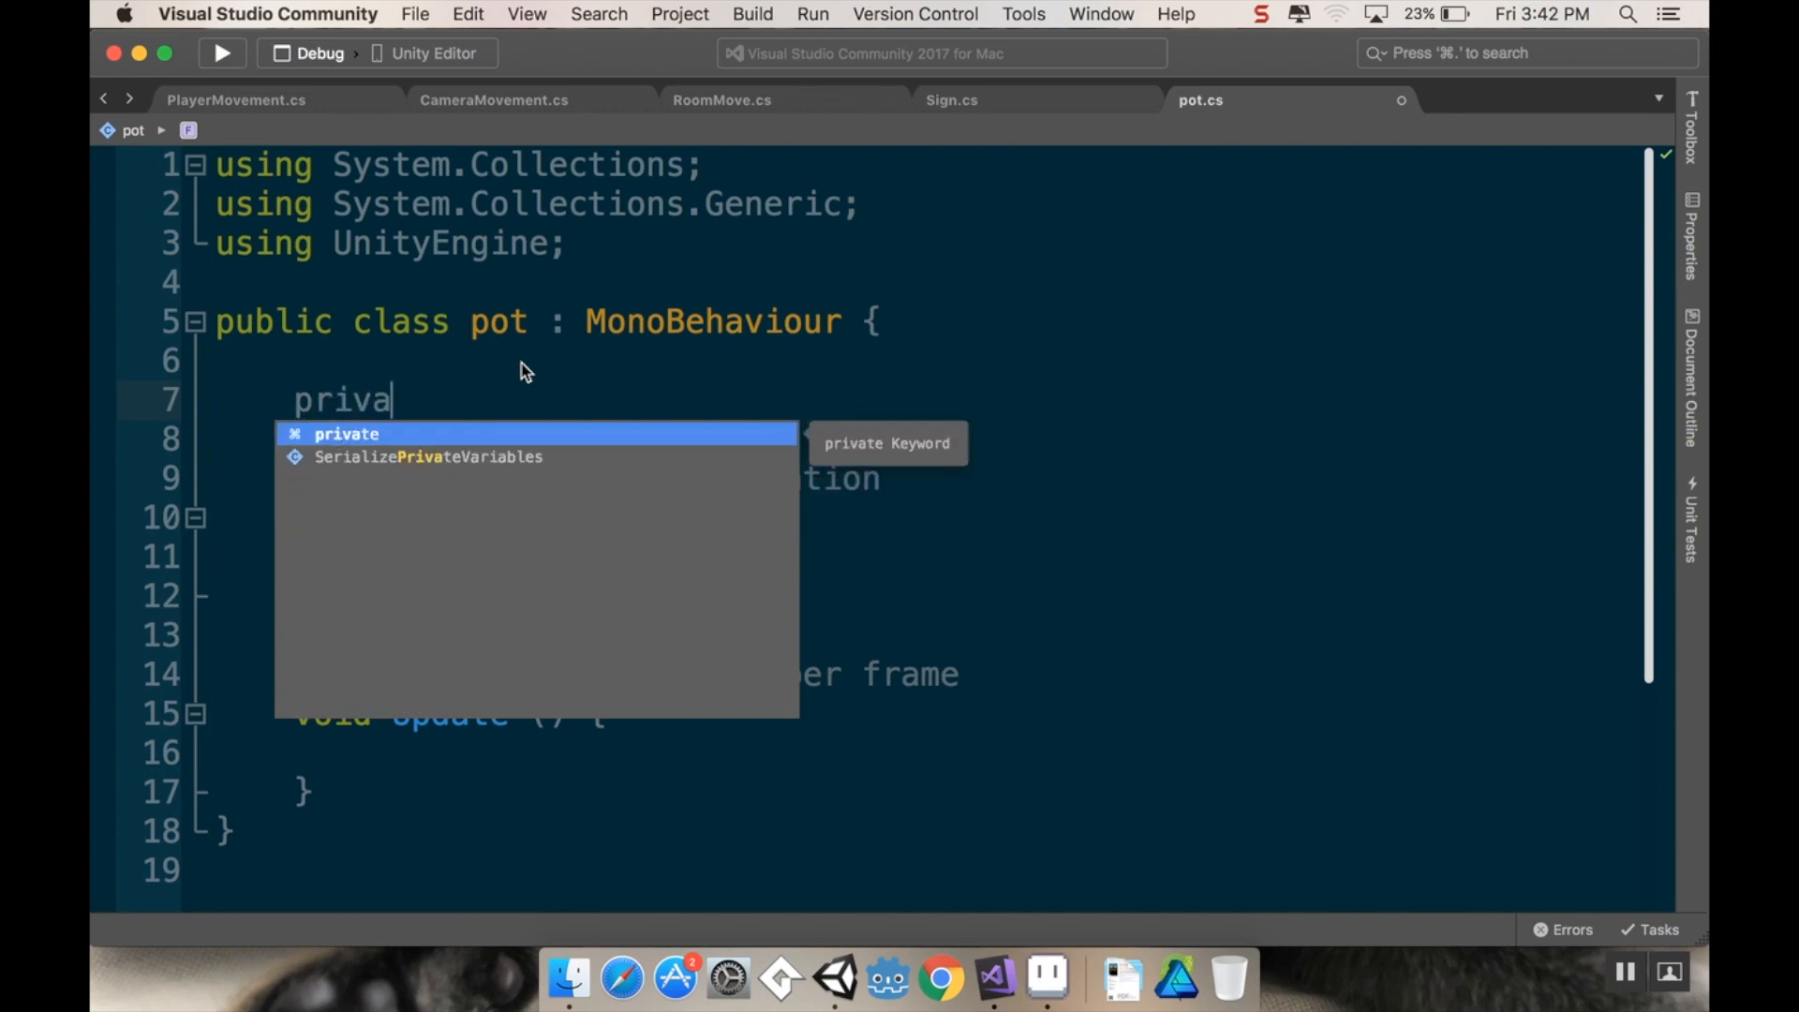
type("Animator")
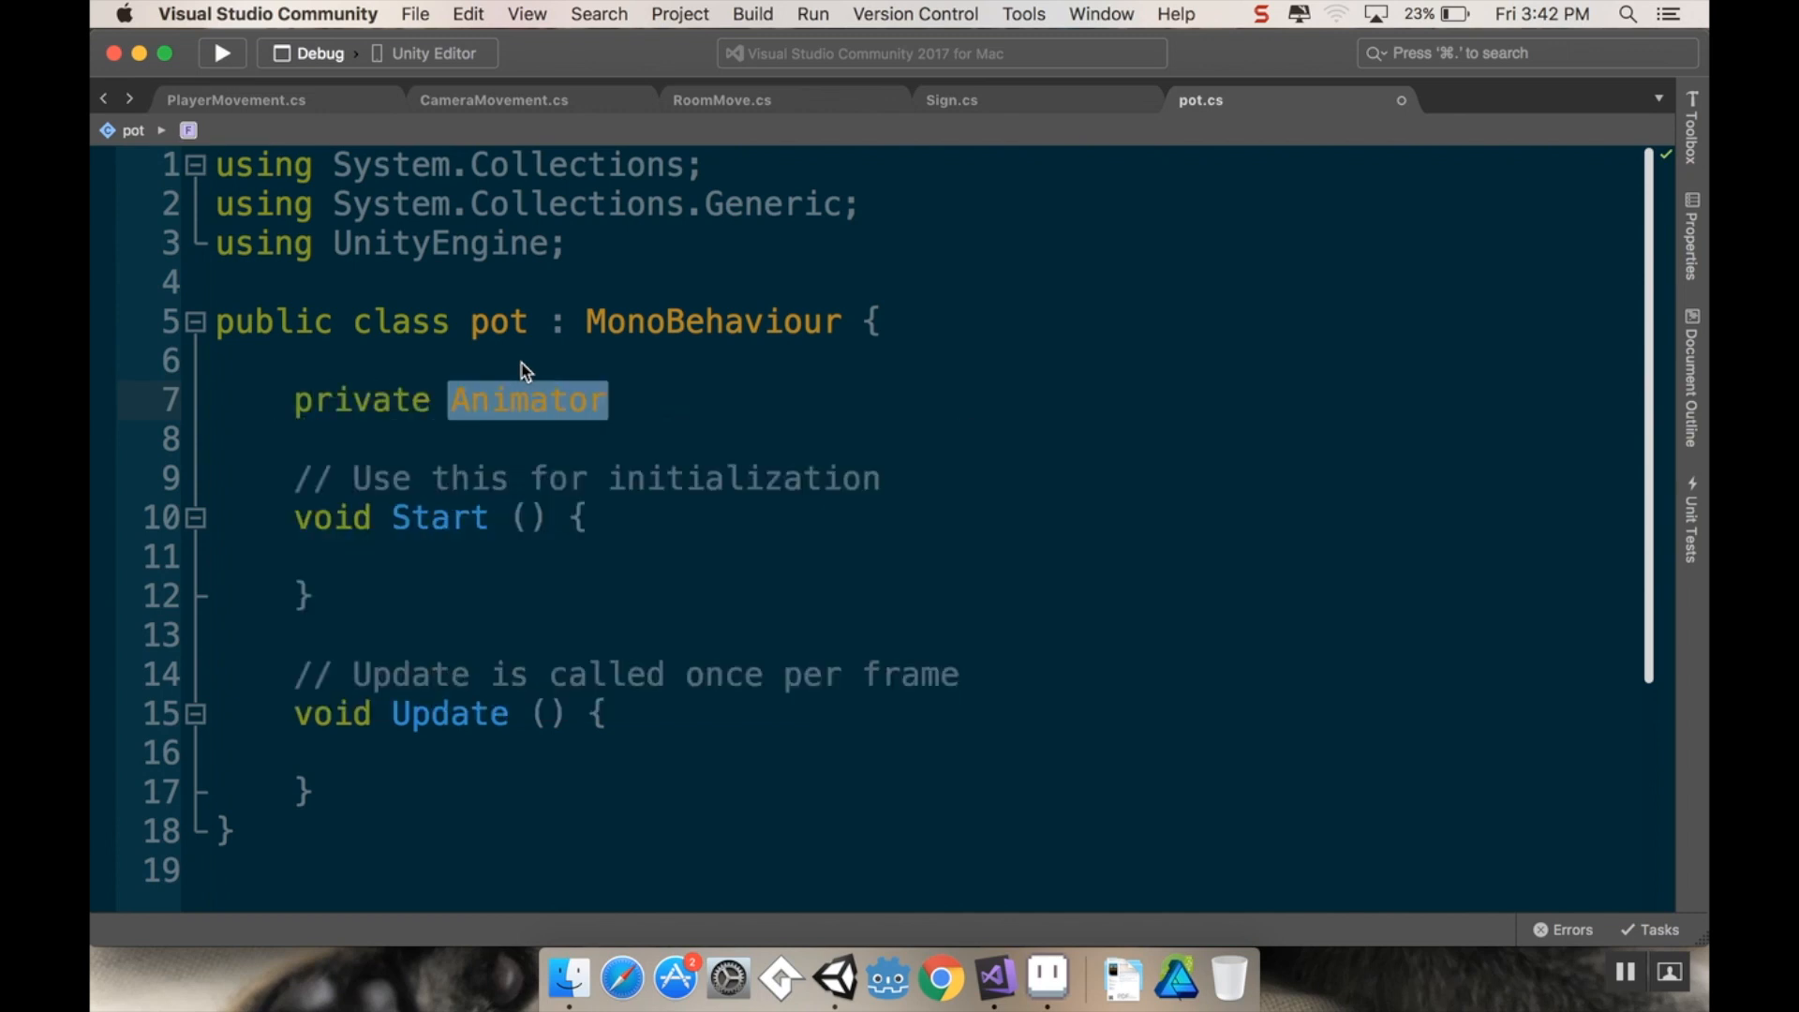
type("anim")
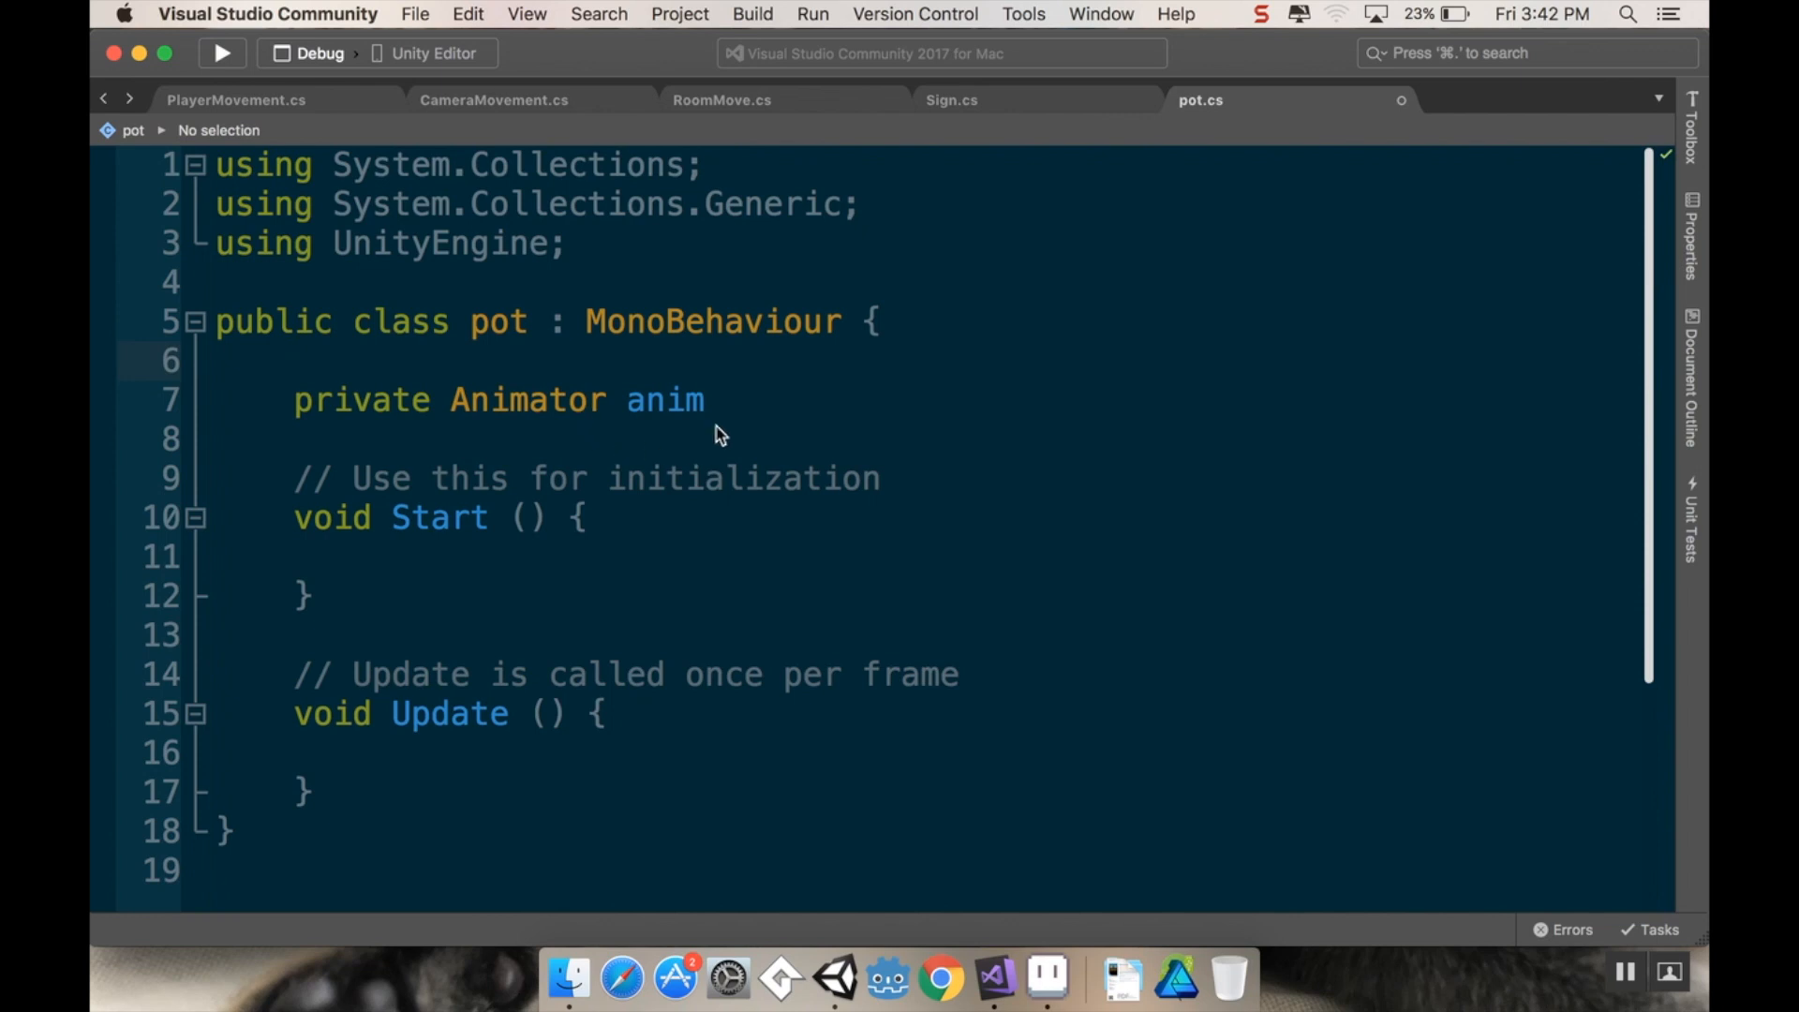
type(";")
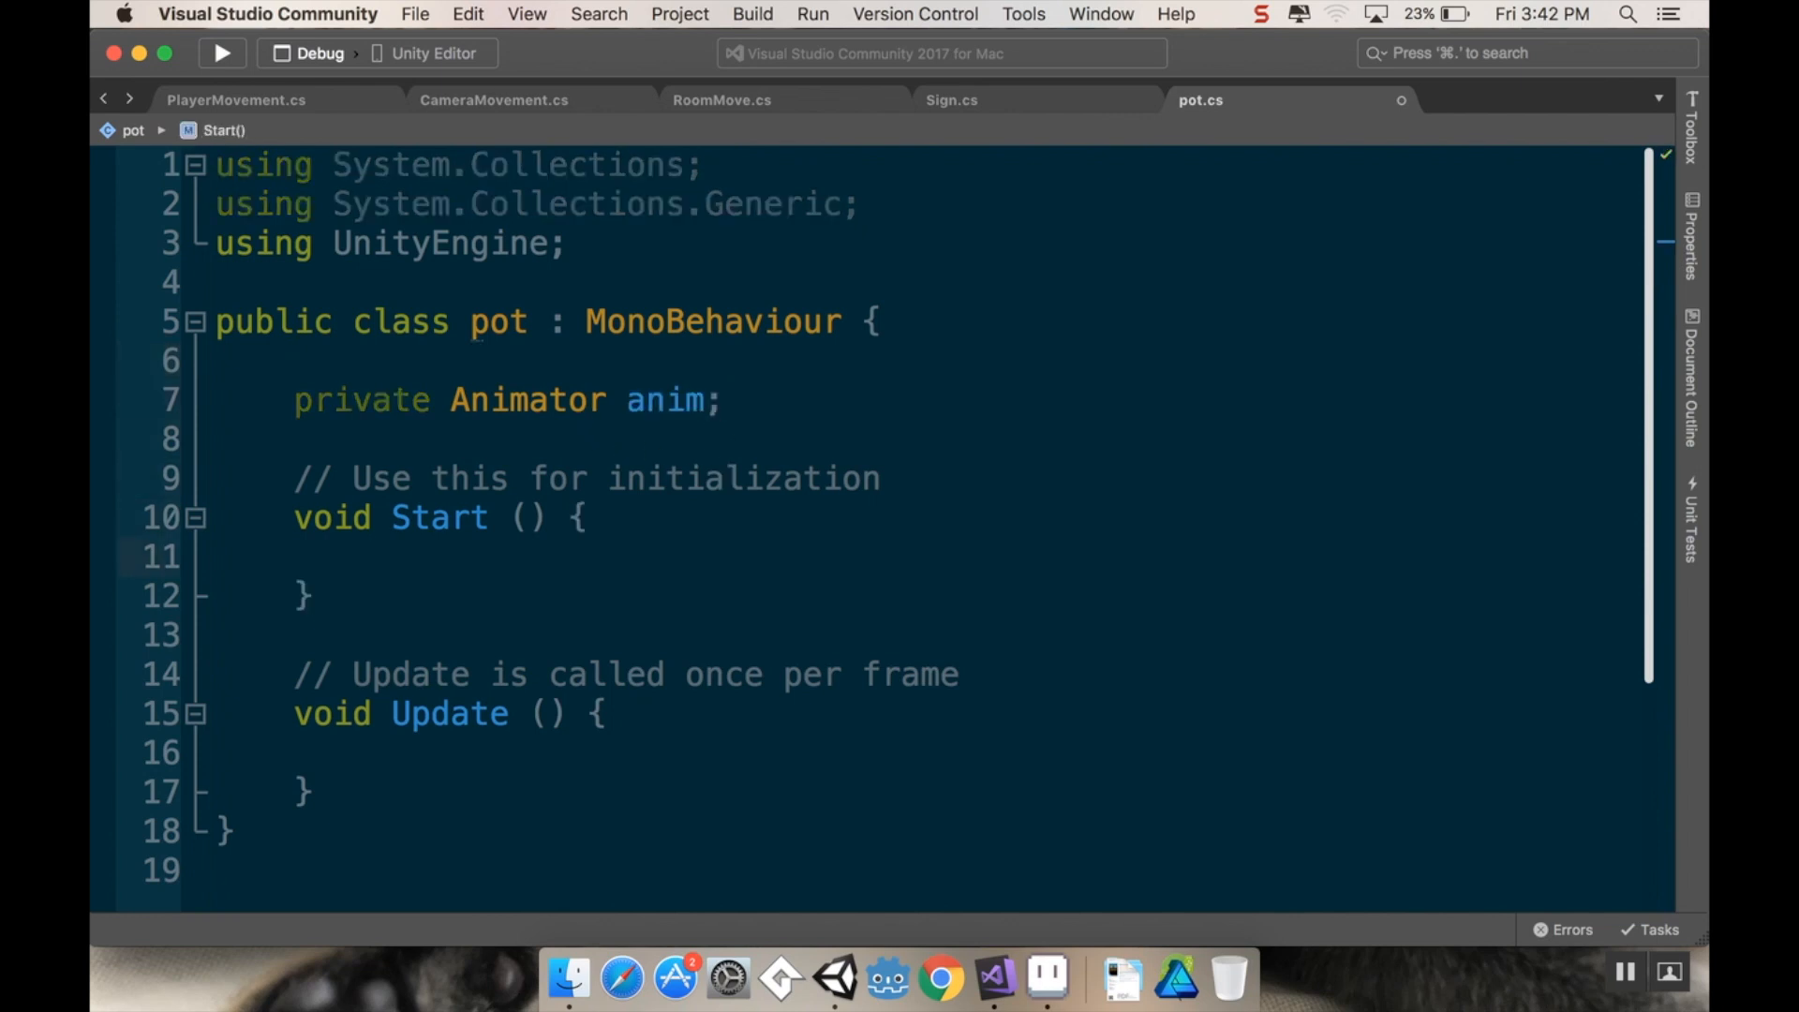
Step: Assign anim = GetComponent<Animator>() in Start
type("anim =")
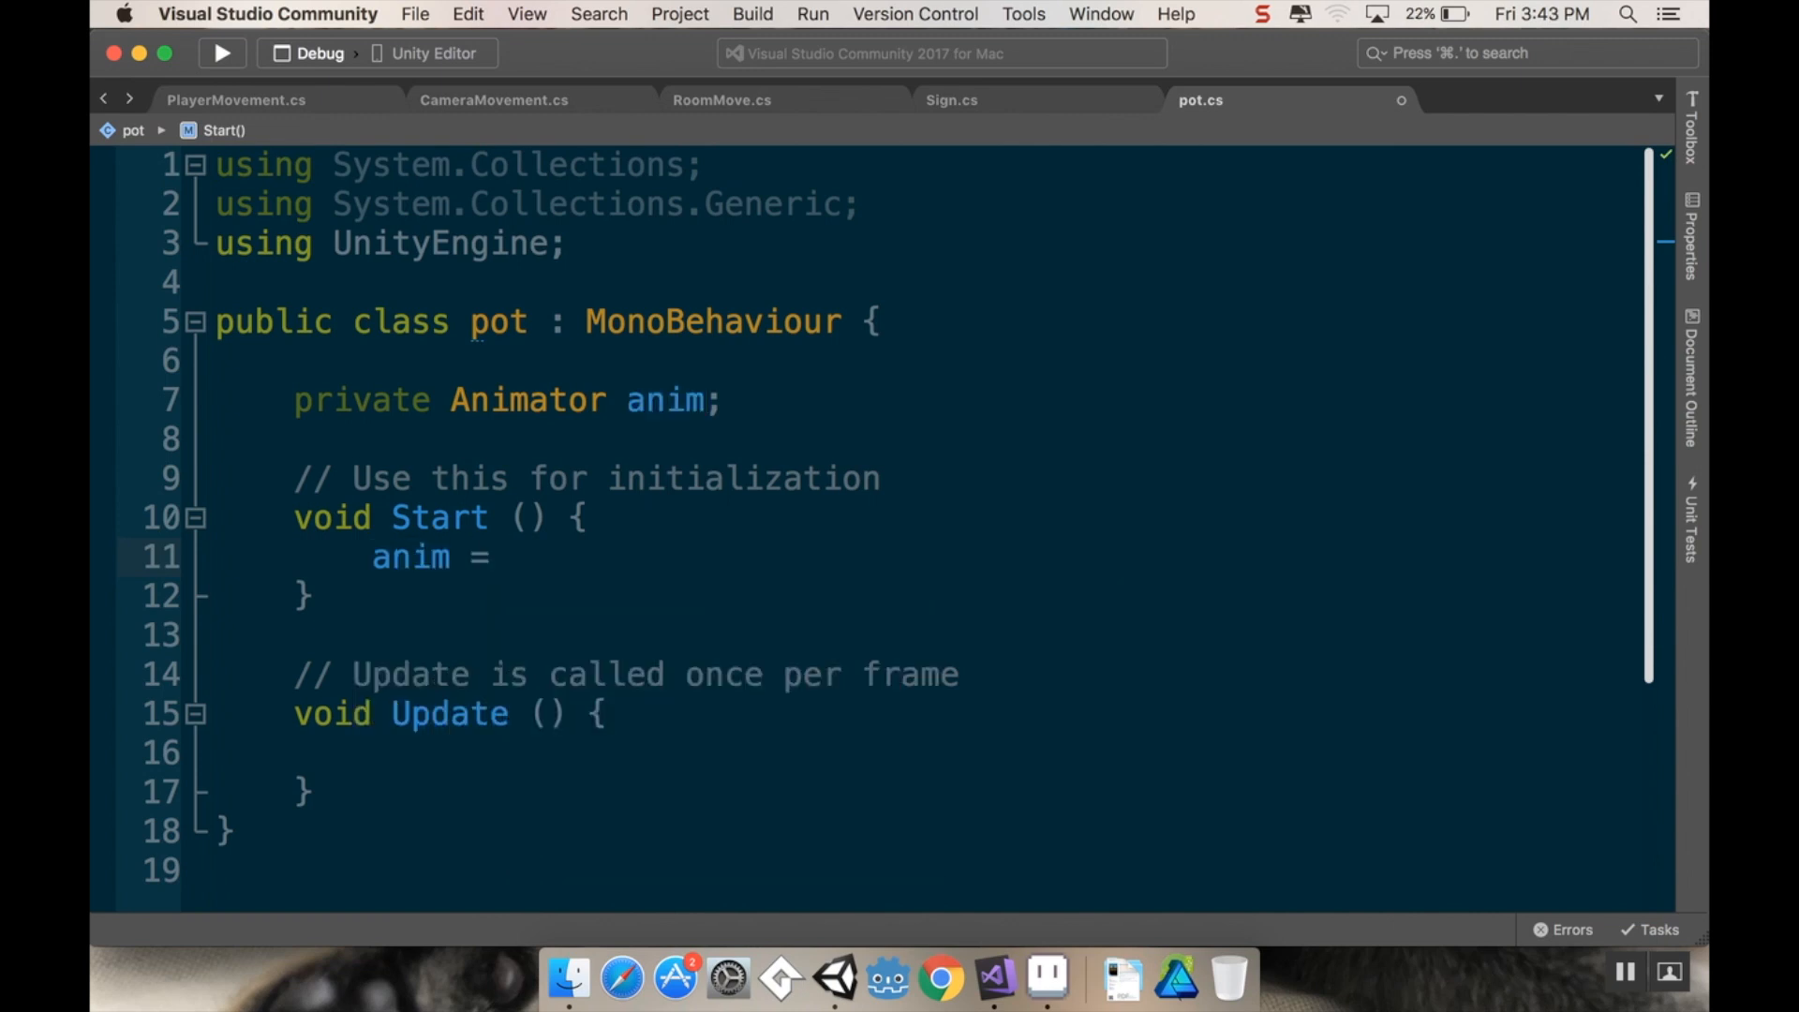
type("GetComponent")
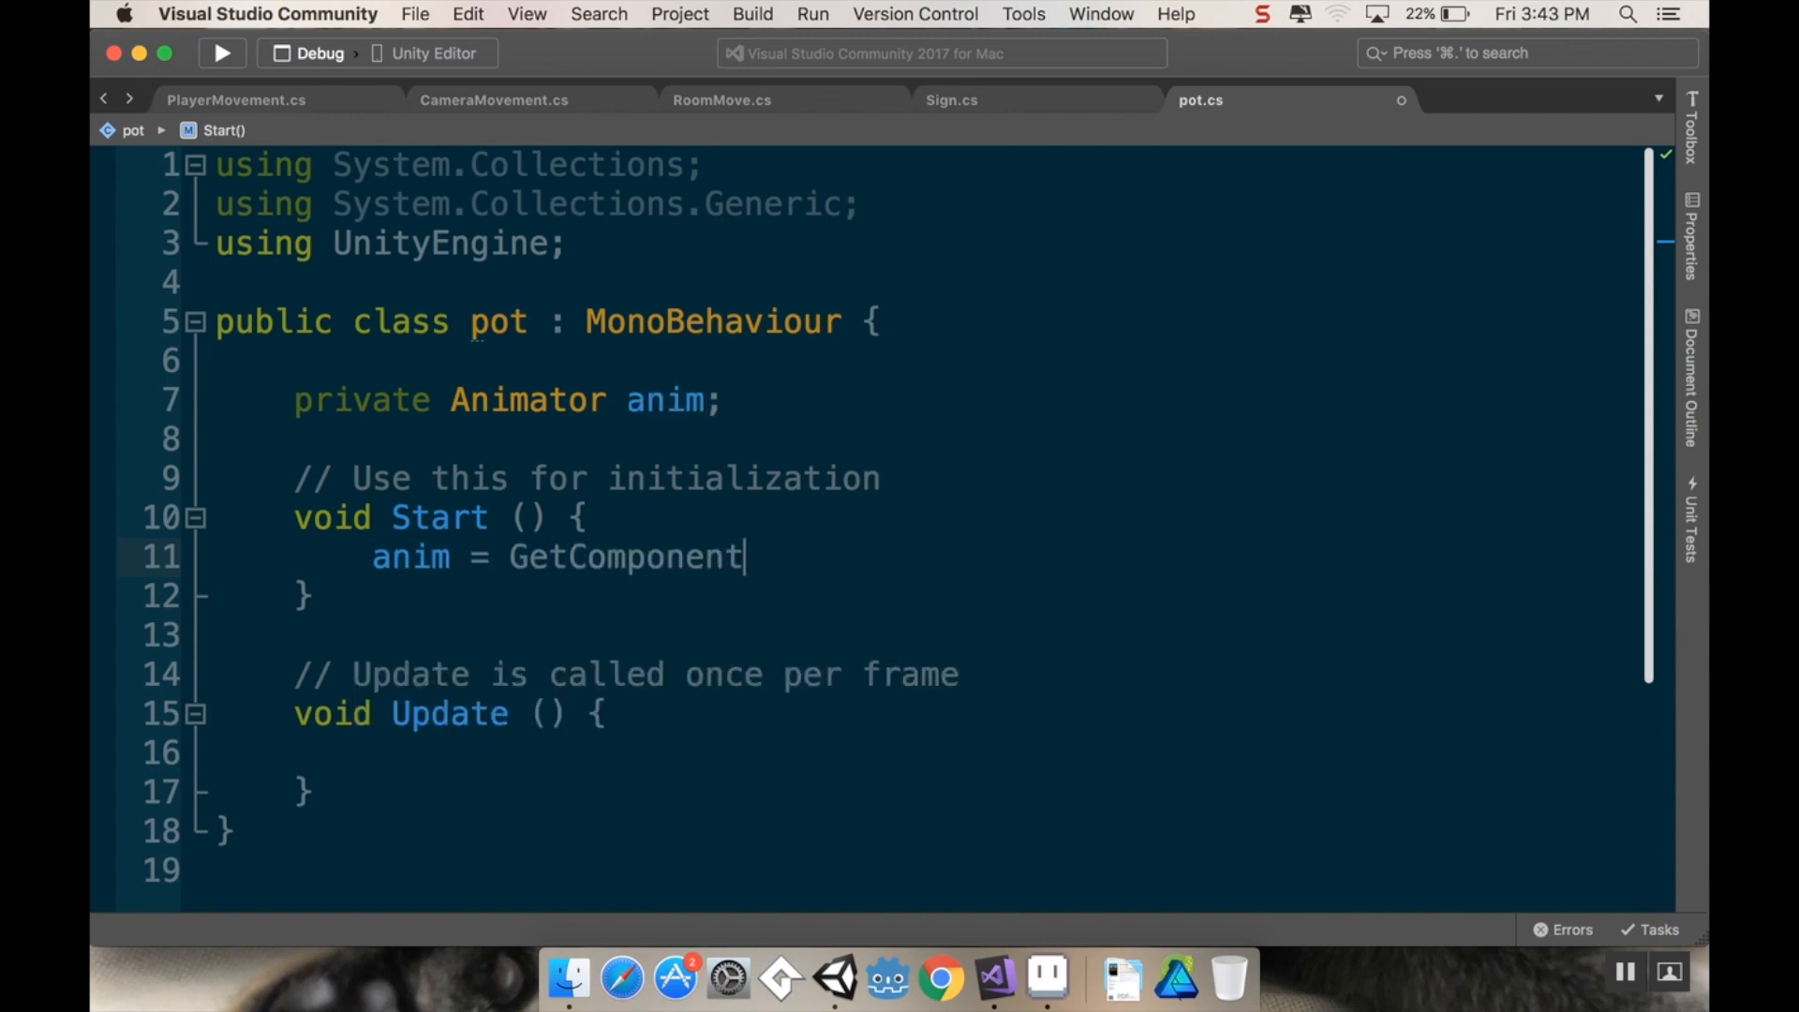
type("<Animator>();")
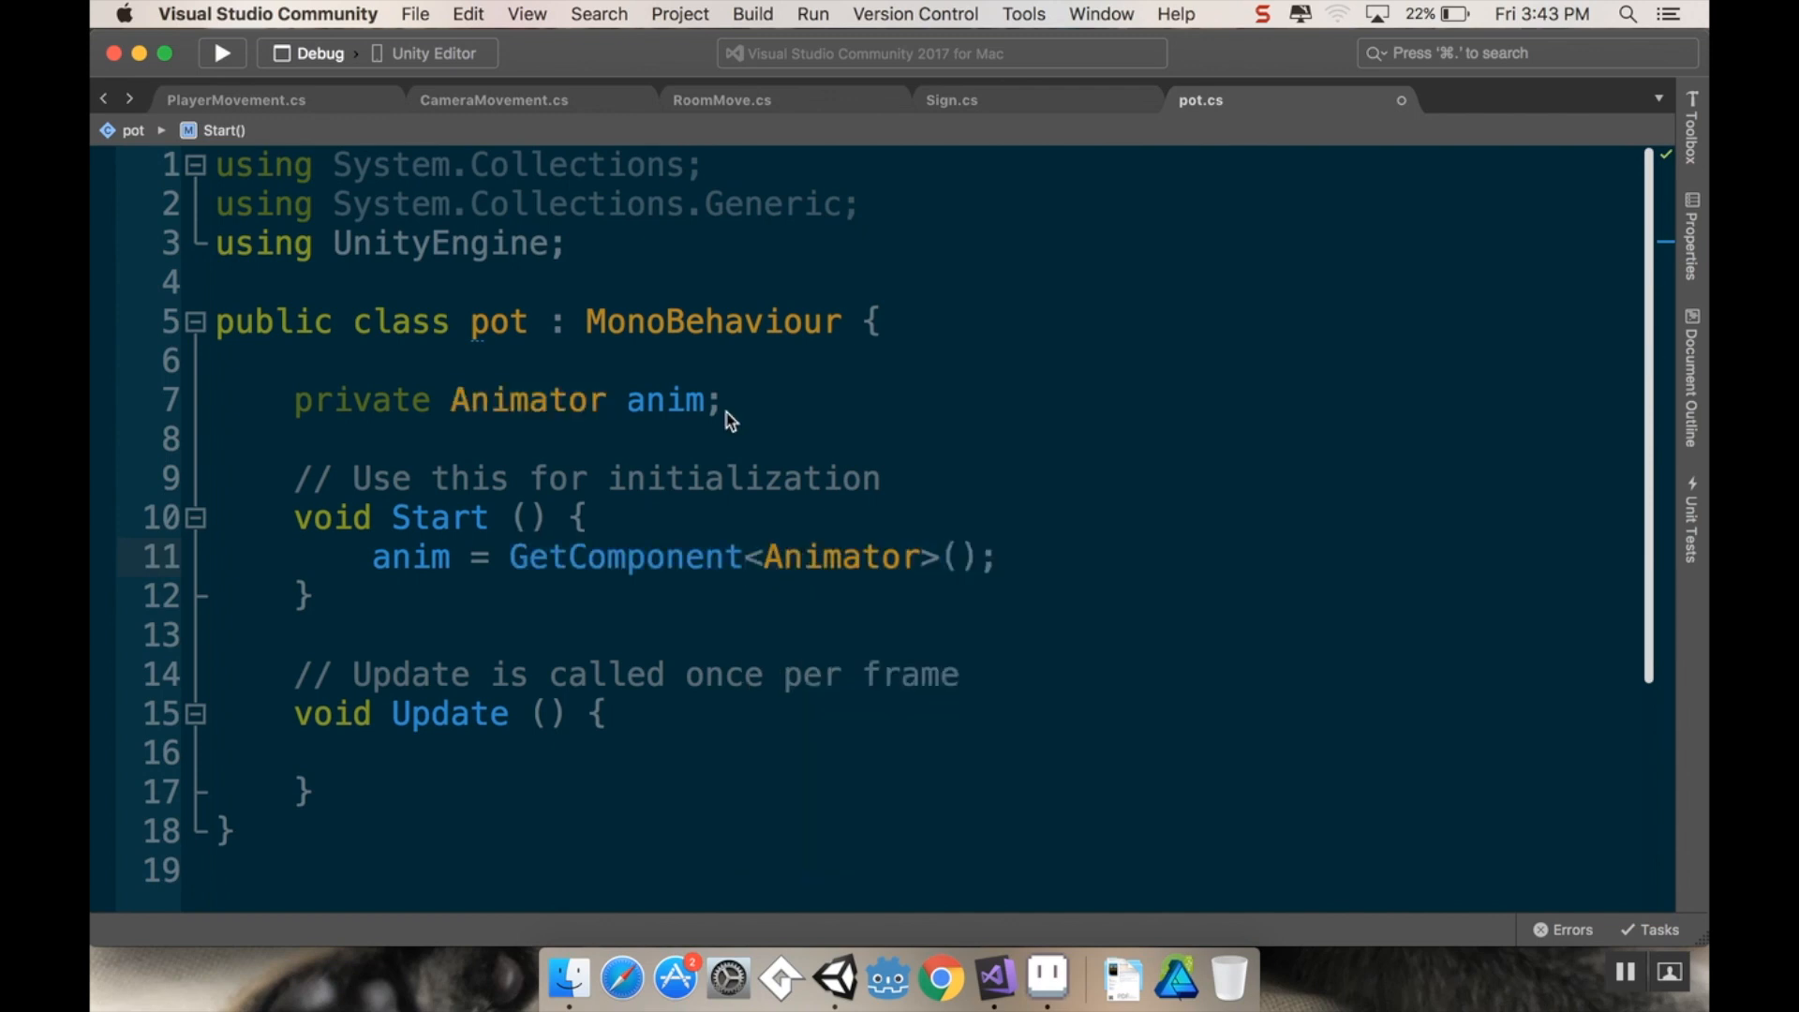
left_click(993, 556)
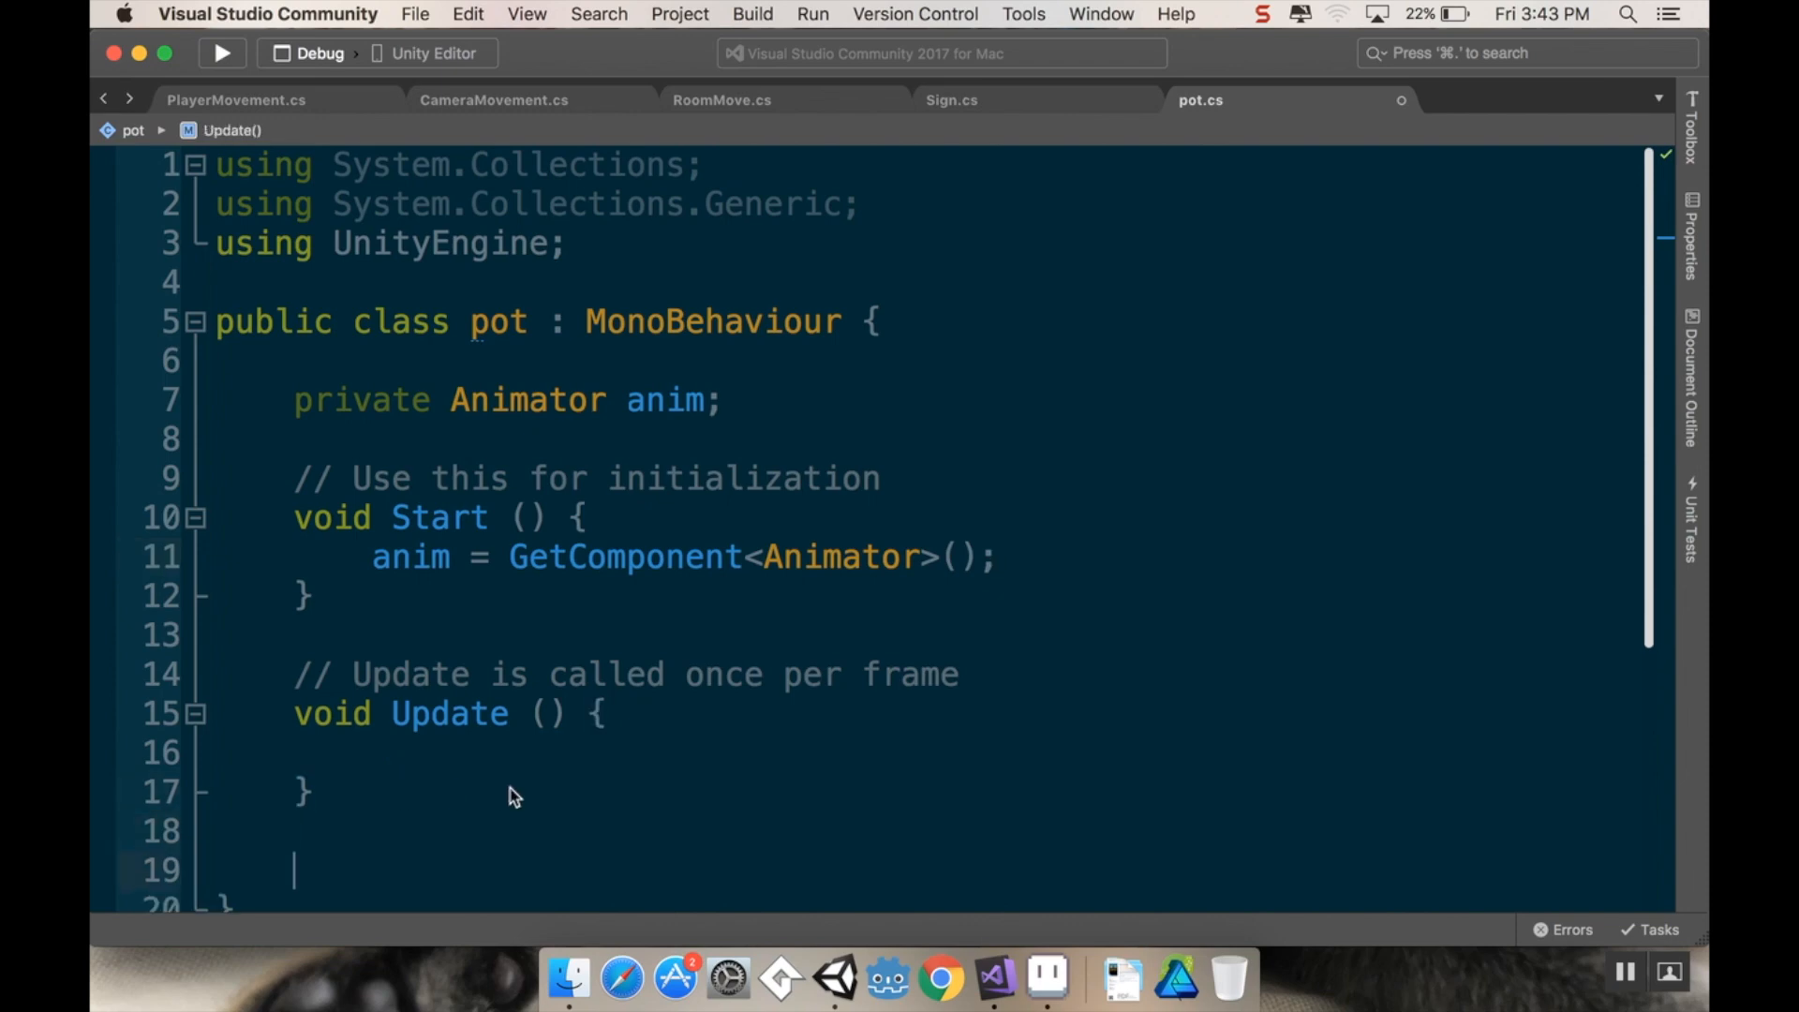
Step: Add a public void method to pot and name it Smash
scroll("down", 3)
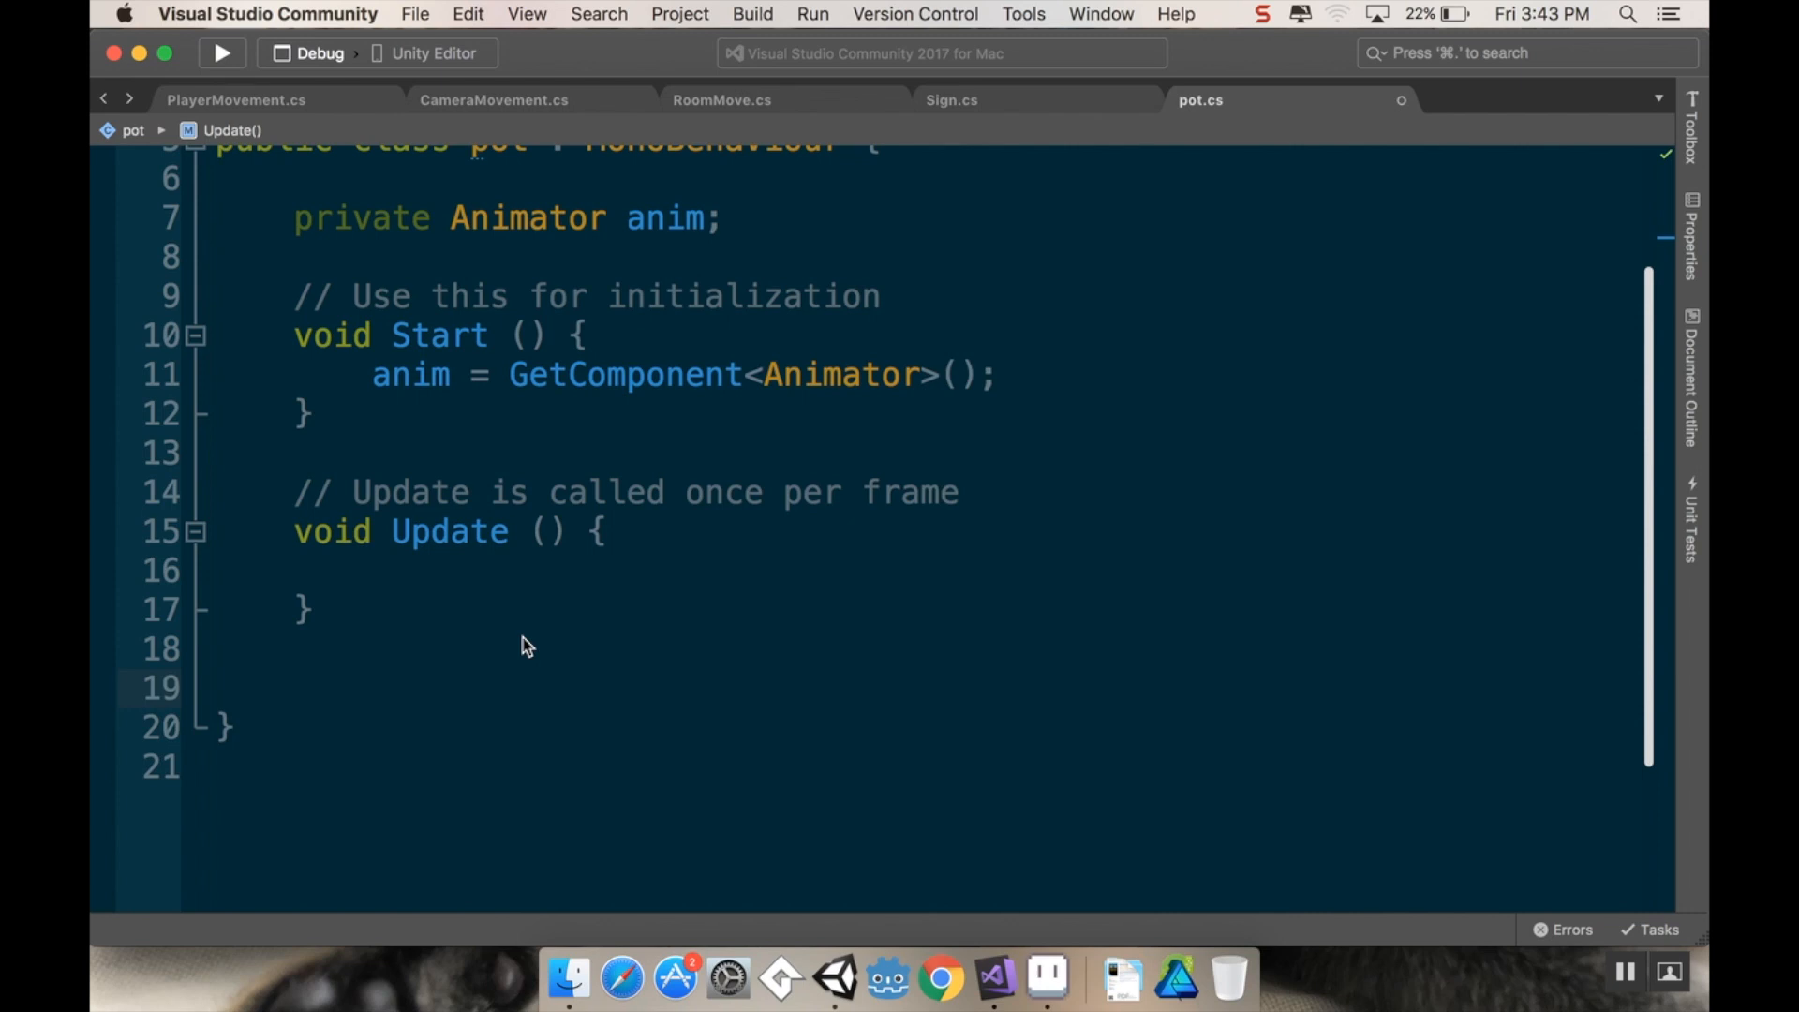
type("public")
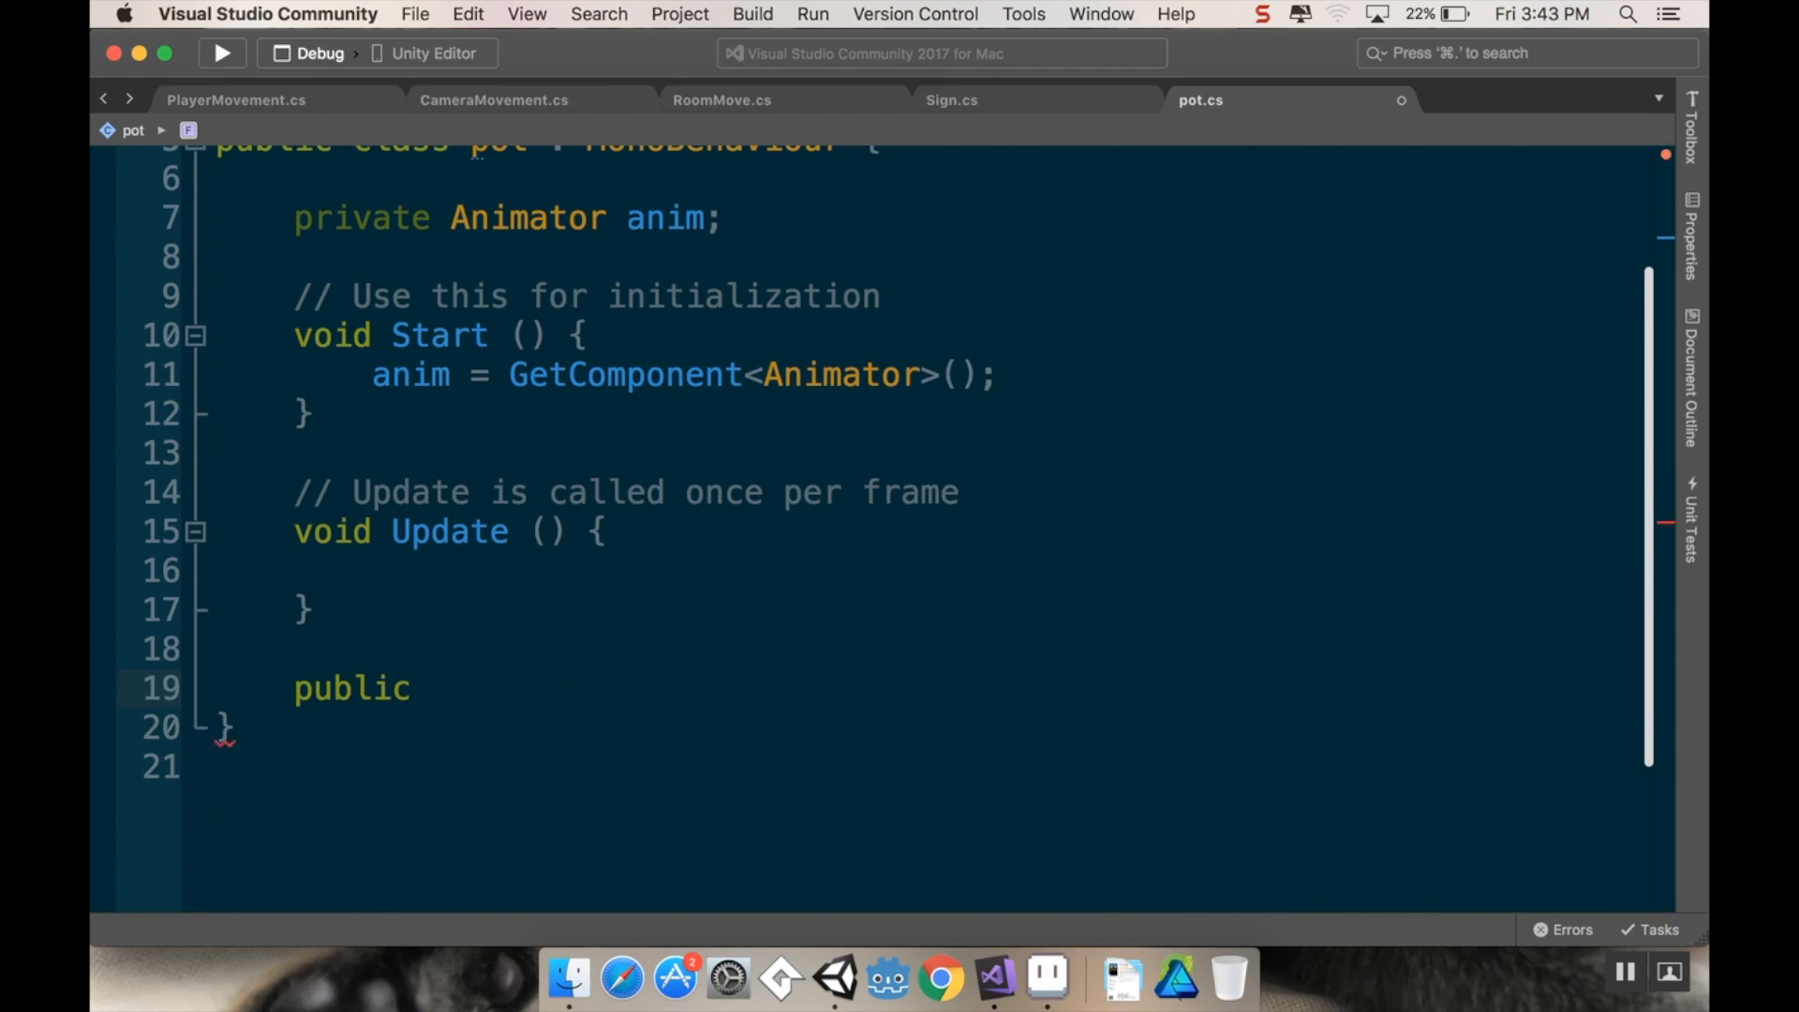
type("void Destroy(")
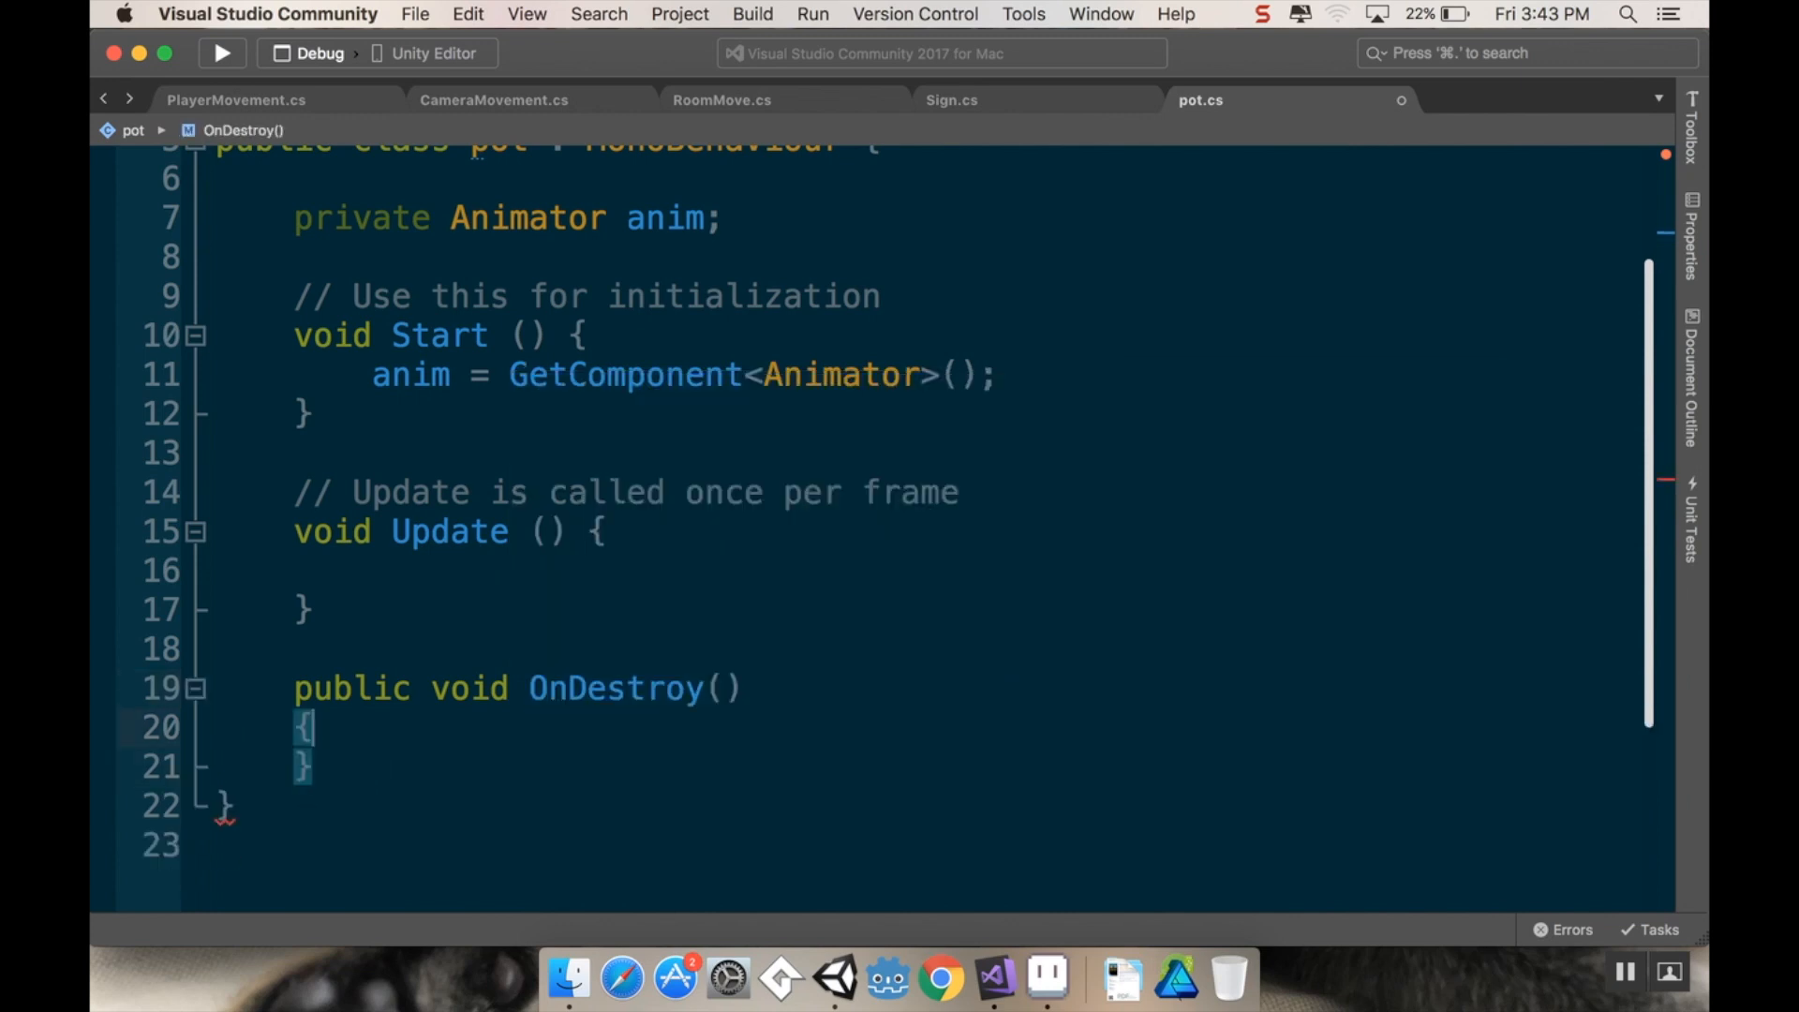
double_click(614, 687)
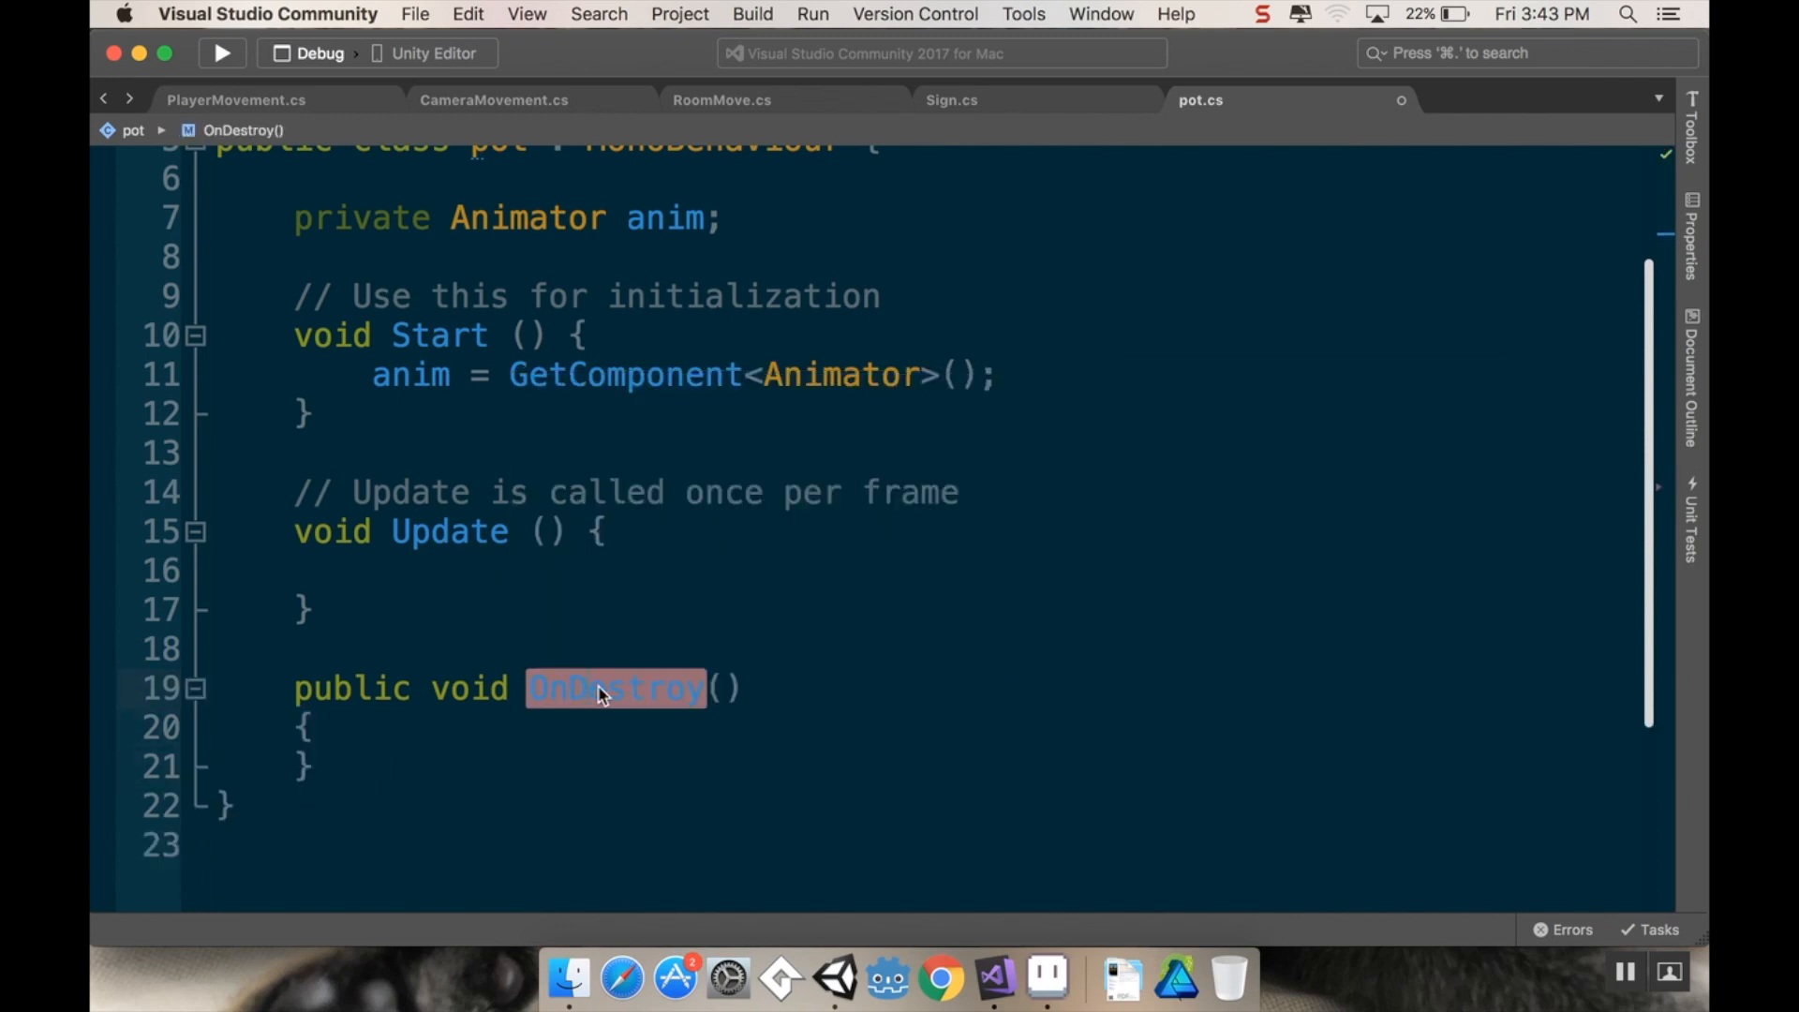
type("OnDestr")
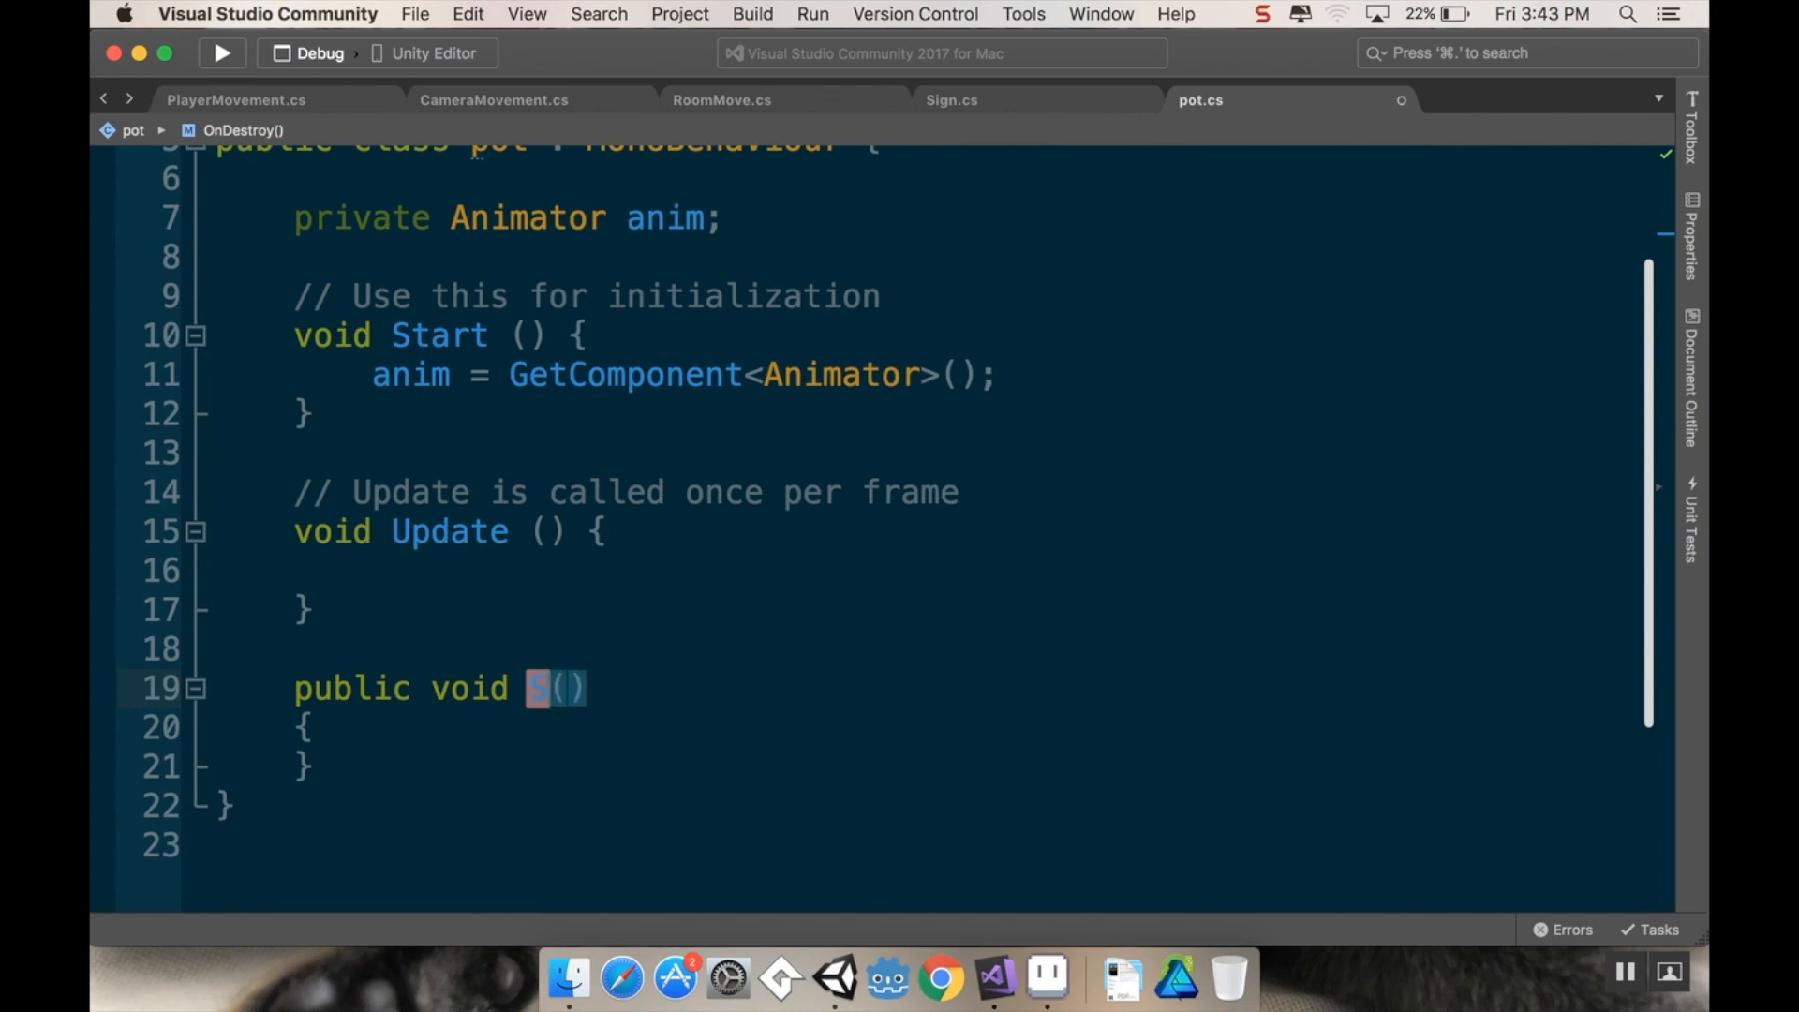
type("mash")
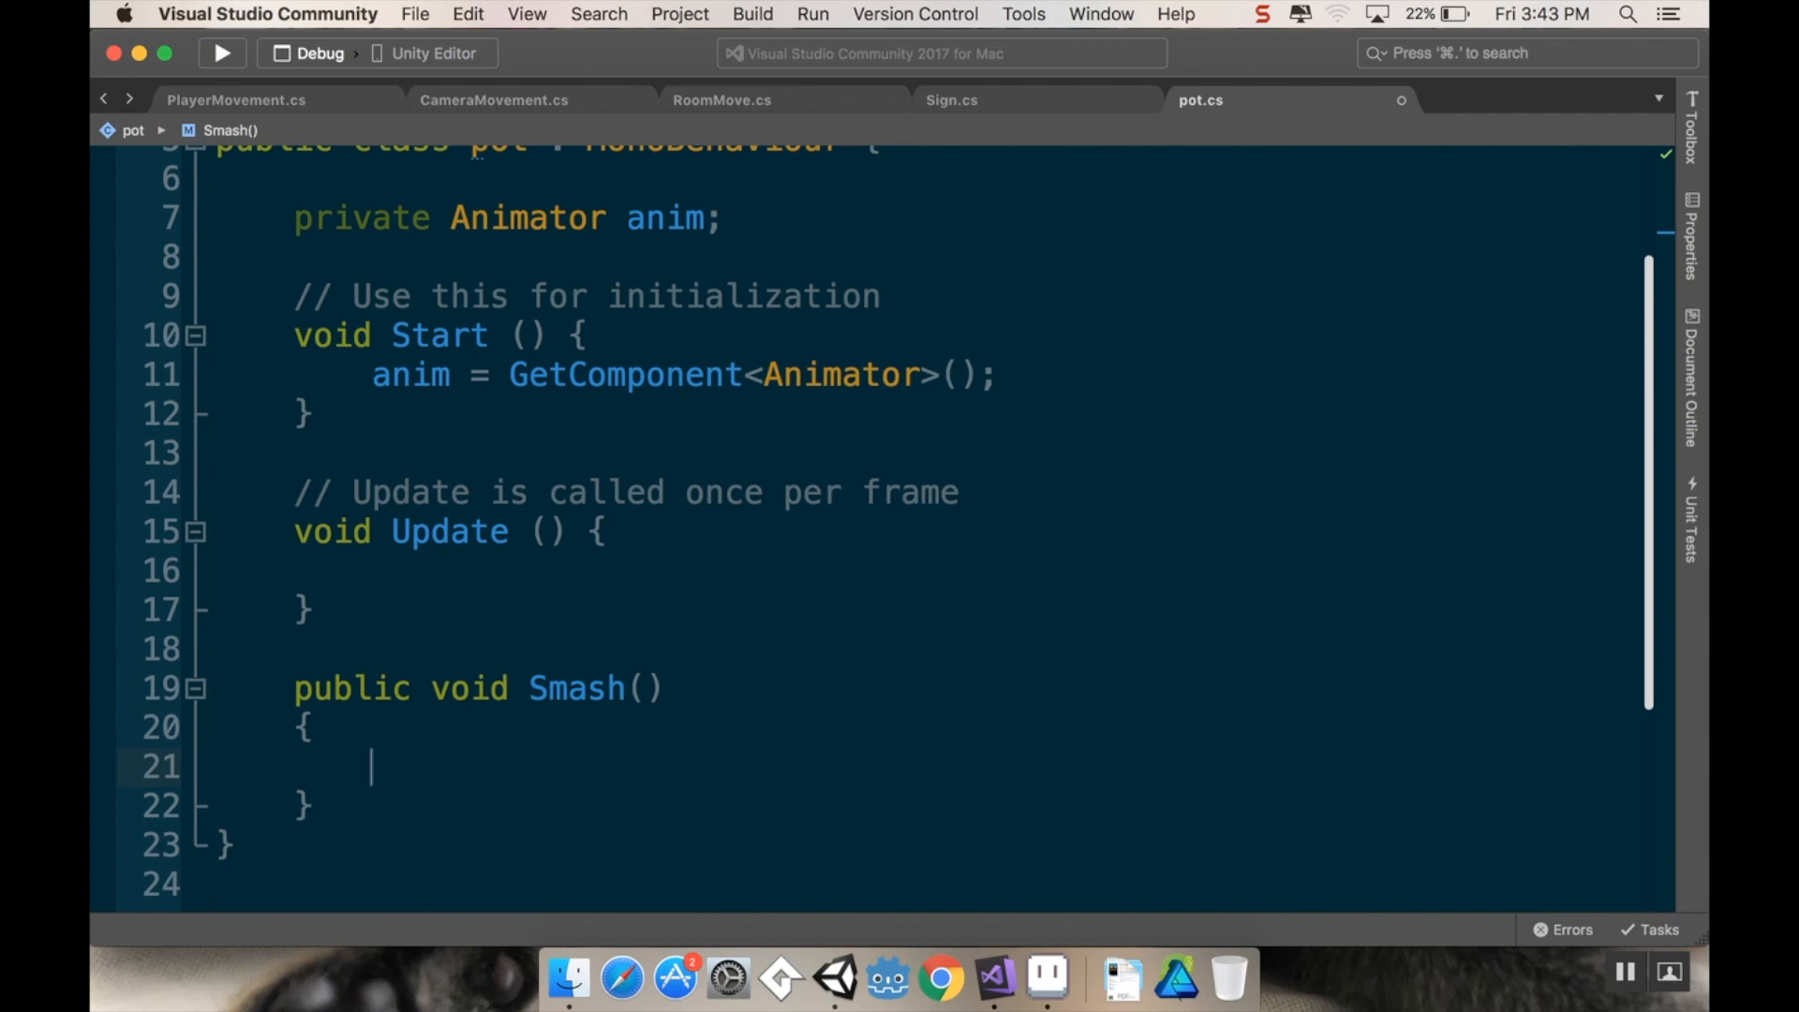
Step: Make Smash call anim.SetBool("smash", true)
type("anim.SetBool")
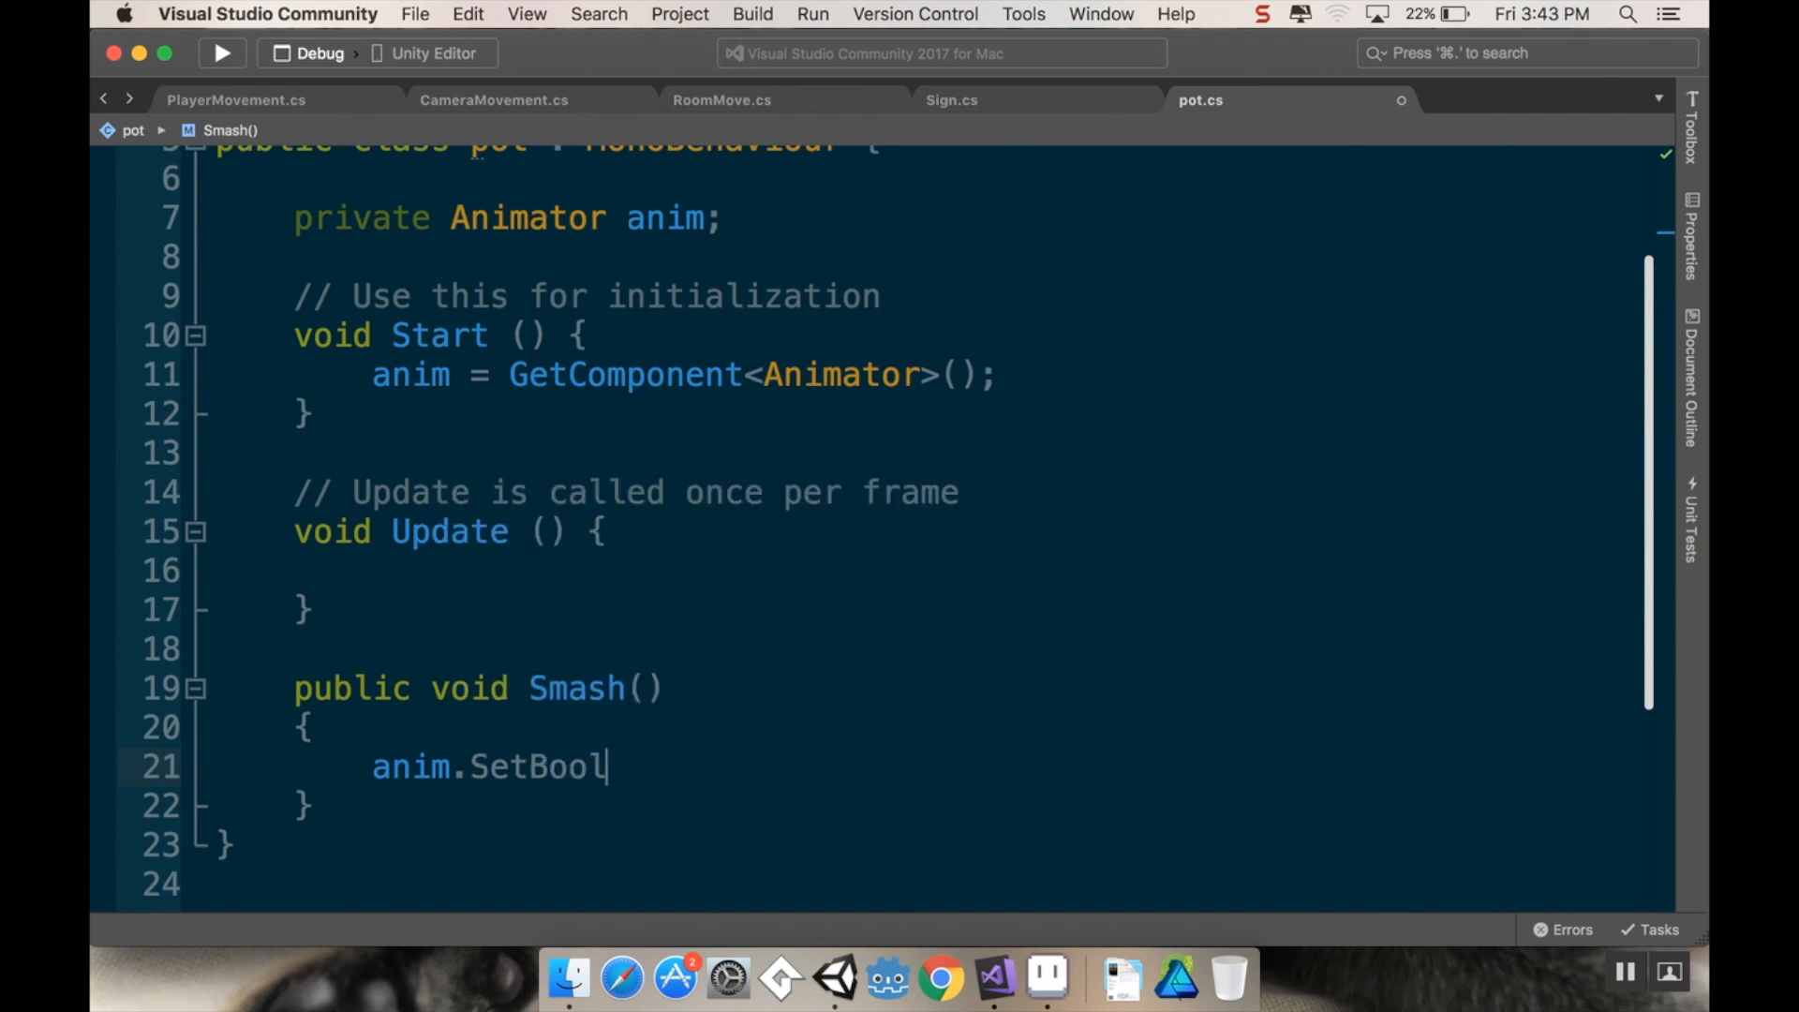
type("(\"\")")
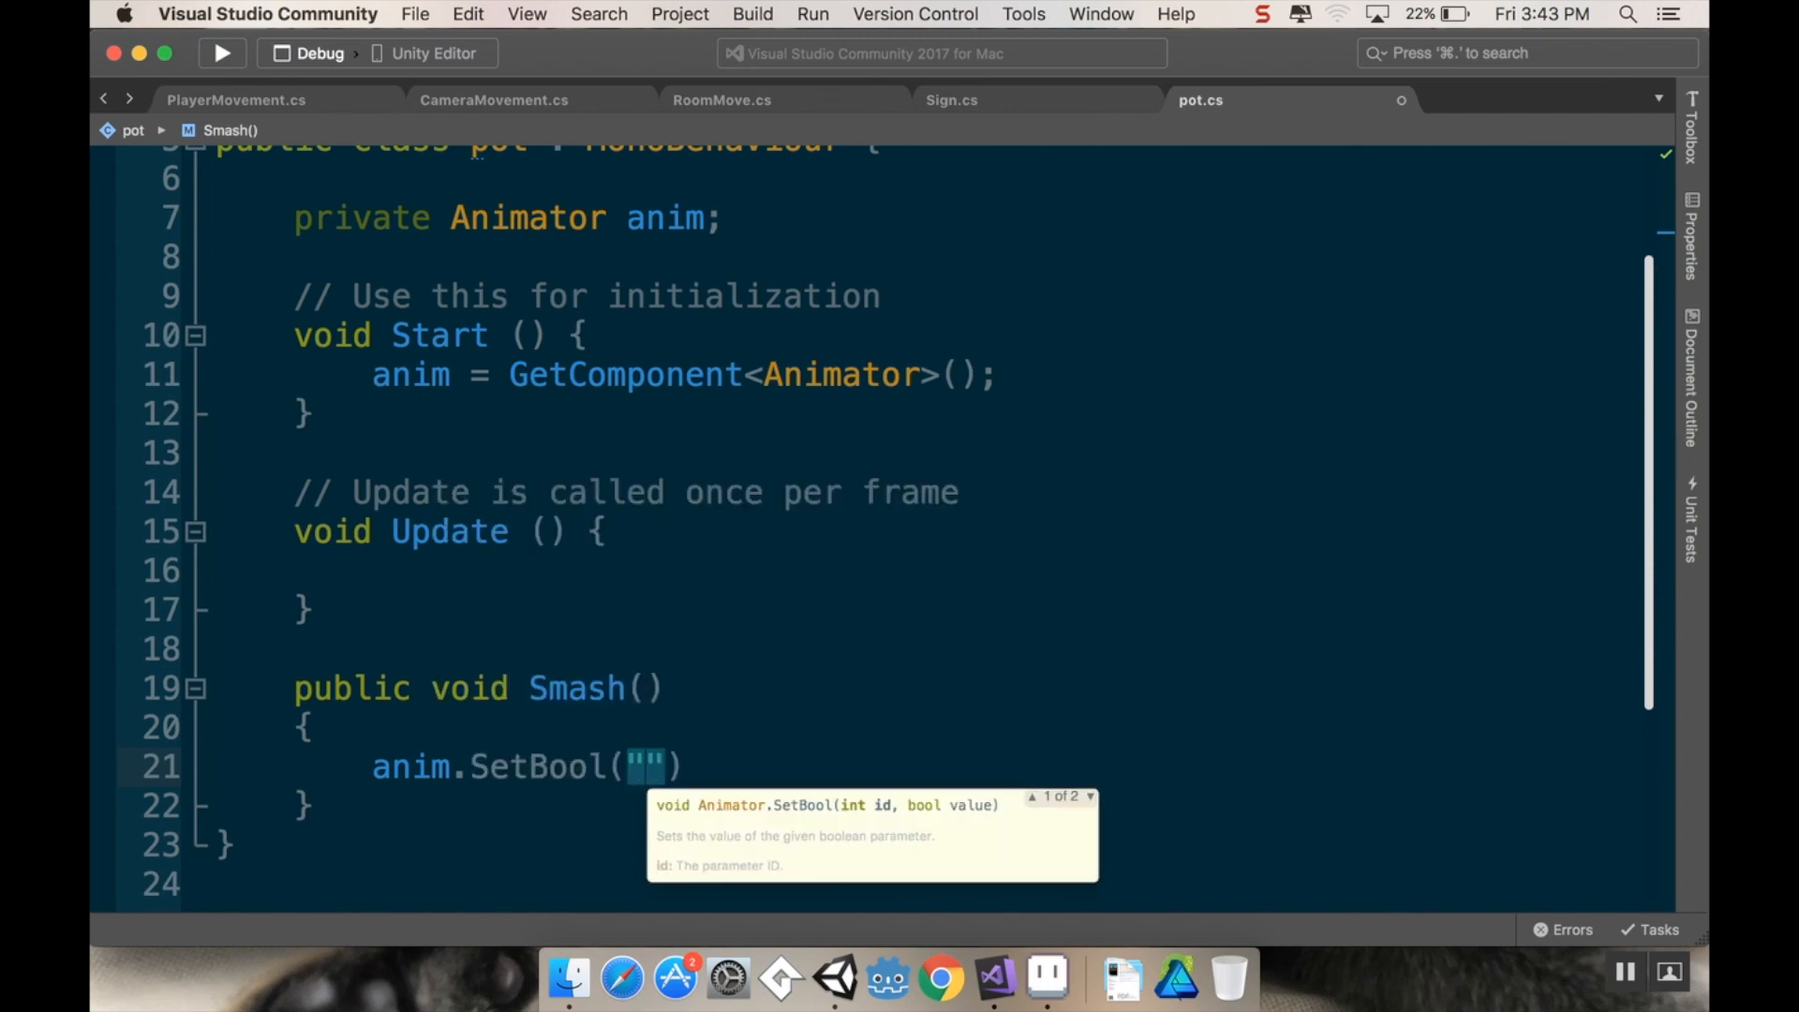
type("smash")
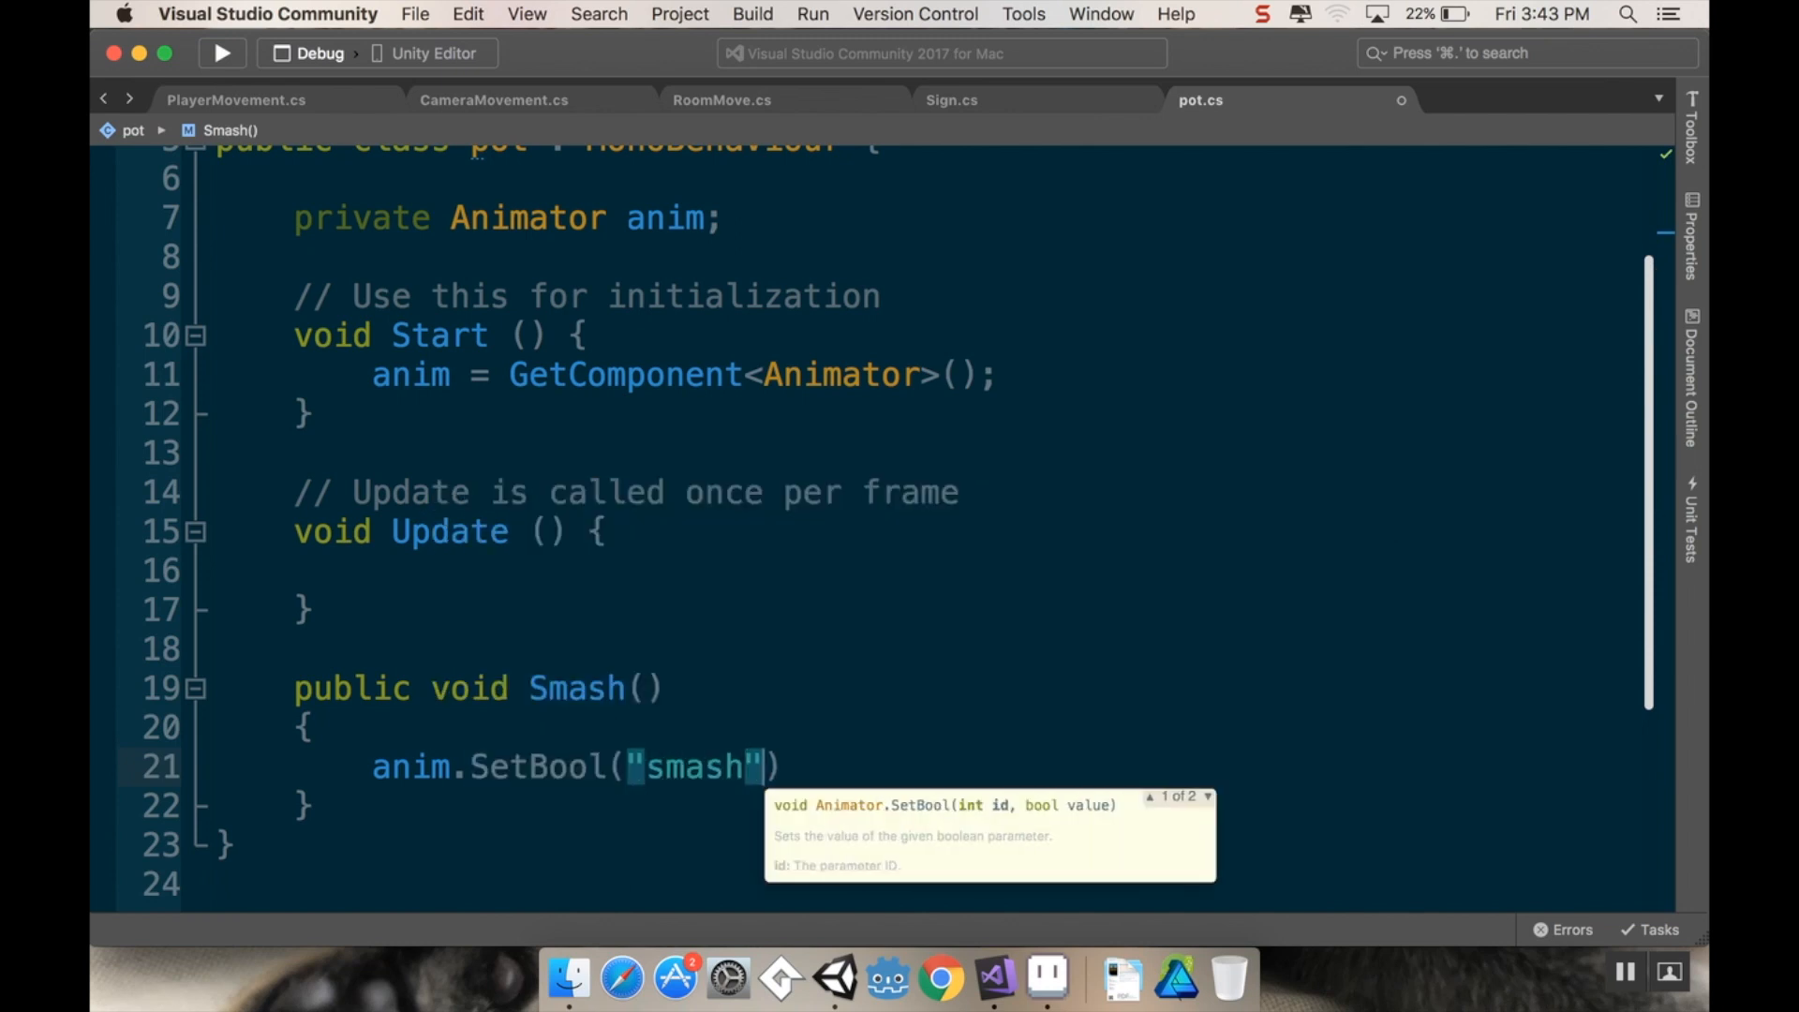
type(", true")
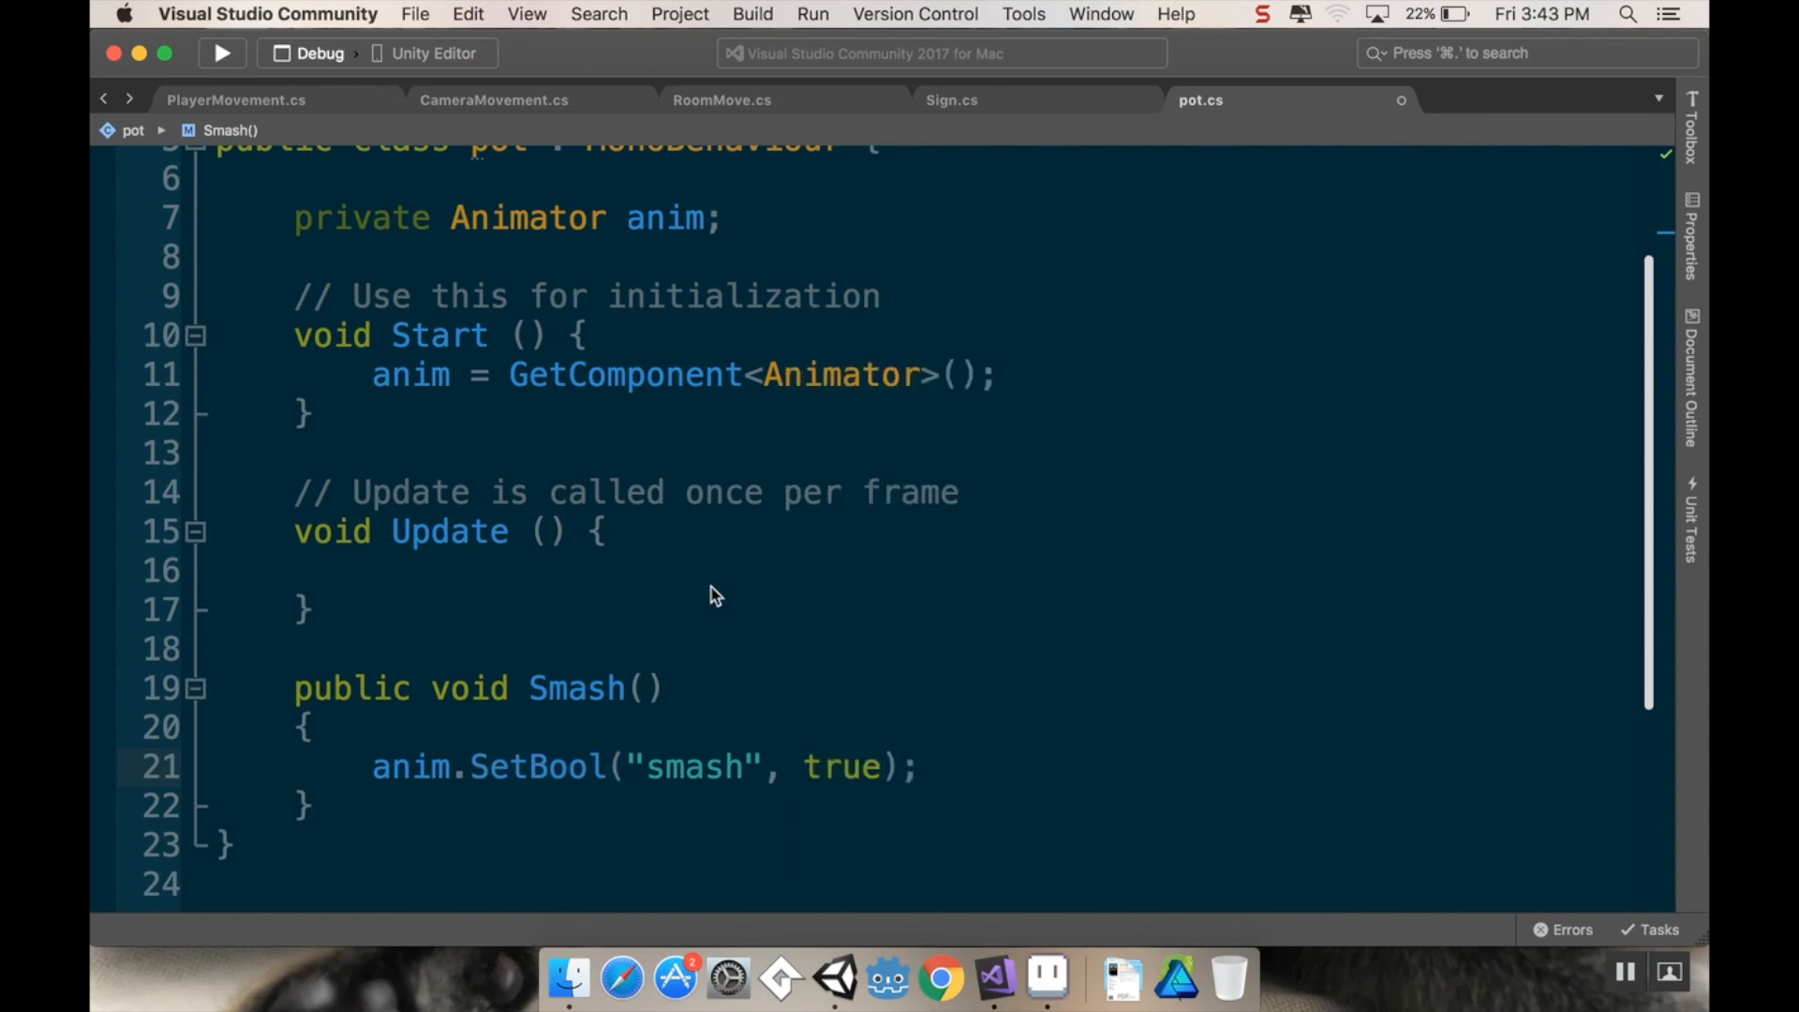
Step: Save pot.cs with its completed Smash method
scroll("up", 3)
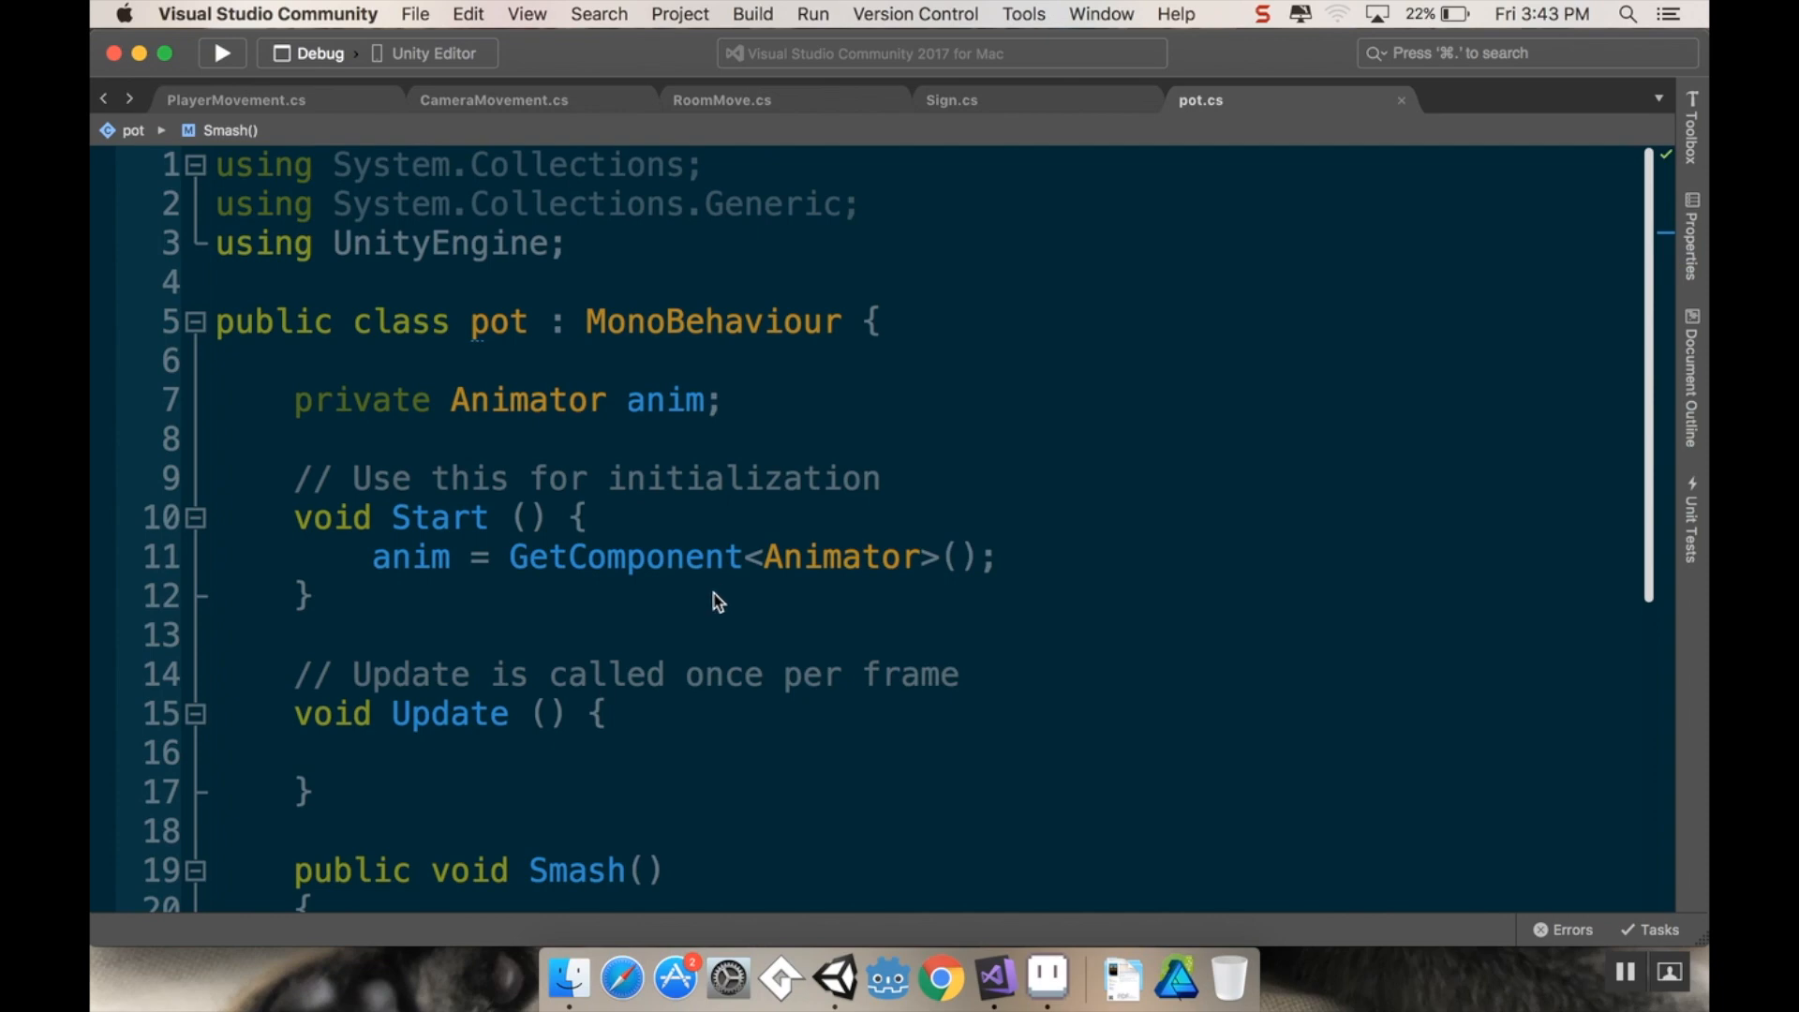
mouse_move(832, 969)
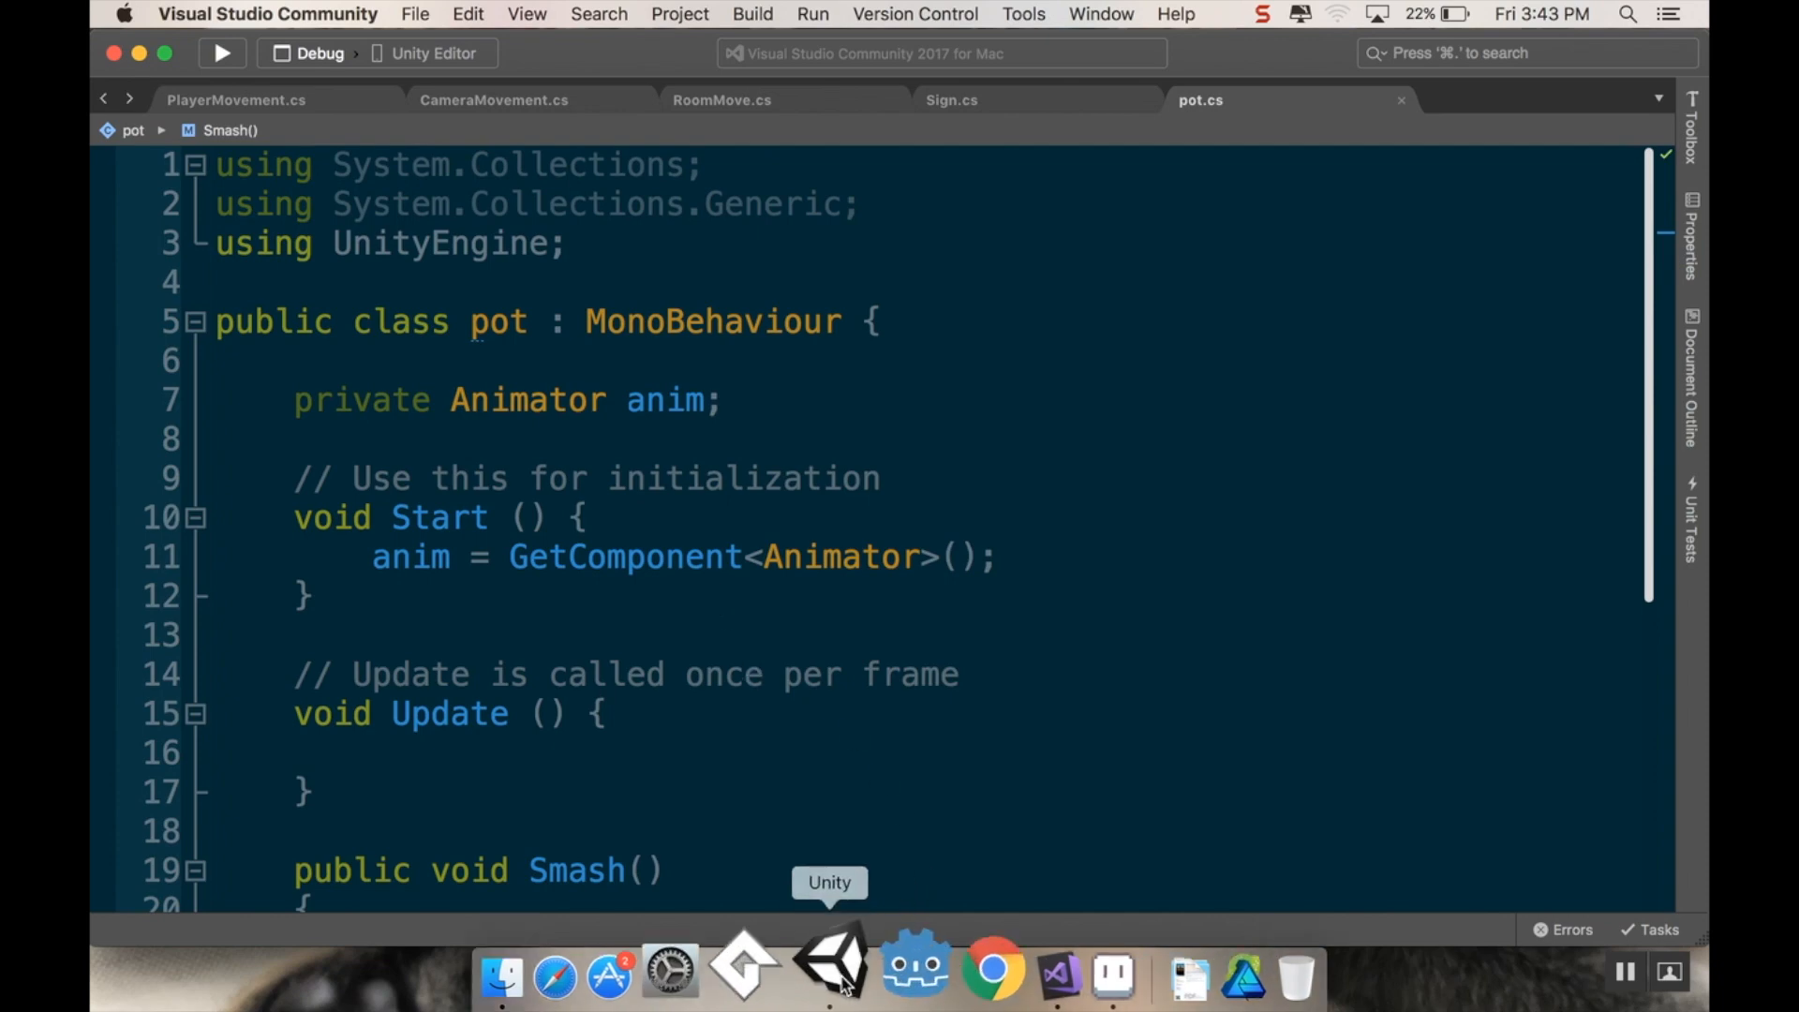
Step: Create a C# script named PlayerHit in the Scripts folder and open it for editing
left_click(830, 969)
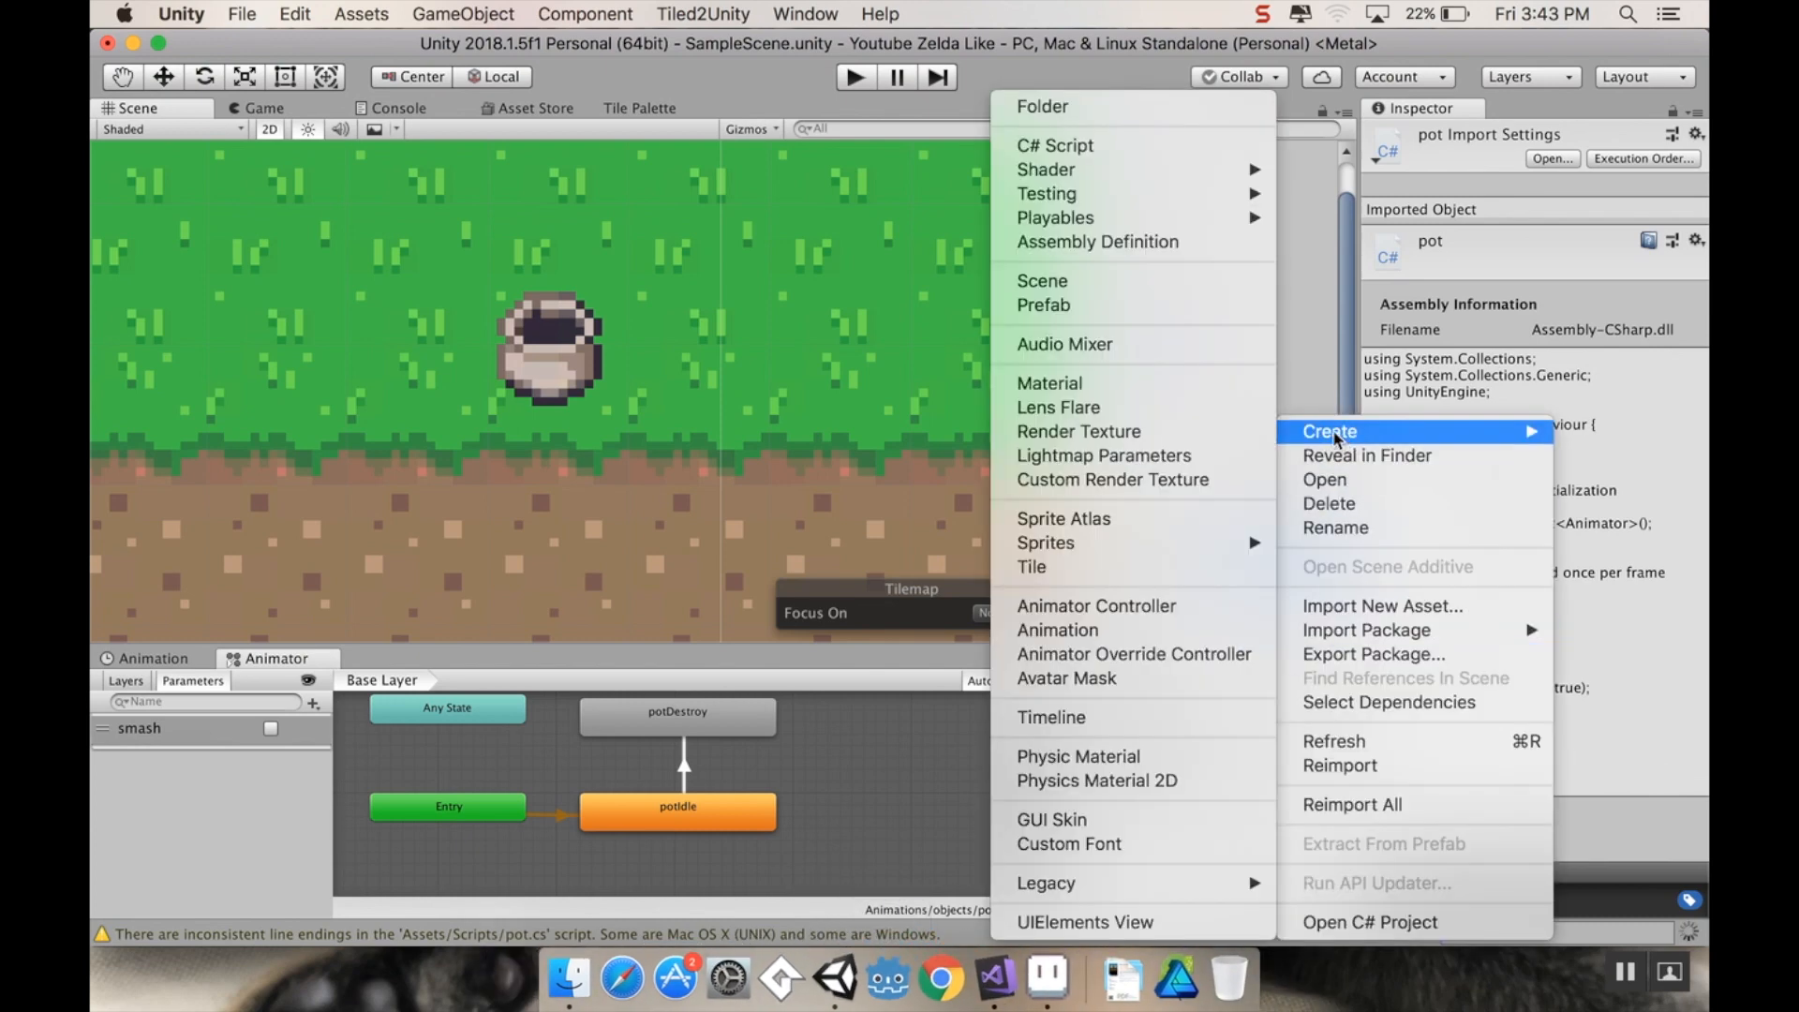
mouse_move(1161, 157)
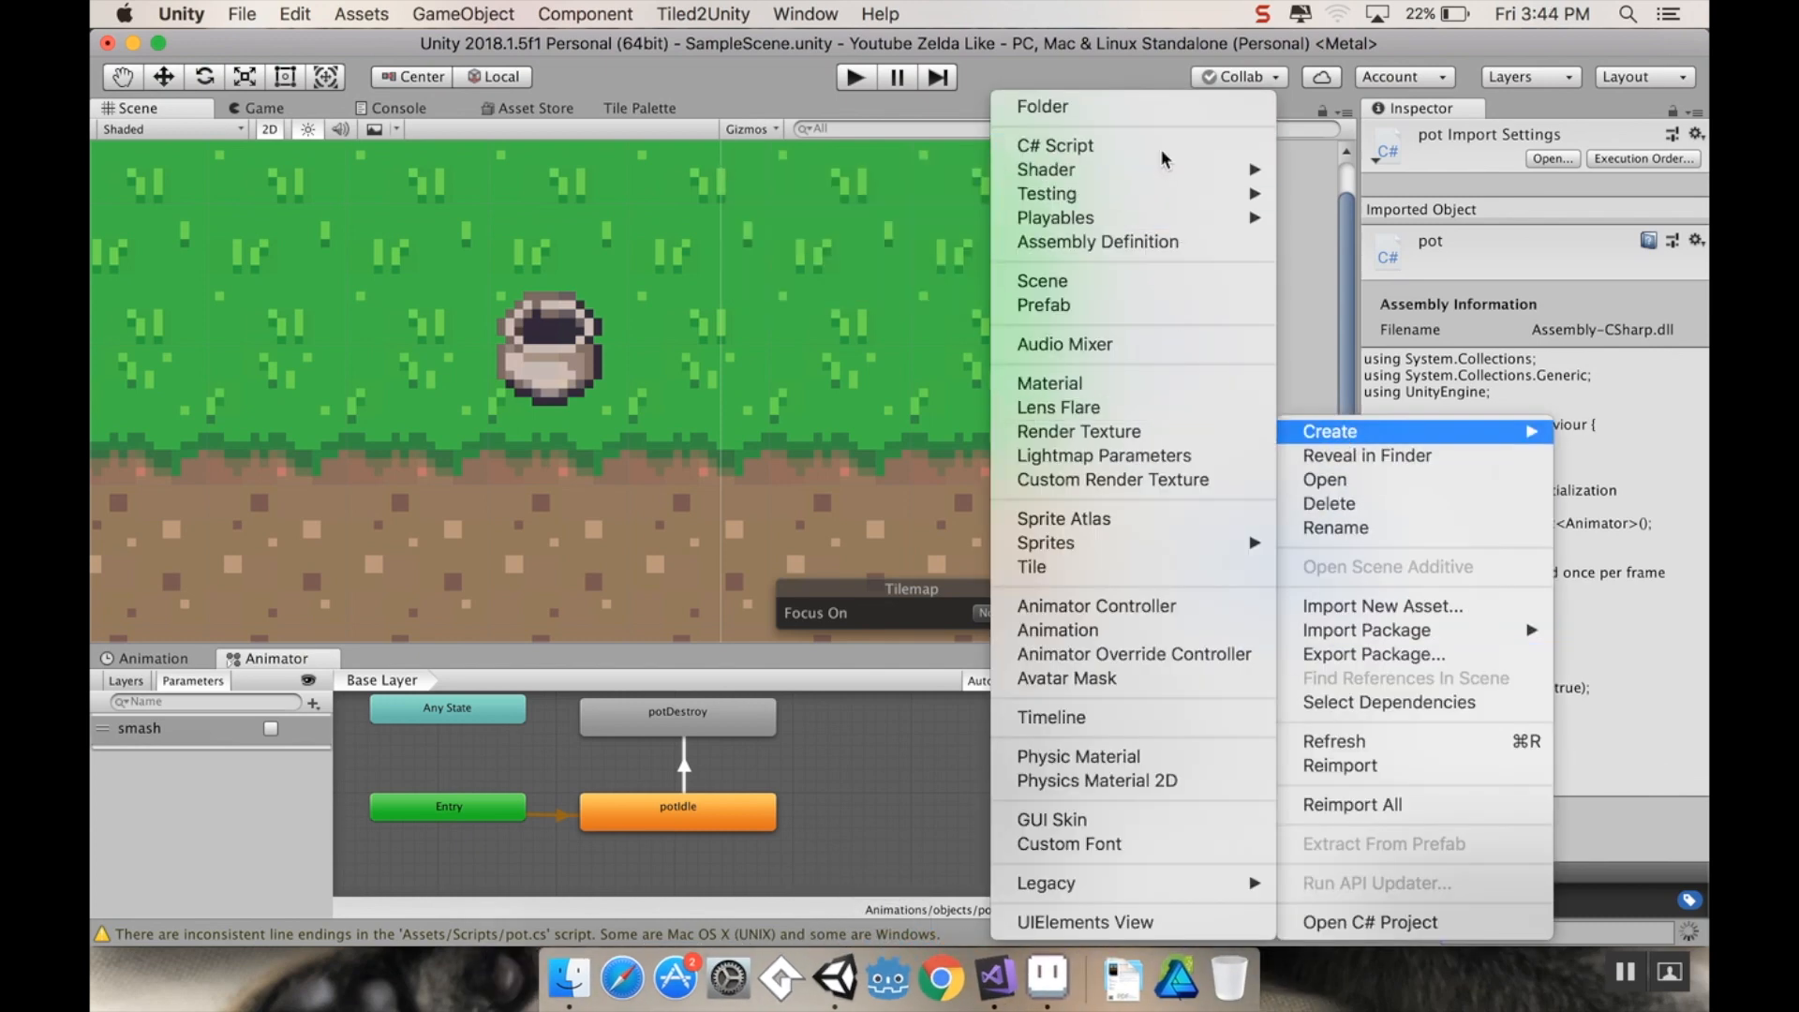
left_click(1052, 144)
type("PlayerHit")
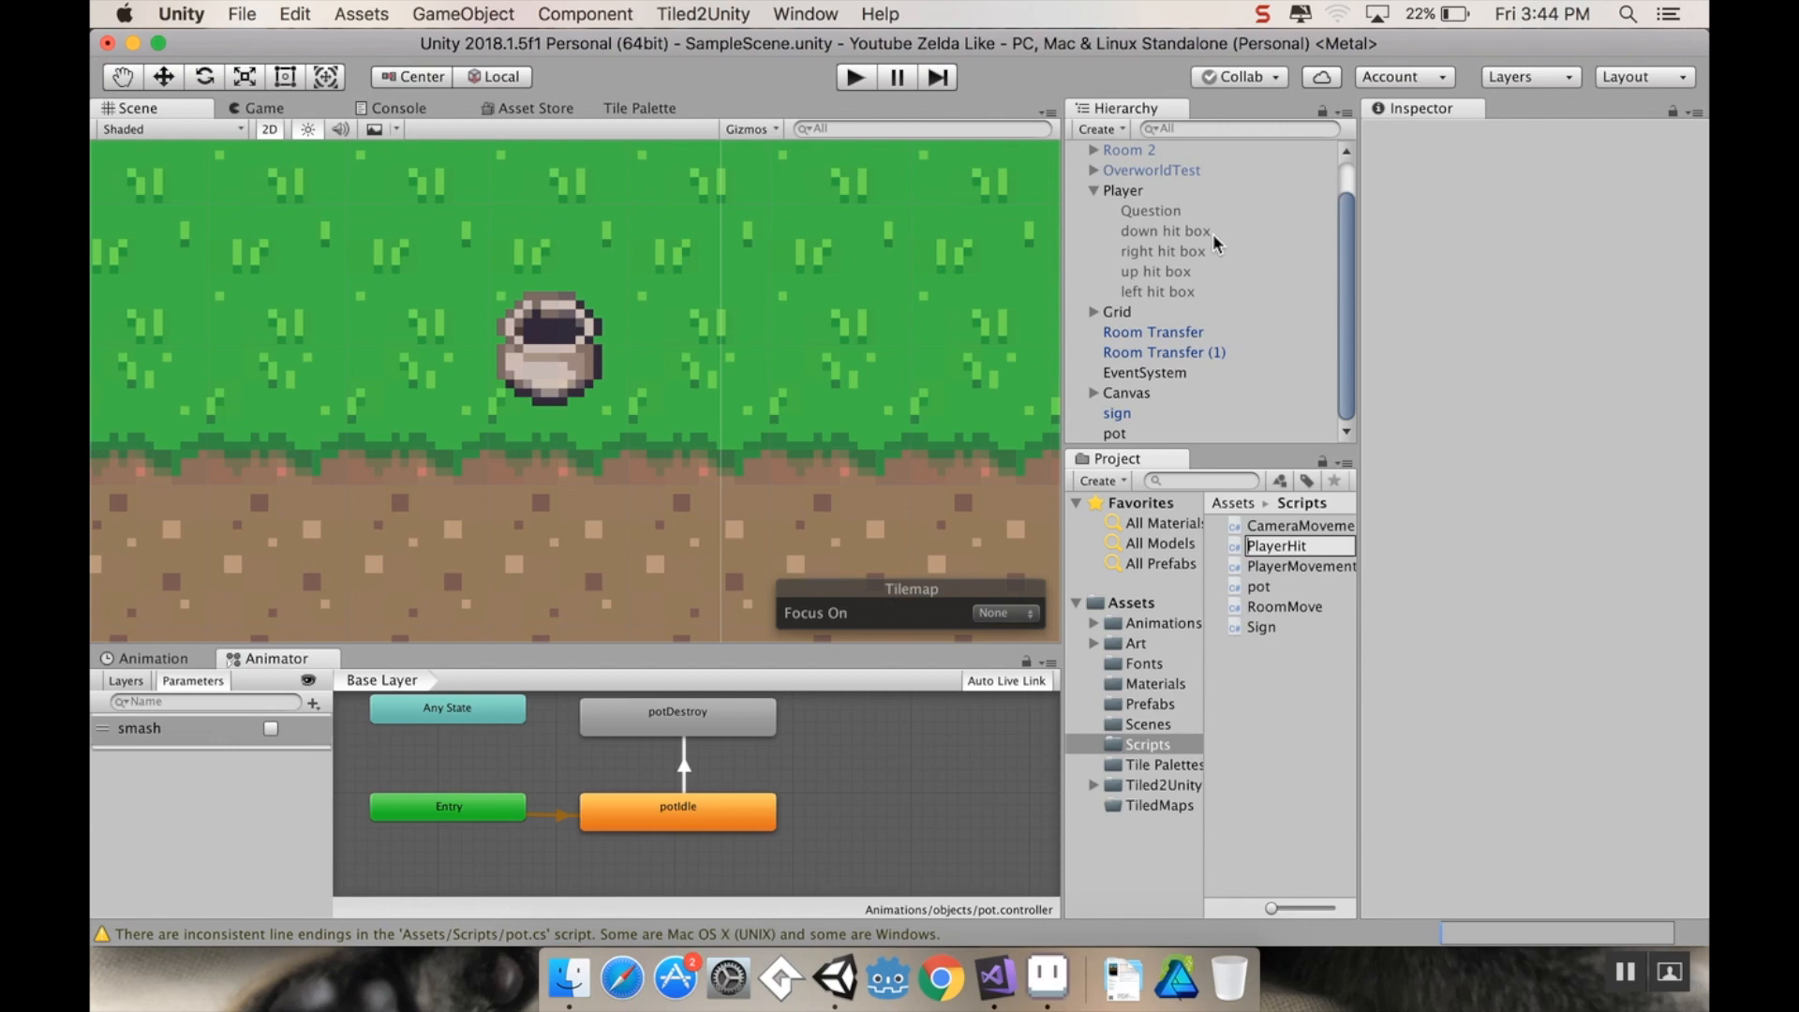
left_click(1276, 545)
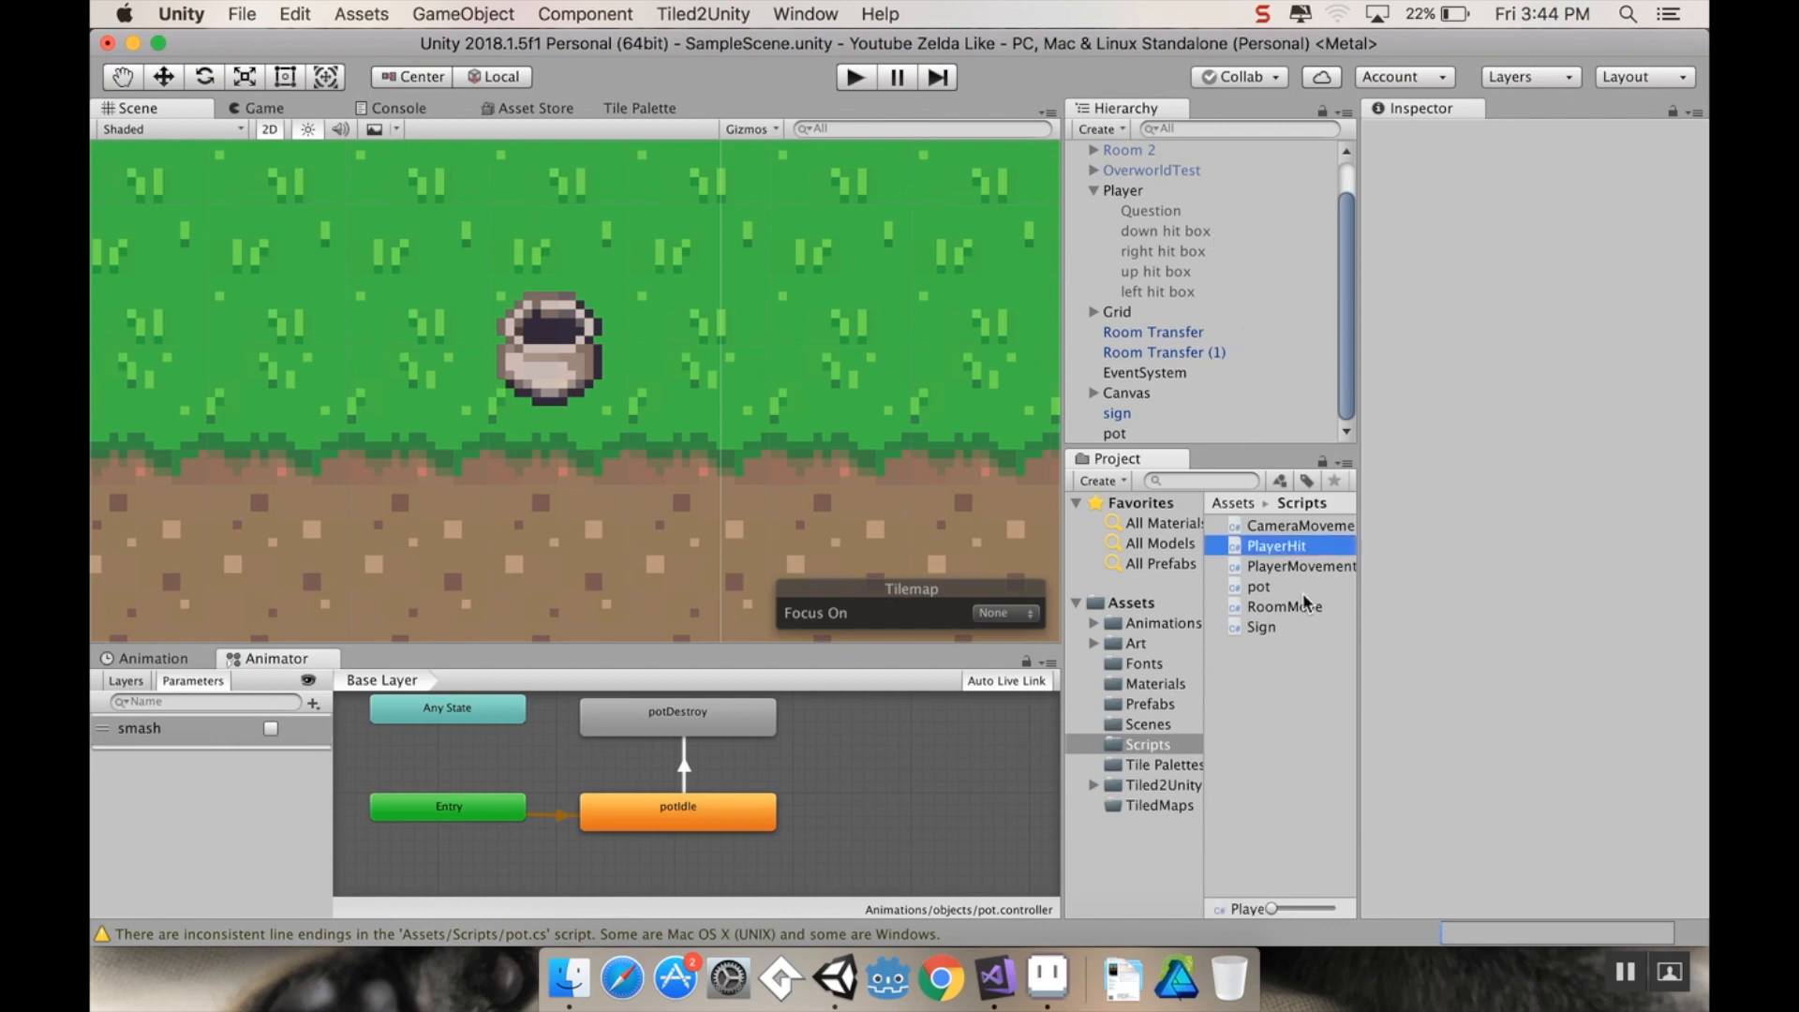
double_click(1274, 545)
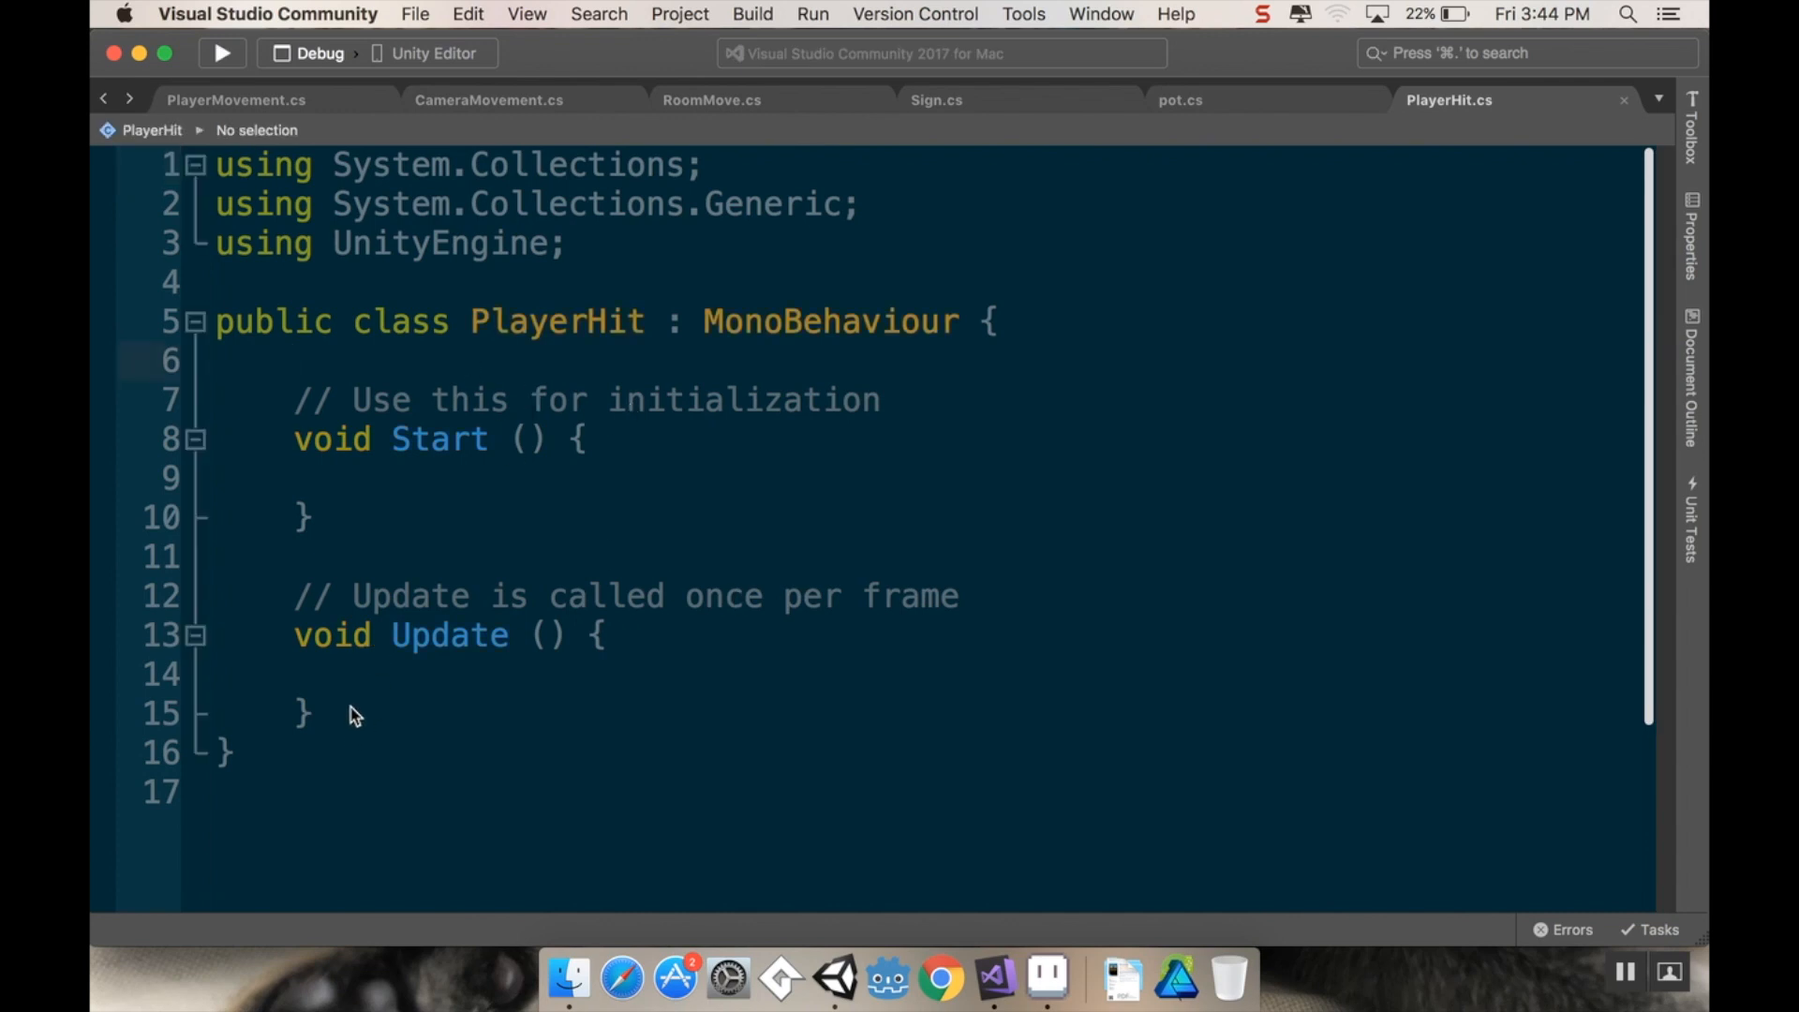
mouse_move(362, 718)
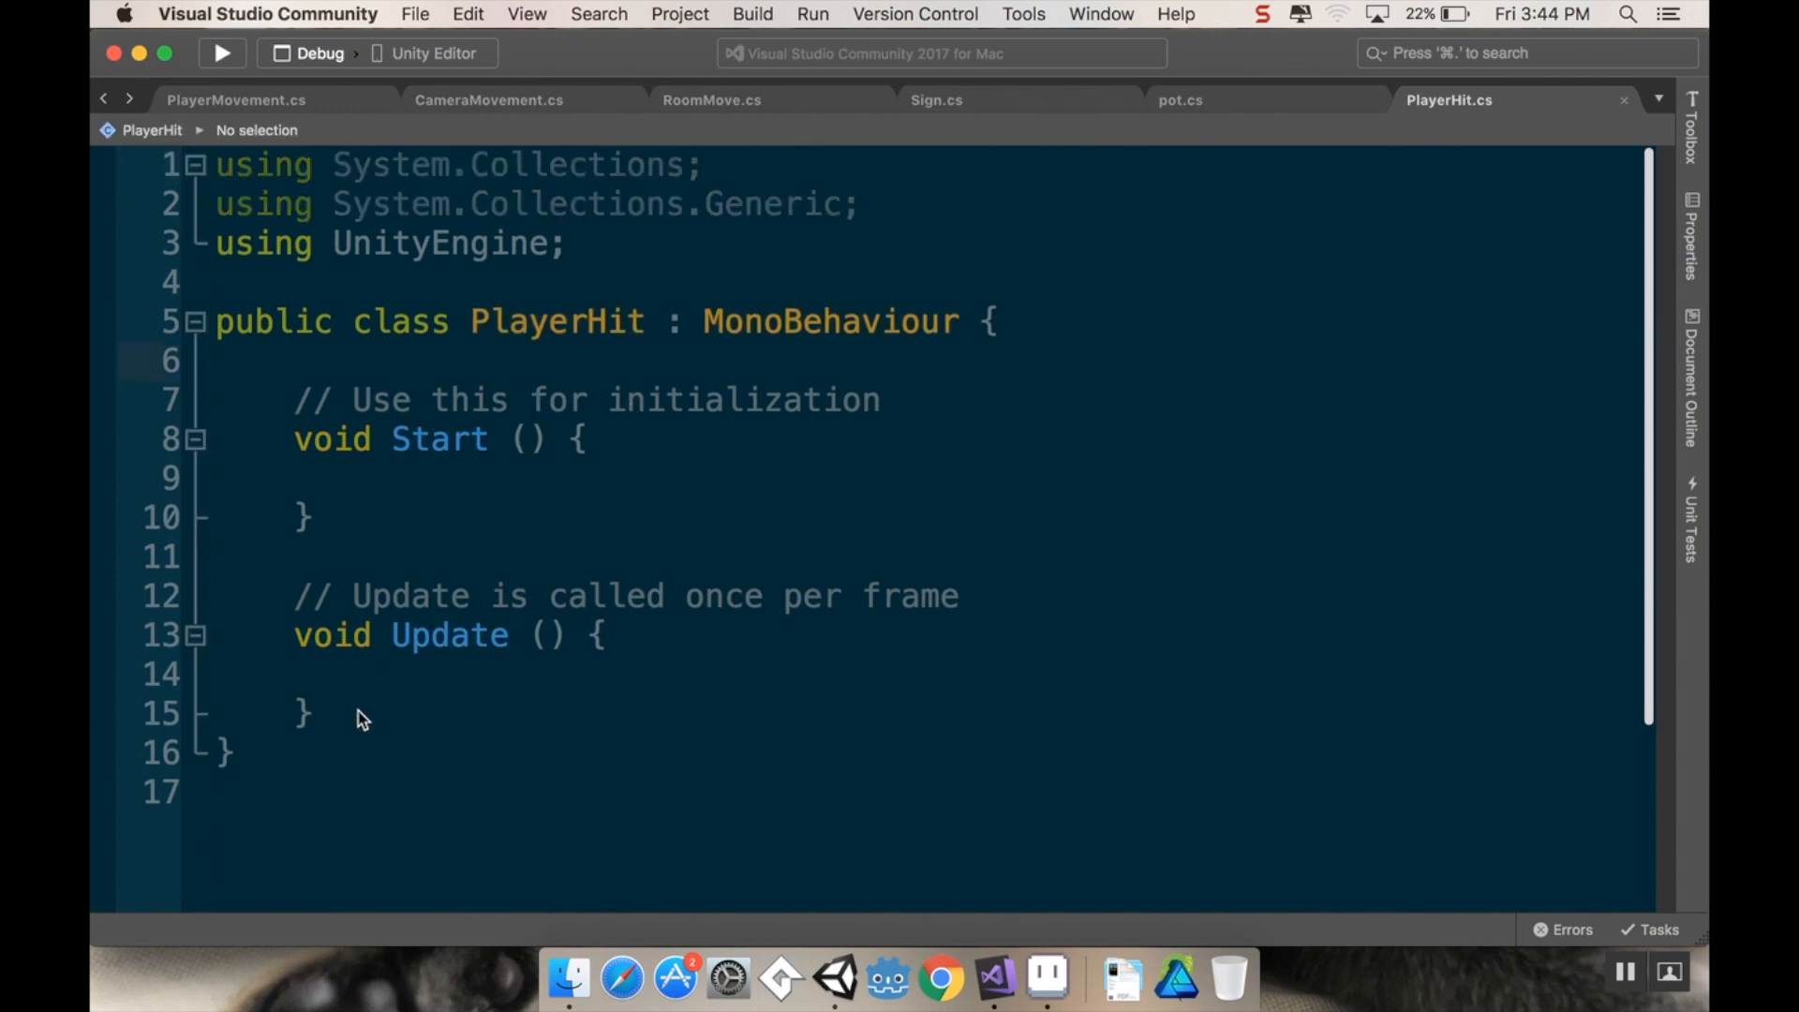
Step: Add void OnTriggerEnter2D(Collider2D other) checking other.CompareTag("breakable")
left_click(298, 359)
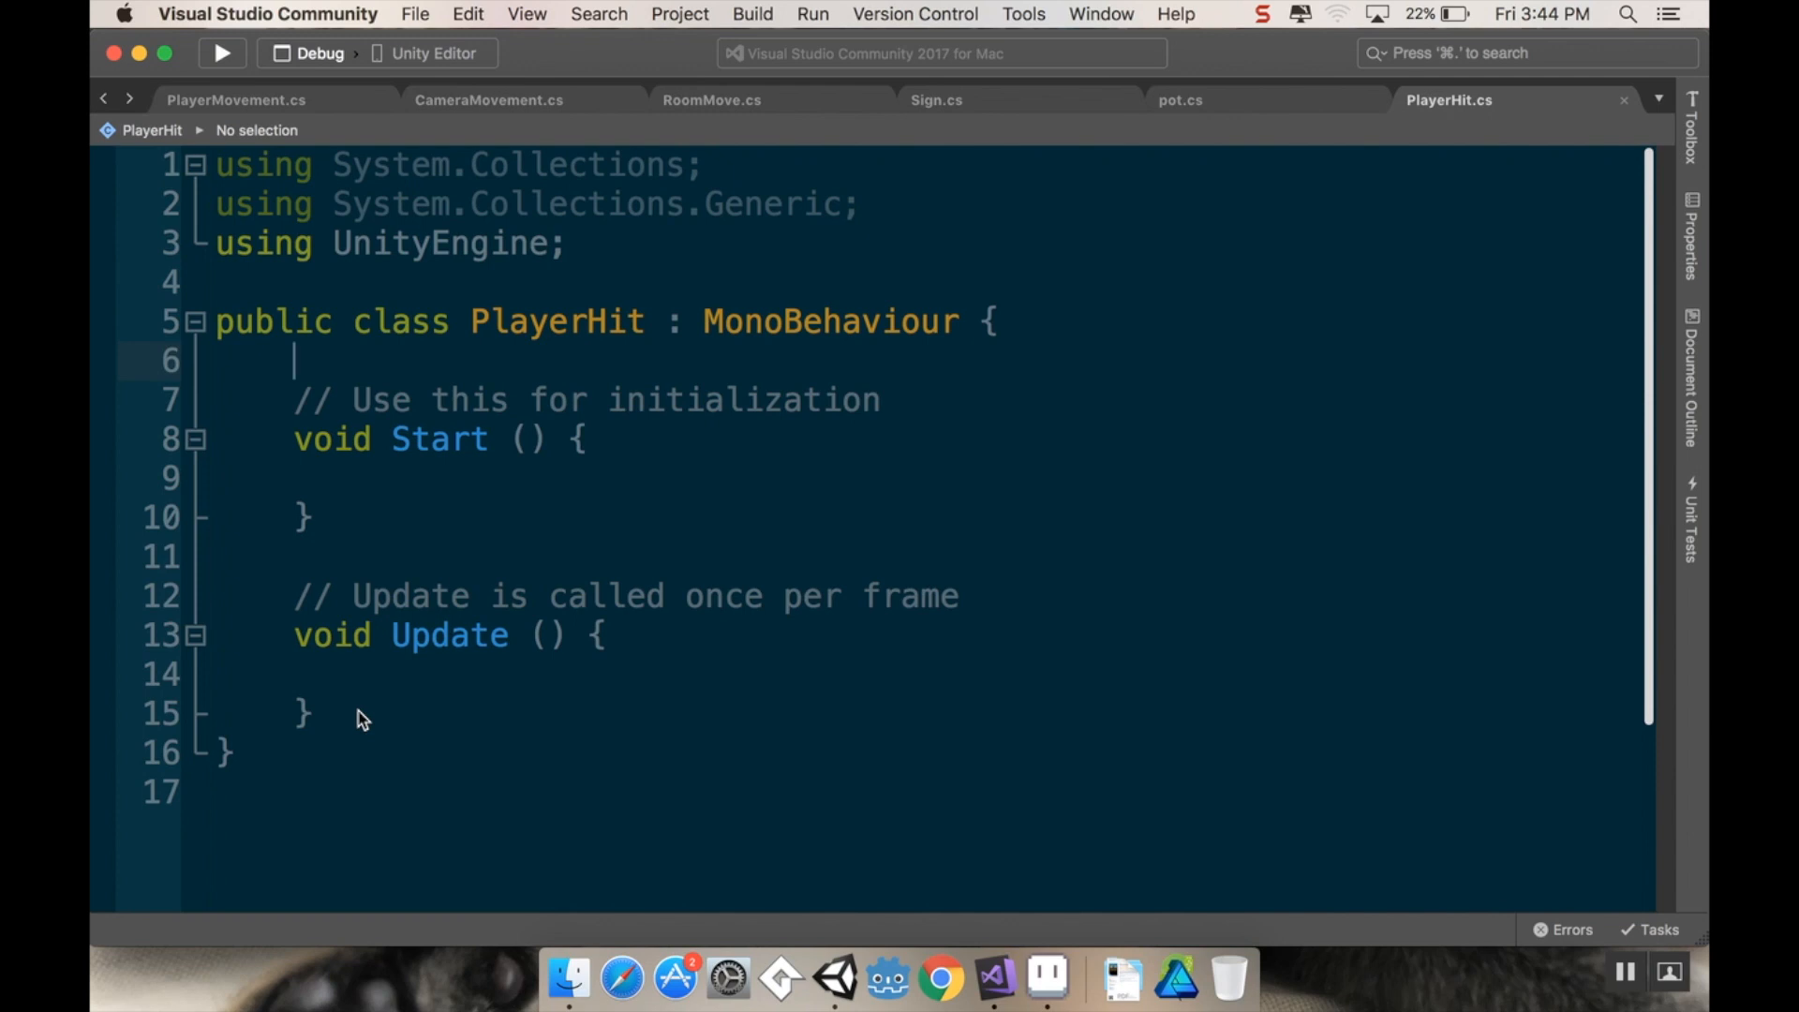
left_click(303, 712)
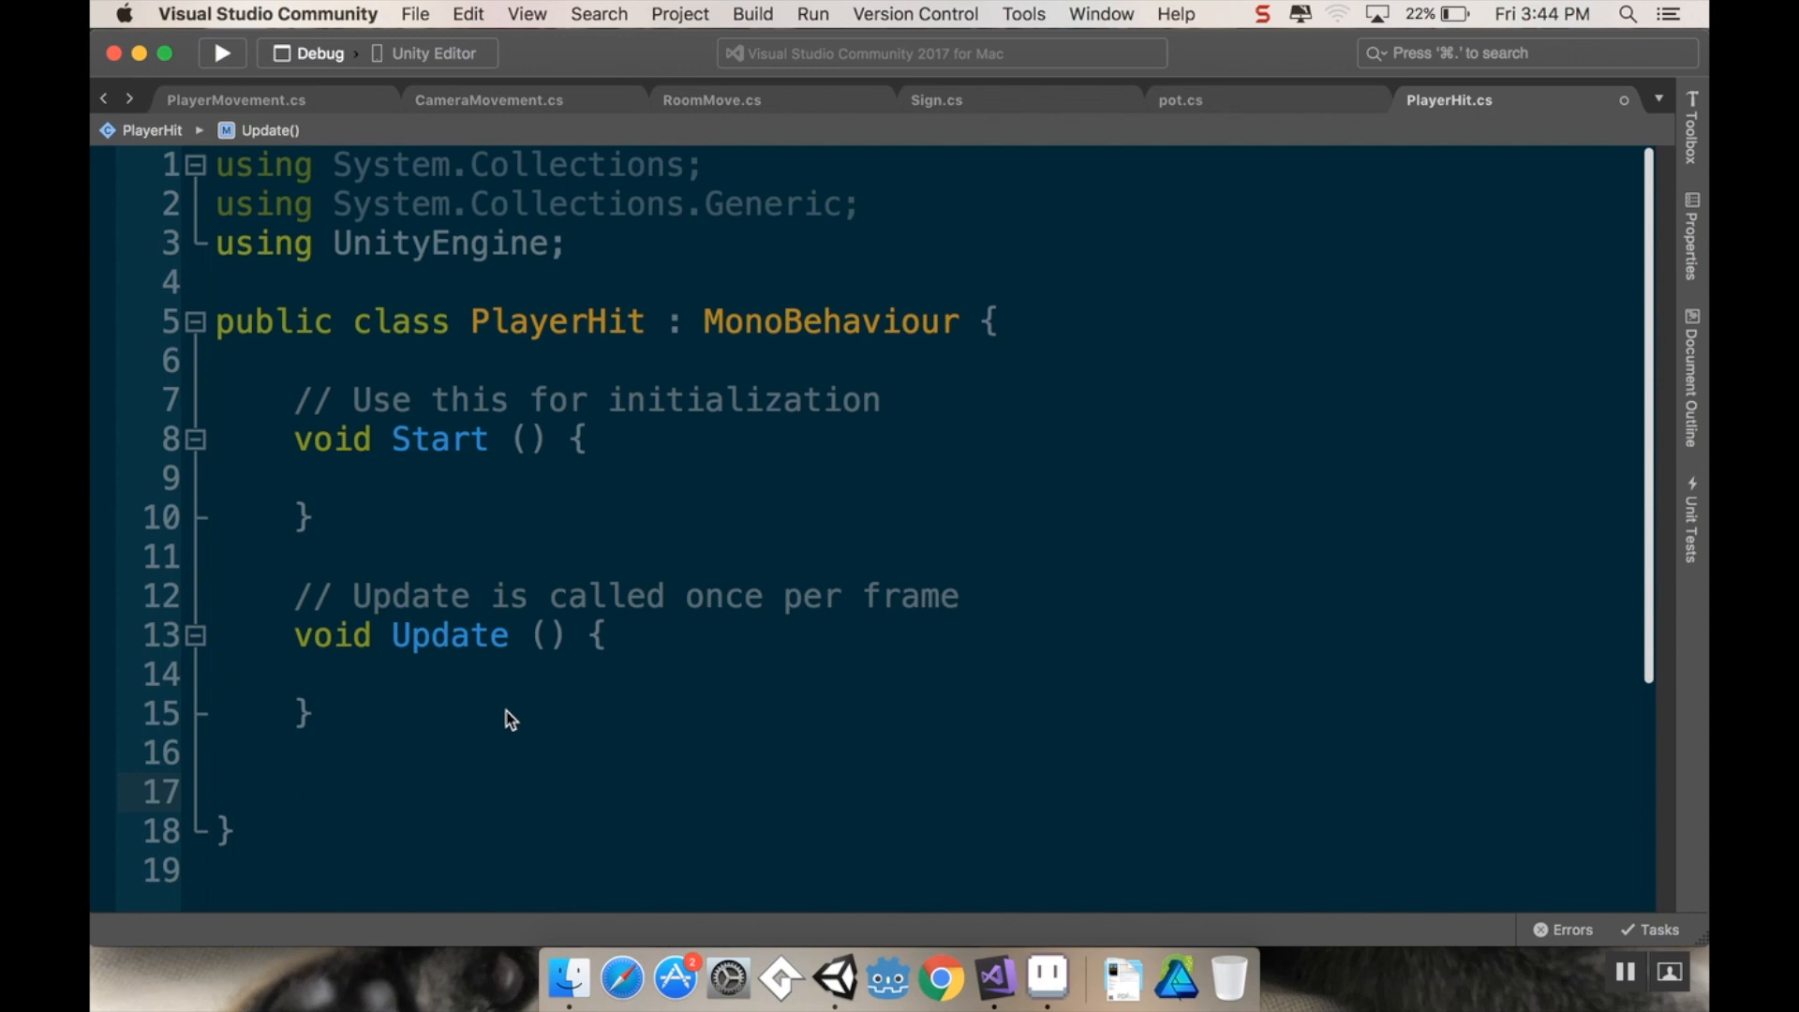
type("void")
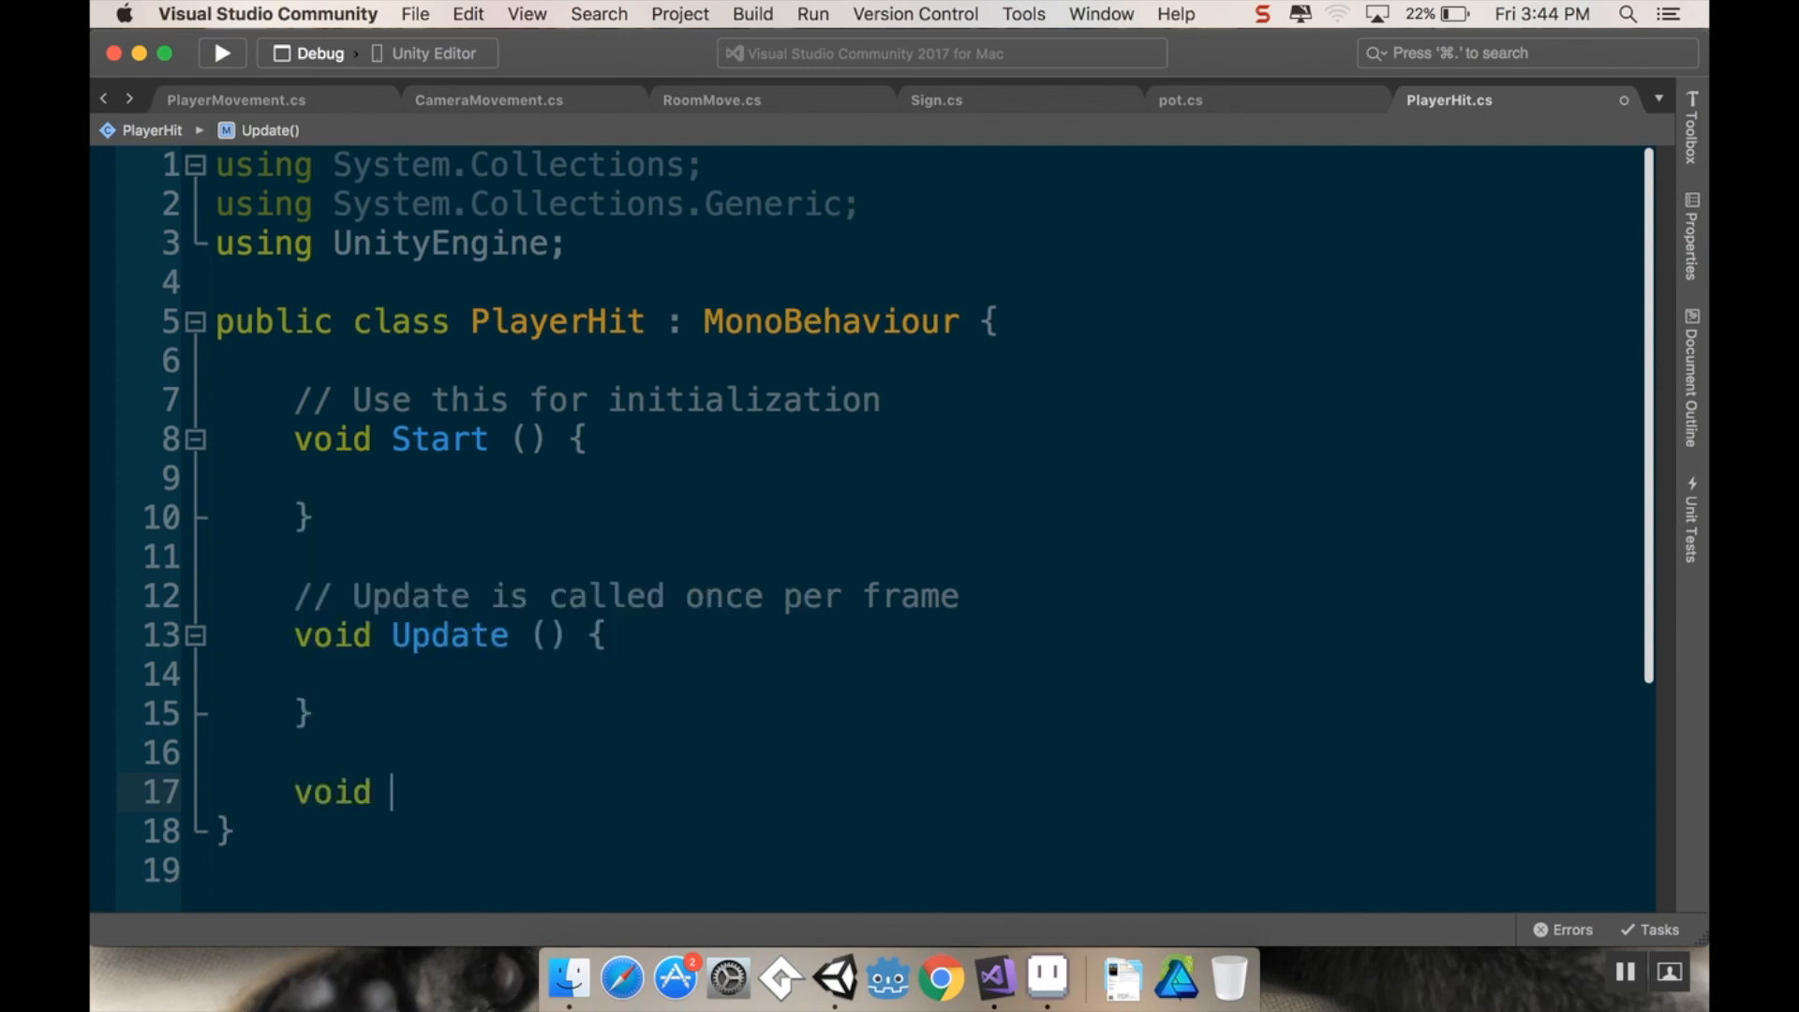
type("OnTriggerEnter2D(Collider2D collision")
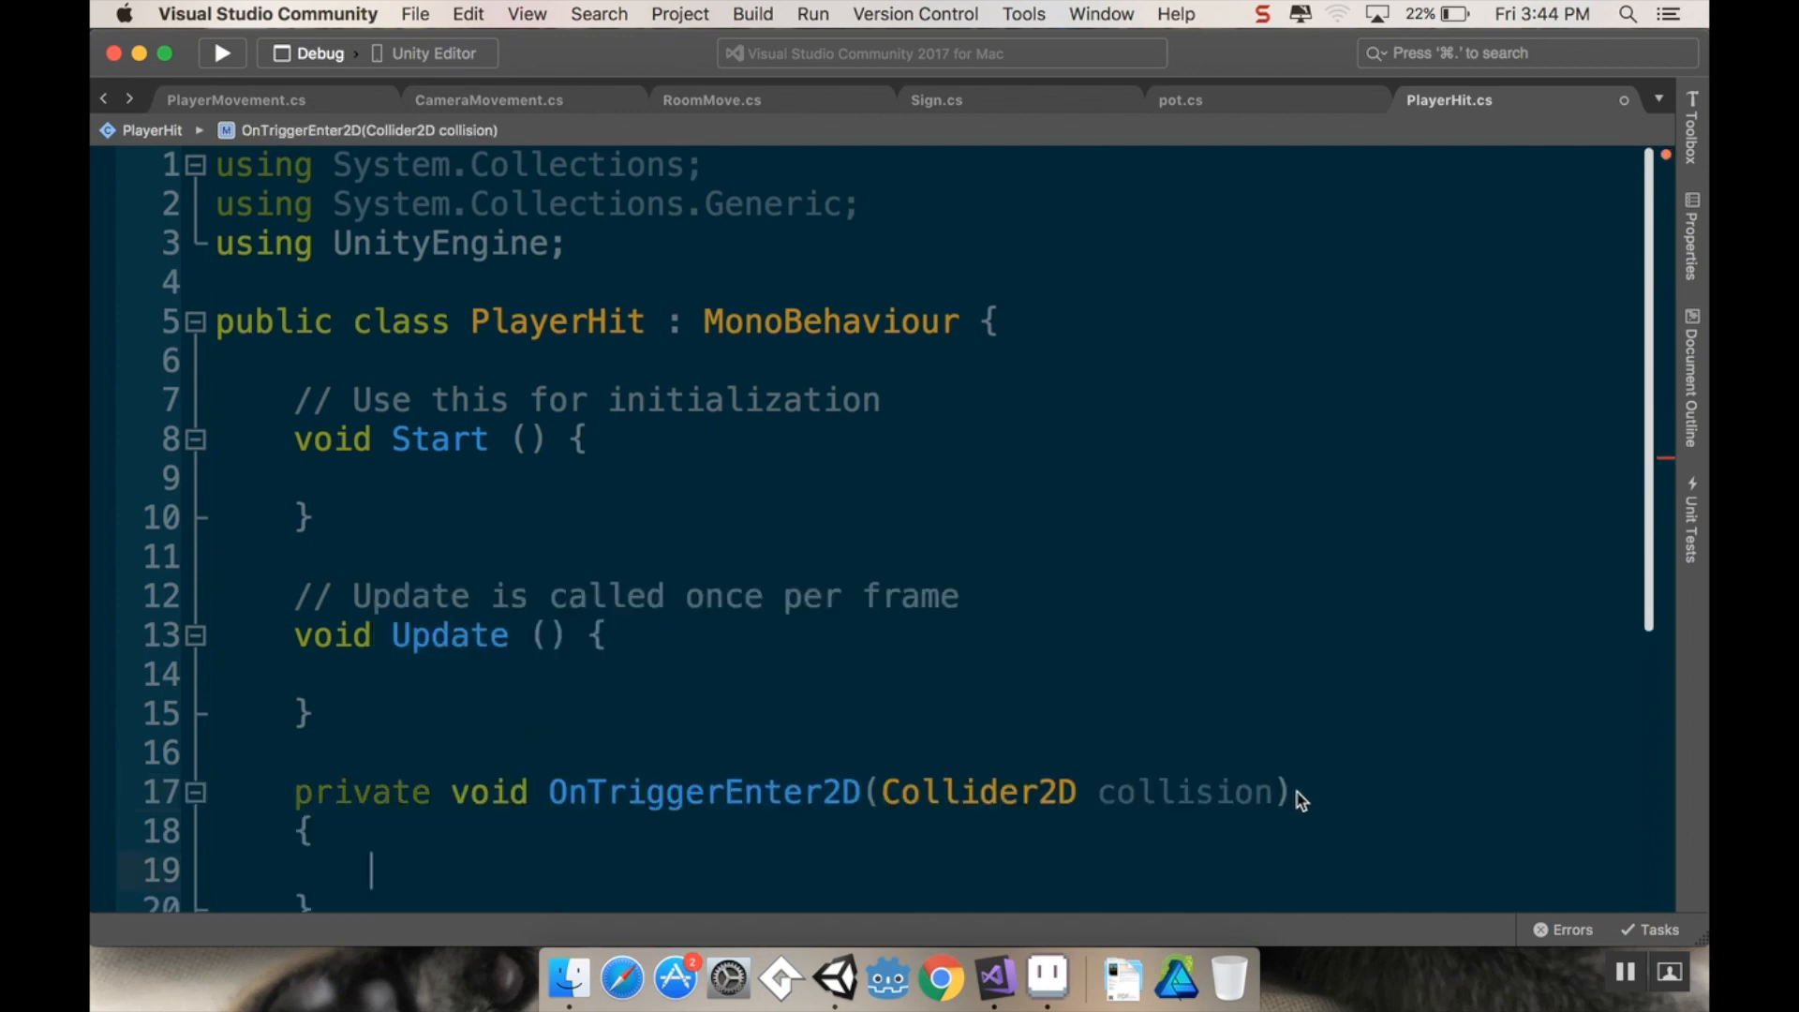
type("coll")
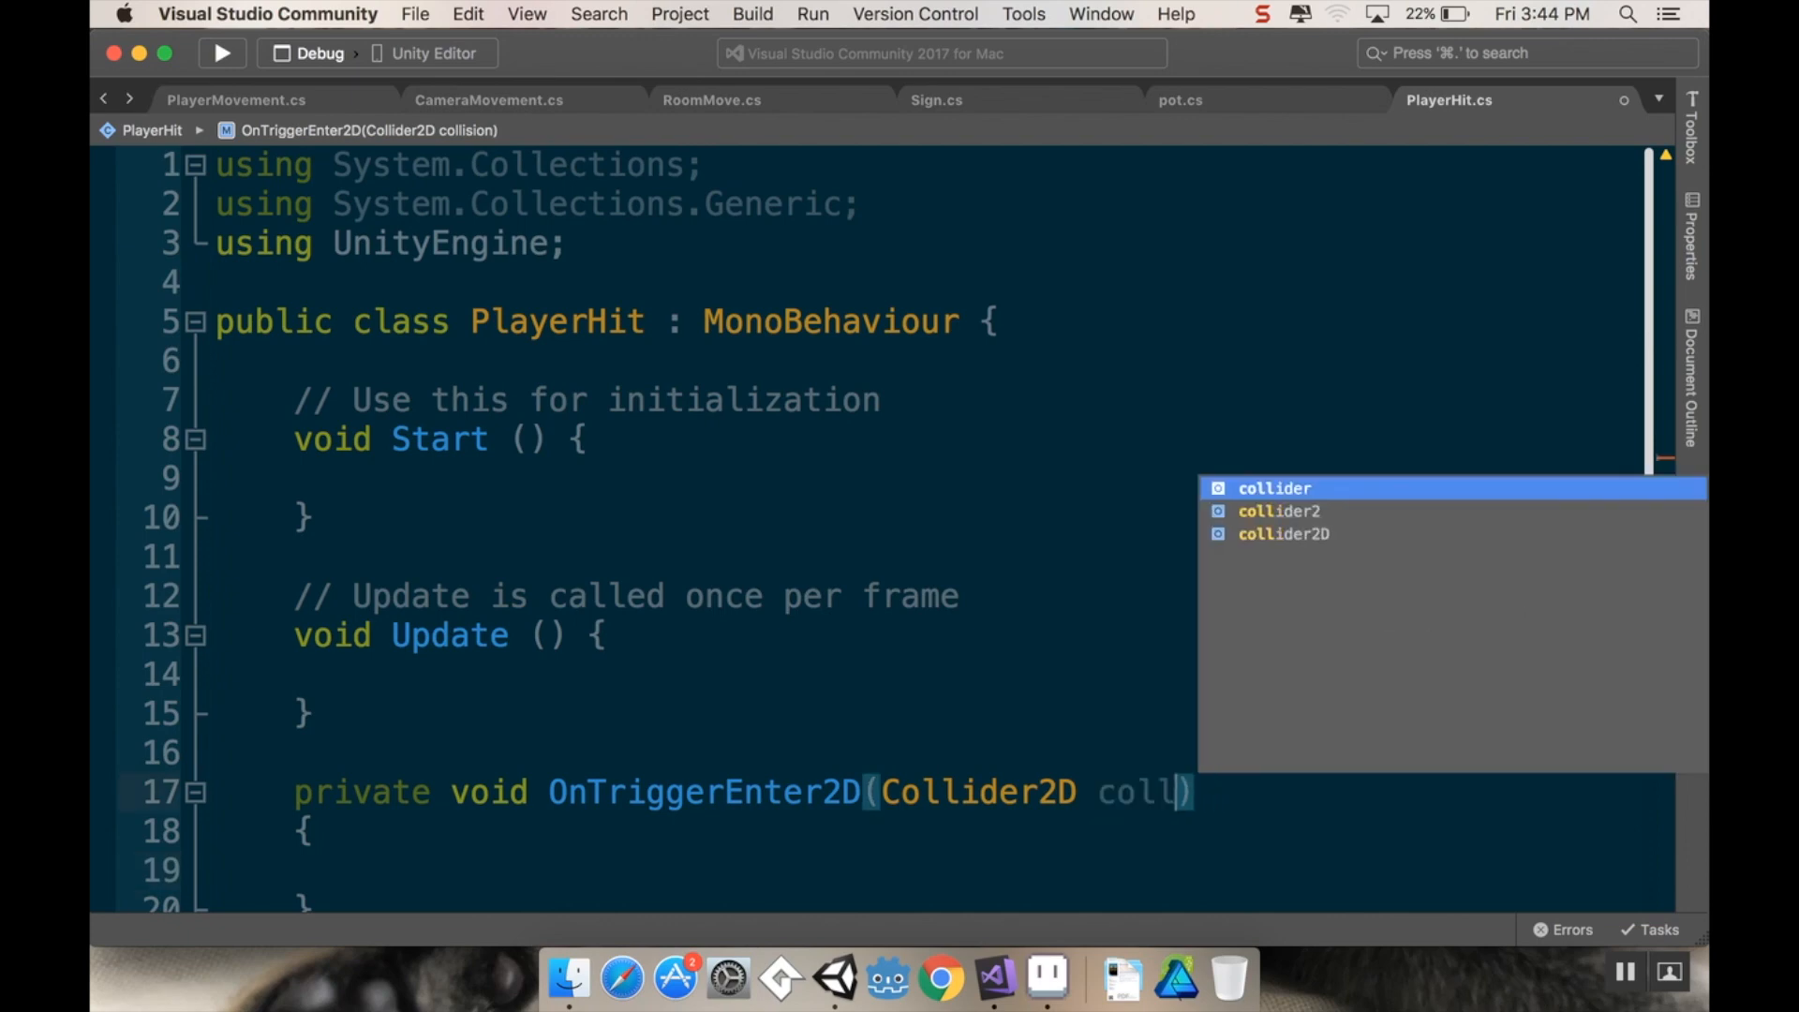
type("other")
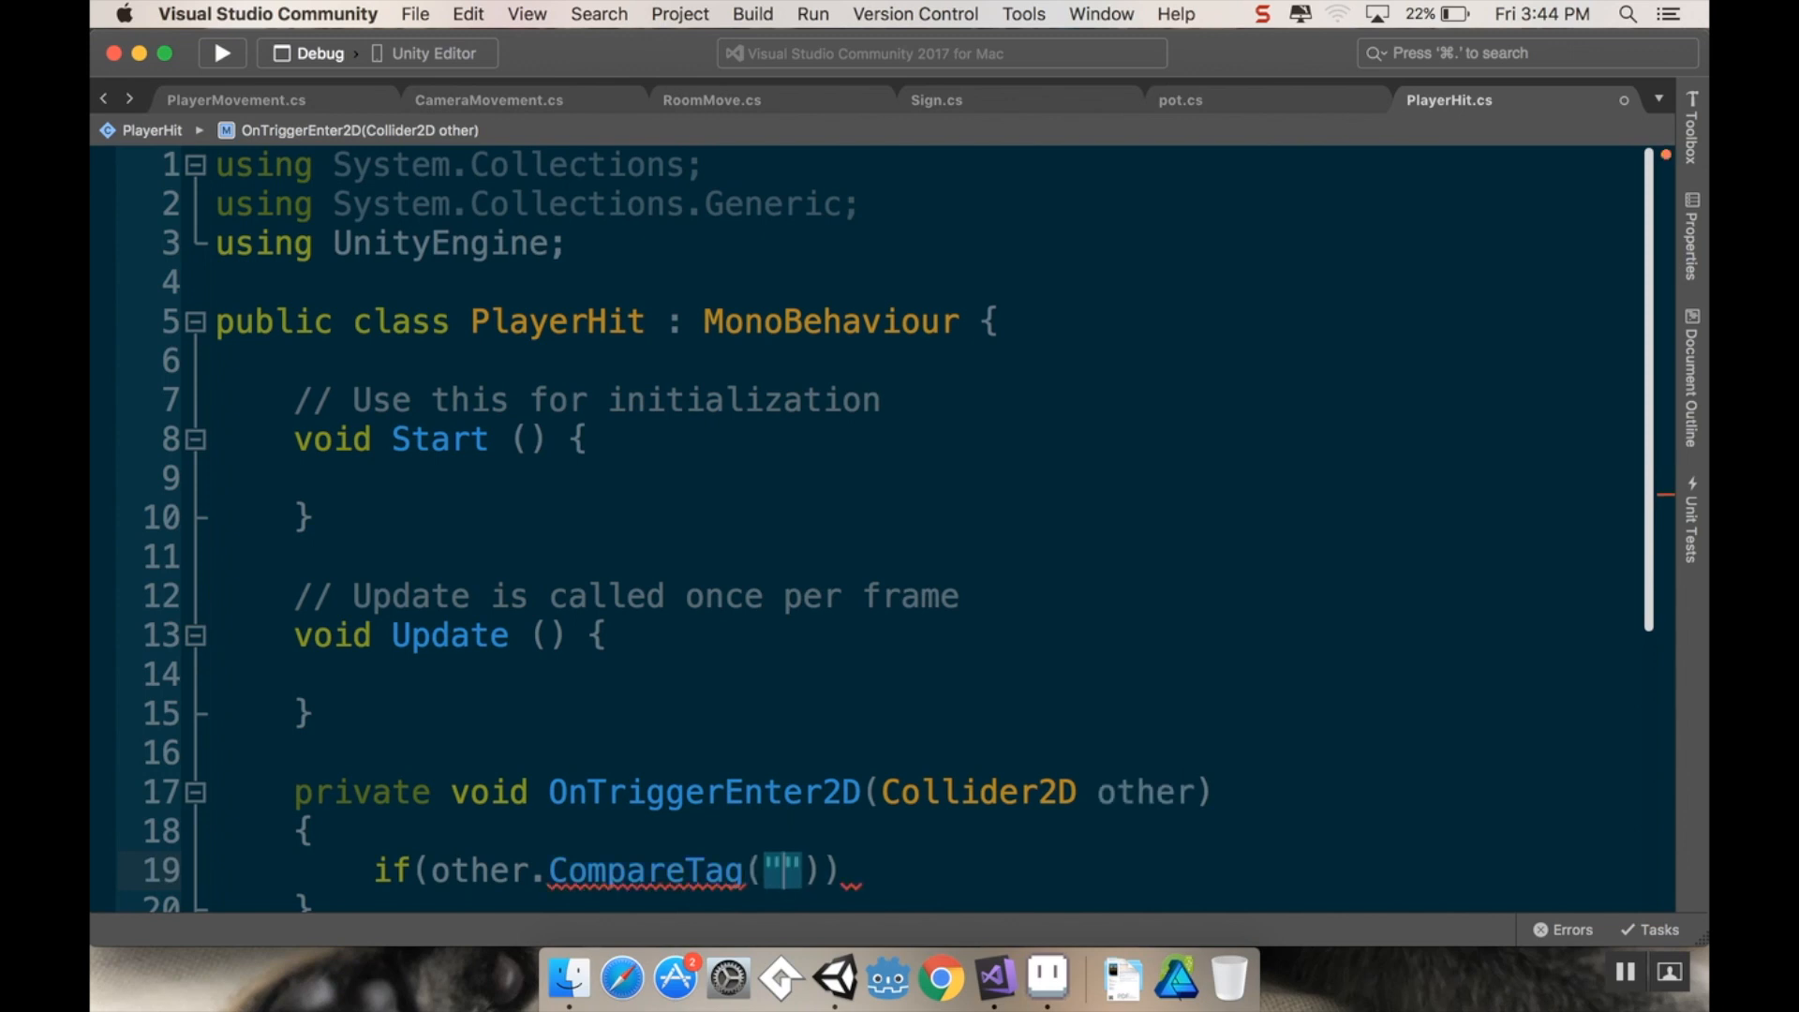
type("breakable")
type("{")
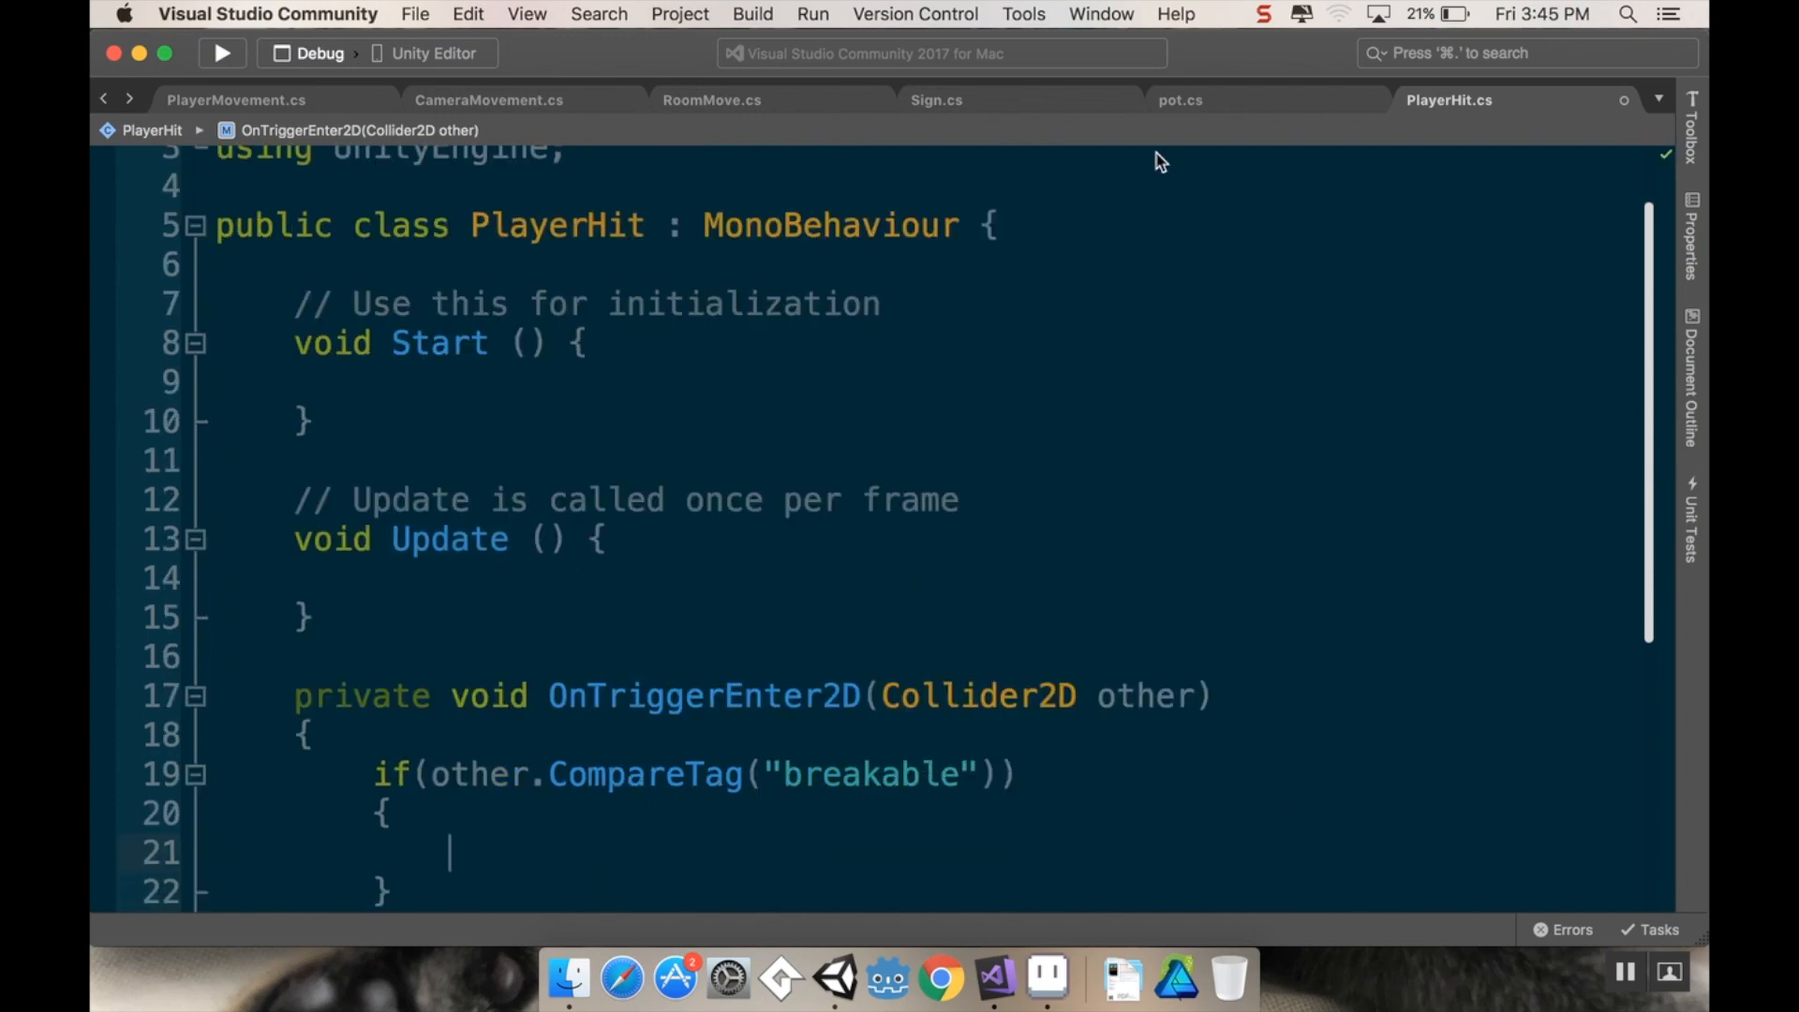
mouse_move(1237, 237)
type("other.")
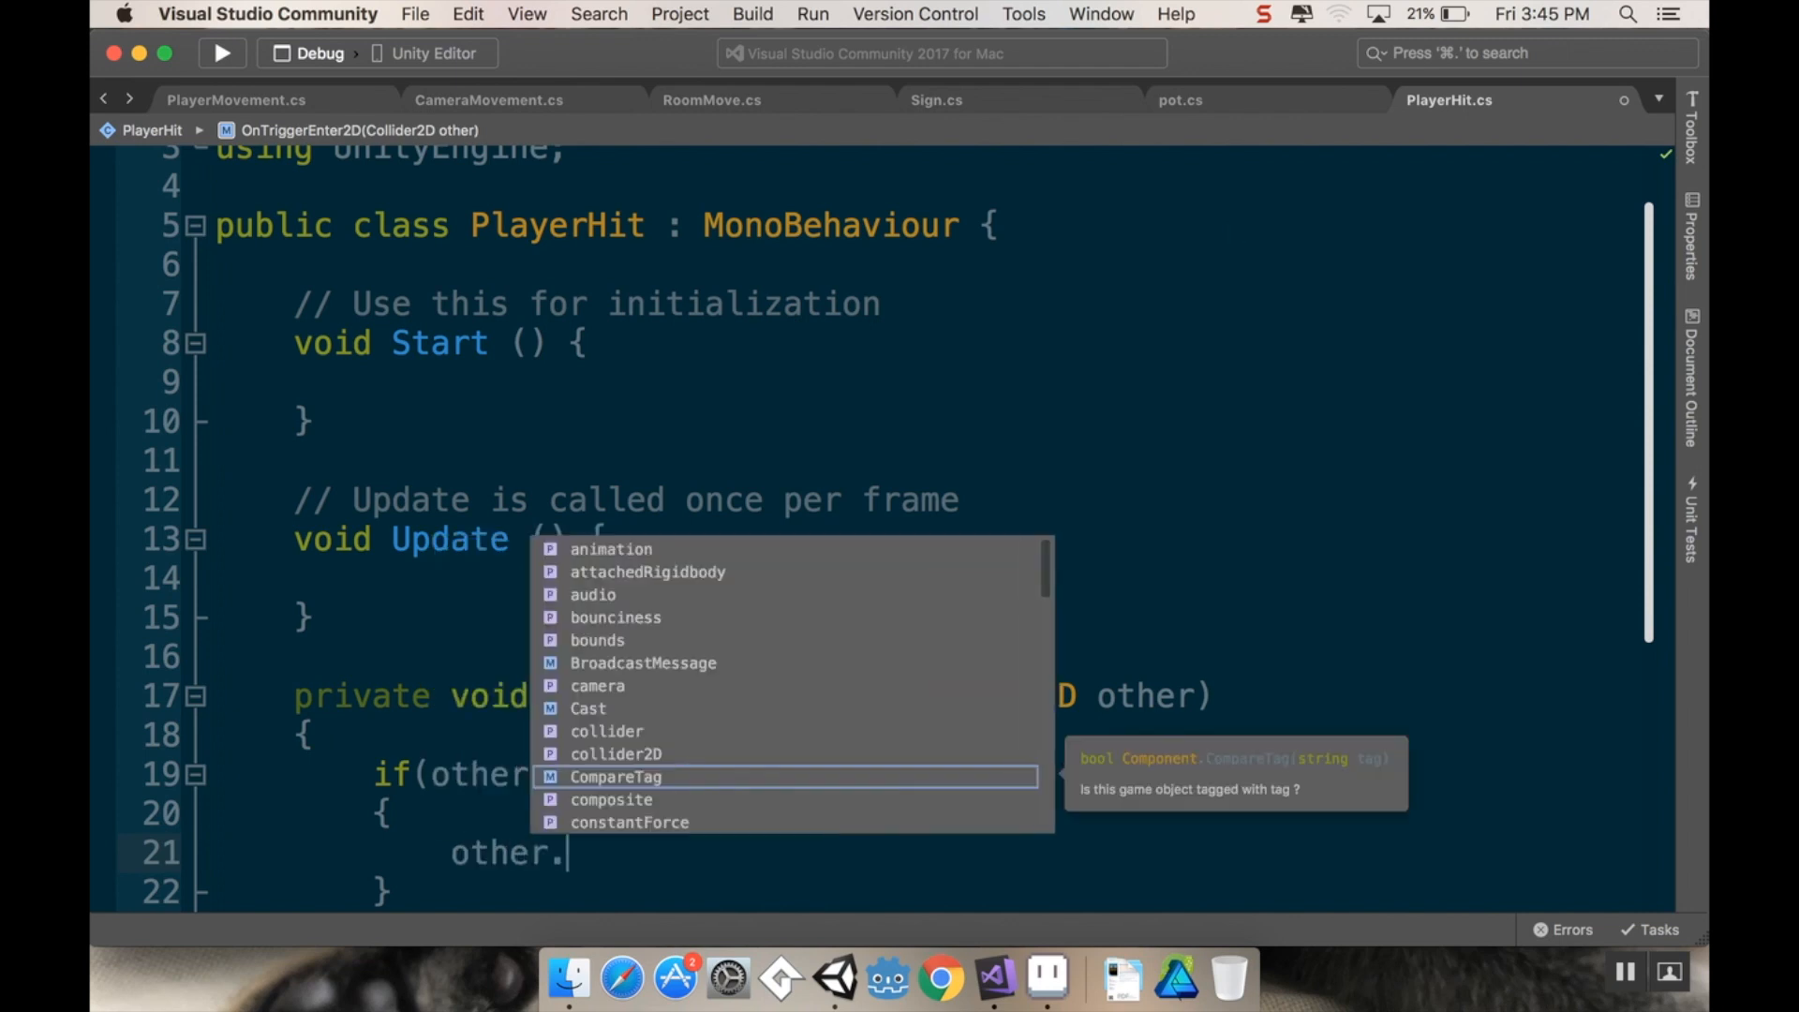
Step: Inside the tag check, call other.GetComponent<pot>().Smash();
type("GetComponent<>")
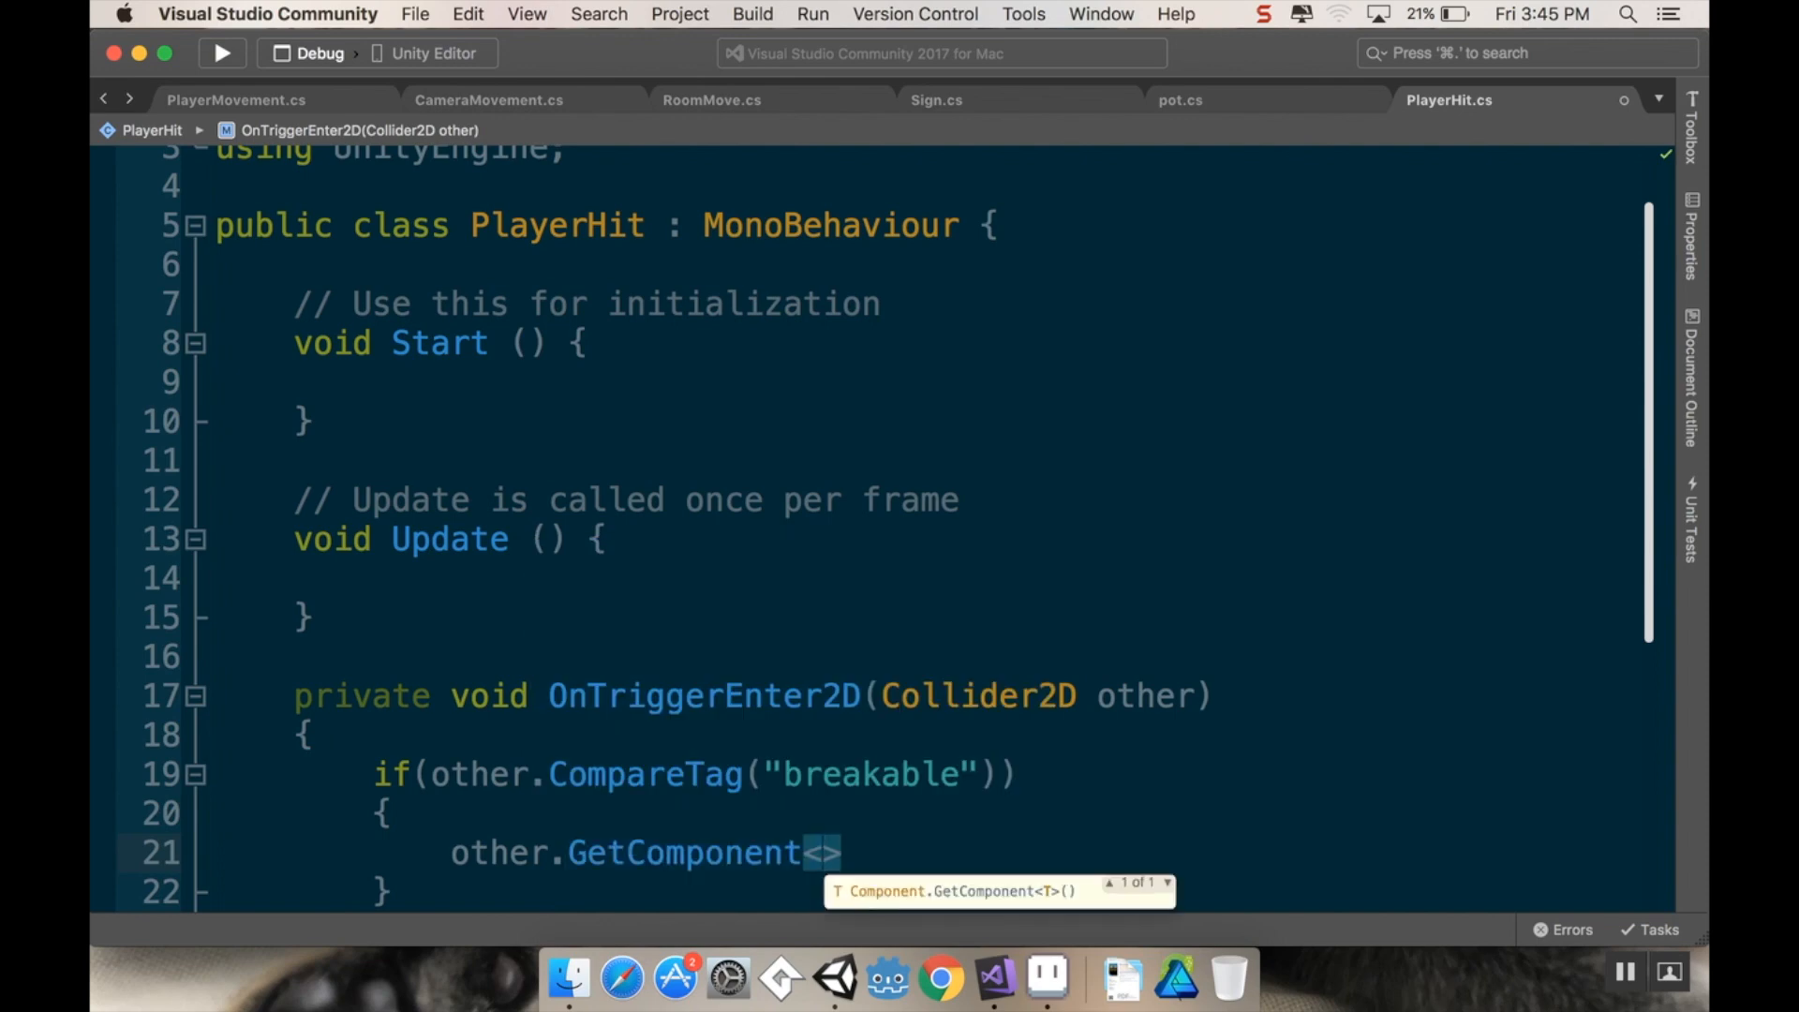
type("pot")
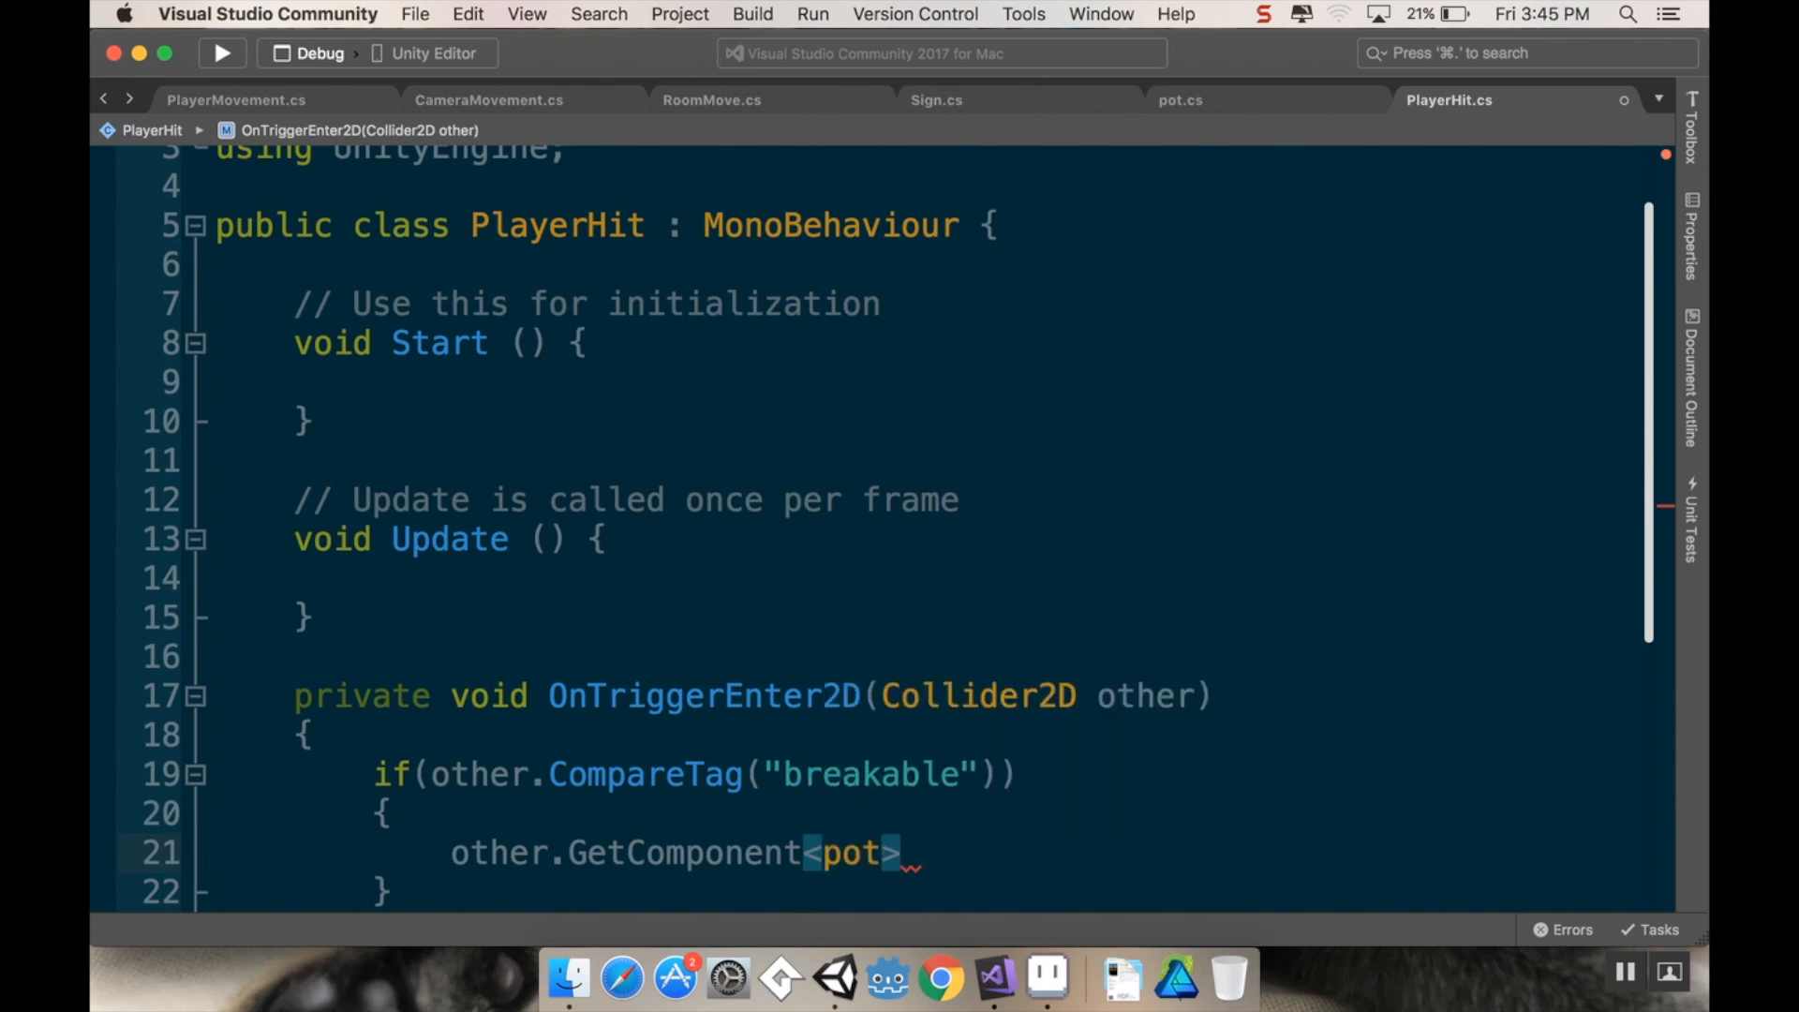
type("()")
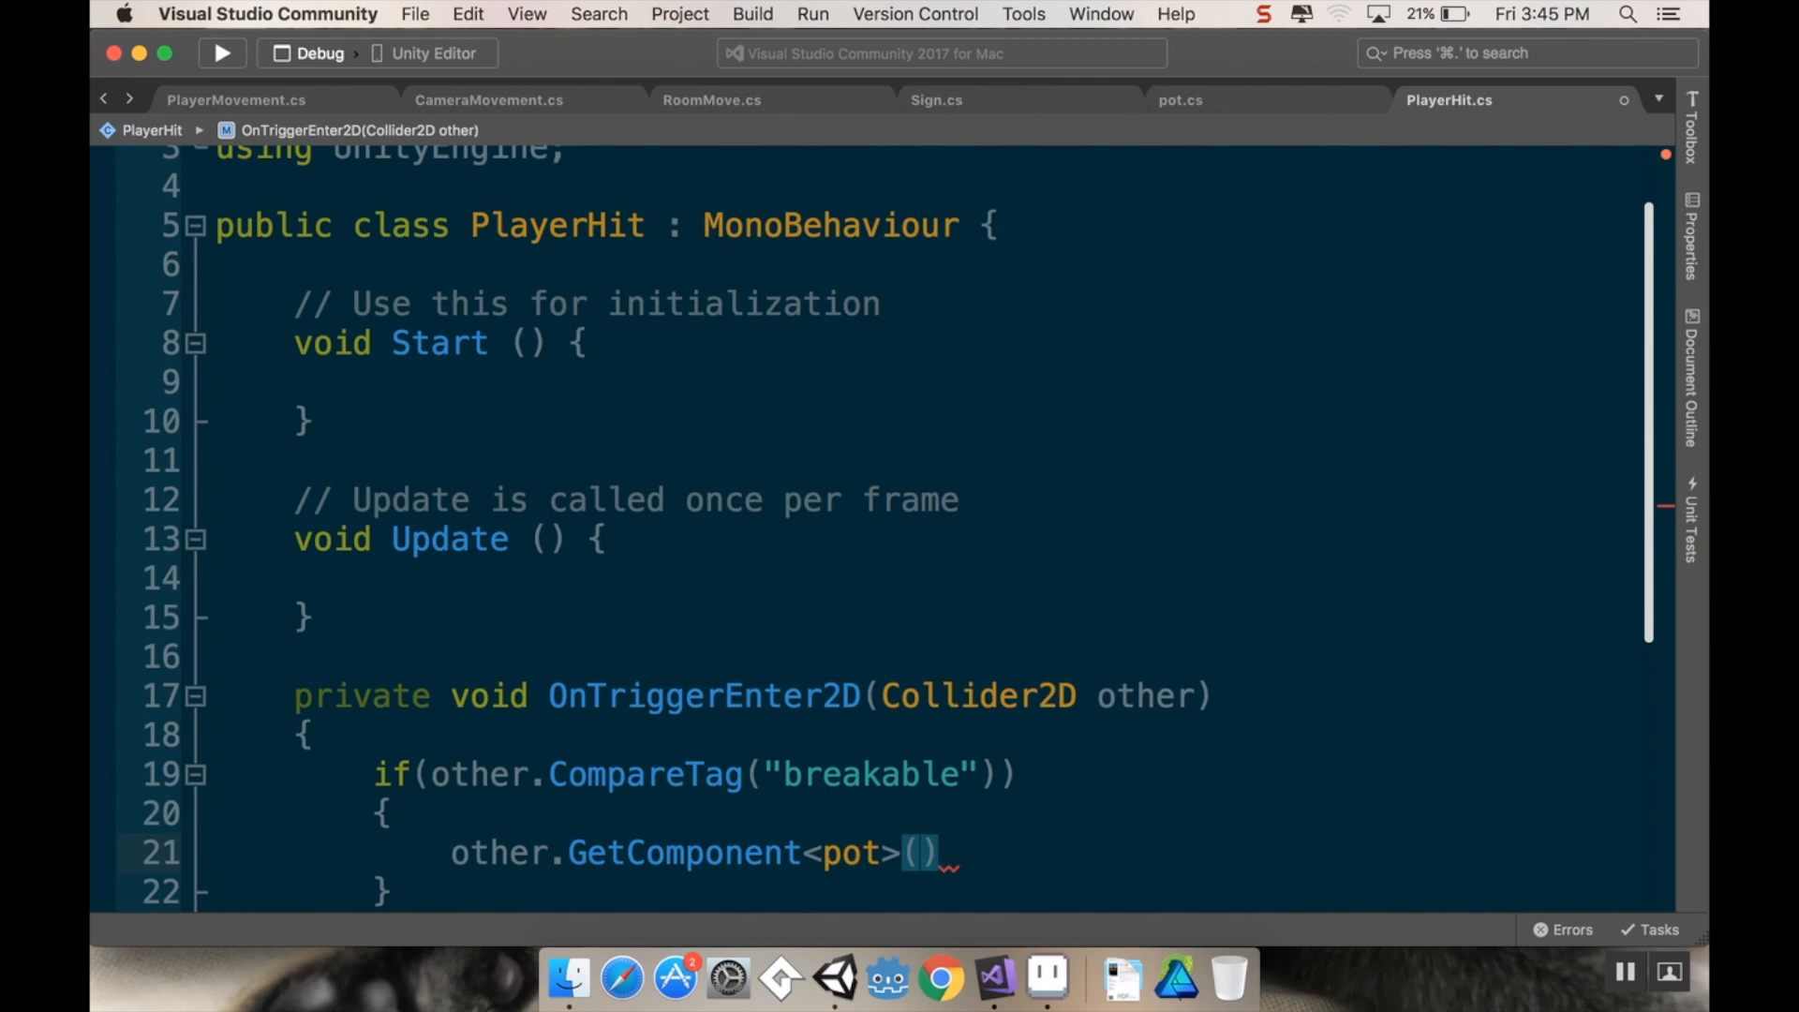
type(".Smash(")
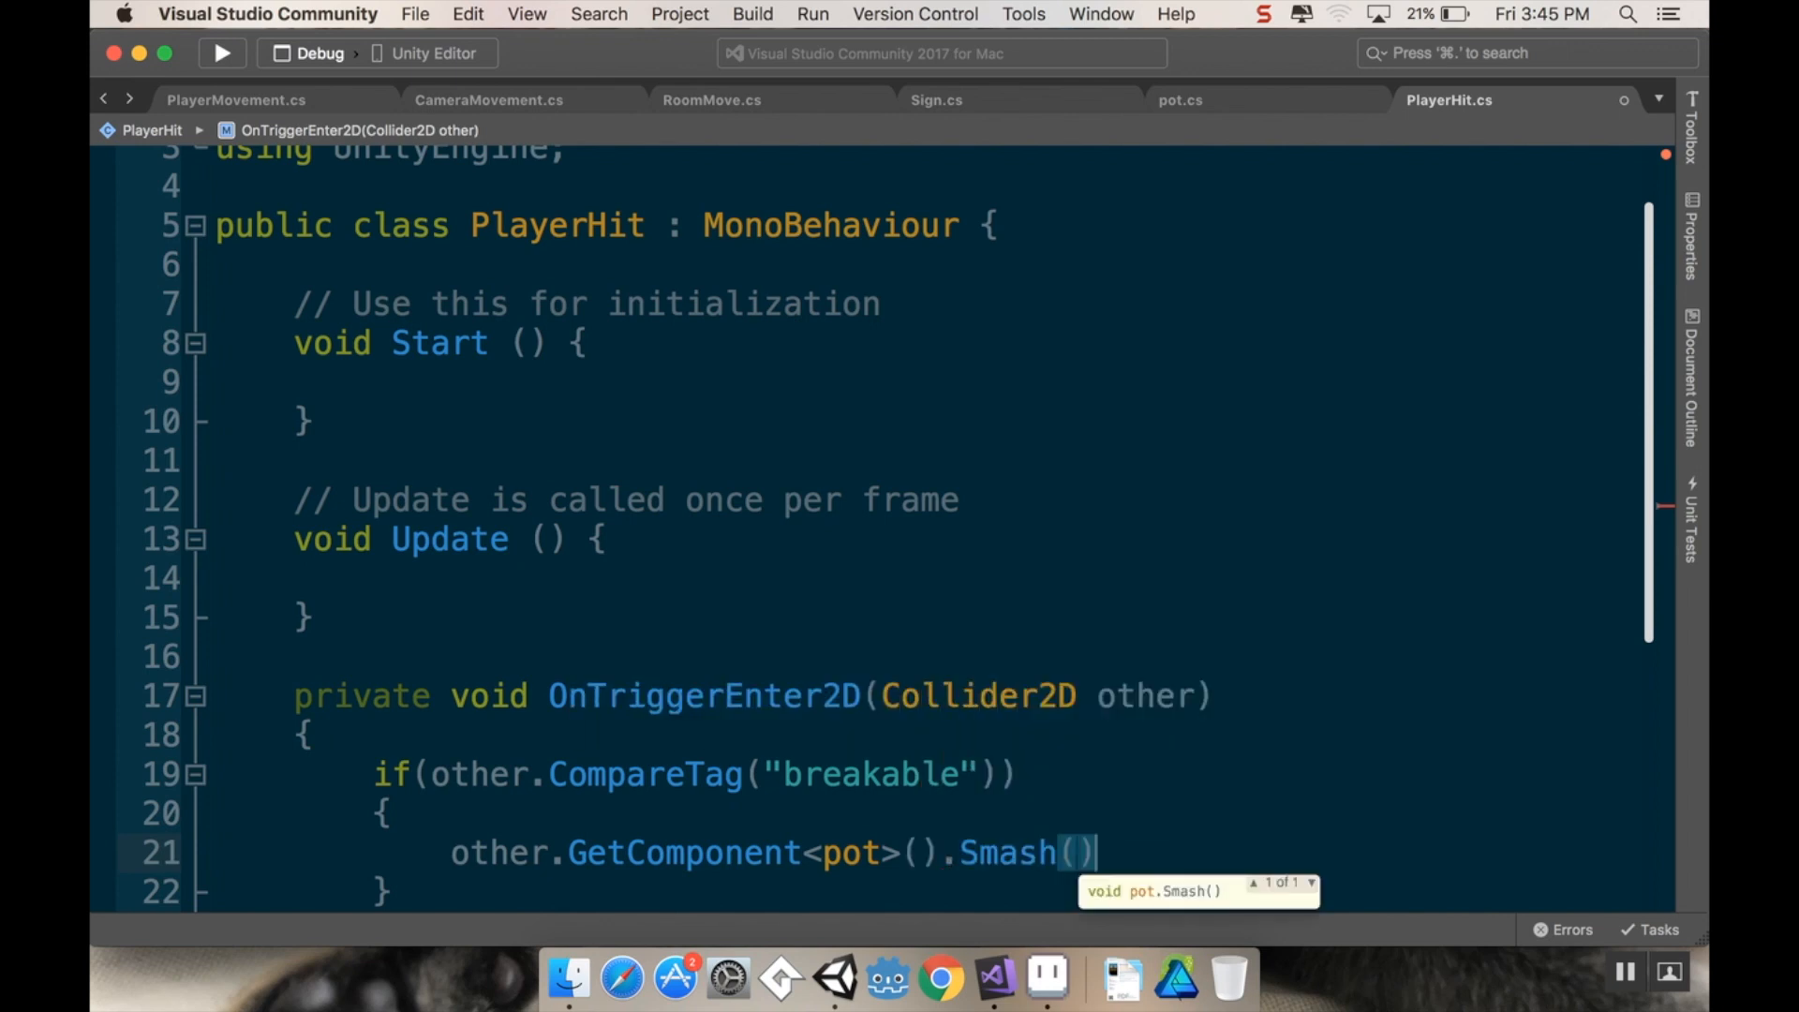
type(";")
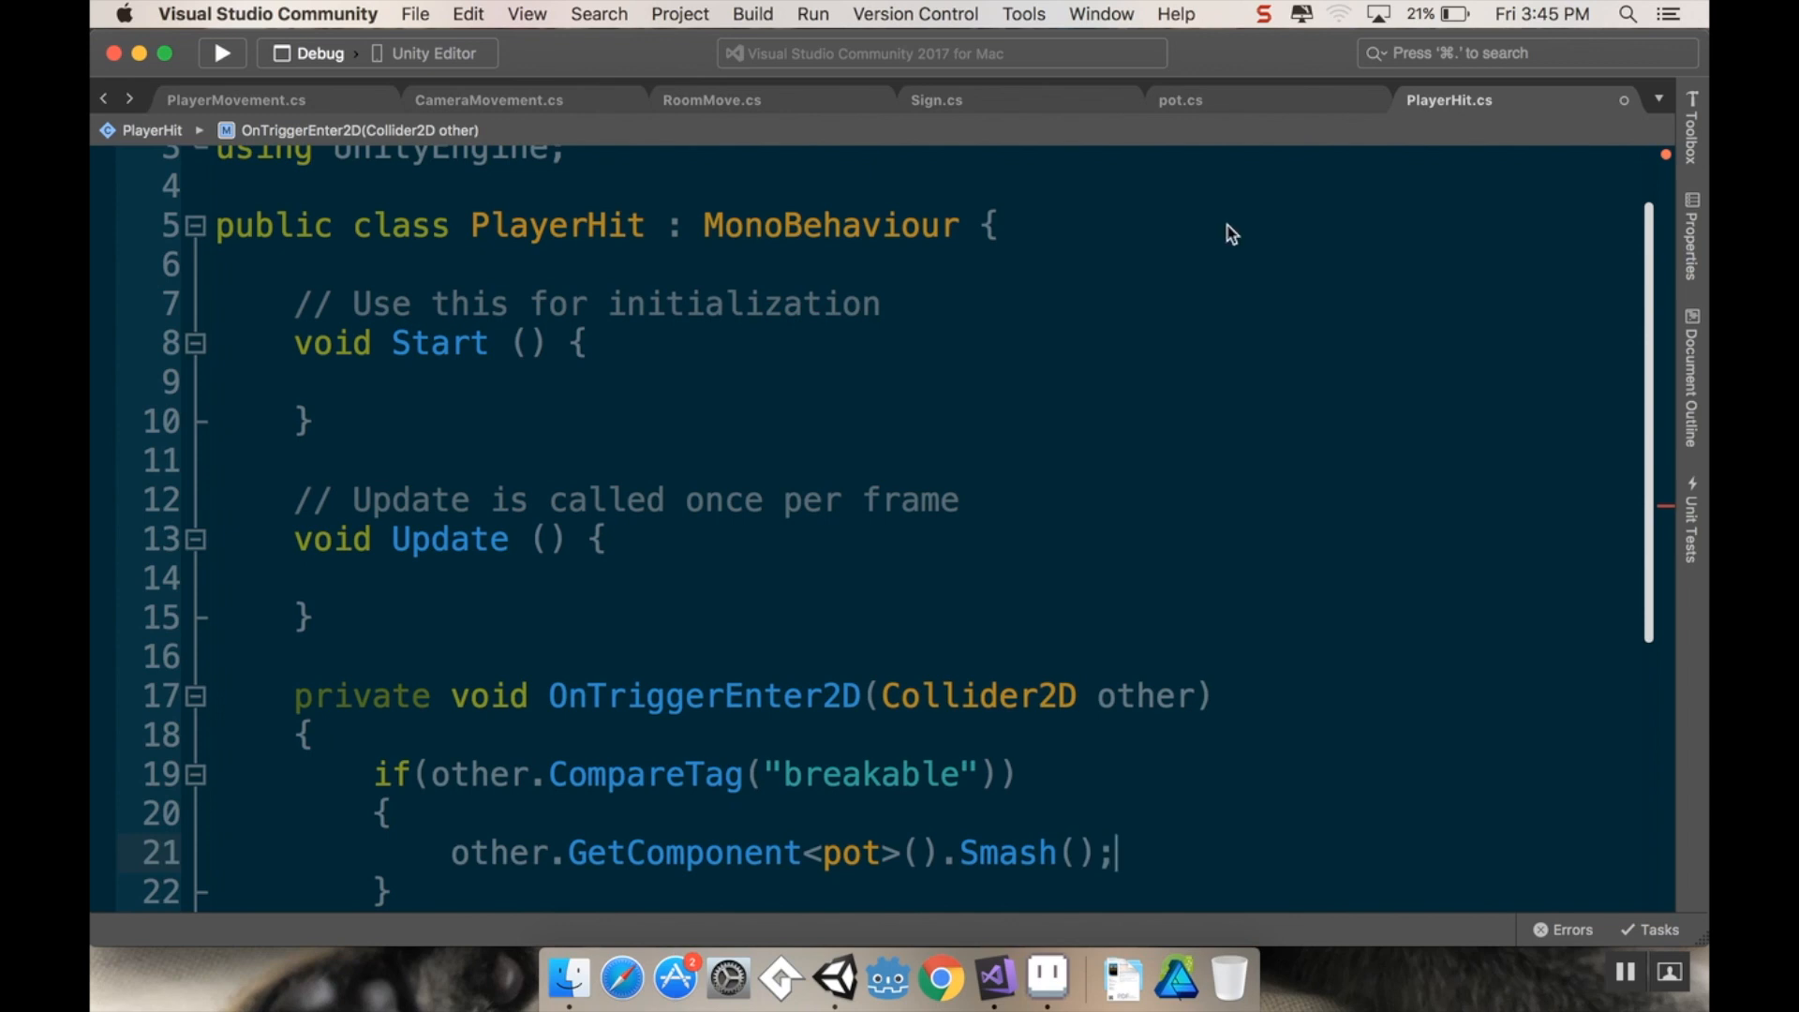
scroll("down", 3)
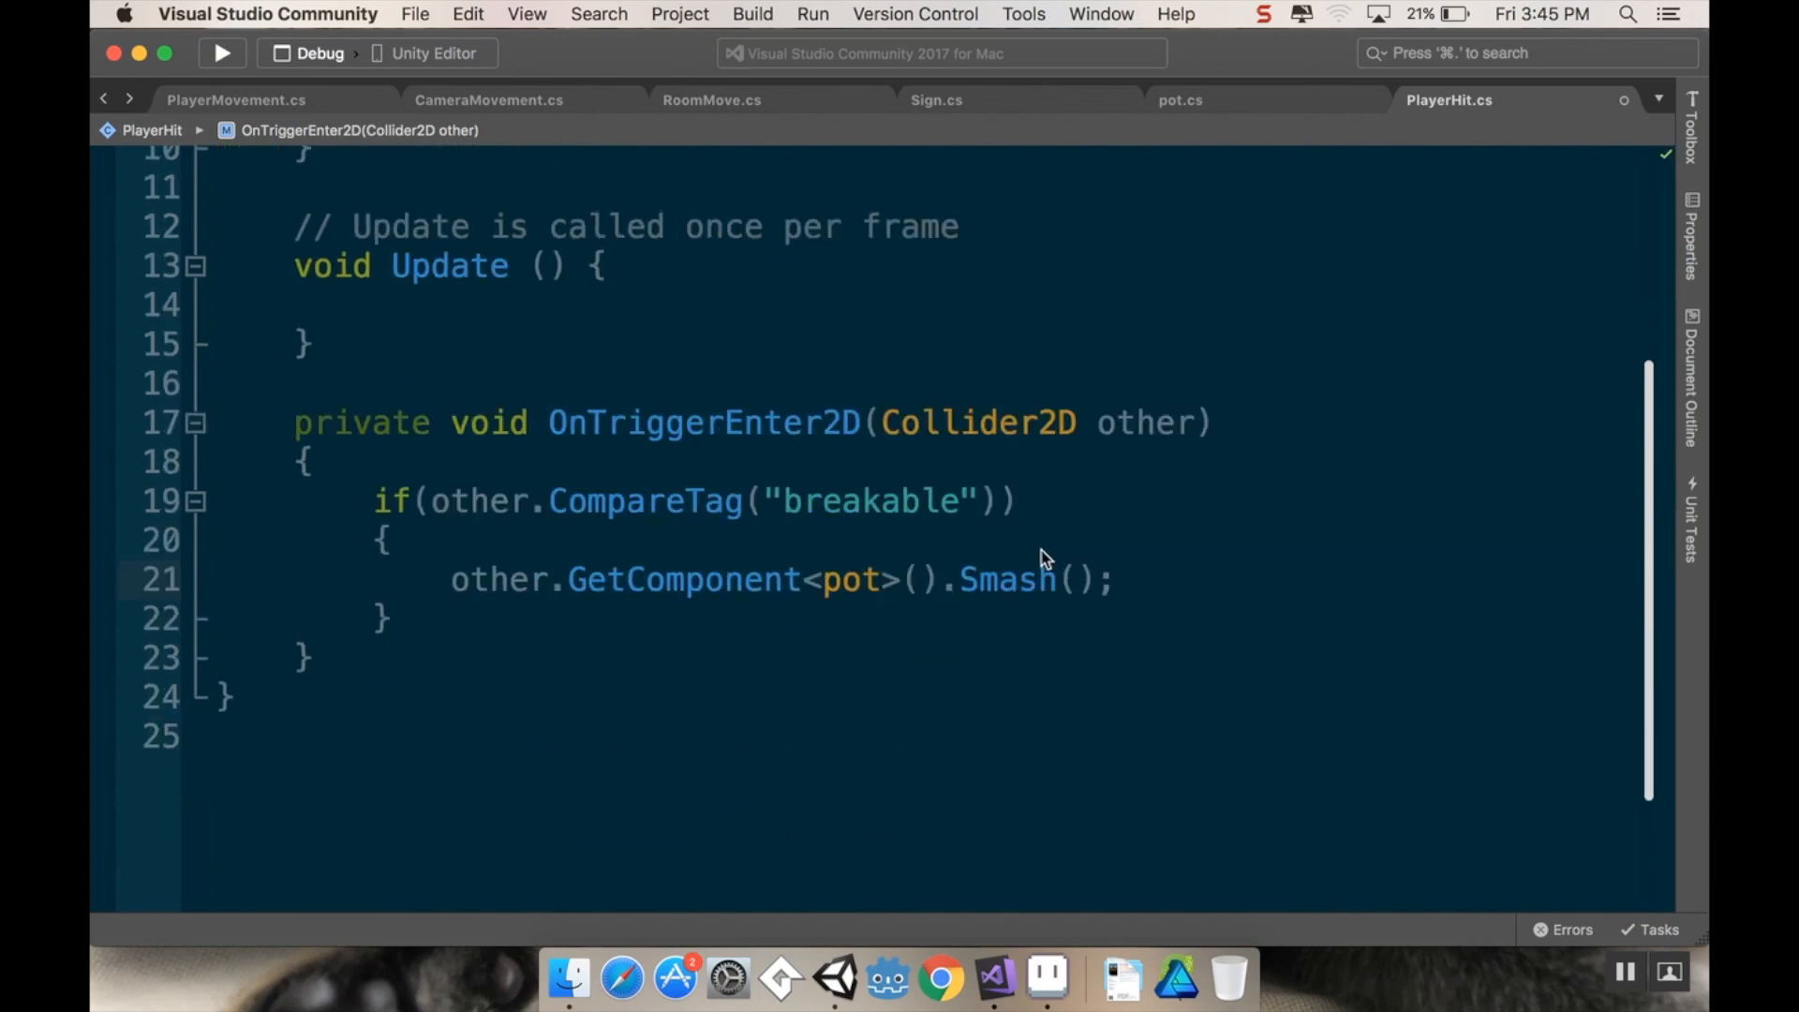
mouse_move(961, 520)
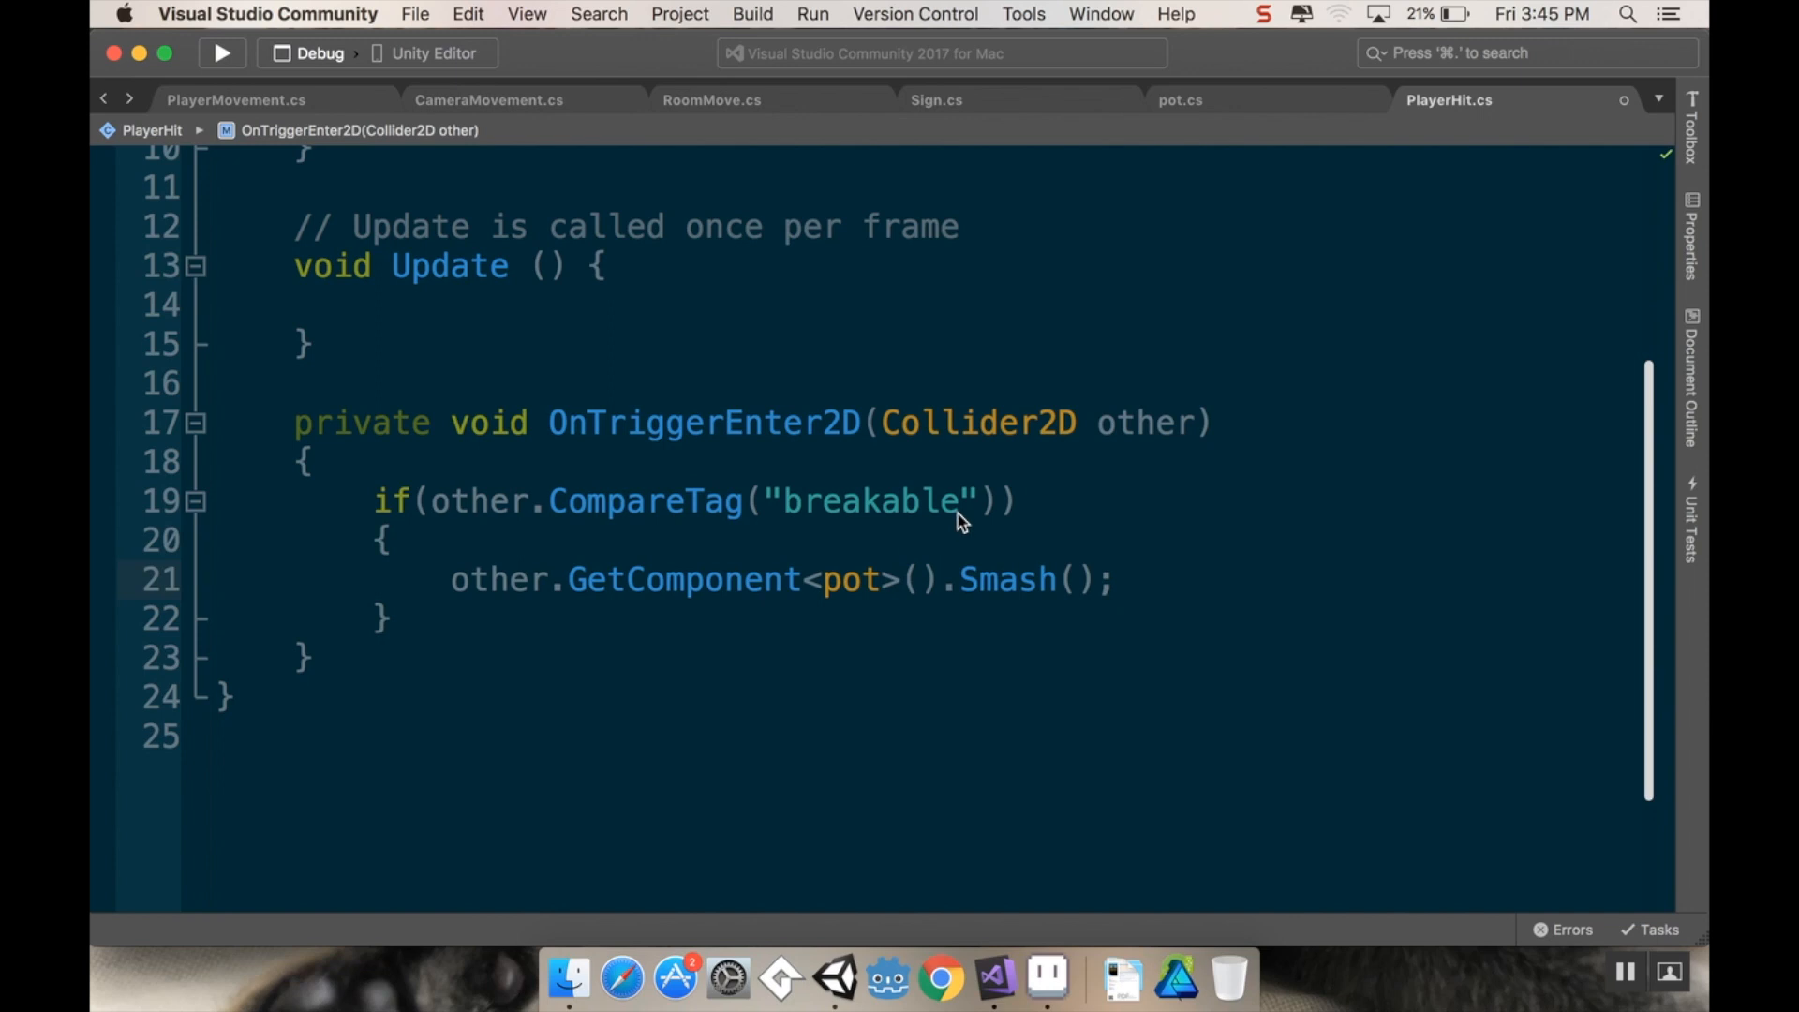
left_click(1113, 579)
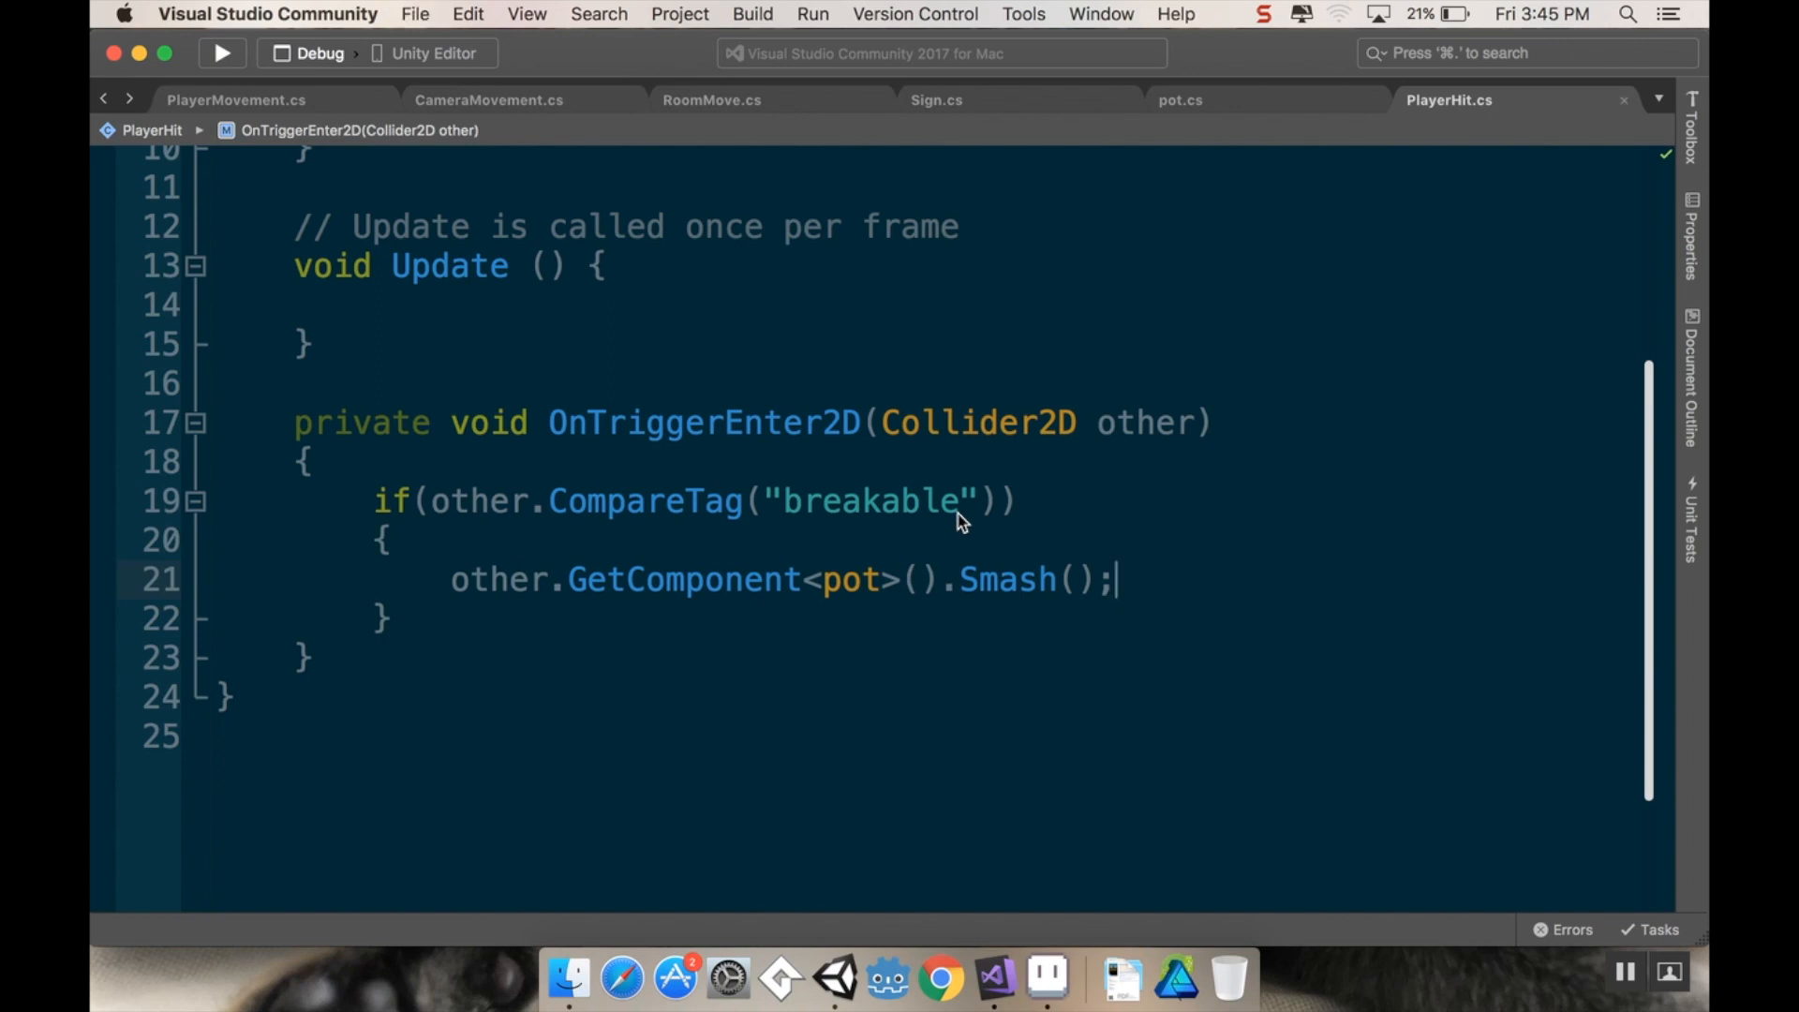
mouse_move(910, 617)
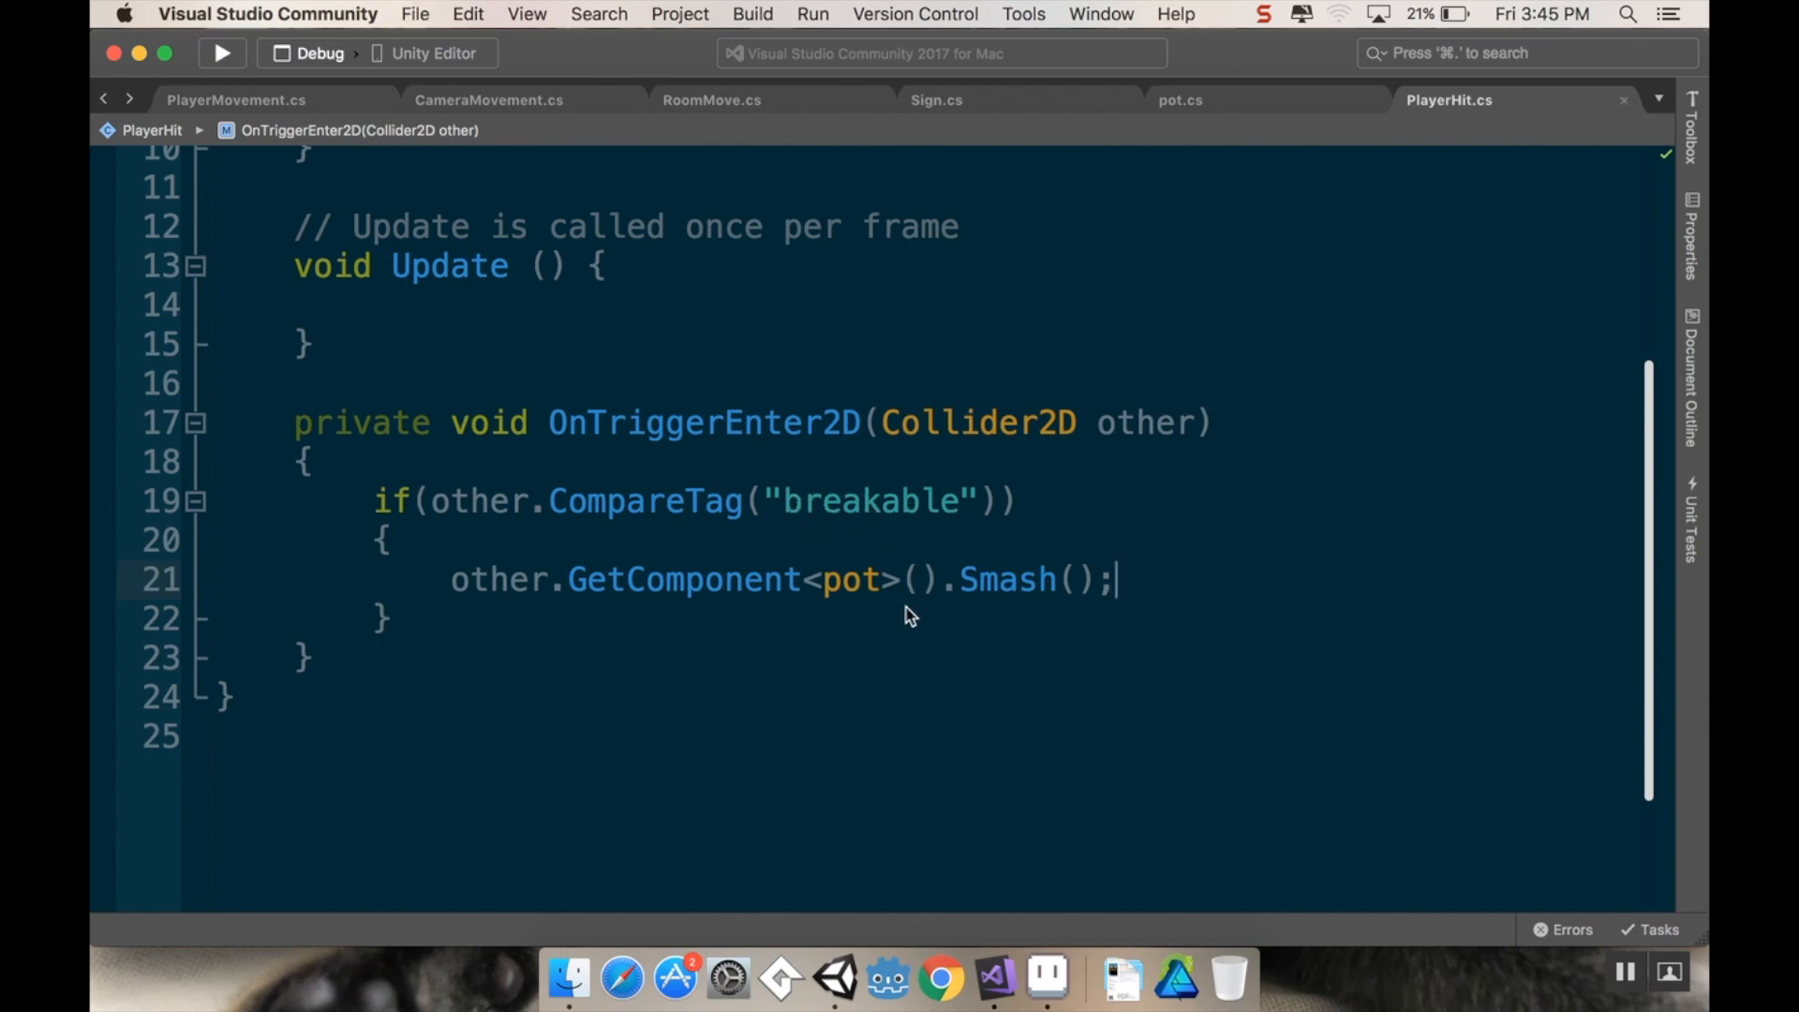
mouse_move(819, 976)
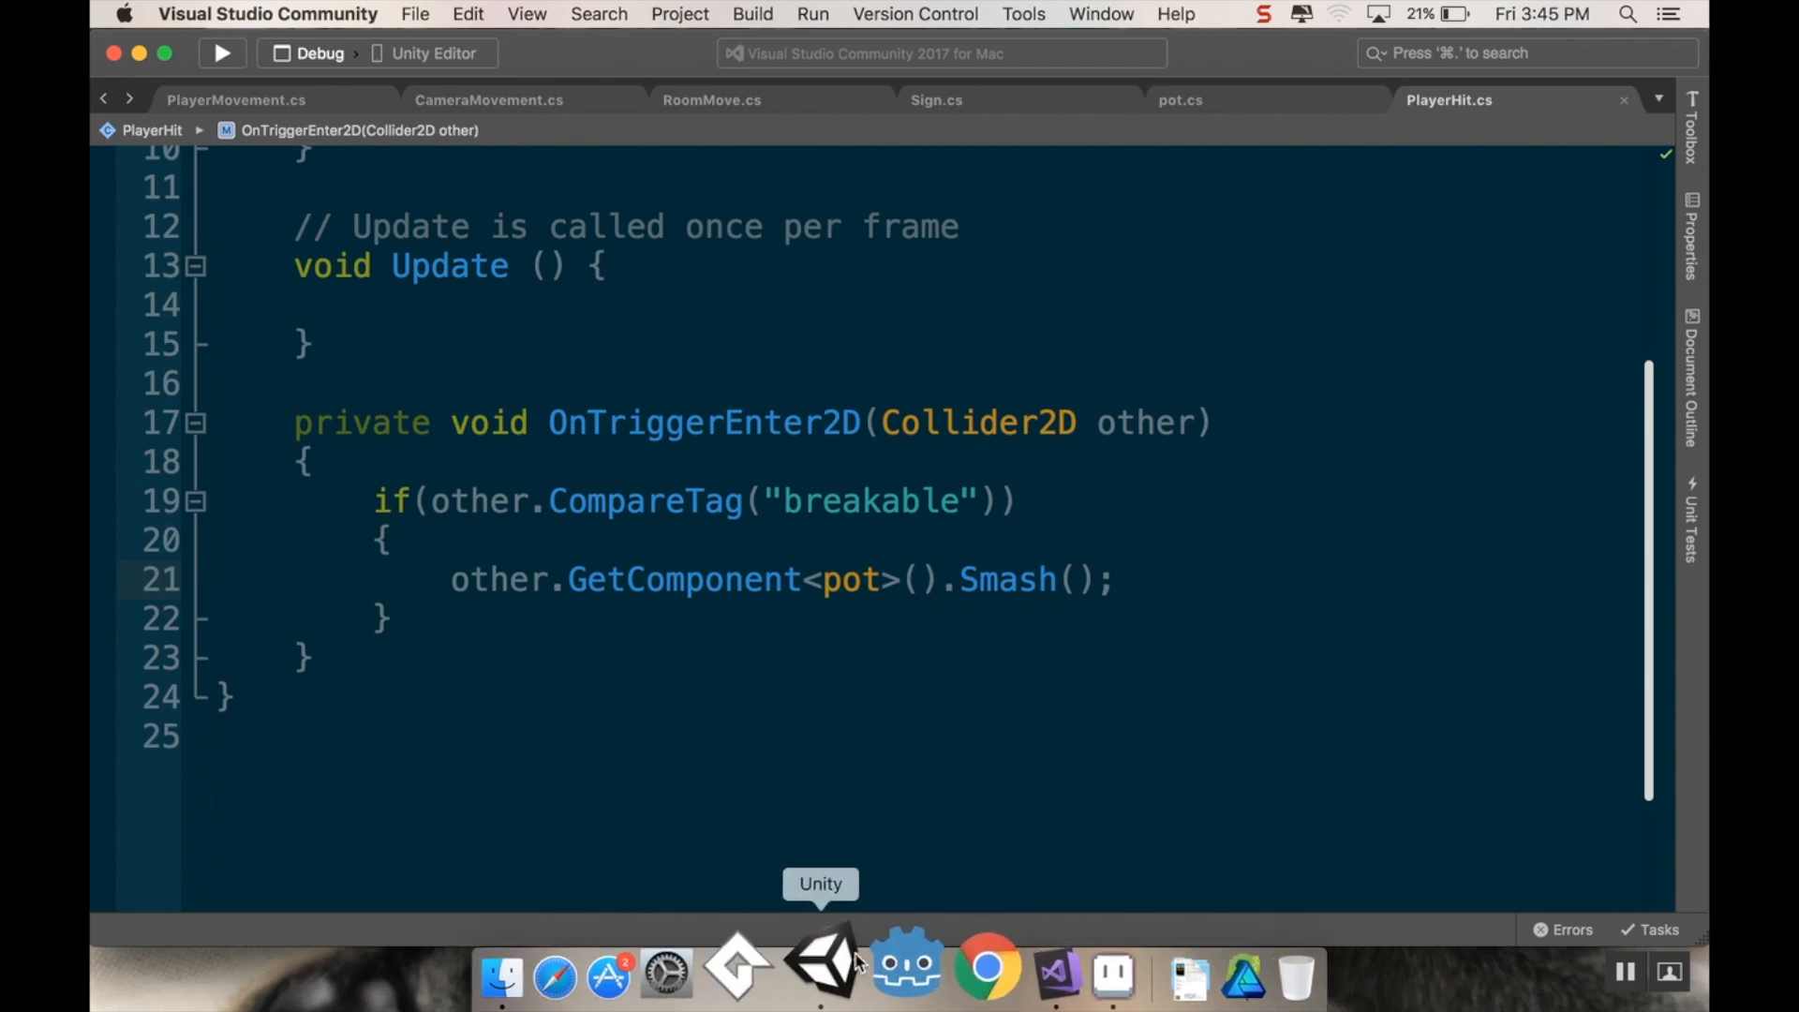
Step: Add a sorting layer named breakable via the pot's Sorting Layer settings, then reselect pot
left_click(819, 976)
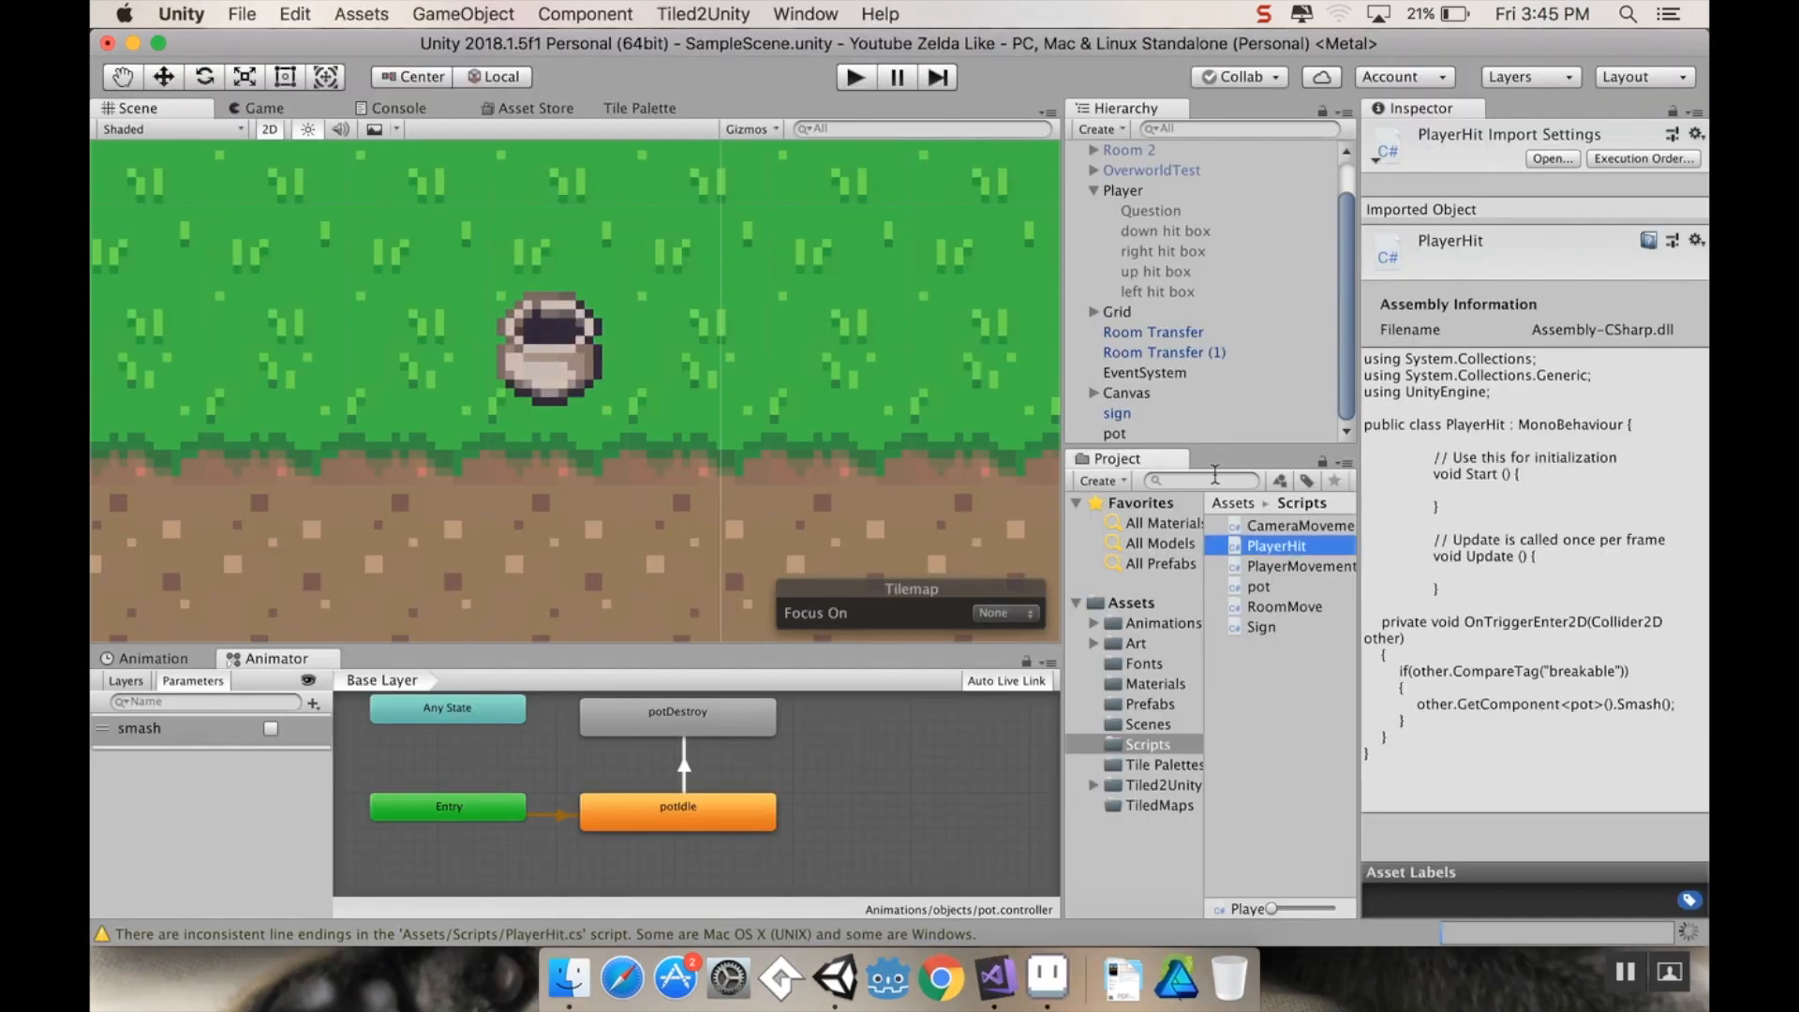
left_click(1113, 433)
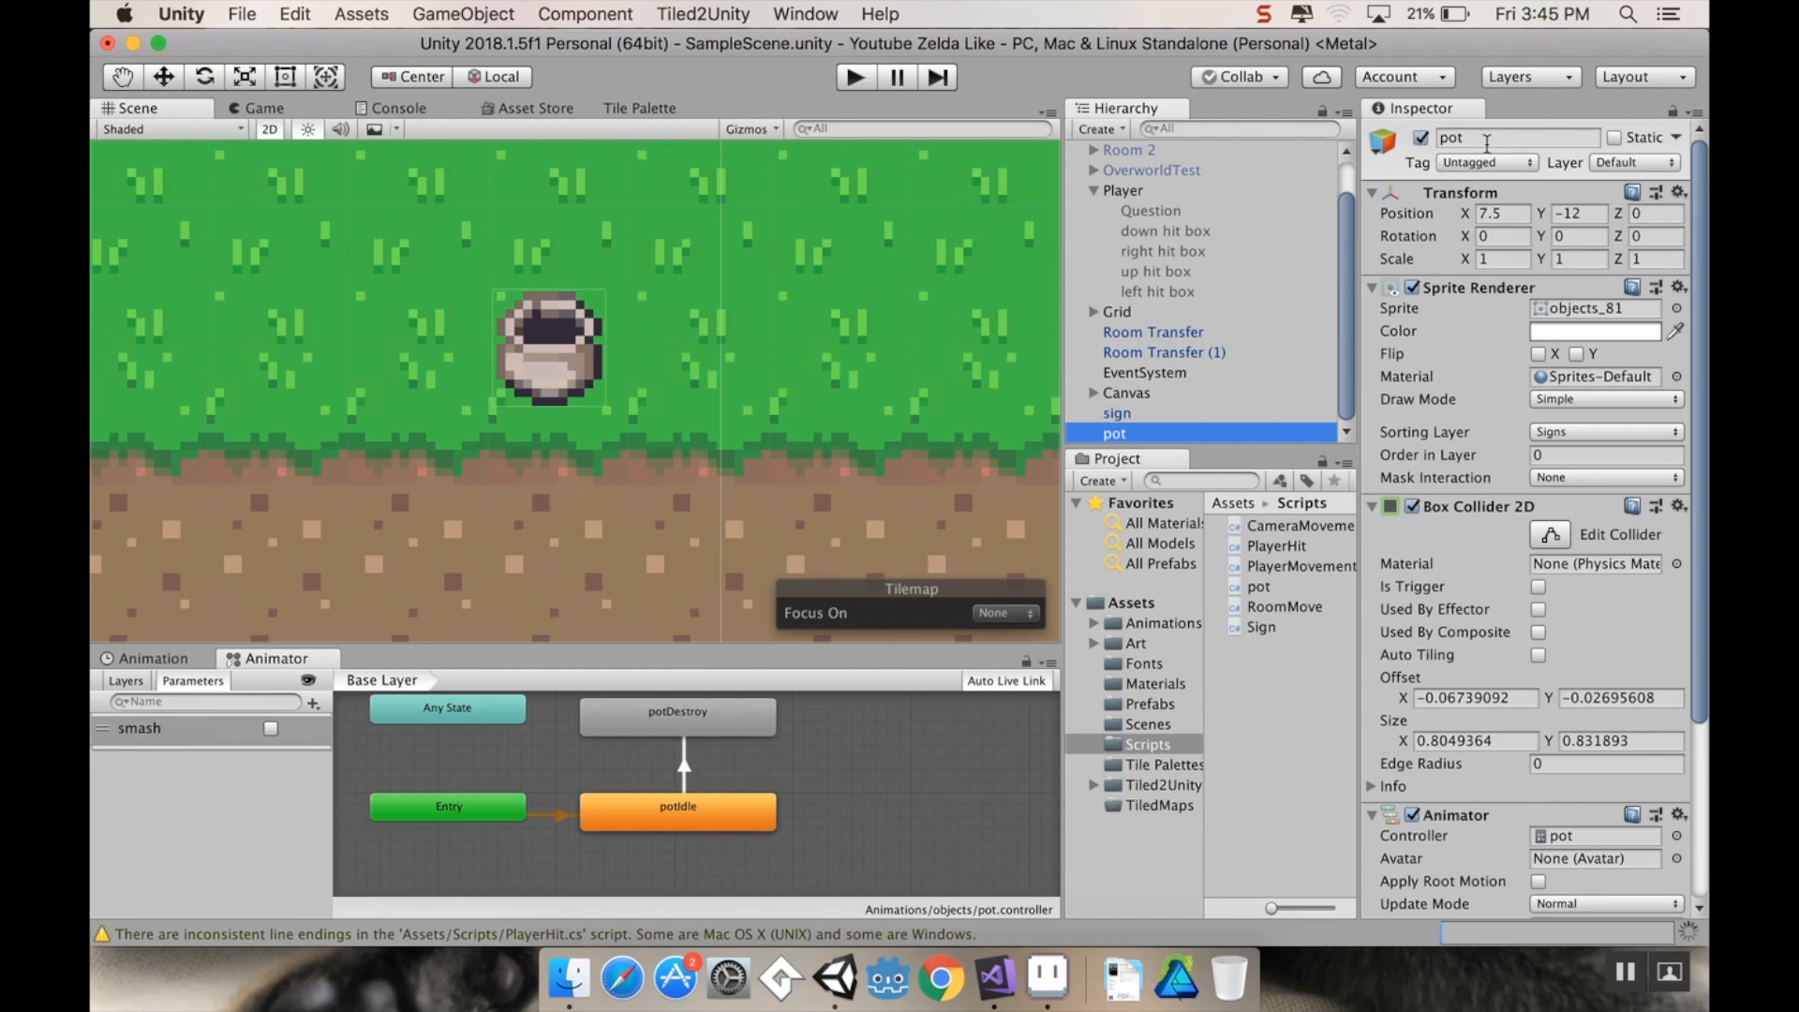
left_click(1486, 161)
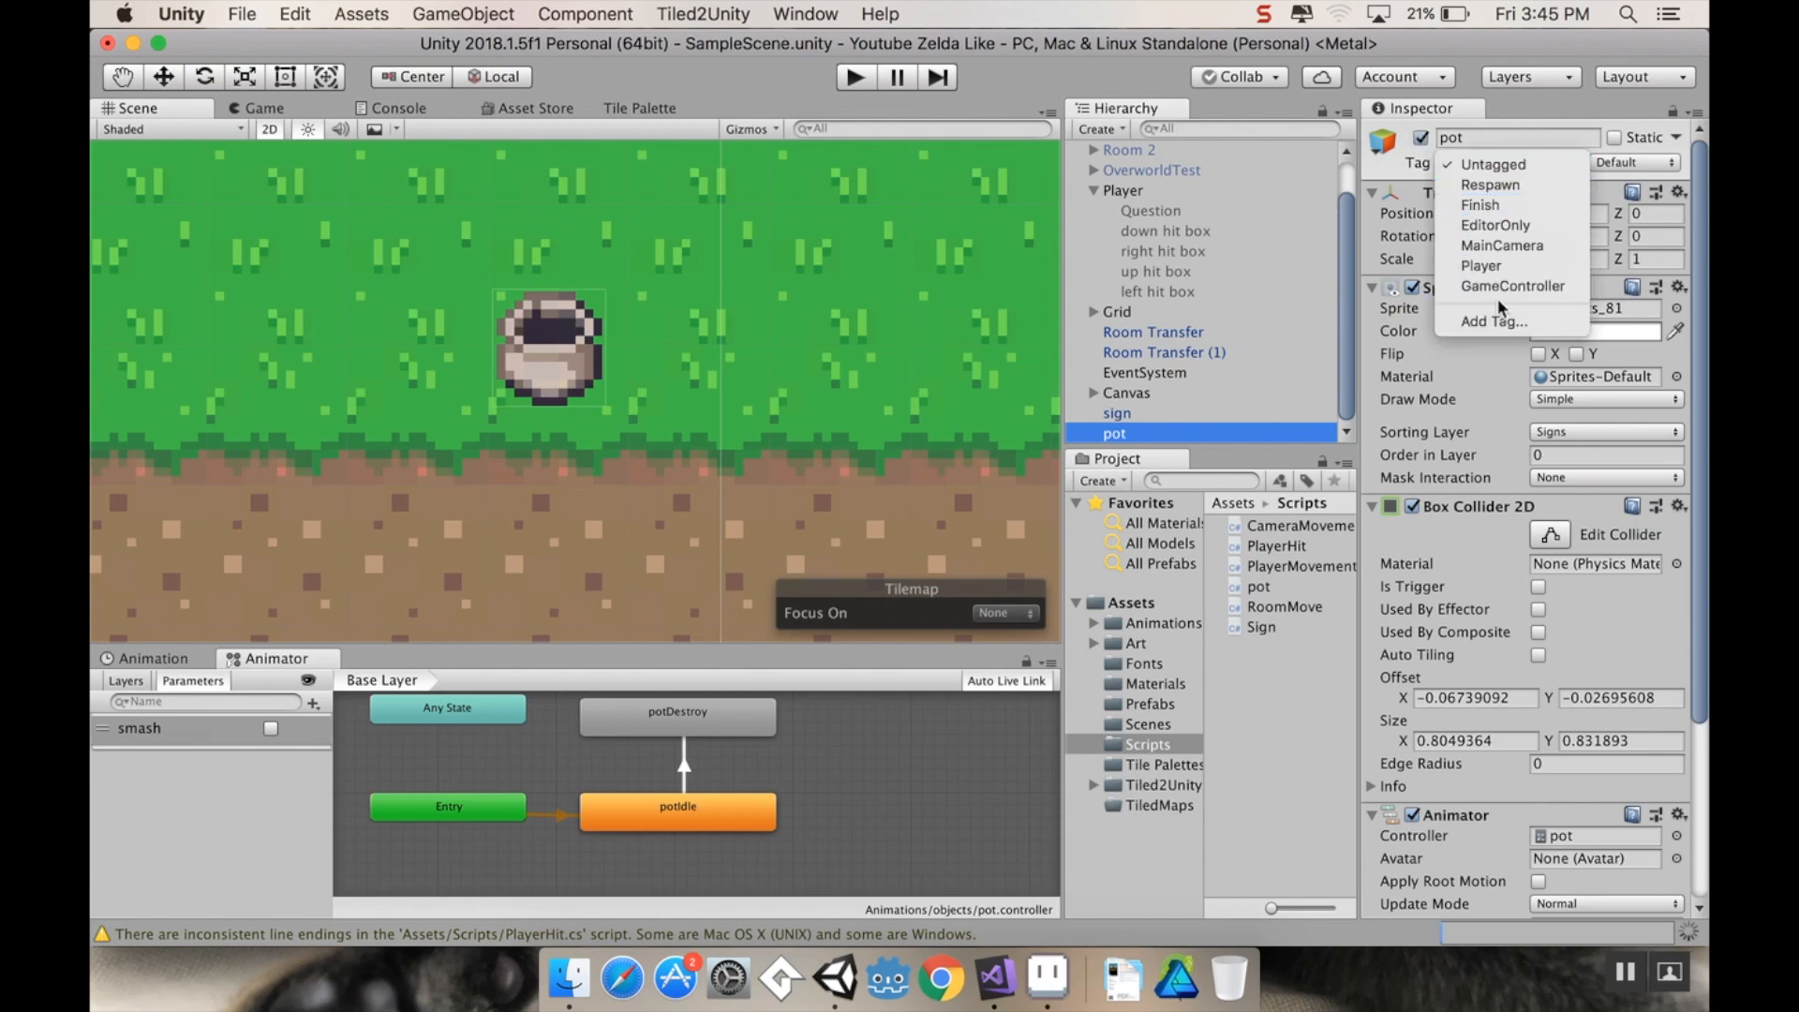
left_click(1494, 165)
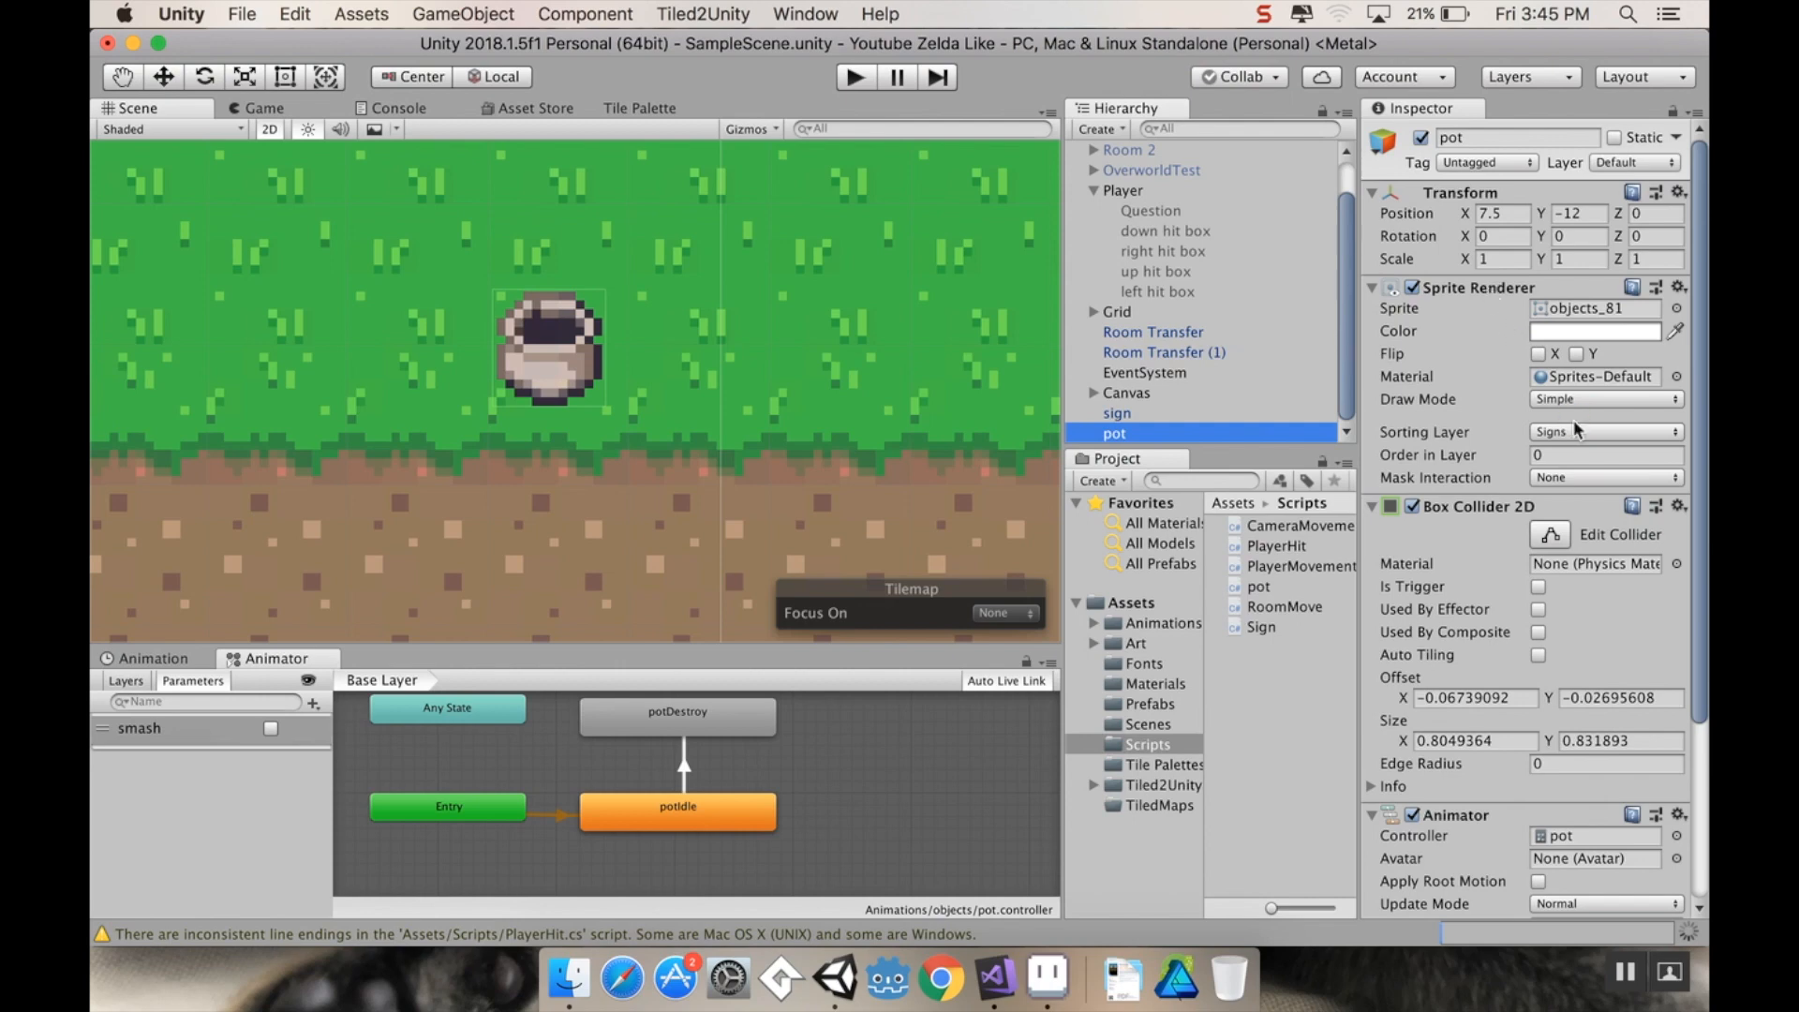
left_click(1605, 431)
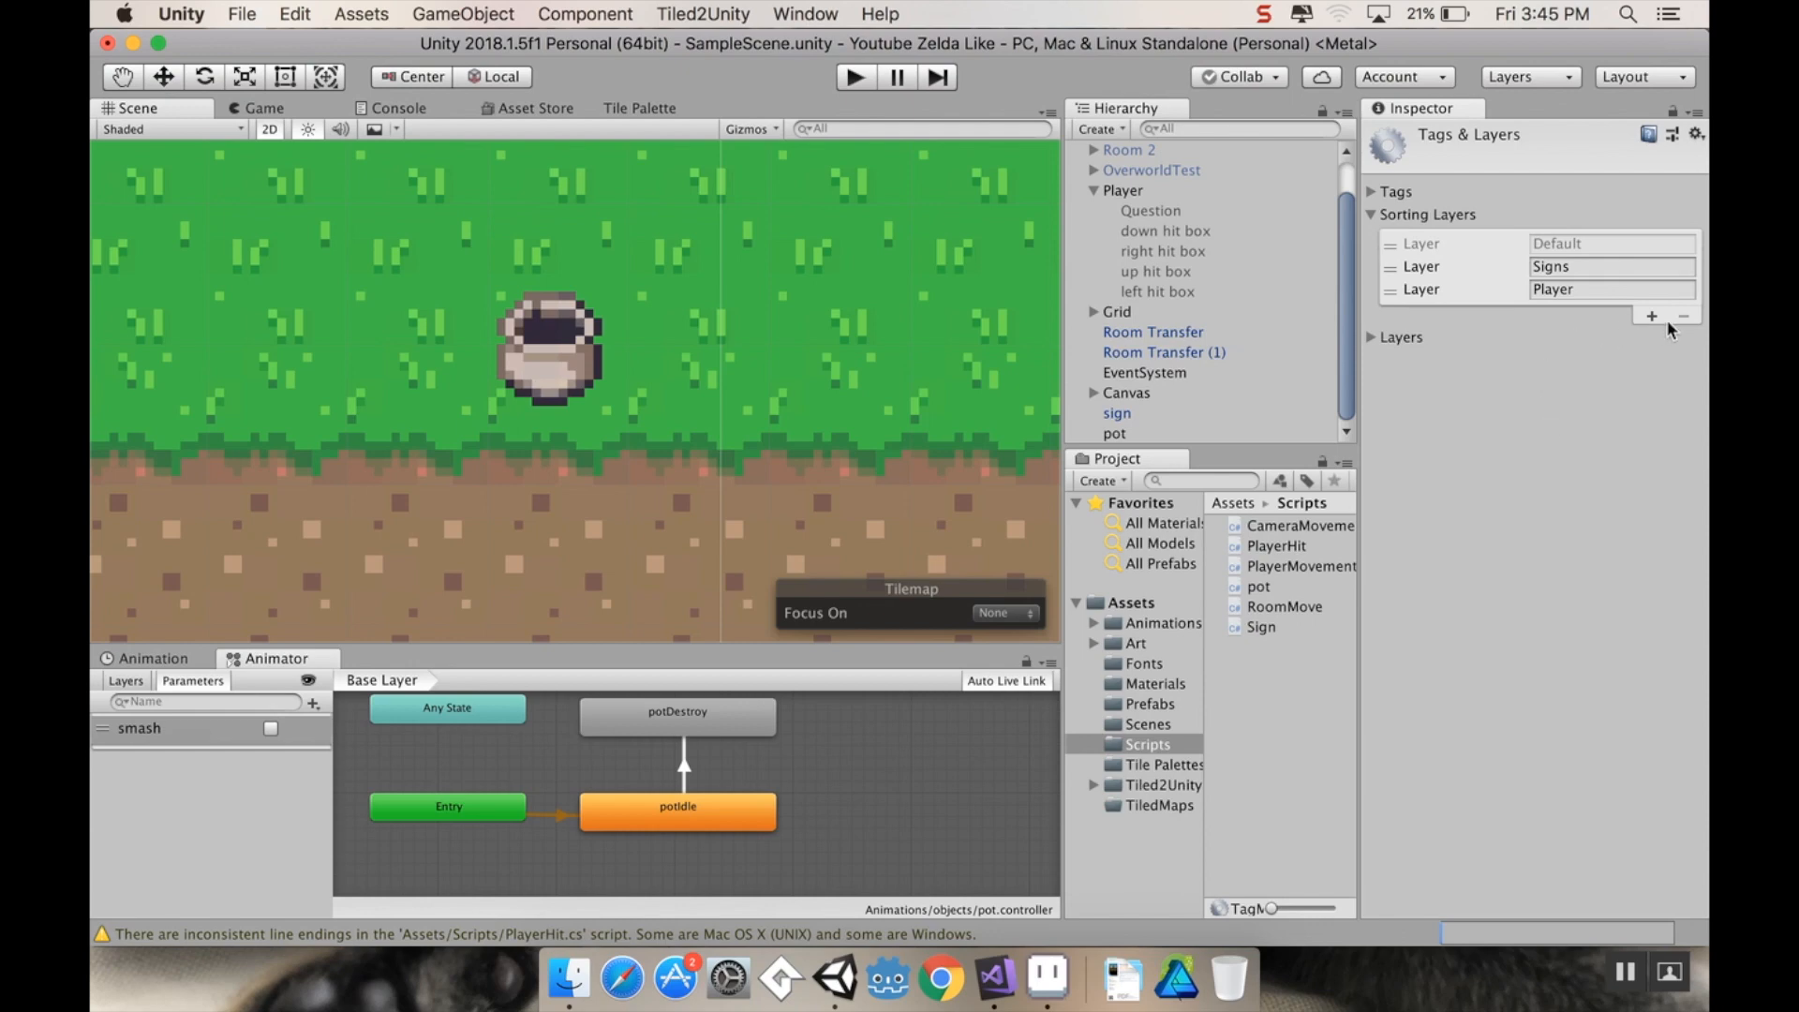
left_click(1651, 317)
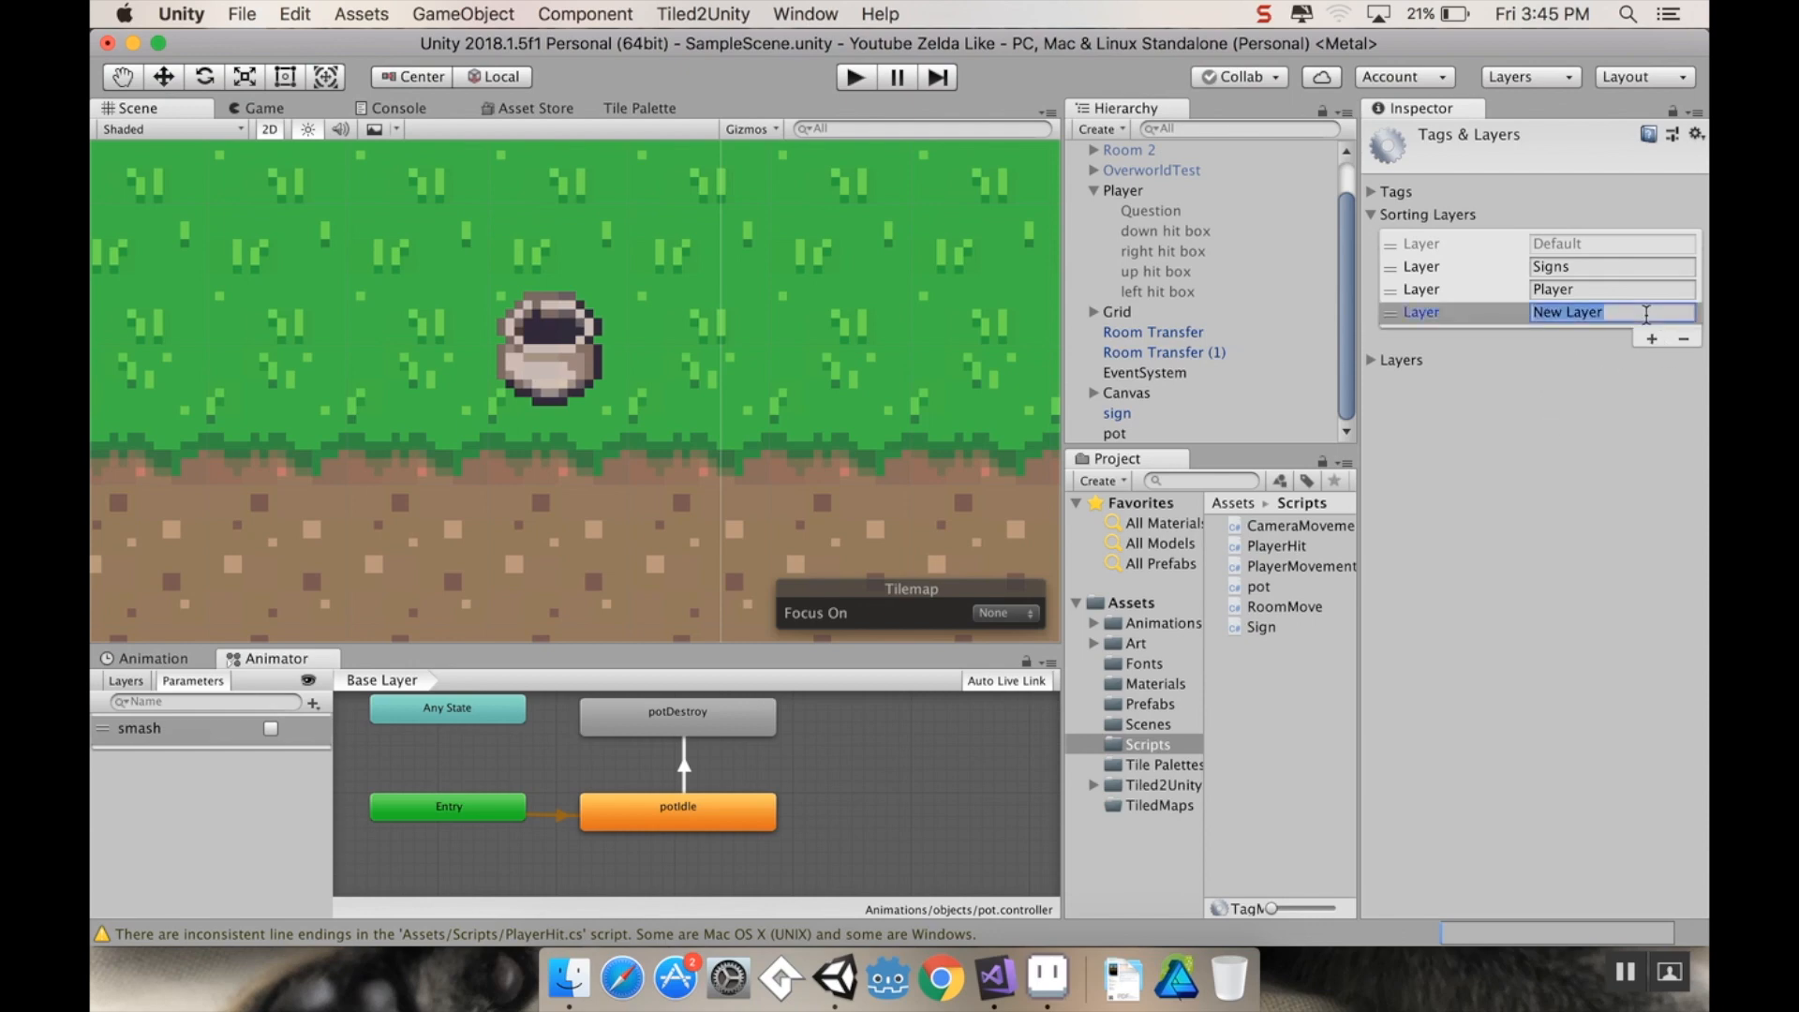
type("brea")
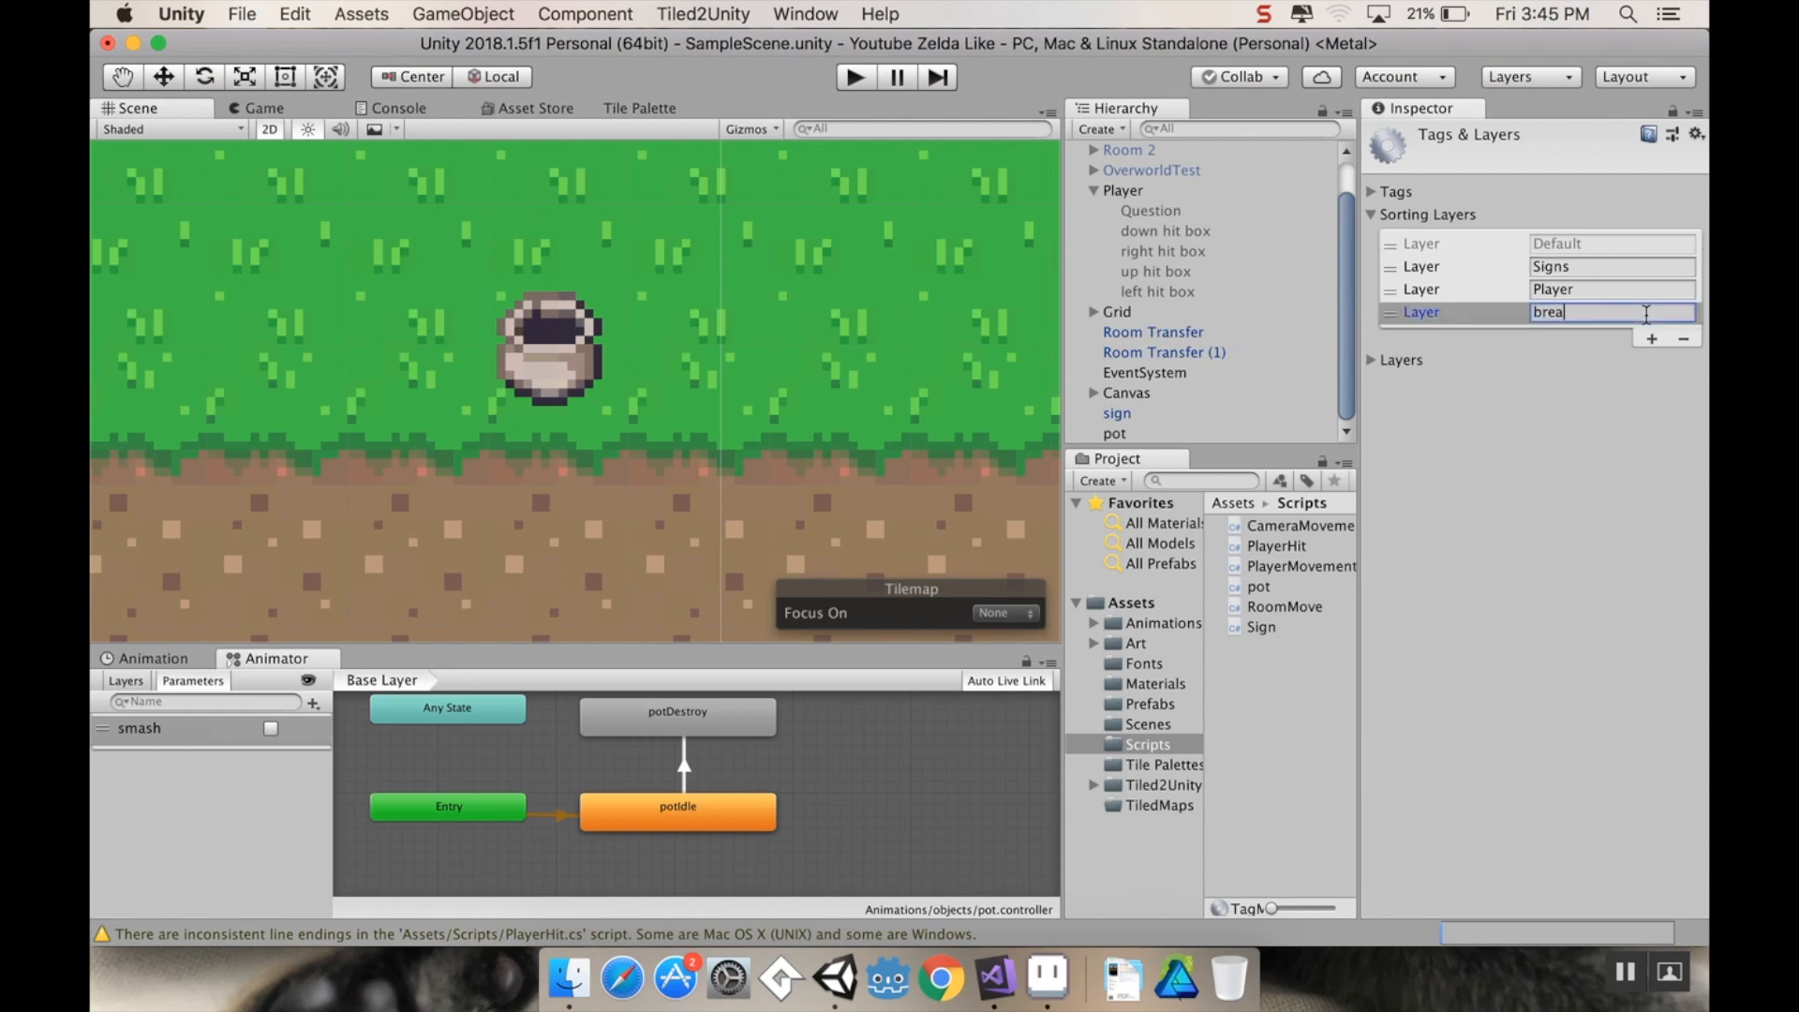
type("kable")
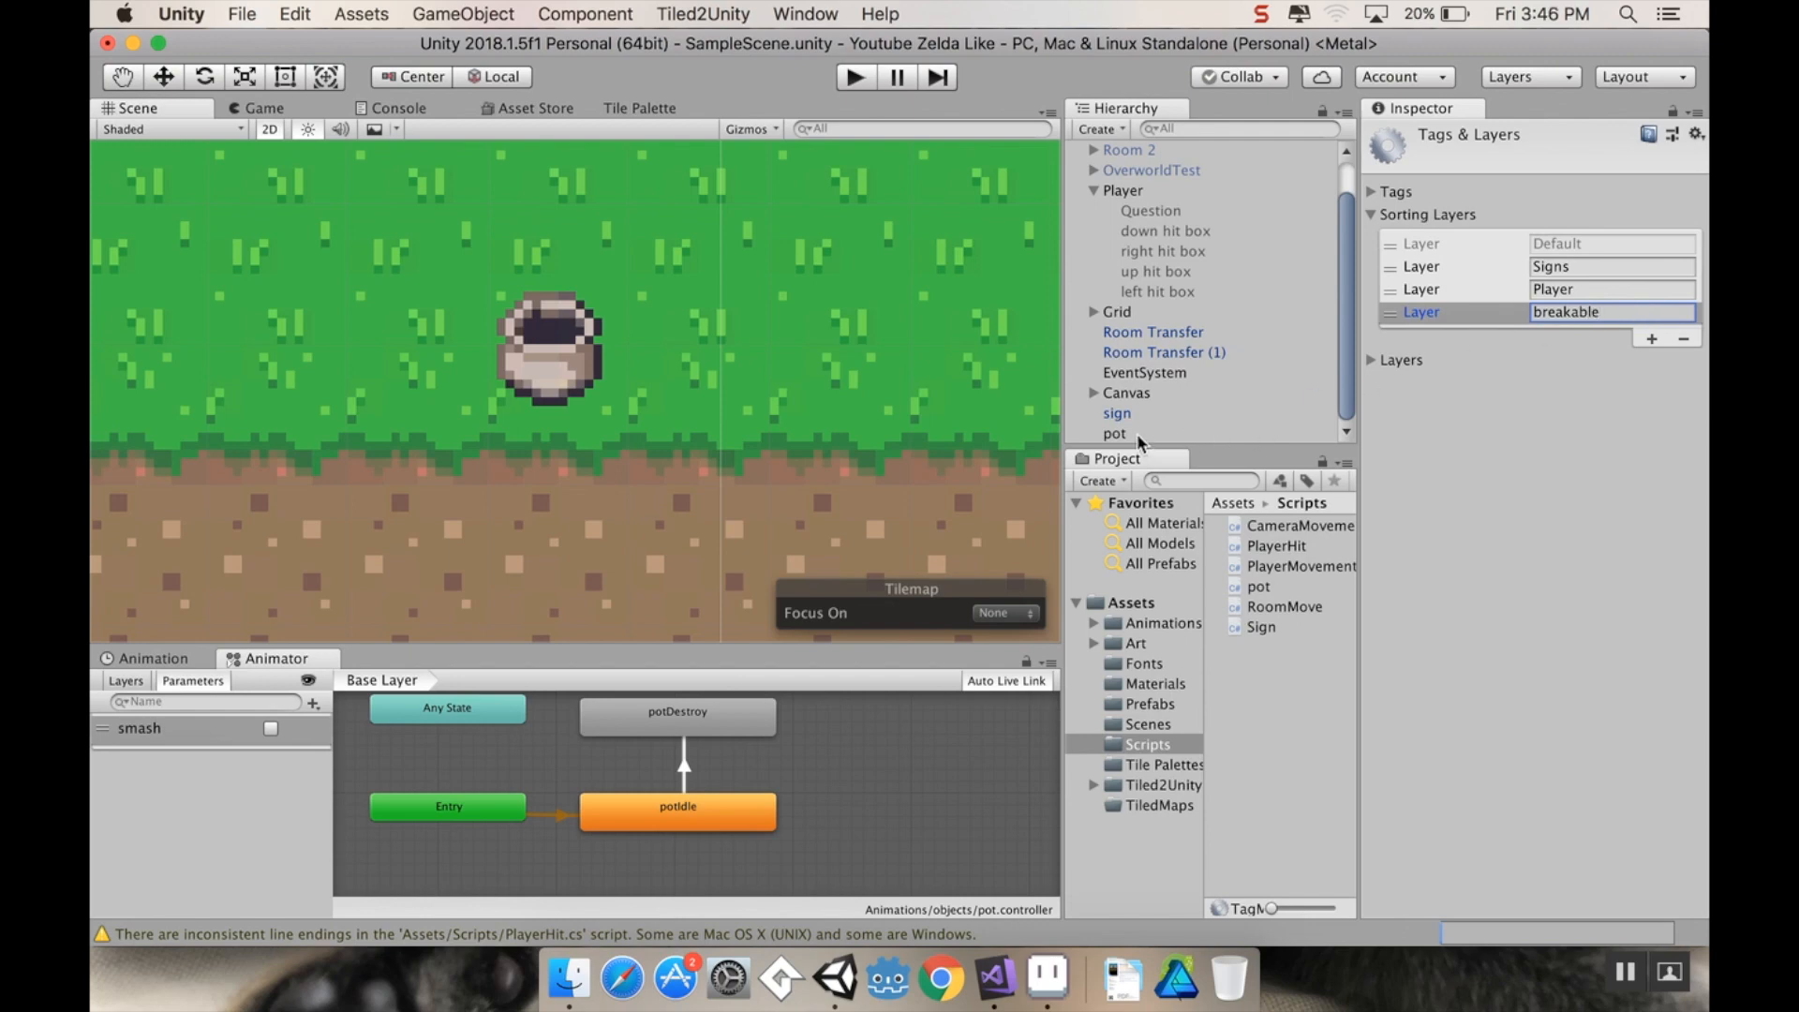
left_click(1113, 433)
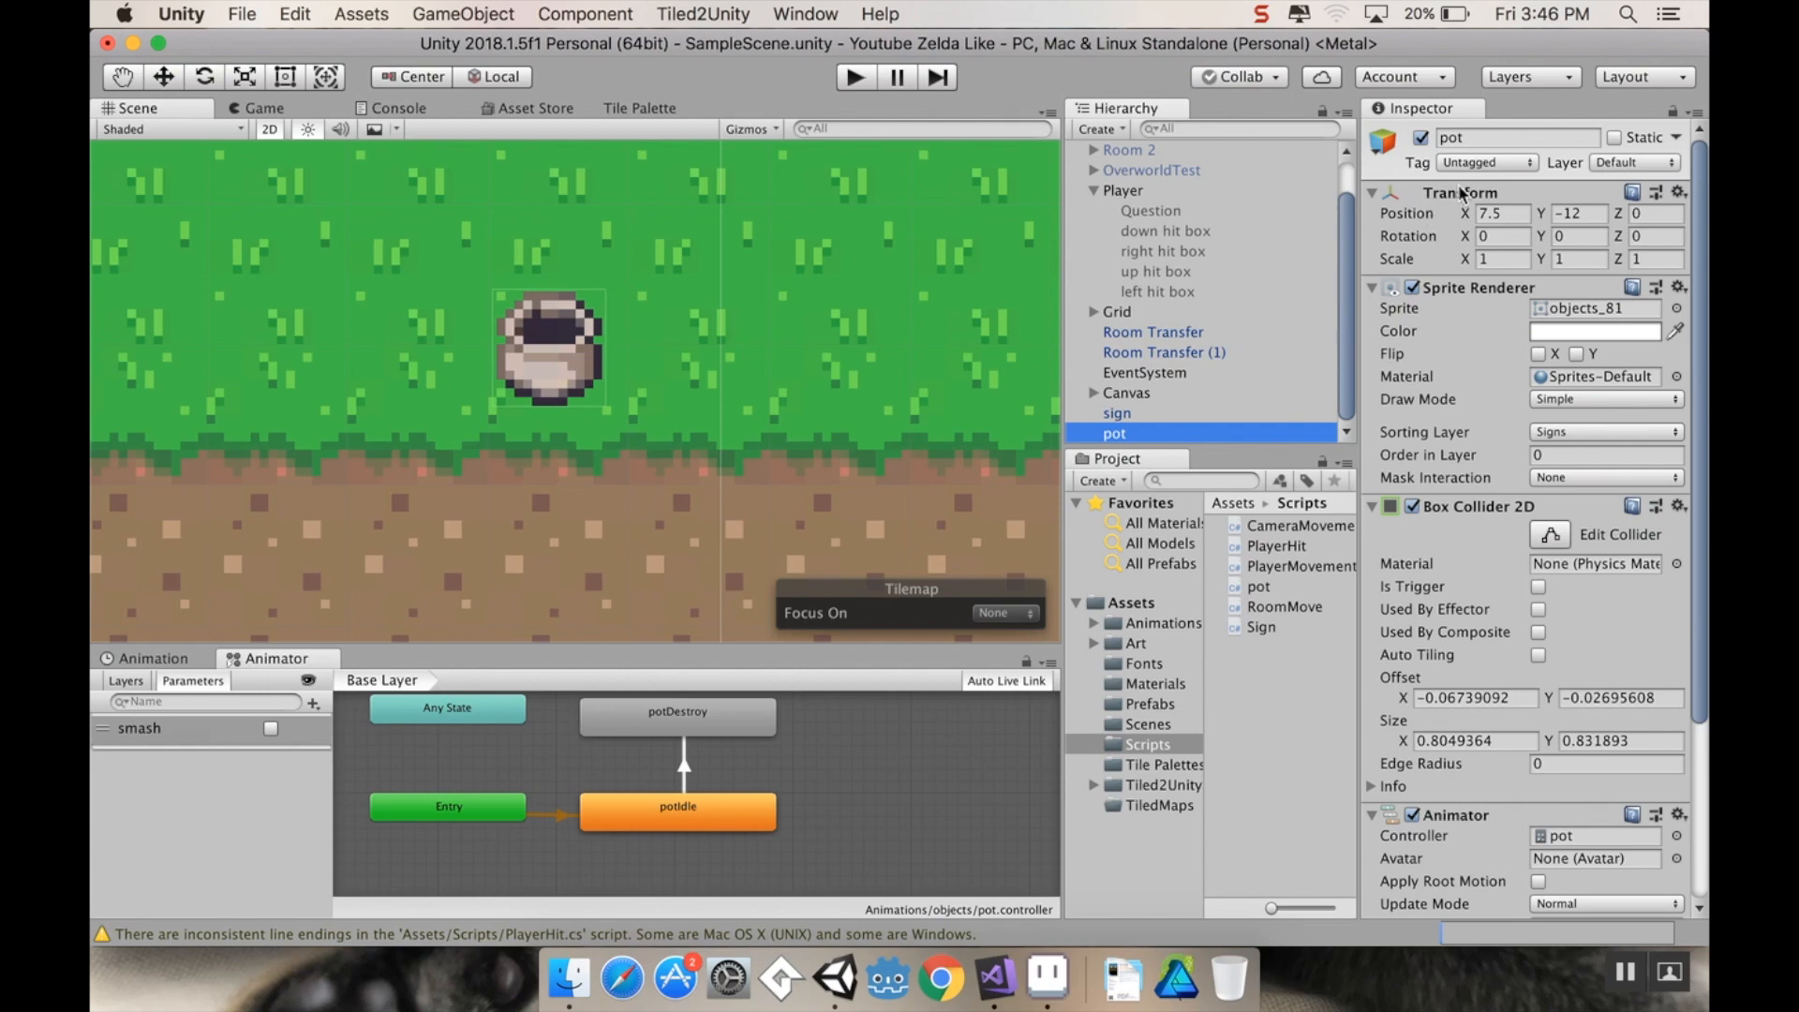
Step: Create and save a new tag named breakable from the pot's Tag dropdown
left_click(1485, 161)
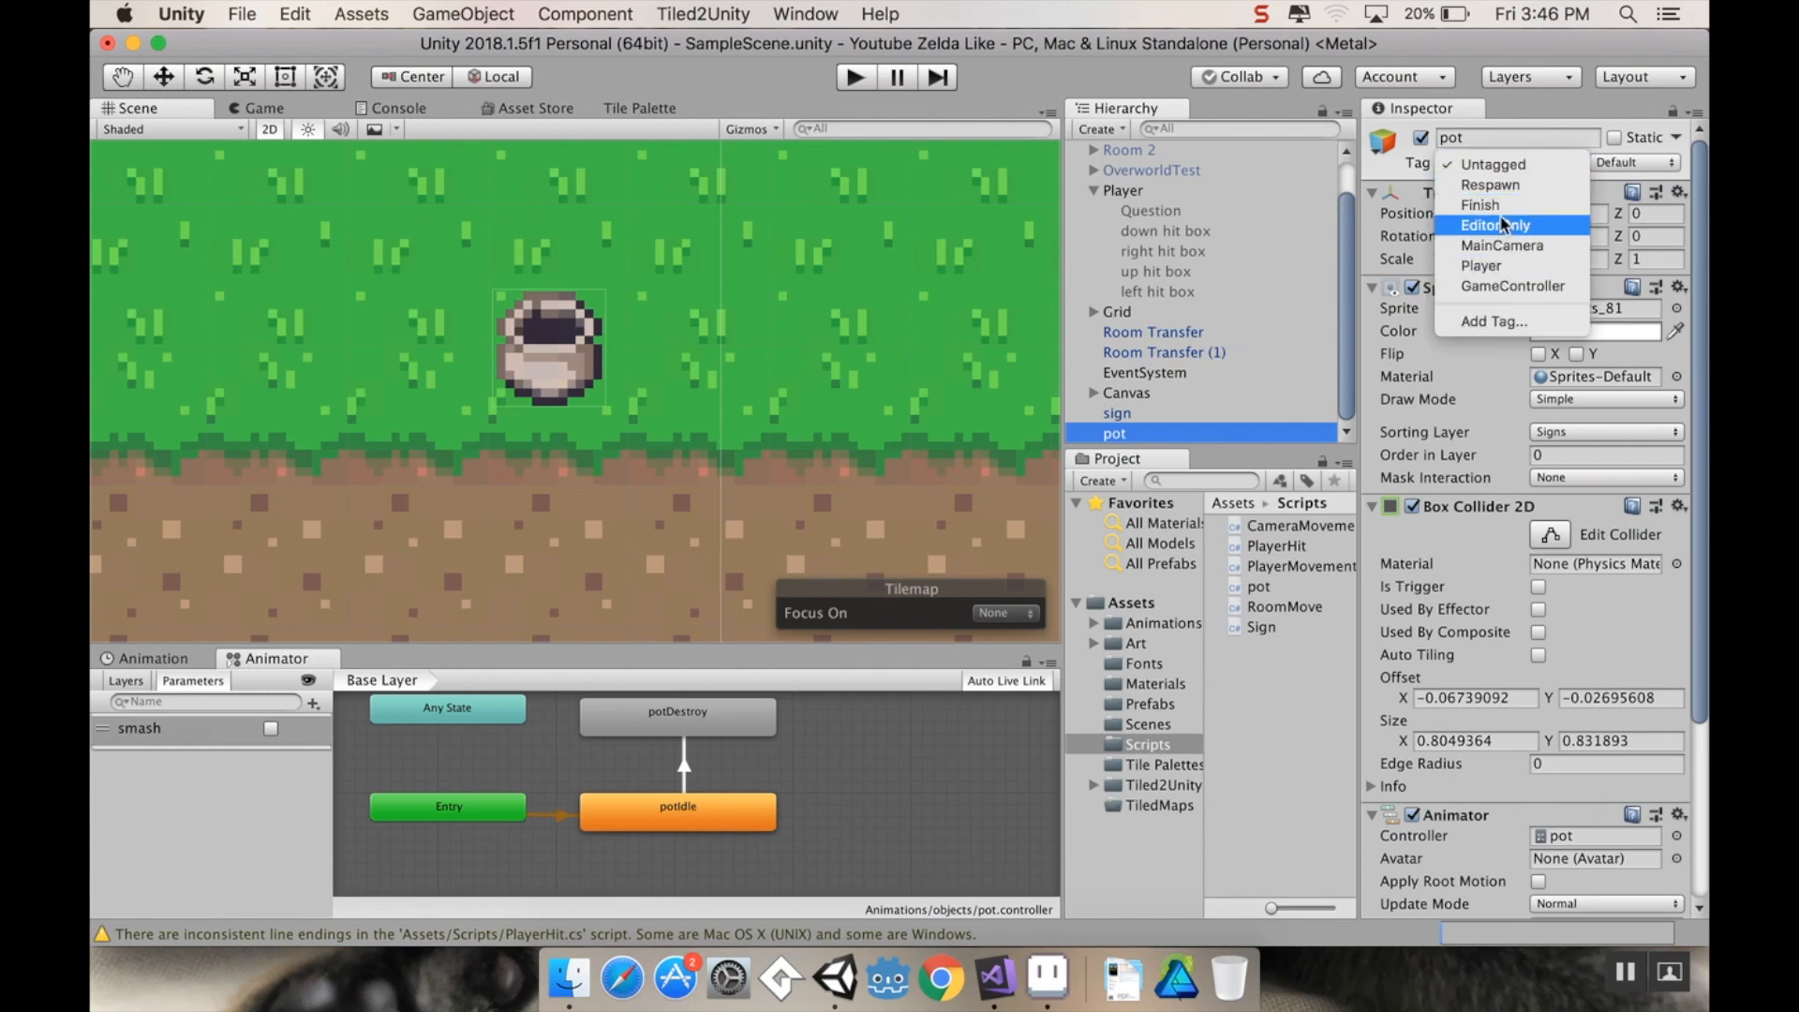
mouse_move(1506, 326)
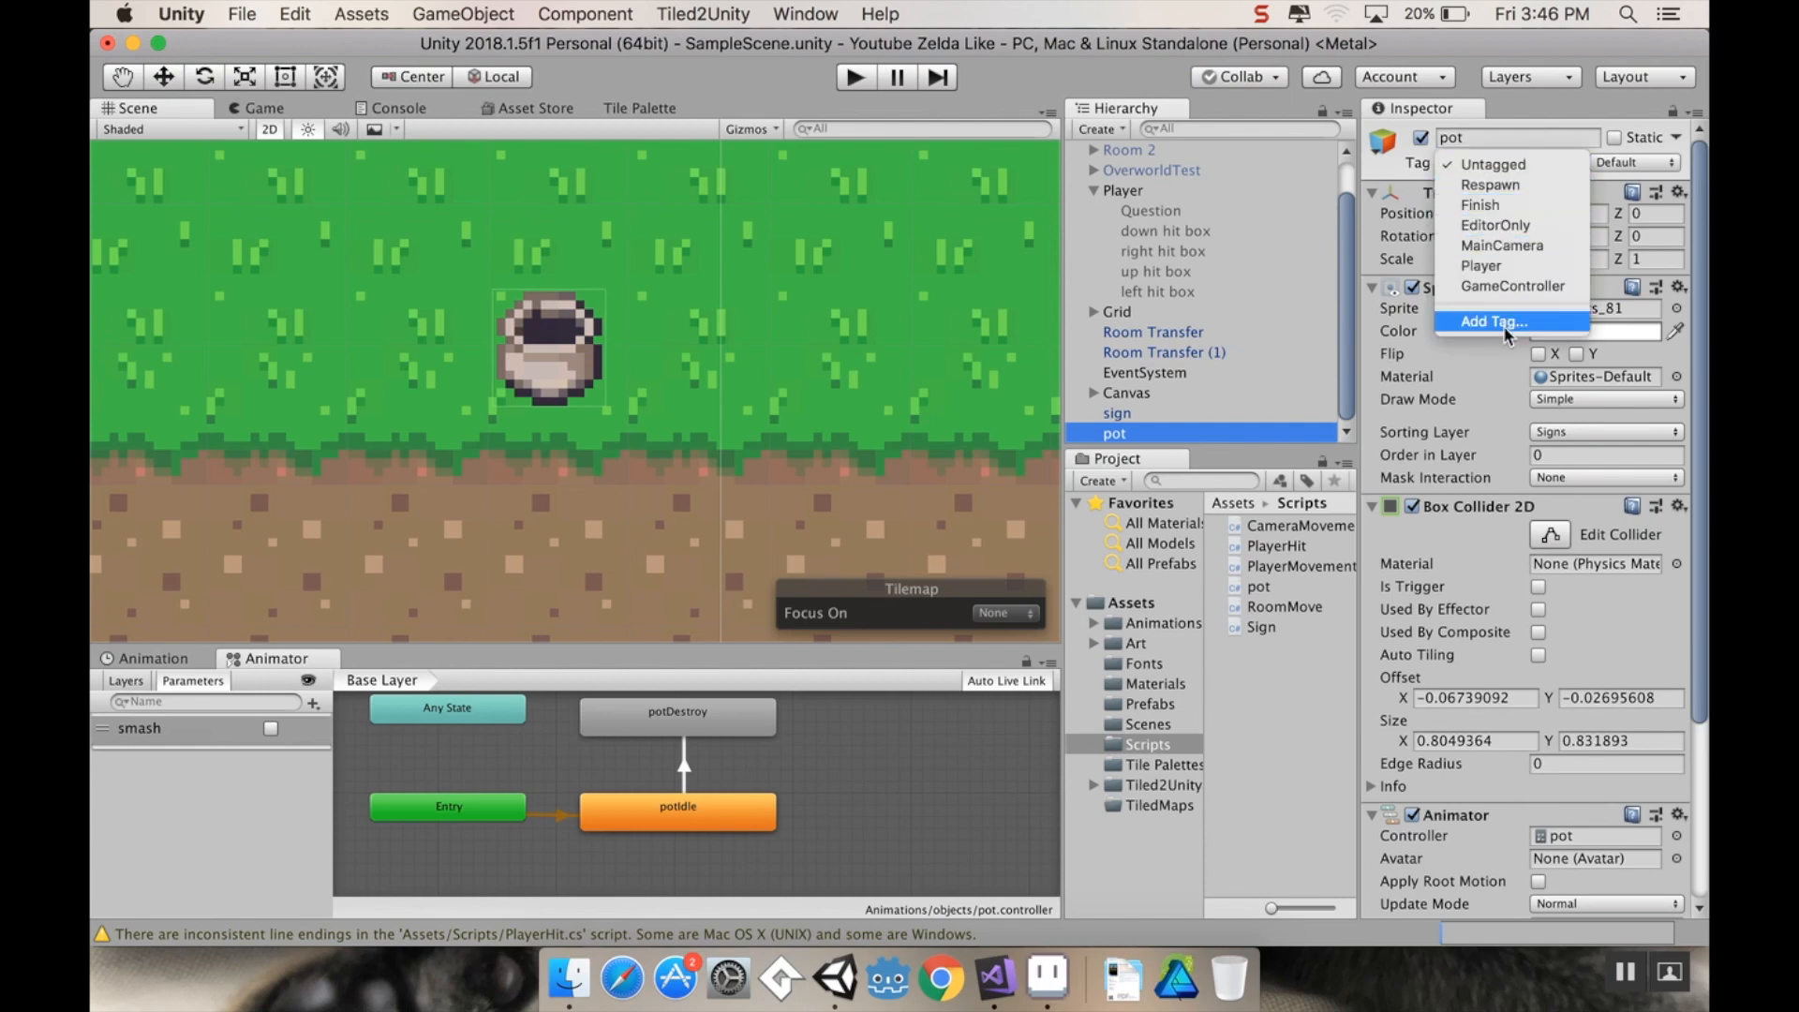
left_click(1490, 321)
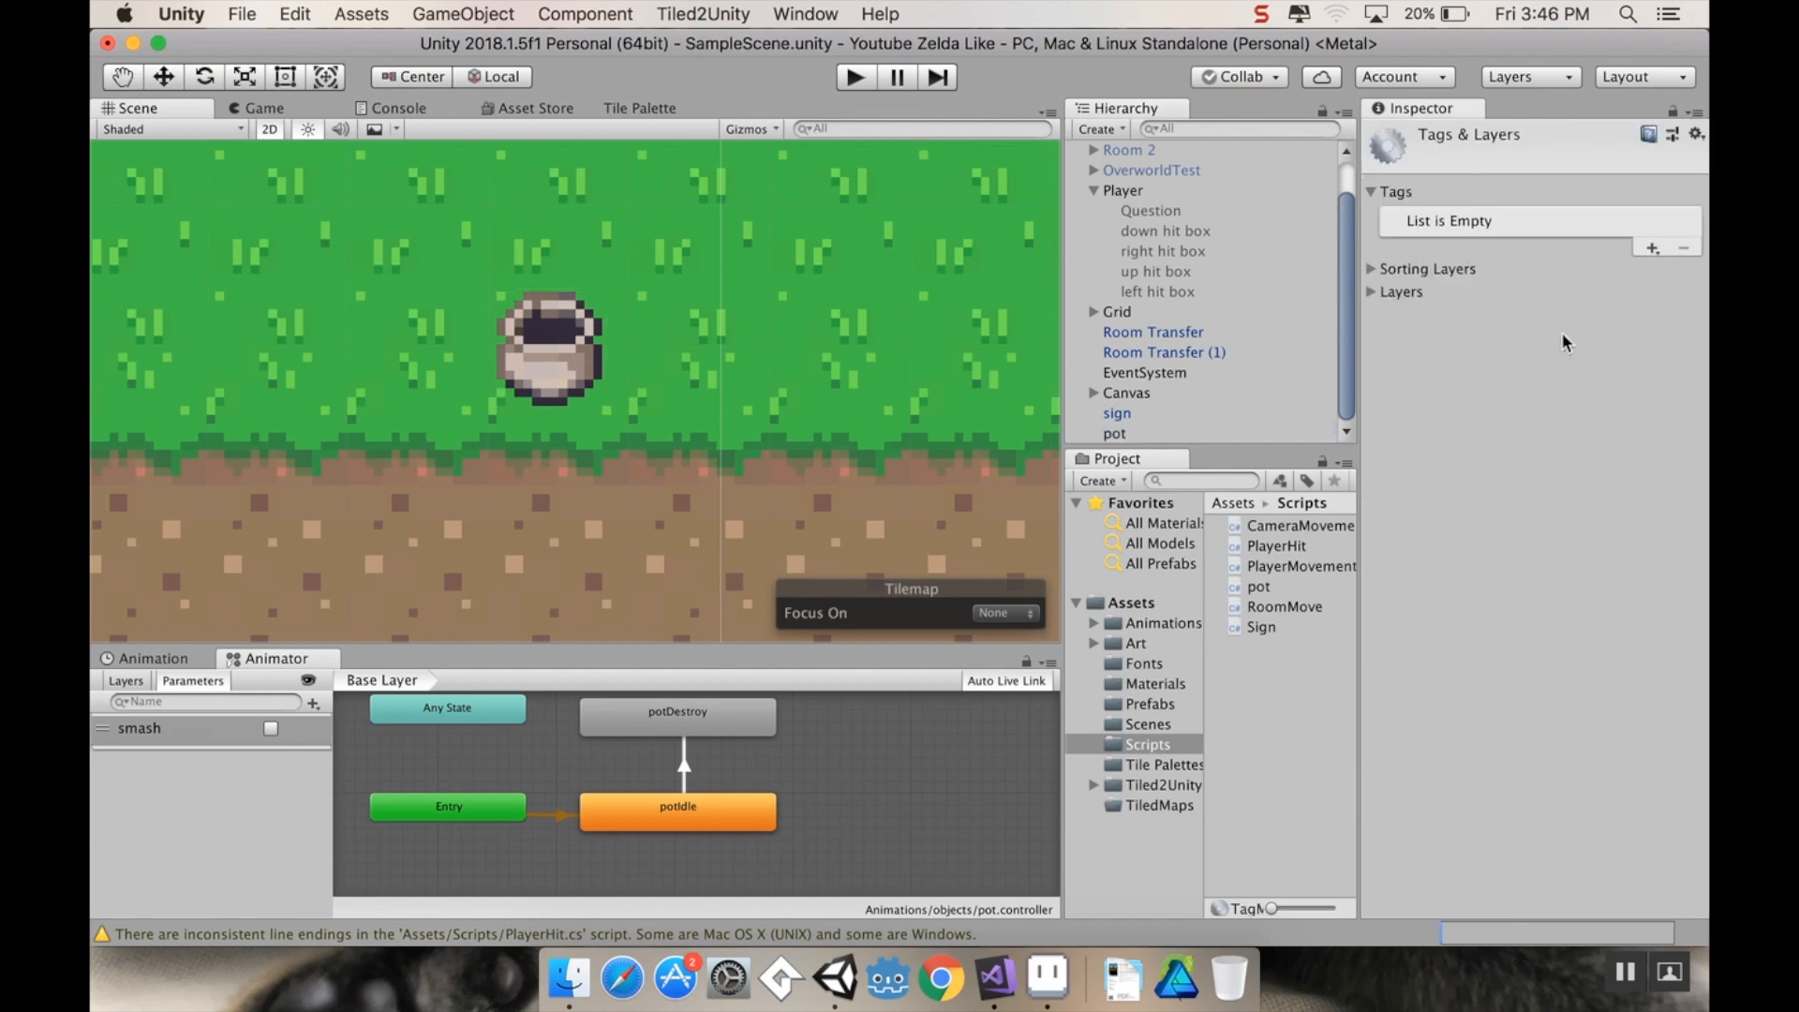
mouse_move(1279, 349)
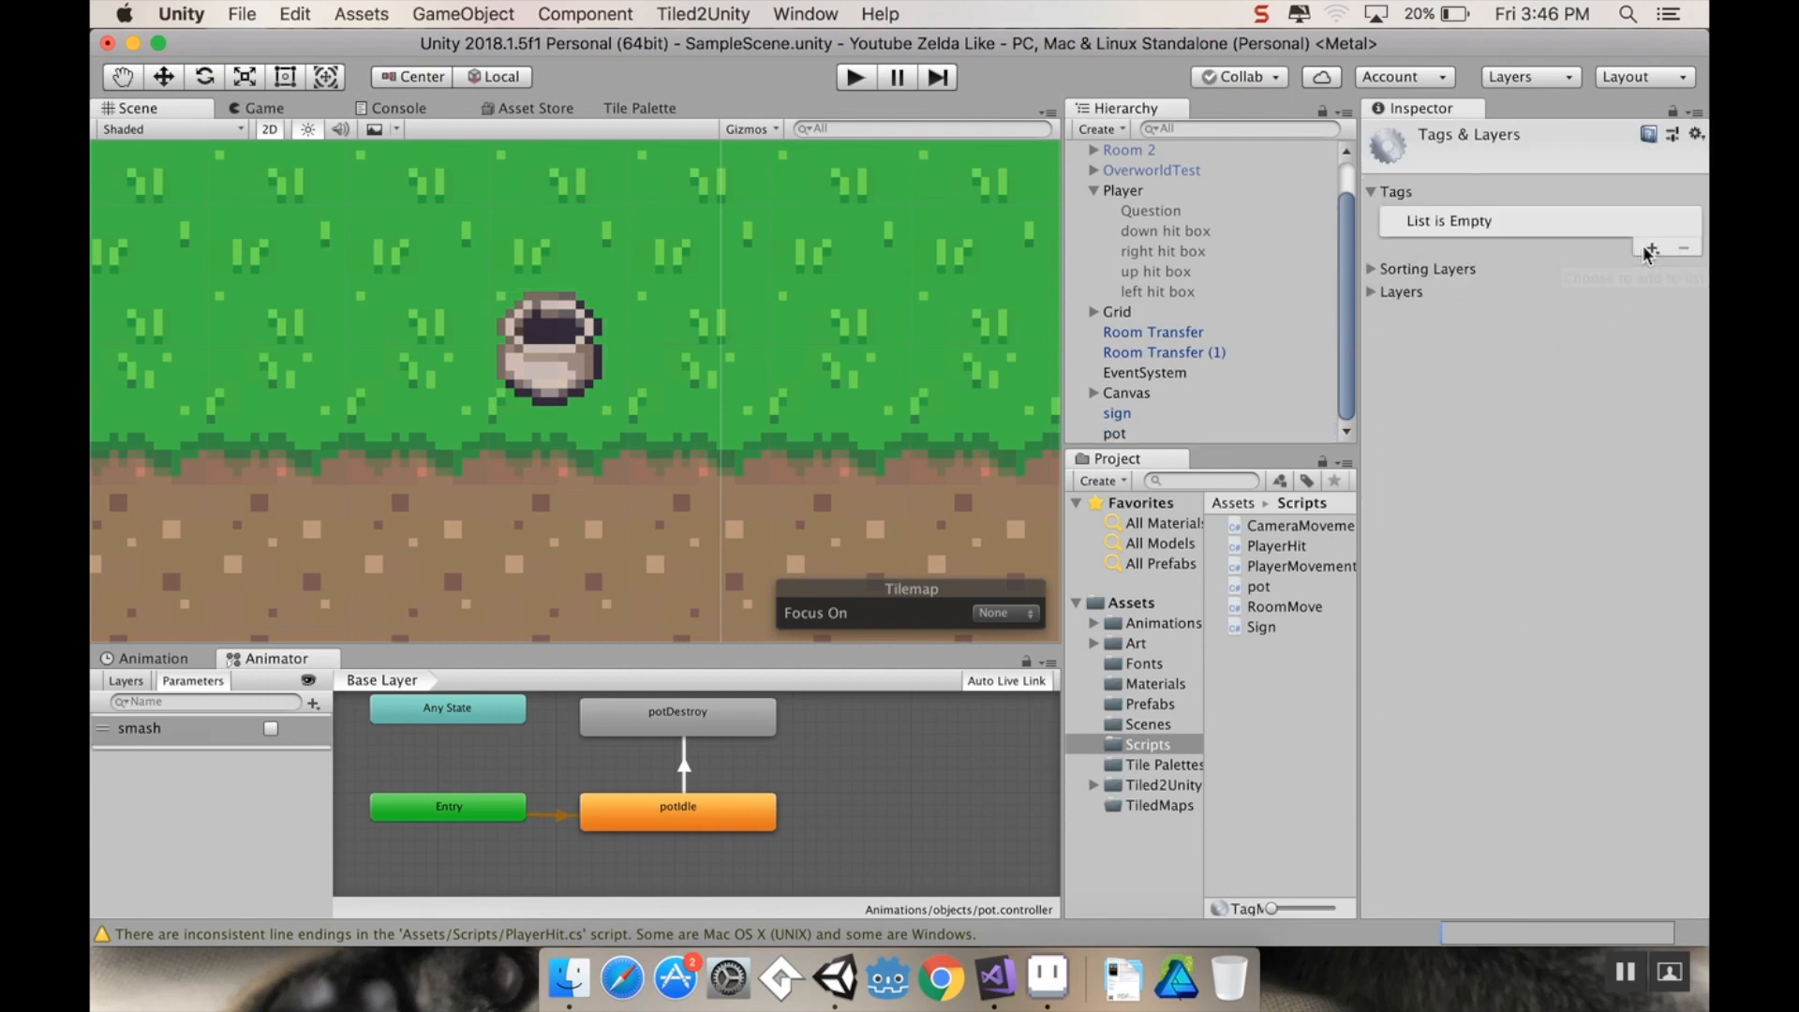
left_click(1648, 249)
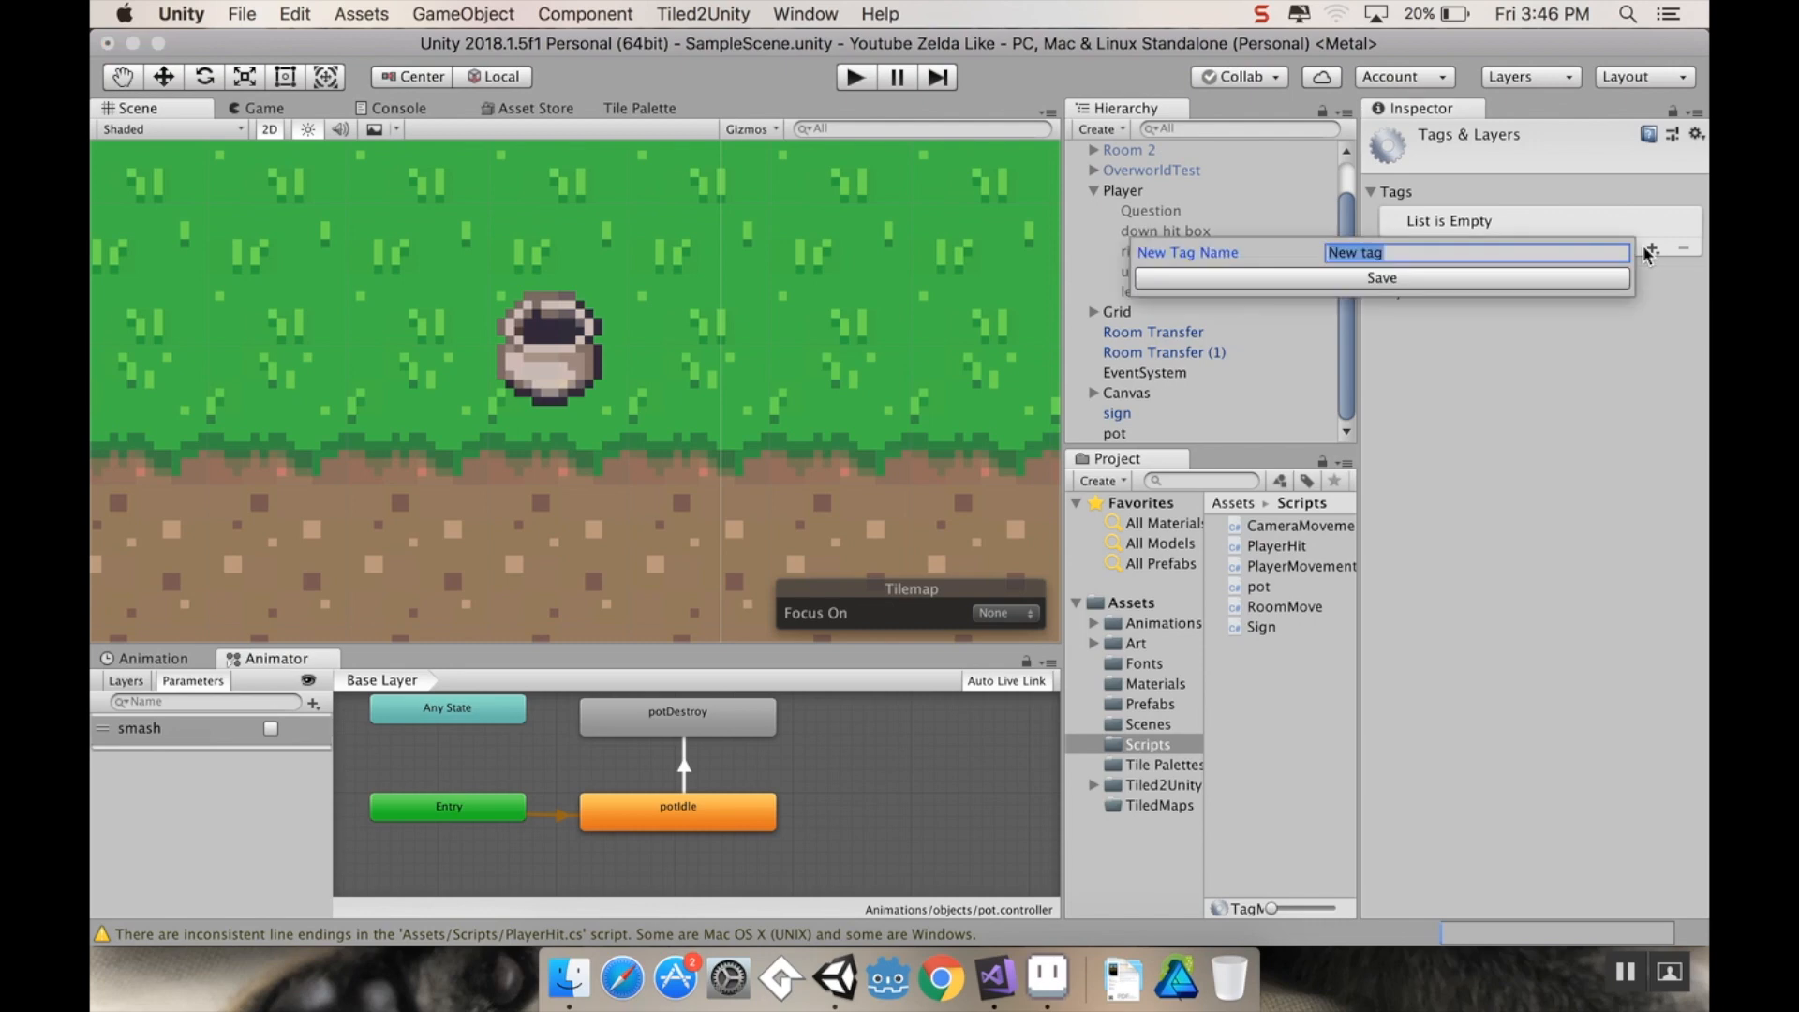
type("brea")
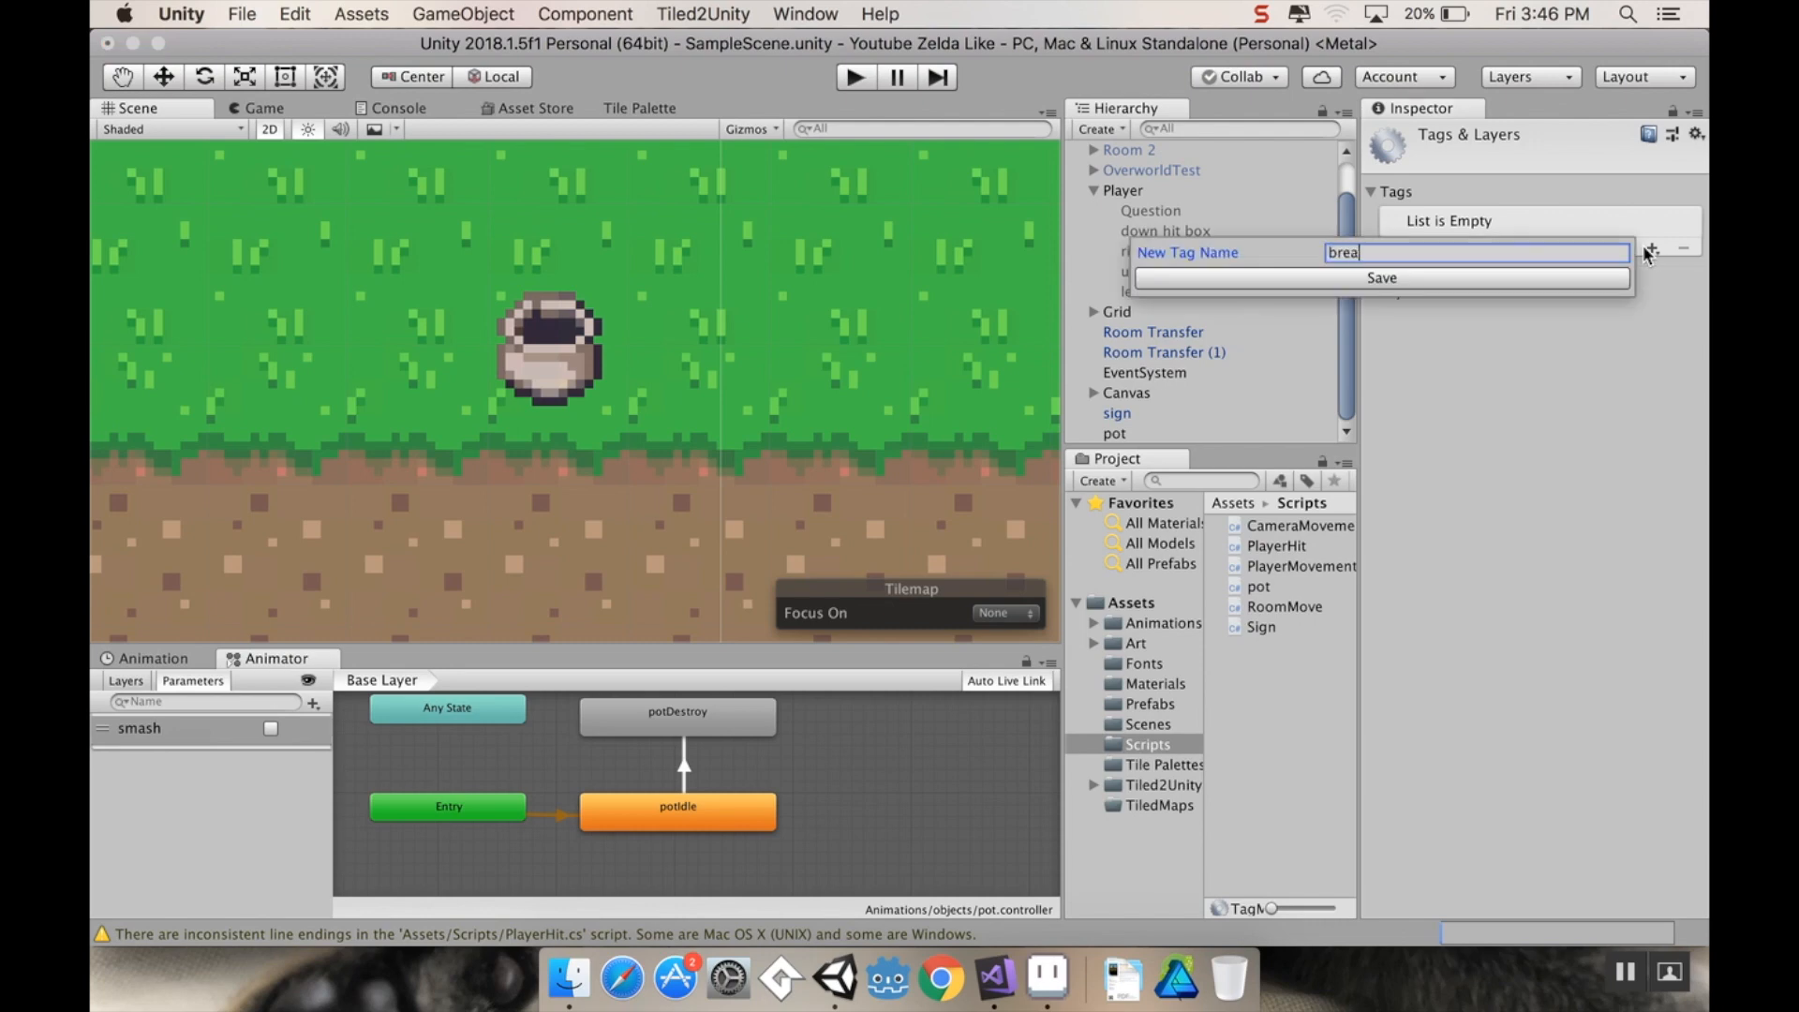
left_click(1380, 277)
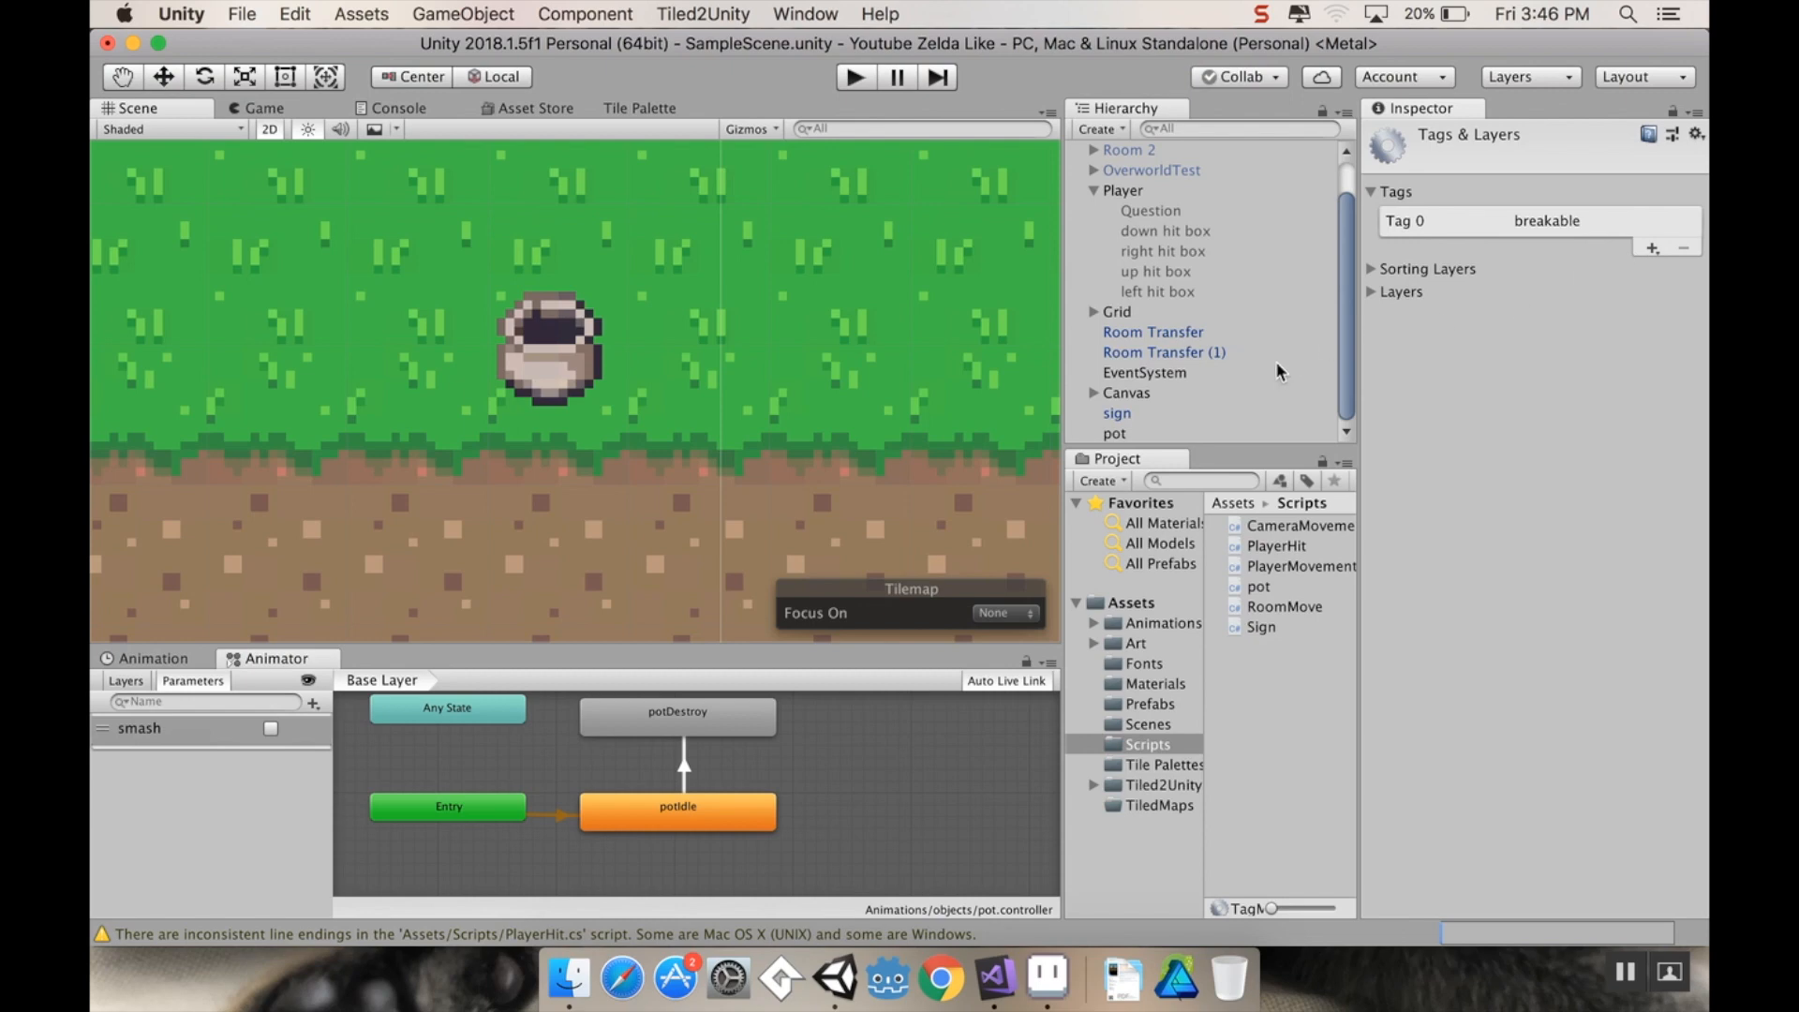
Step: Reselect the pot and set its Tag to breakable
left_click(1112, 433)
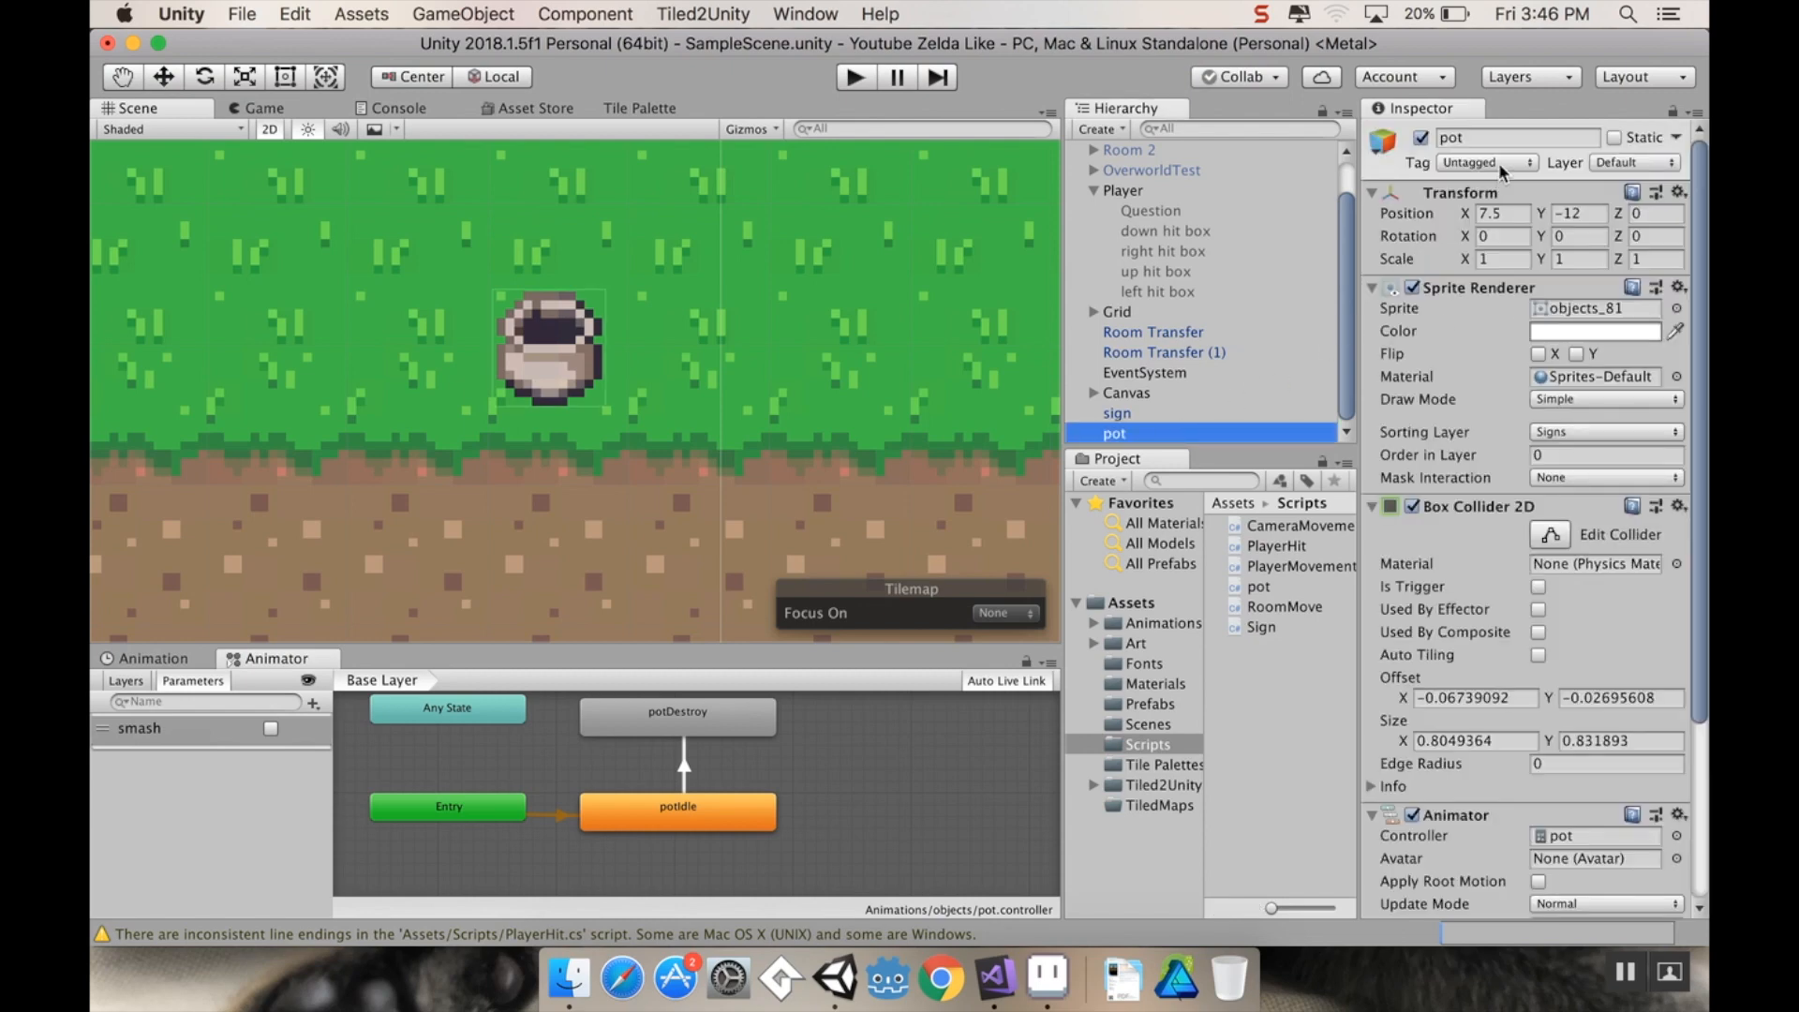
left_click(1483, 161)
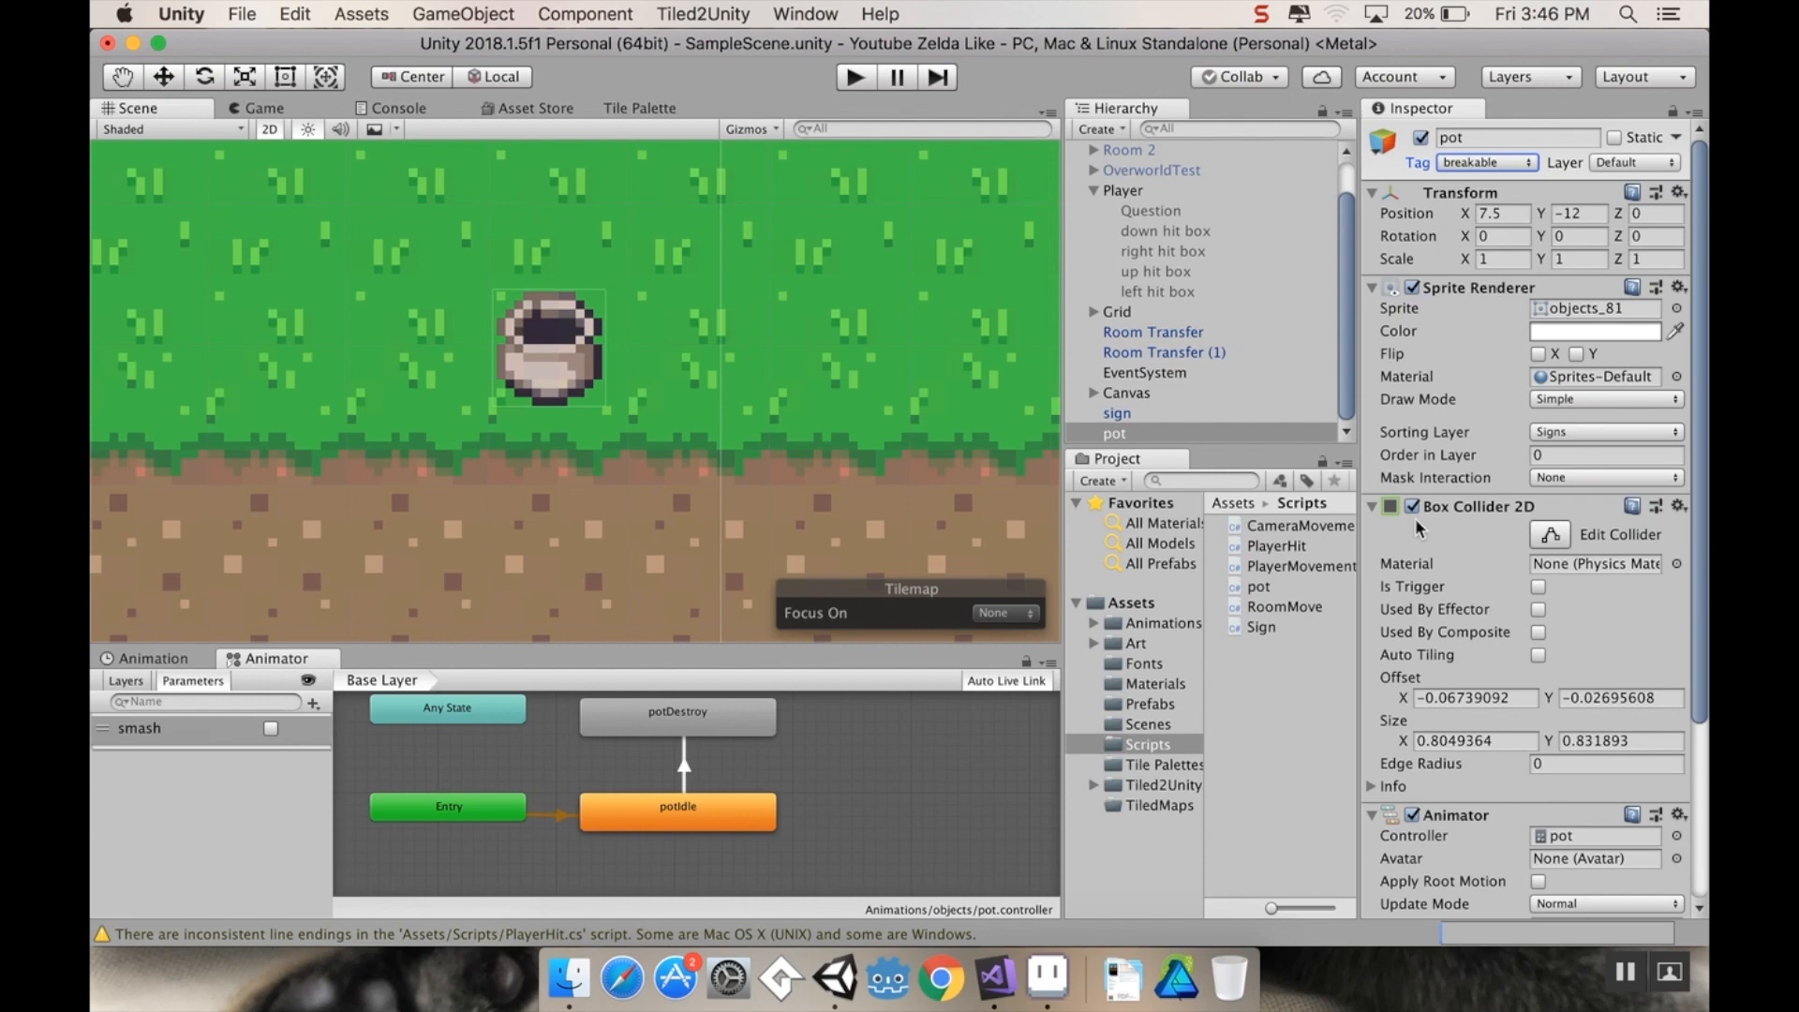
scroll("down", 3)
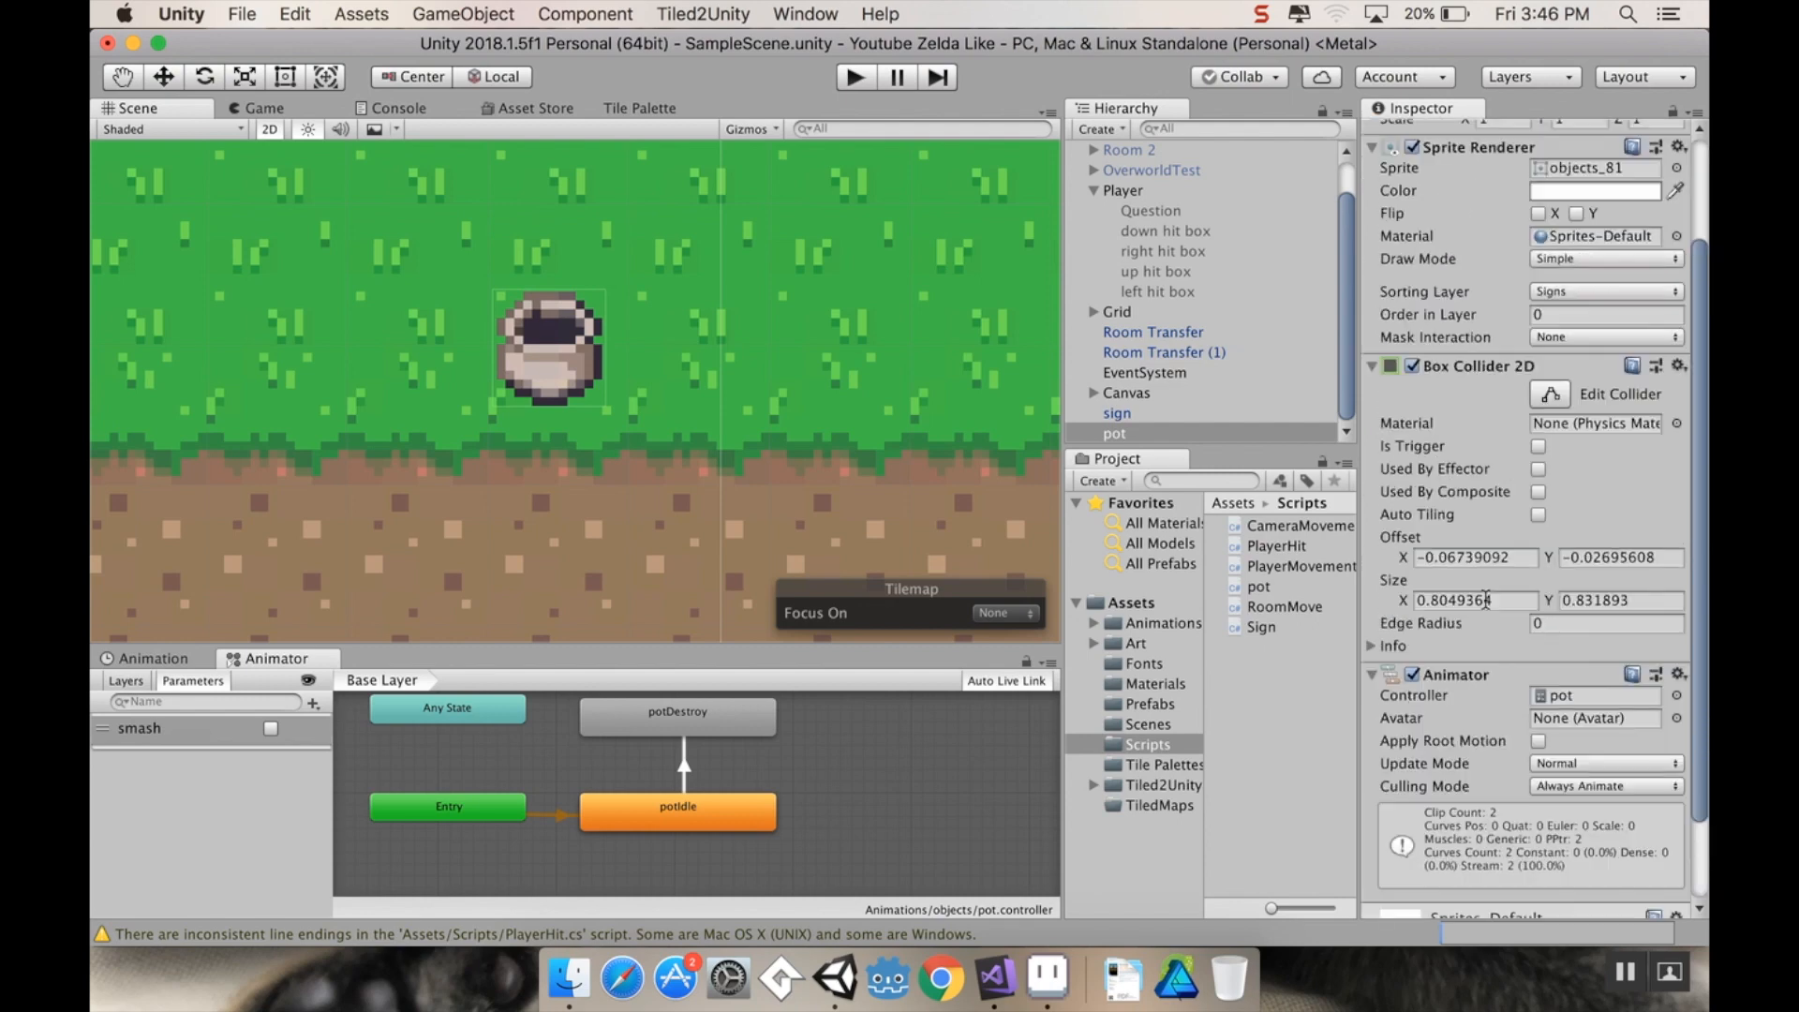
scroll("down", 3)
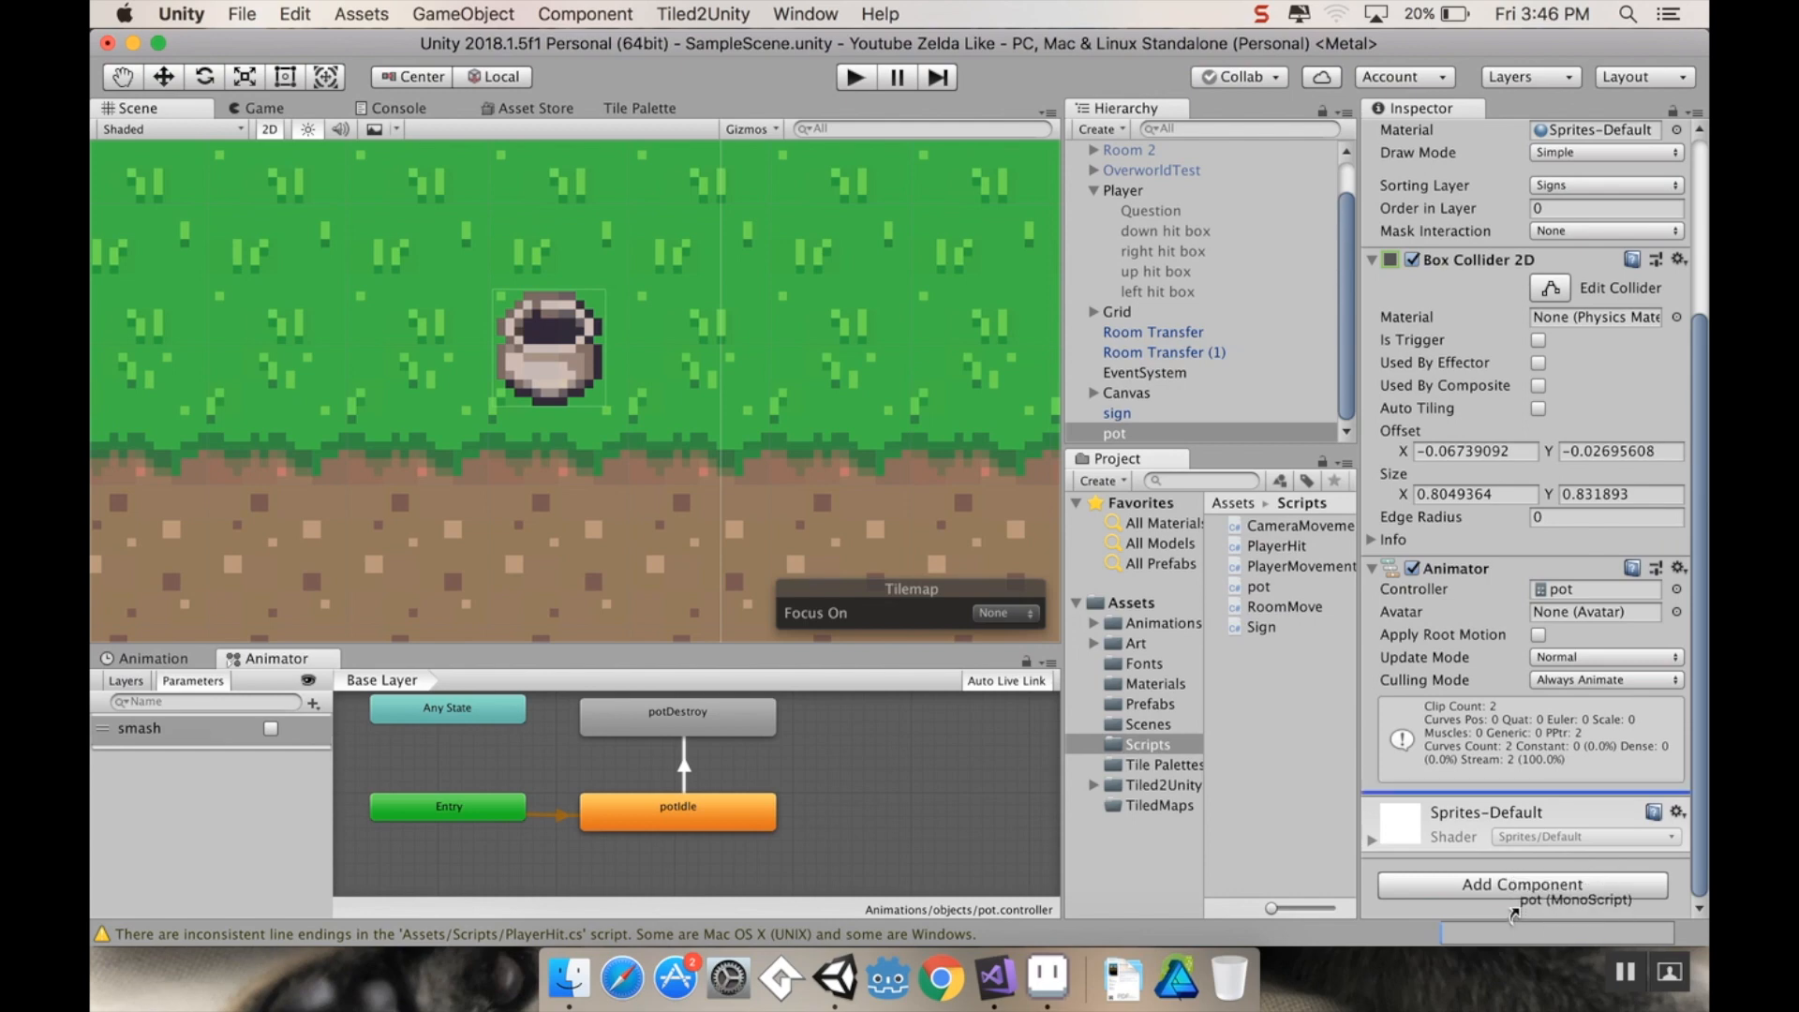
Step: Attach the pot script to pot and select all four player hit boxes for PlayerHit
left_click(1519, 882)
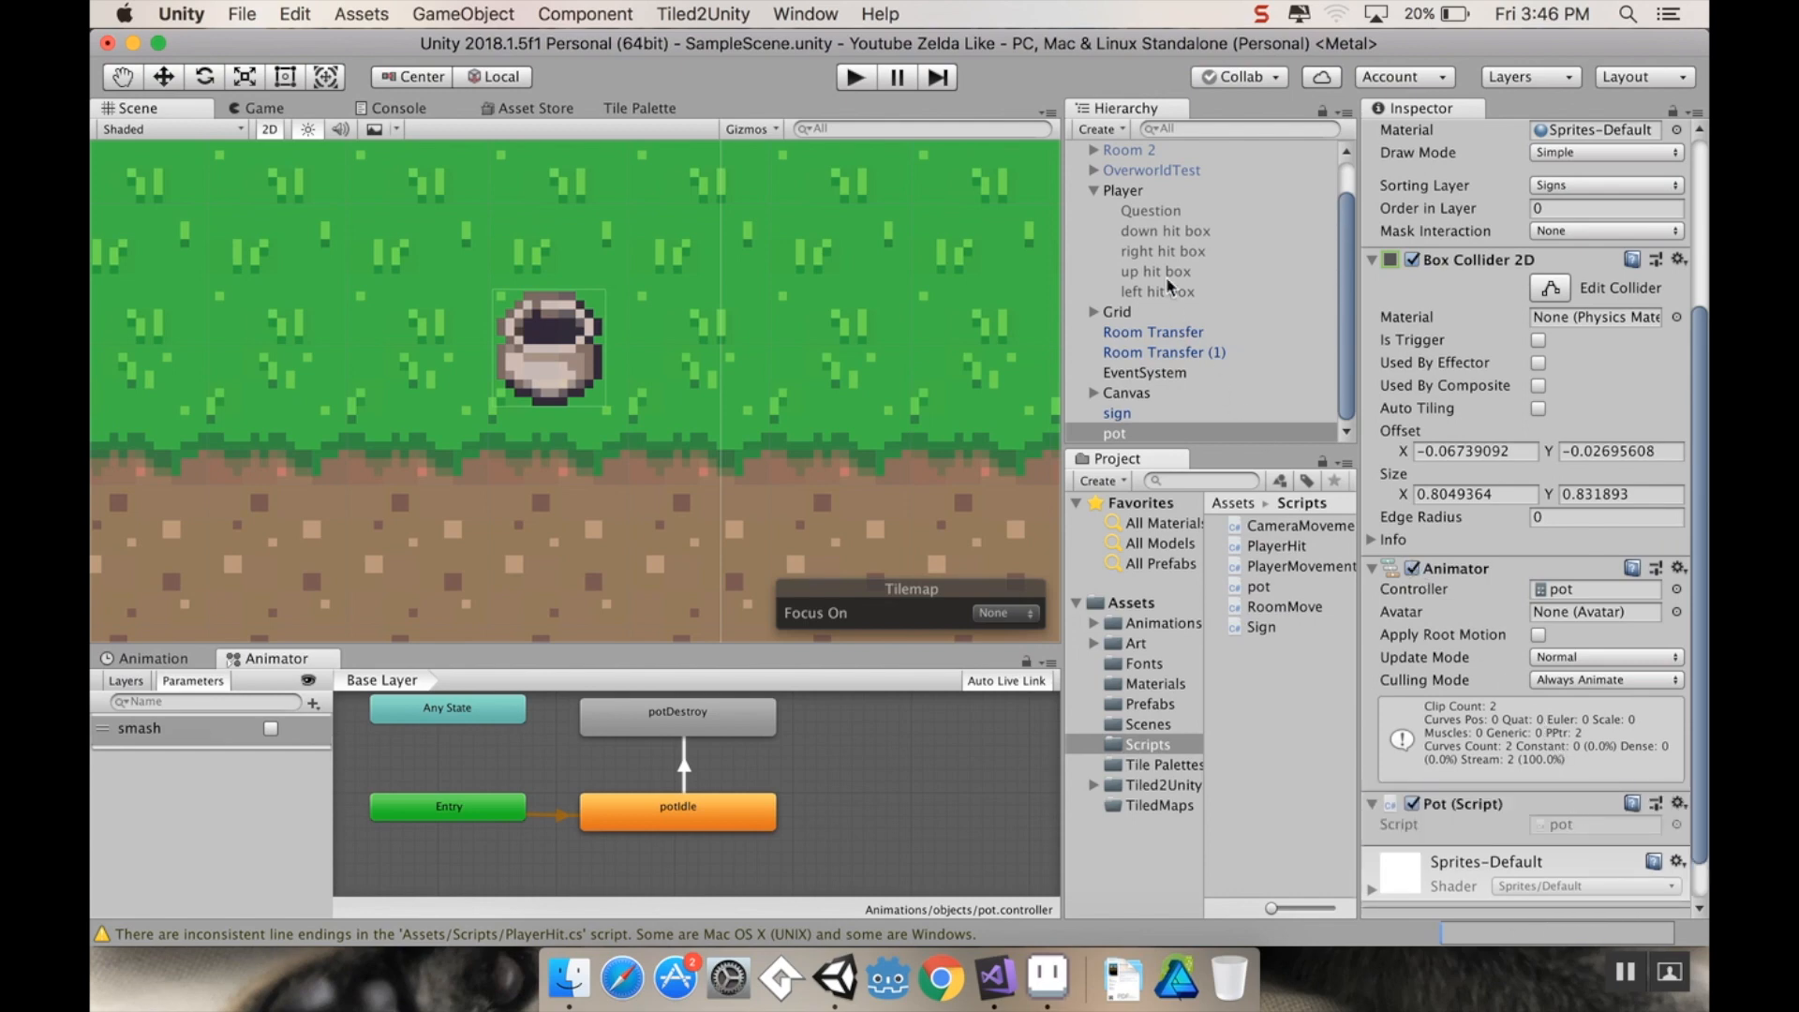
left_click(1163, 230)
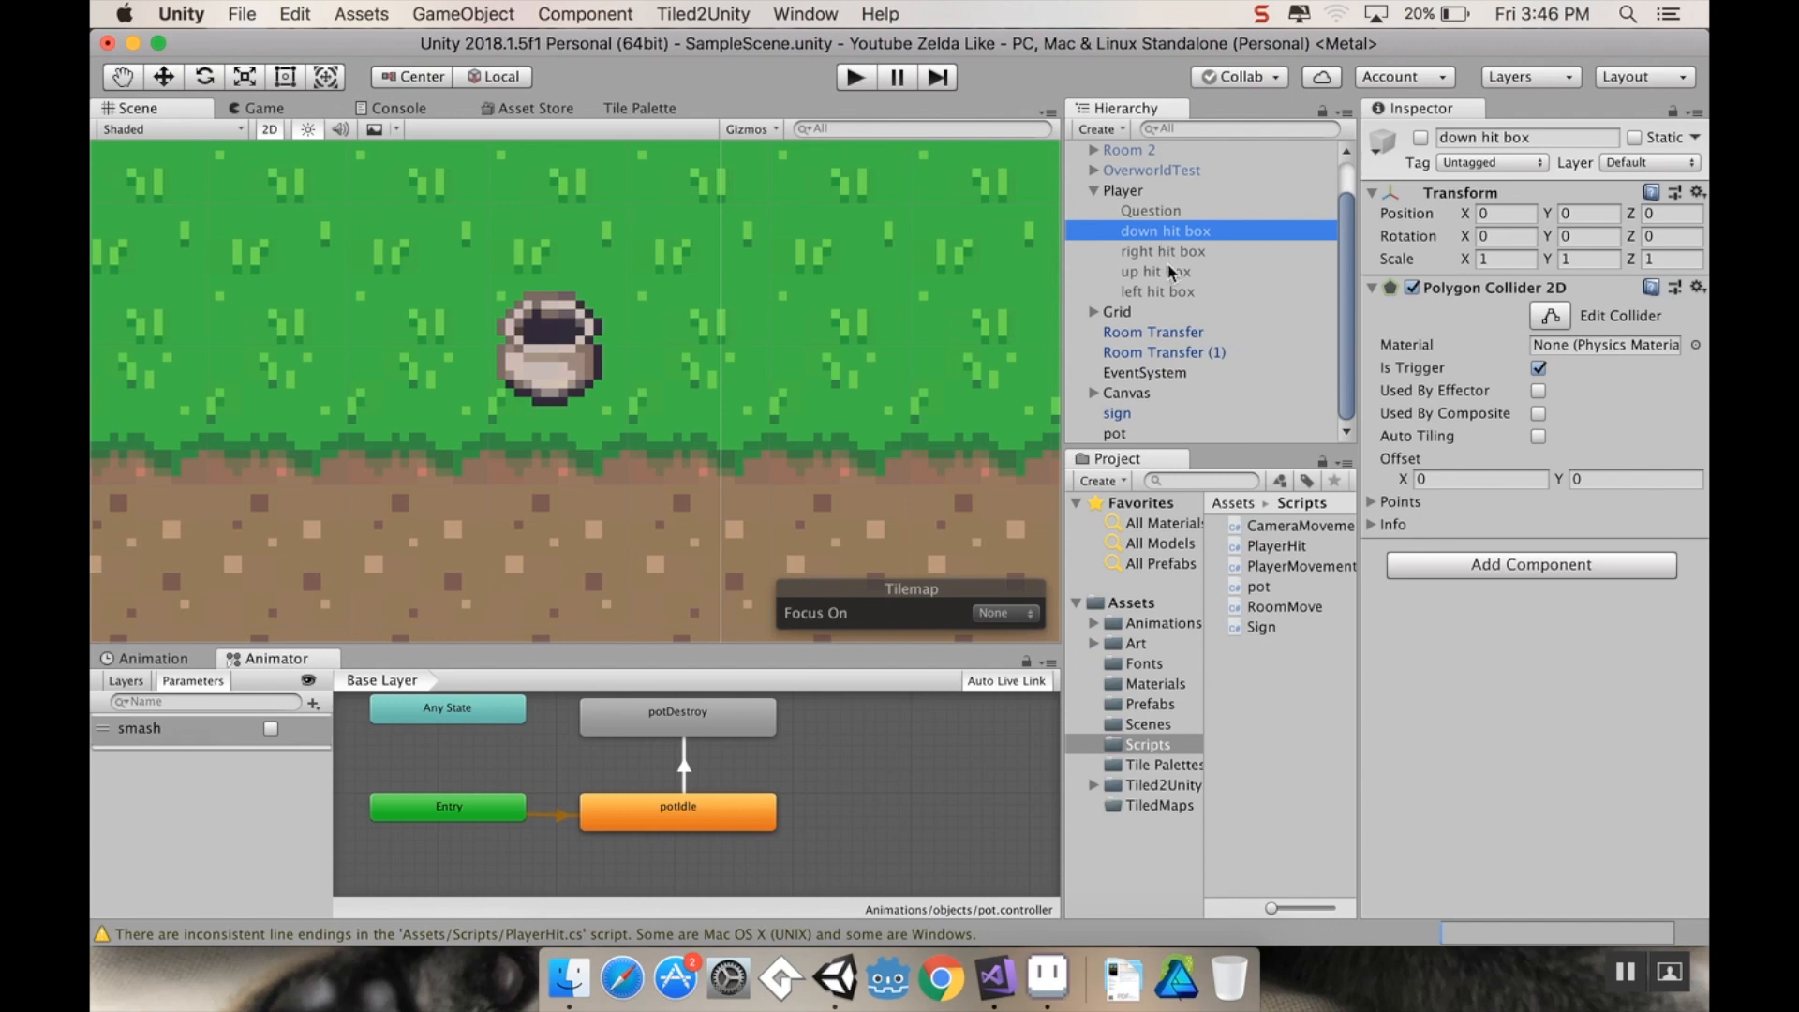
left_click(1156, 292)
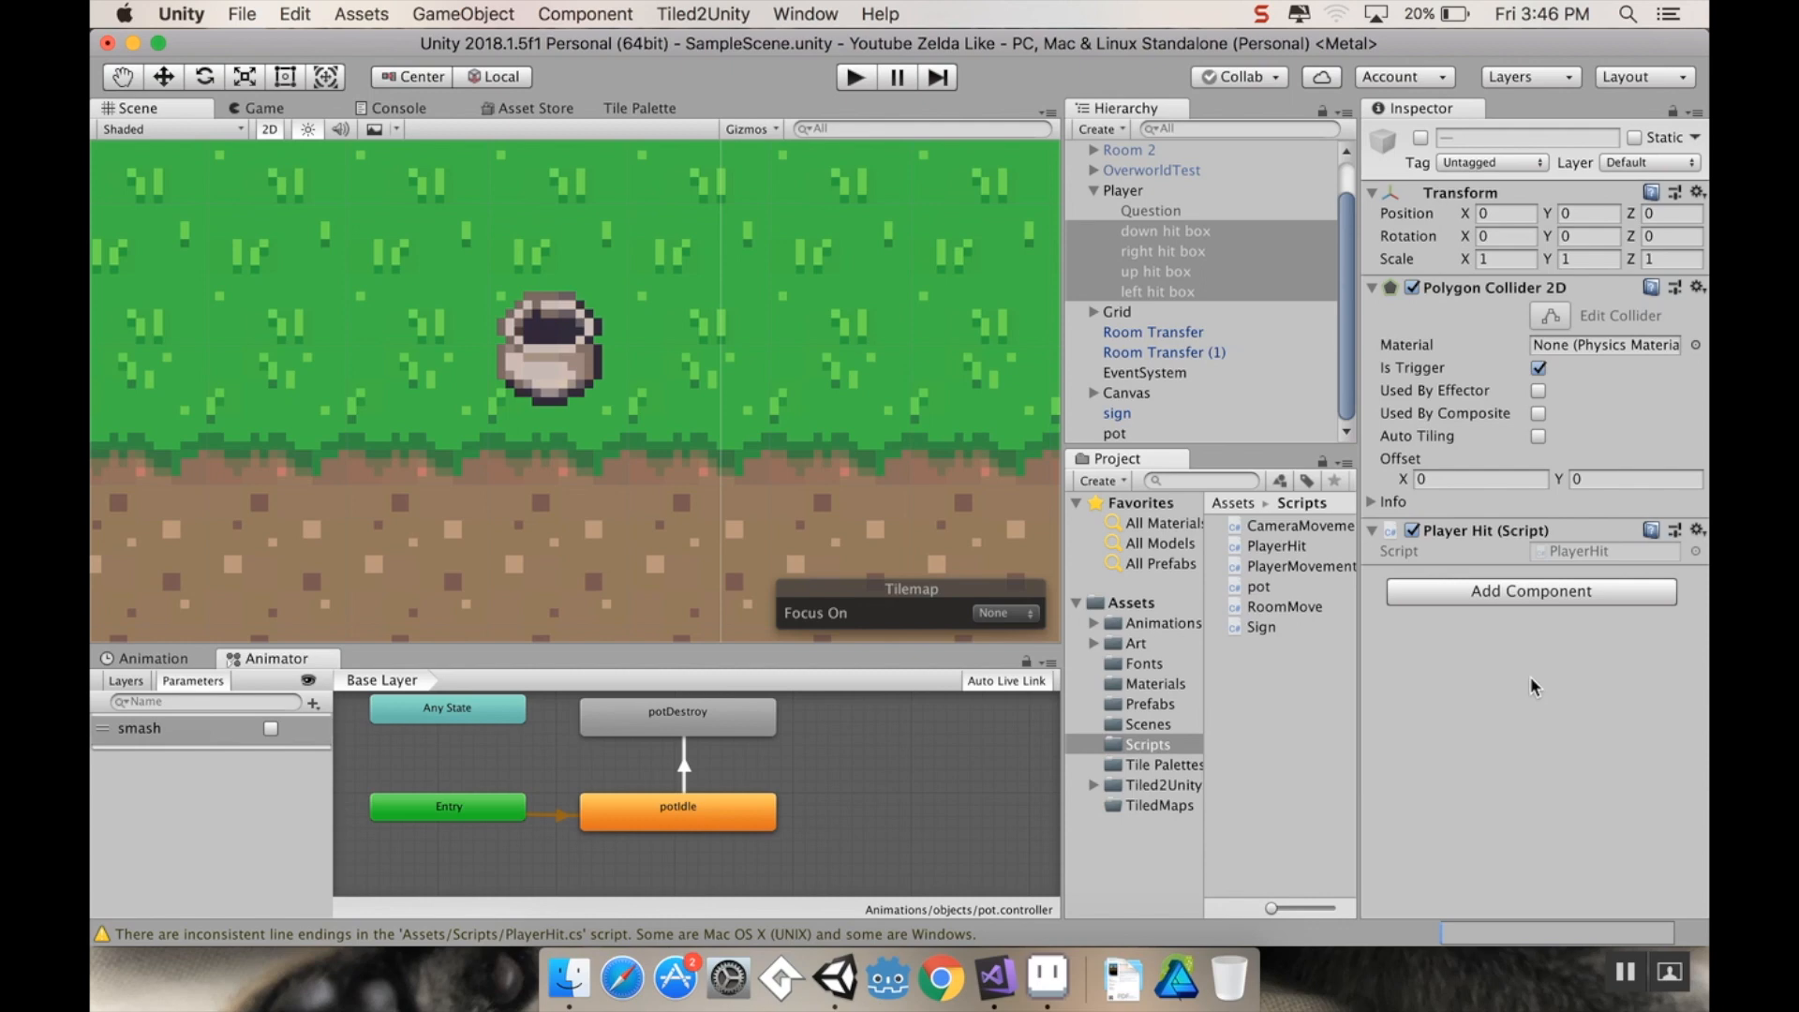
mouse_move(860, 126)
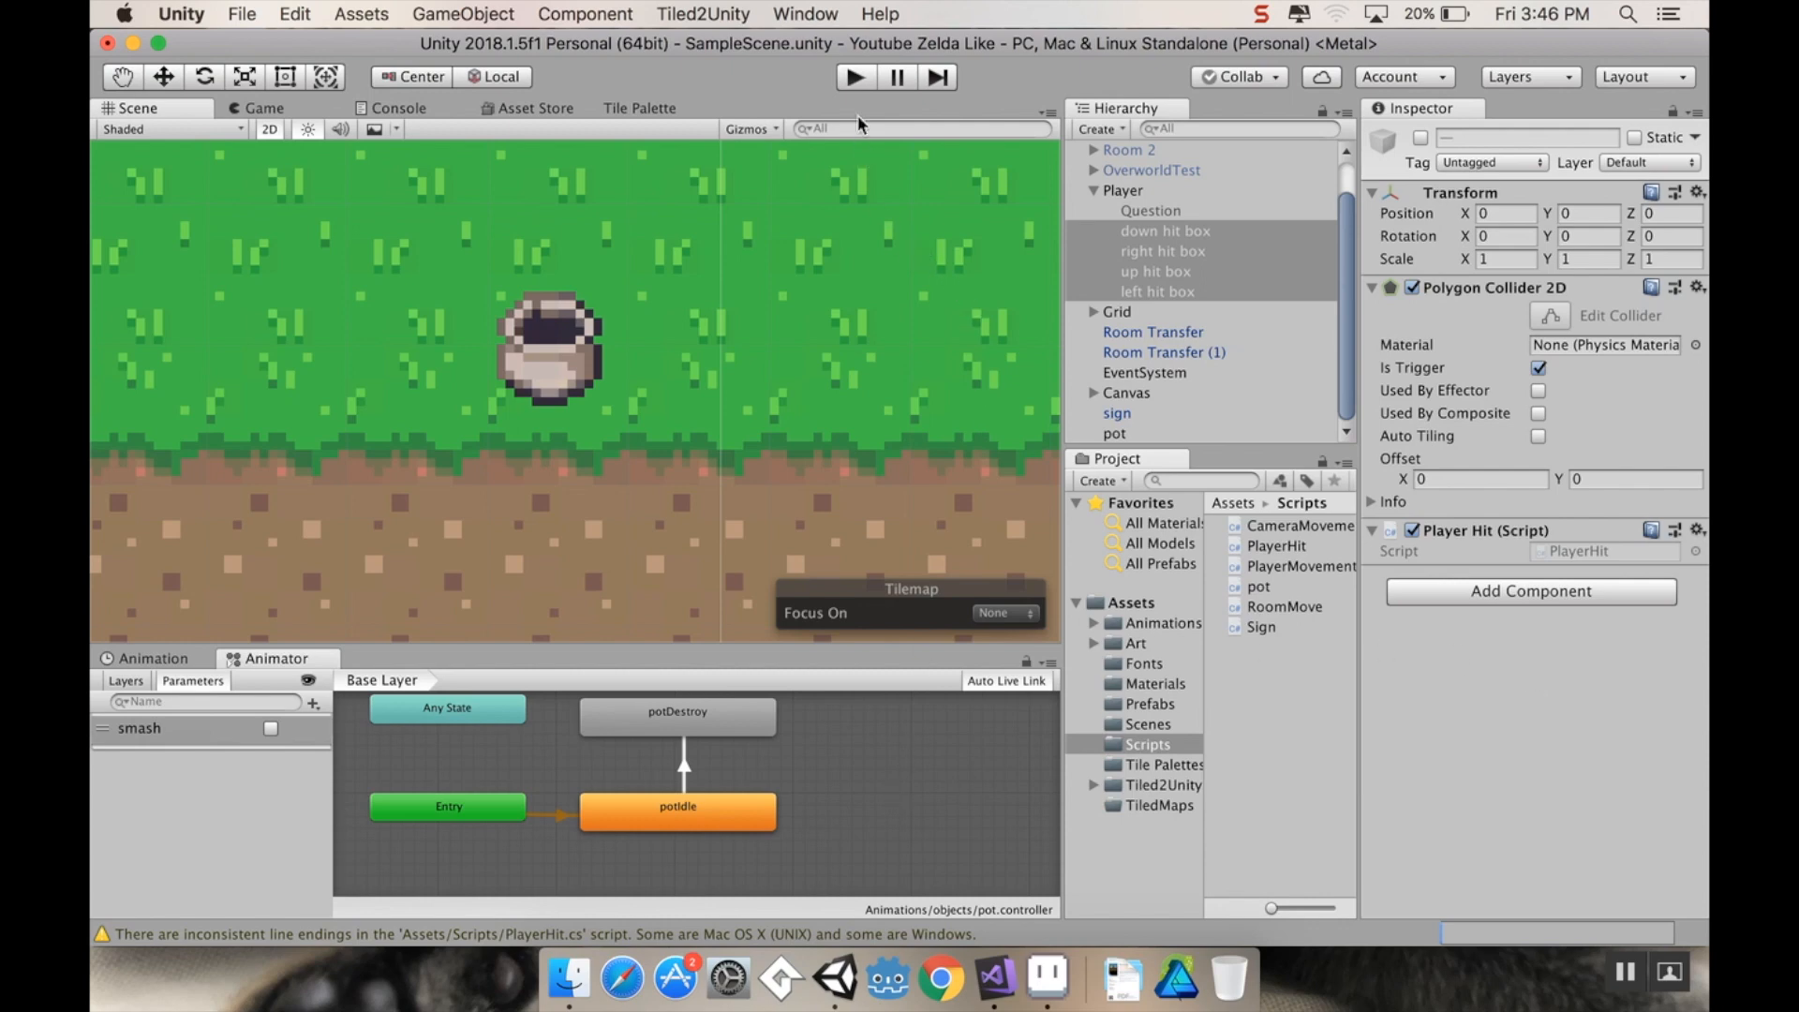
left_click(855, 77)
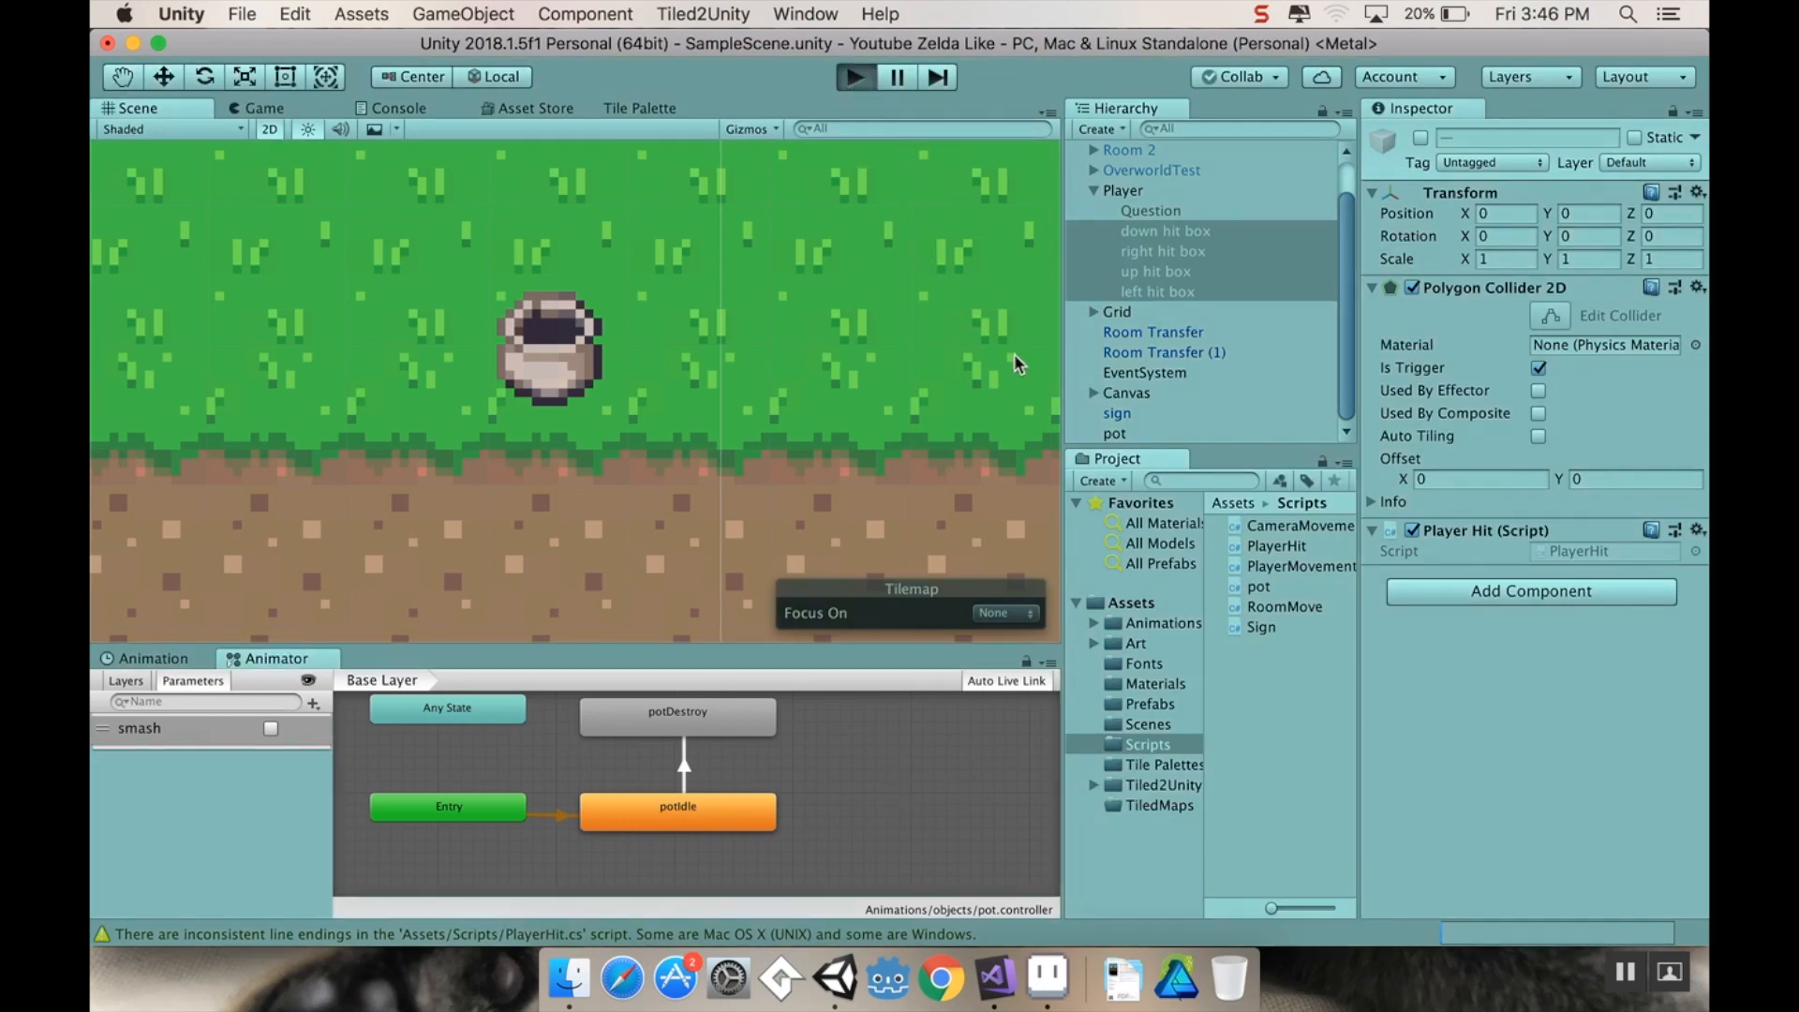
mouse_move(1013, 356)
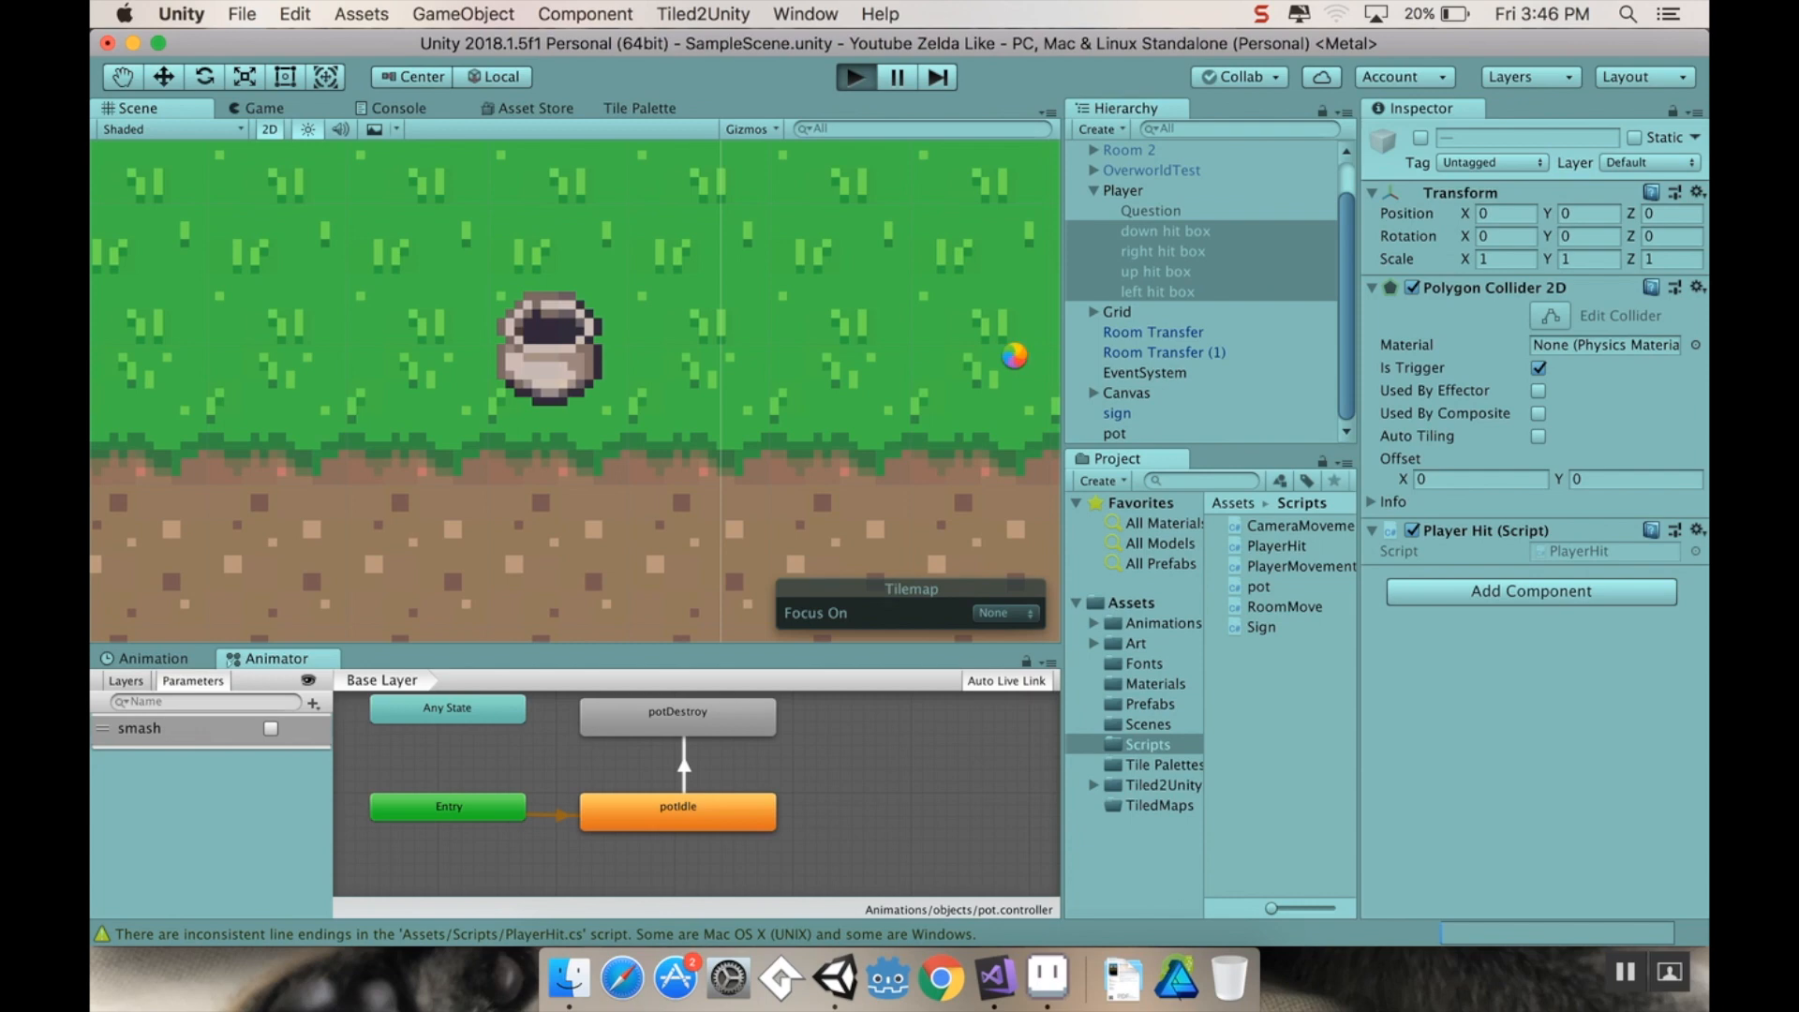
left_click(855, 77)
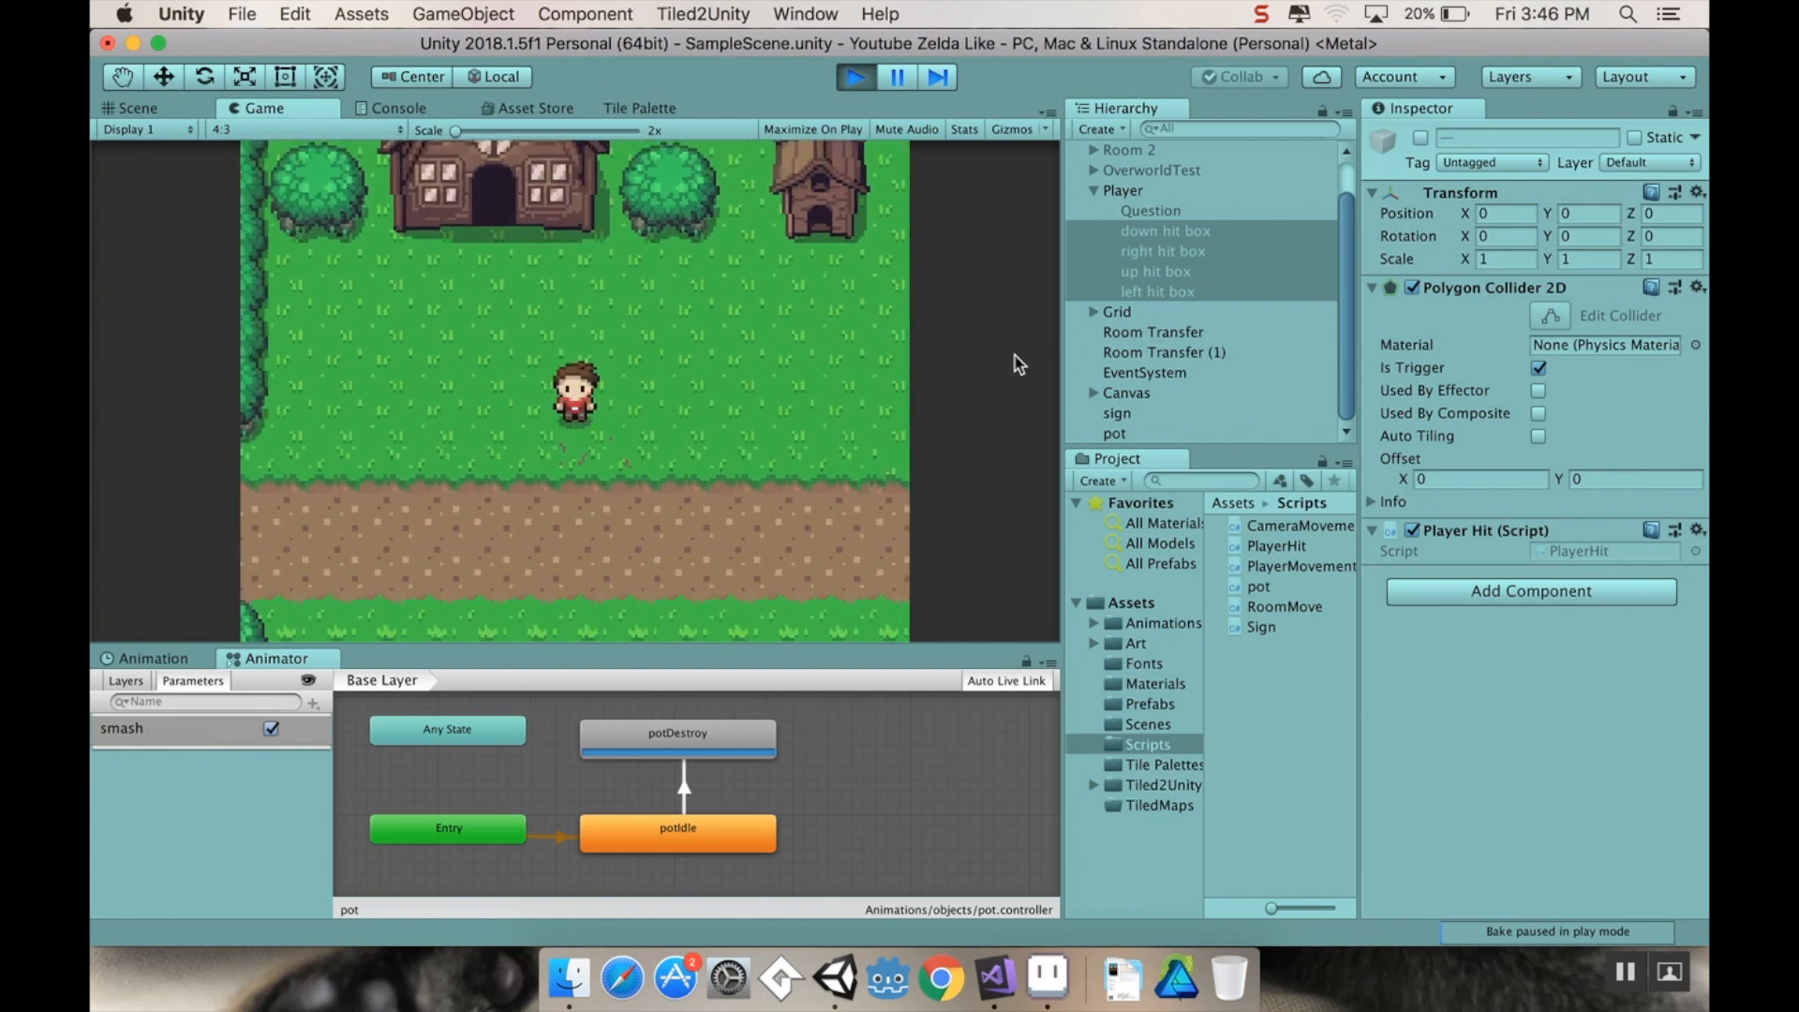
mouse_move(1176, 433)
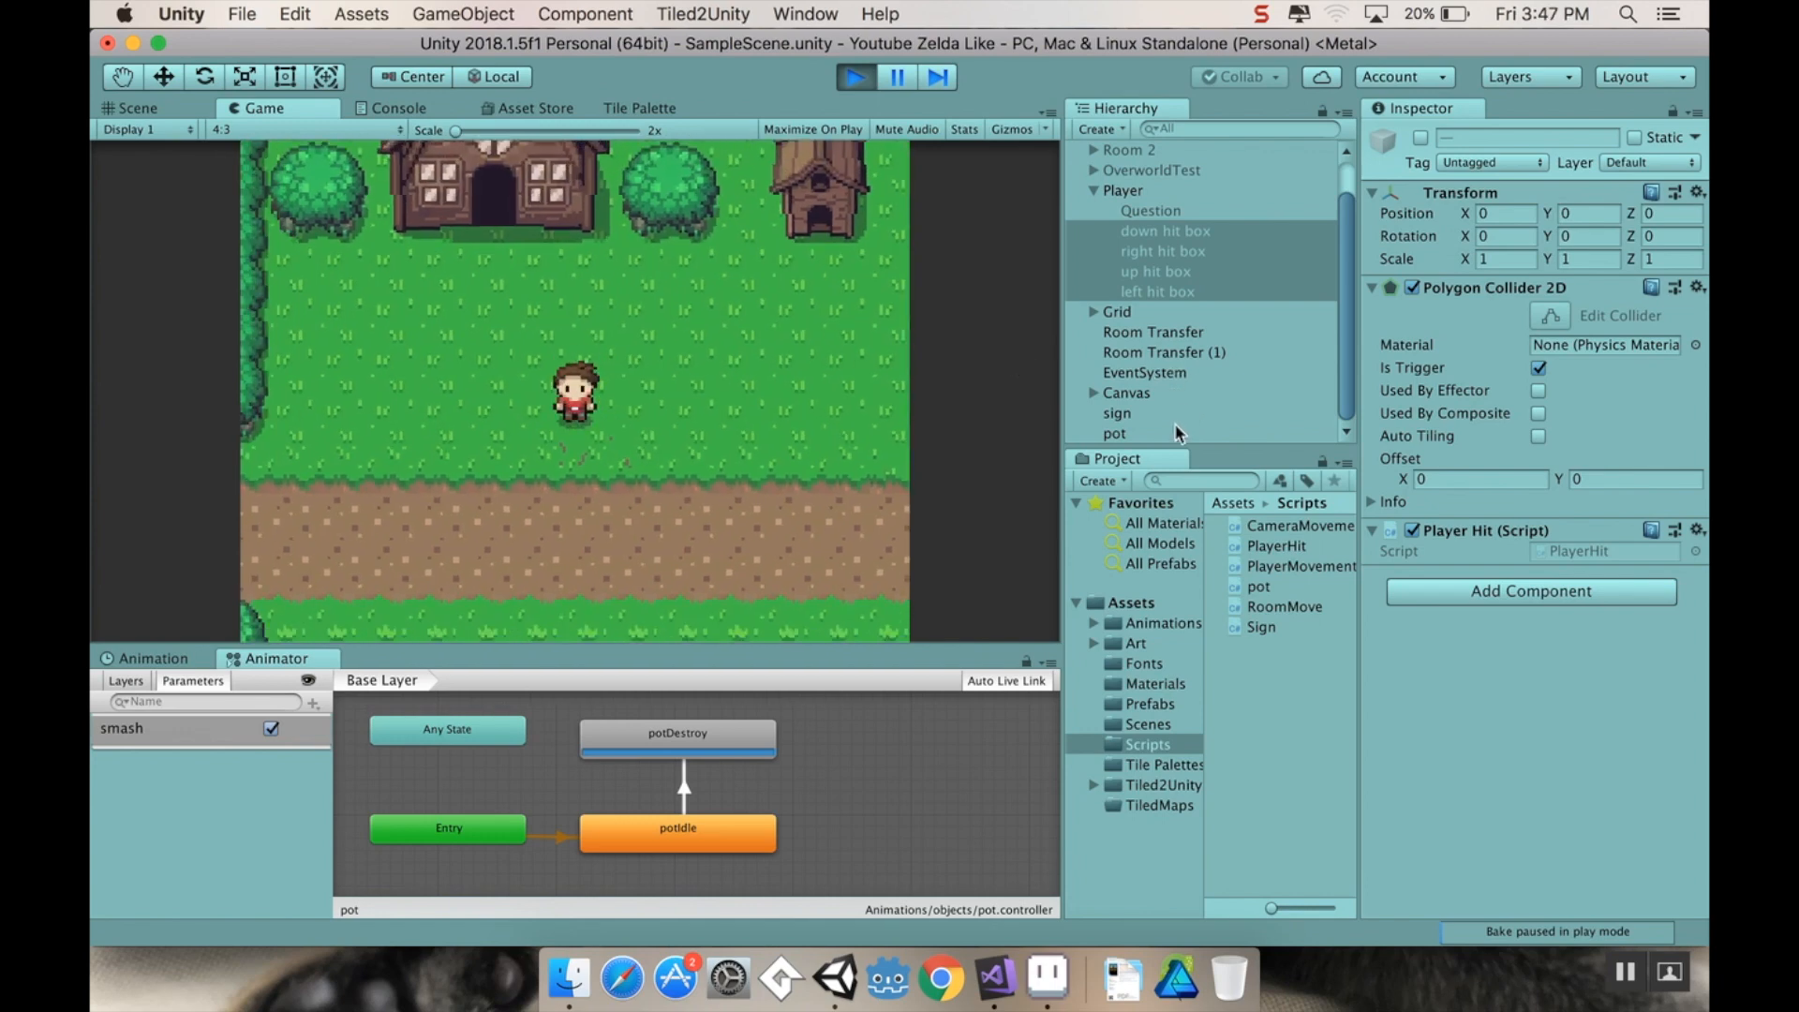
left_click(1112, 433)
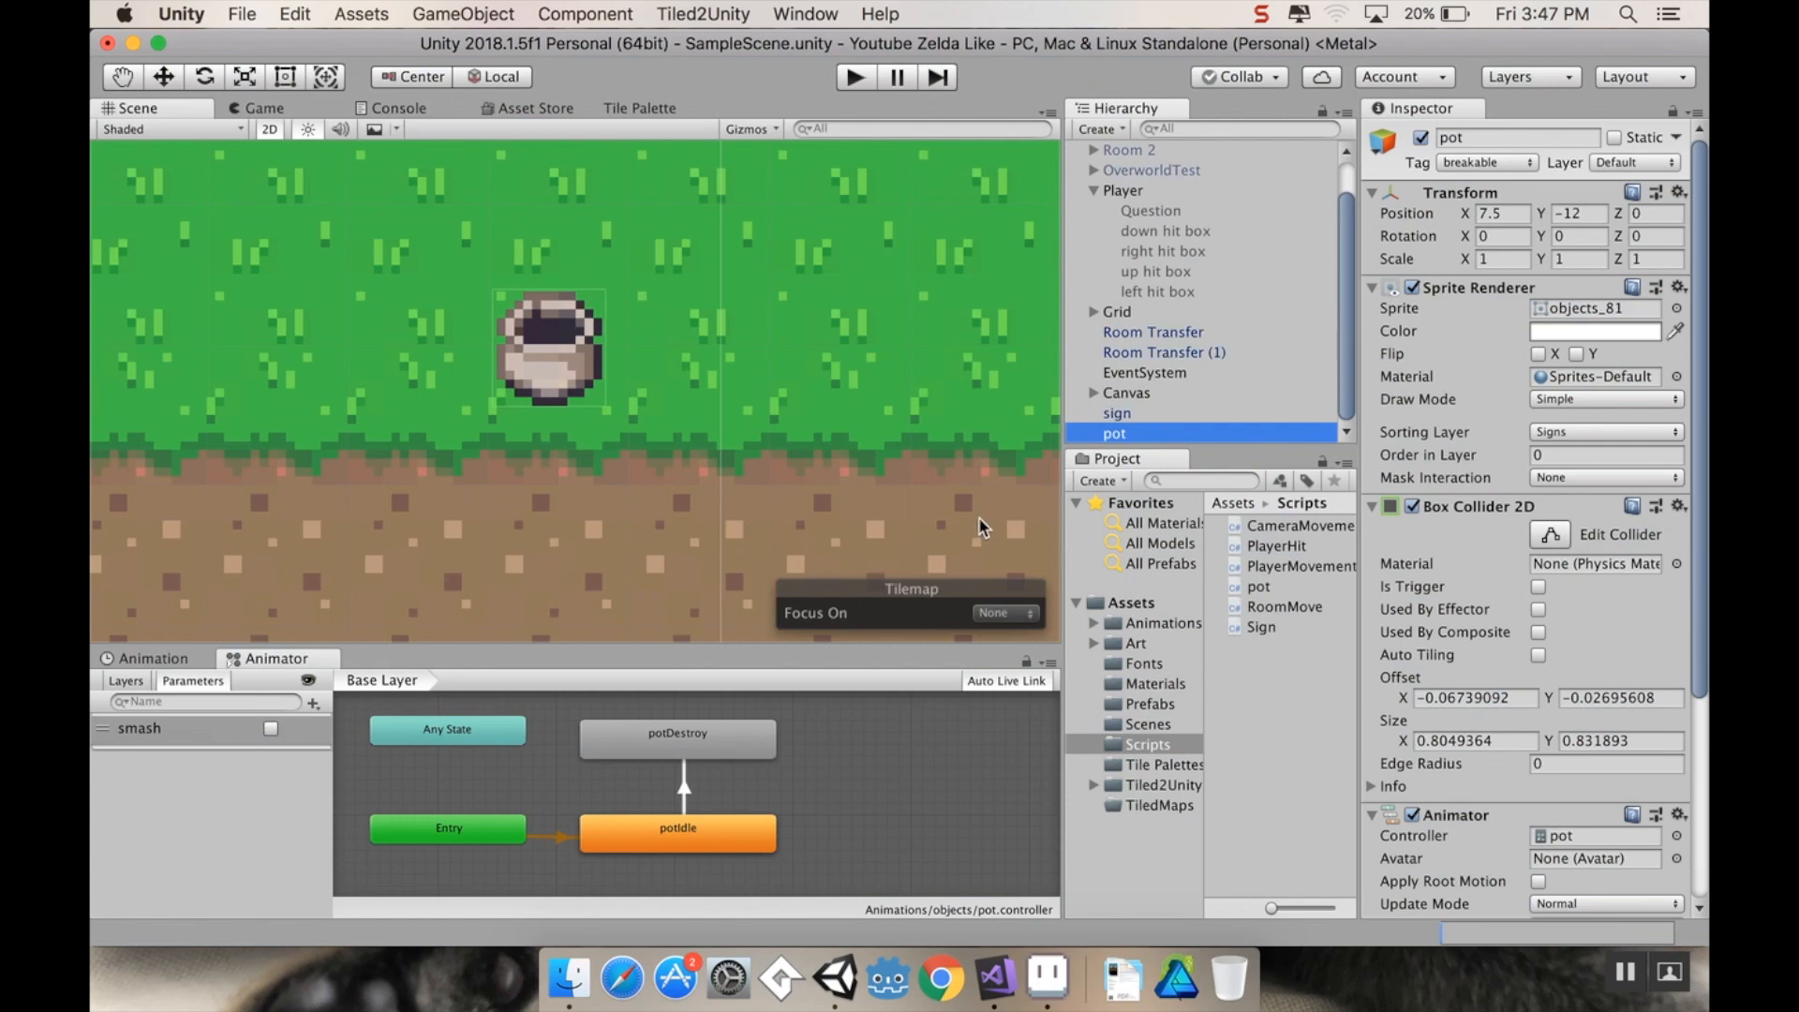
mouse_move(1128, 433)
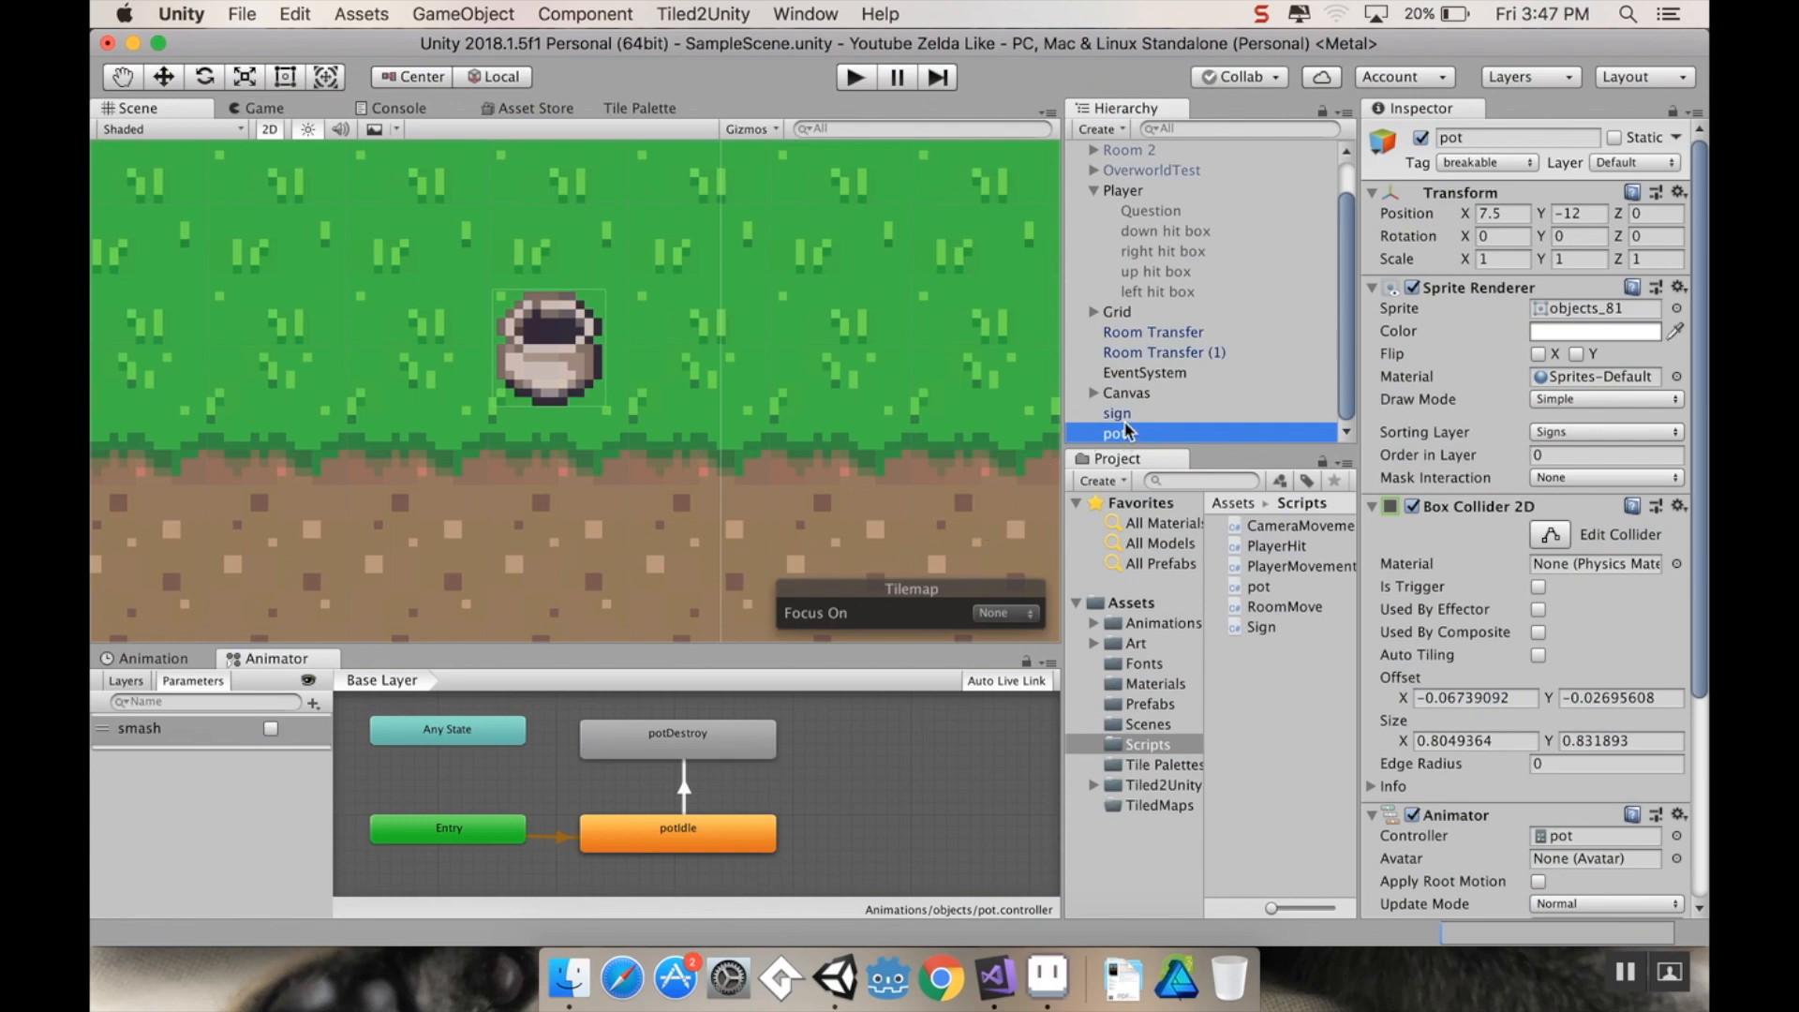
Step: Preview the potDestroy clip frame by frame showing the shattered pot, then return to Visual Studio
left_click(152, 658)
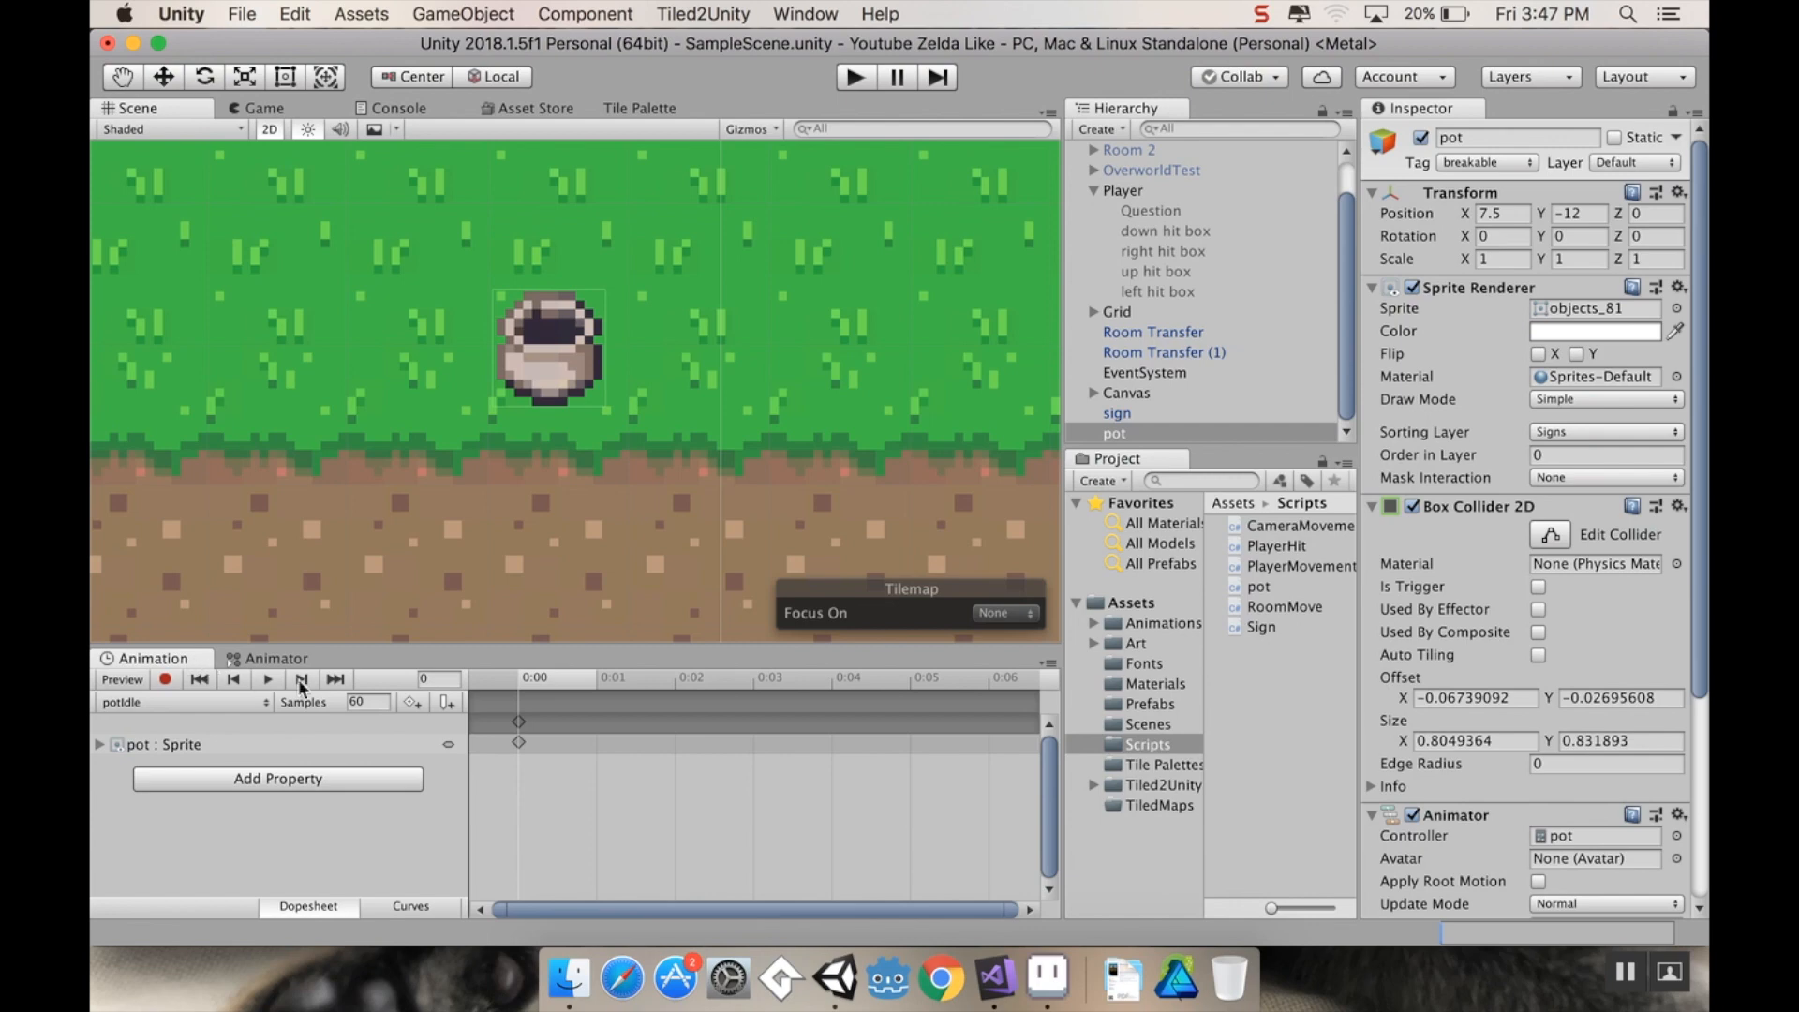
left_click(184, 700)
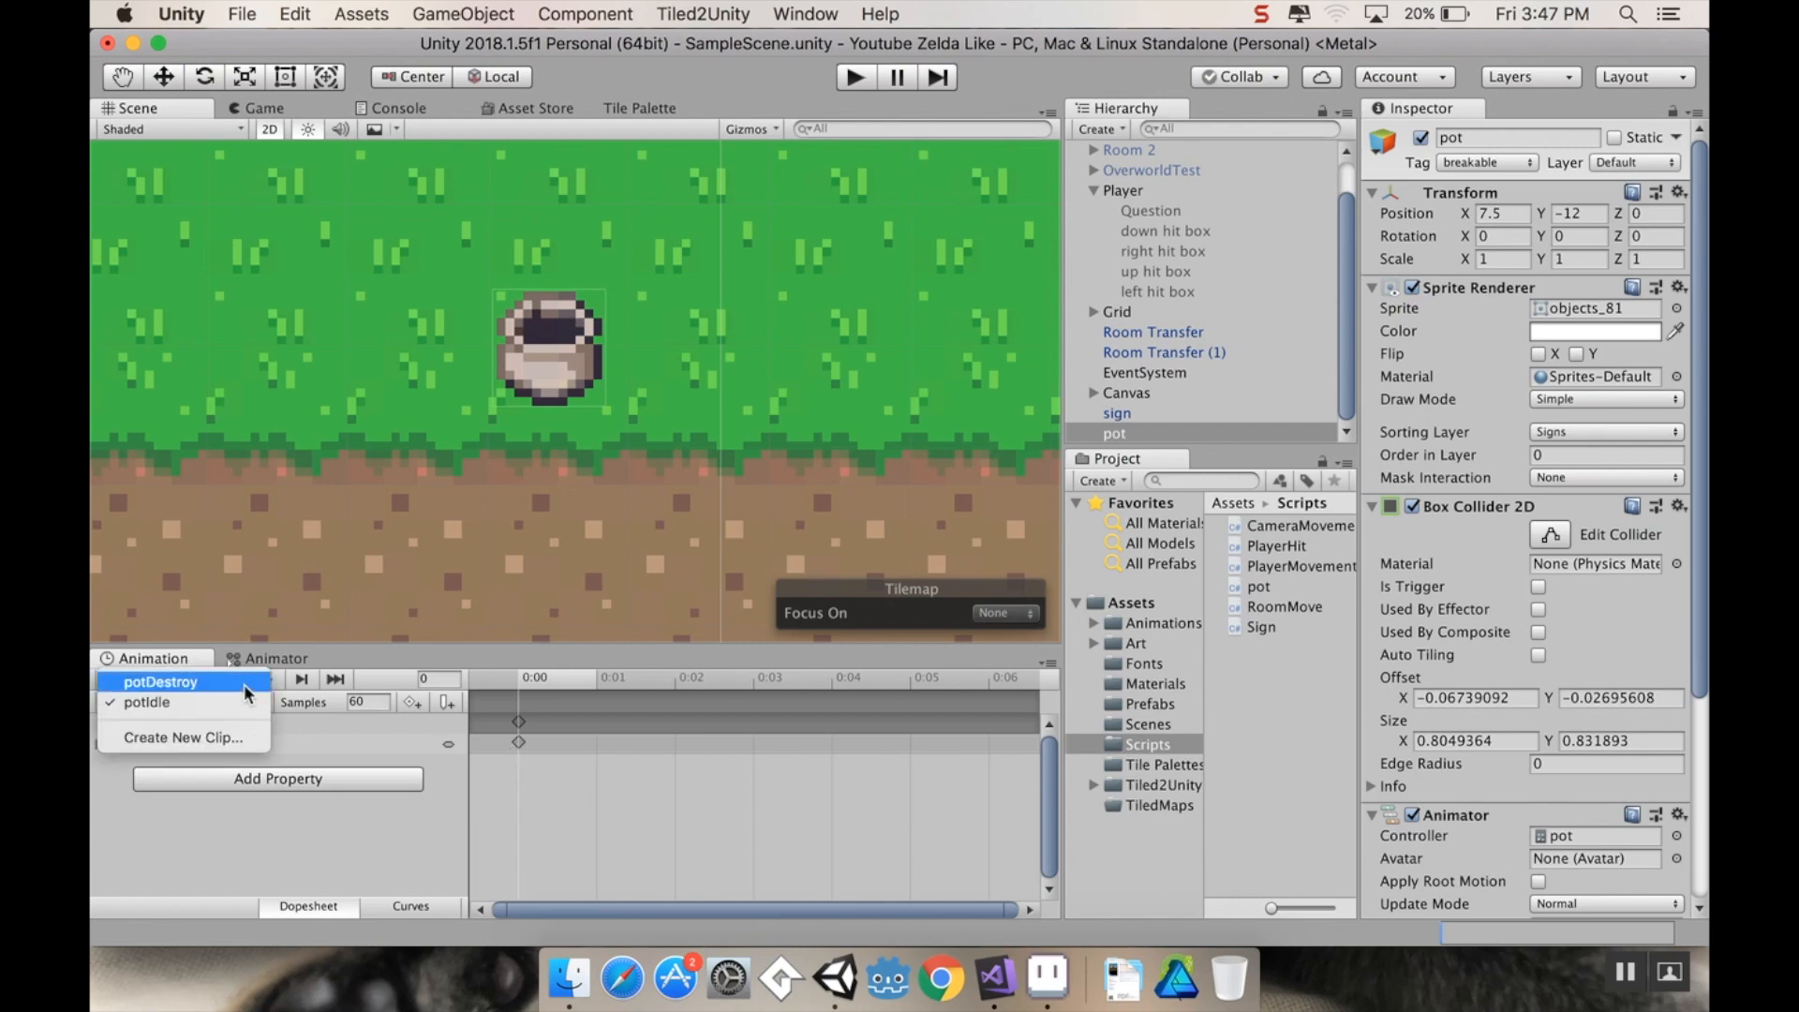
left_click(161, 682)
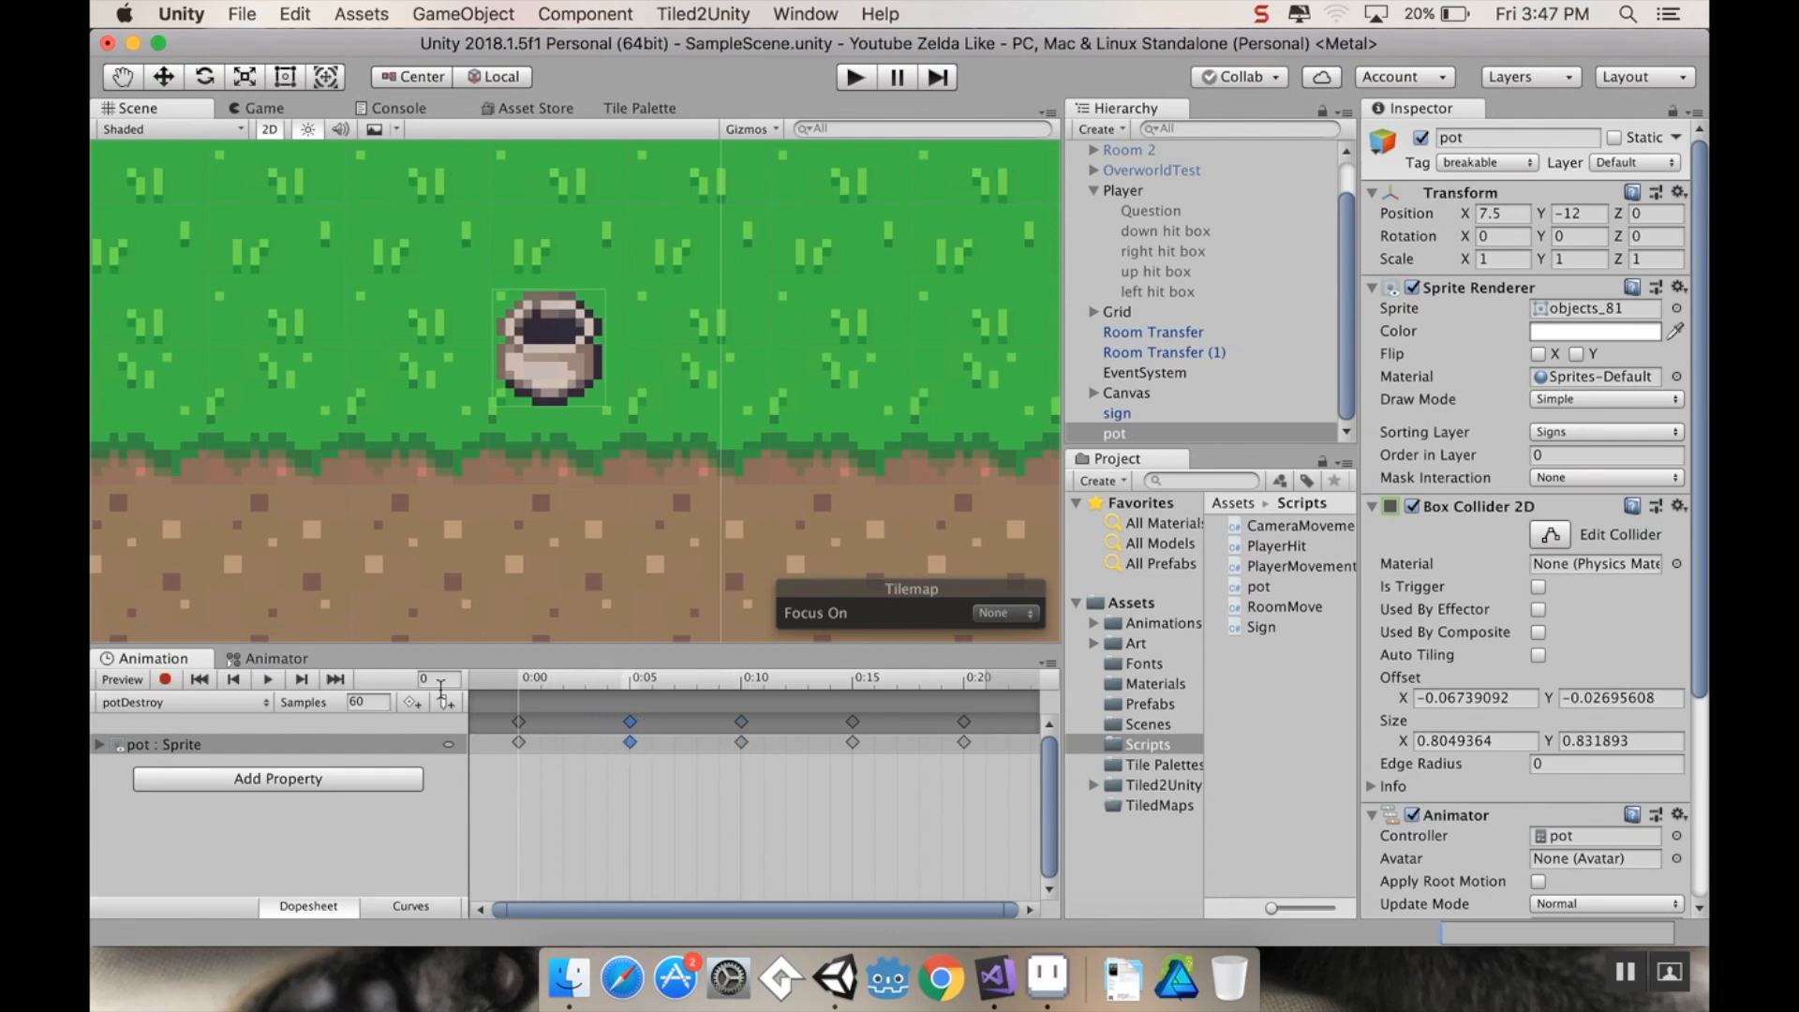
left_click(268, 678)
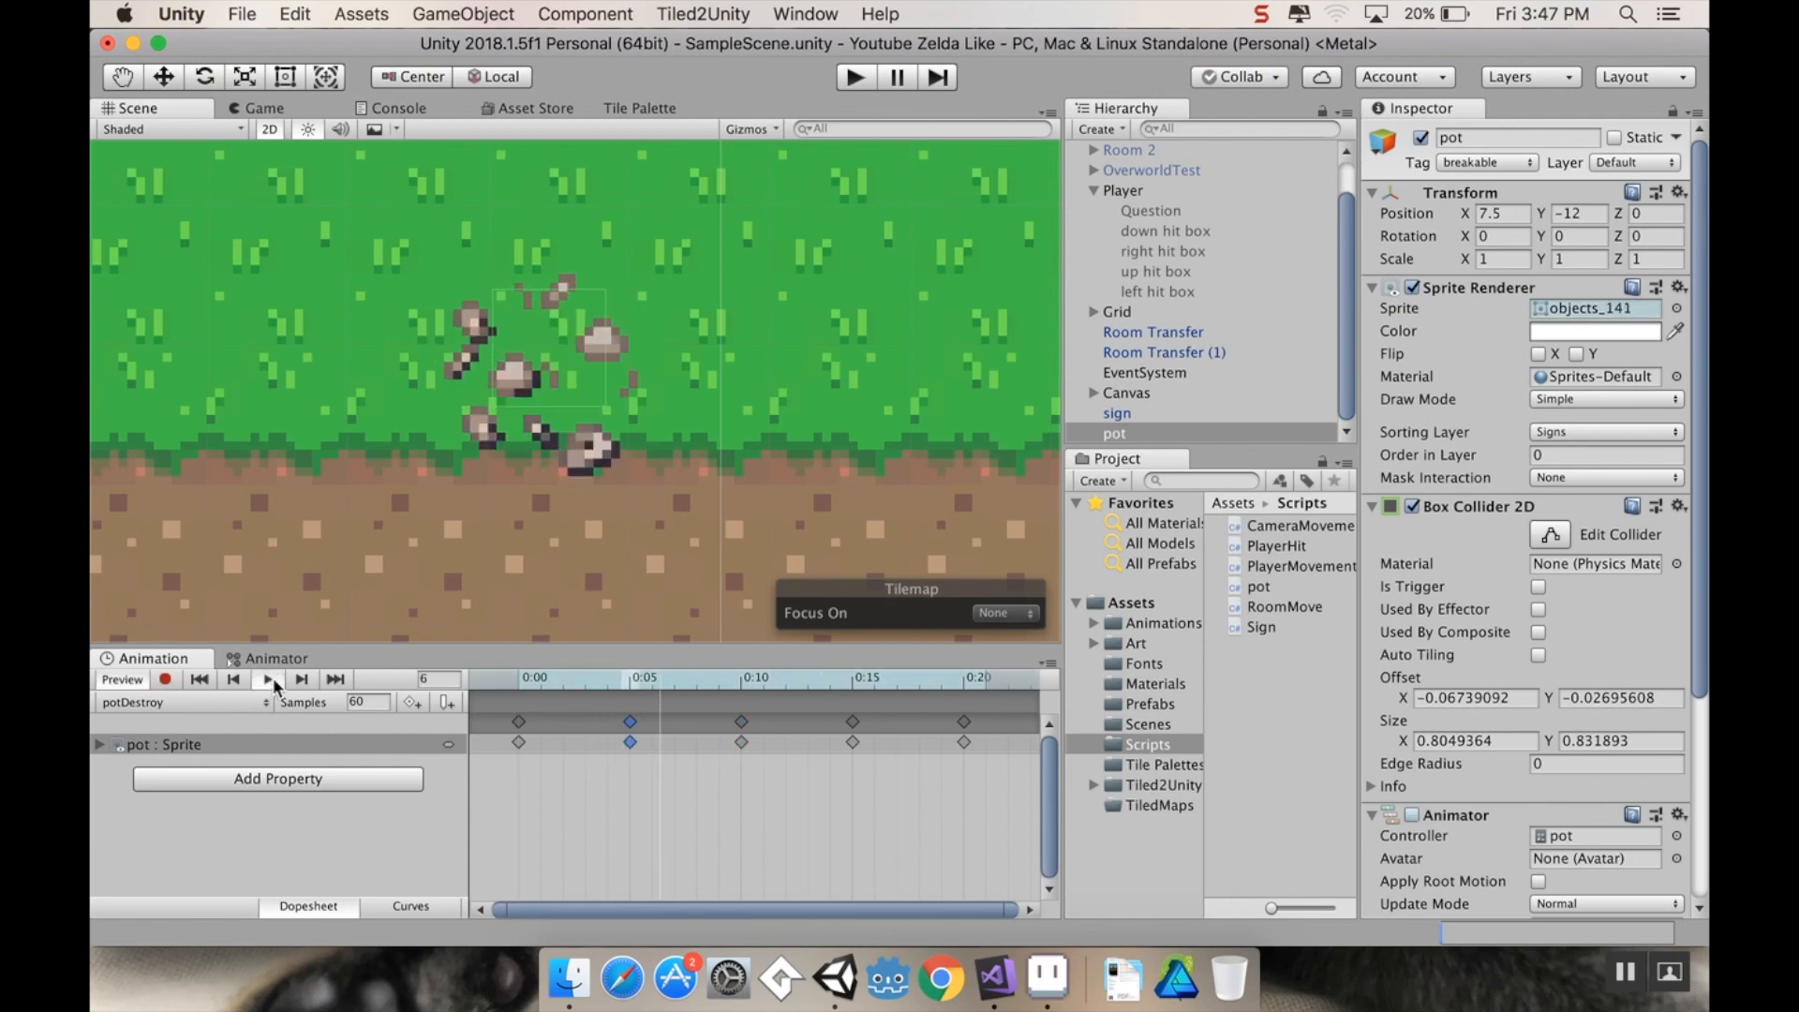
left_click(268, 678)
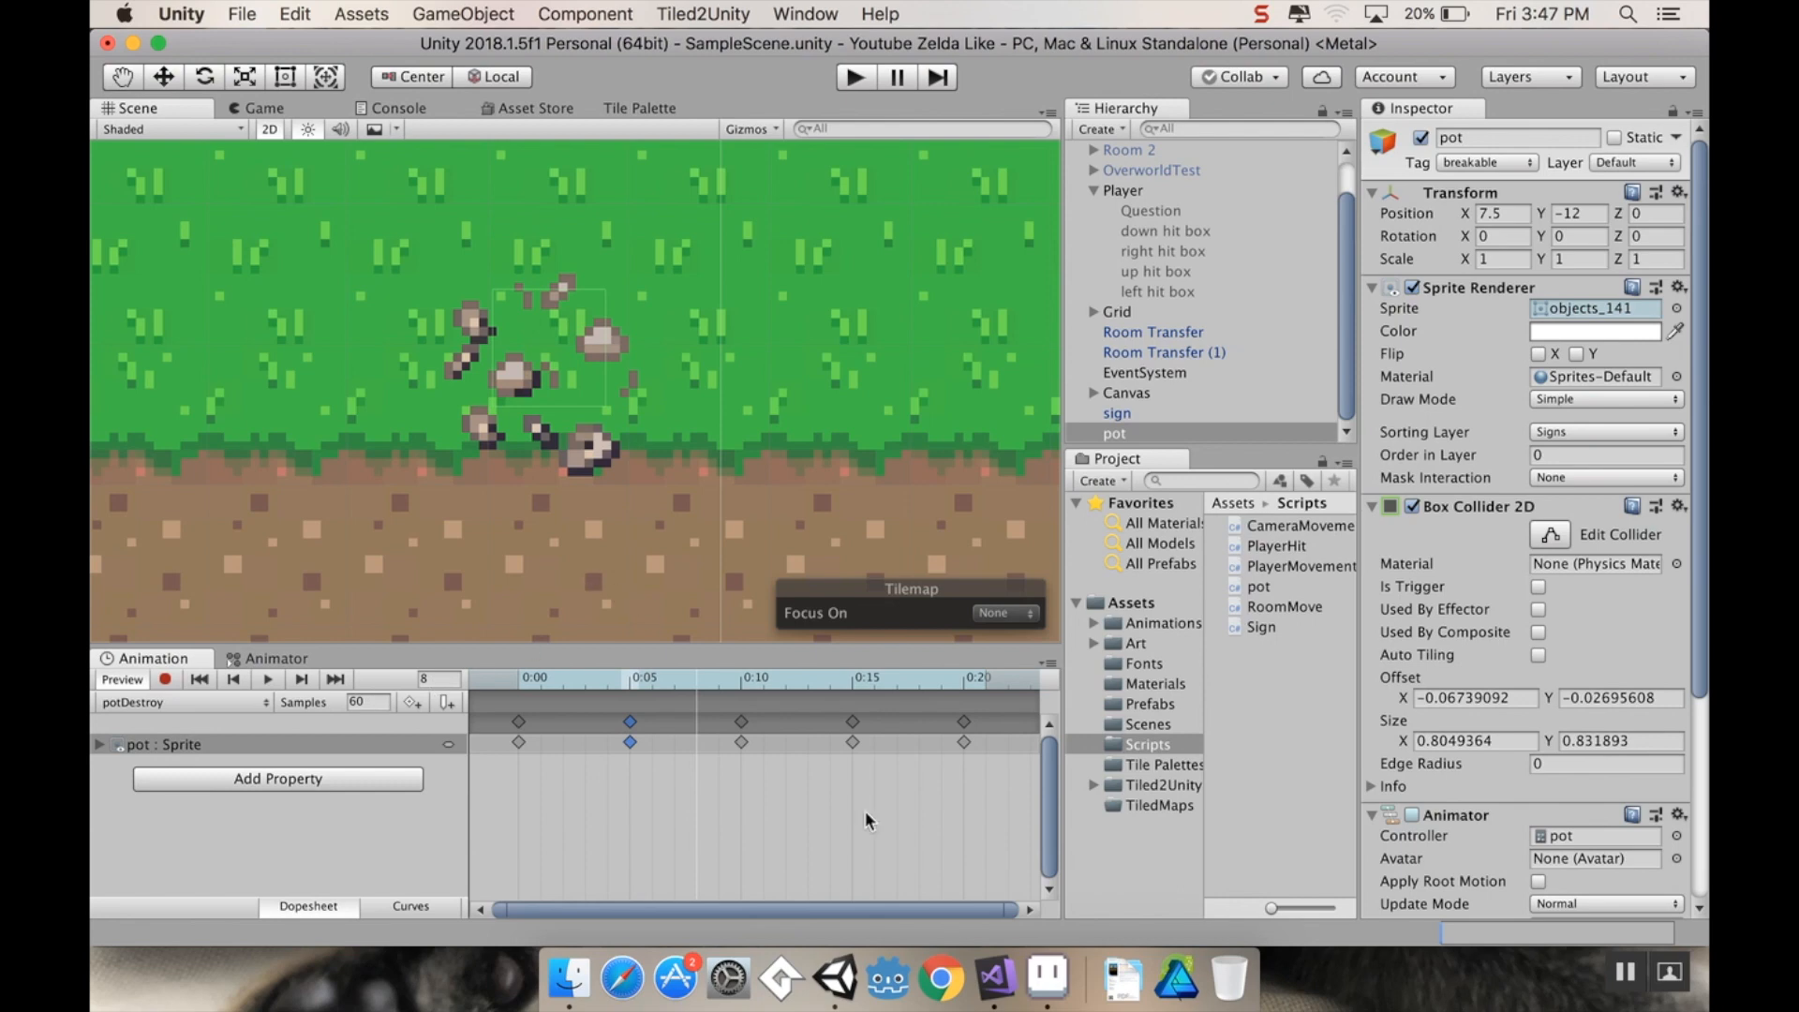
left_click(995, 978)
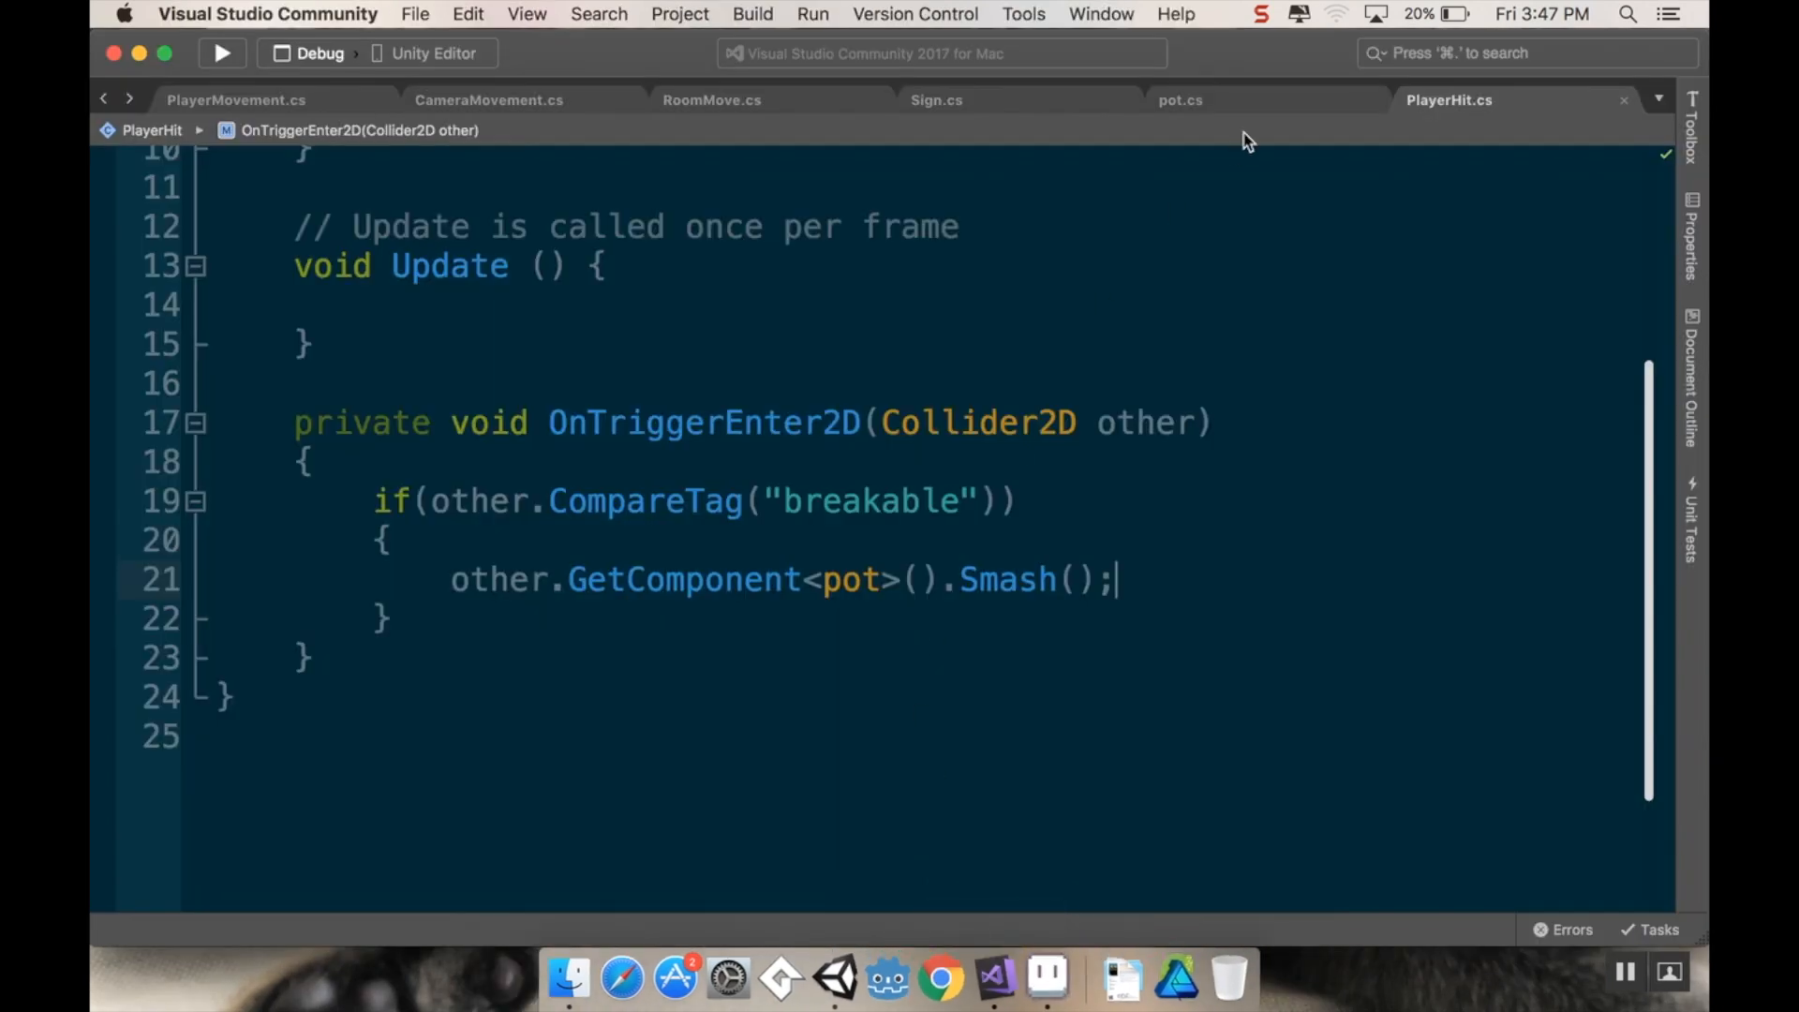
Step: In pot.cs add IEnumerator breakCo() yielding new WaitForSeconds(.3f)
left_click(1178, 99)
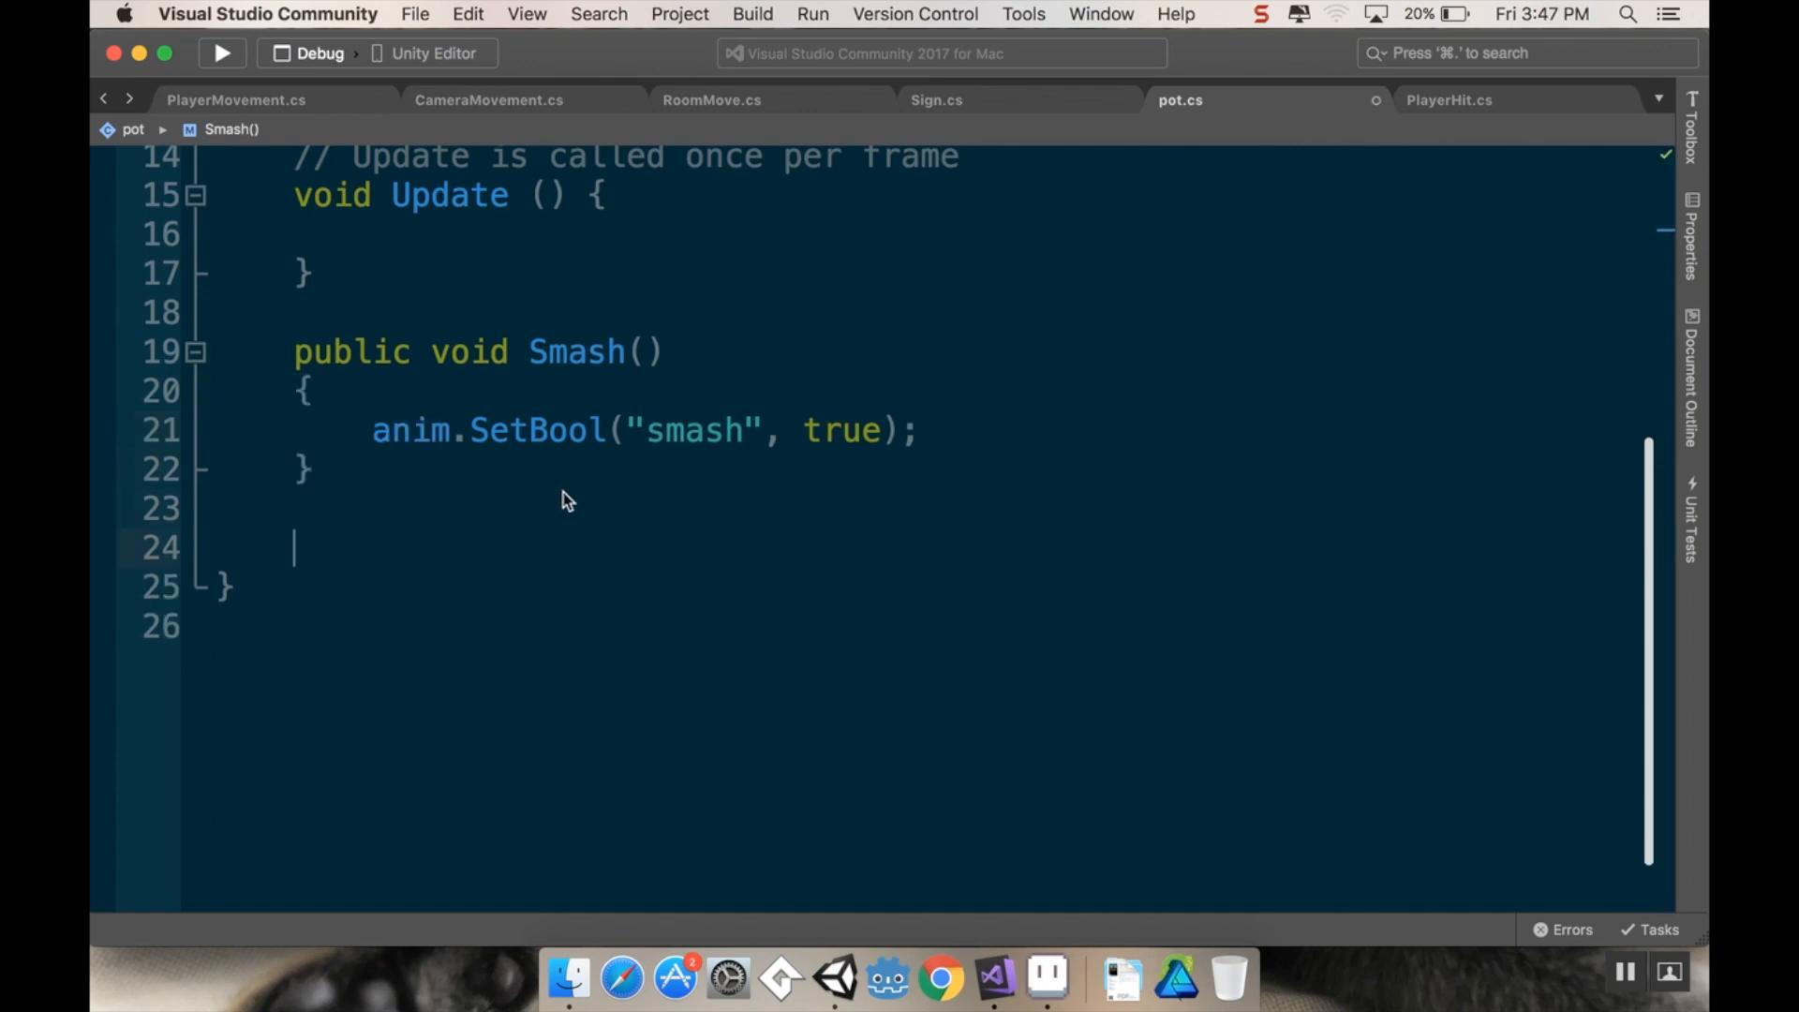
type("IEnumerator")
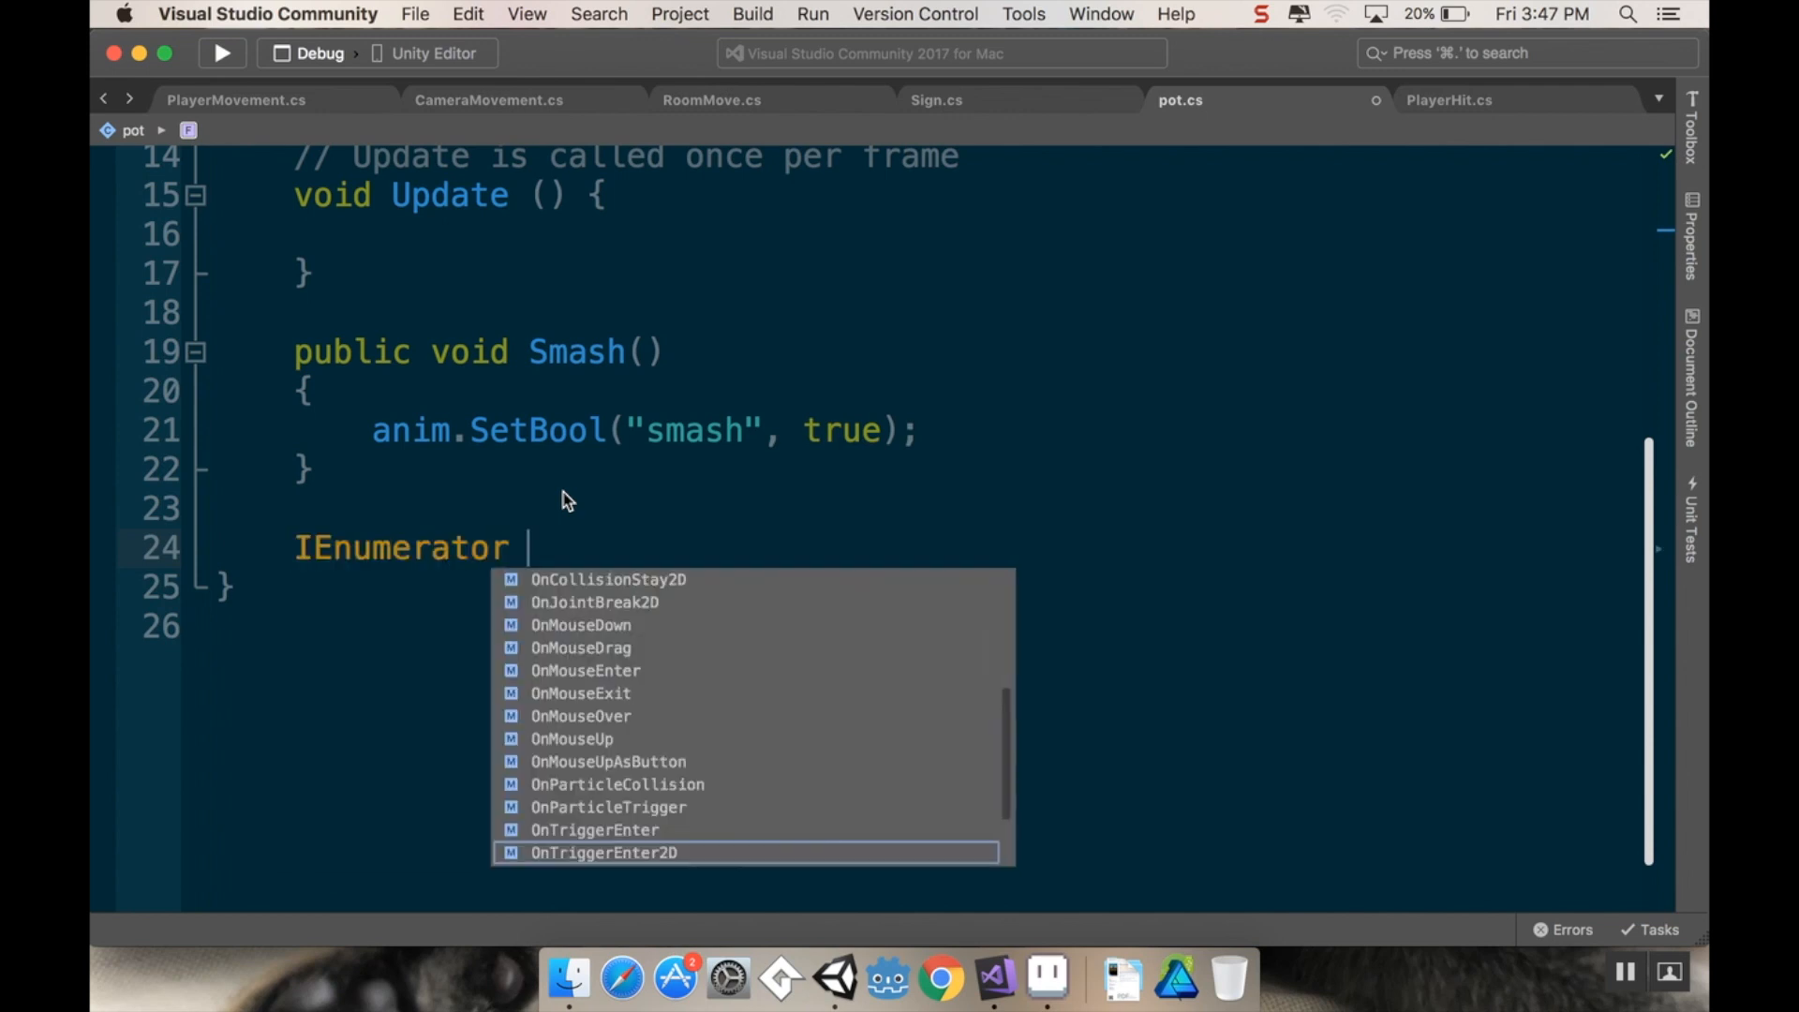
type("break")
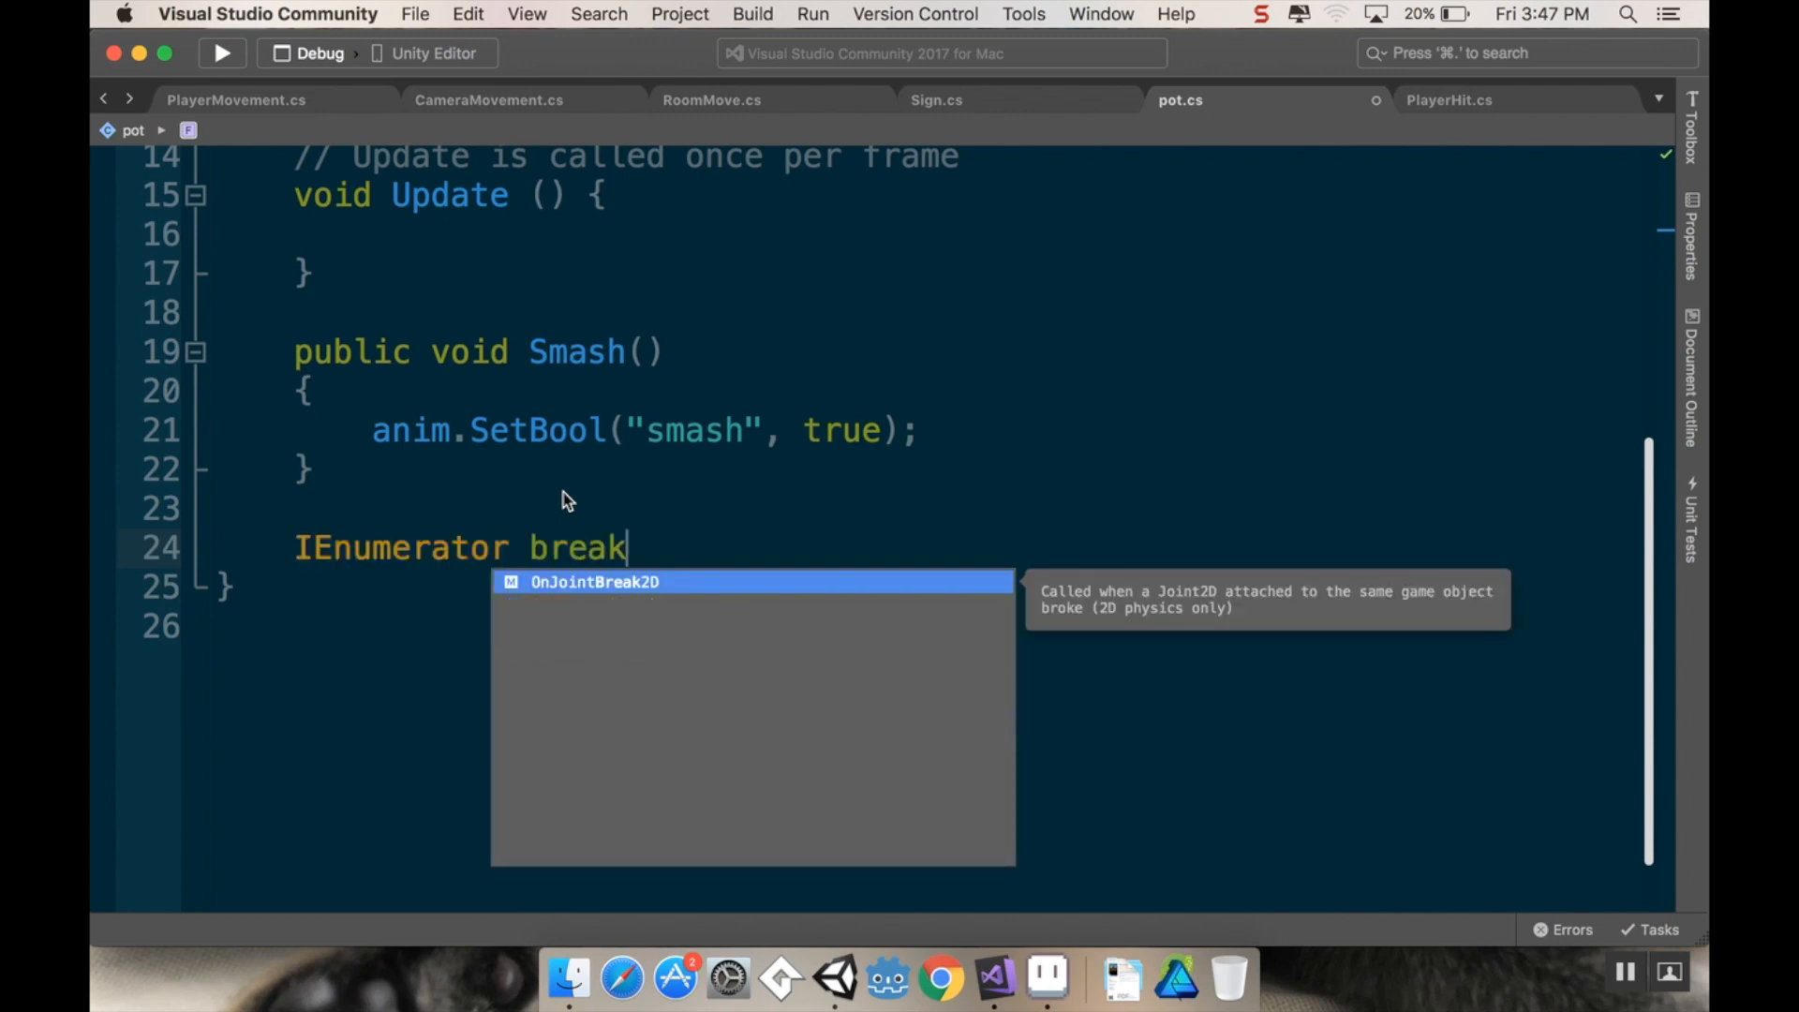
type("Co()")
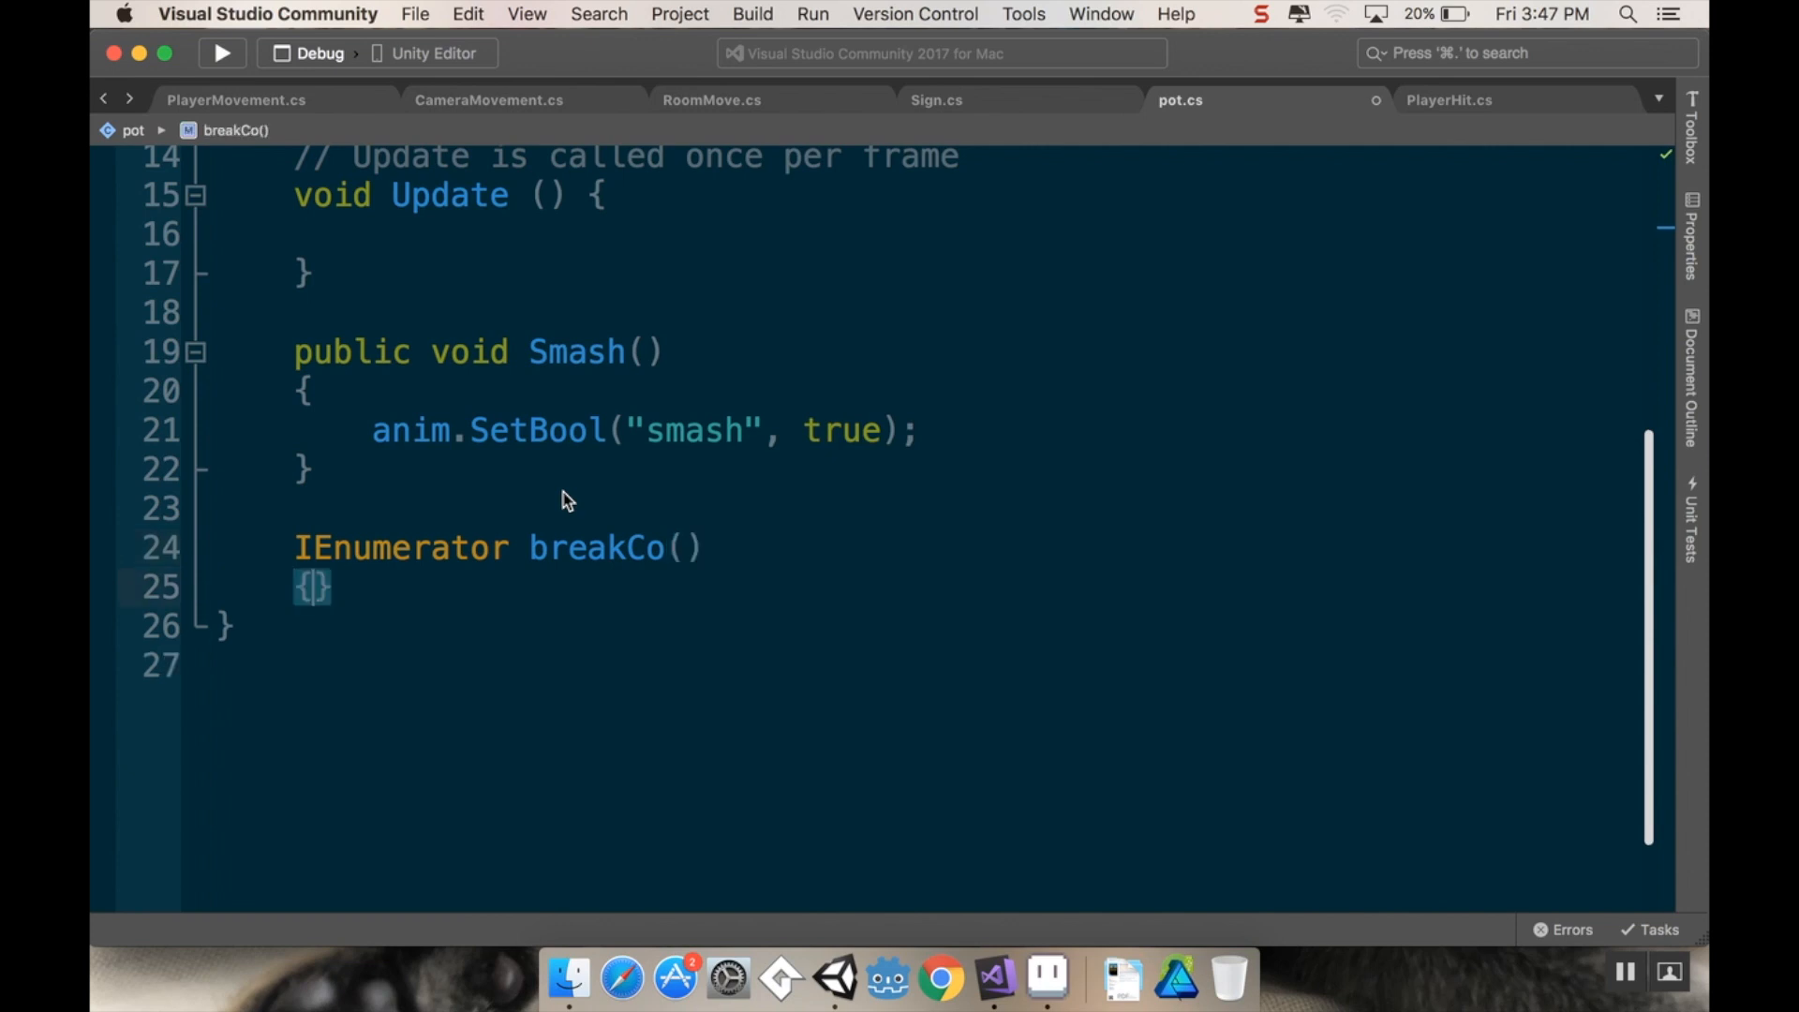
key("enter")
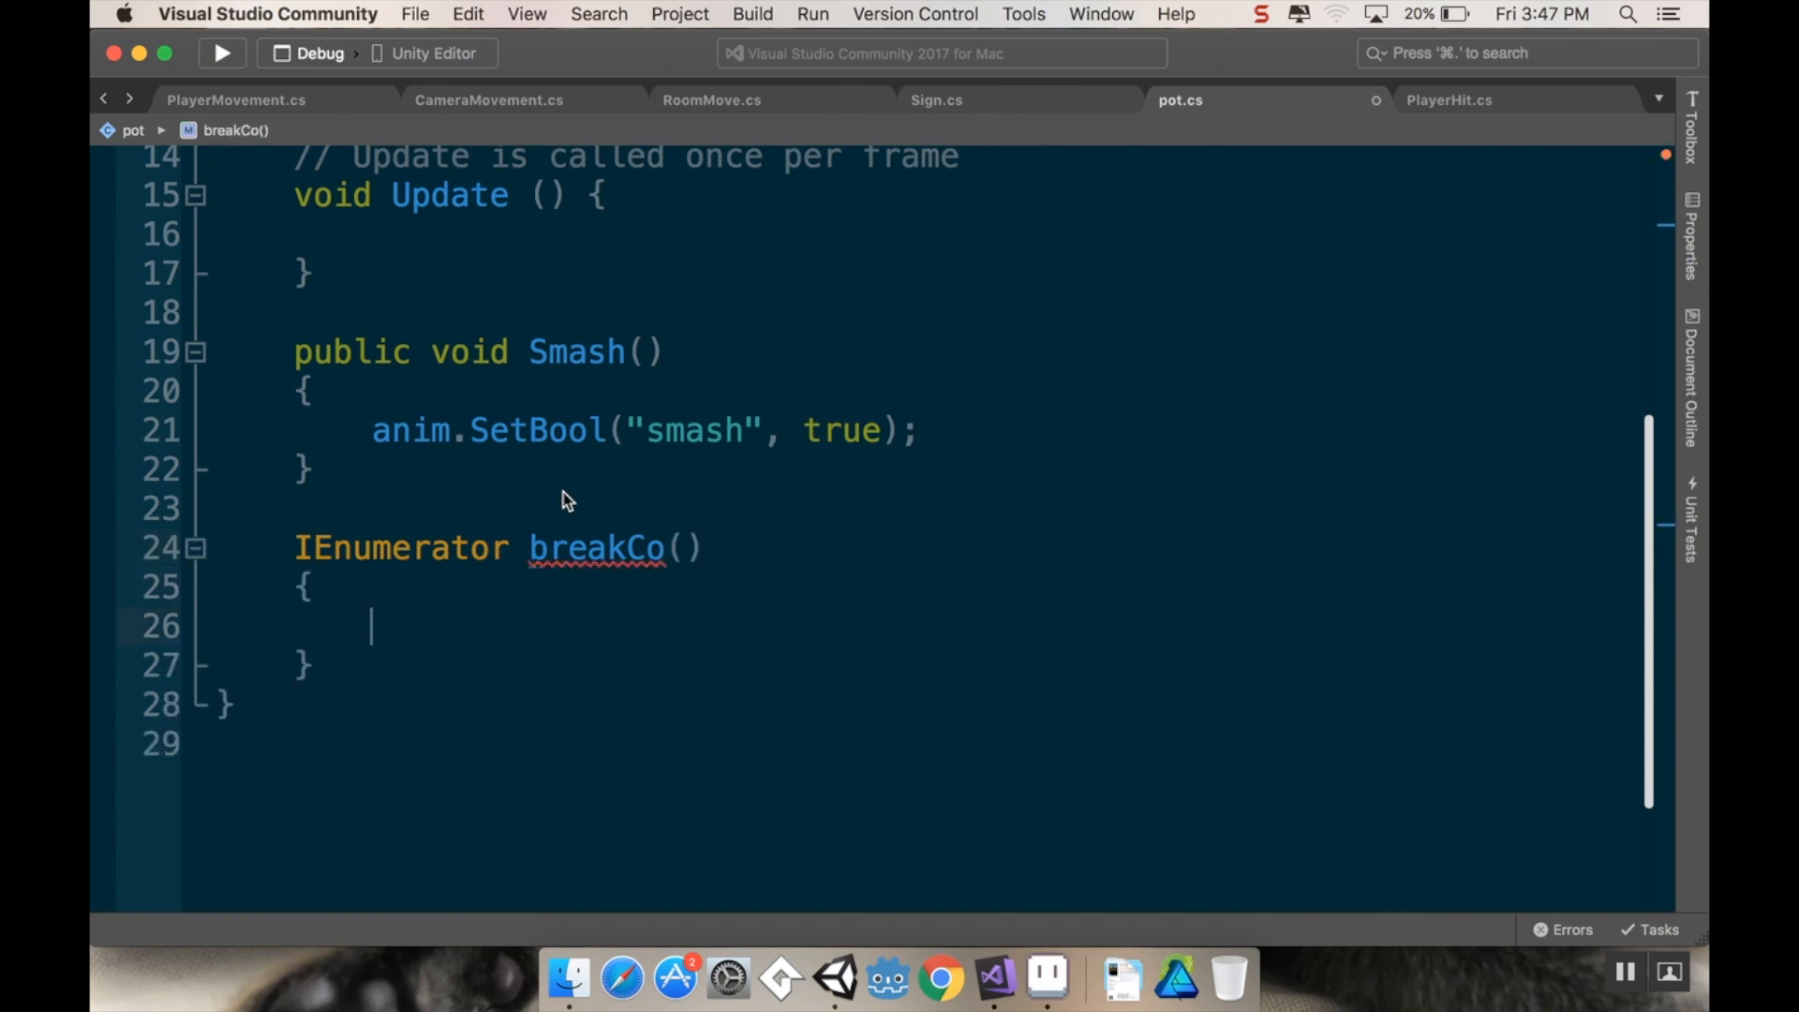
type("yield retur")
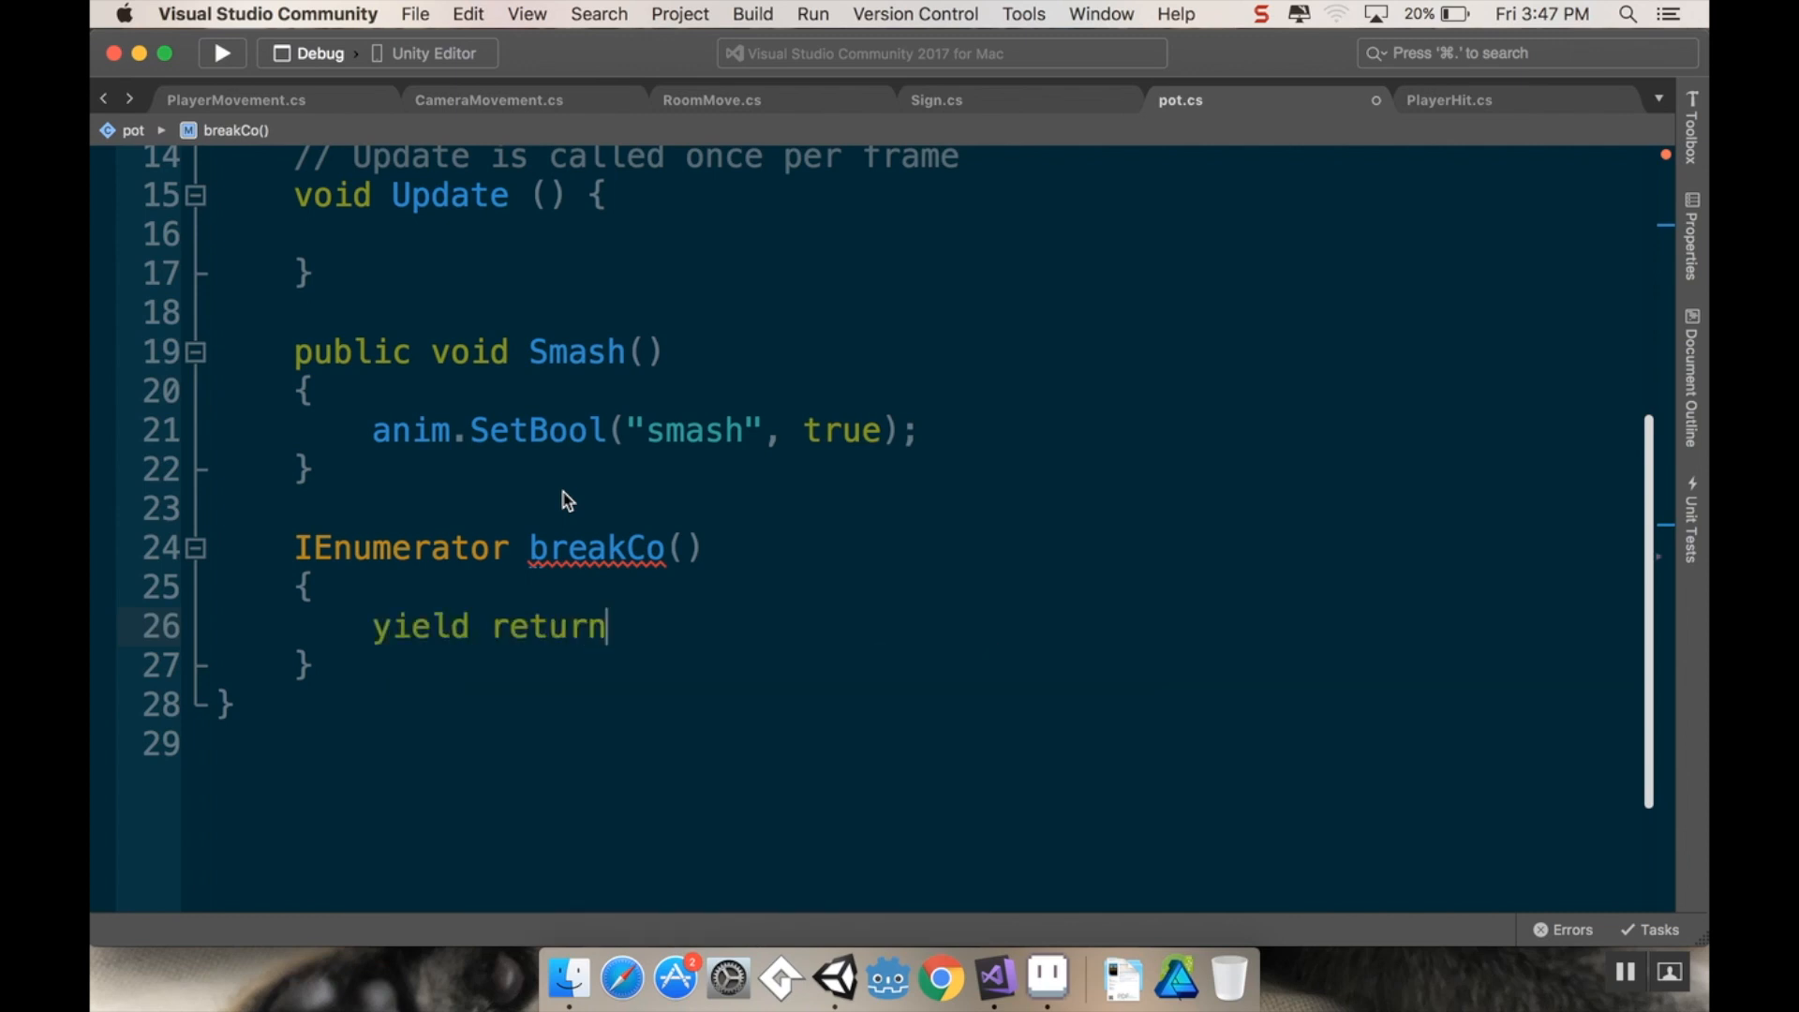
type("new WaitForSeconds(")
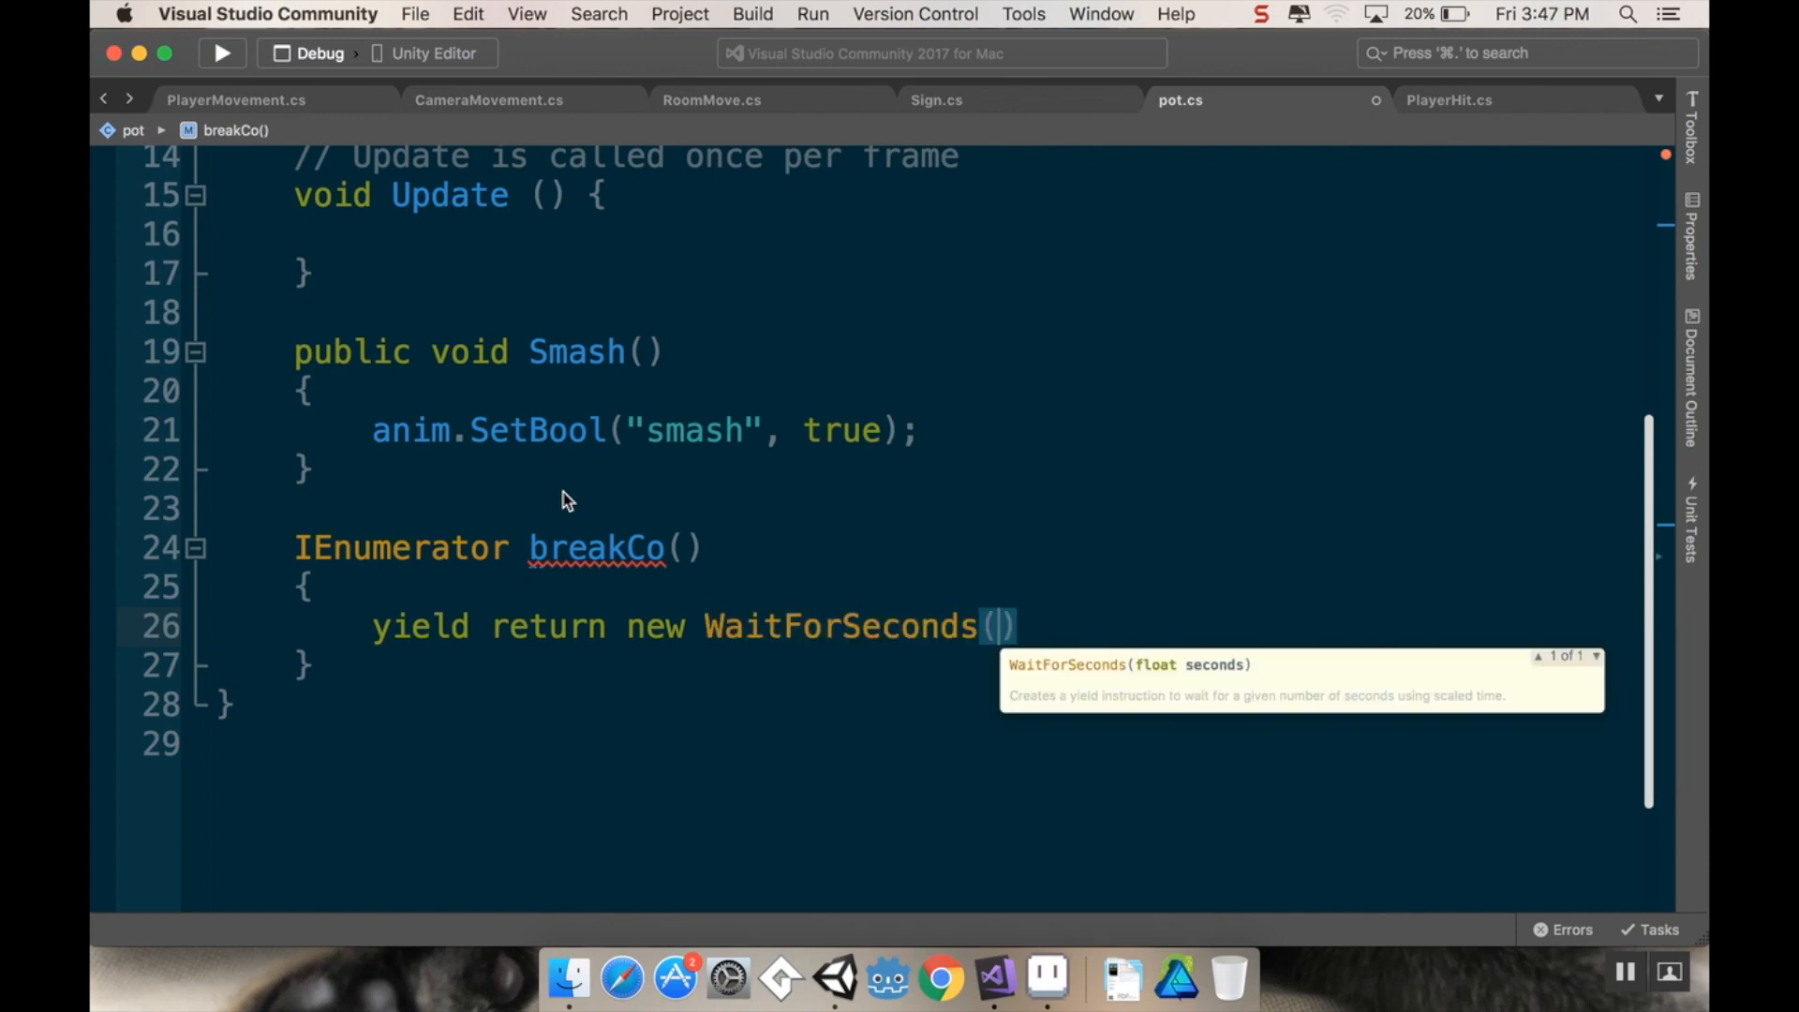
type(".3f")
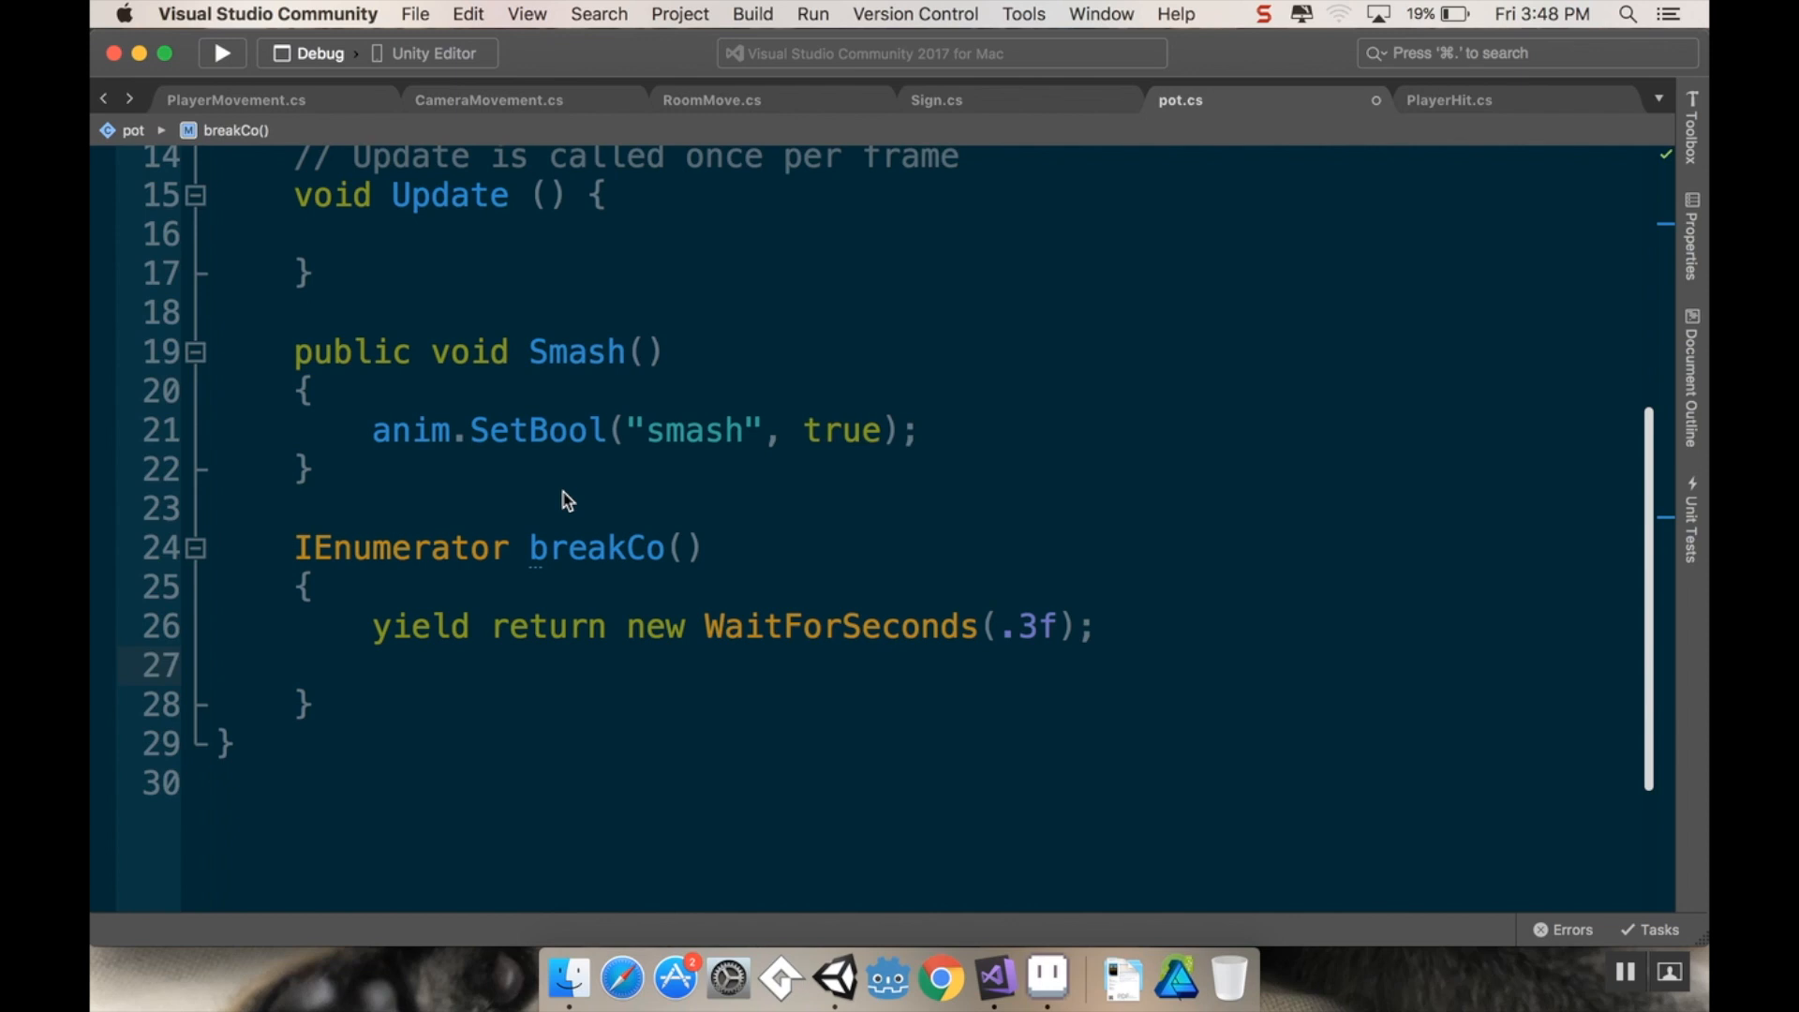
Step: Deactivate the pot with this.gameObject.SetActive(false), call StartCoroutine(breakCo()) in Smash, return to Unity
left_click(371, 665)
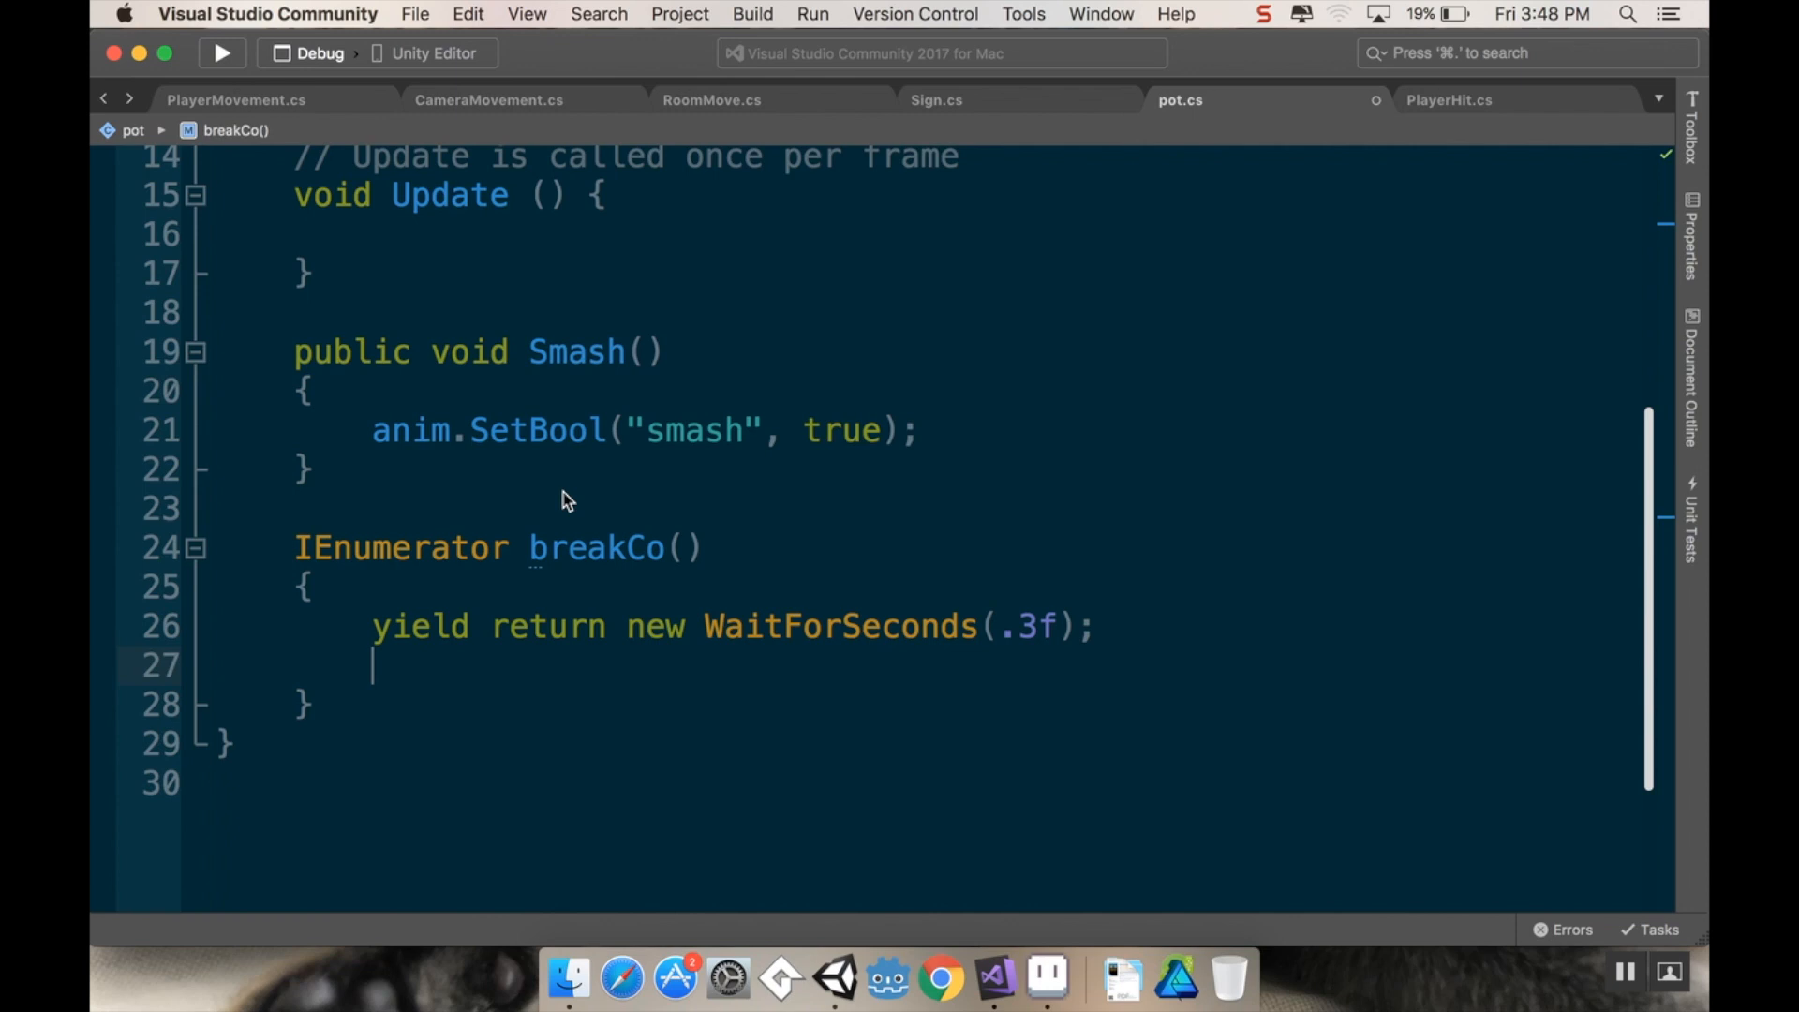
type("this.")
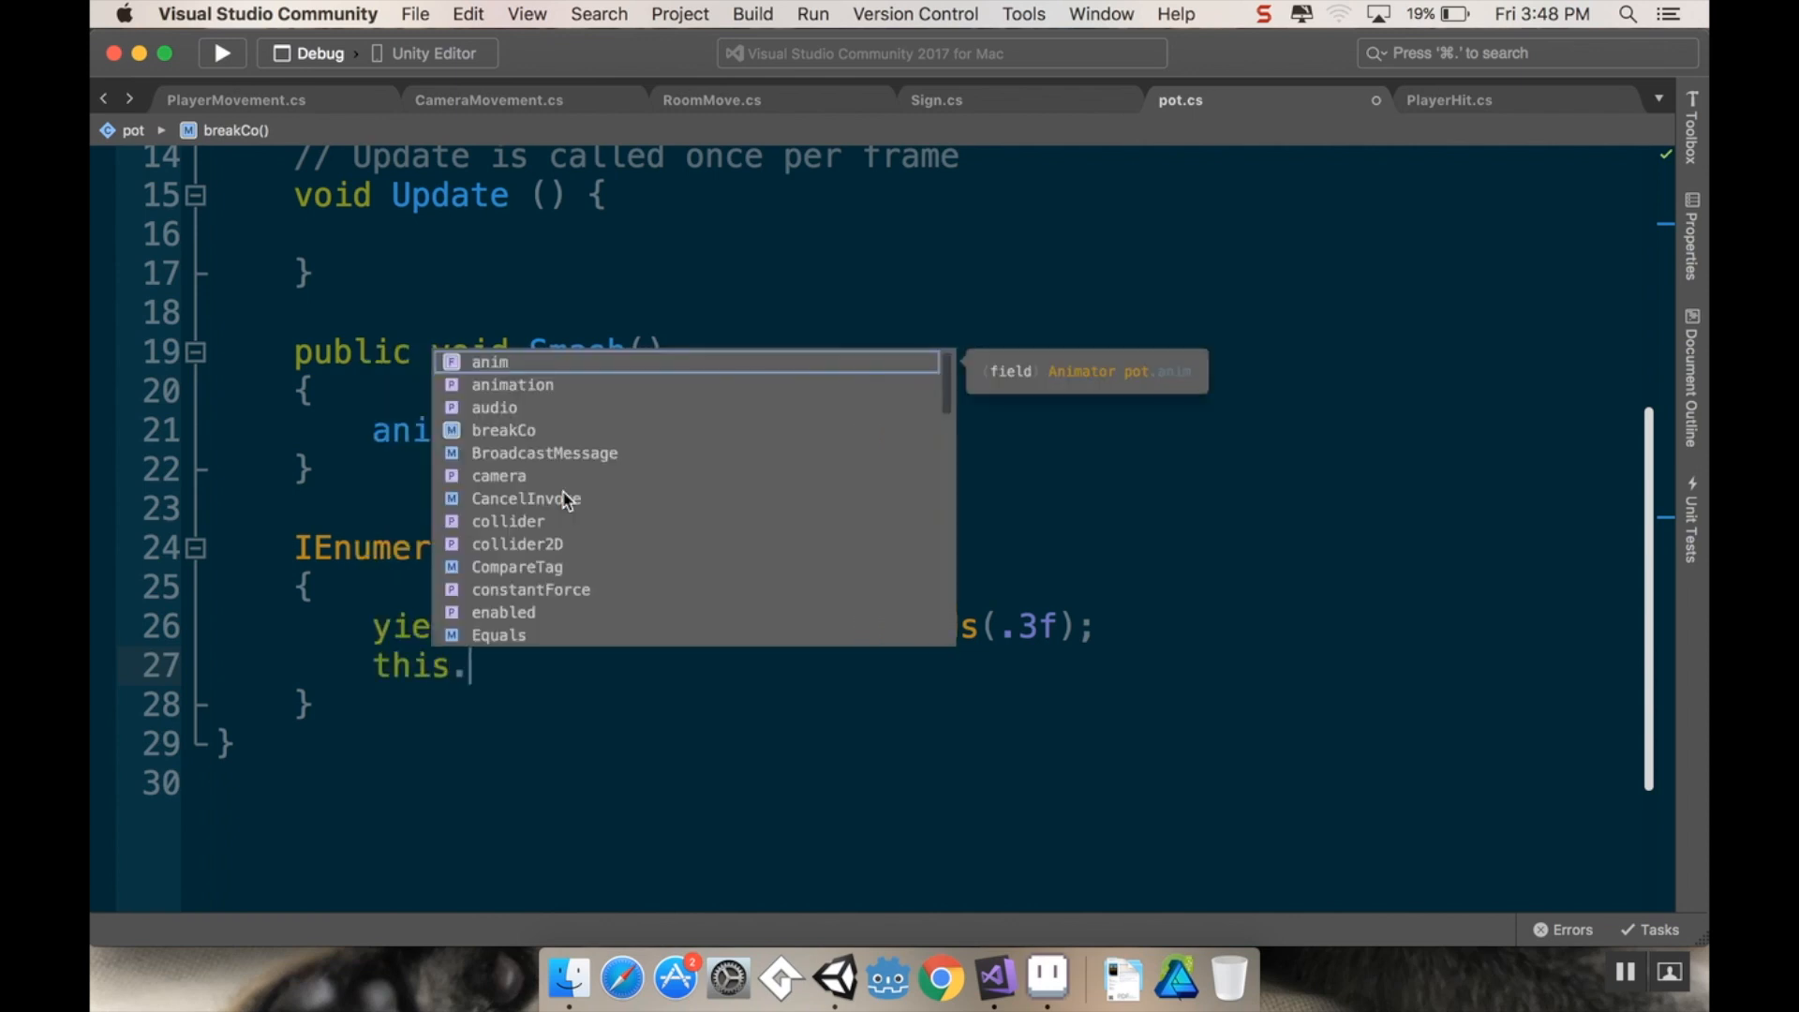
type("gameObject.s")
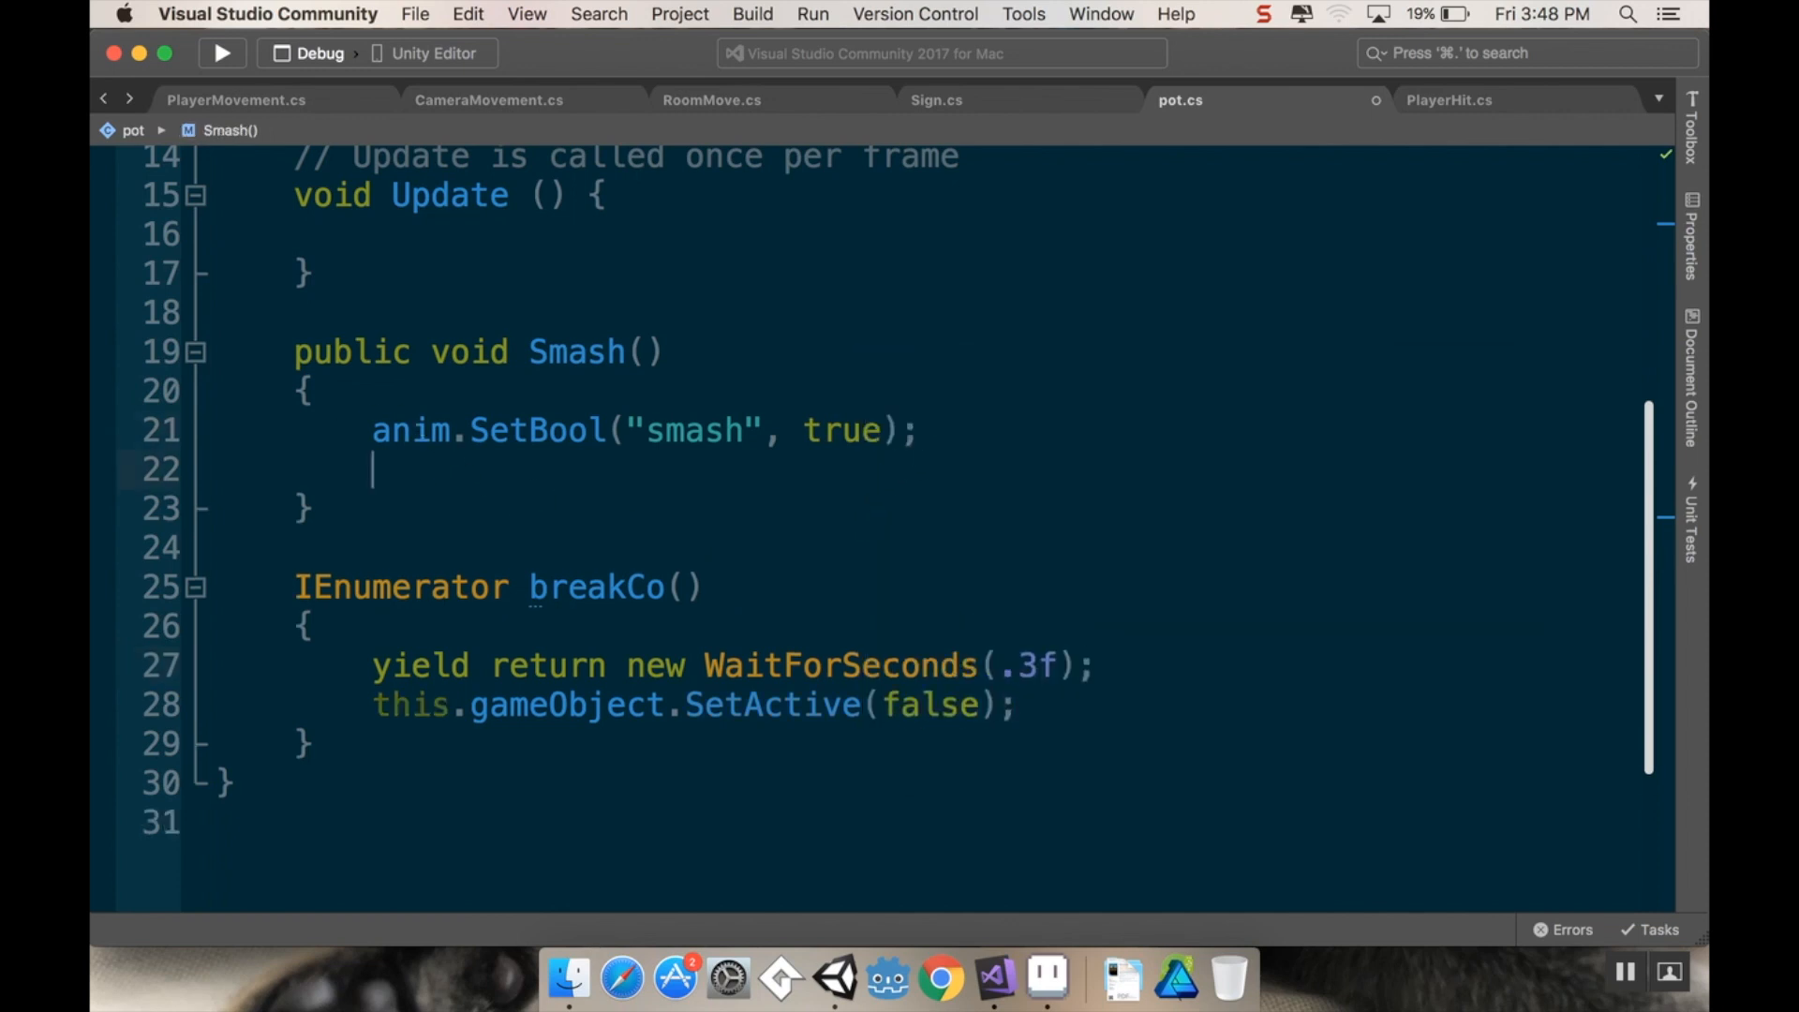
type("S")
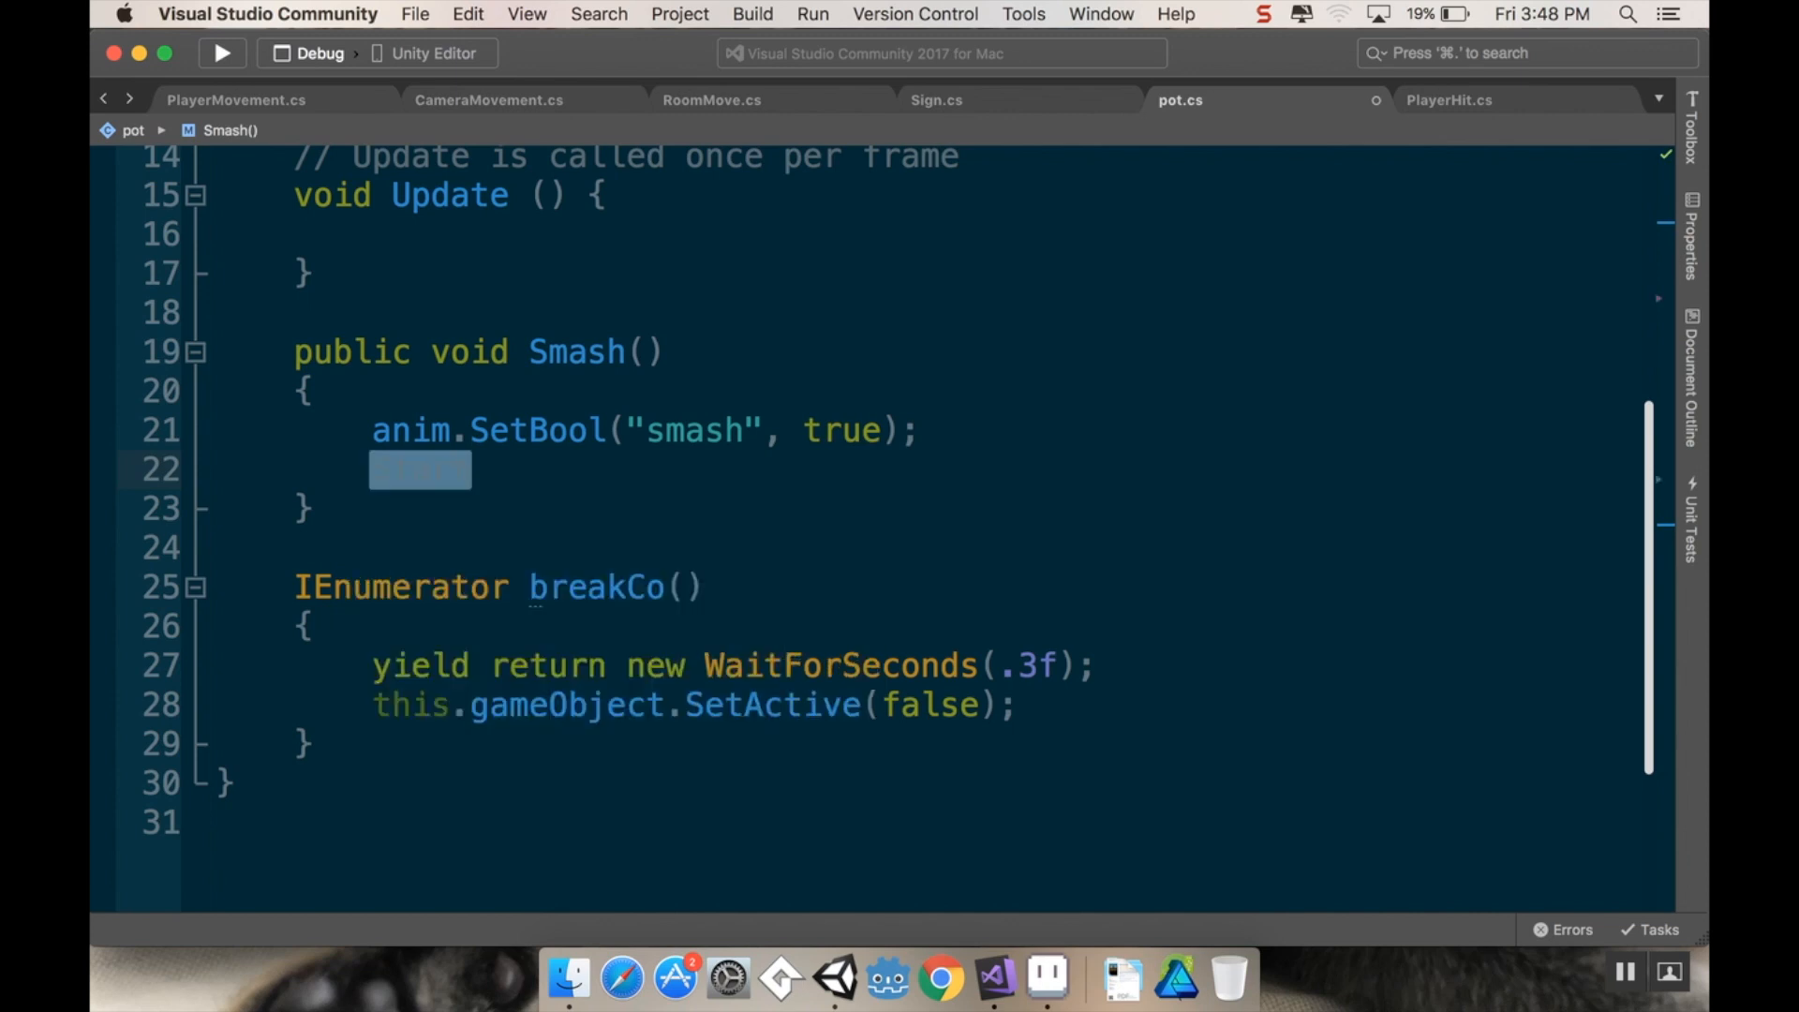
type("t")
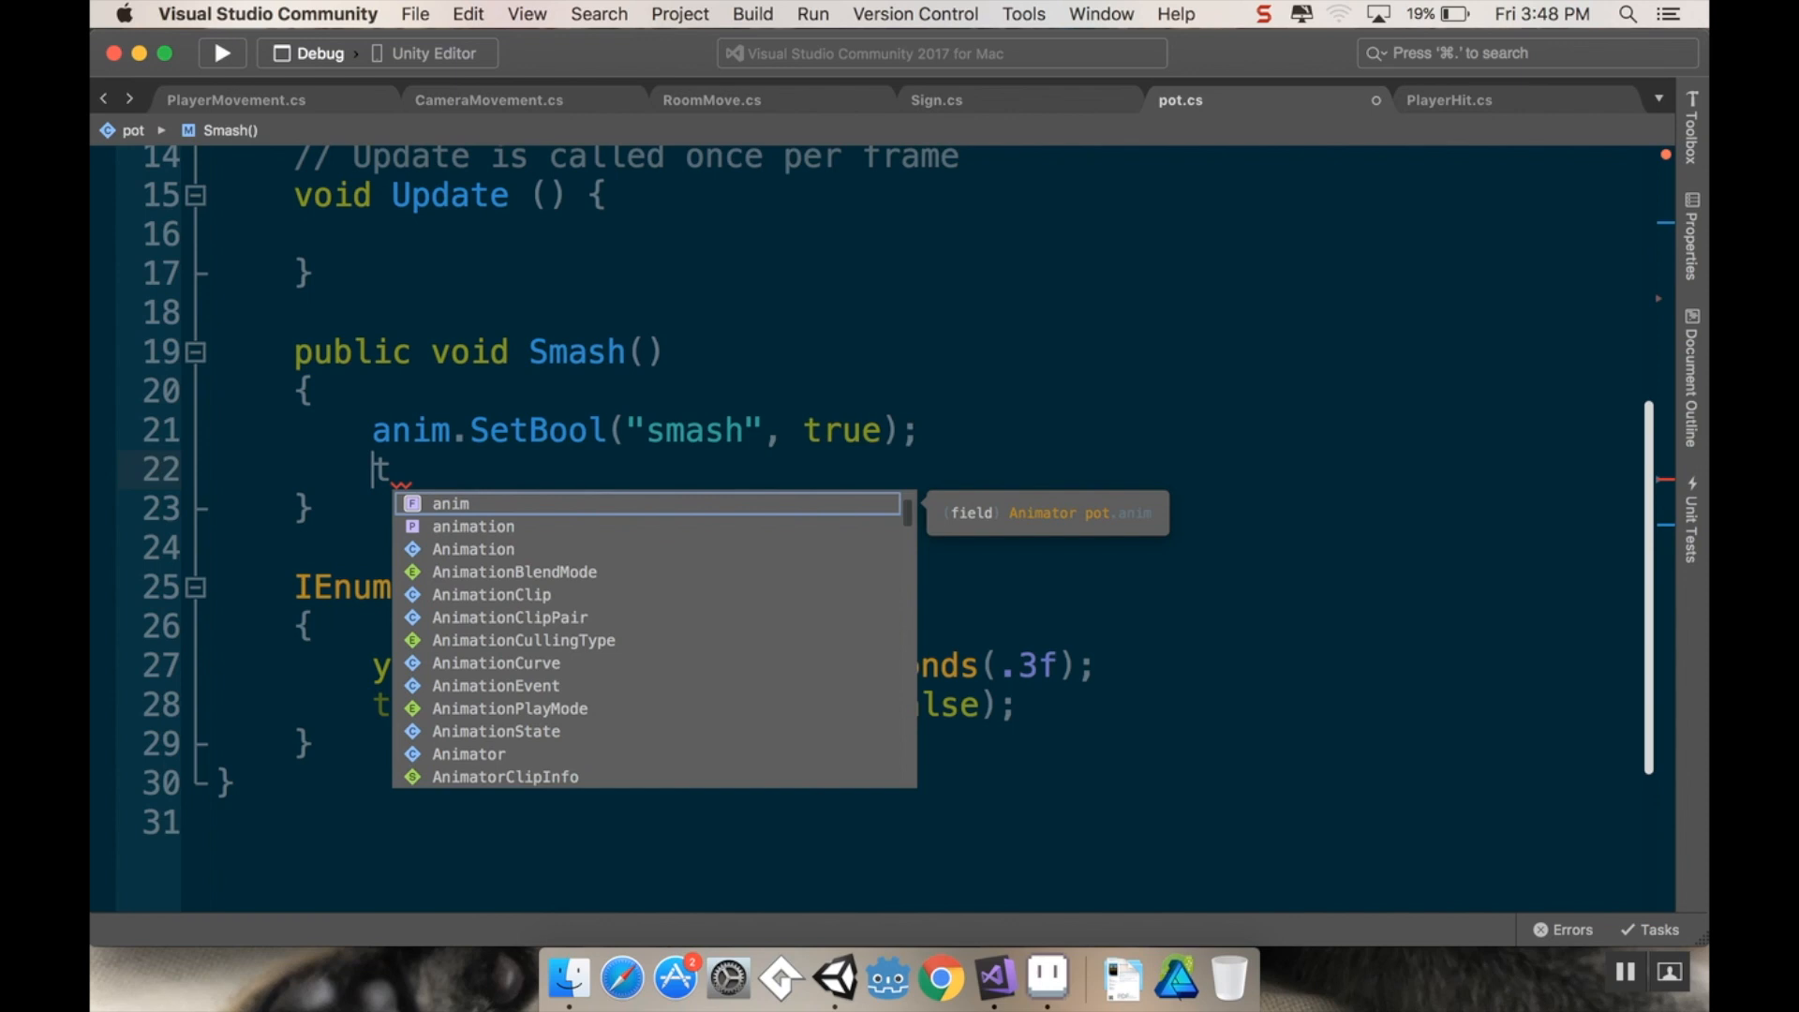
type("startCoroutine(breakCo());")
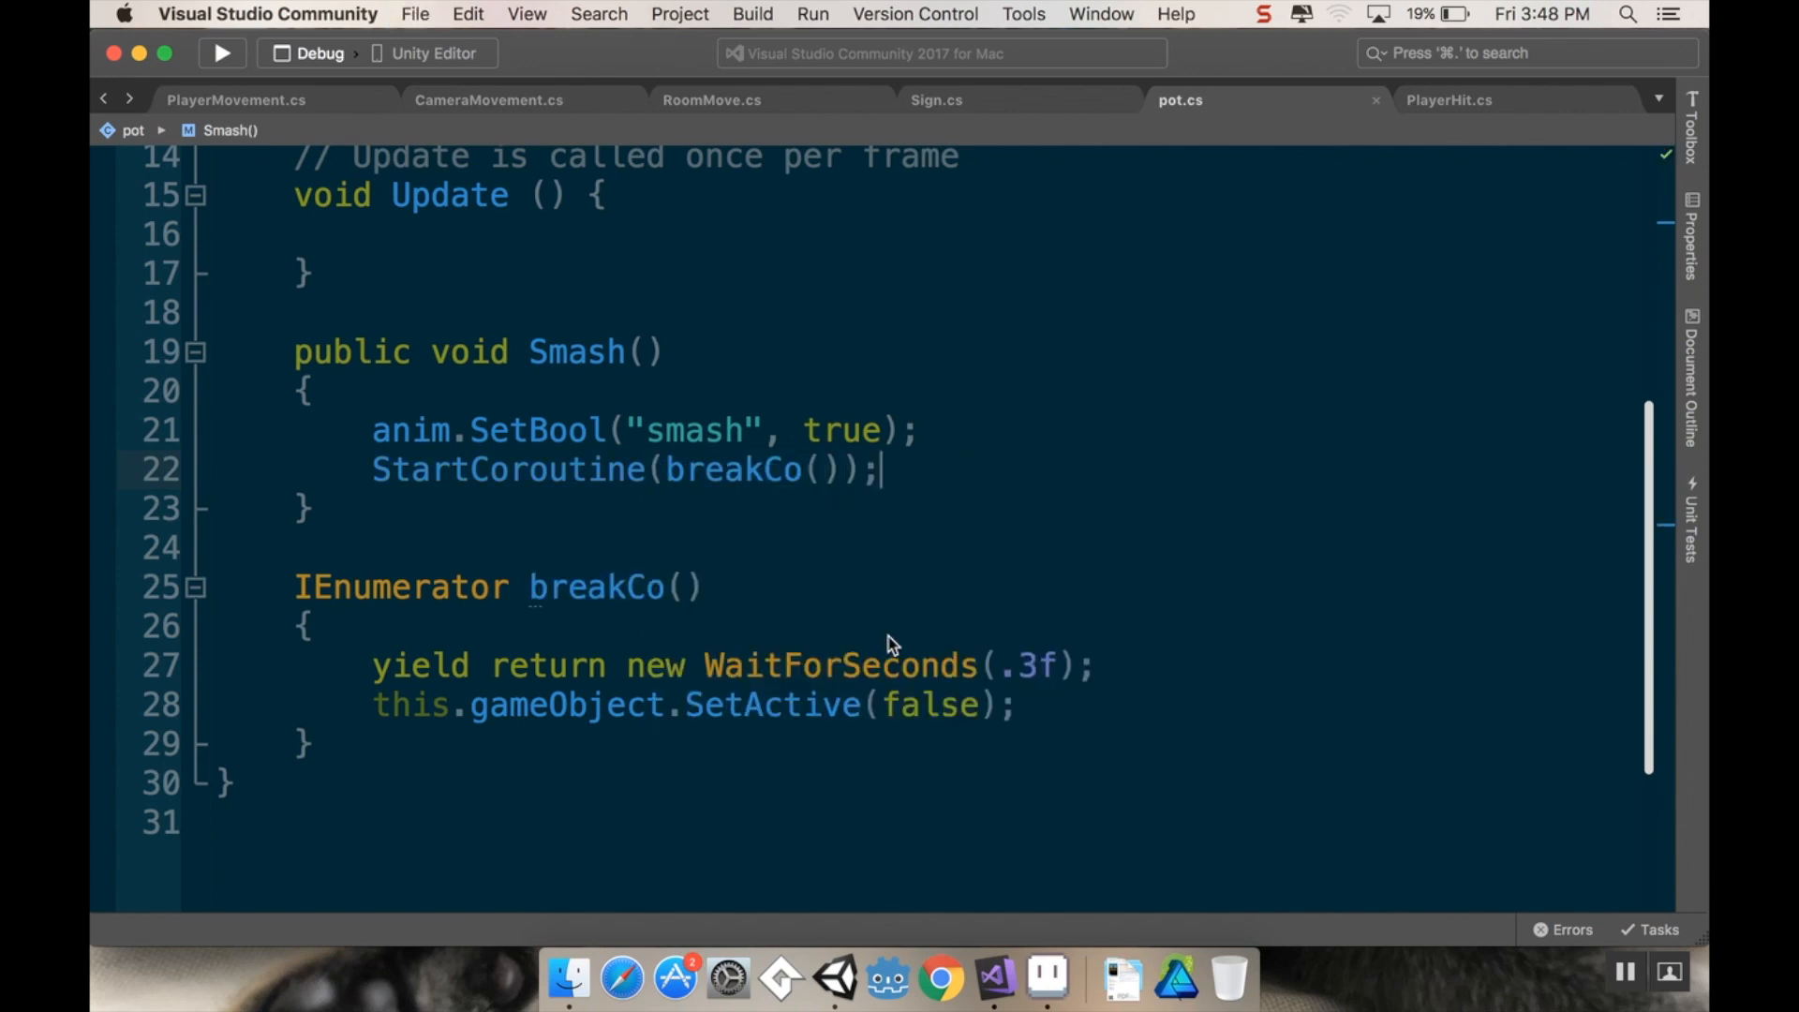
left_click(836, 978)
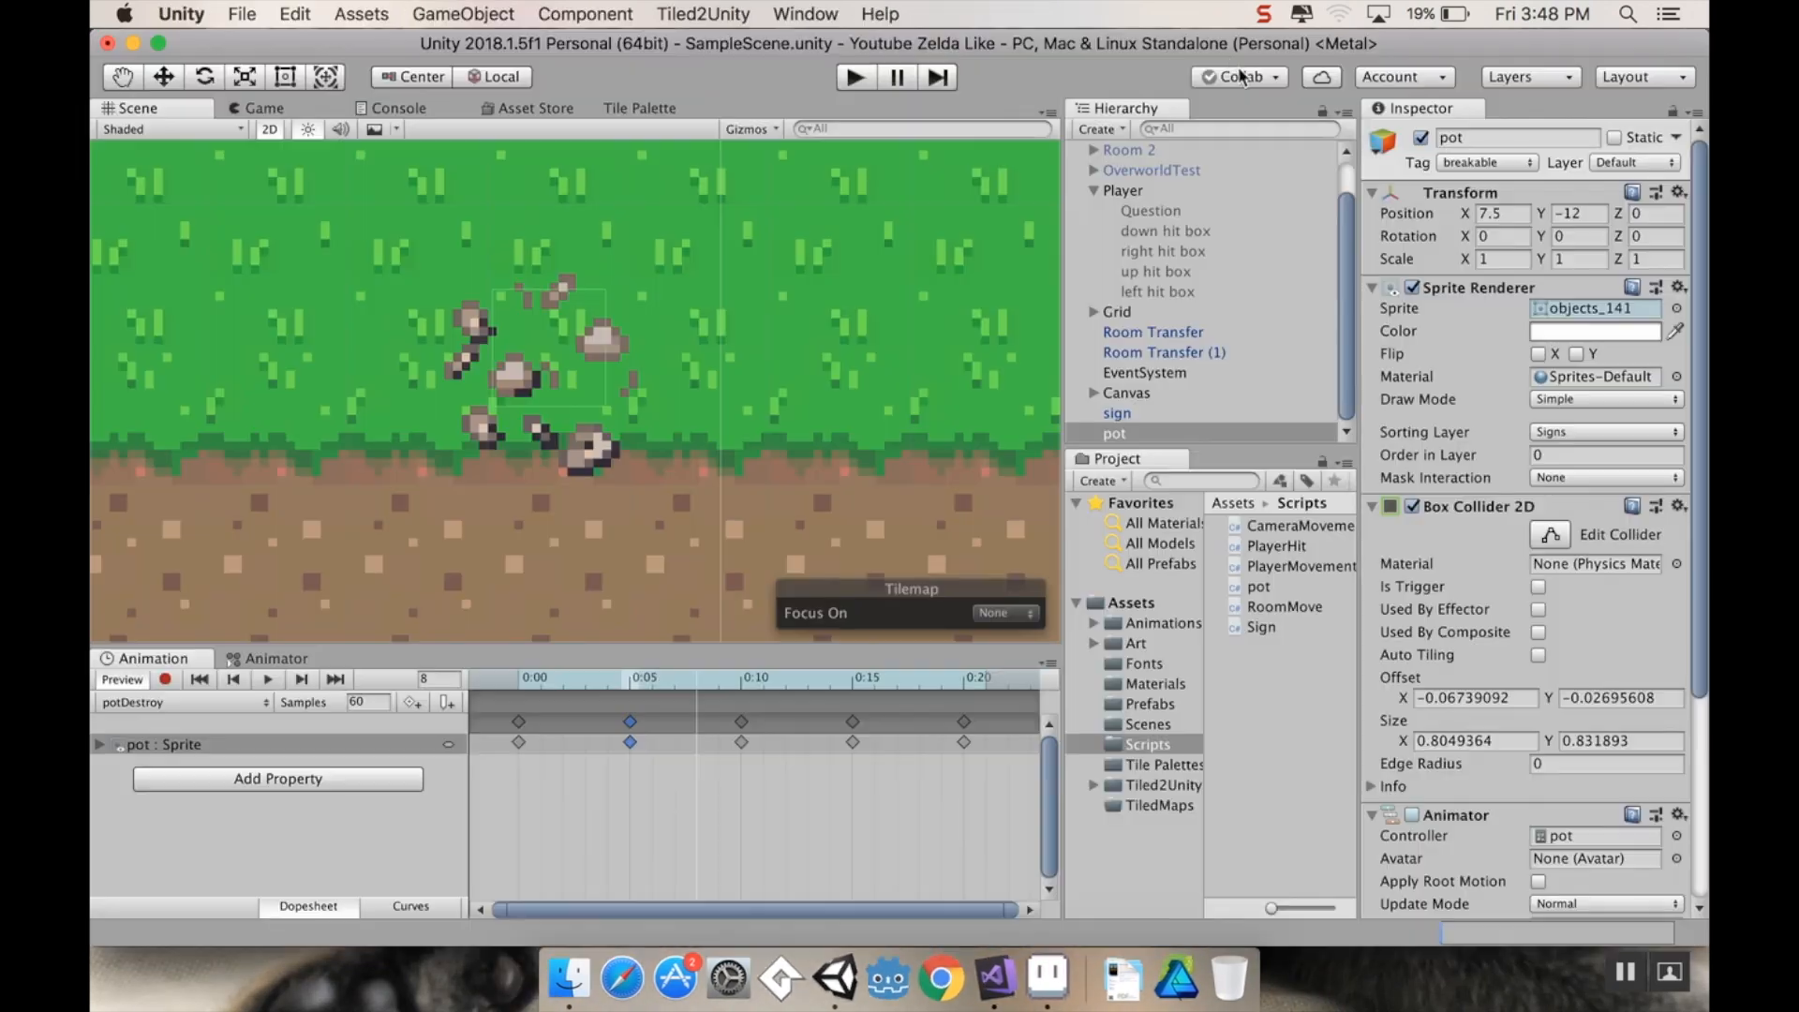
Step: Play-test the pot smash coroutine, then stop play mode leaving the pot intact
left_click(854, 77)
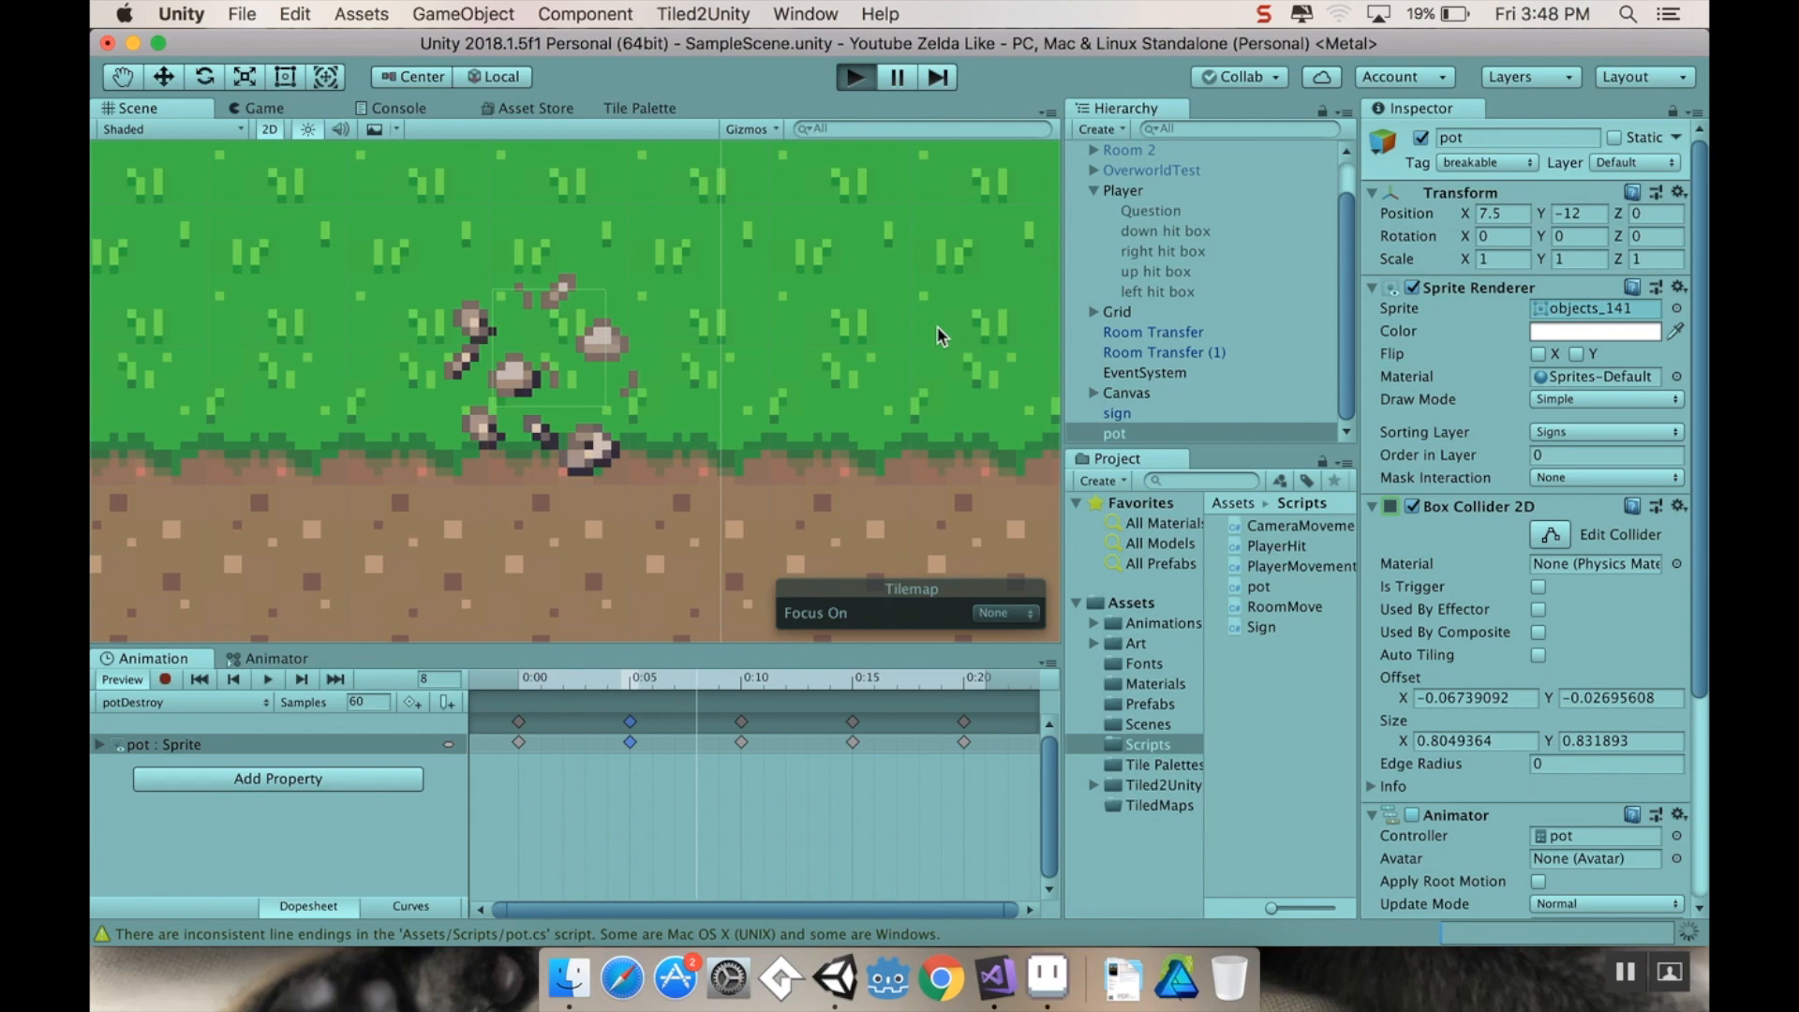
left_click(854, 75)
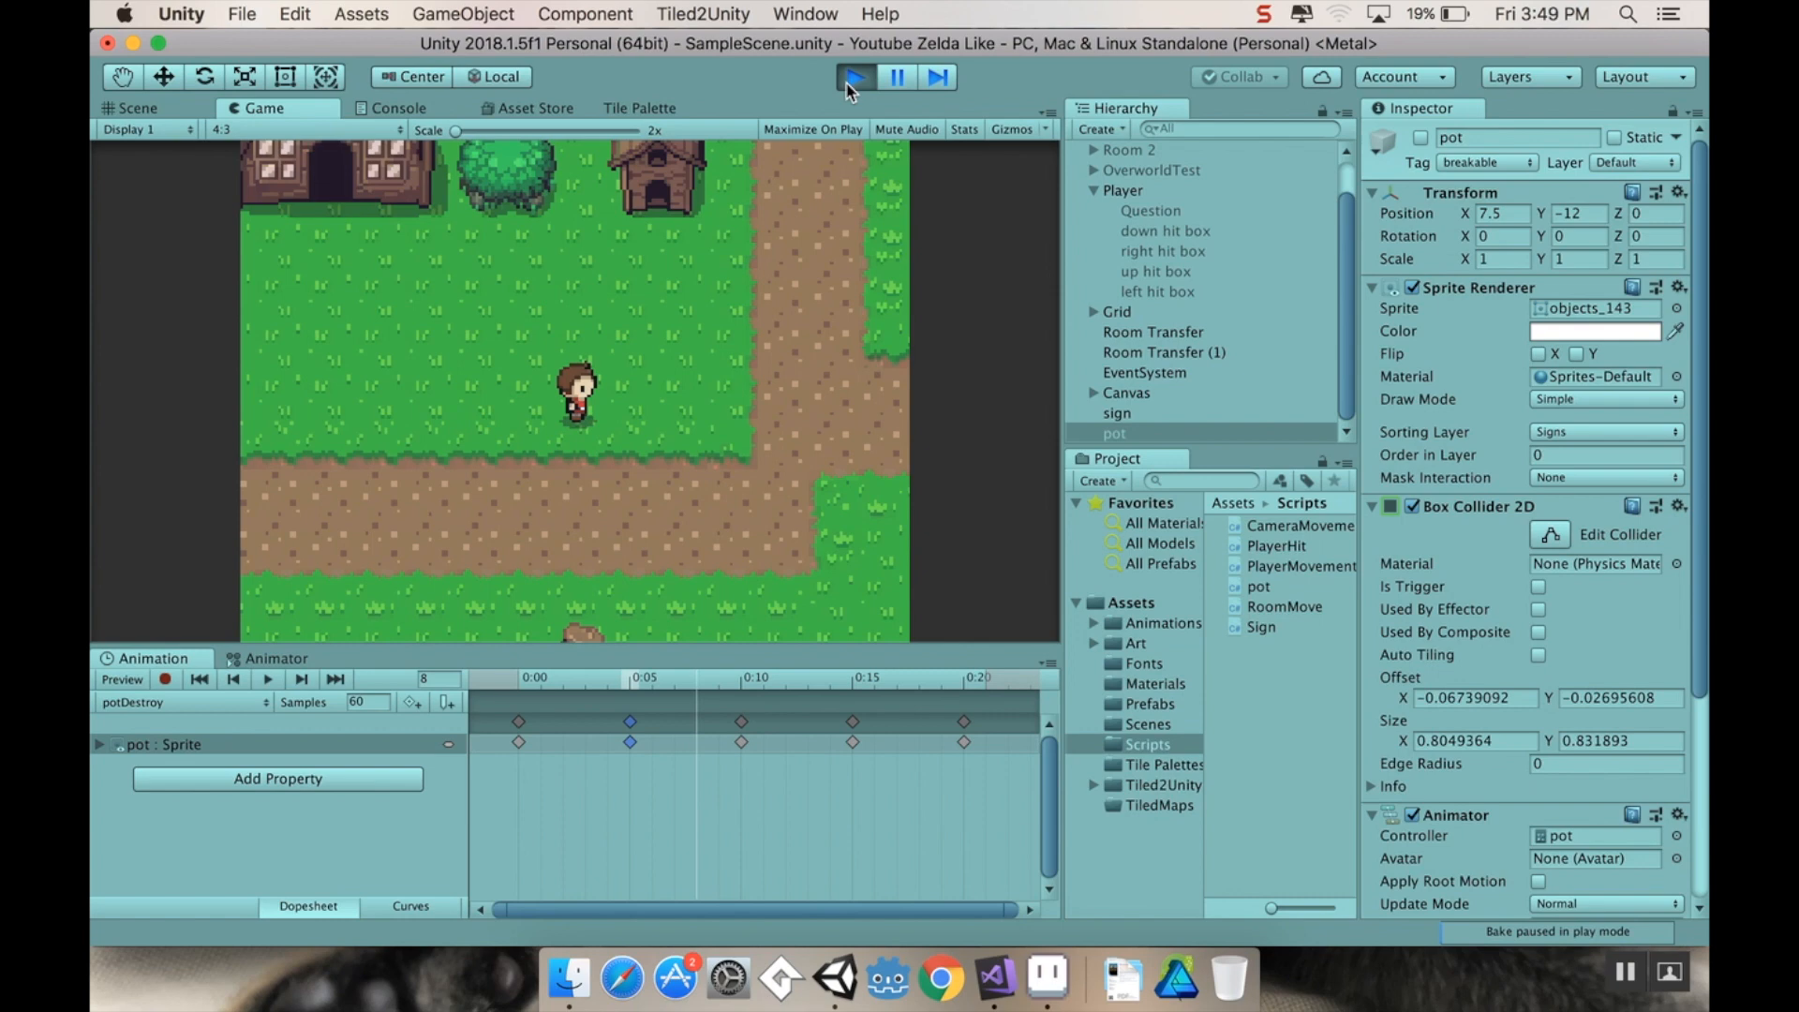
left_click(137, 109)
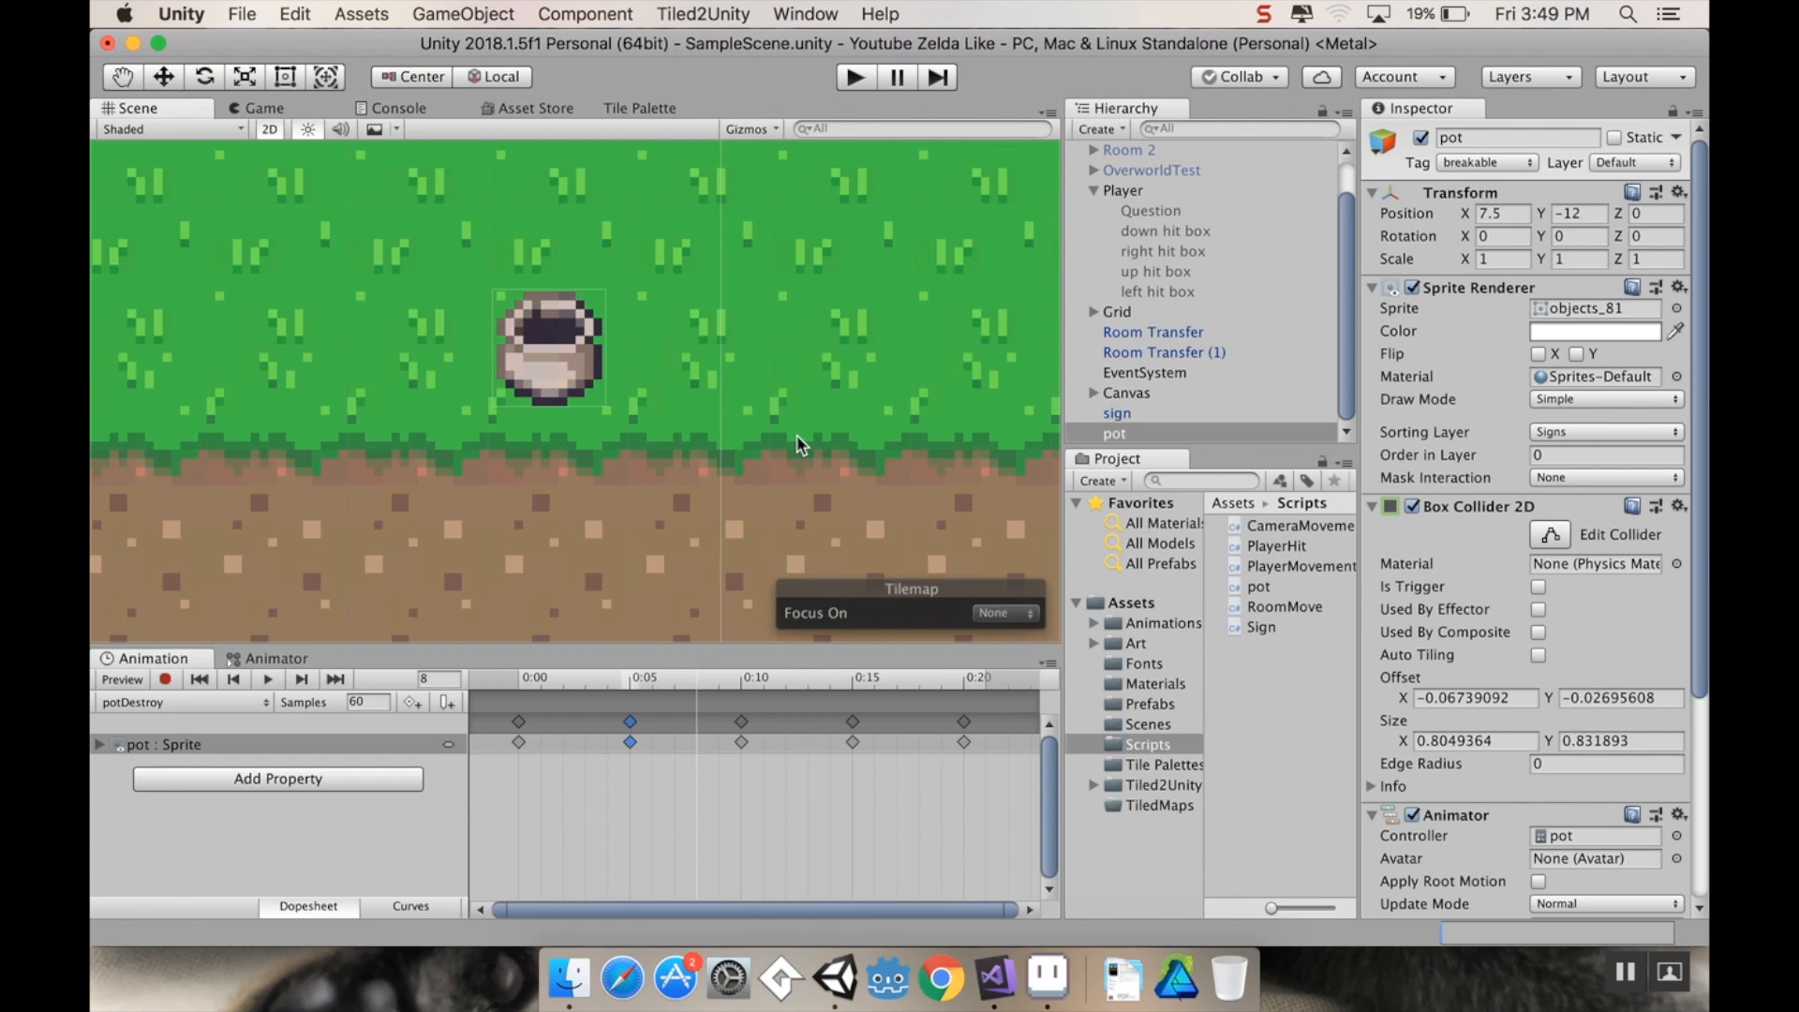
mouse_move(781, 439)
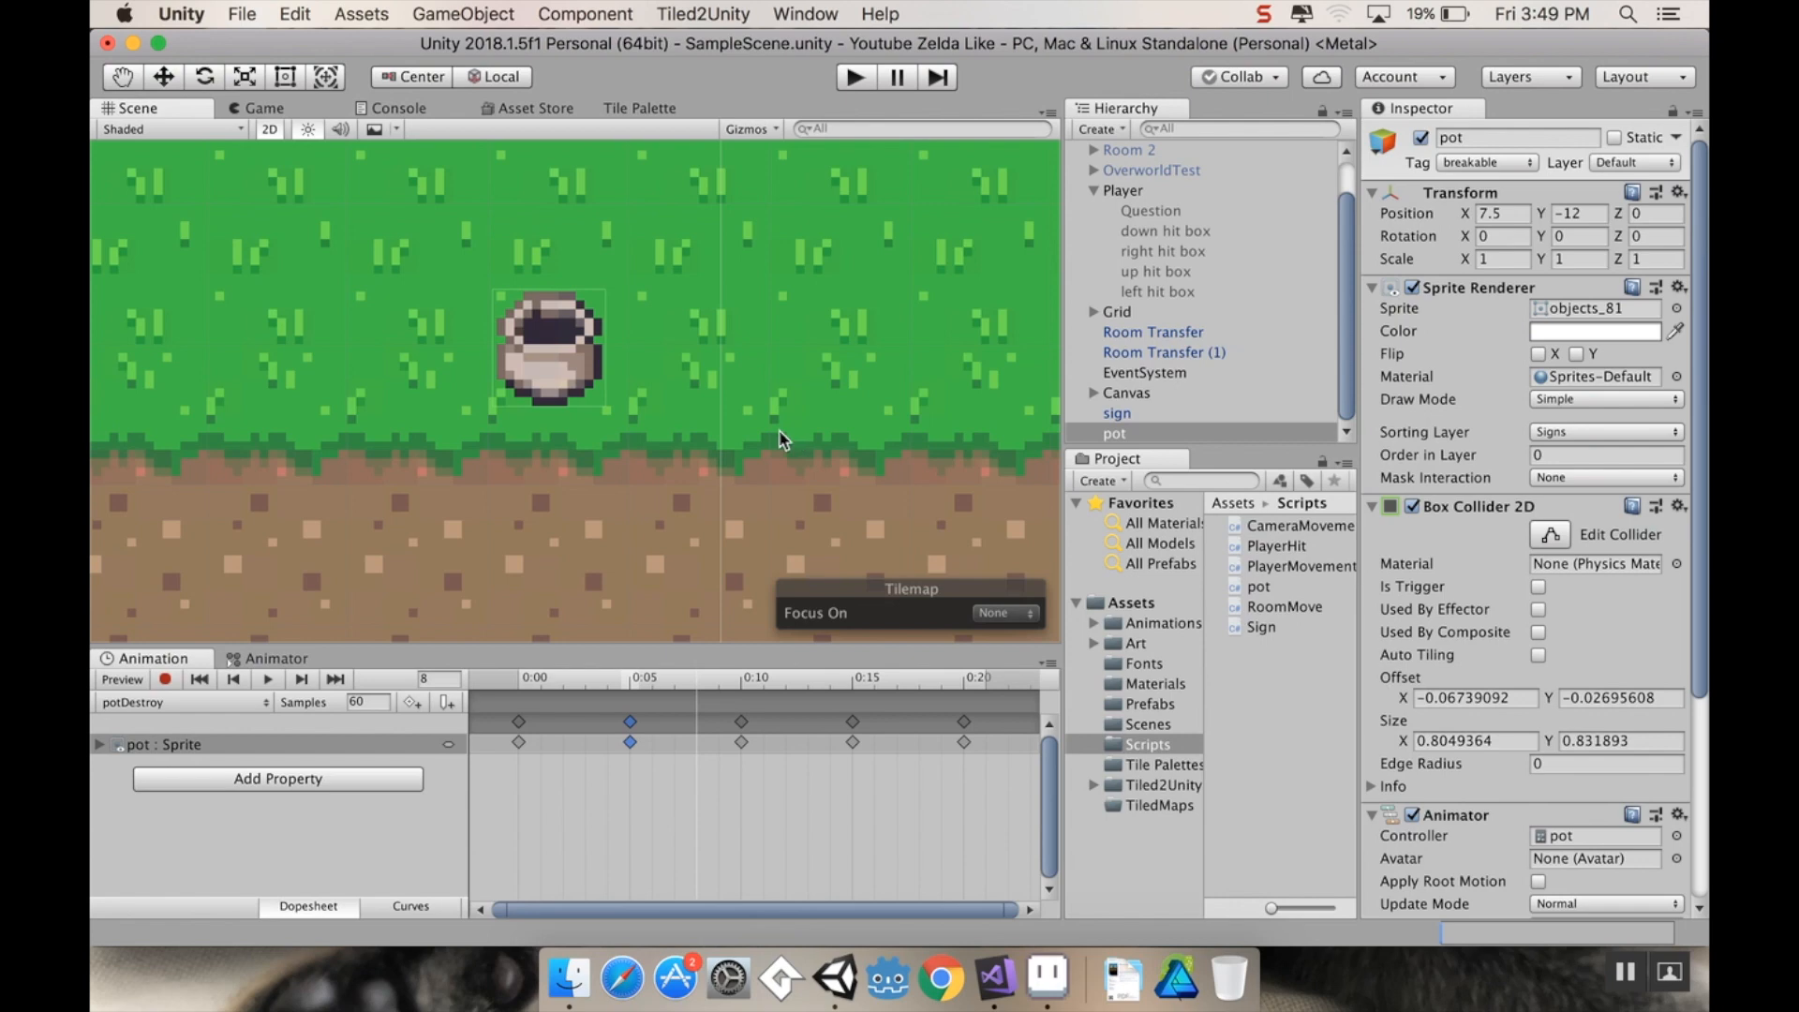